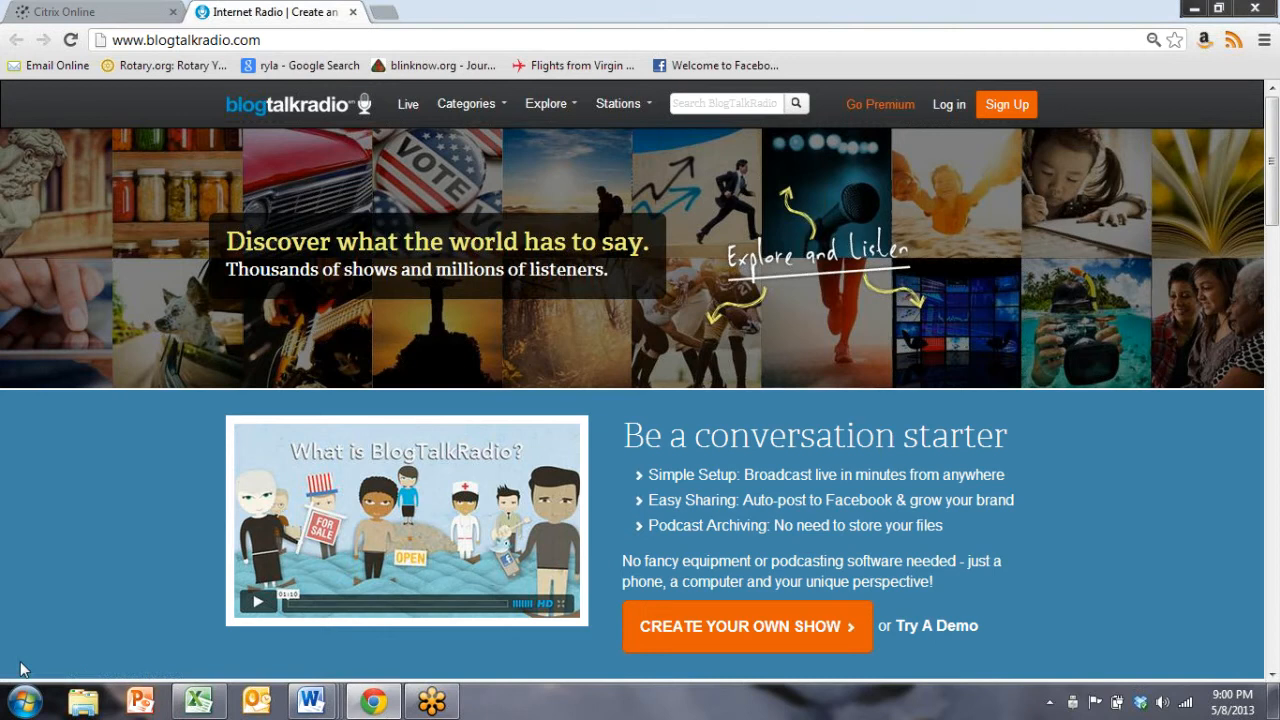
mouse_move(118, 642)
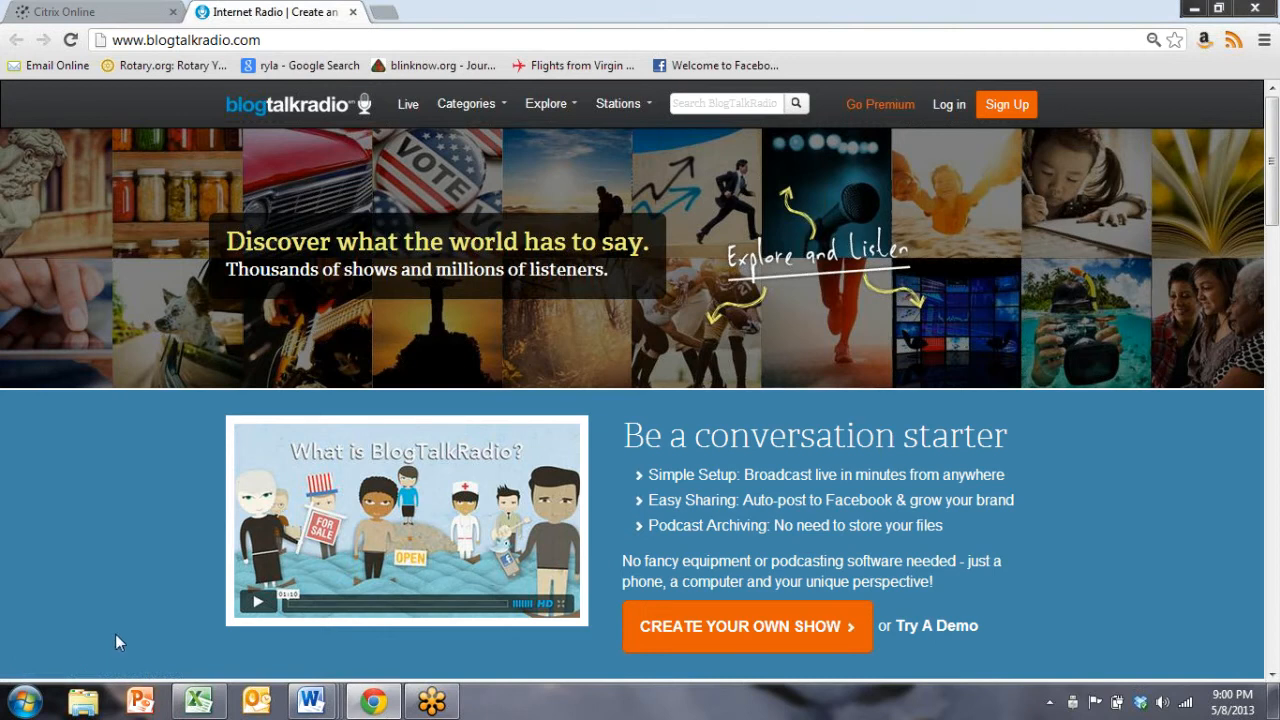
mouse_move(18, 175)
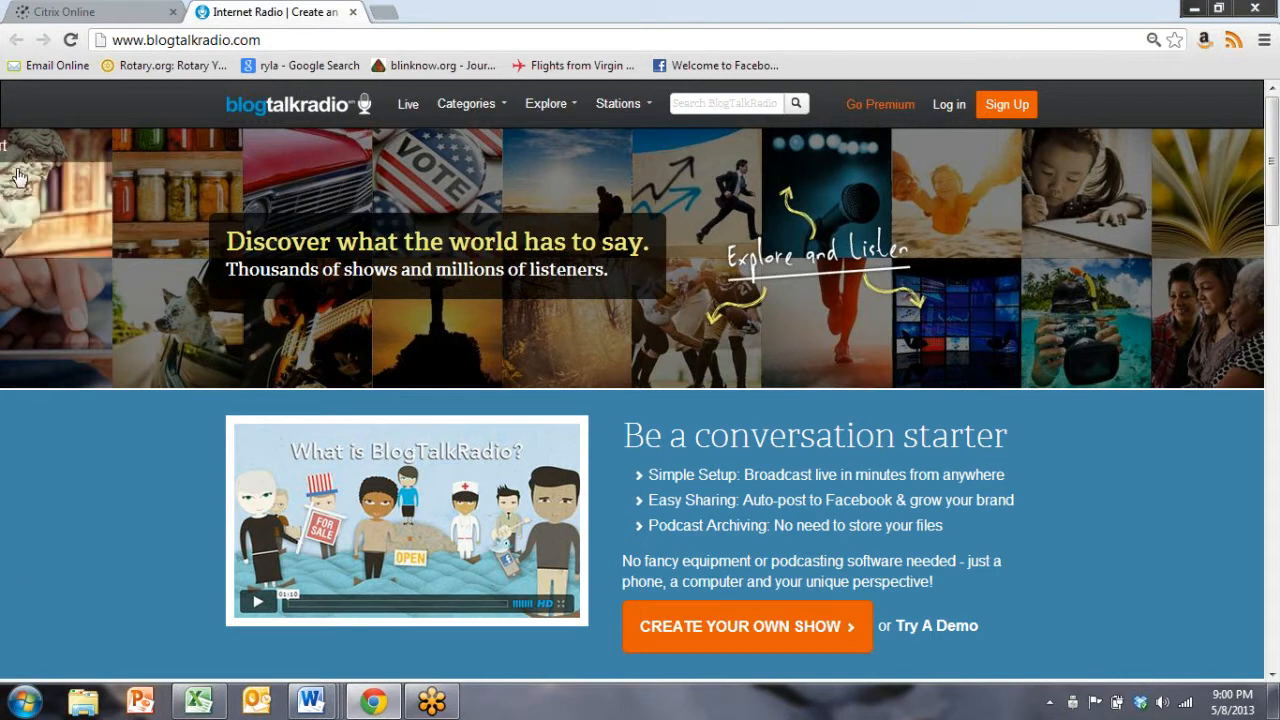
mouse_move(305, 188)
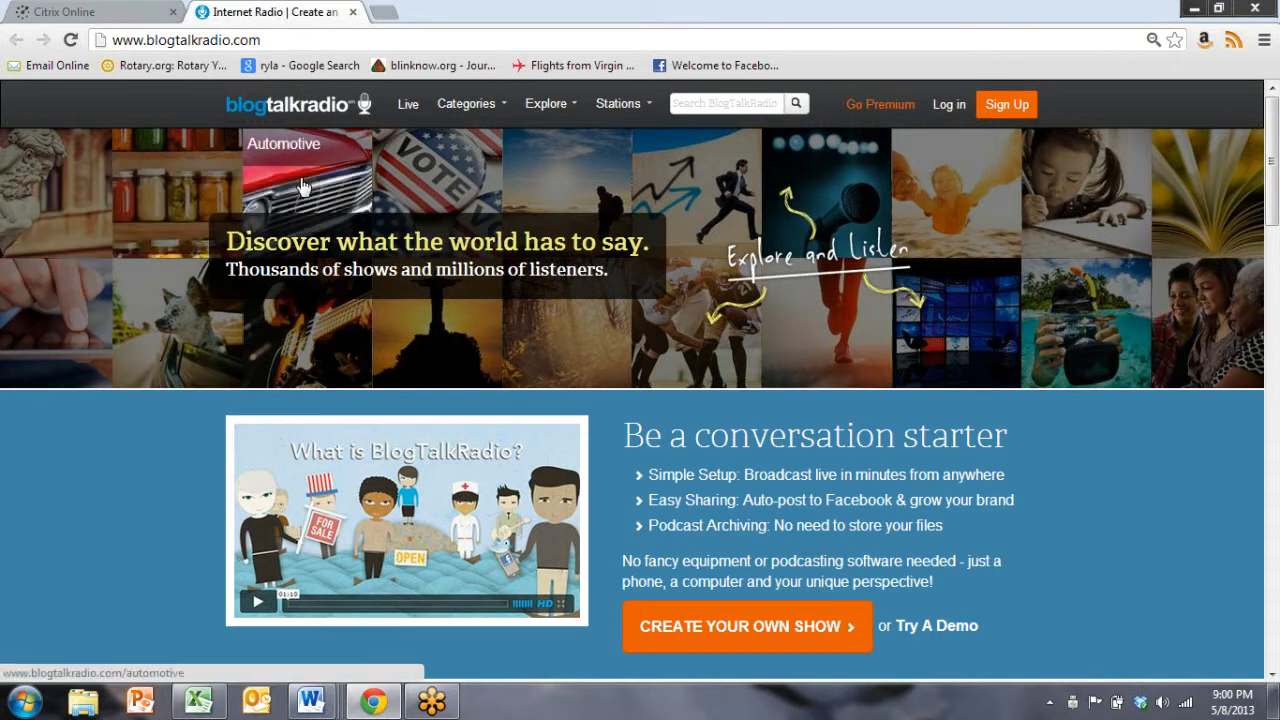
mouse_move(785, 175)
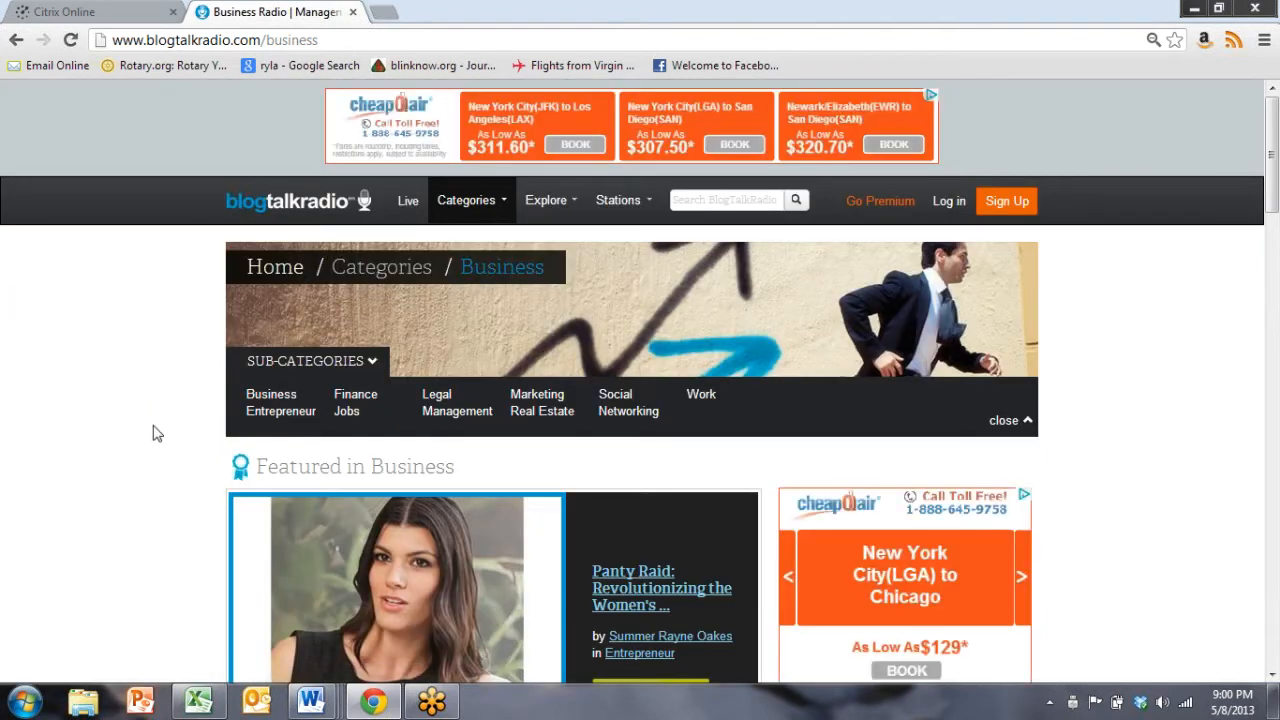
mouse_move(280, 411)
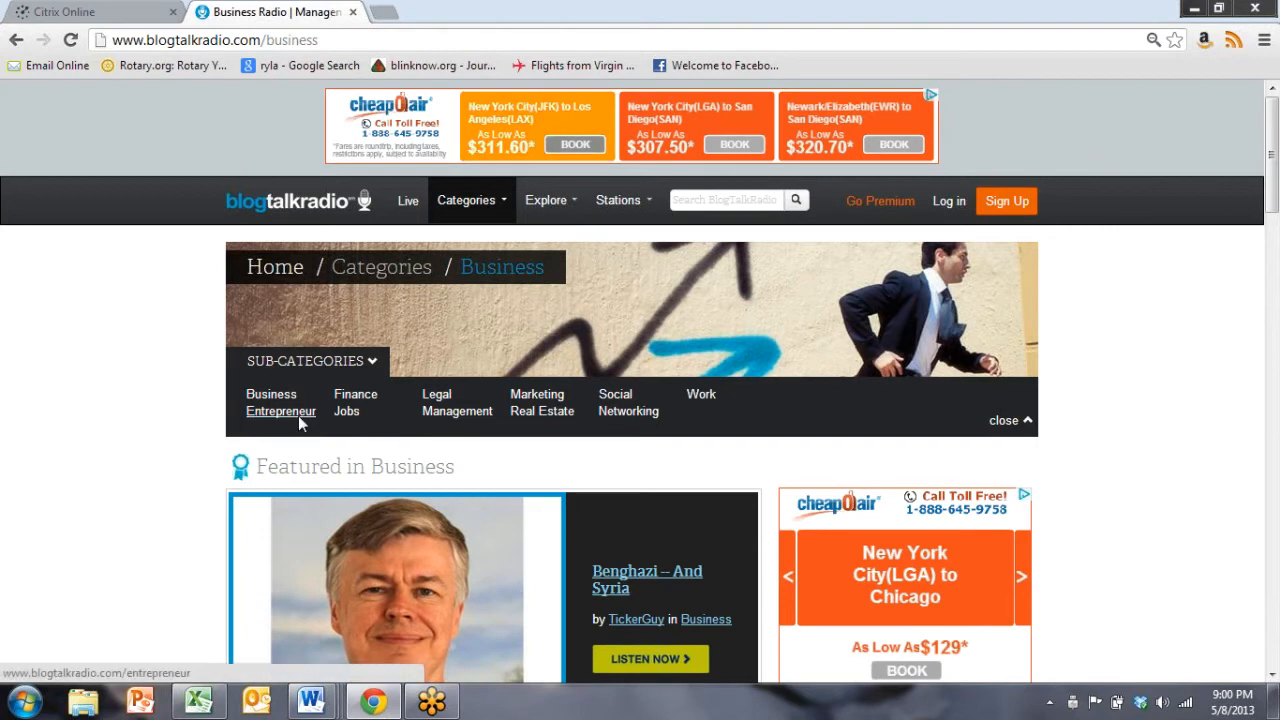
Open the Entrepreneur sub-category and scroll through its archived episodes and popular tags.
click(281, 411)
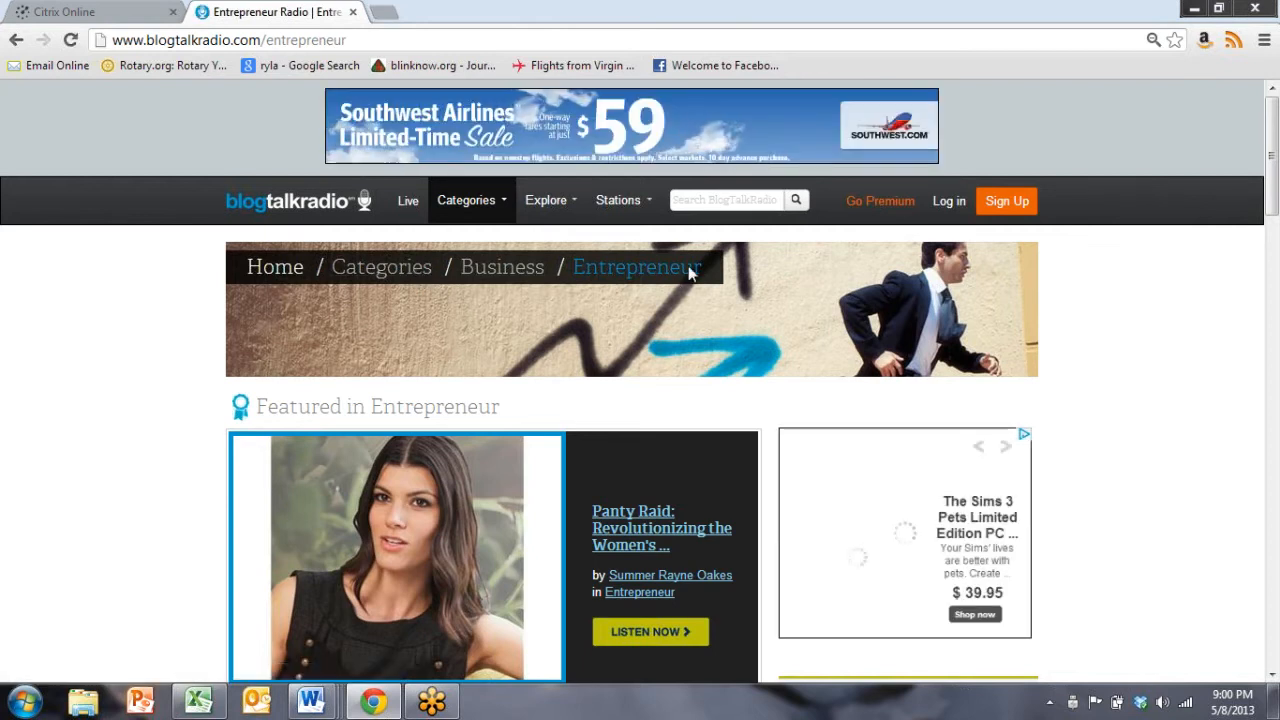
scroll(down, 3)
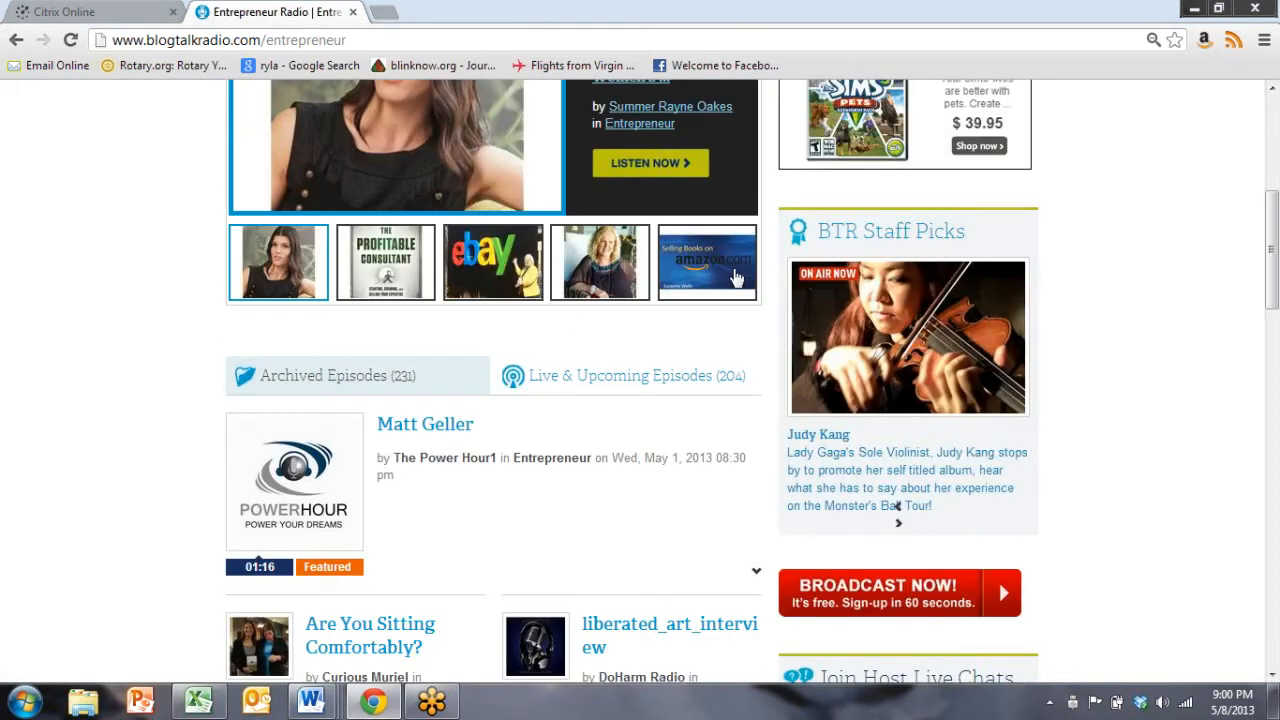
scroll(down, 3)
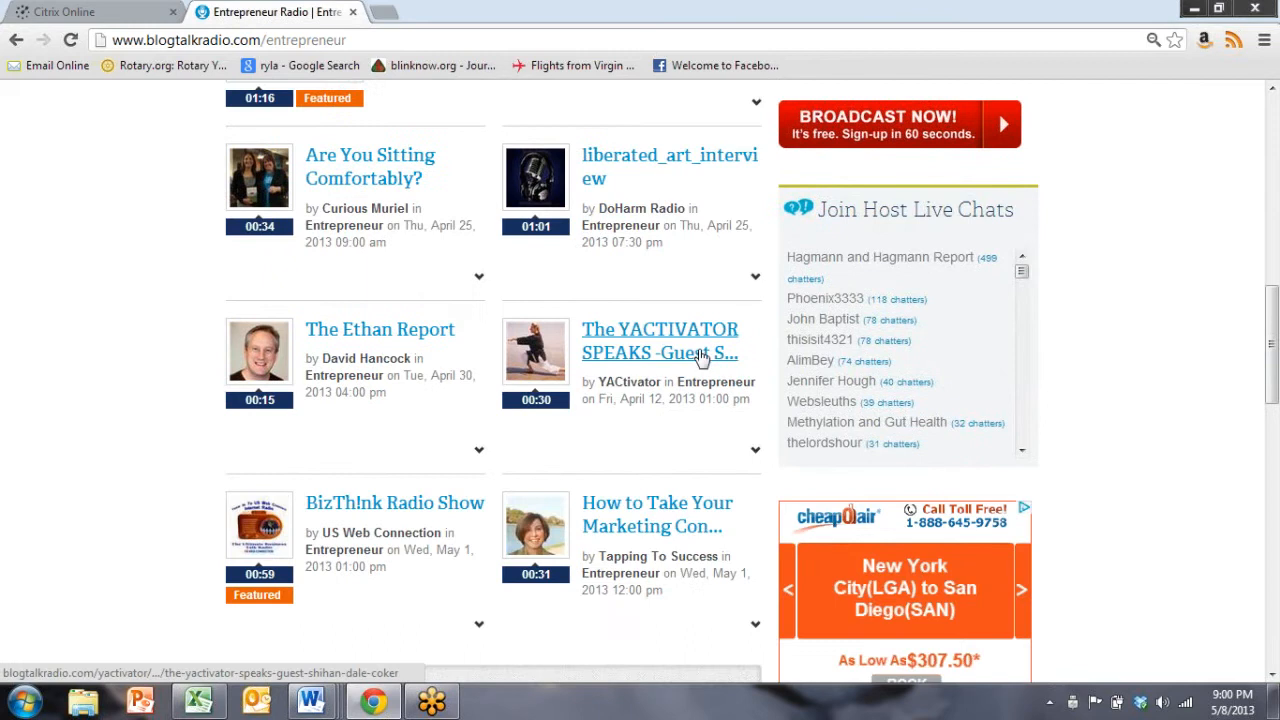
scroll(down, 3)
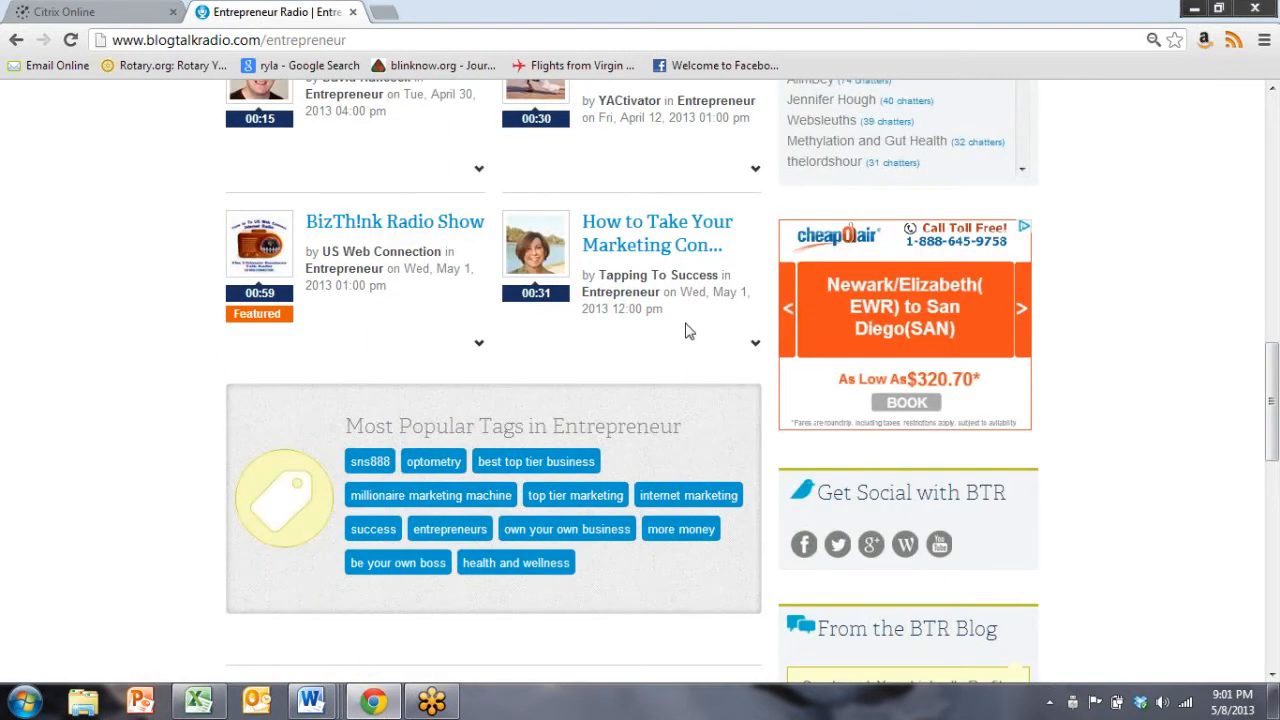
scroll(up, 3)
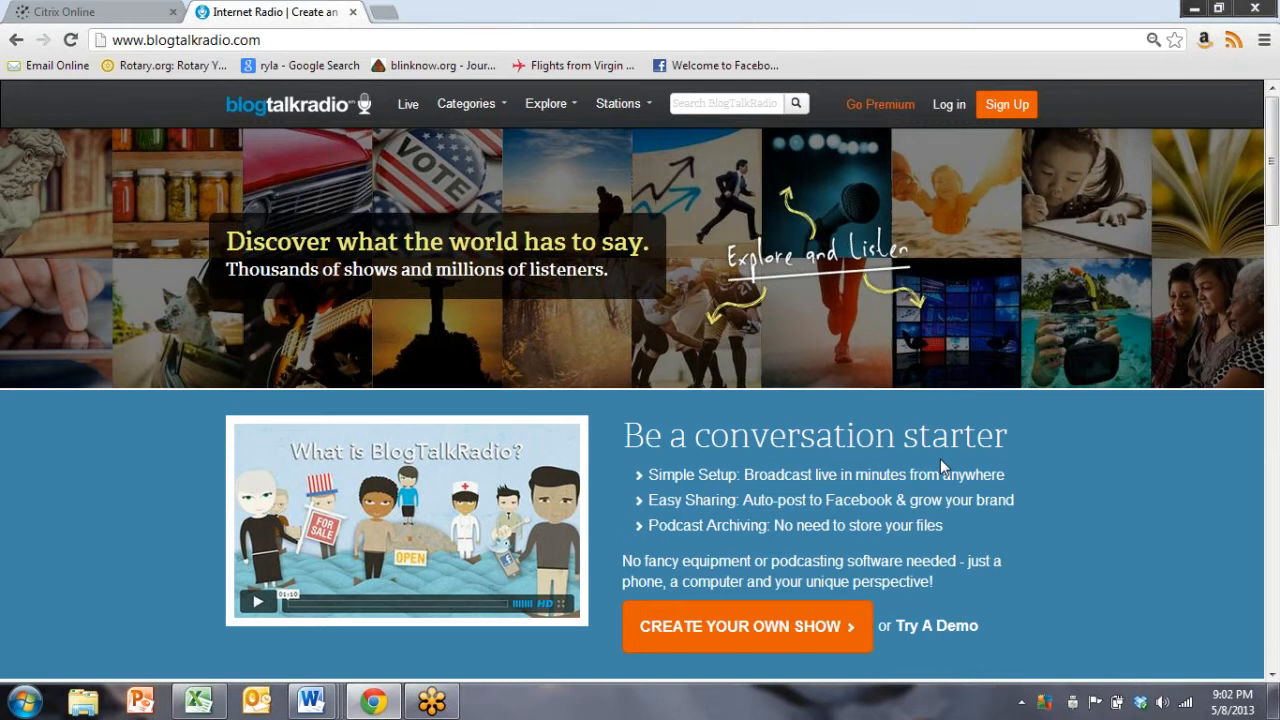
mouse_move(975, 182)
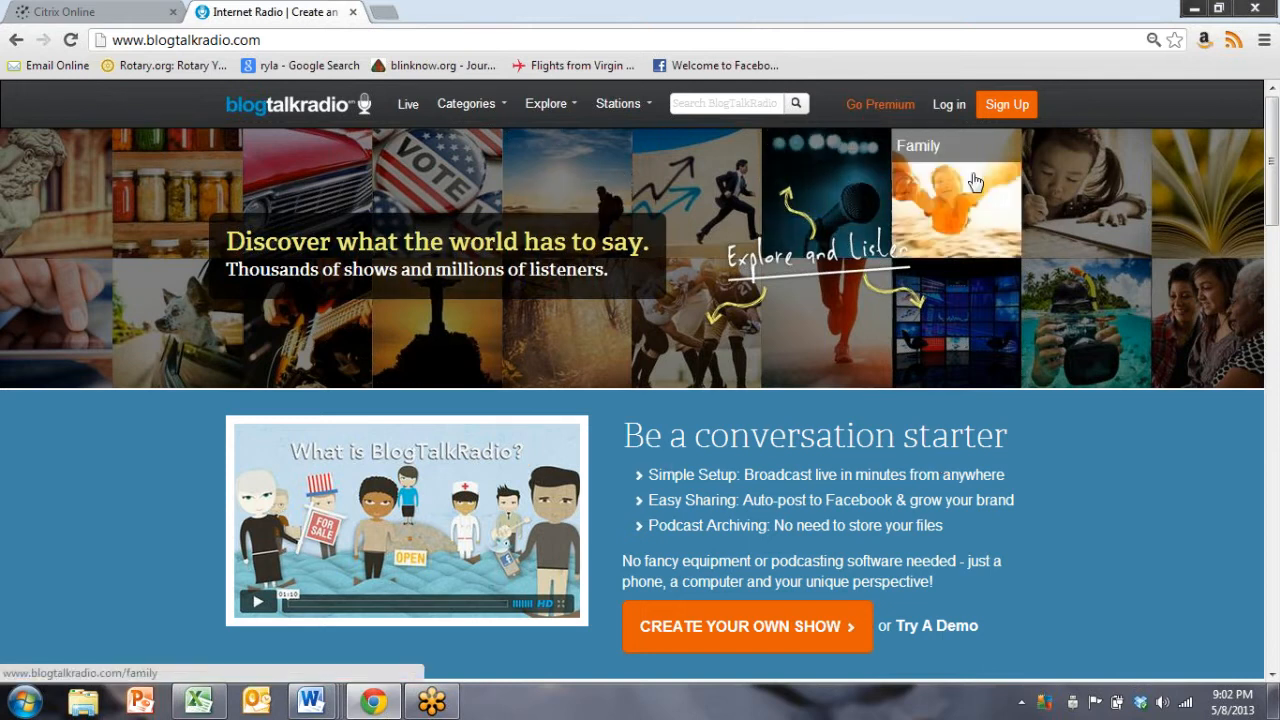
mouse_move(1086, 207)
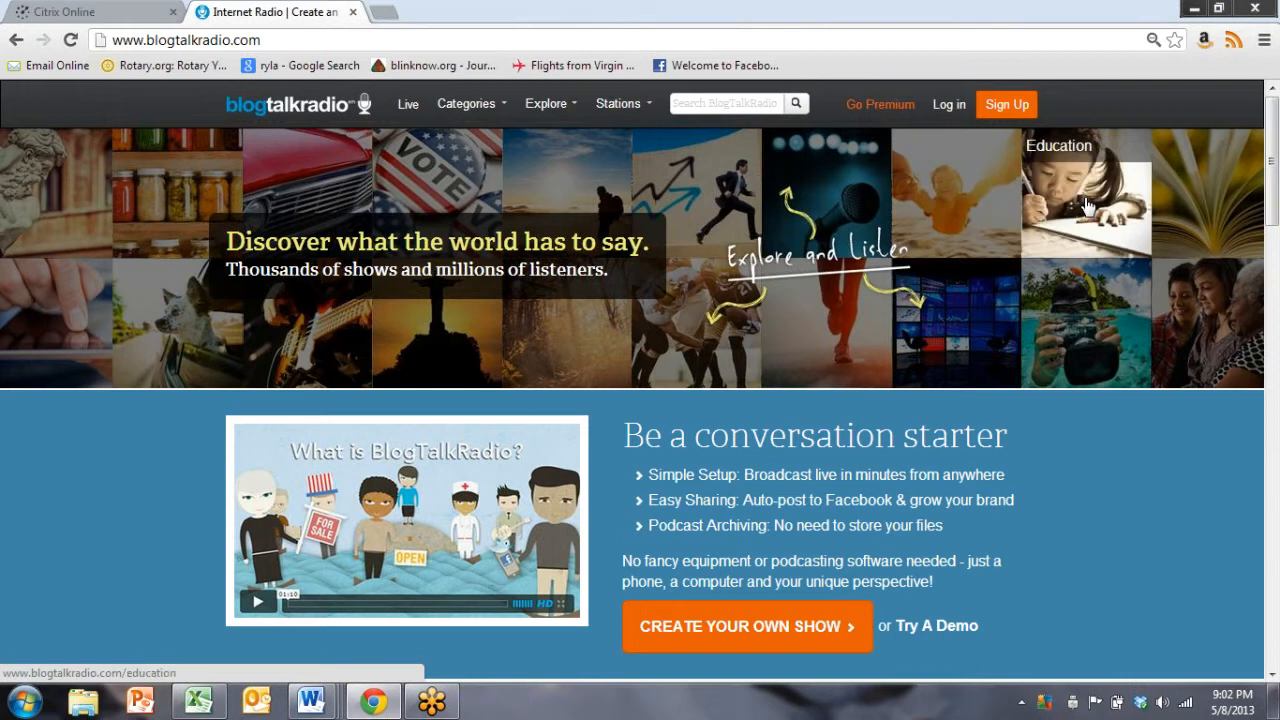
mouse_move(178, 324)
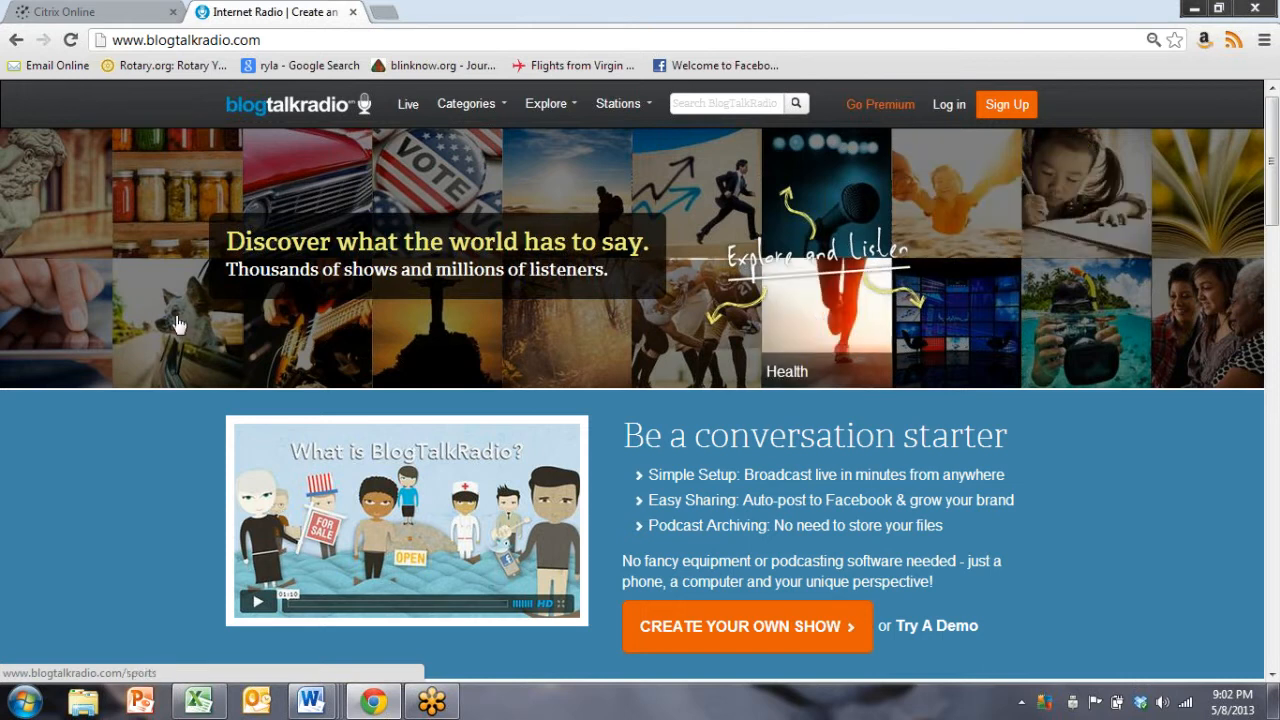
mouse_move(78, 178)
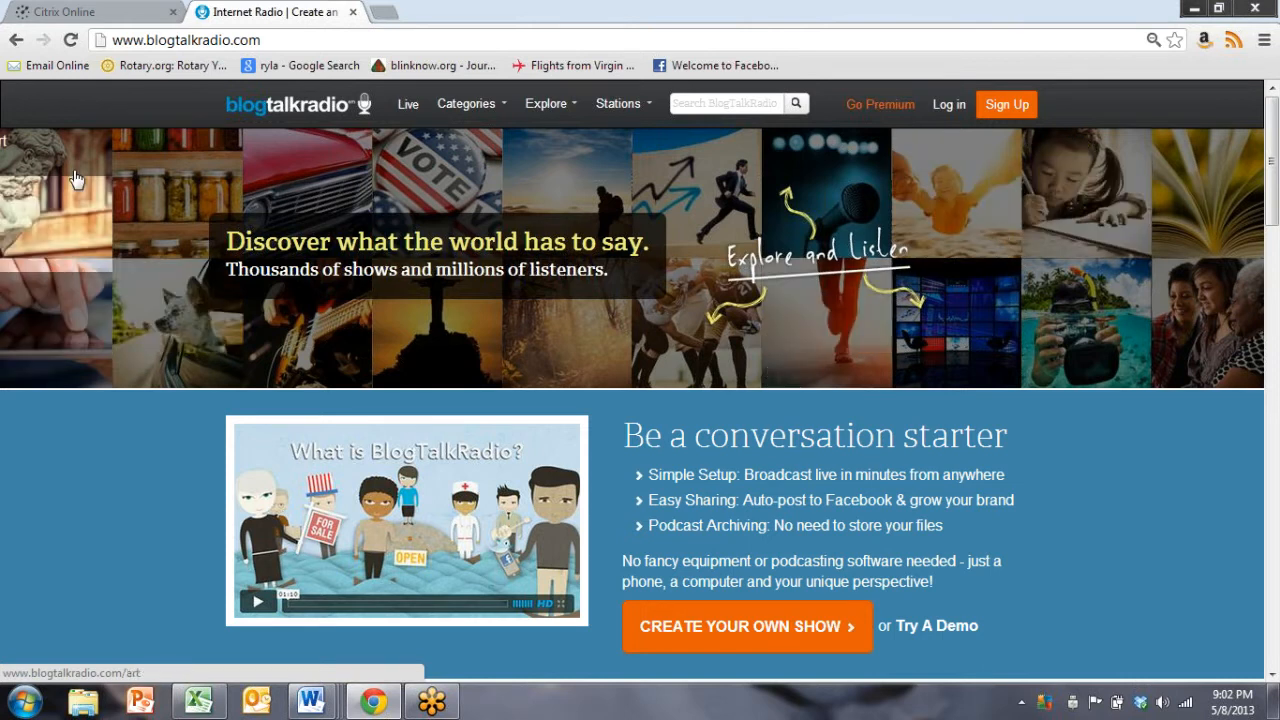
mouse_move(1205, 315)
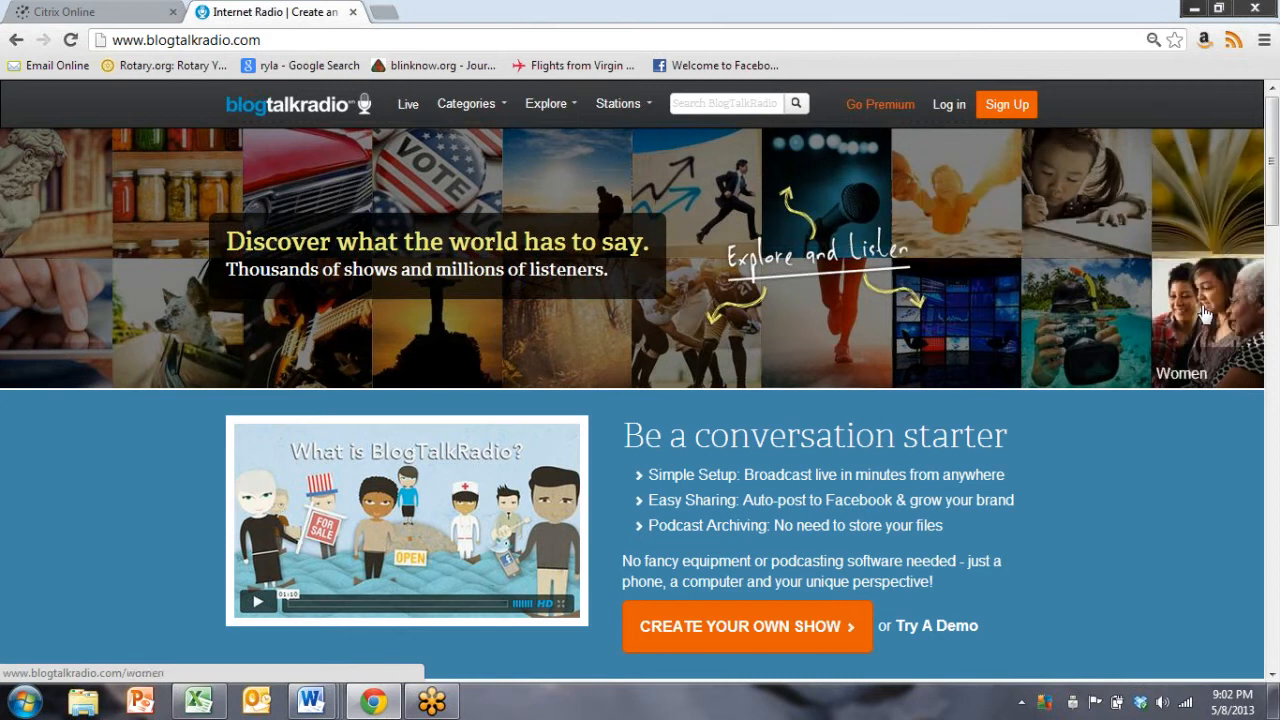
mouse_move(537, 327)
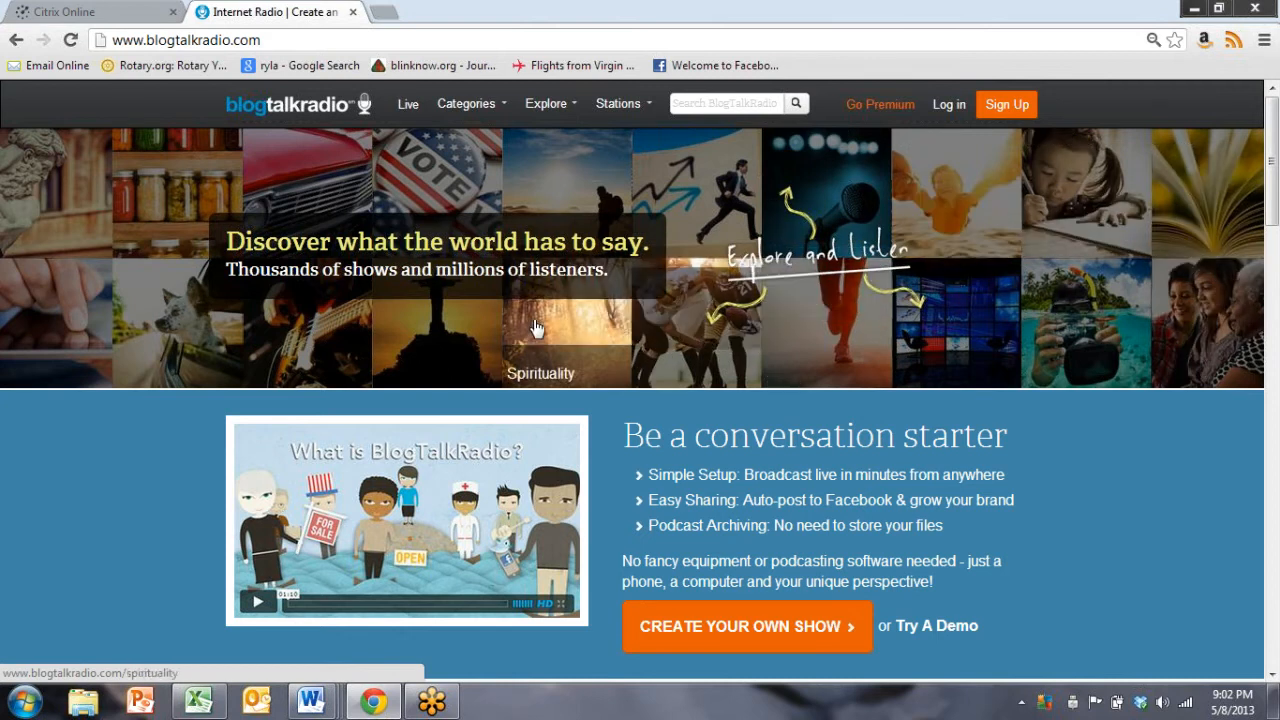
mouse_move(725, 120)
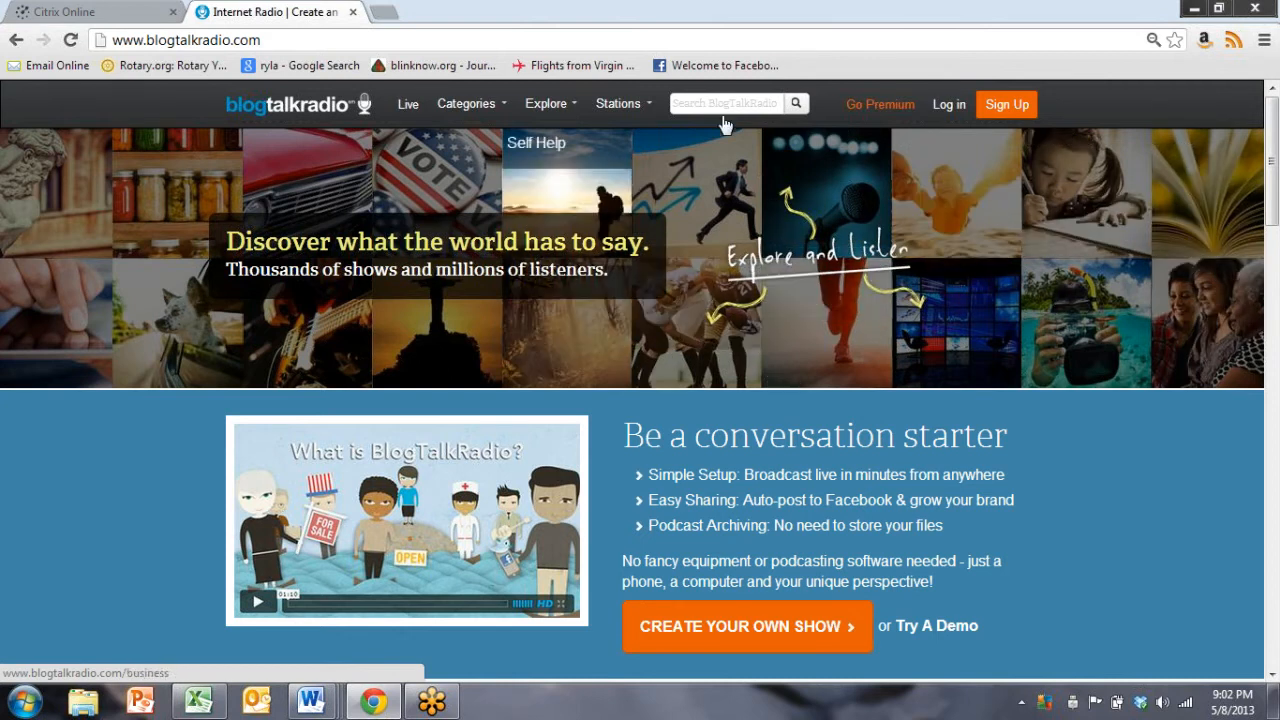
mouse_move(810, 245)
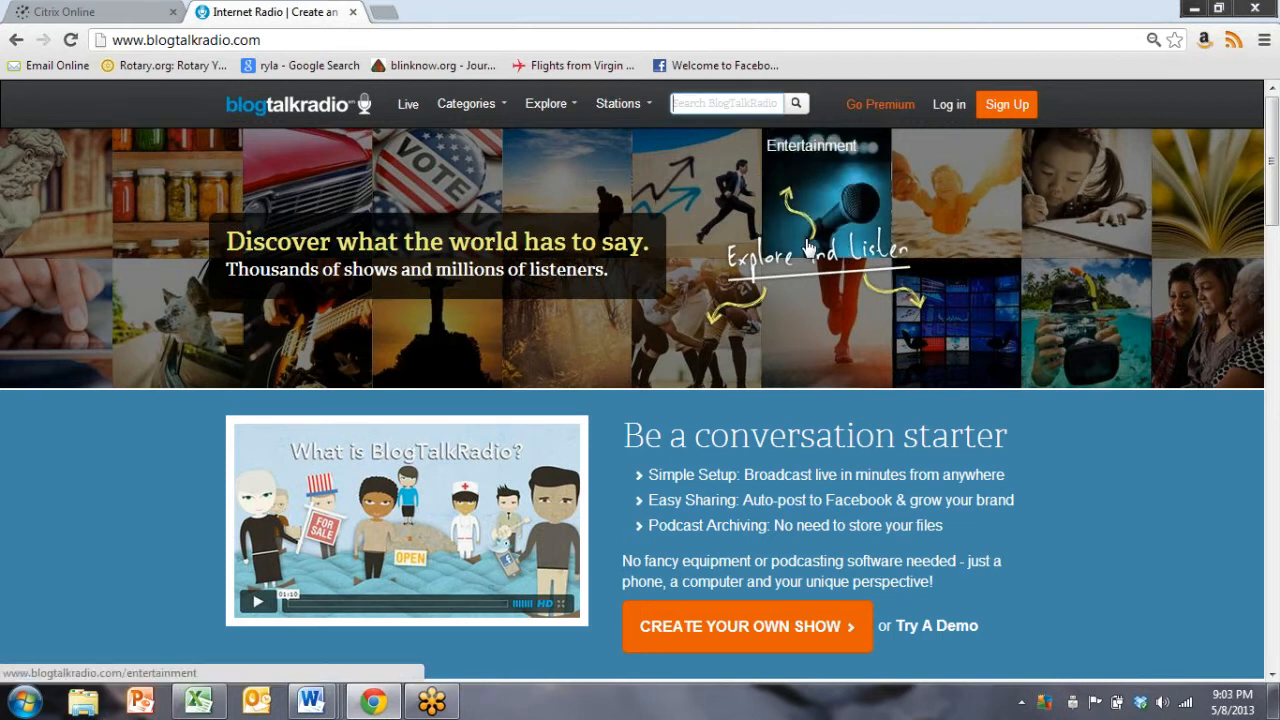
Search for 'jack canfield', browse the roughly 26,500 results, then head back to the homepage.
text(jack)
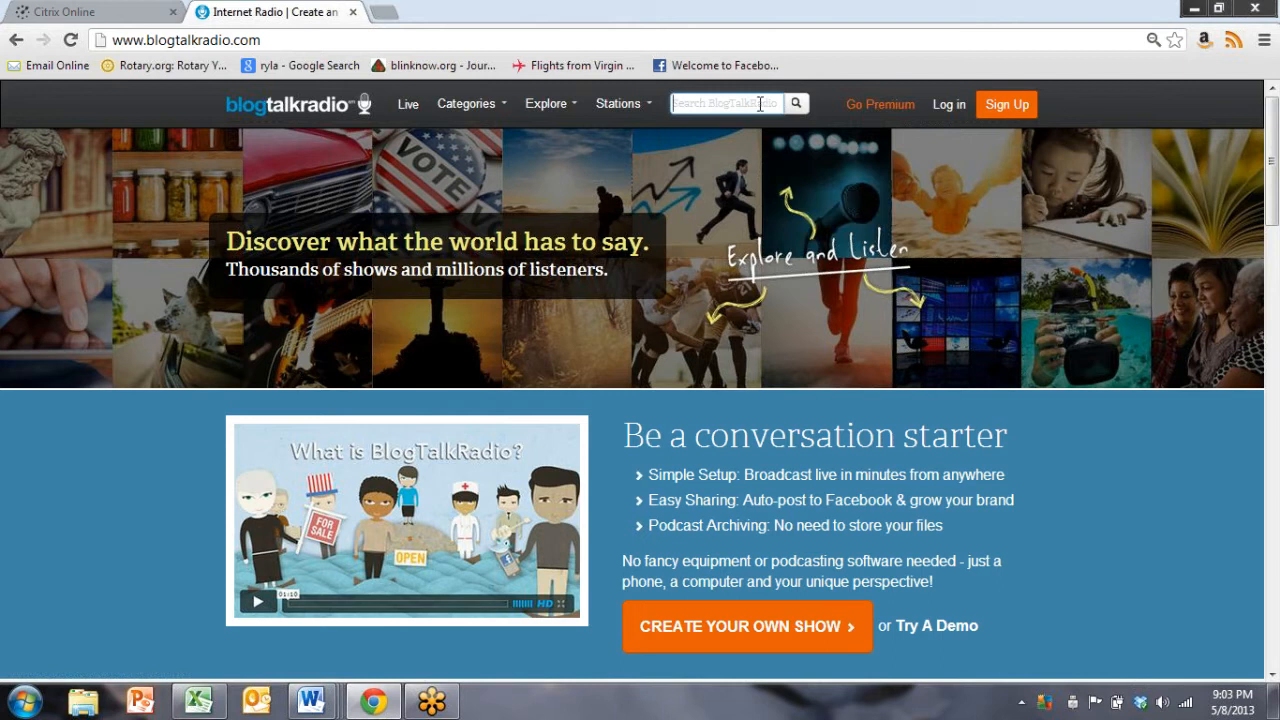
text(jack canfield)
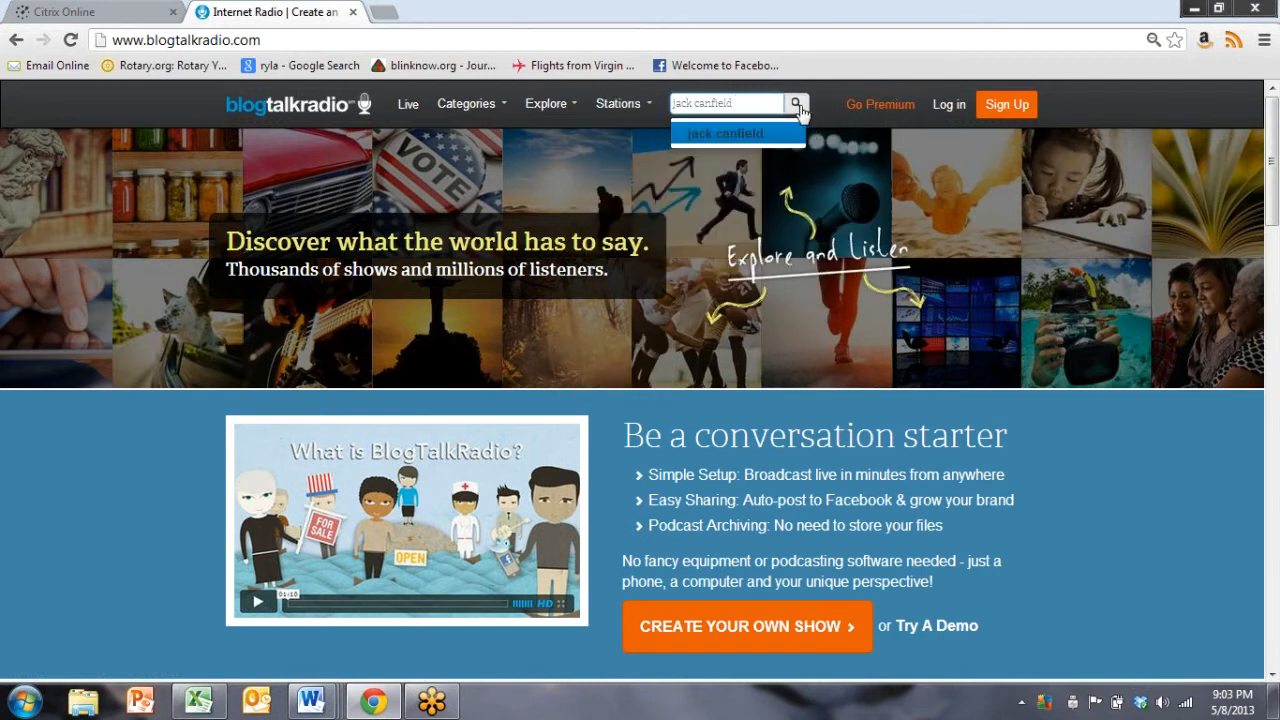
click(796, 104)
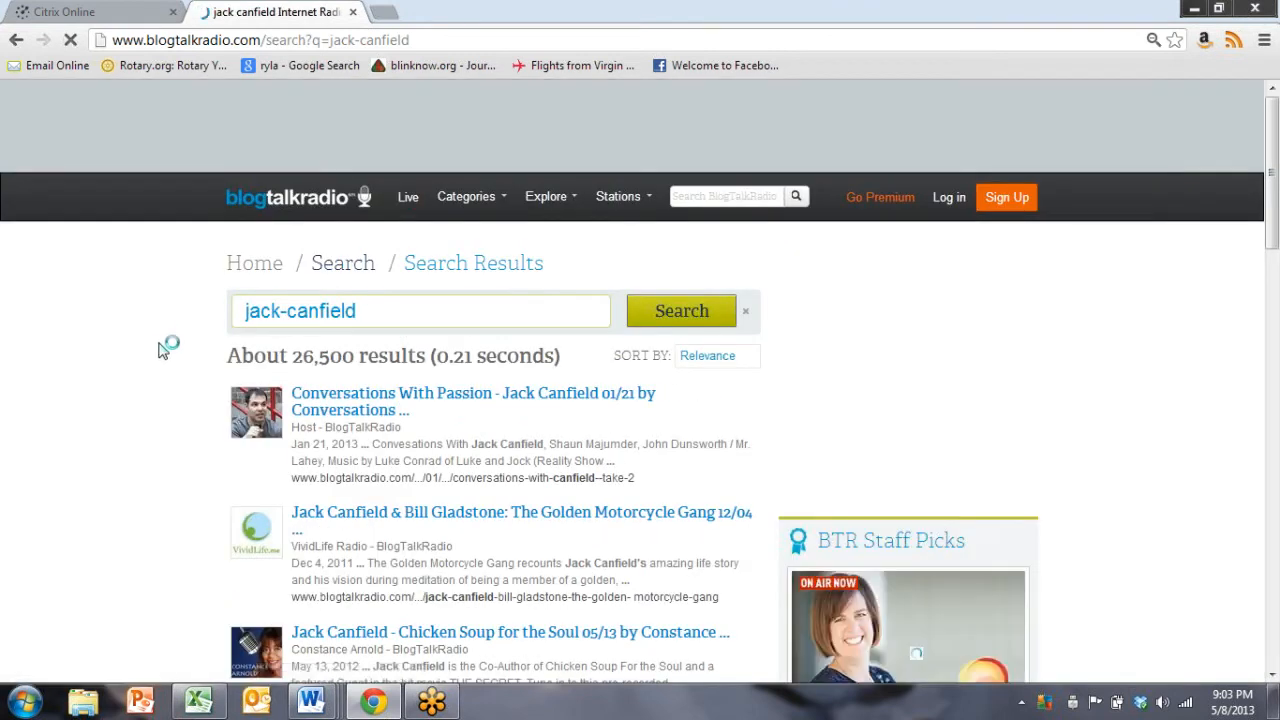
scroll(up, 3)
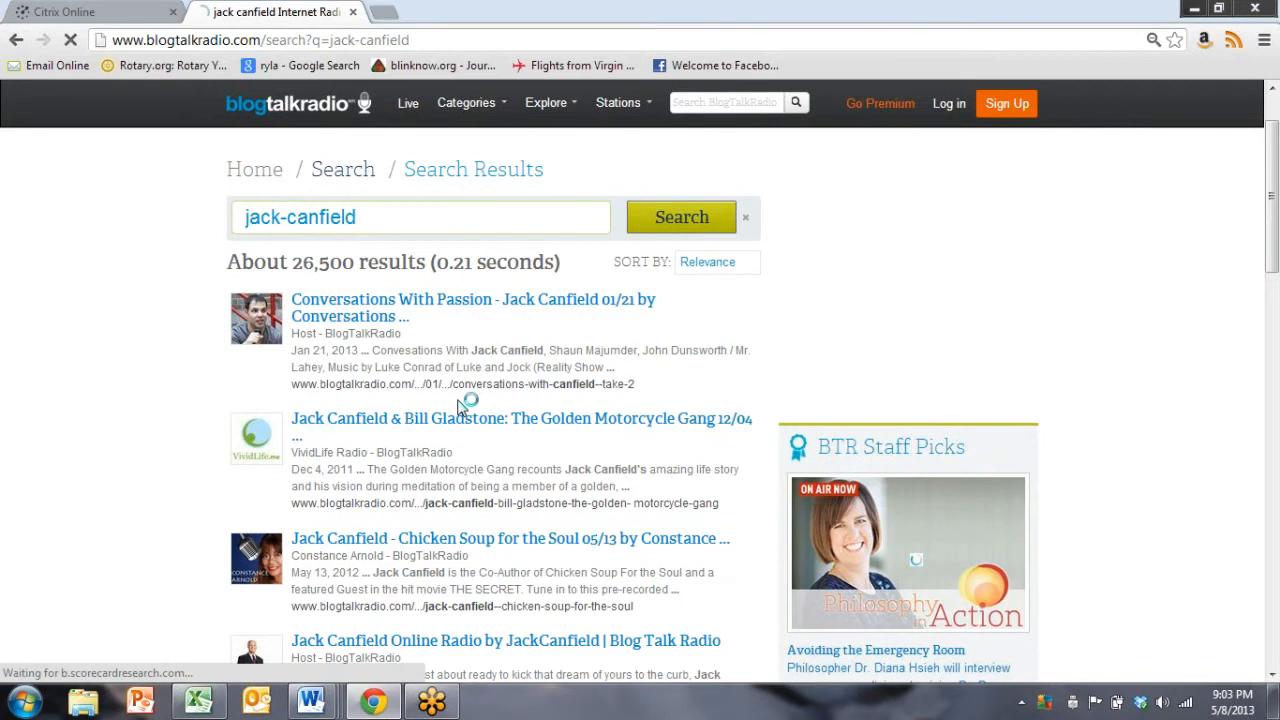
scroll(down, 3)
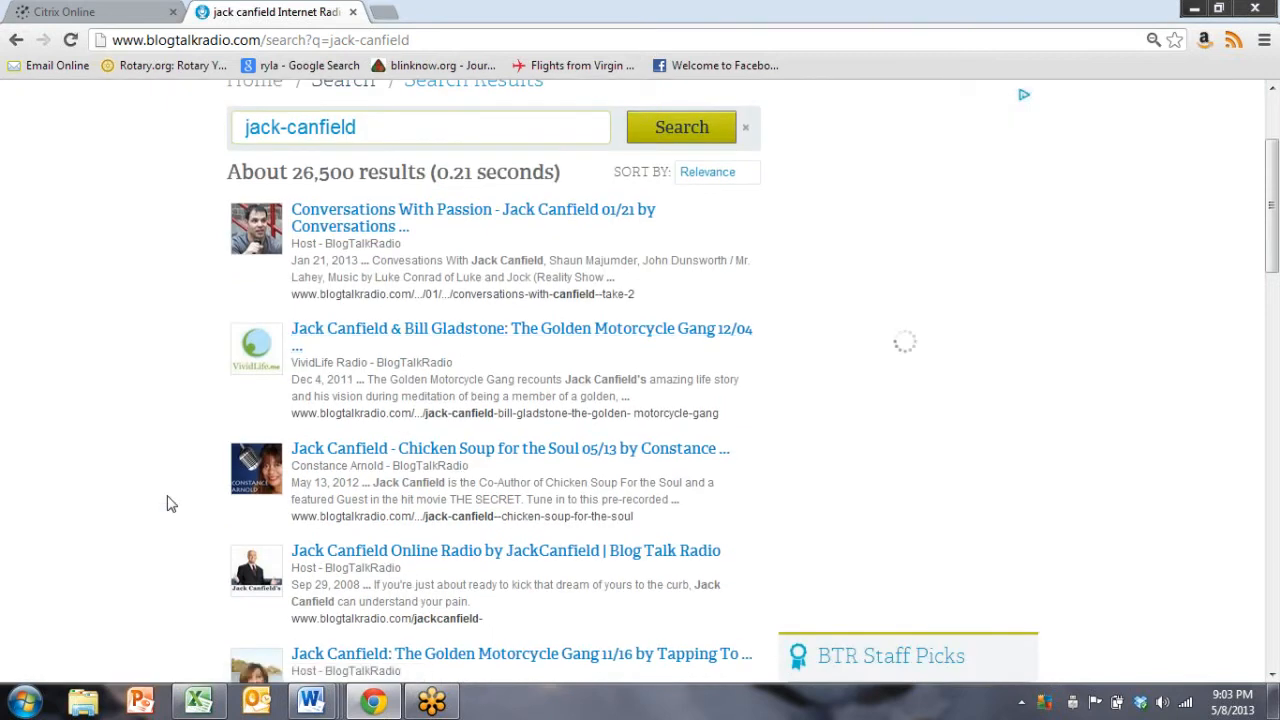
scroll(up, 3)
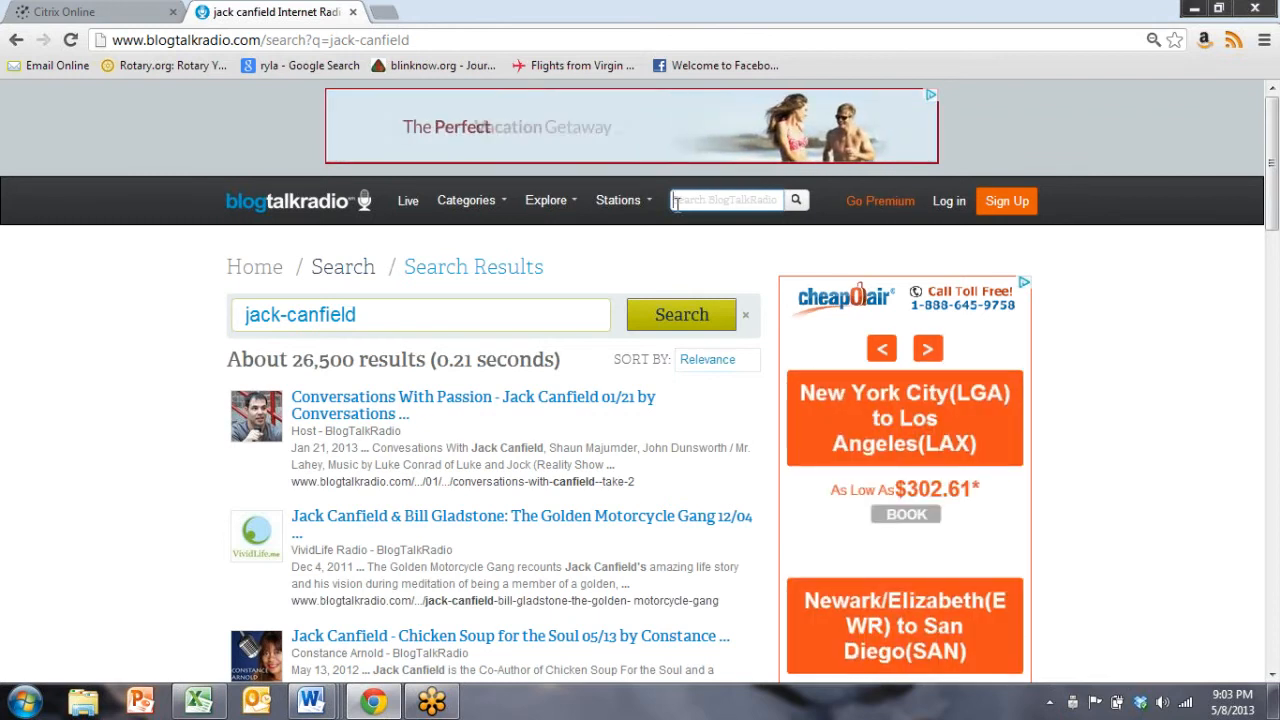
click(287, 200)
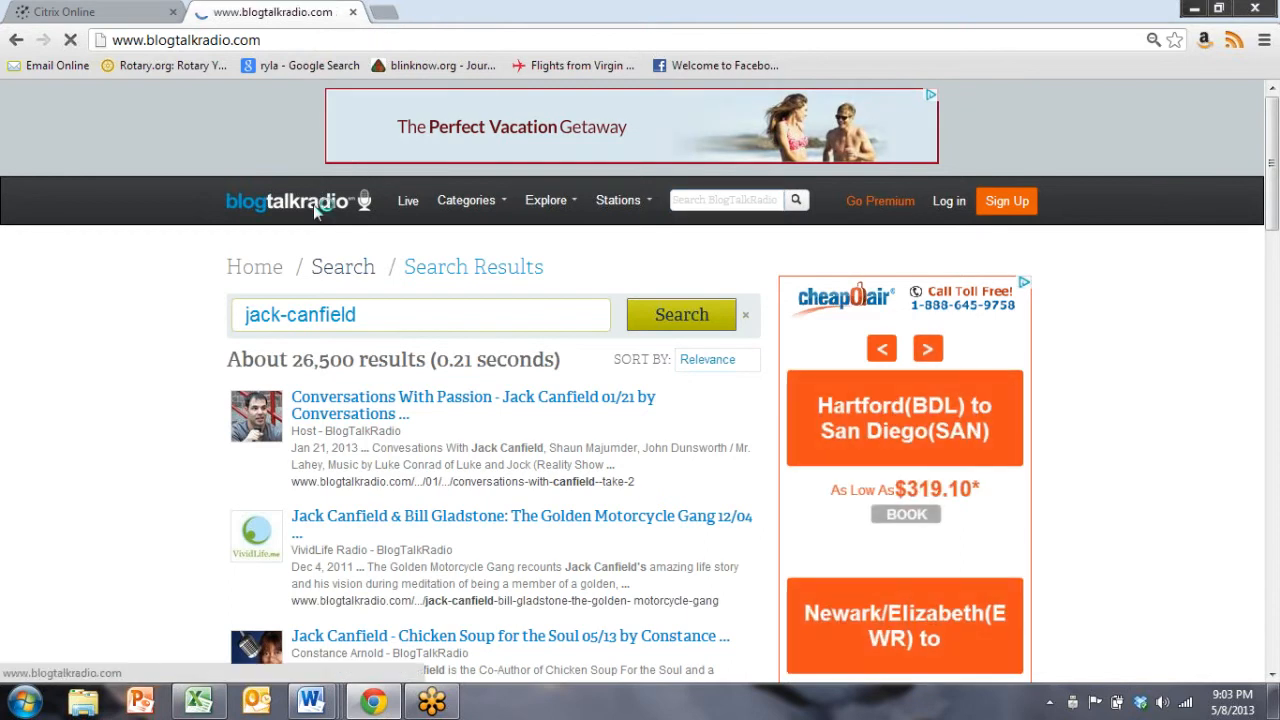
Reload the homepage from the blogtalkradio logo and view the category photo mosaic.
click(287, 200)
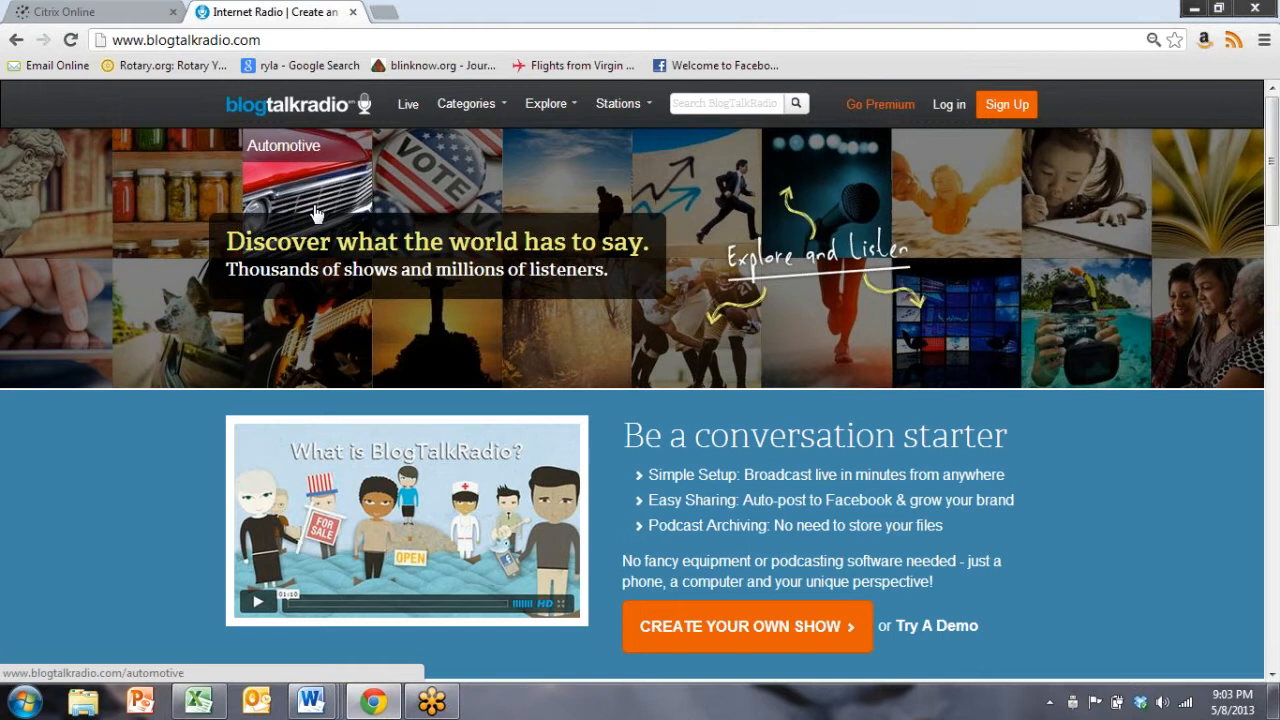
mouse_move(1176, 443)
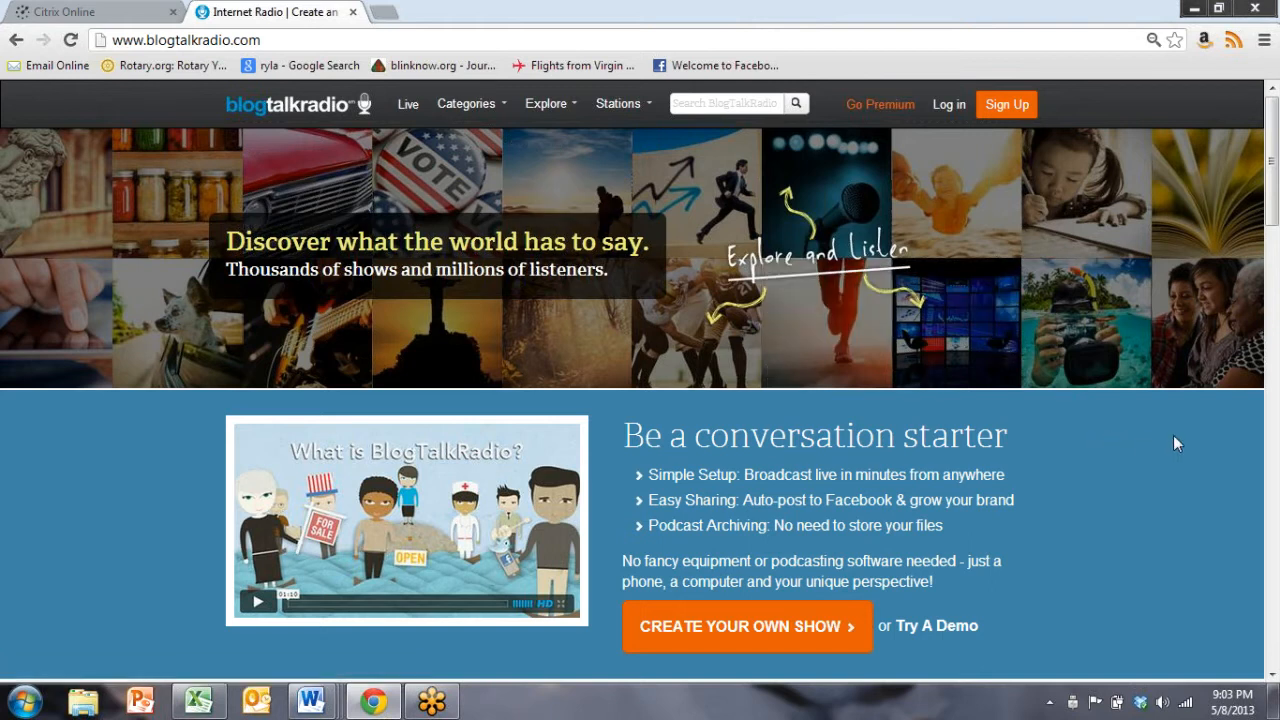
mouse_move(1140, 345)
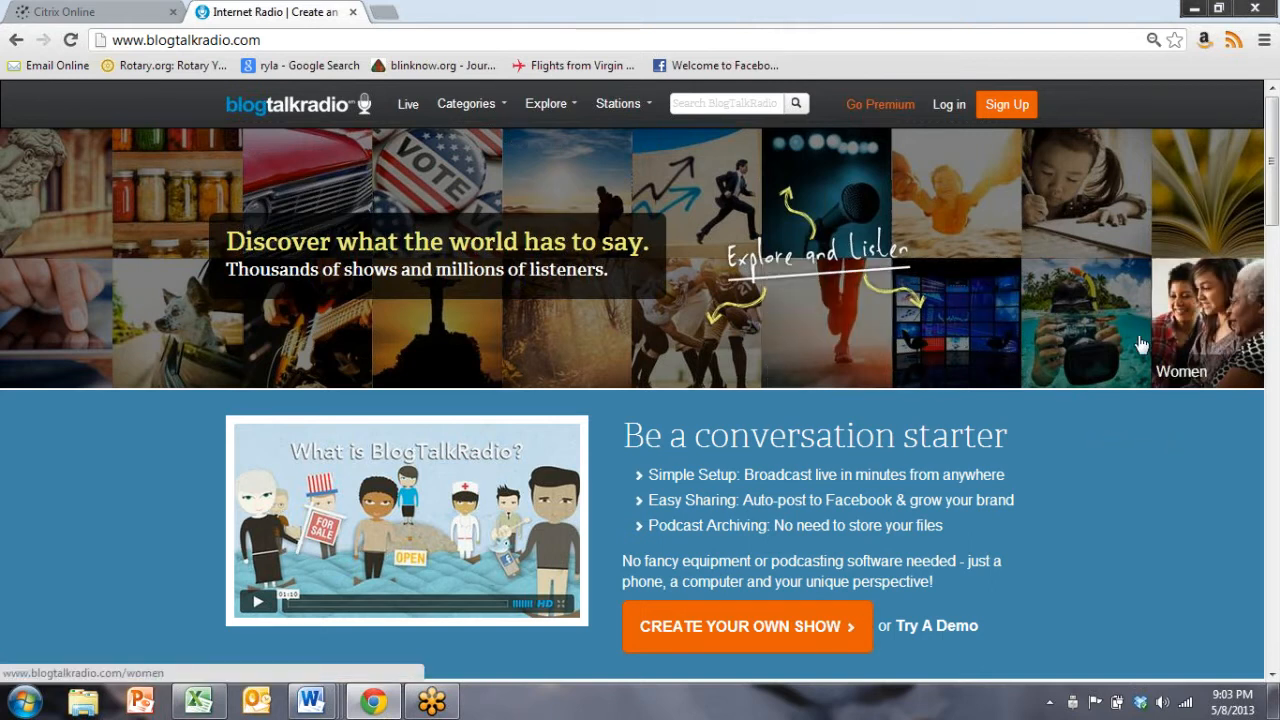
mouse_move(1117, 198)
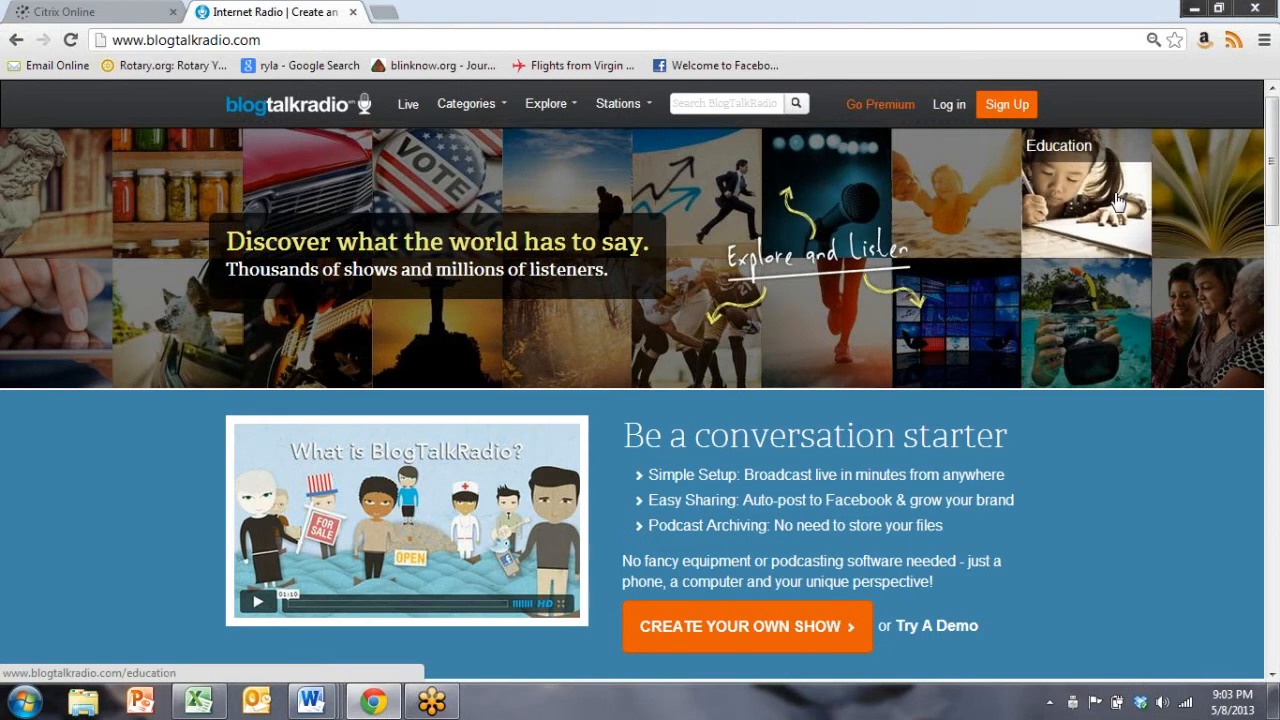
mouse_move(946, 302)
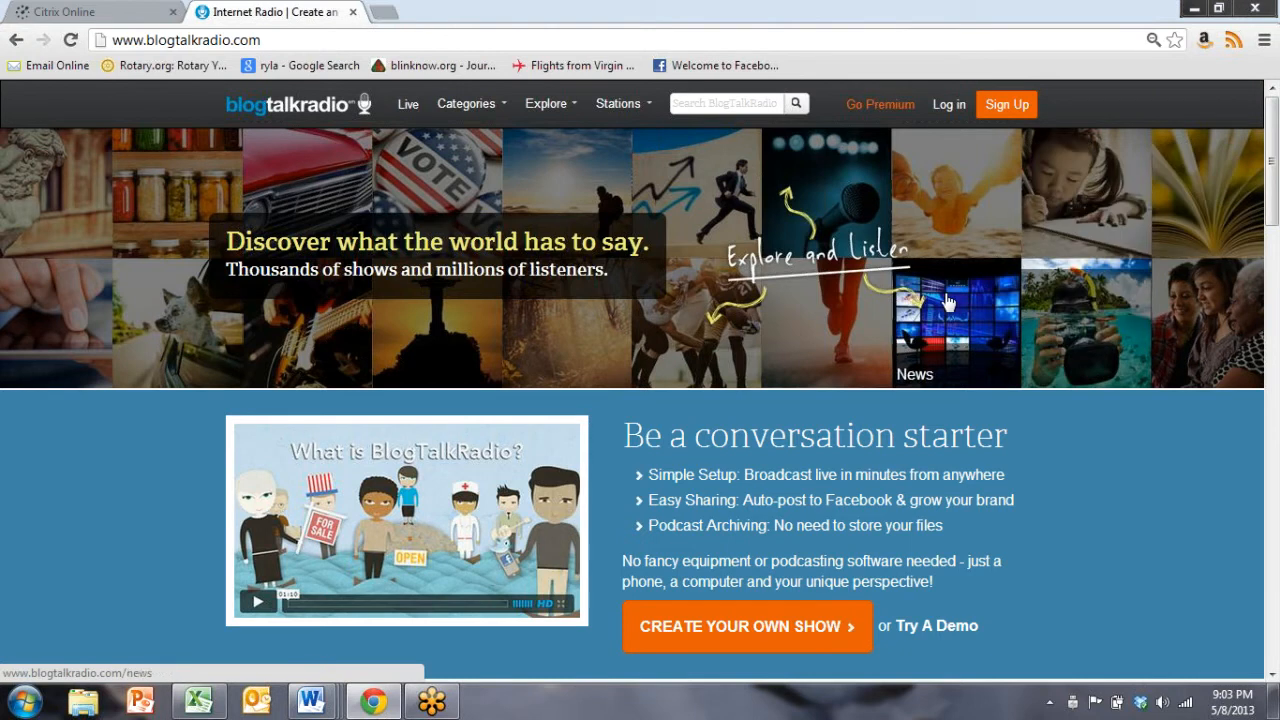
mouse_move(725, 325)
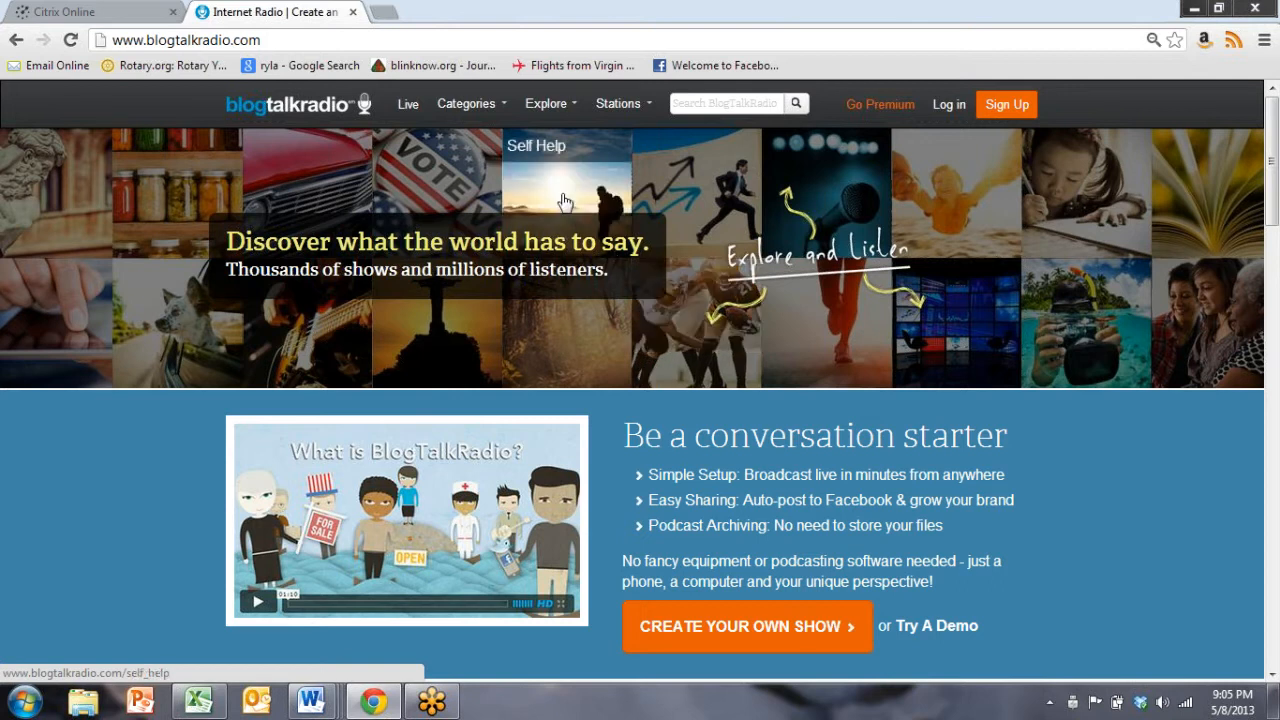
mouse_move(943, 108)
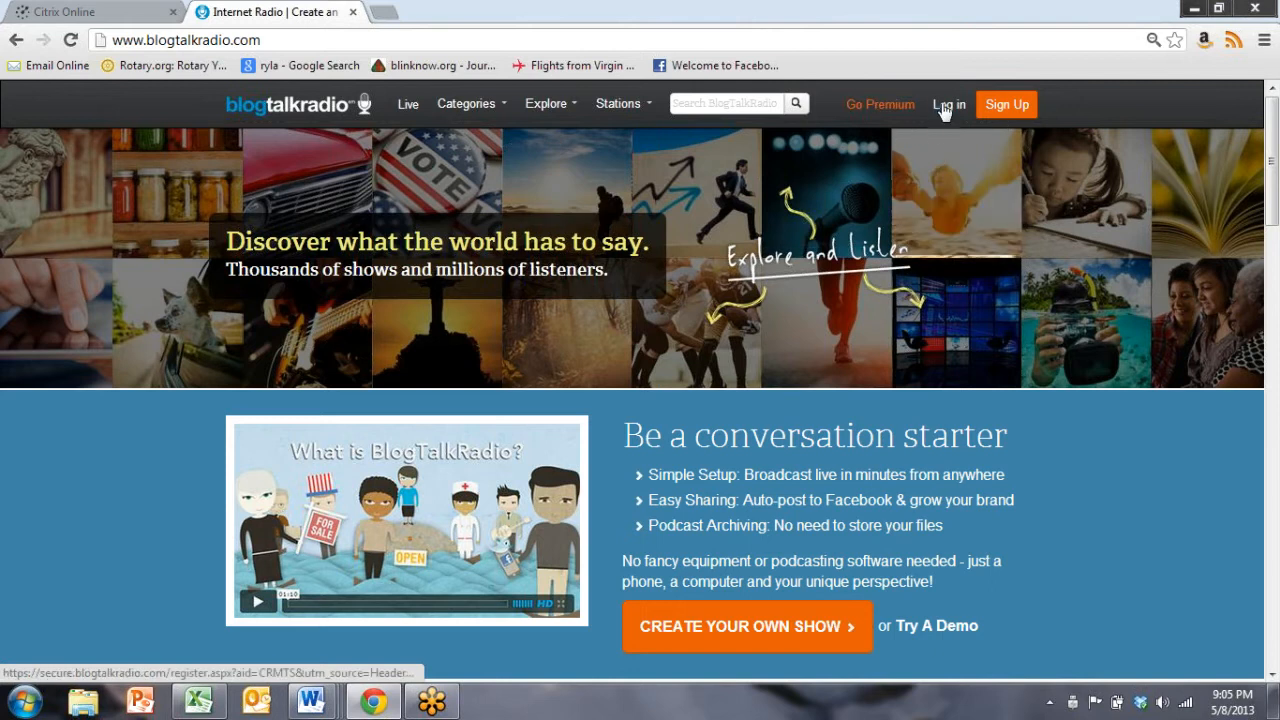
Log in with the saved username and password to reach the Staff Picks homepage.
click(948, 104)
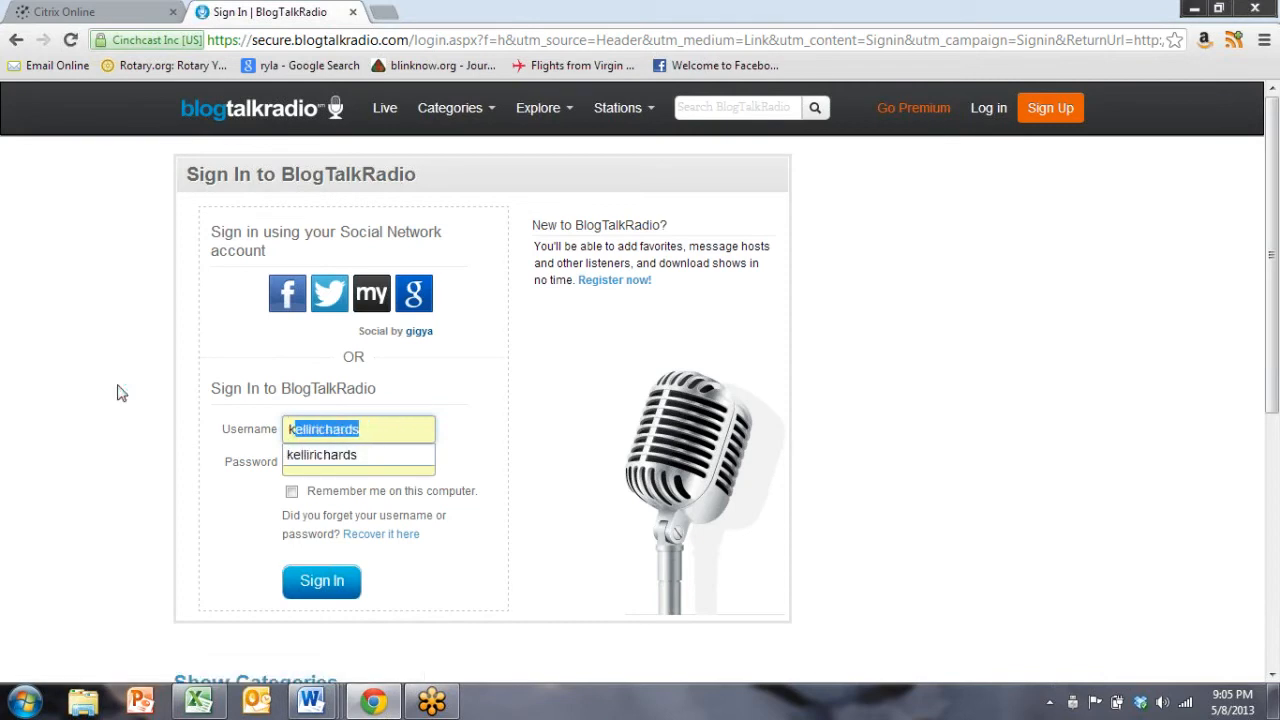
click(321, 581)
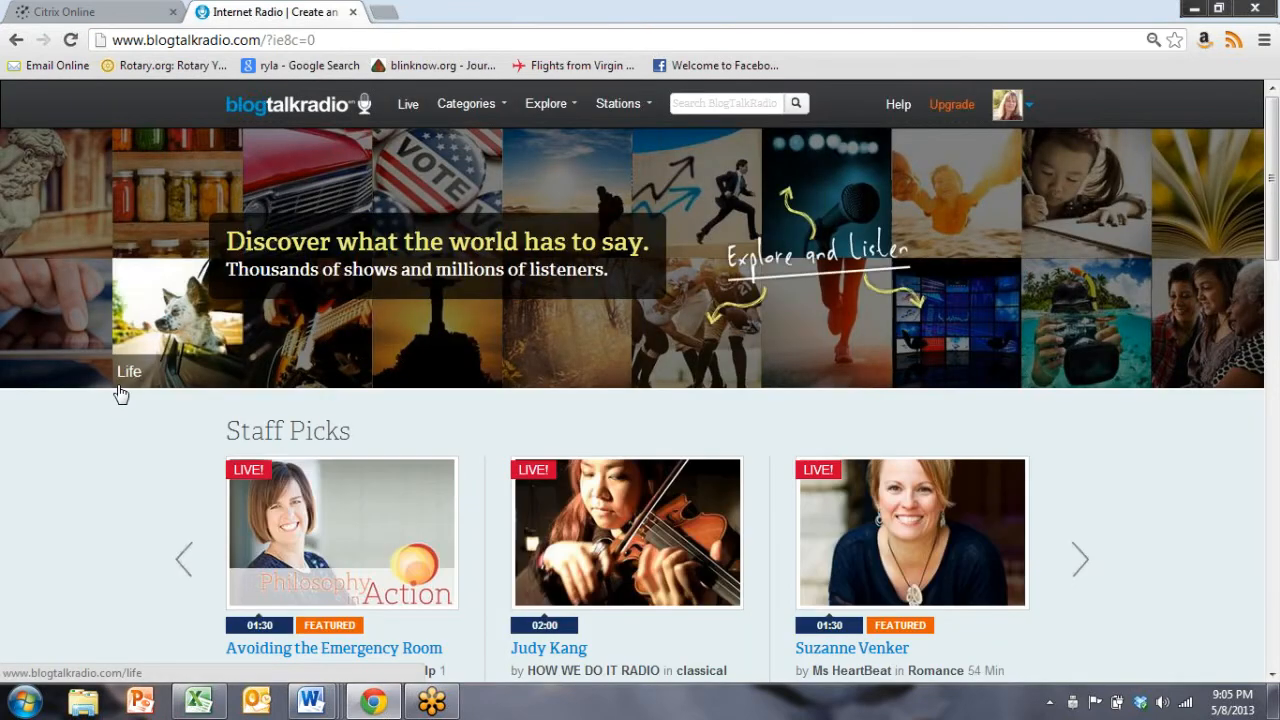
Show the avatar menu with Schedule Episode, Studio, My Account, Reporting, Settings and Messages.
click(1025, 104)
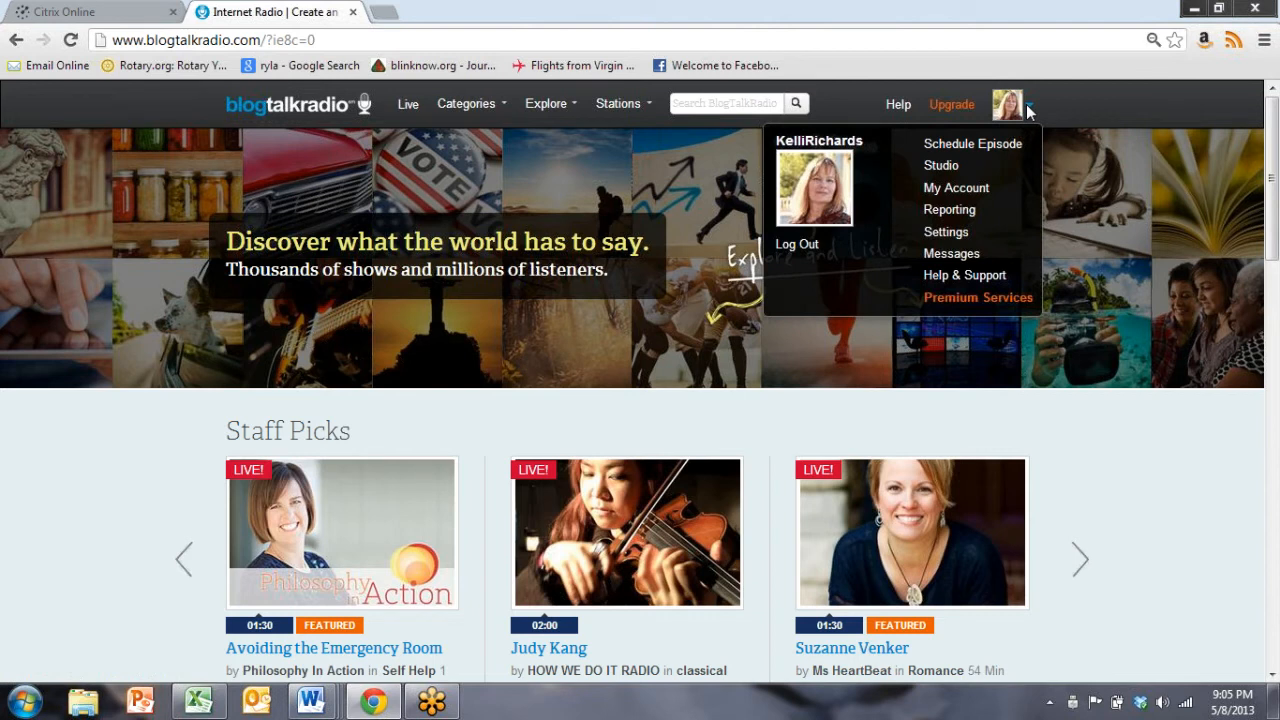
mouse_move(836, 186)
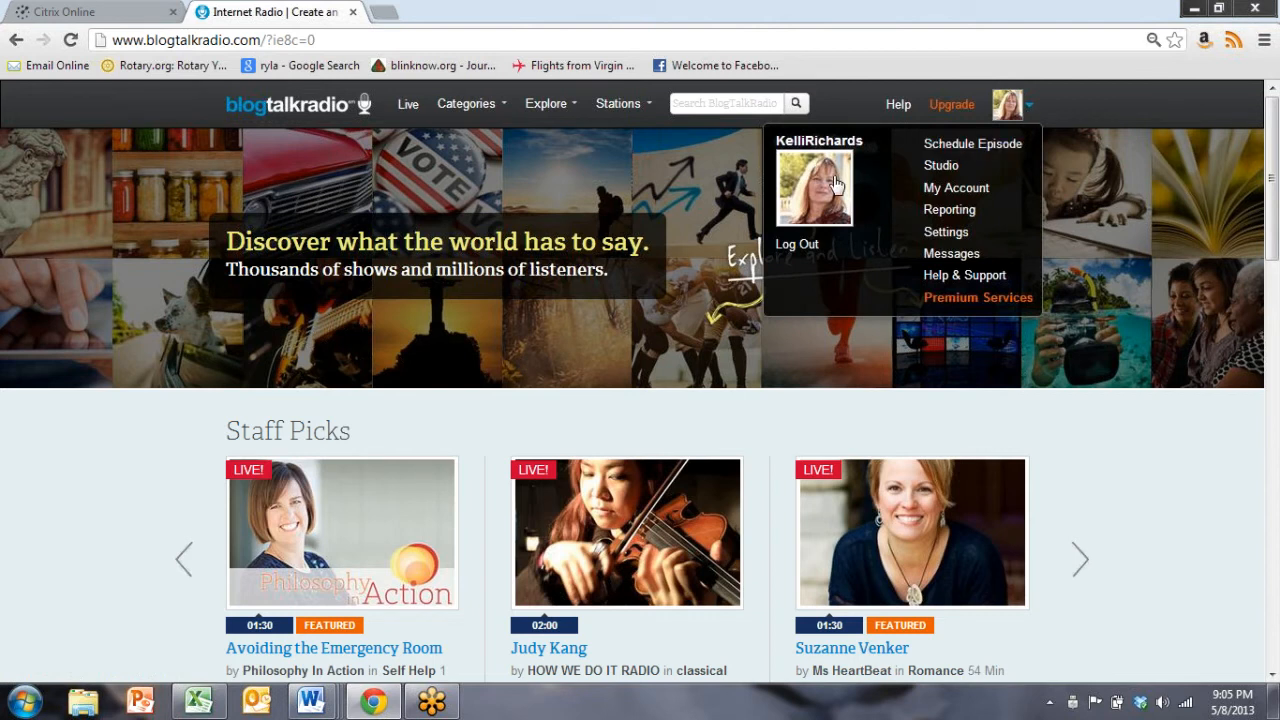
mouse_move(1005, 150)
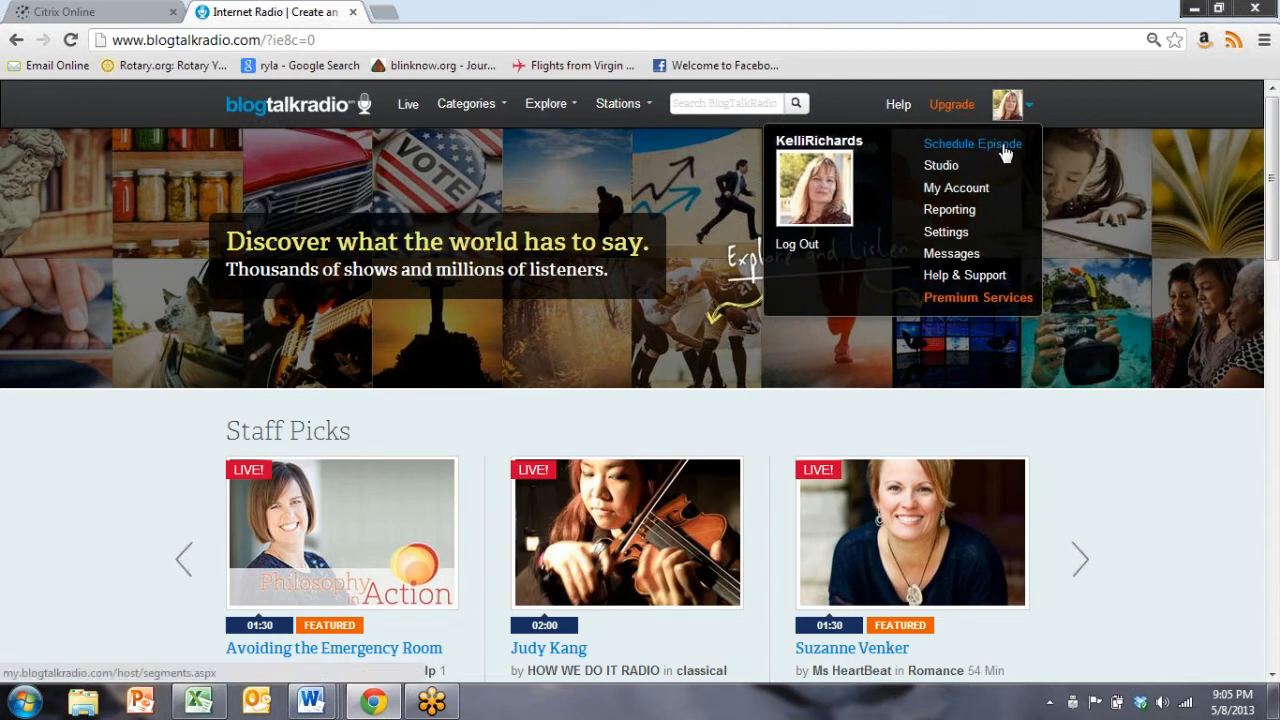
mouse_move(1010, 152)
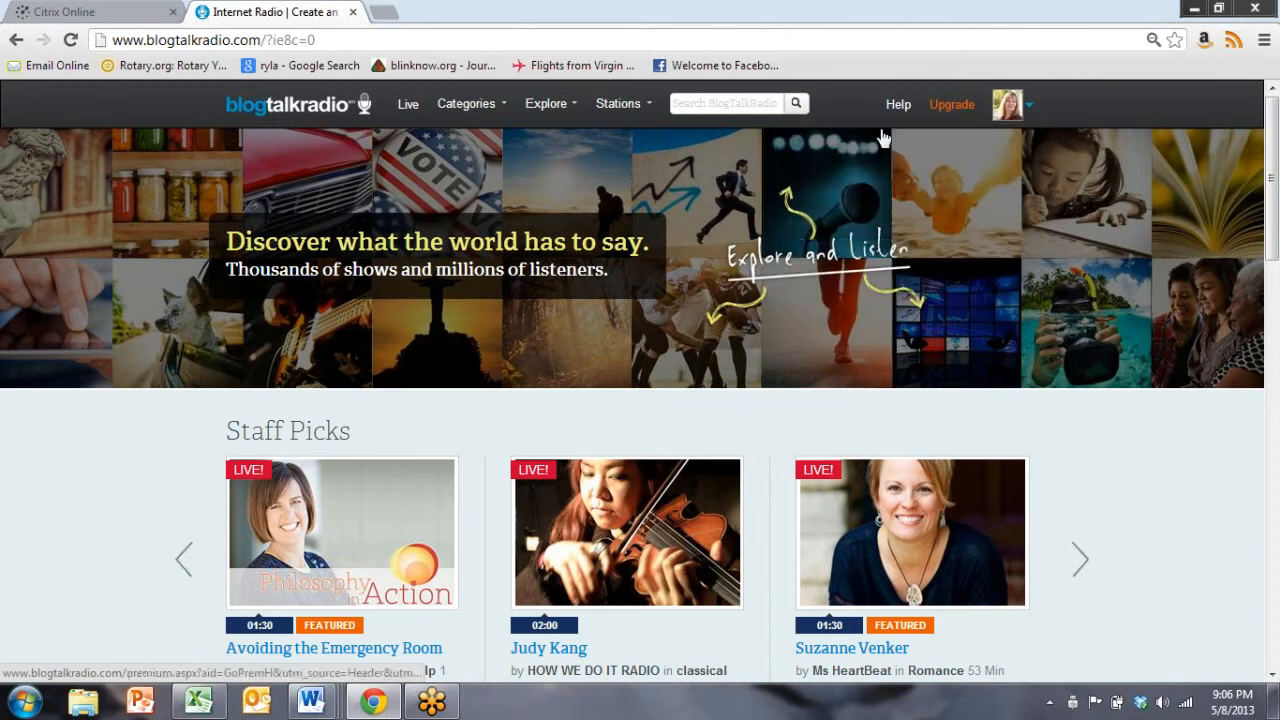
click(1007, 104)
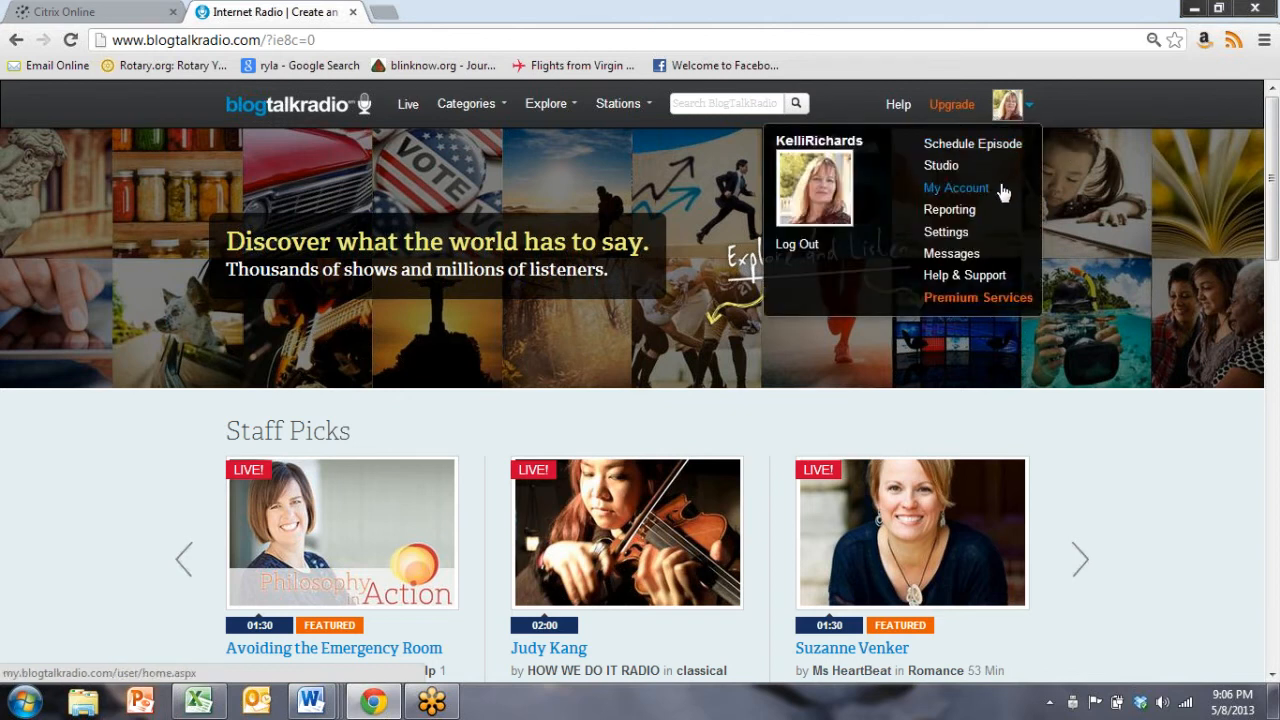
mouse_move(815, 183)
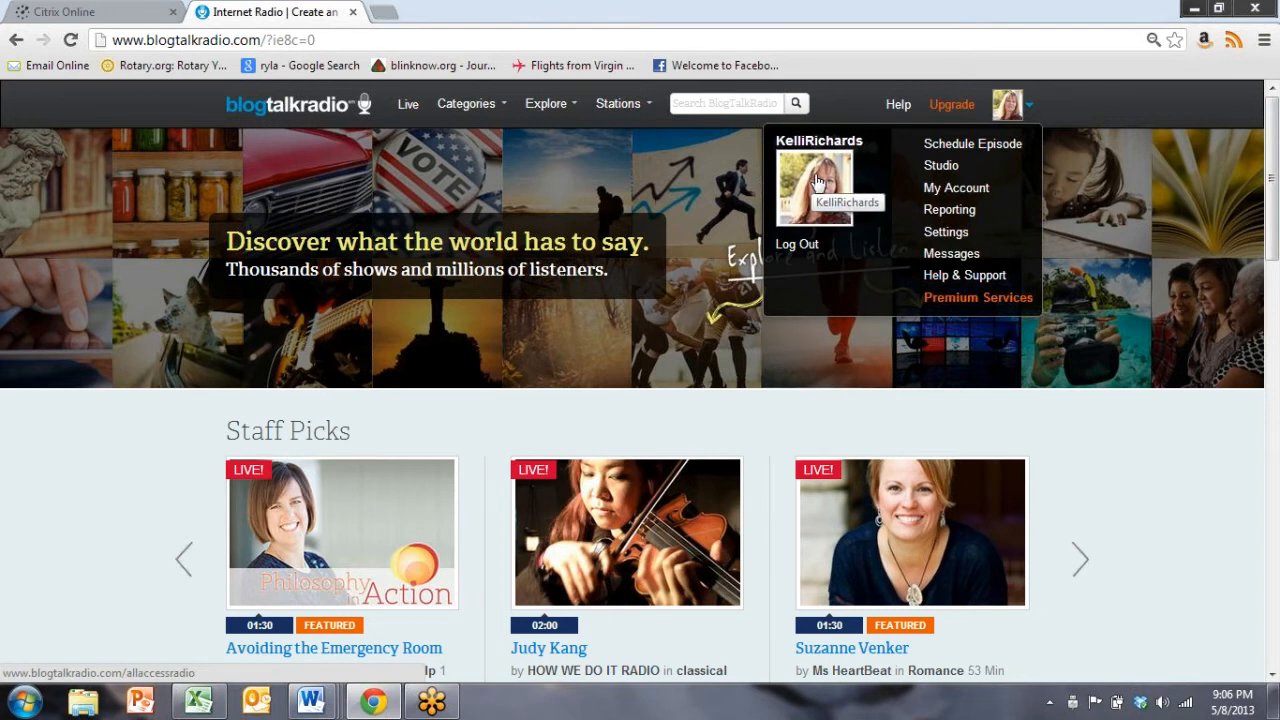
mouse_move(972, 143)
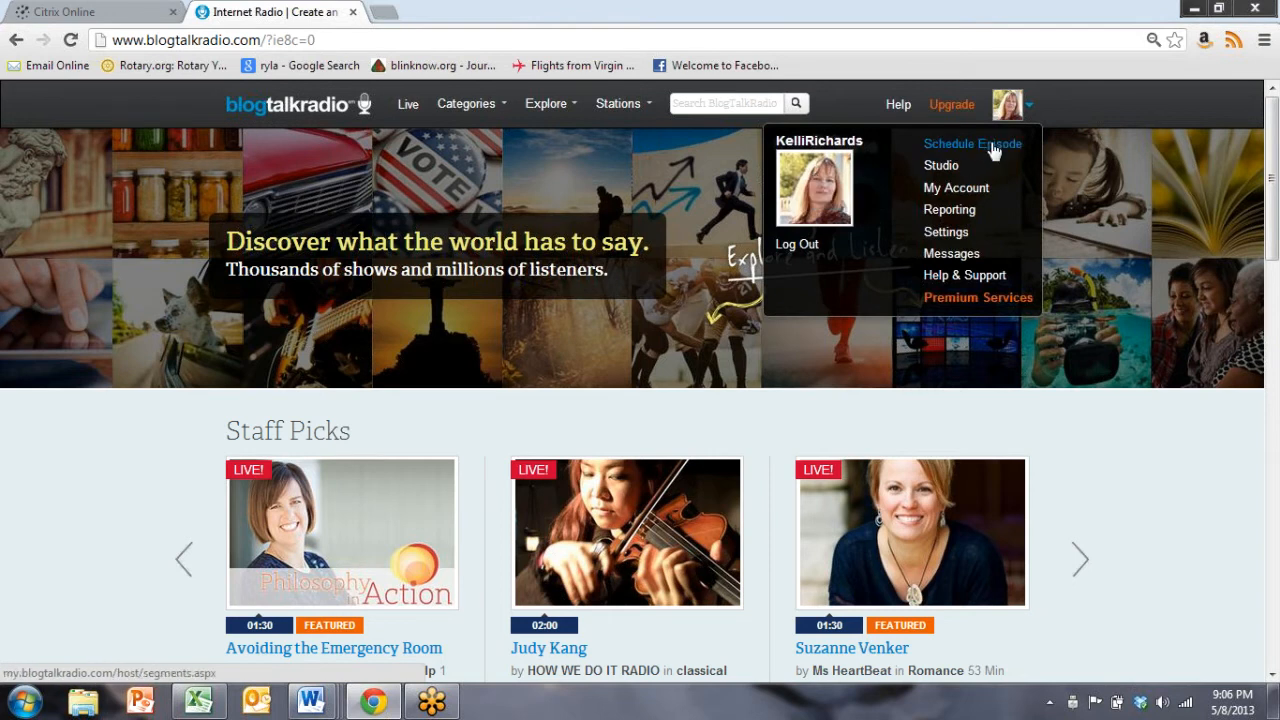
mouse_move(940, 165)
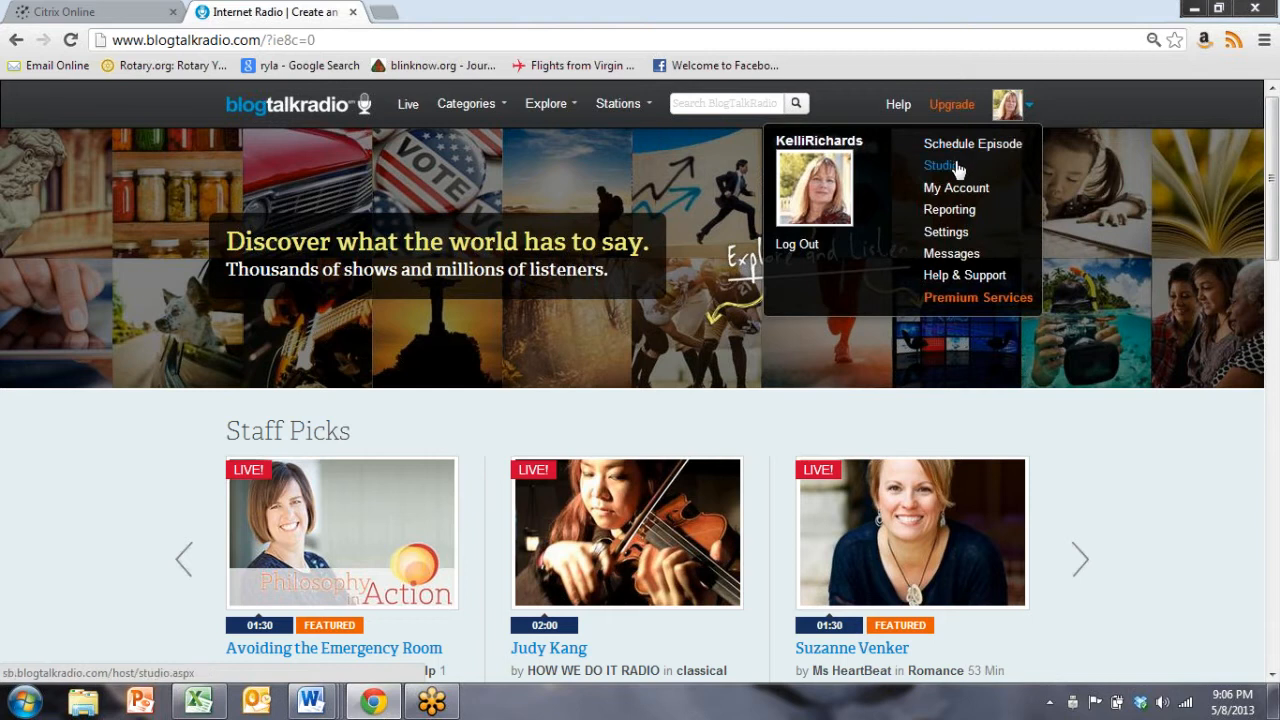
mouse_move(955, 177)
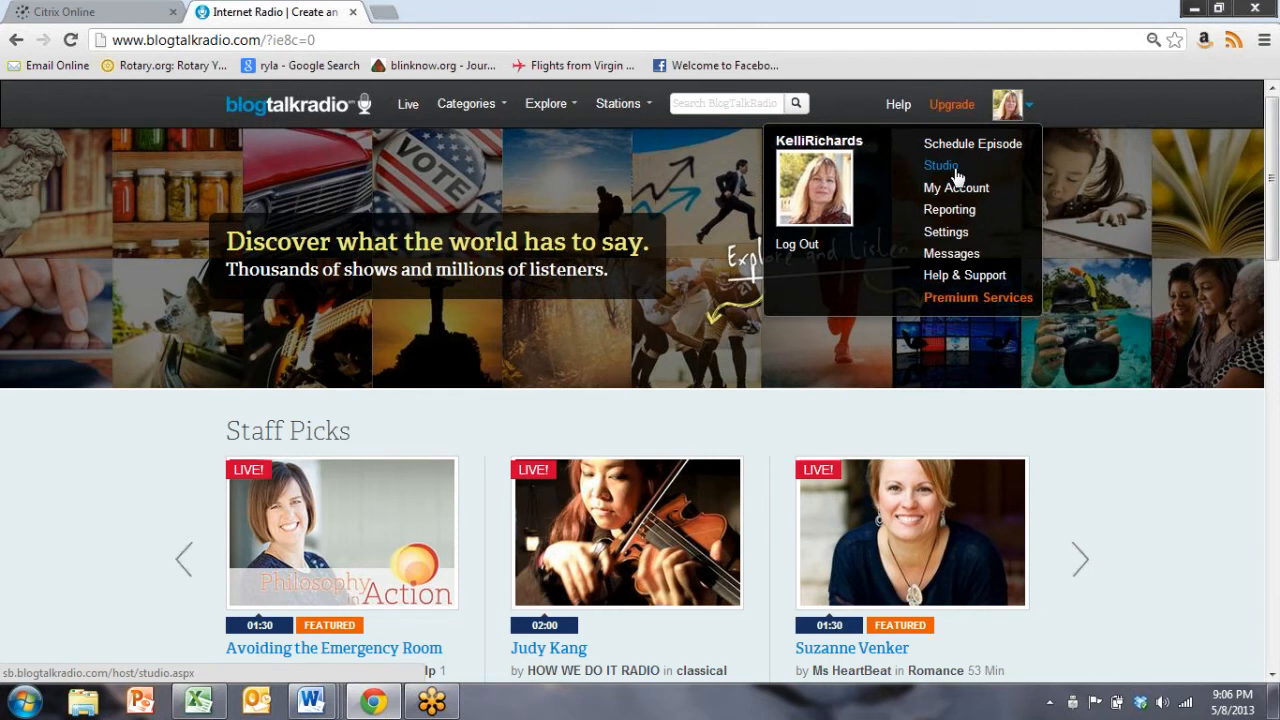
mouse_move(956, 188)
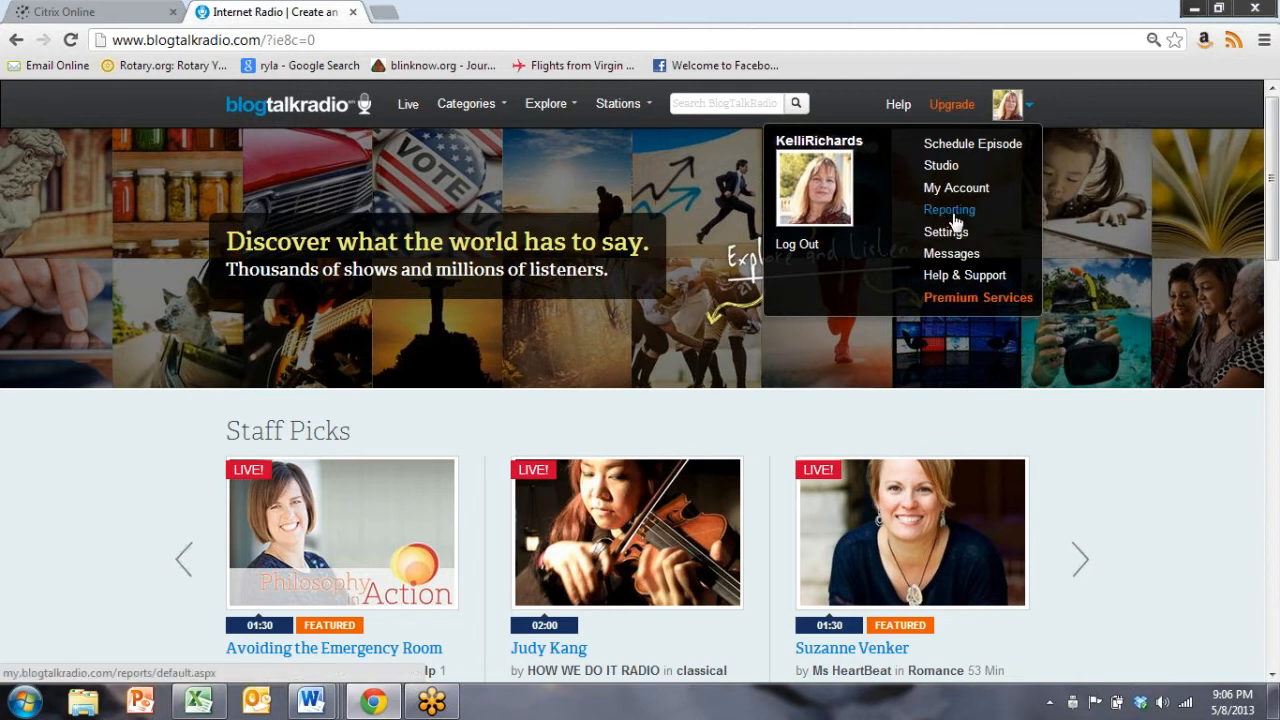
mouse_move(1003, 213)
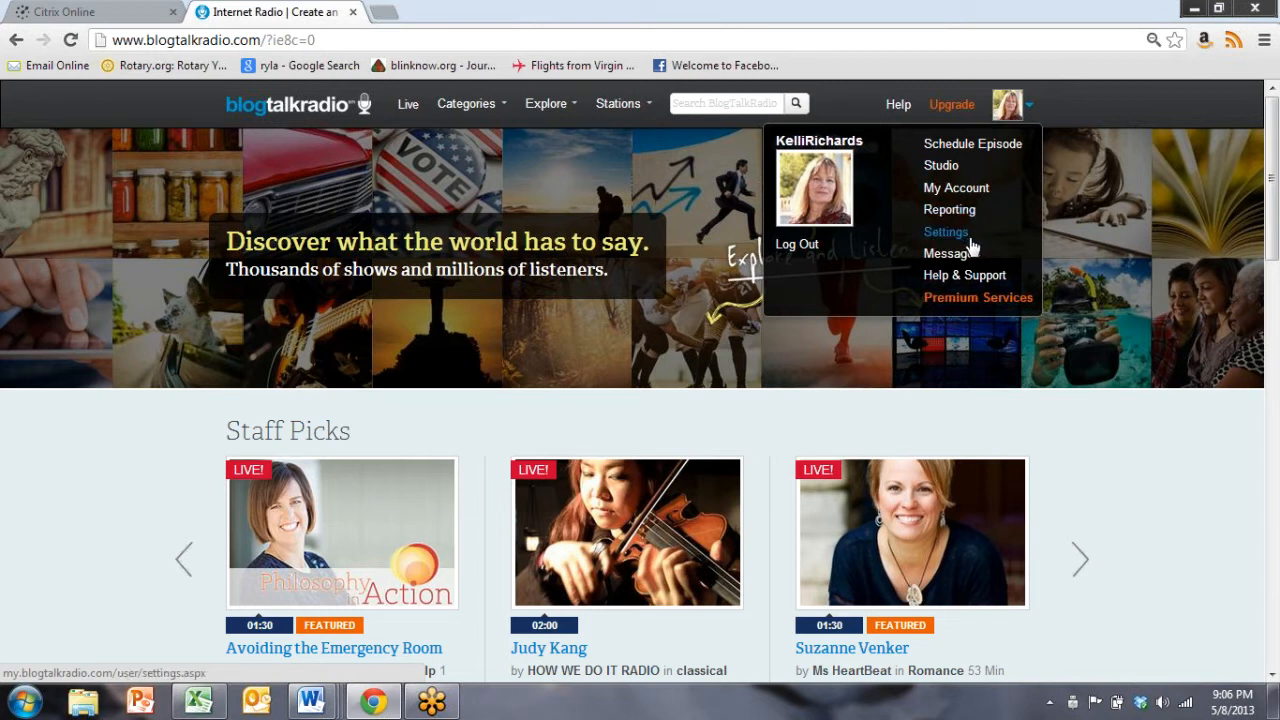
mouse_move(951, 253)
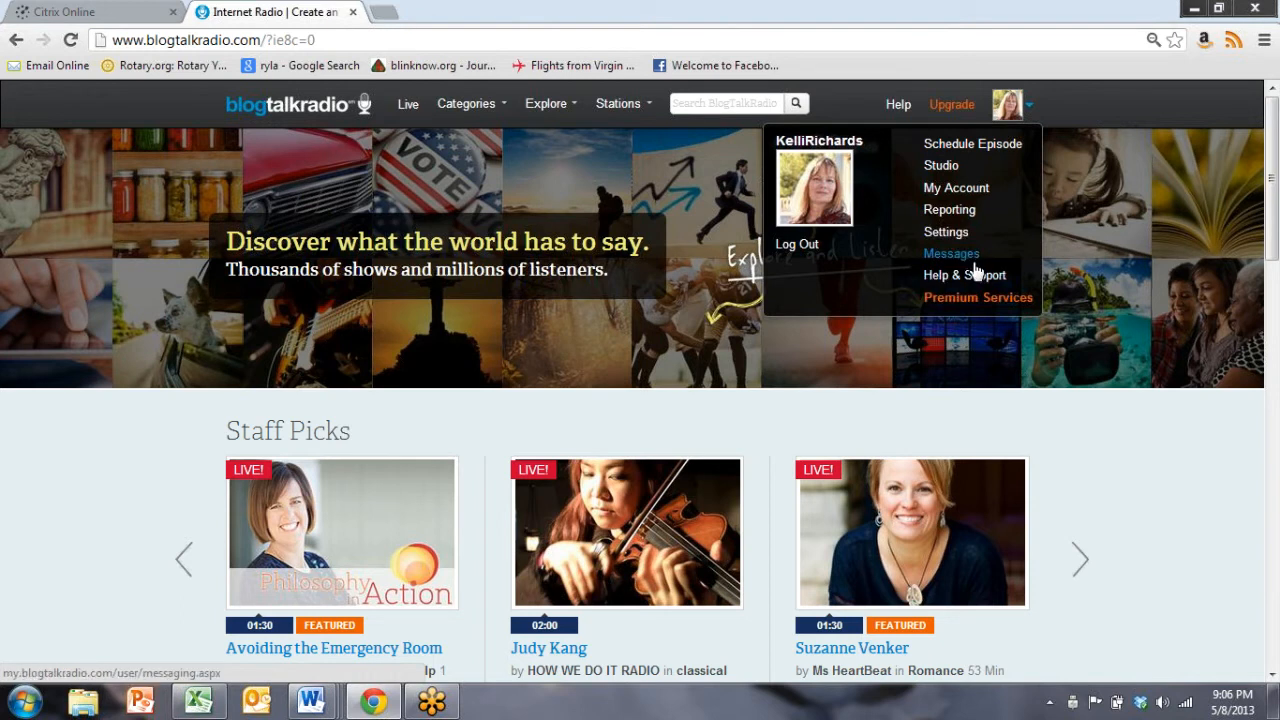
mouse_move(977, 262)
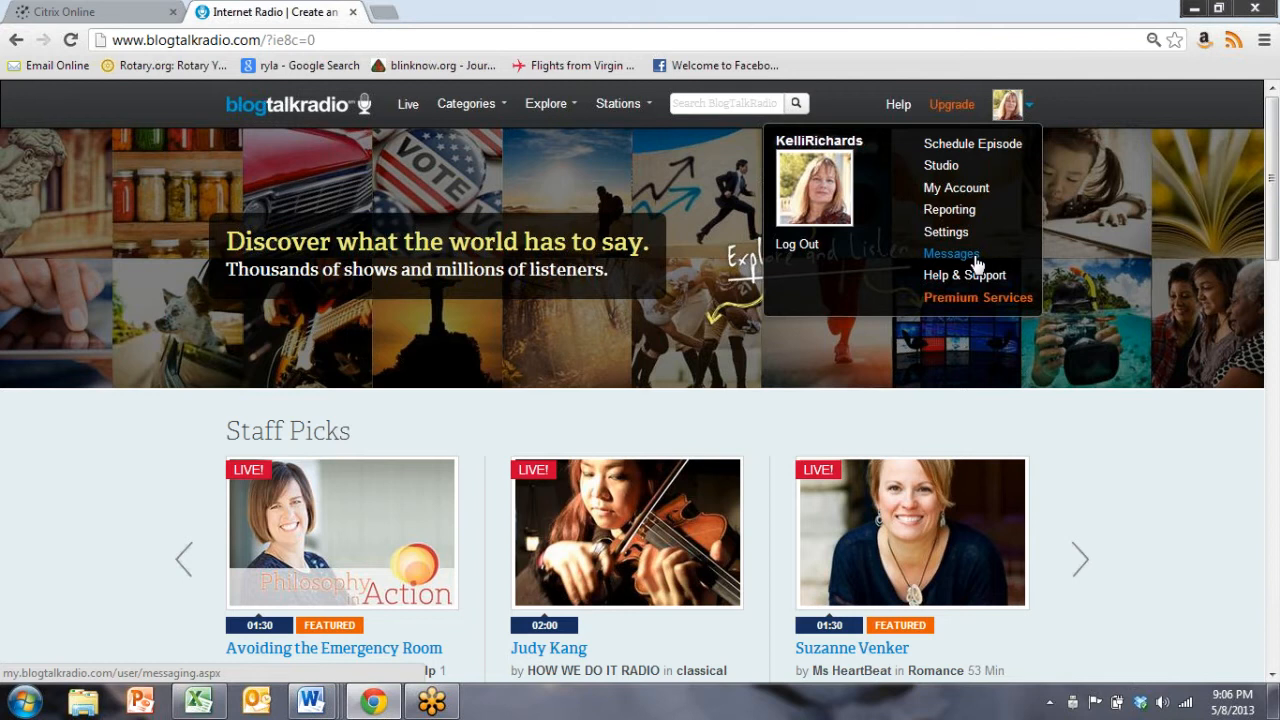
mouse_move(990, 290)
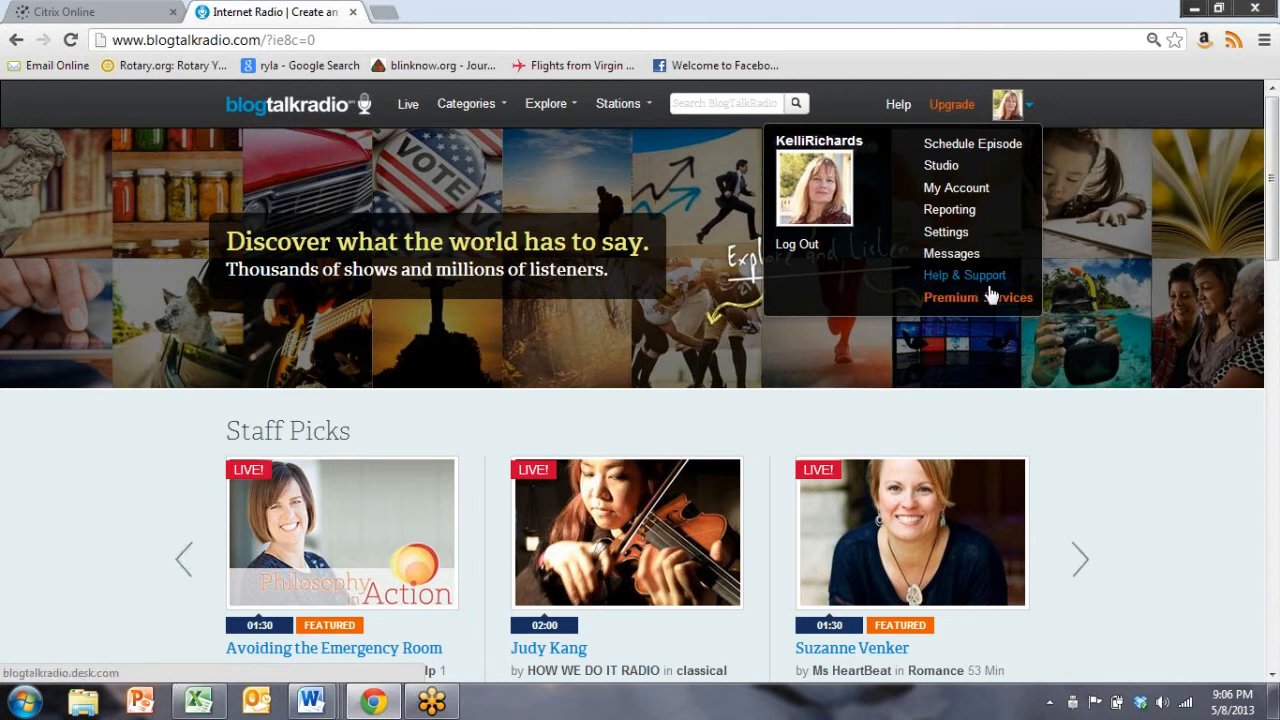
mouse_move(978, 297)
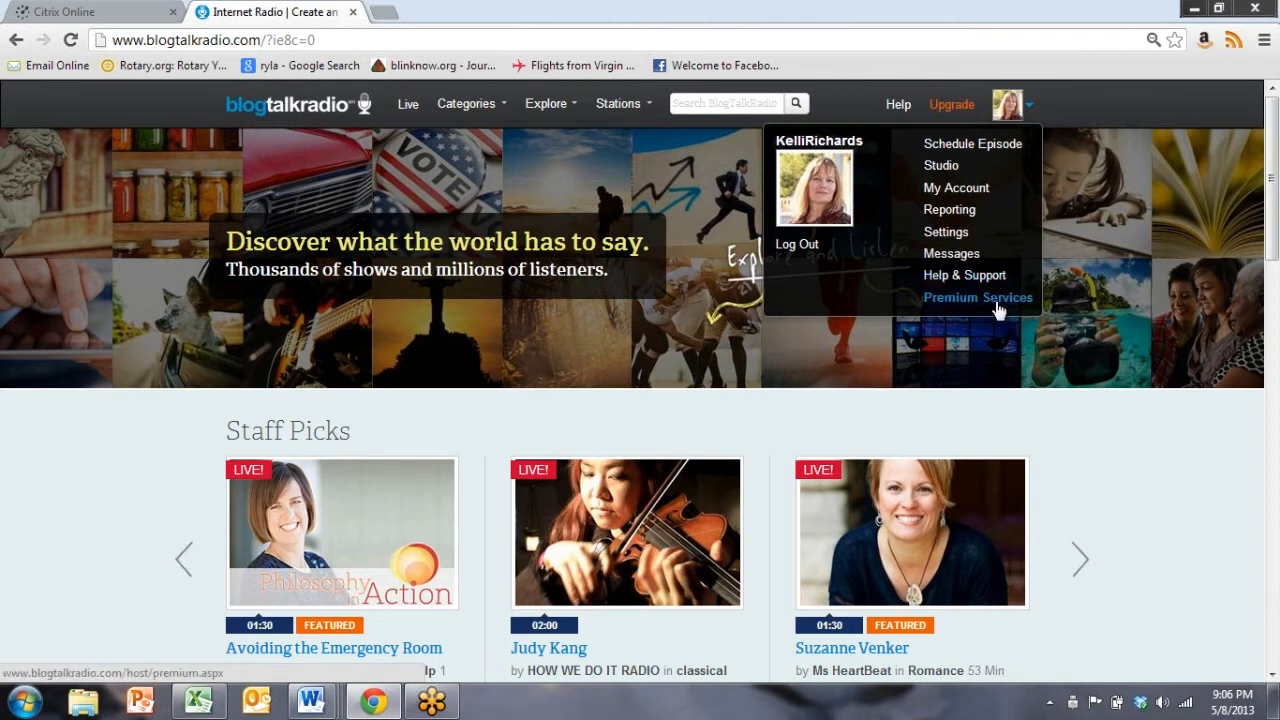
mouse_move(863, 213)
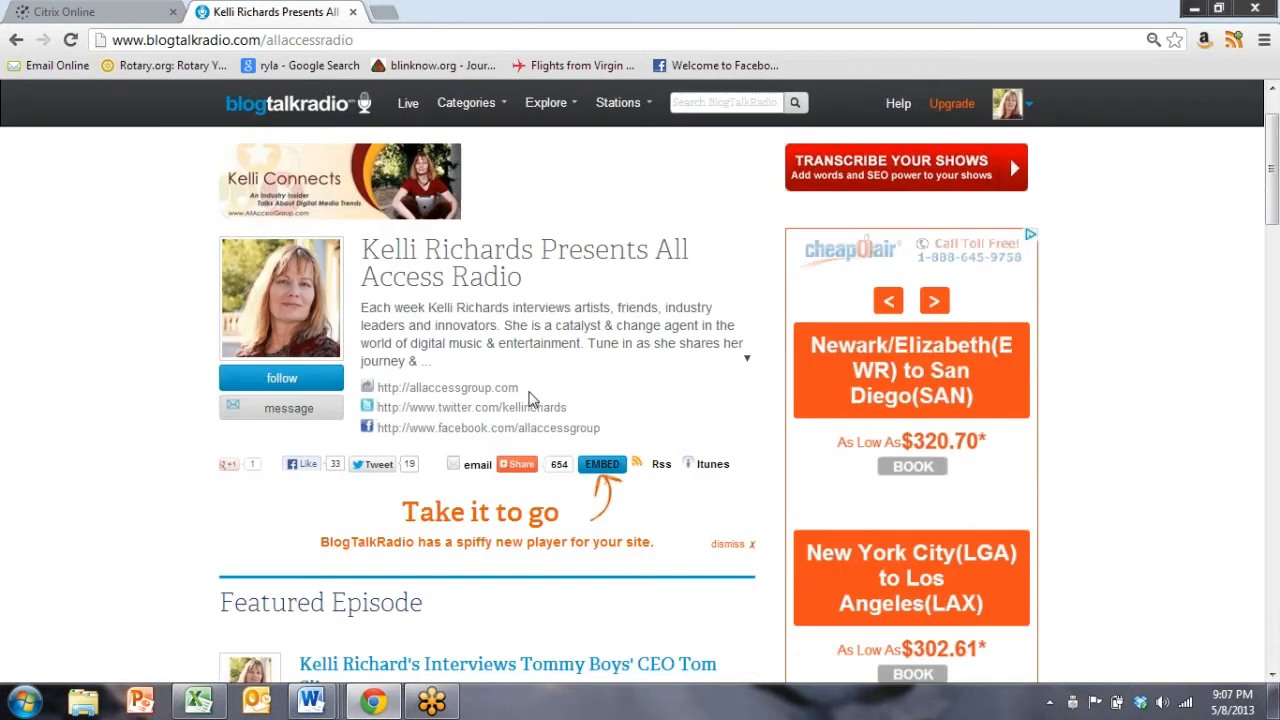
Expand the All Access Radio show description and follow the show.
click(747, 357)
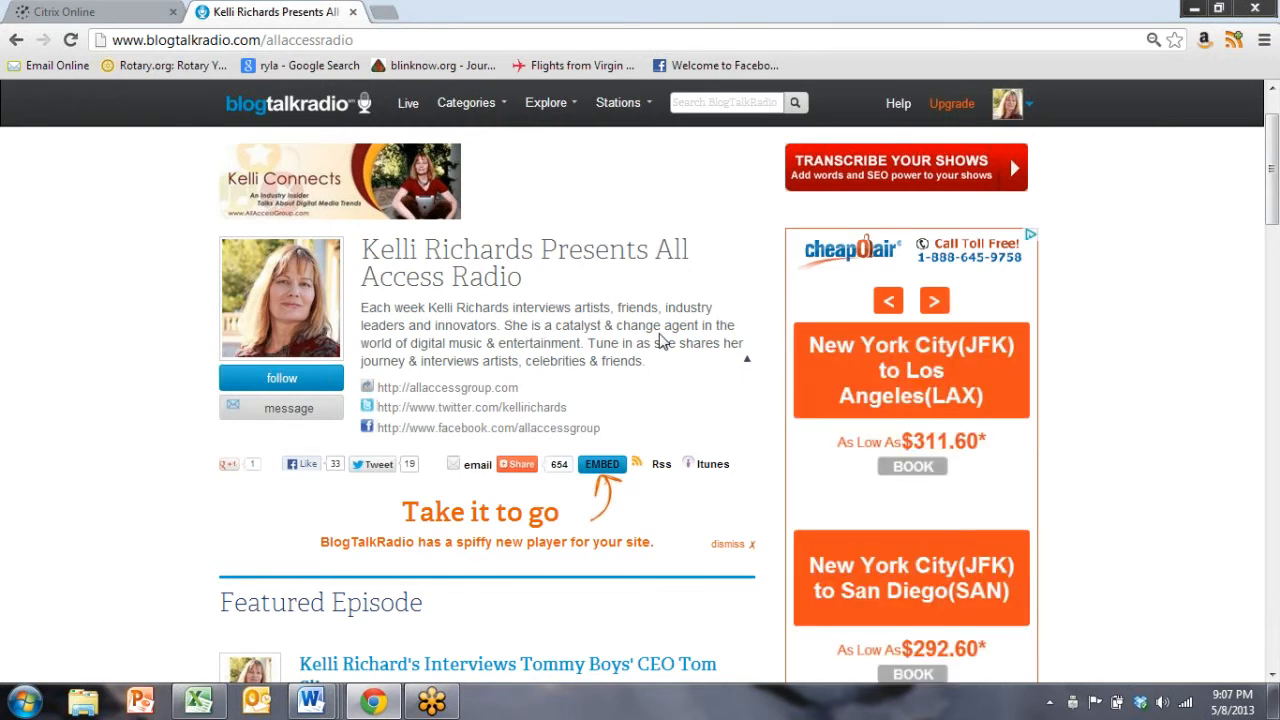
mouse_move(651, 372)
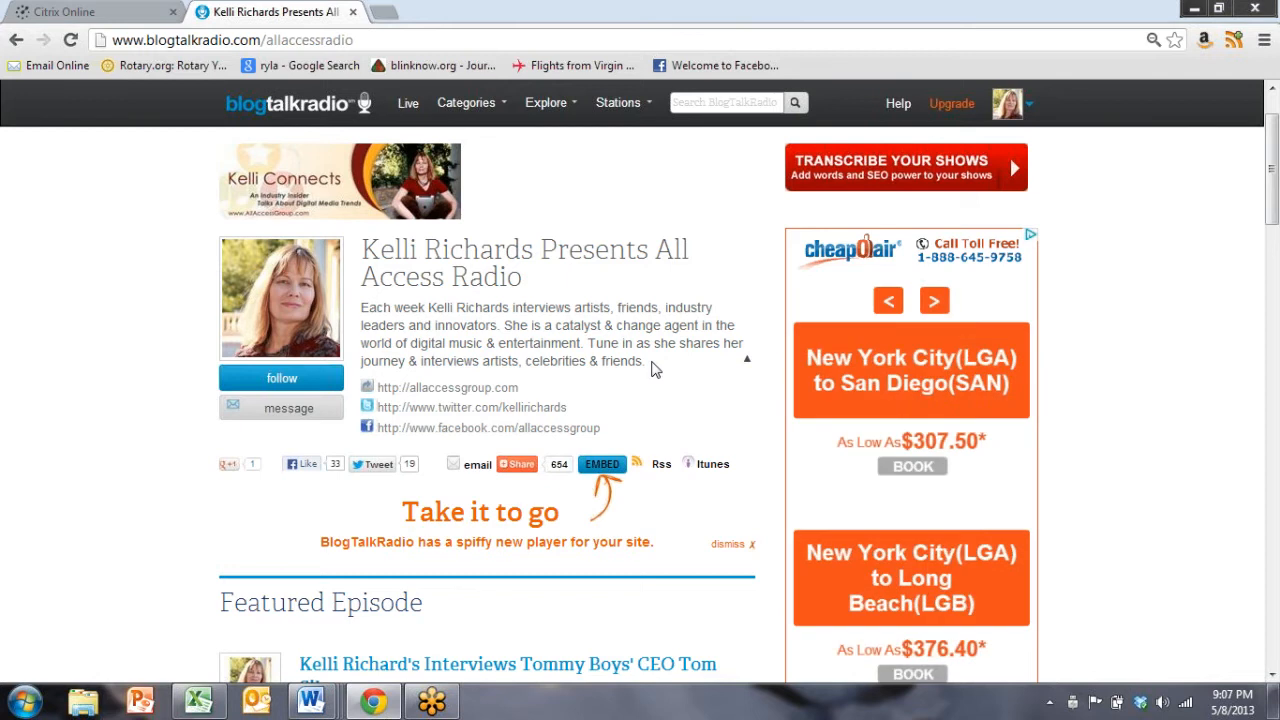
mouse_move(666, 371)
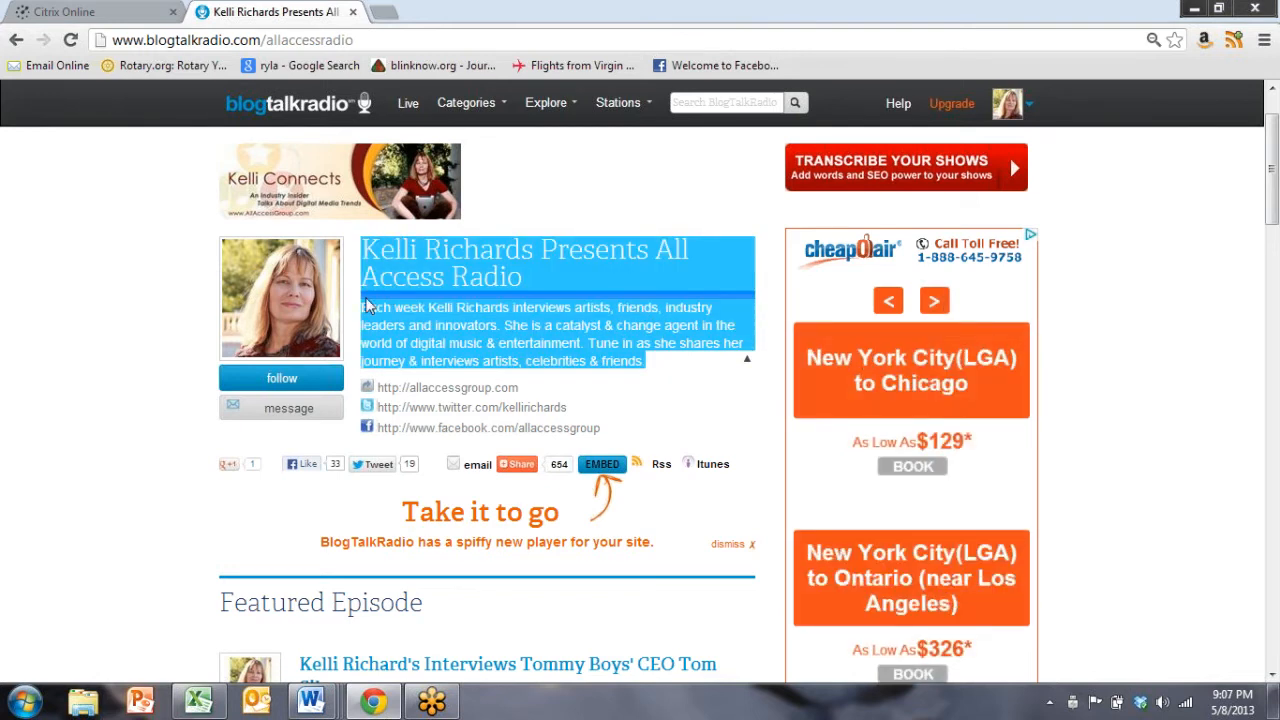
mouse_move(751, 364)
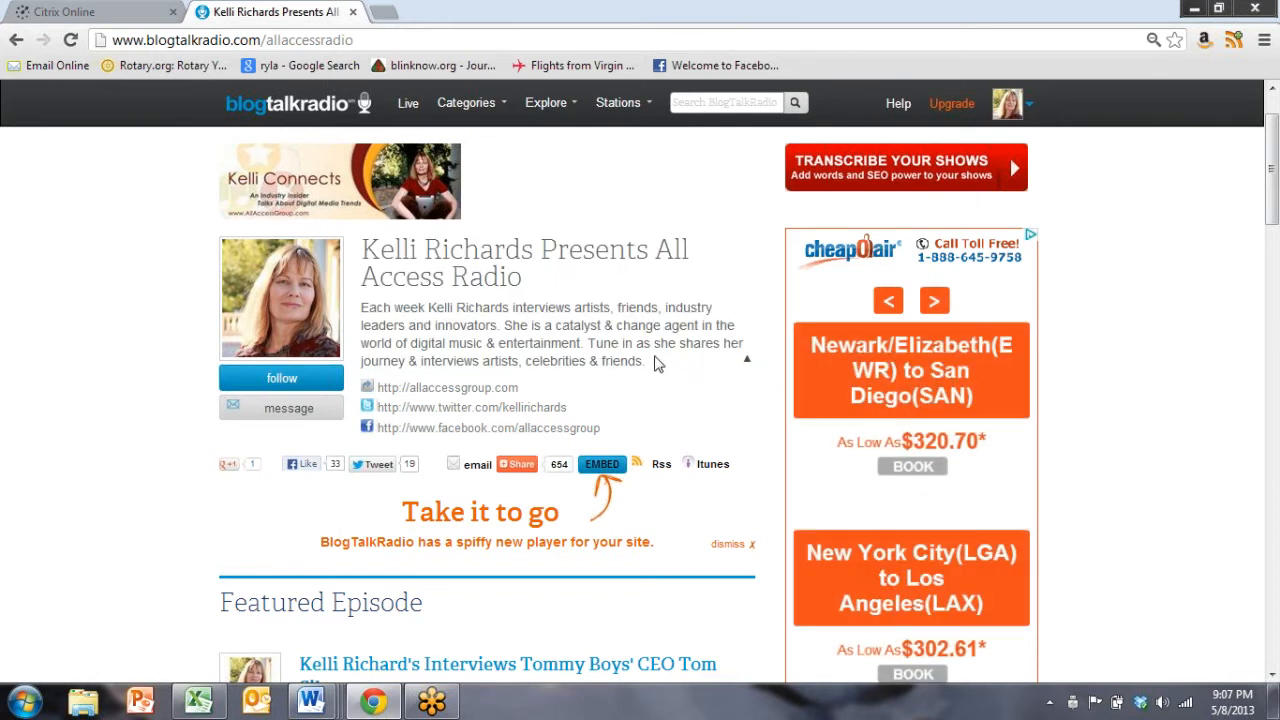
double_click(540, 361)
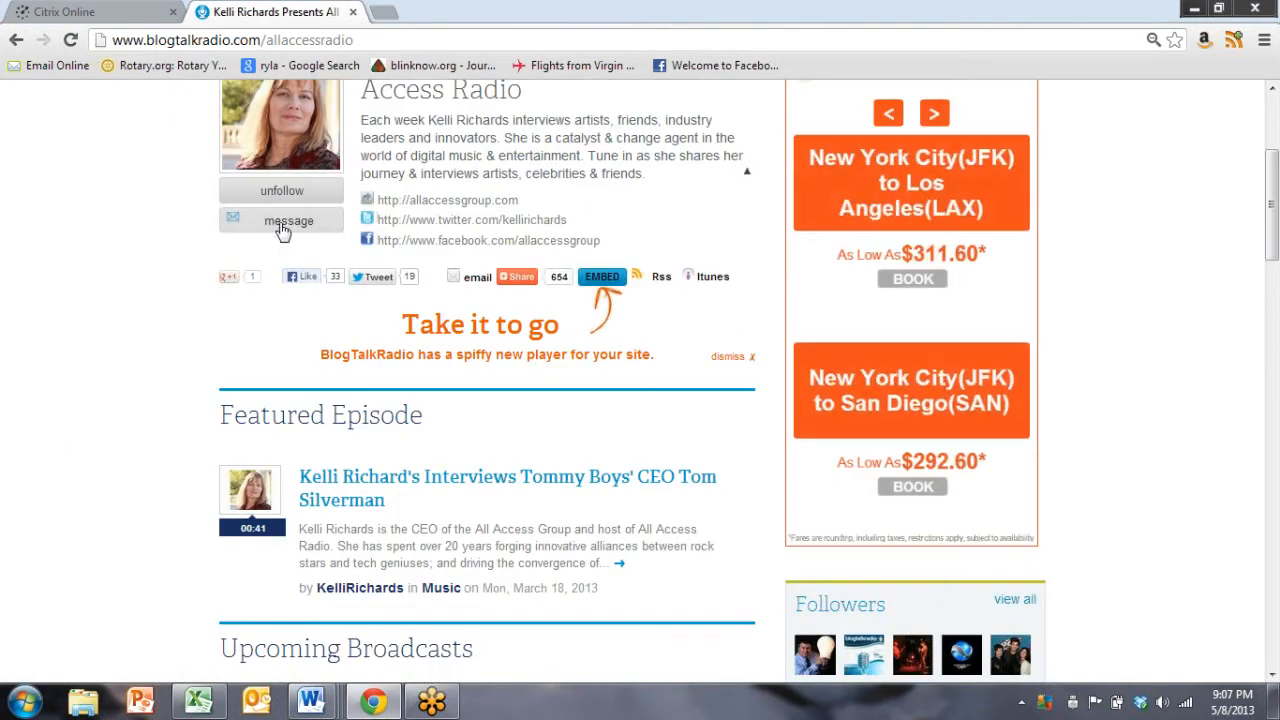
Scroll past the upcoming Zack Zalon broadcast to the newest-first On-Demand Episodes.
scroll(up, 3)
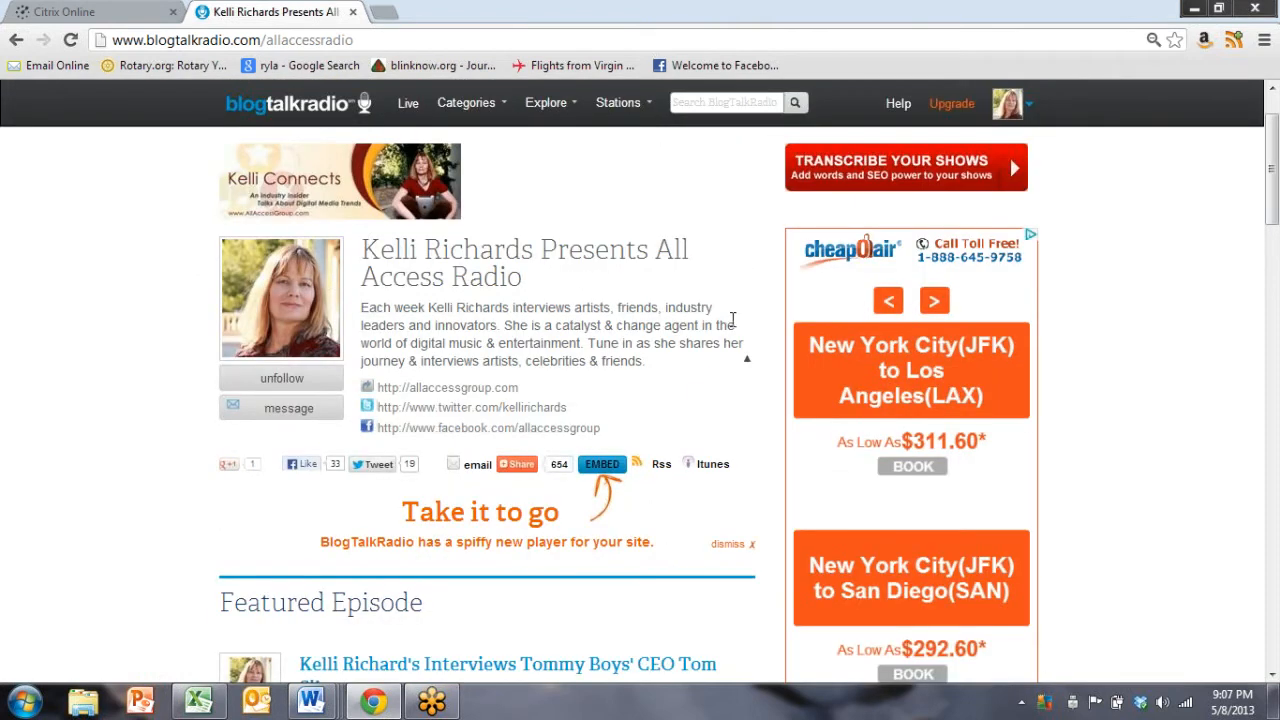
scroll(down, 3)
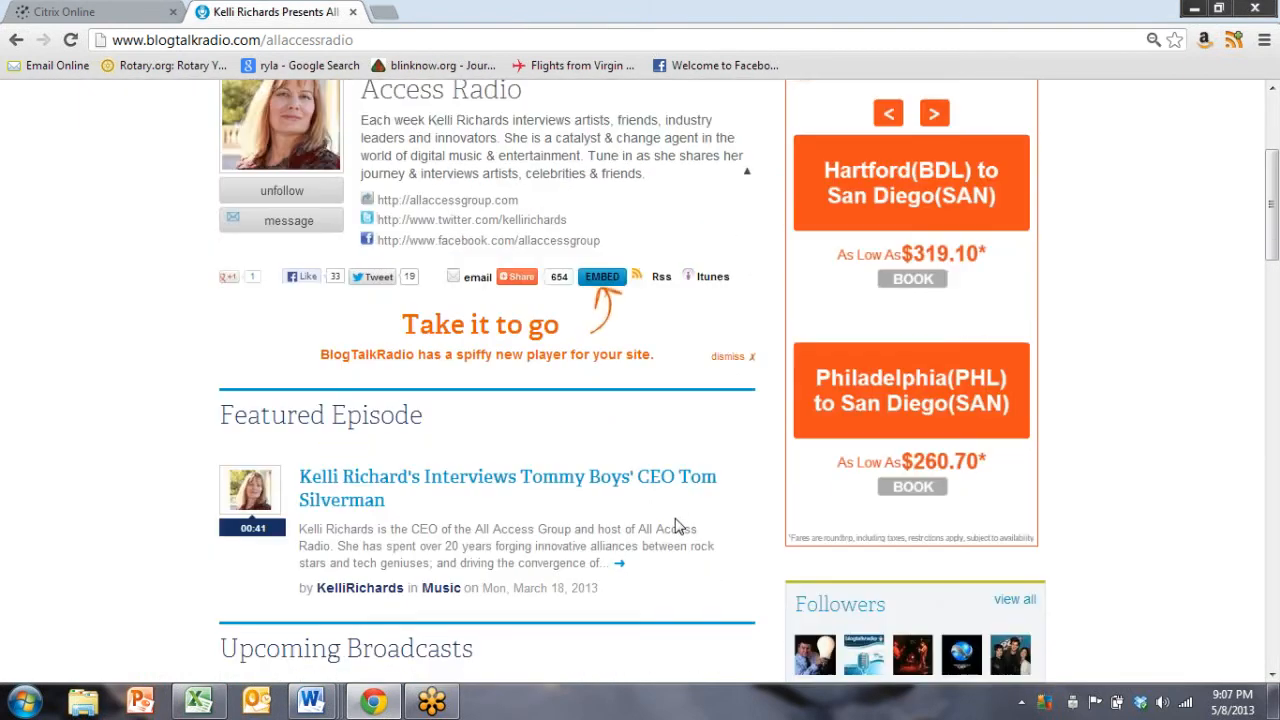
scroll(down, 3)
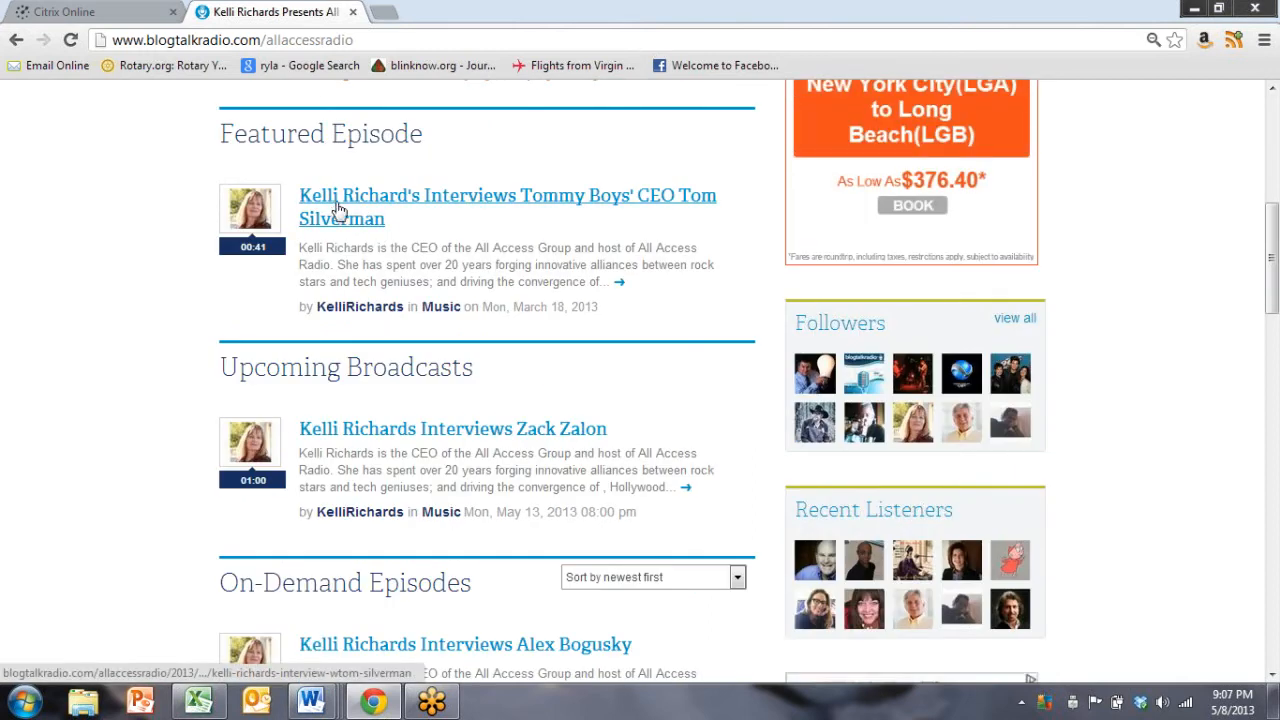
mouse_move(545, 238)
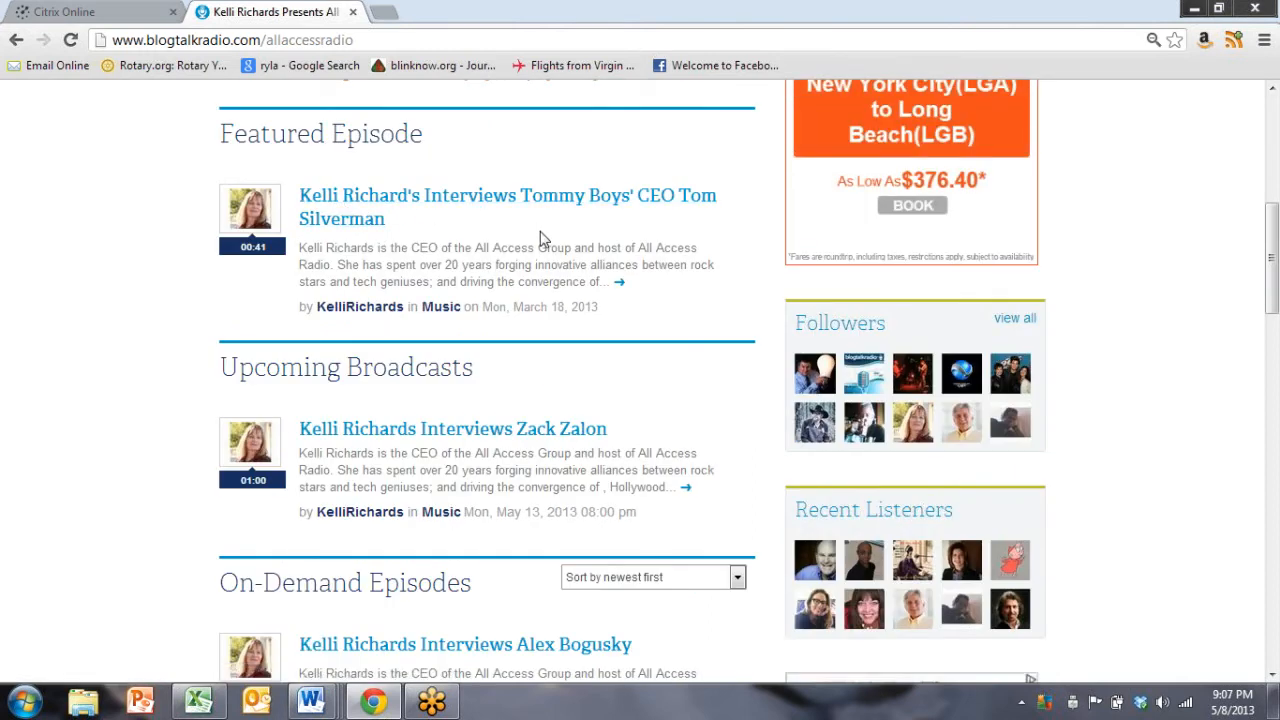
scroll(down, 3)
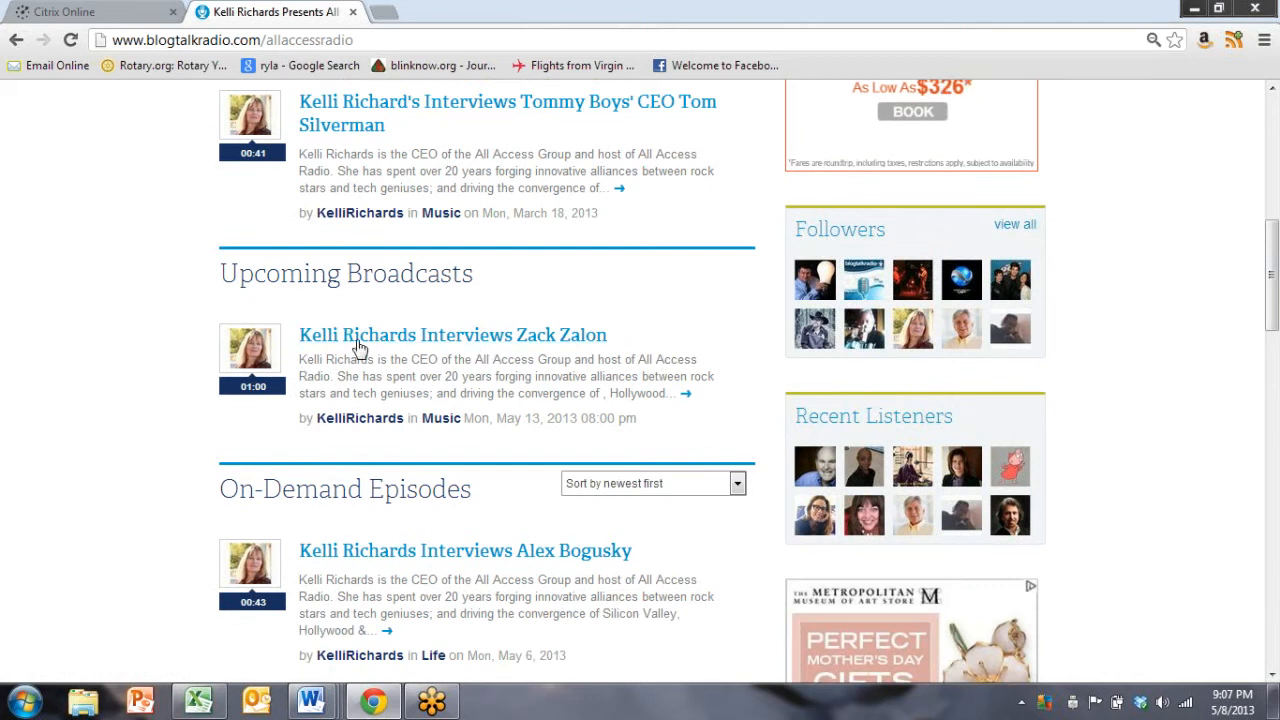
mouse_move(618, 342)
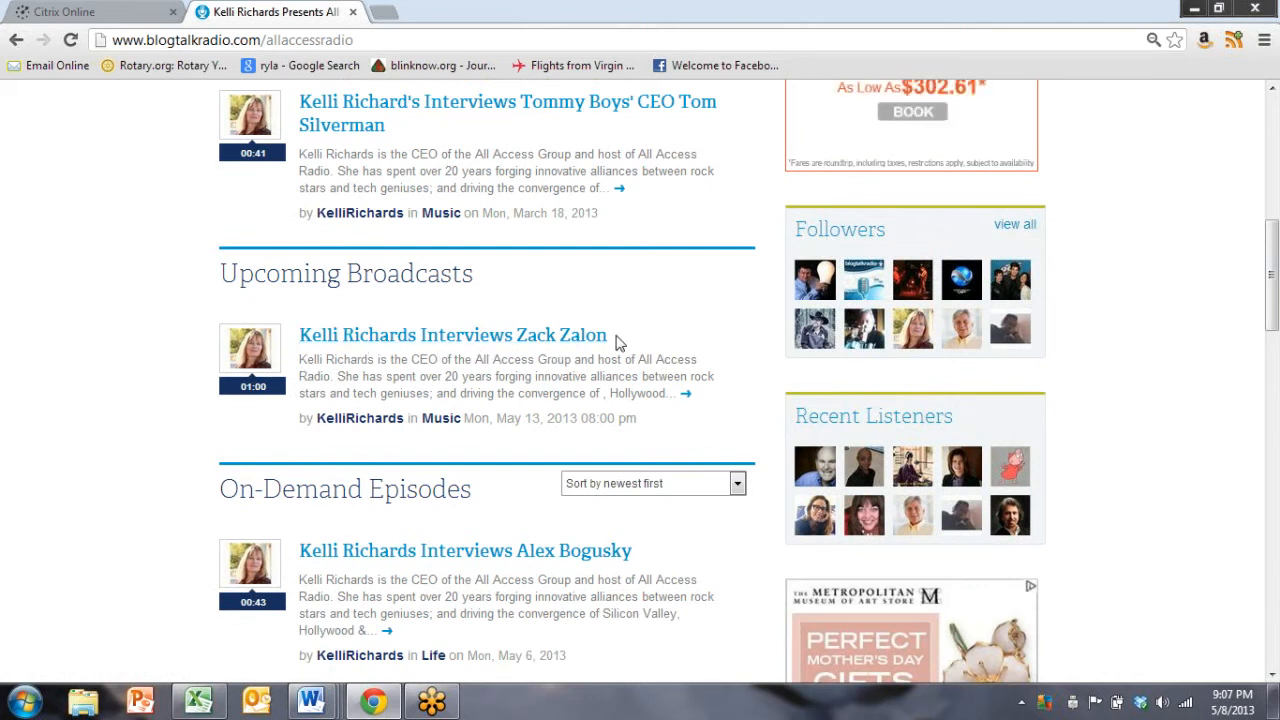
scroll(down, 3)
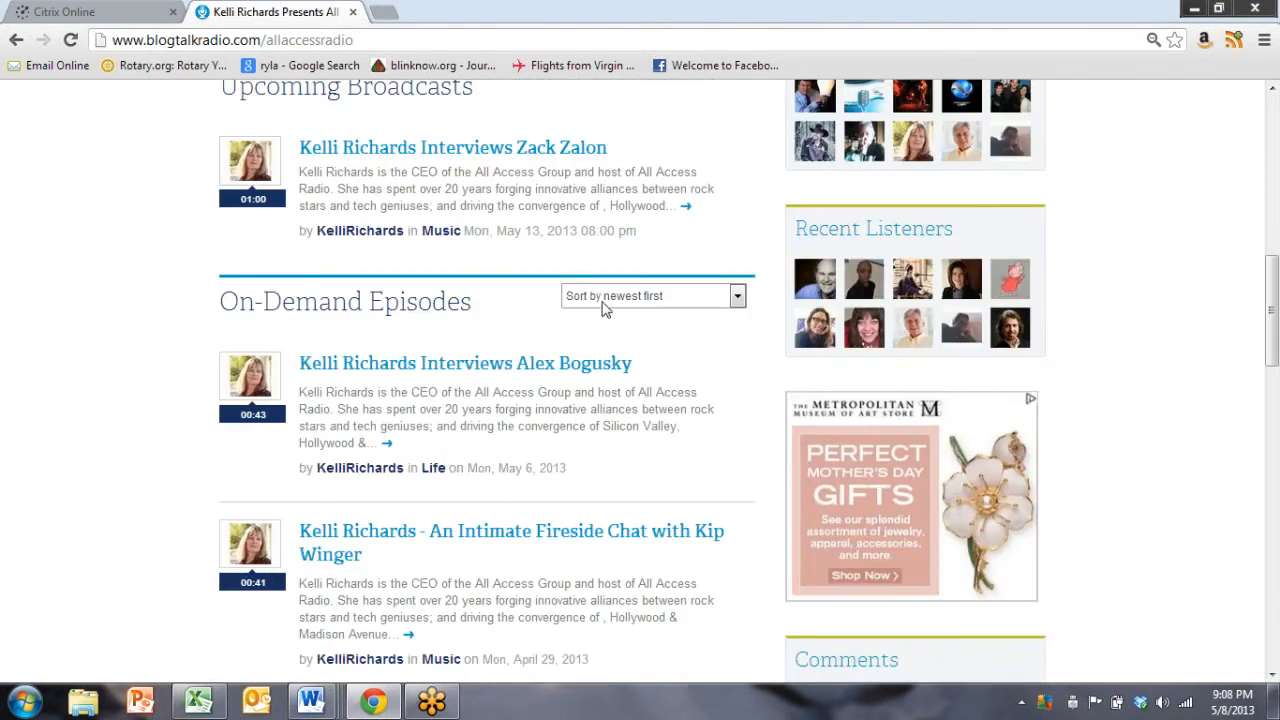
scroll(up, 3)
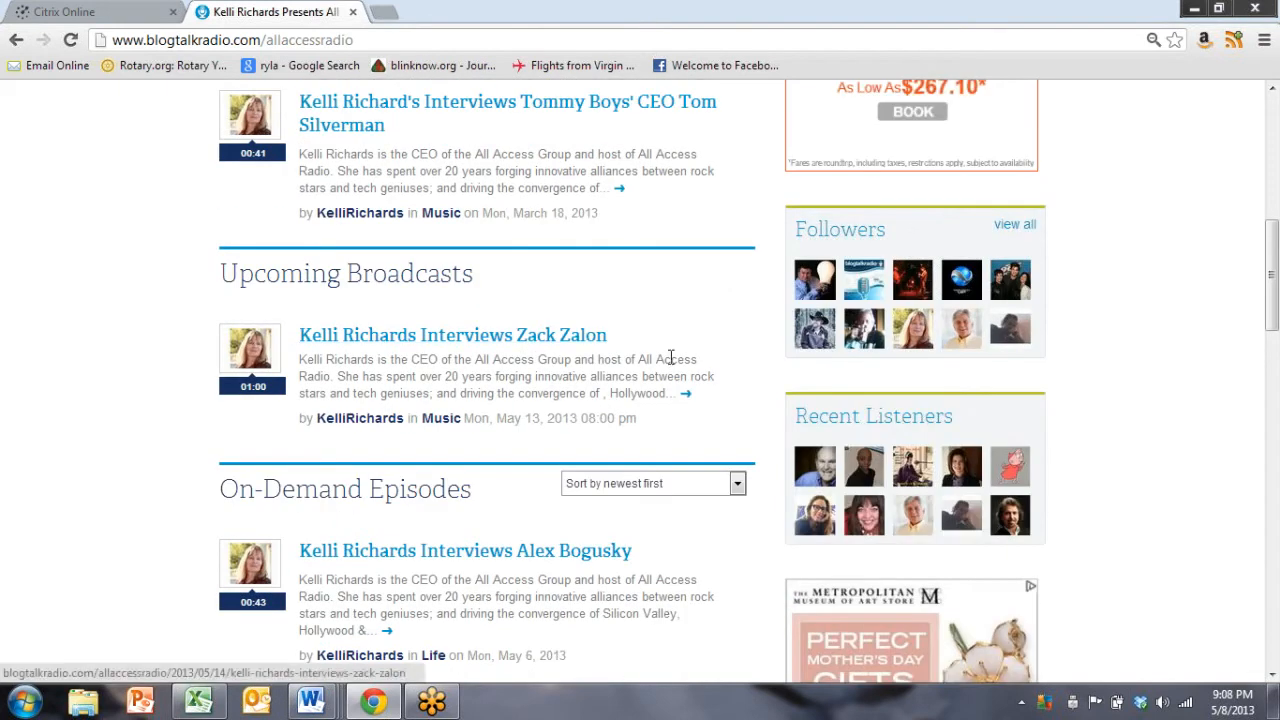
scroll(up, 3)
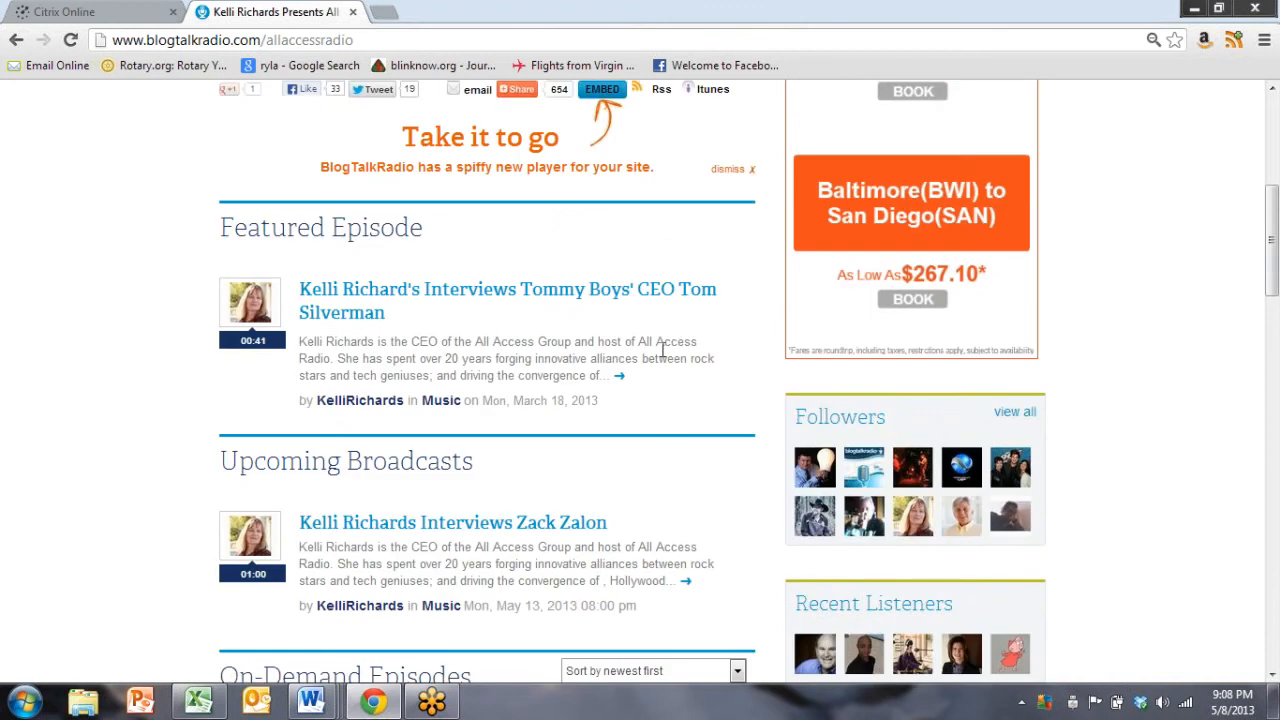
scroll(down, 3)
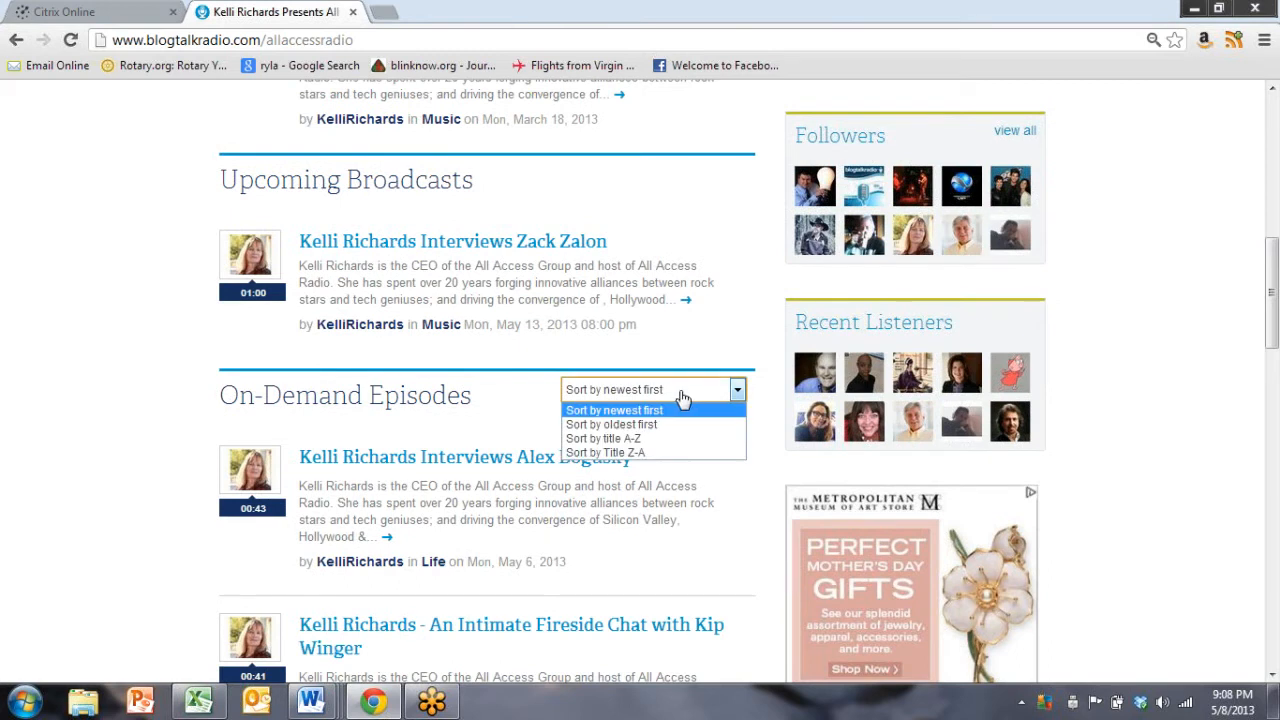
mouse_move(683, 415)
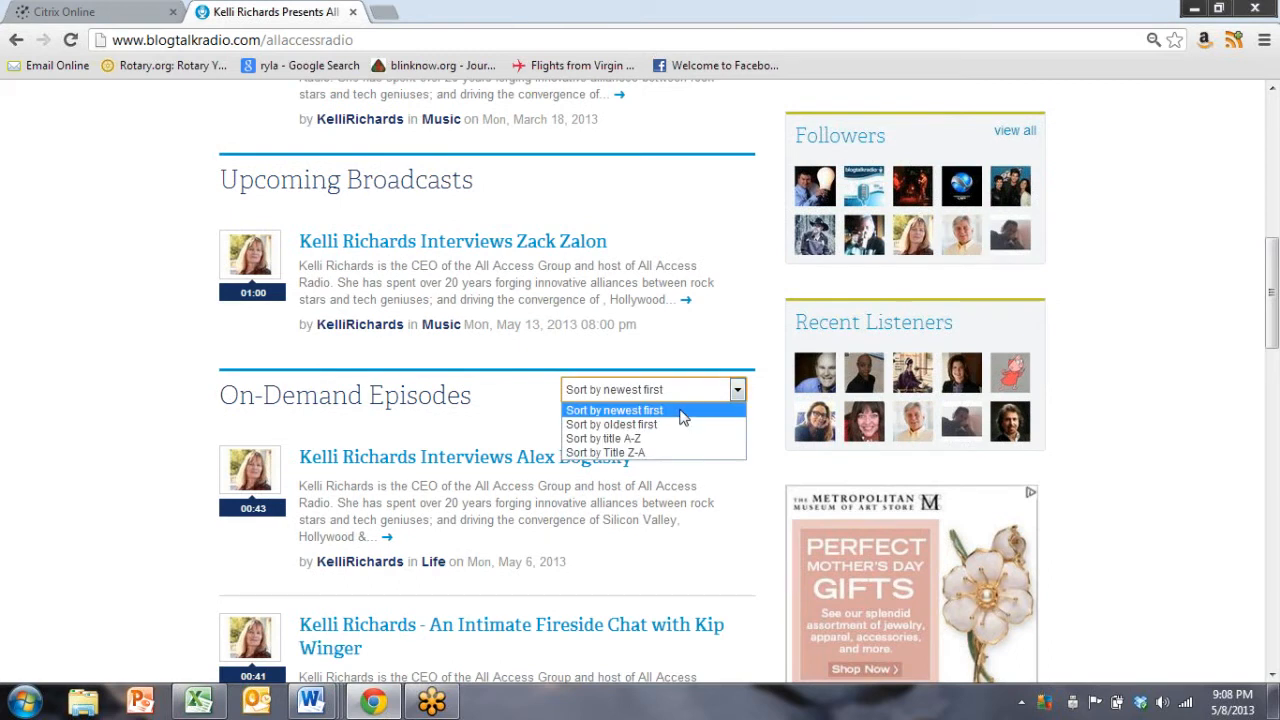
mouse_move(678, 415)
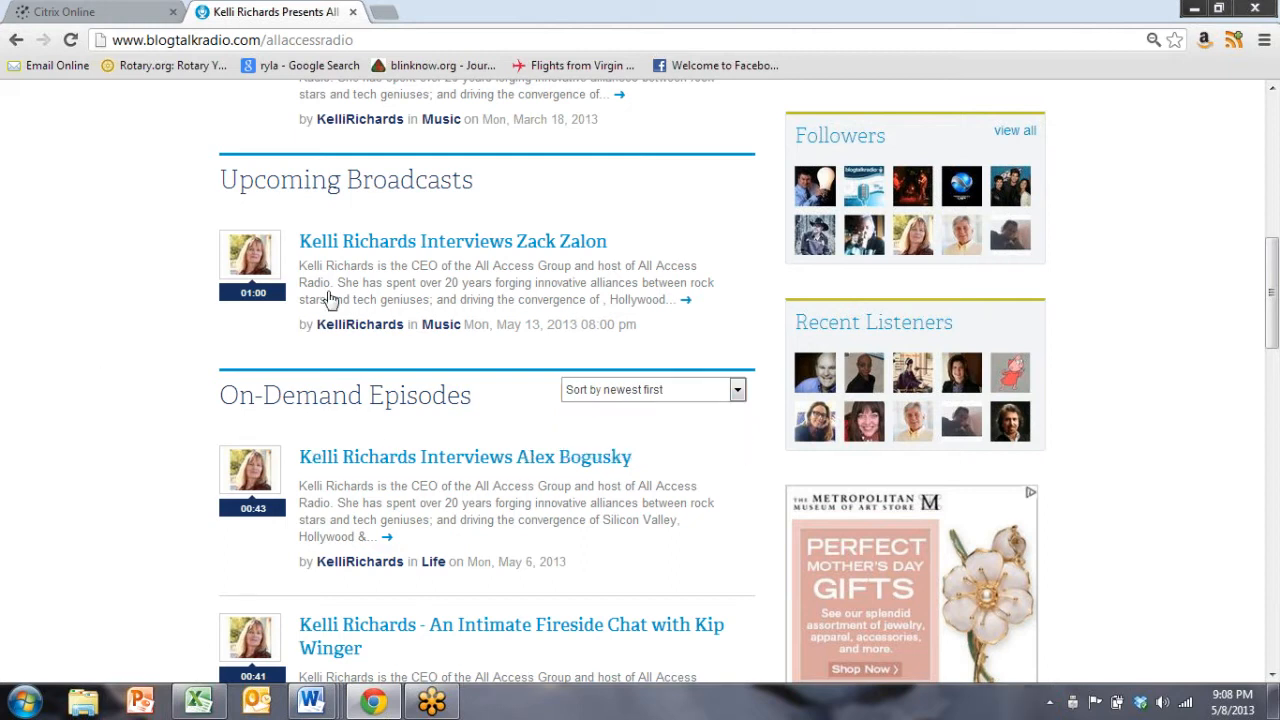
Open a new tab and load the allaccessgroup.com site.
click(383, 11)
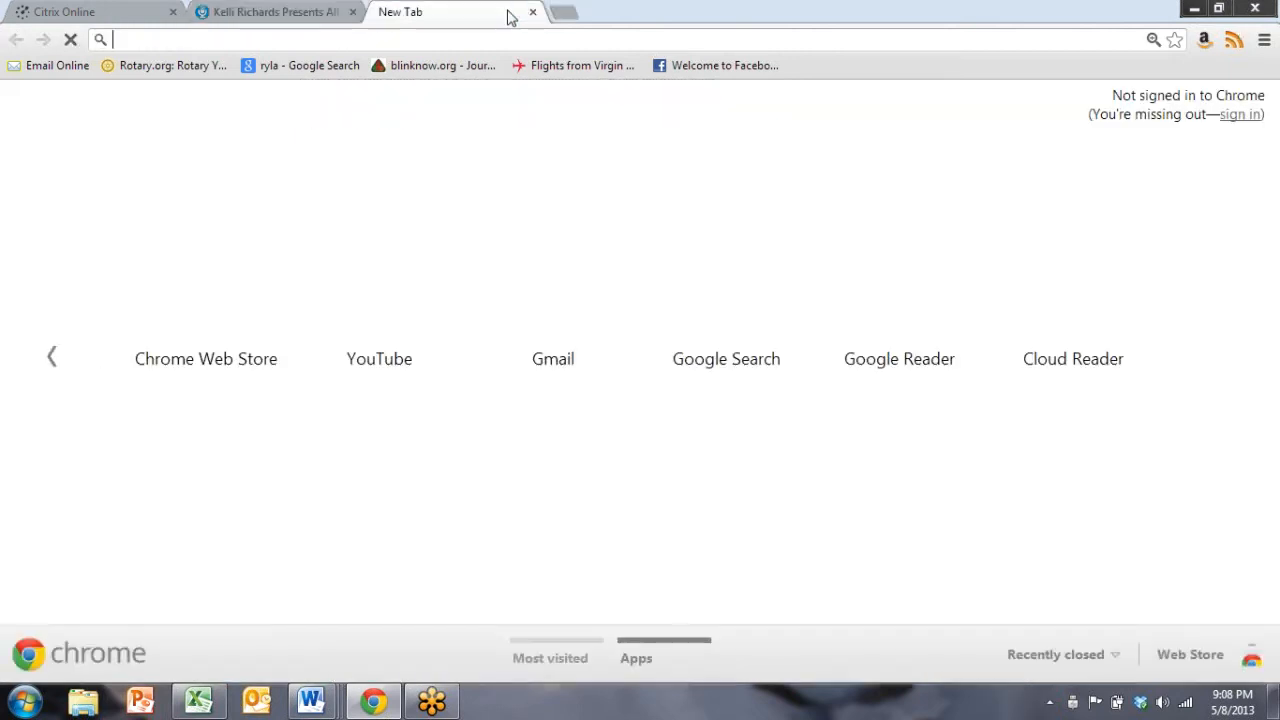
text(al)
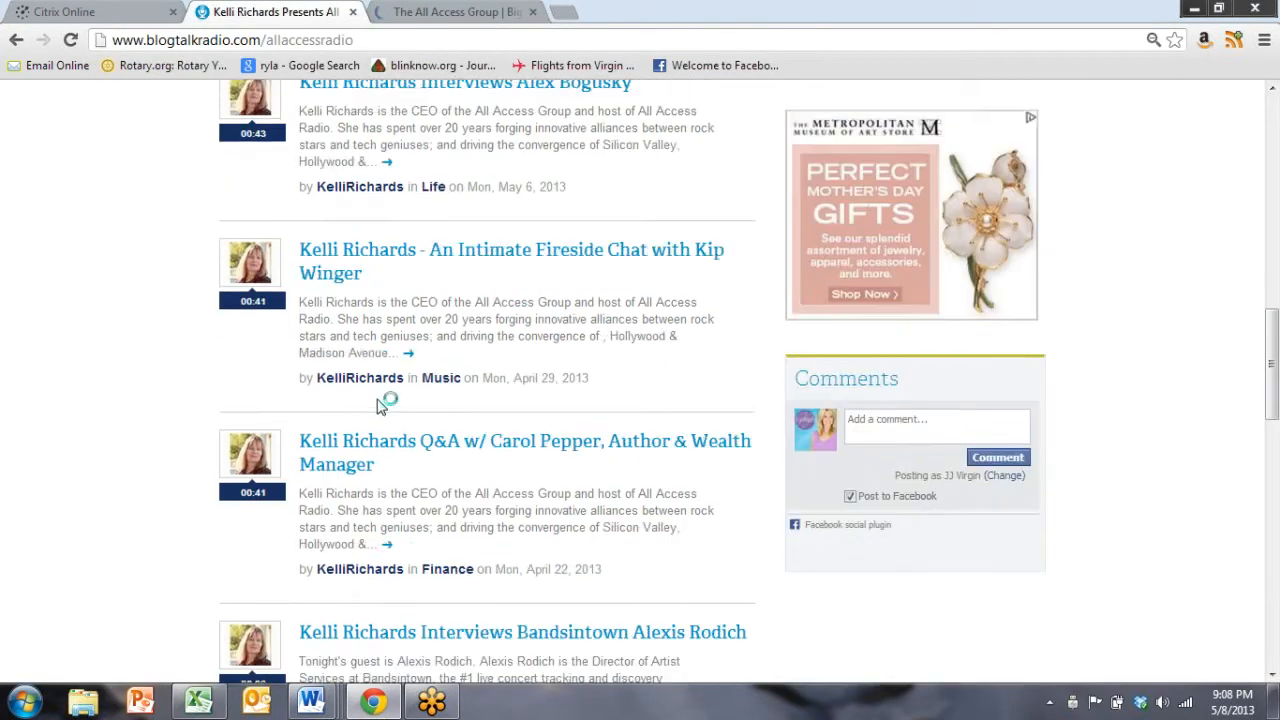
scroll(up, 3)
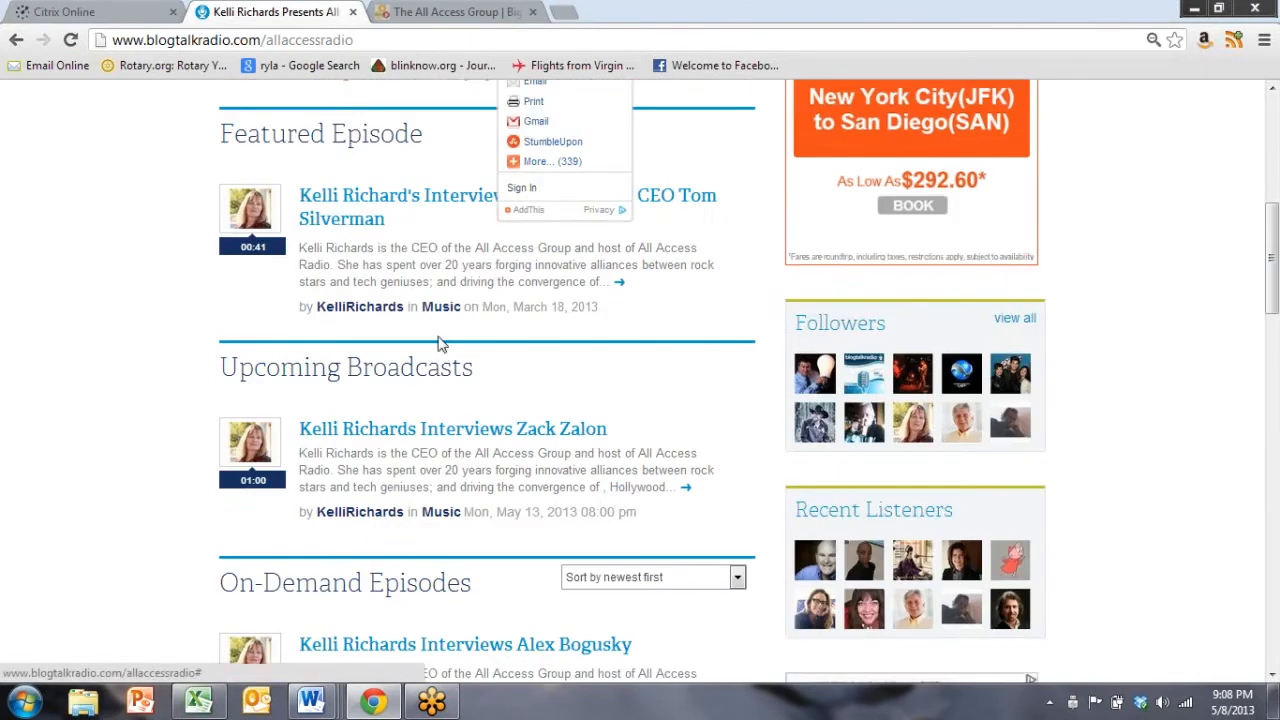
click(450, 11)
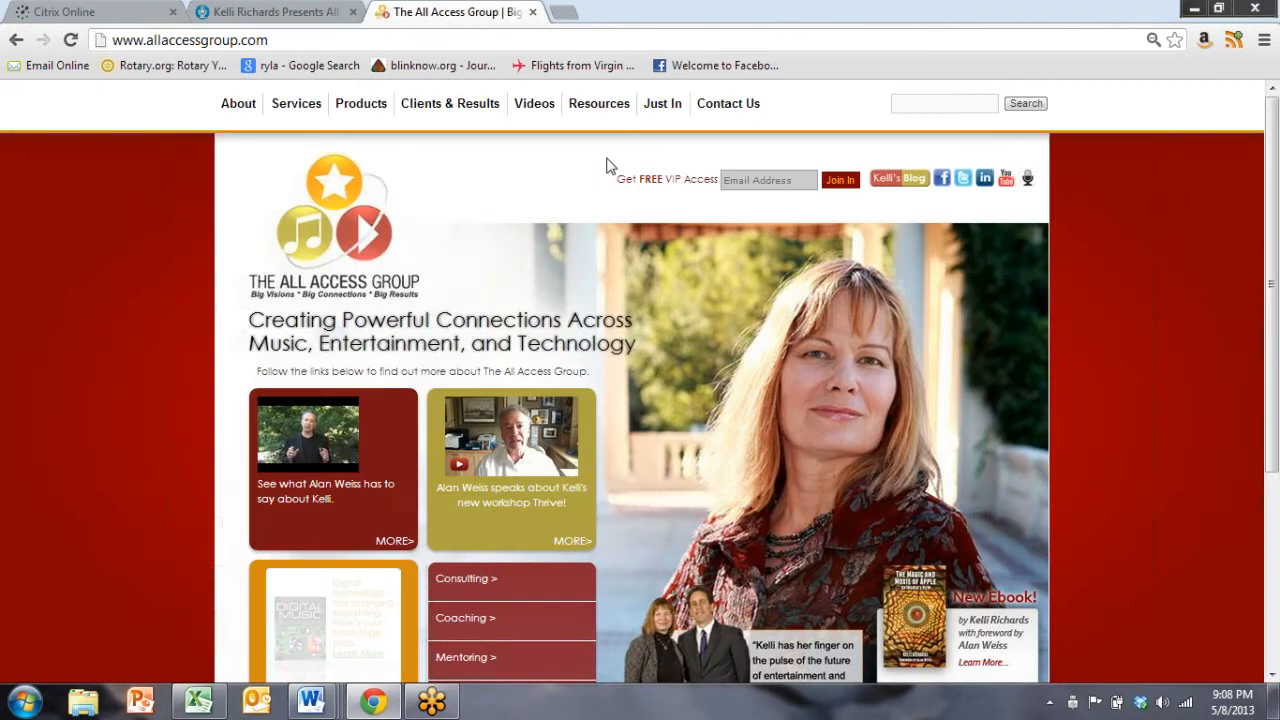
Choose Resources > Blog Talk Radio and scroll its episode list.
click(599, 103)
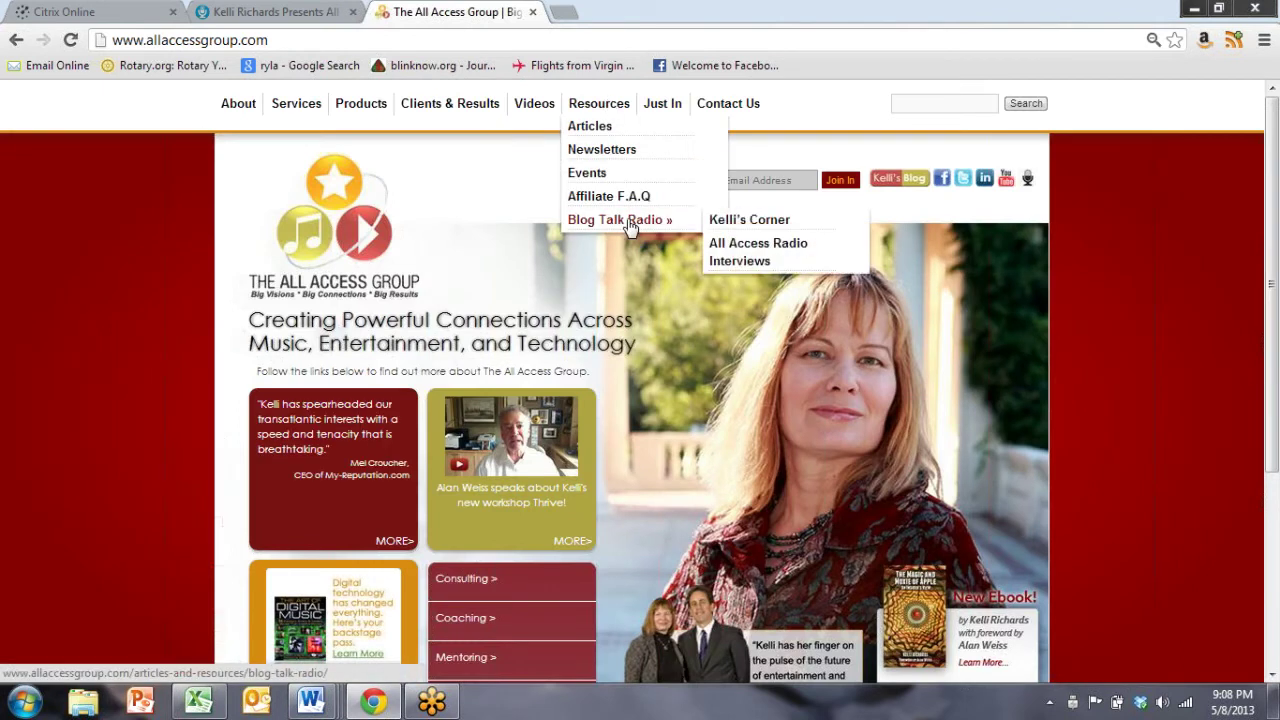
click(614, 219)
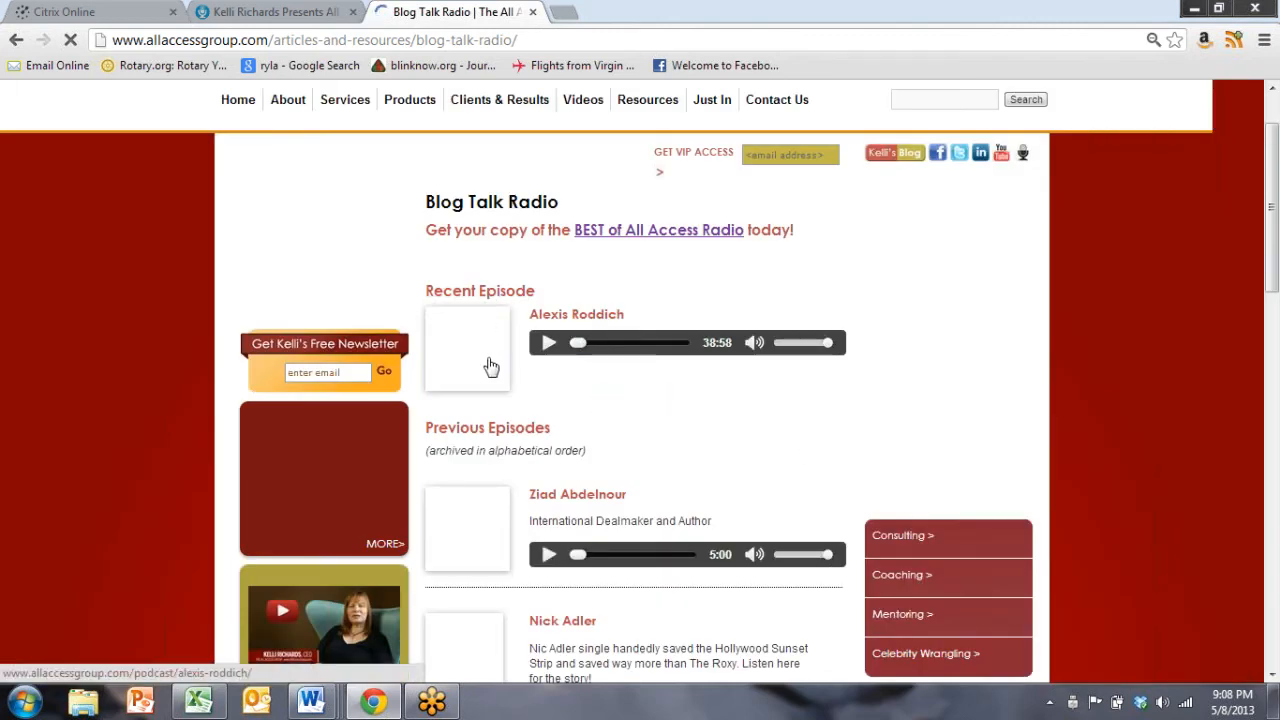
scroll(down, 3)
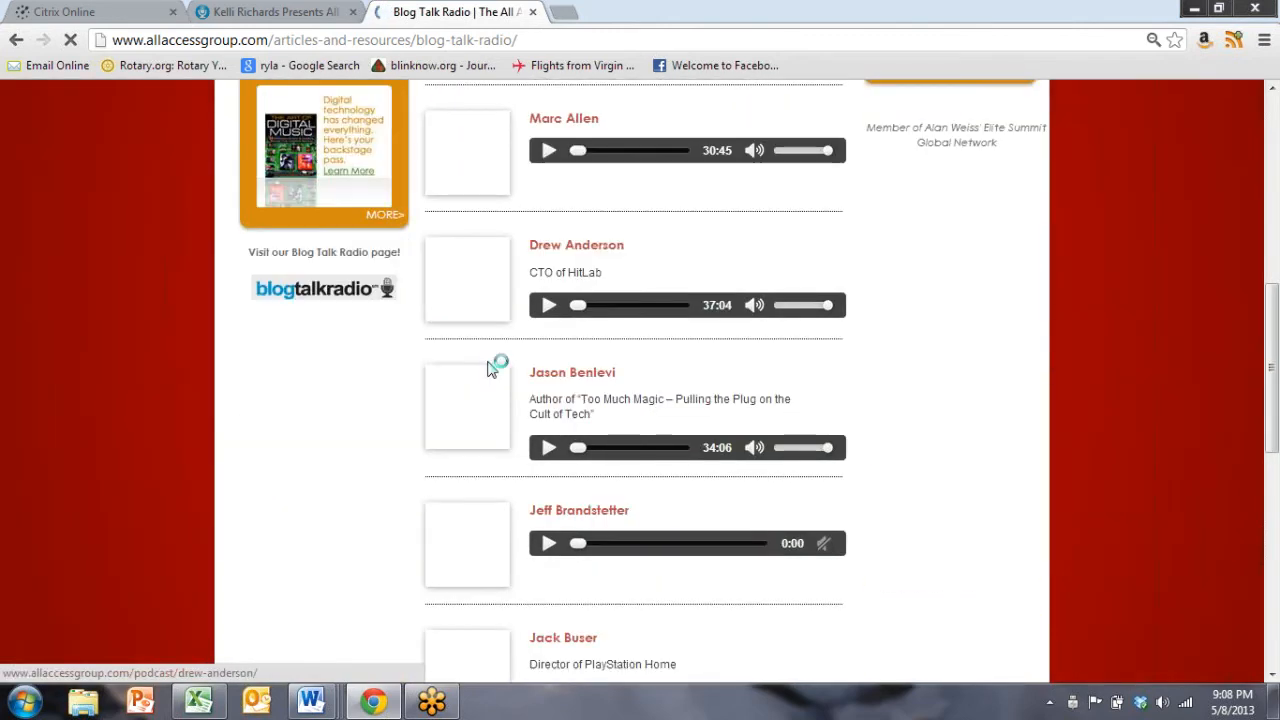
scroll(up, 3)
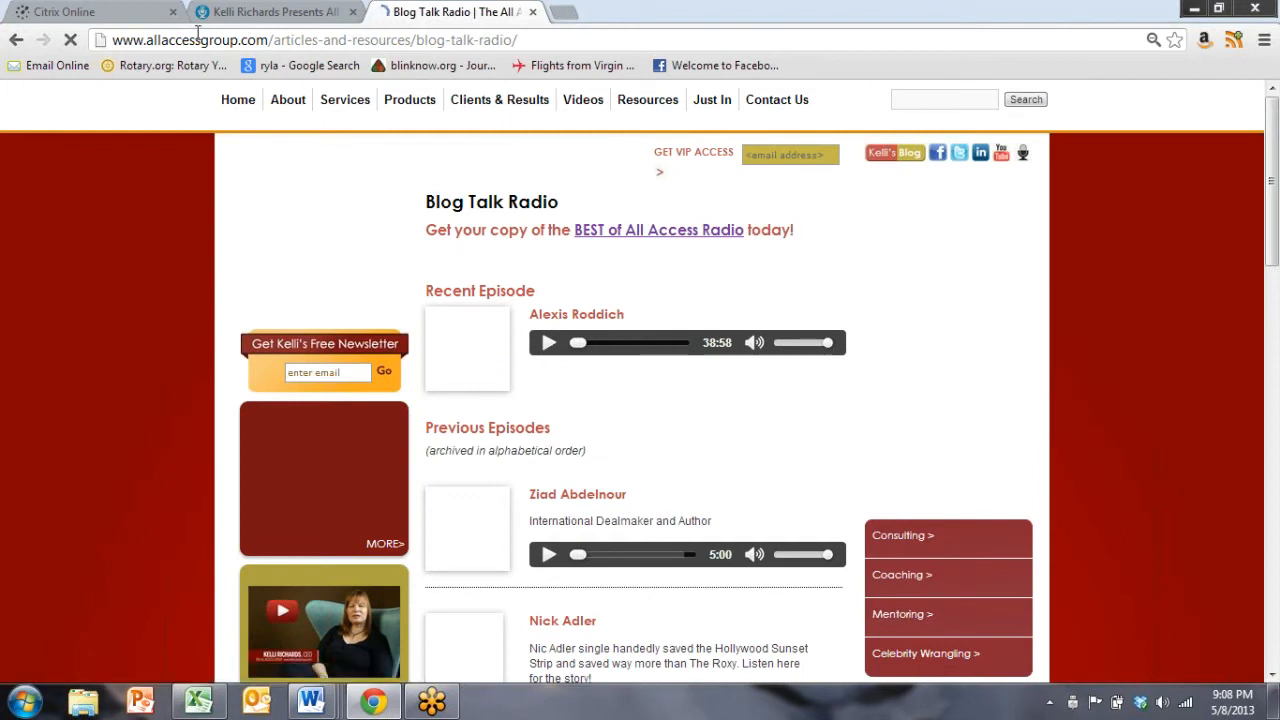
Scroll All Access Radio's on-demand episodes back to March 2013, then return to All Access Group.
click(270, 11)
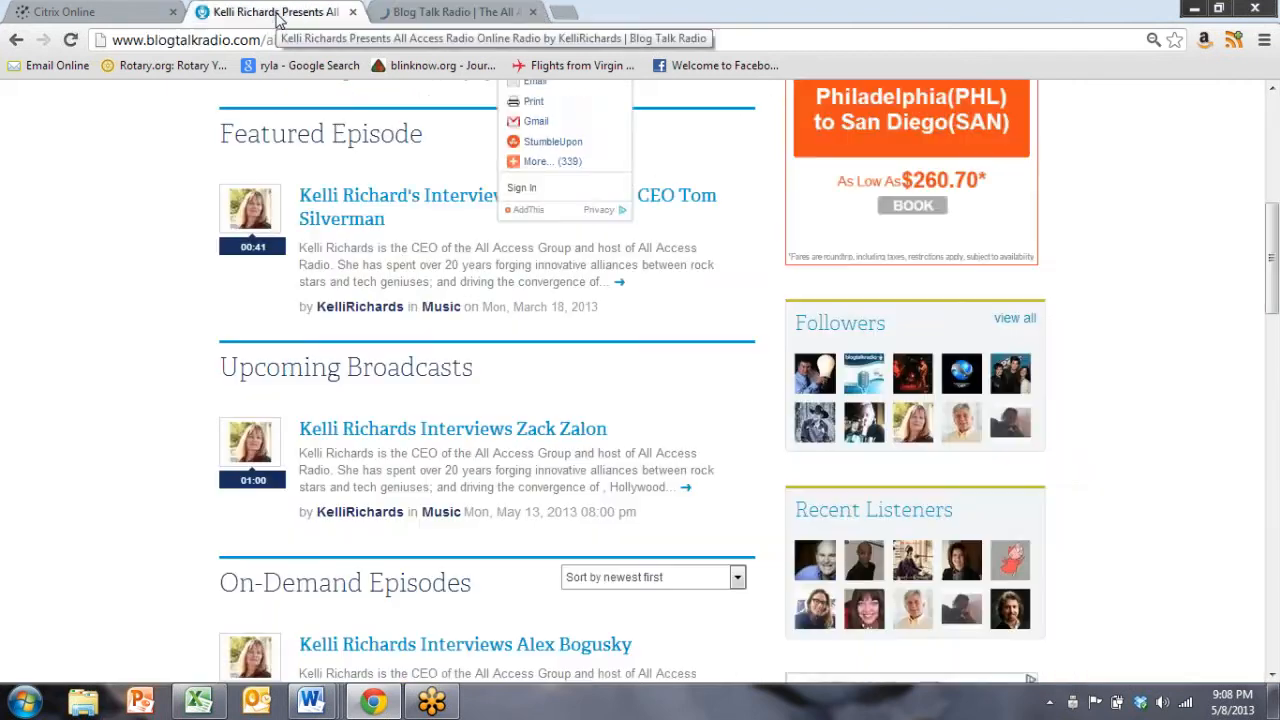
scroll(down, 3)
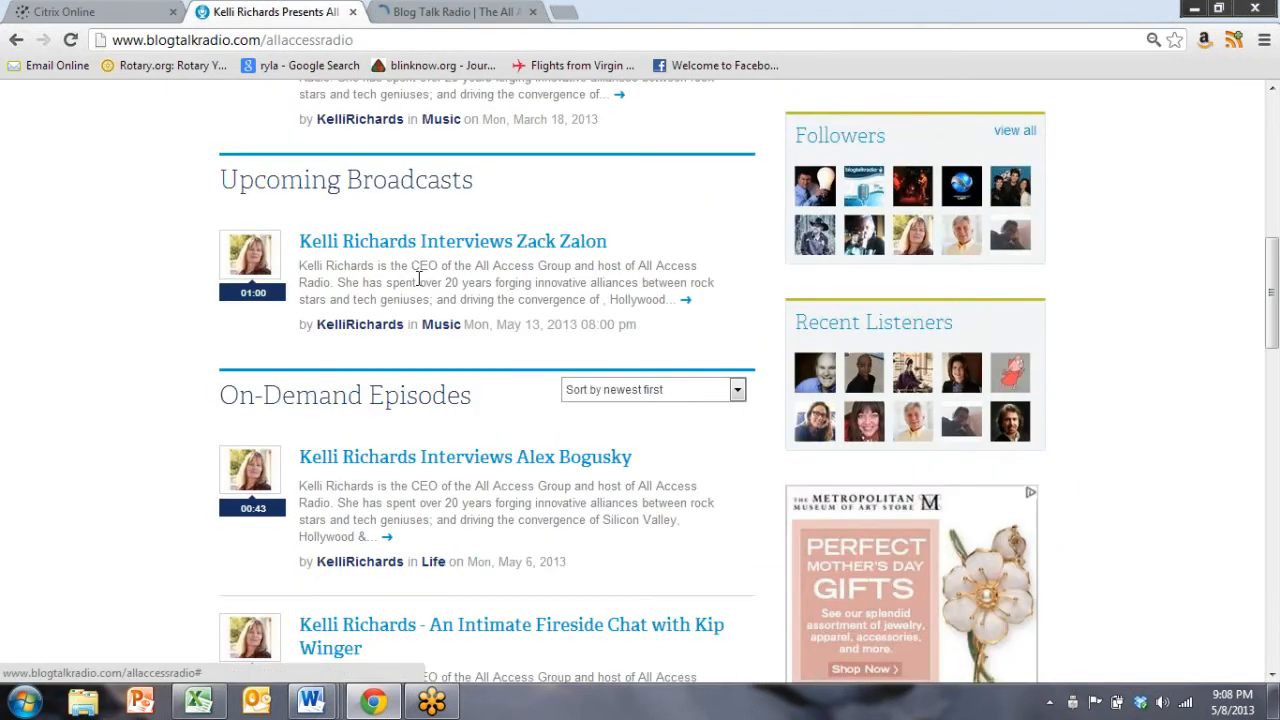
scroll(down, 3)
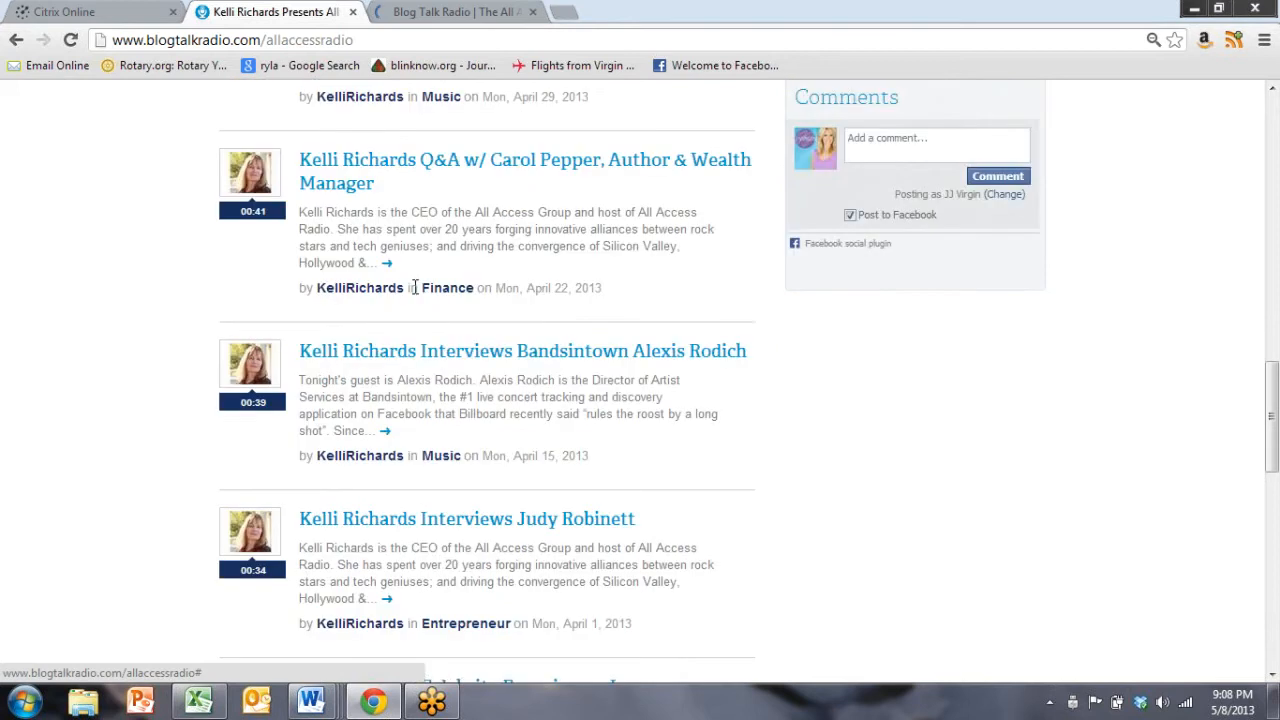
scroll(down, 3)
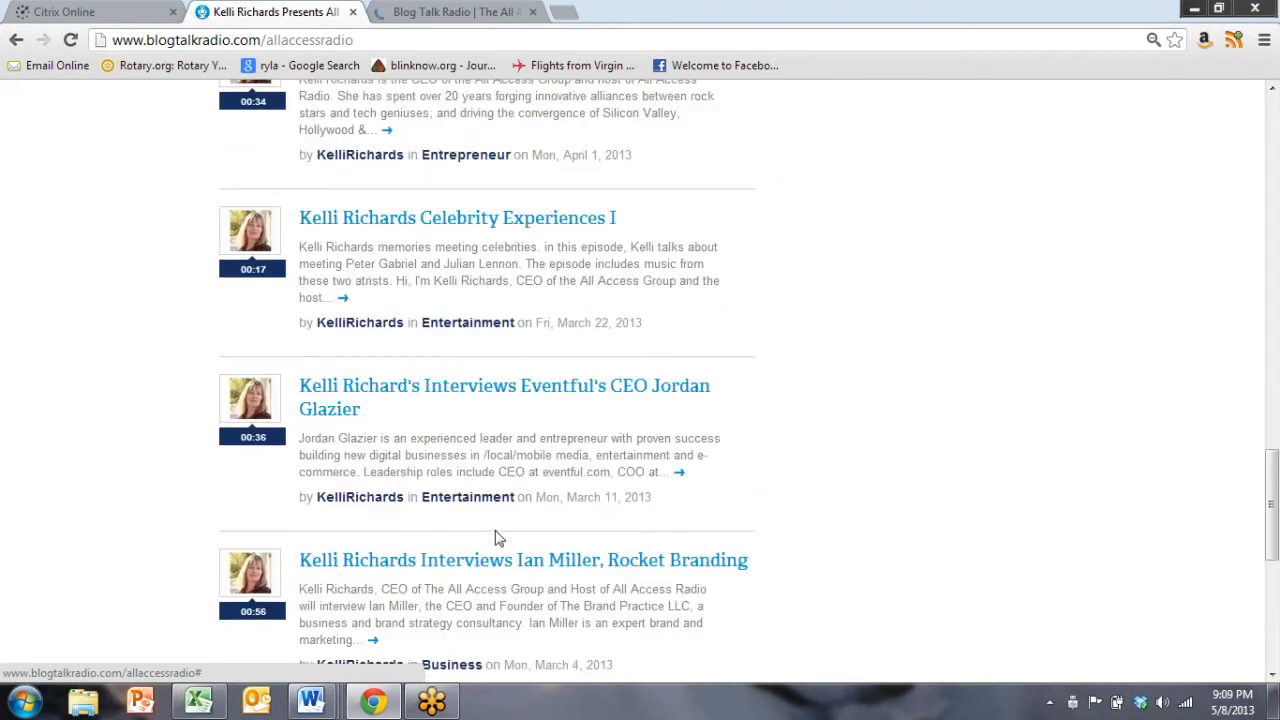
click(450, 11)
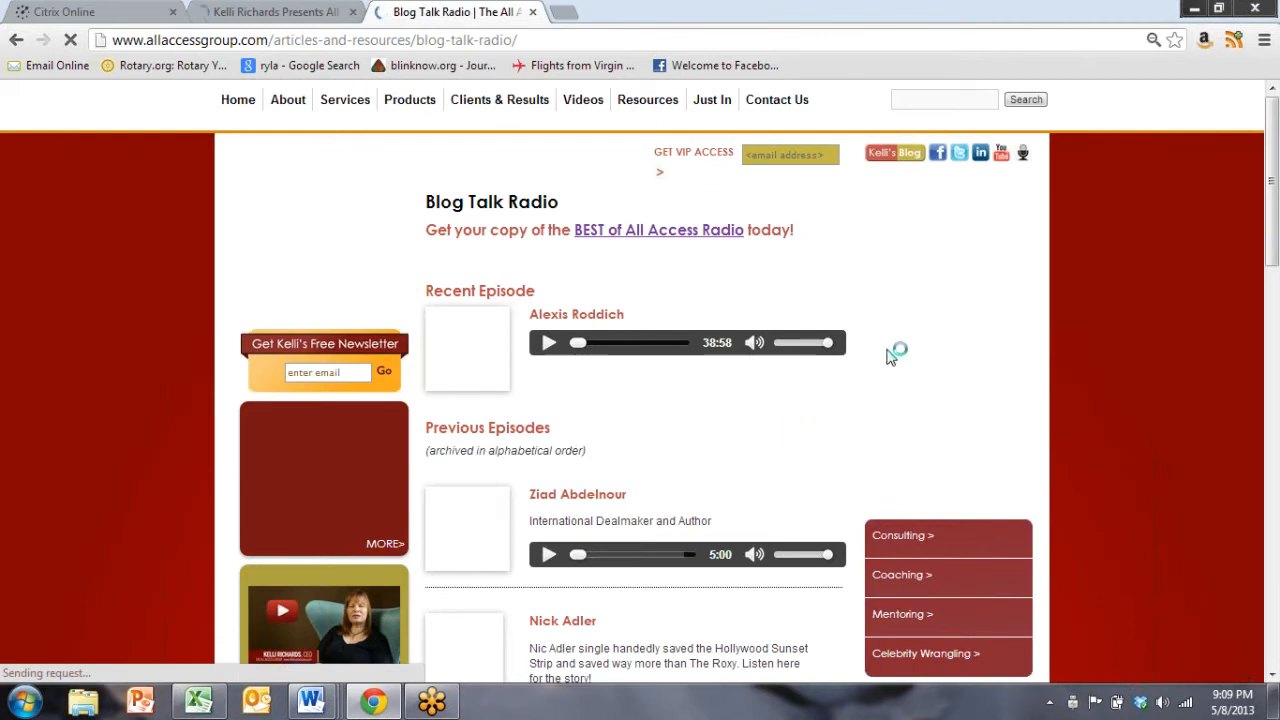
mouse_move(730, 362)
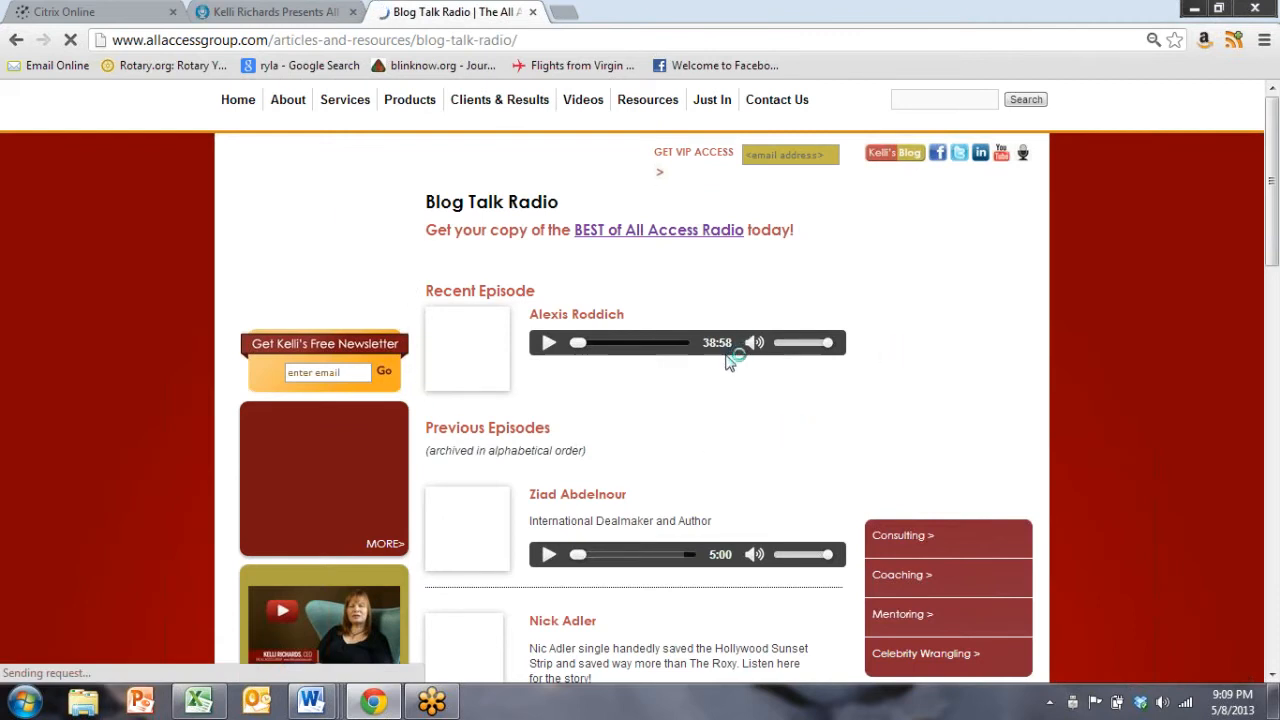
Scroll the episode list to the page numbers and open 'BEST of All Access Radio' Volume 1.
scroll(down, 3)
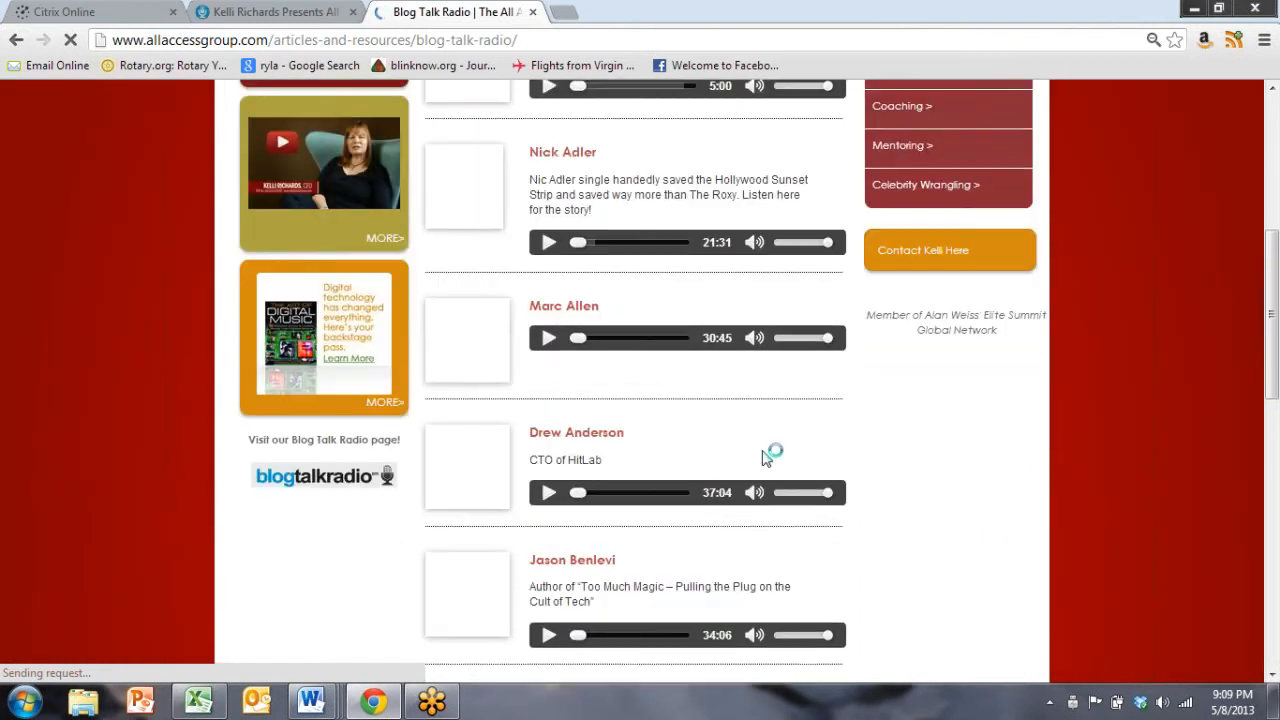
scroll(down, 3)
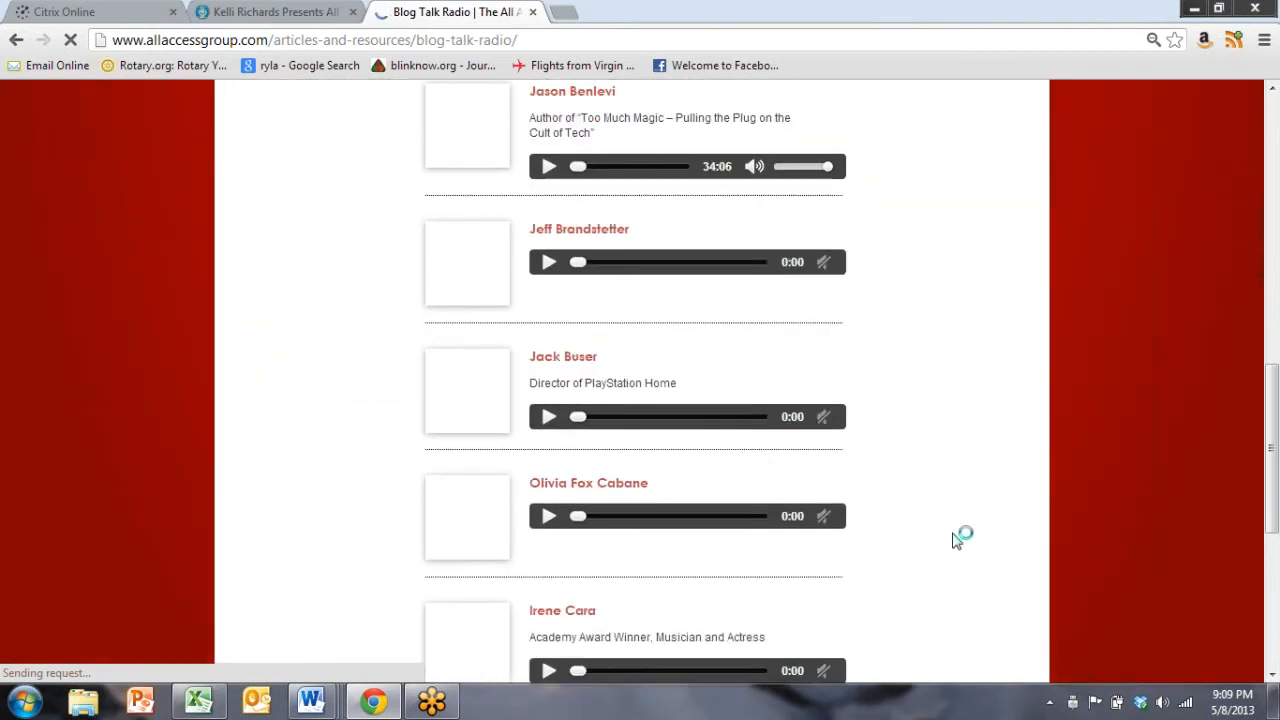
scroll(down, 3)
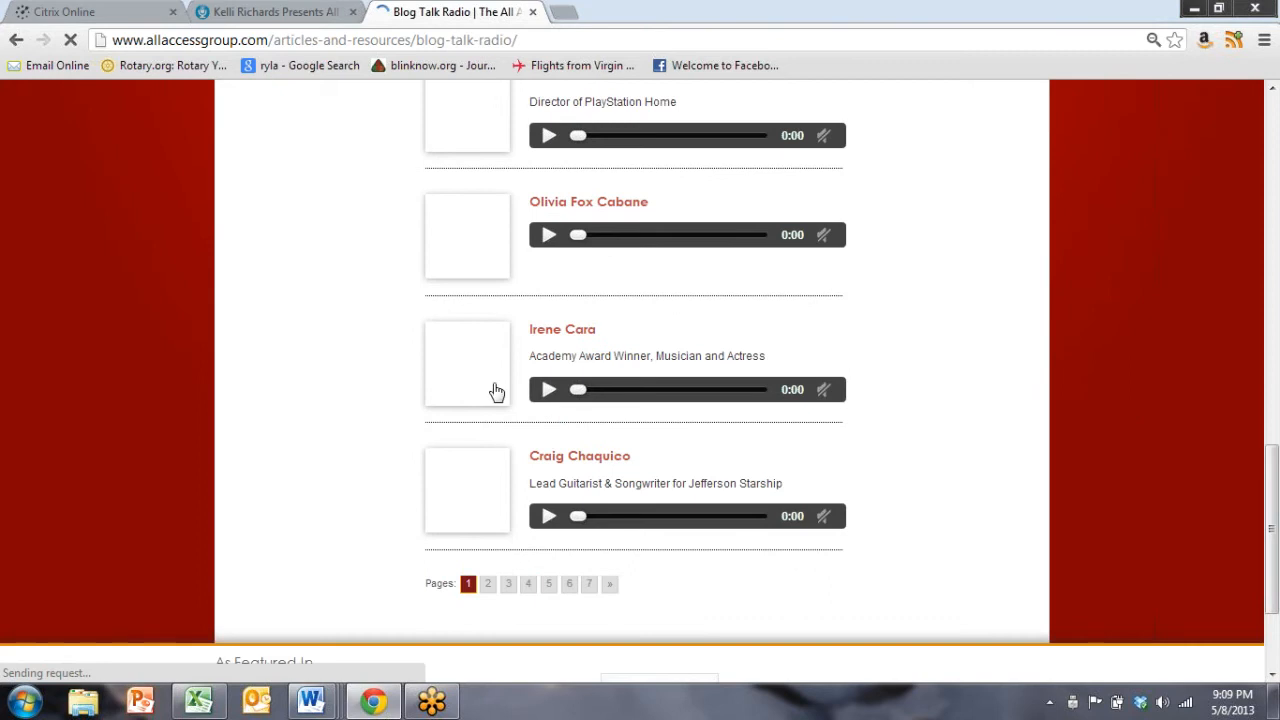
scroll(up, 3)
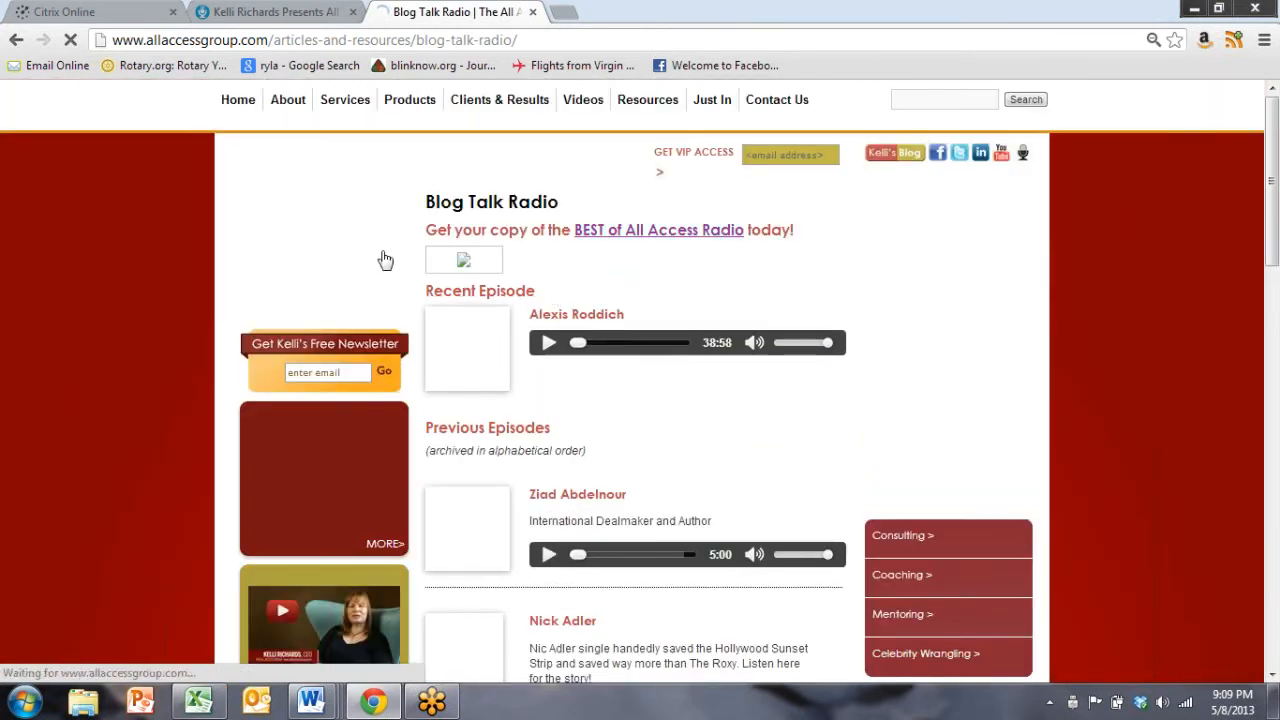
click(658, 229)
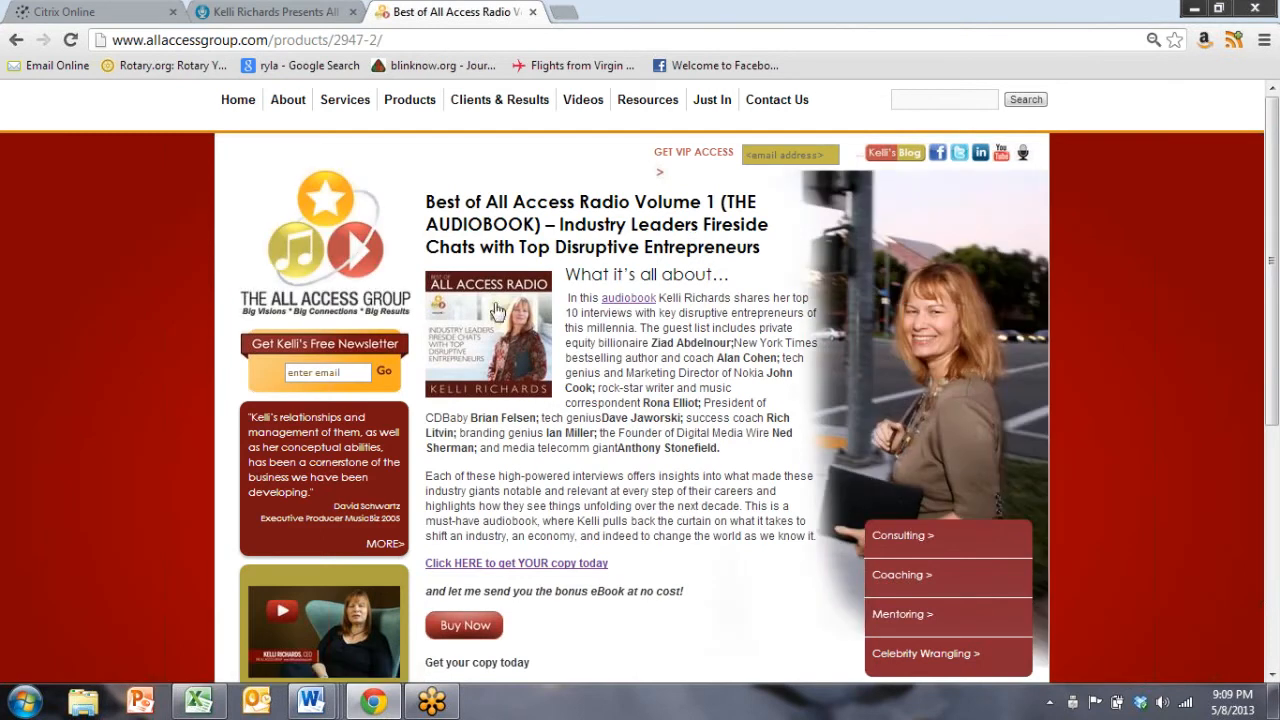
mouse_move(703, 349)
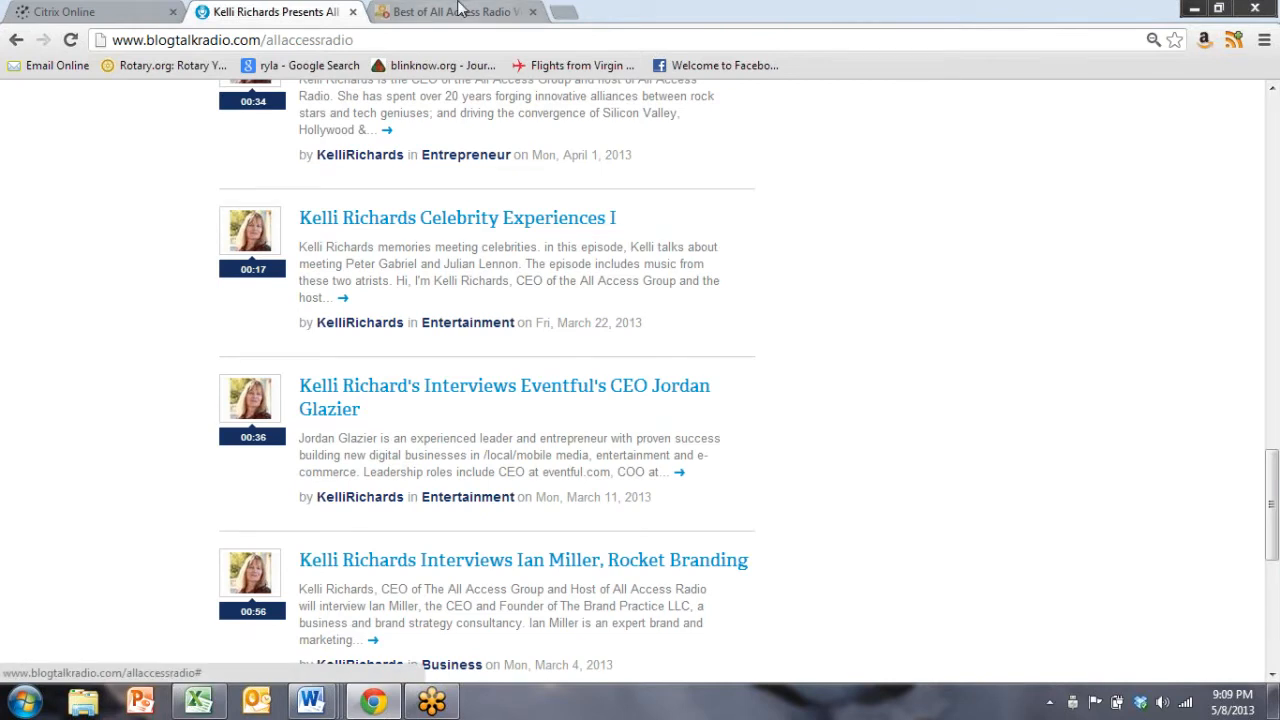
Switch back to the BlogTalkRadio tab listing the March 2013 on-demand episodes.
click(450, 11)
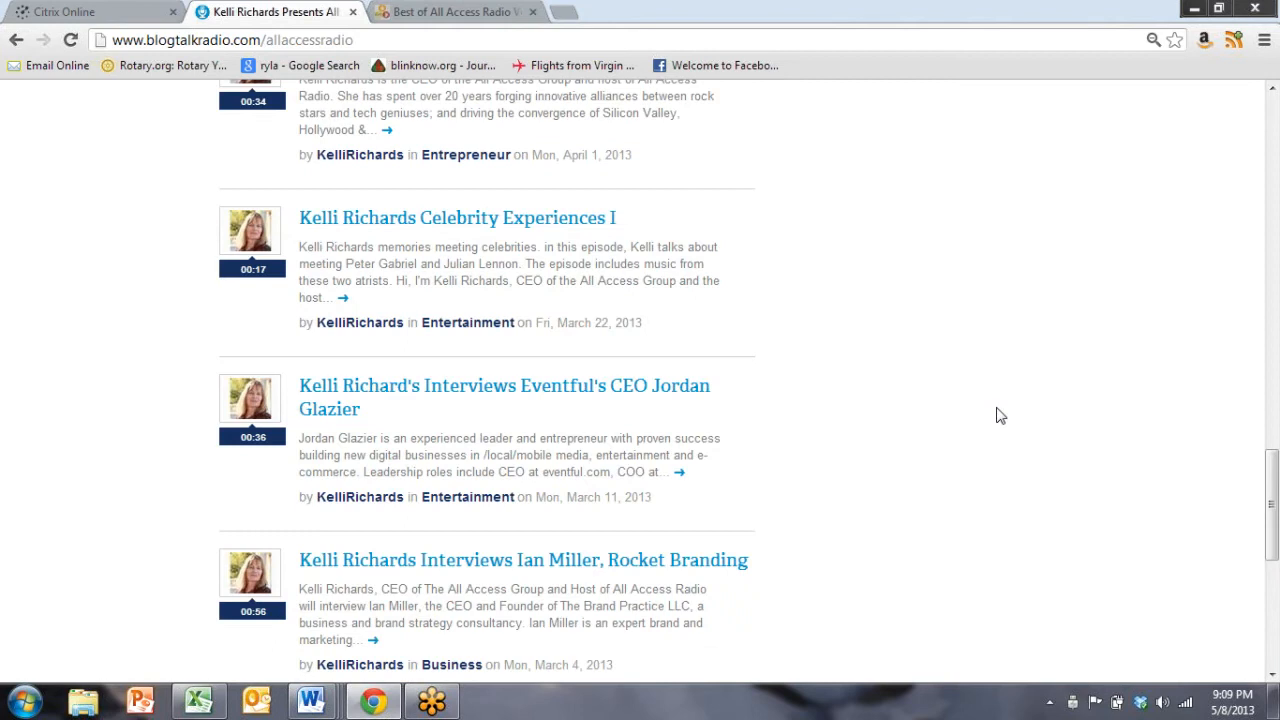
mouse_move(850, 359)
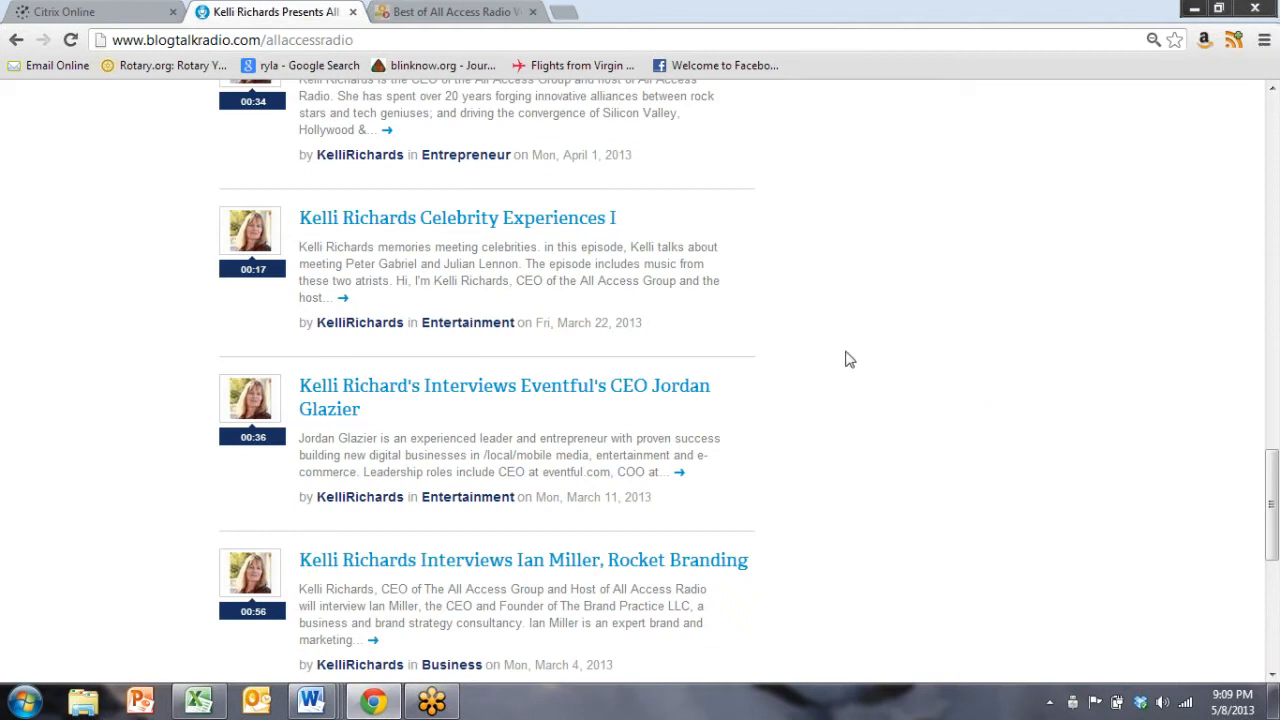
mouse_move(842, 304)
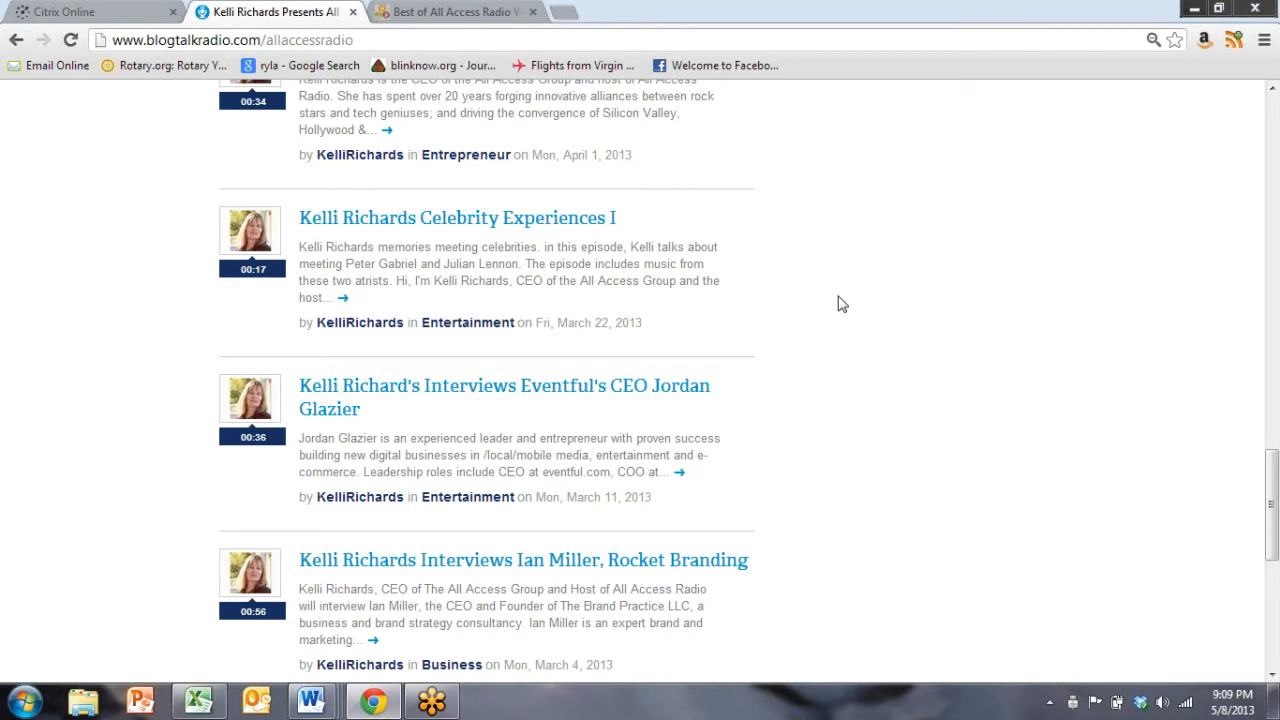
mouse_move(830, 372)
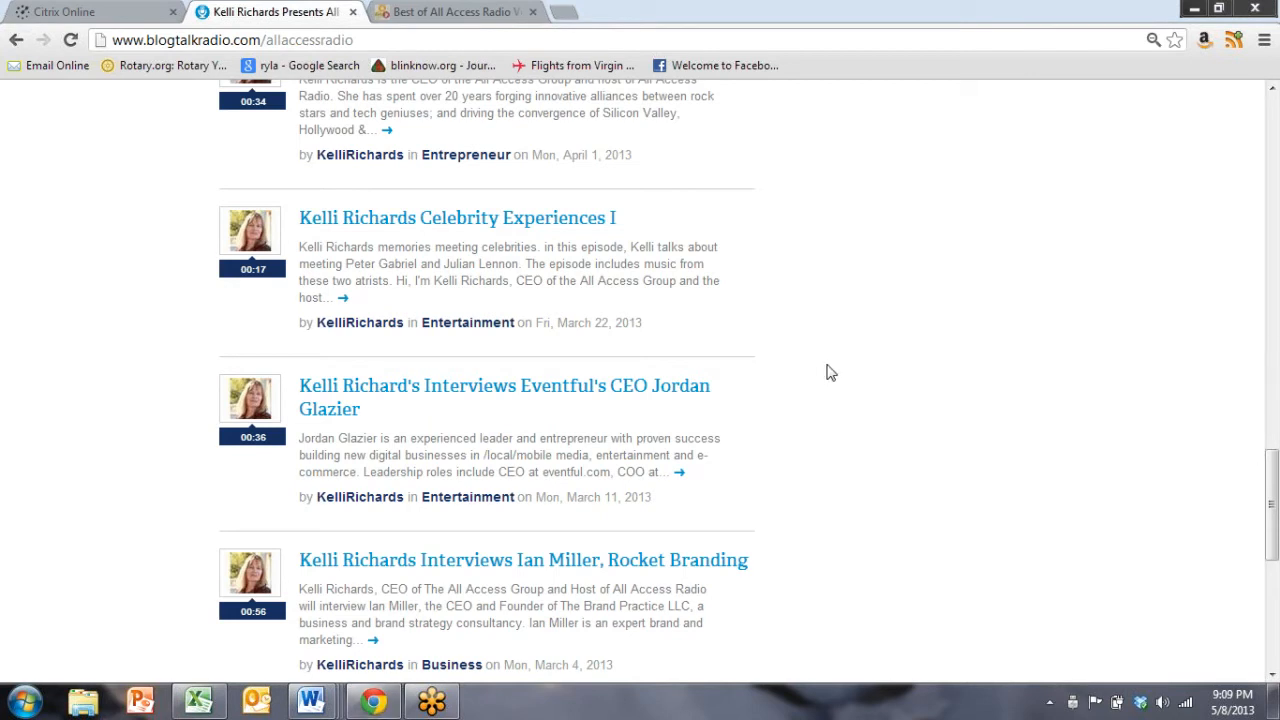
mouse_move(849, 353)
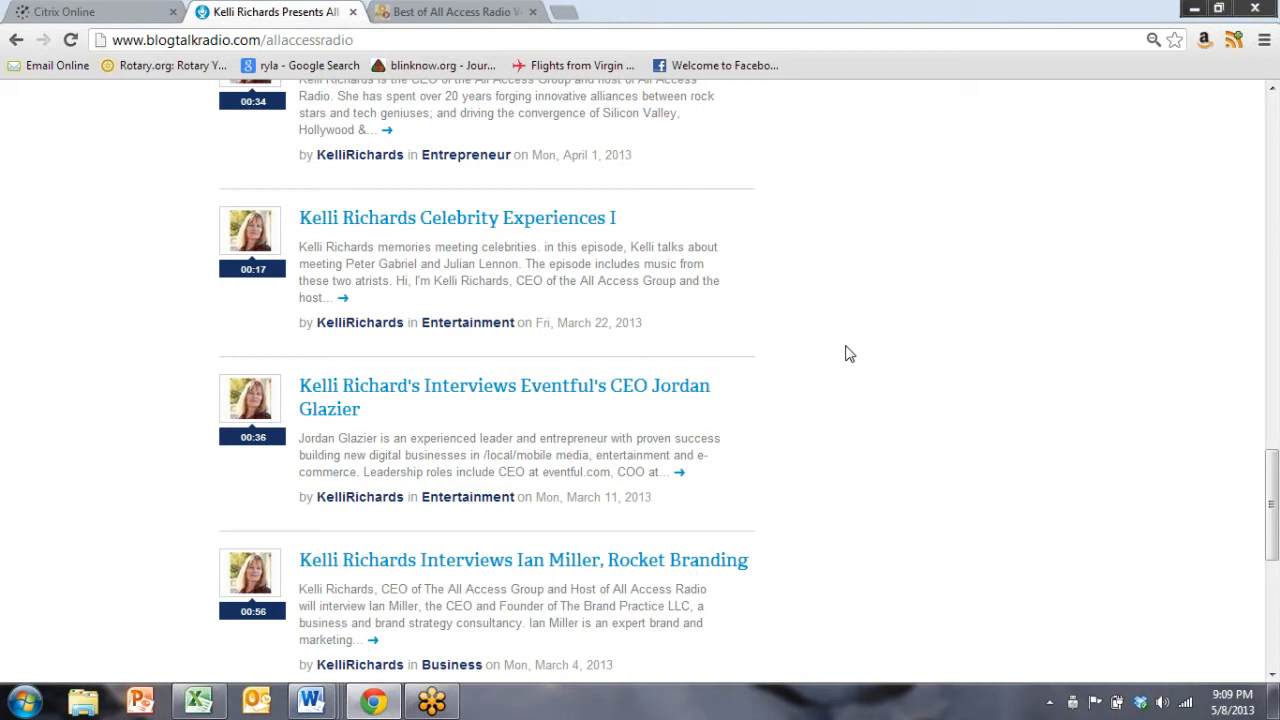
mouse_move(408, 28)
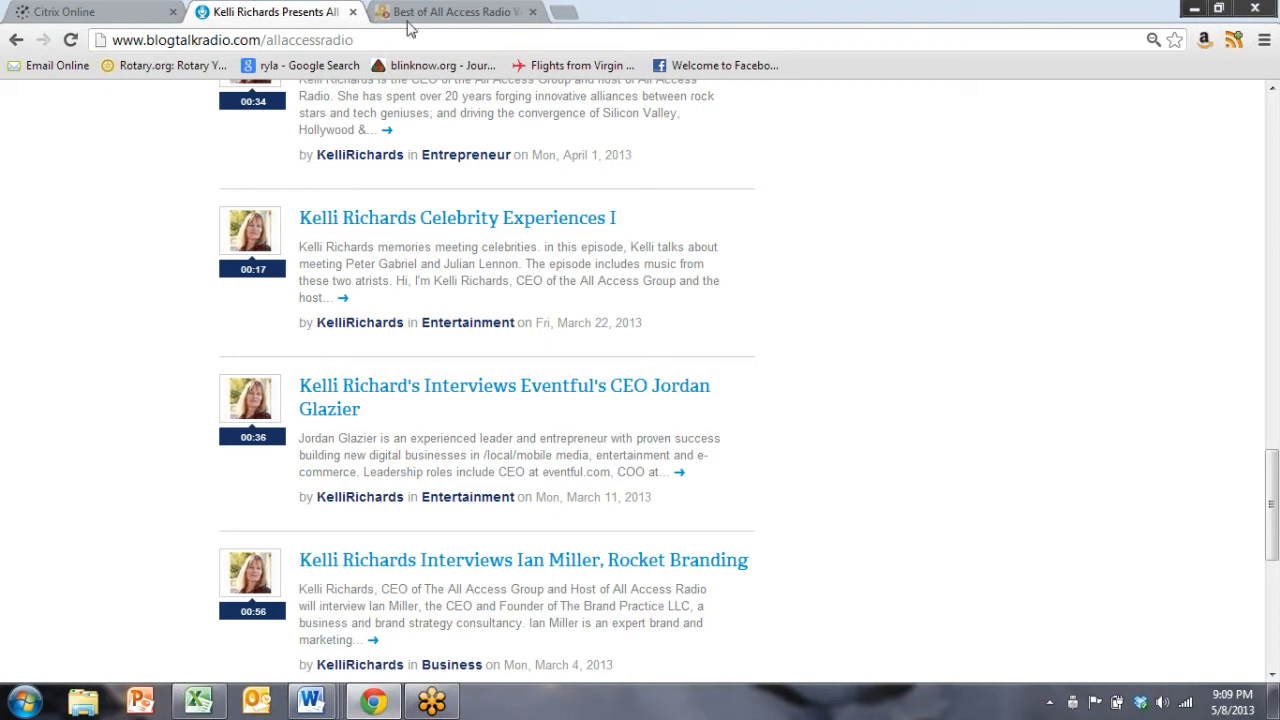
Review Audible's $19.95 Best of All Access Radio listing and publisher titles, then return to the show.
click(450, 11)
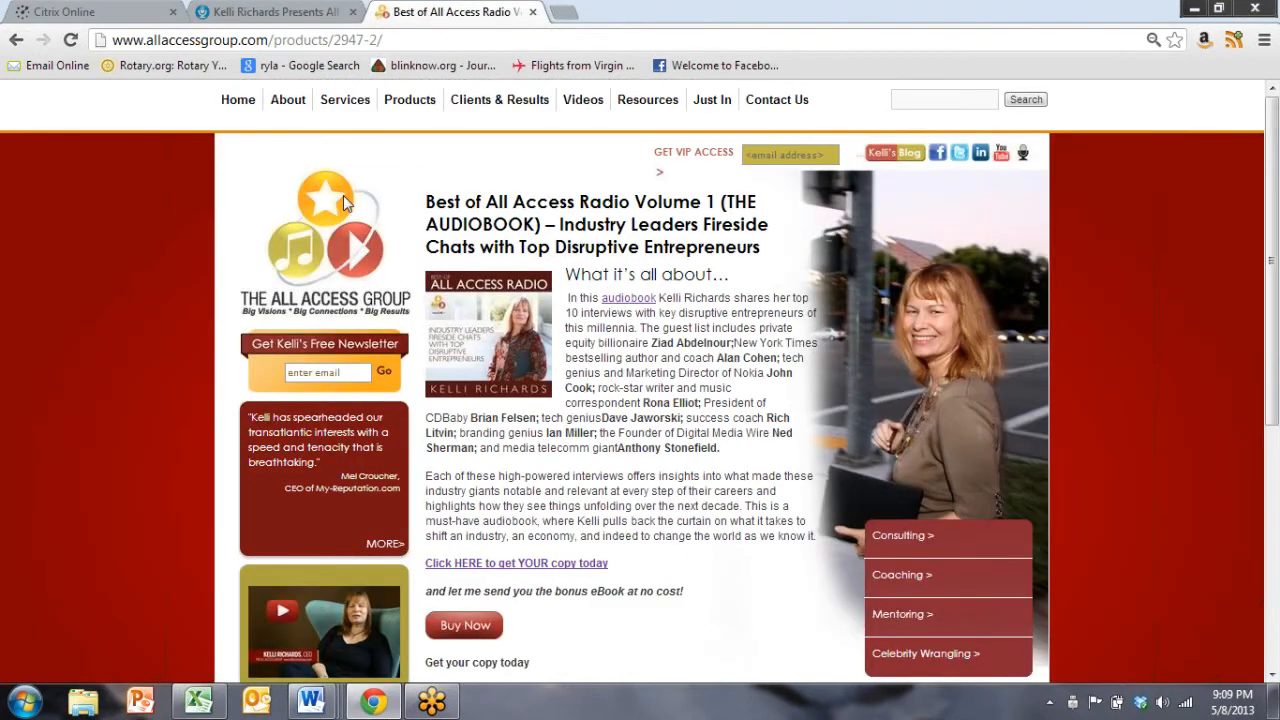
mouse_move(560, 302)
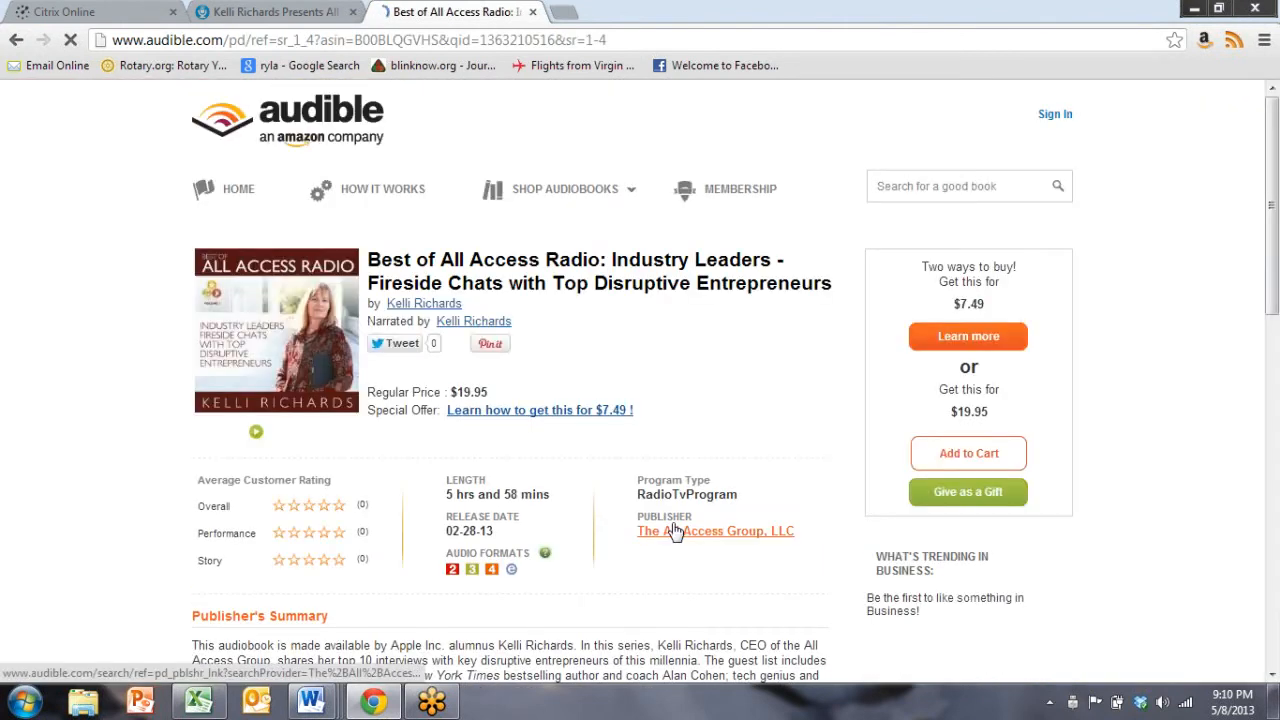
click(714, 531)
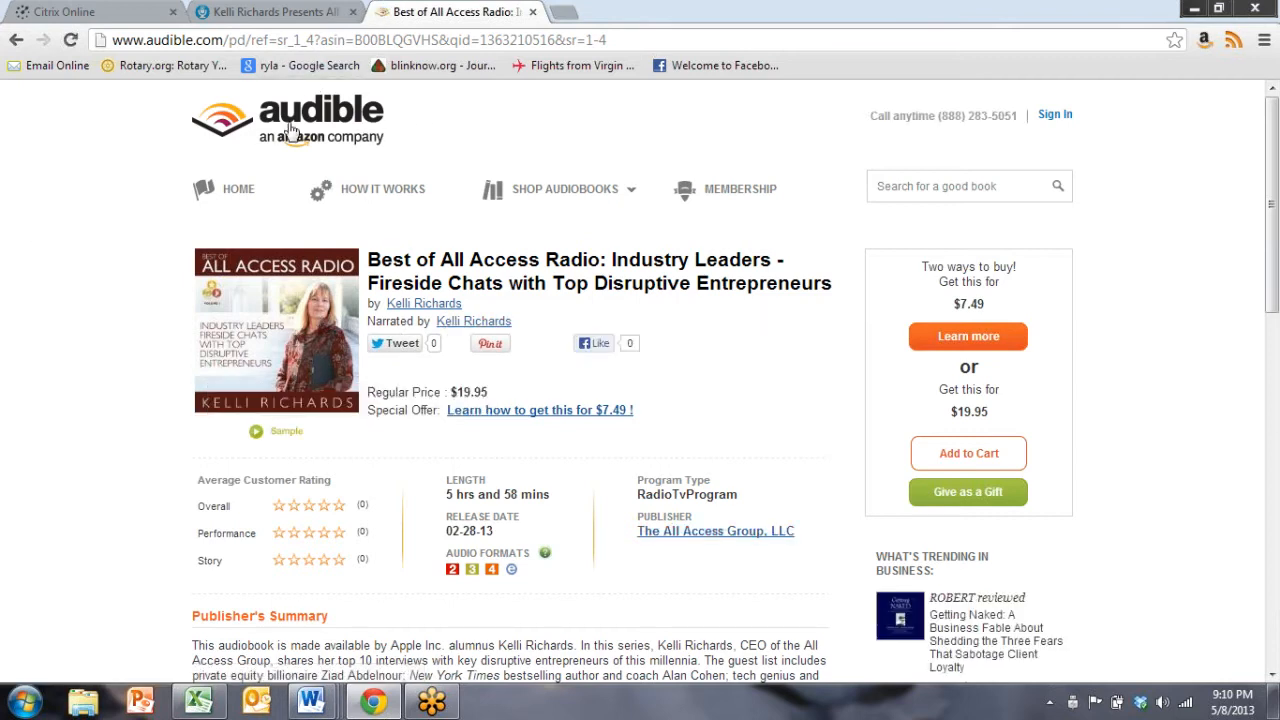
mouse_move(137, 162)
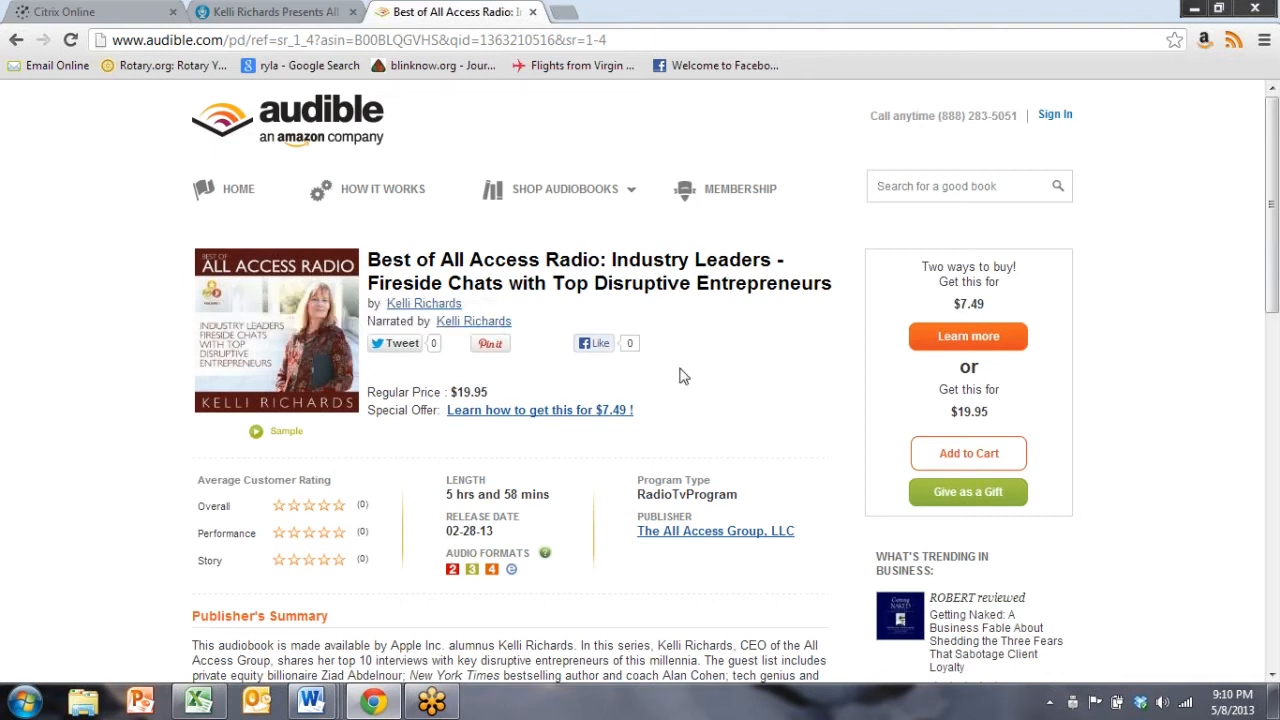
mouse_move(733, 450)
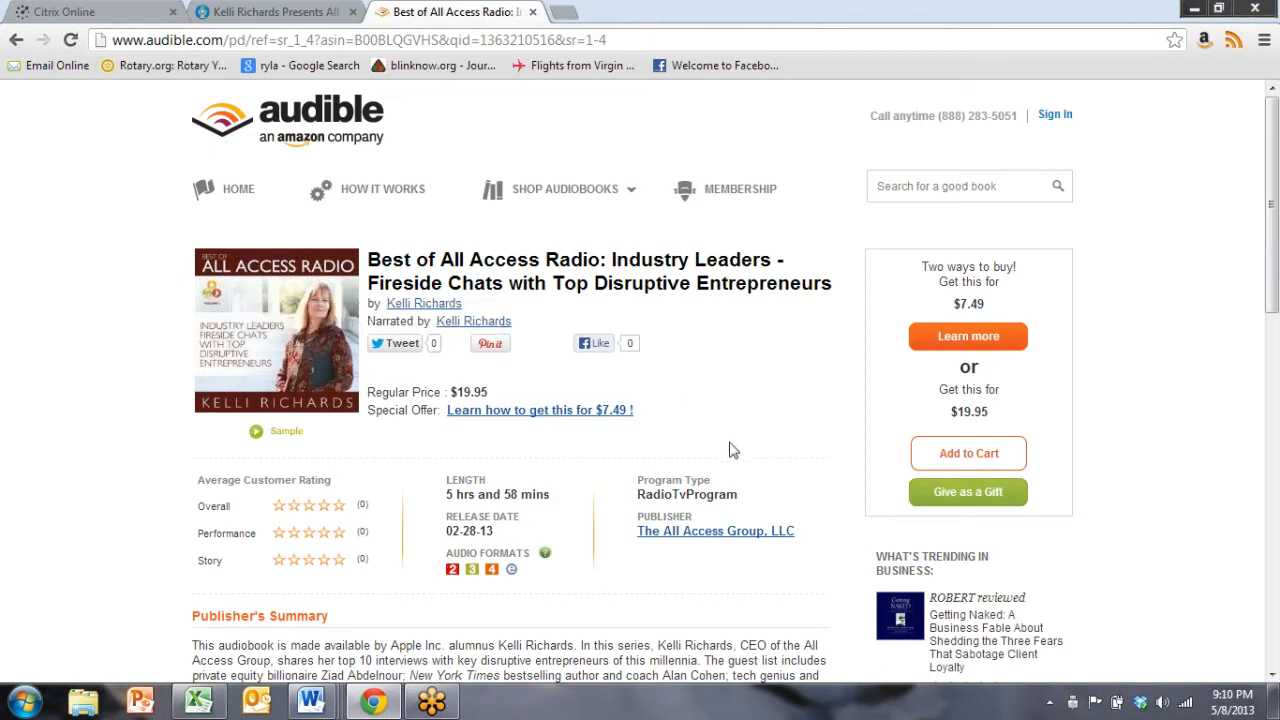
double_click(968, 411)
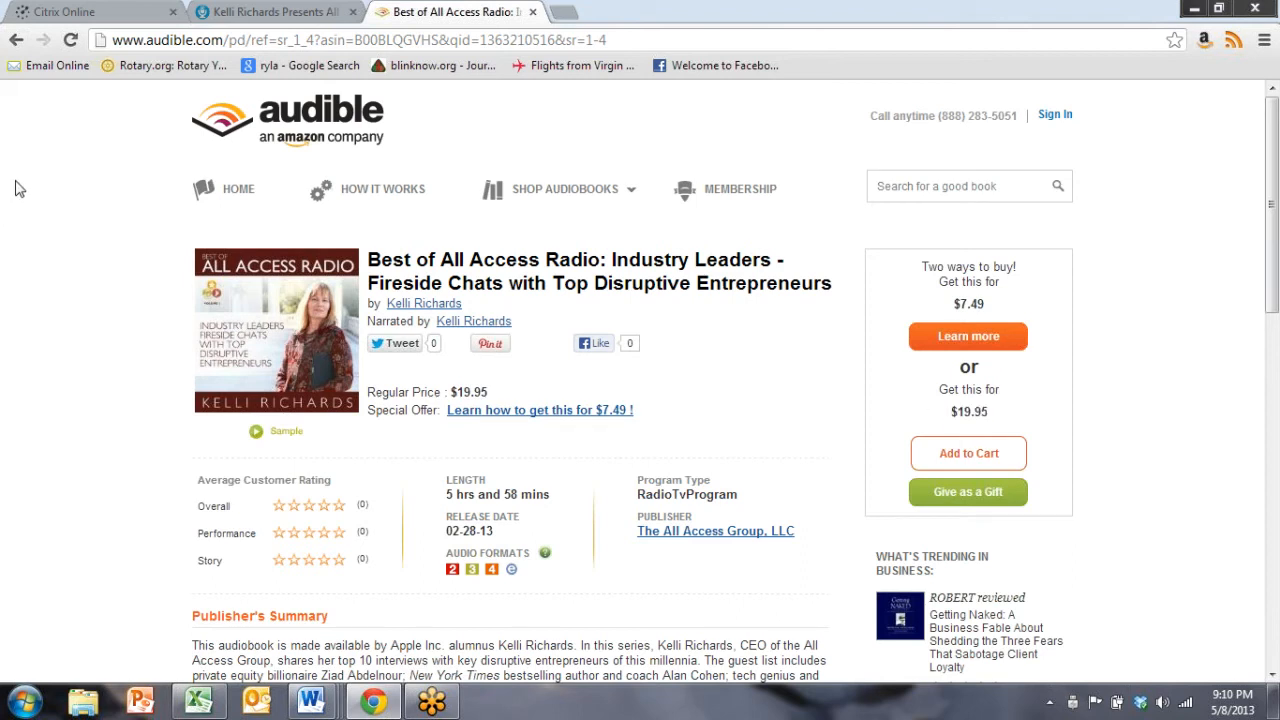
click(270, 11)
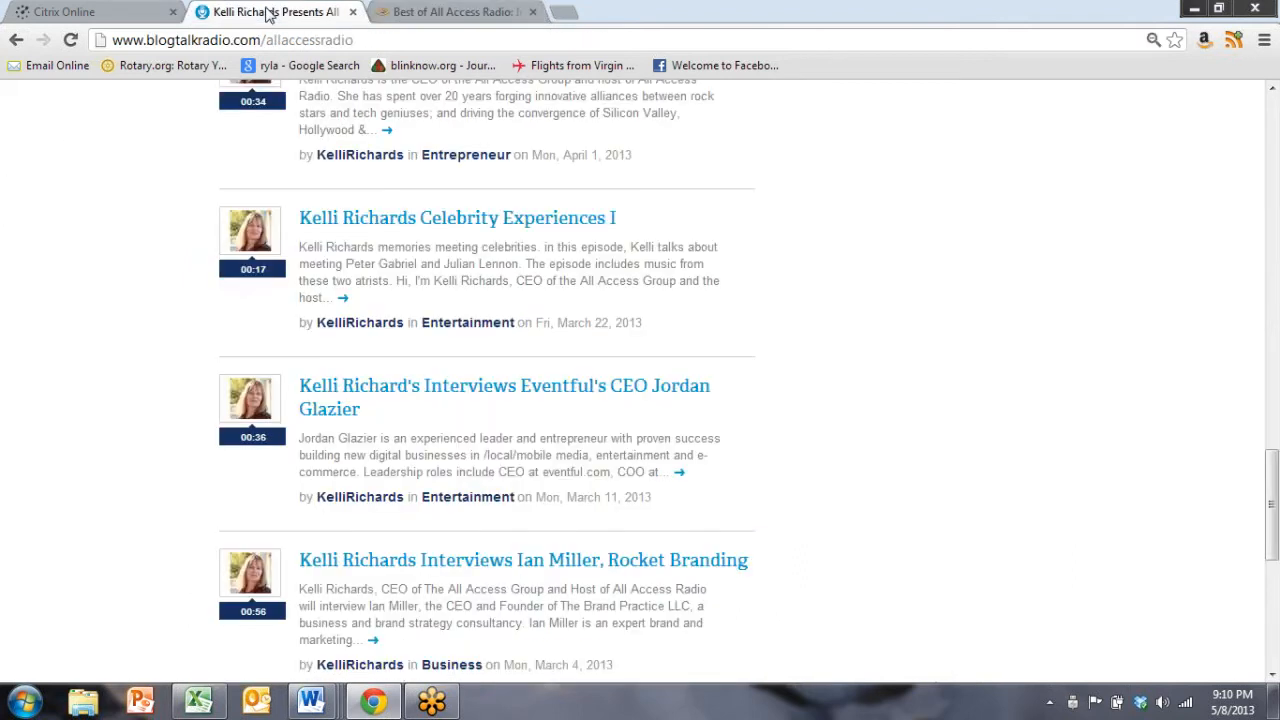
mouse_move(457, 217)
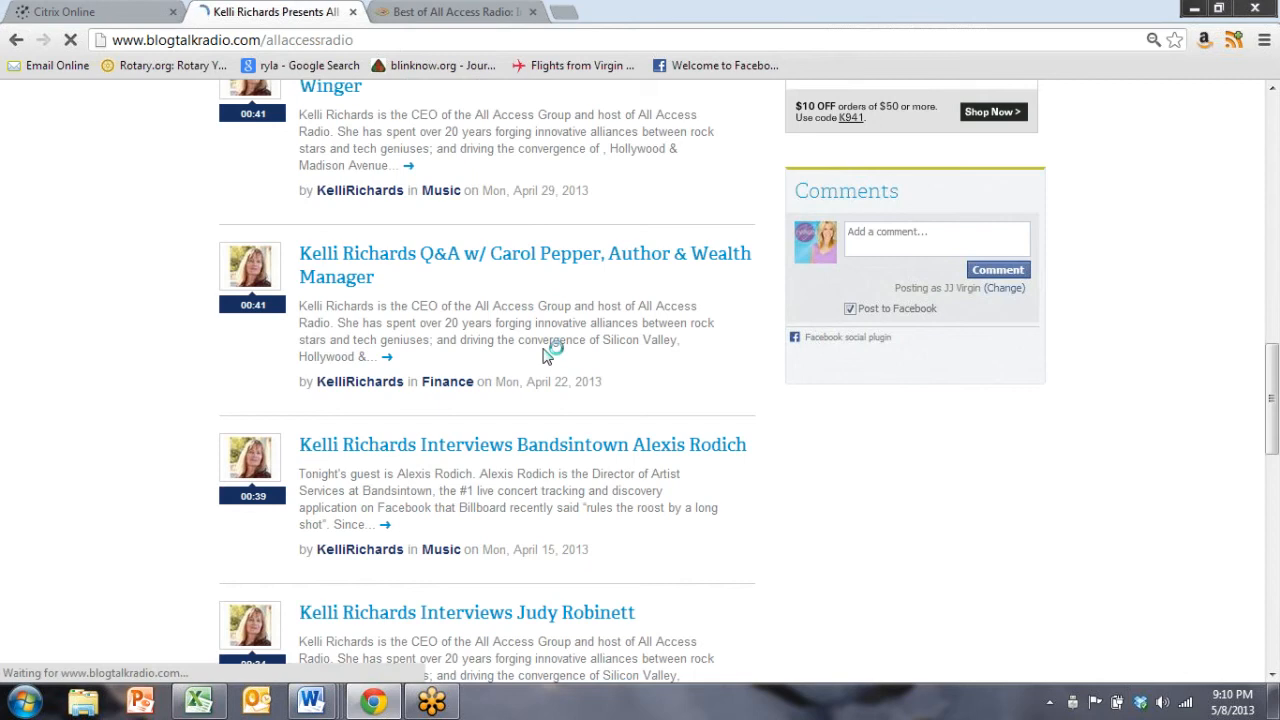
Open the Carol Pepper Q&A episode page and scroll through its description.
click(524, 264)
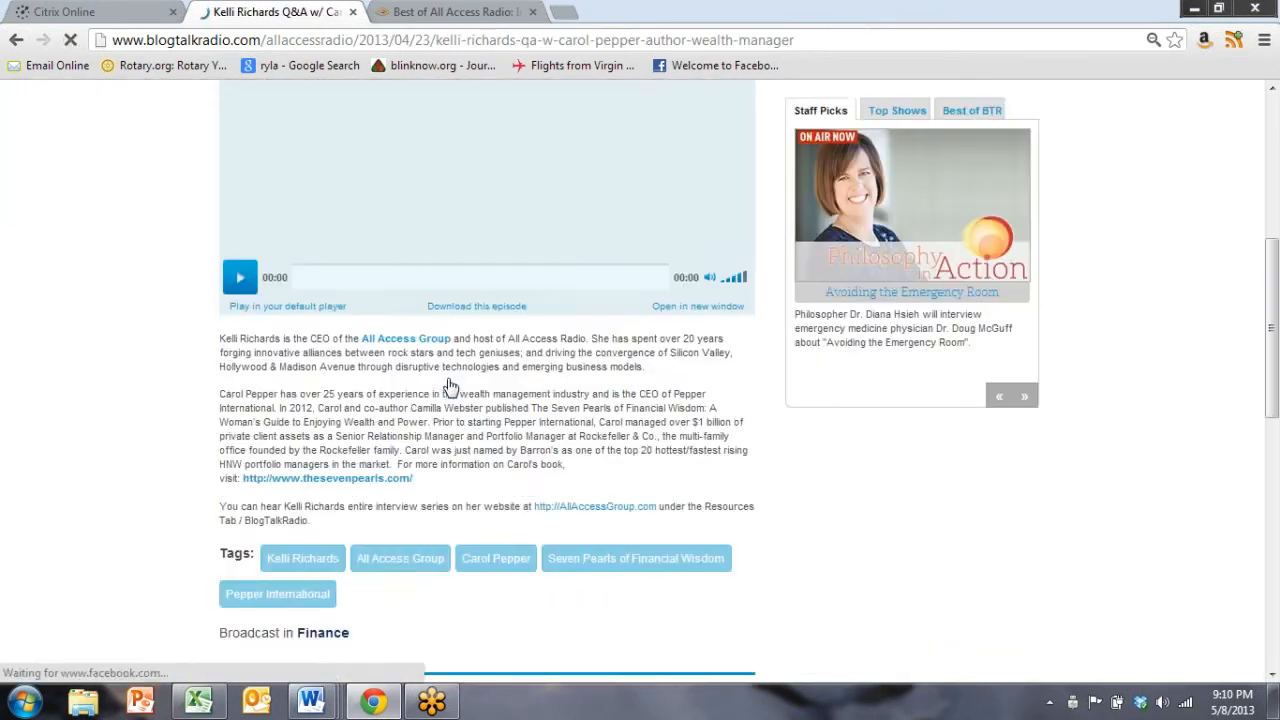
scroll(down, 3)
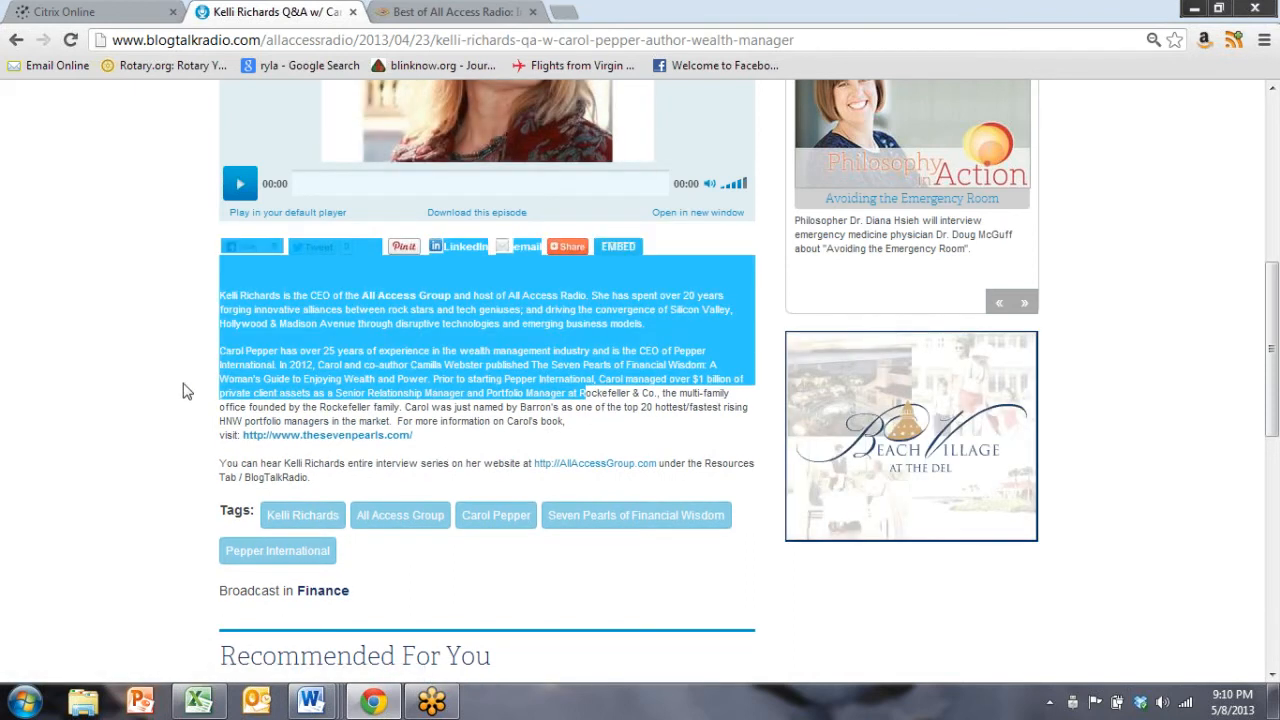
scroll(down, 3)
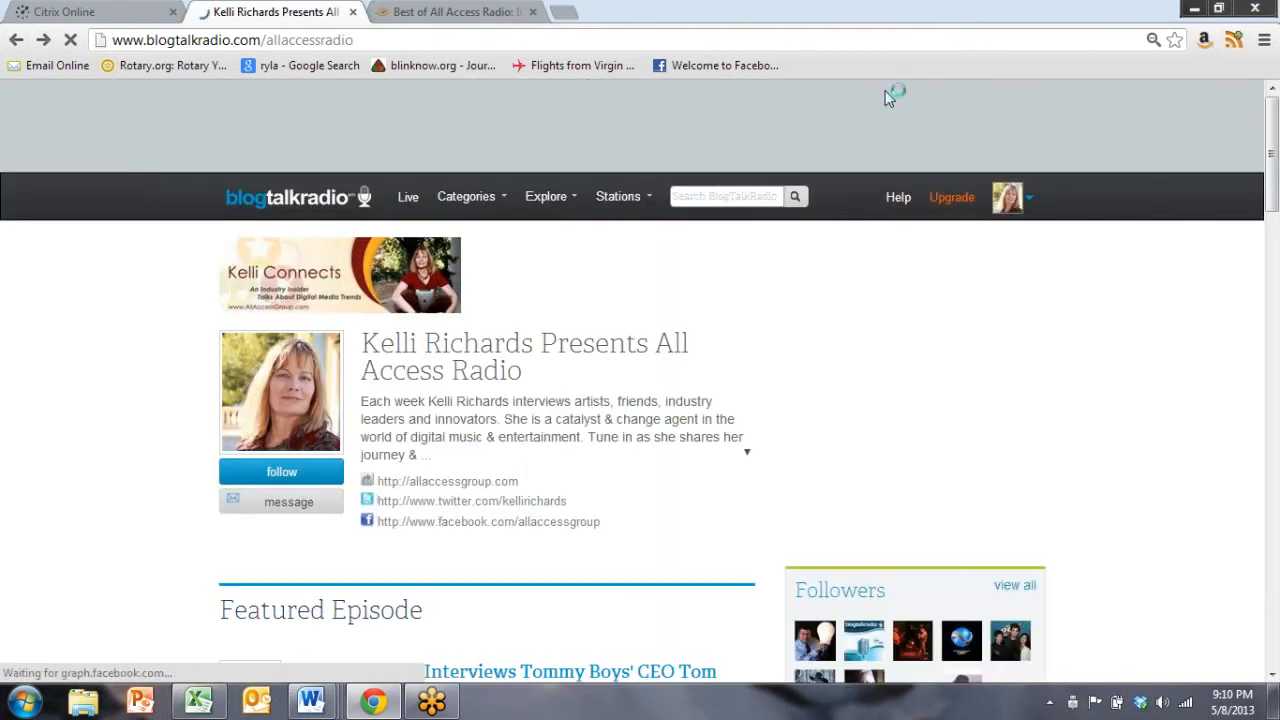
scroll(down, 3)
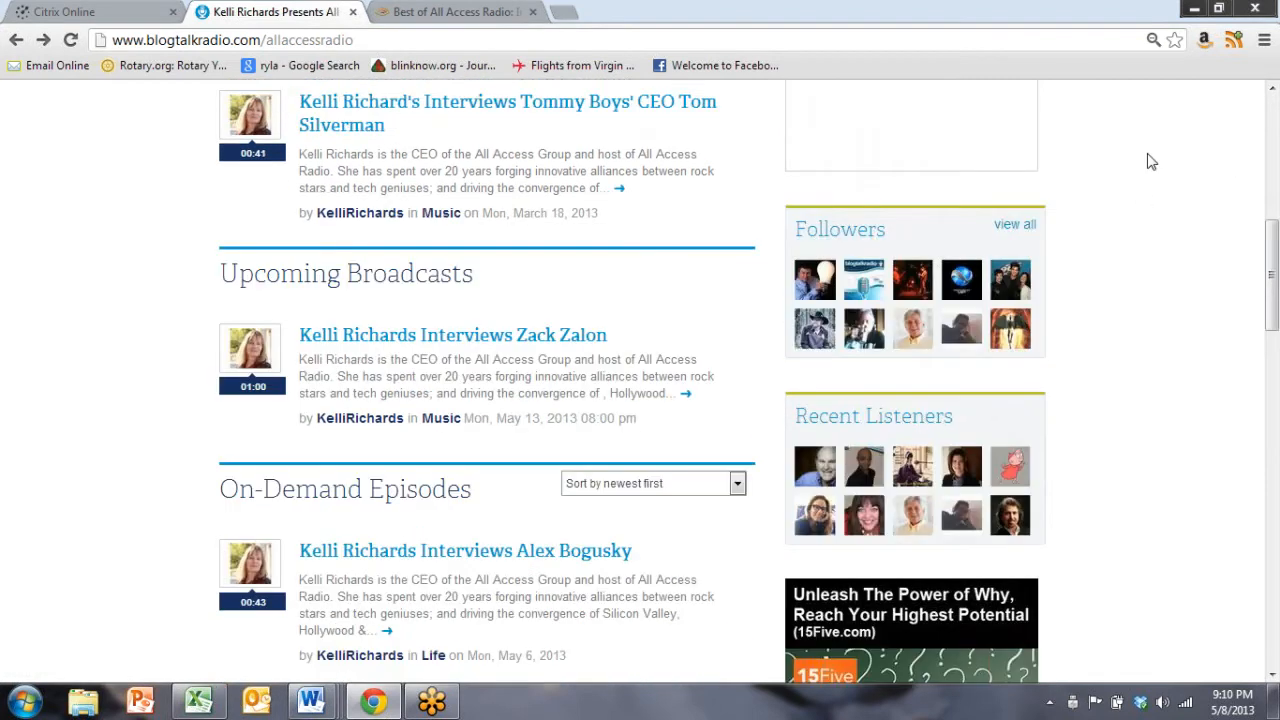
From MyBTR, list Upcoming episodes and edit the Kelli Richards Interviews Zack Zalon broadcast.
click(1009, 196)
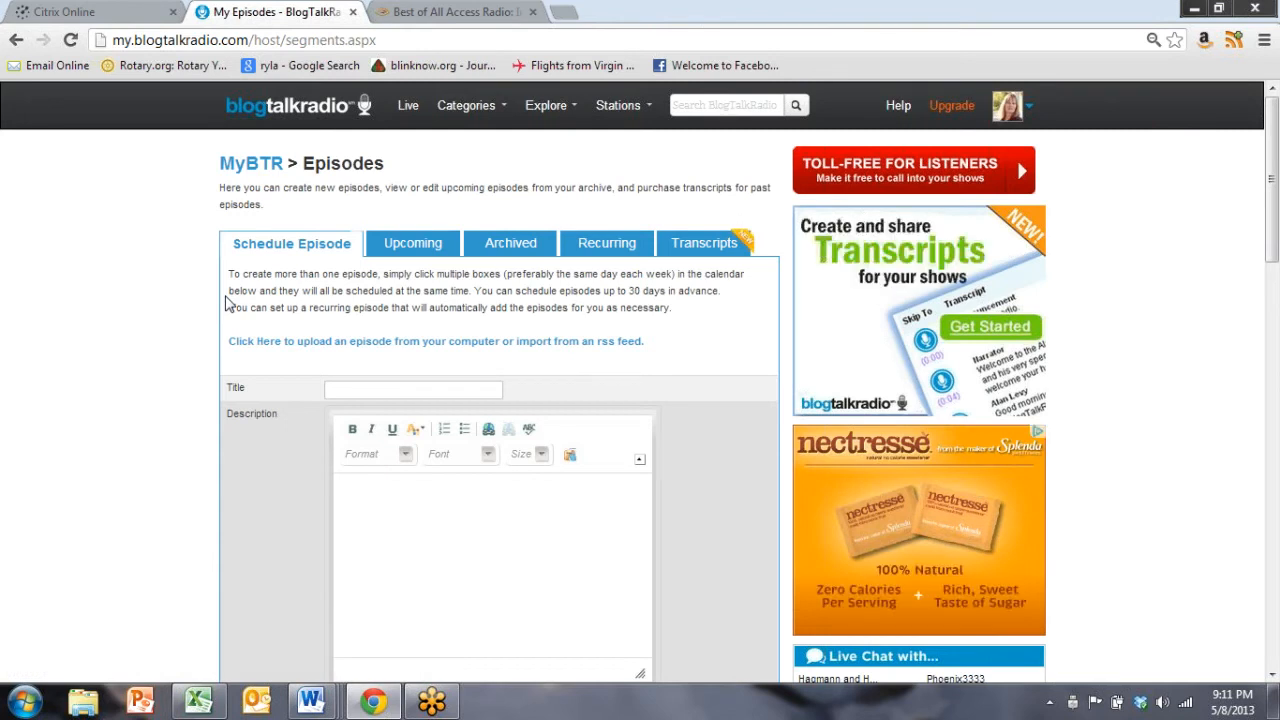
click(412, 243)
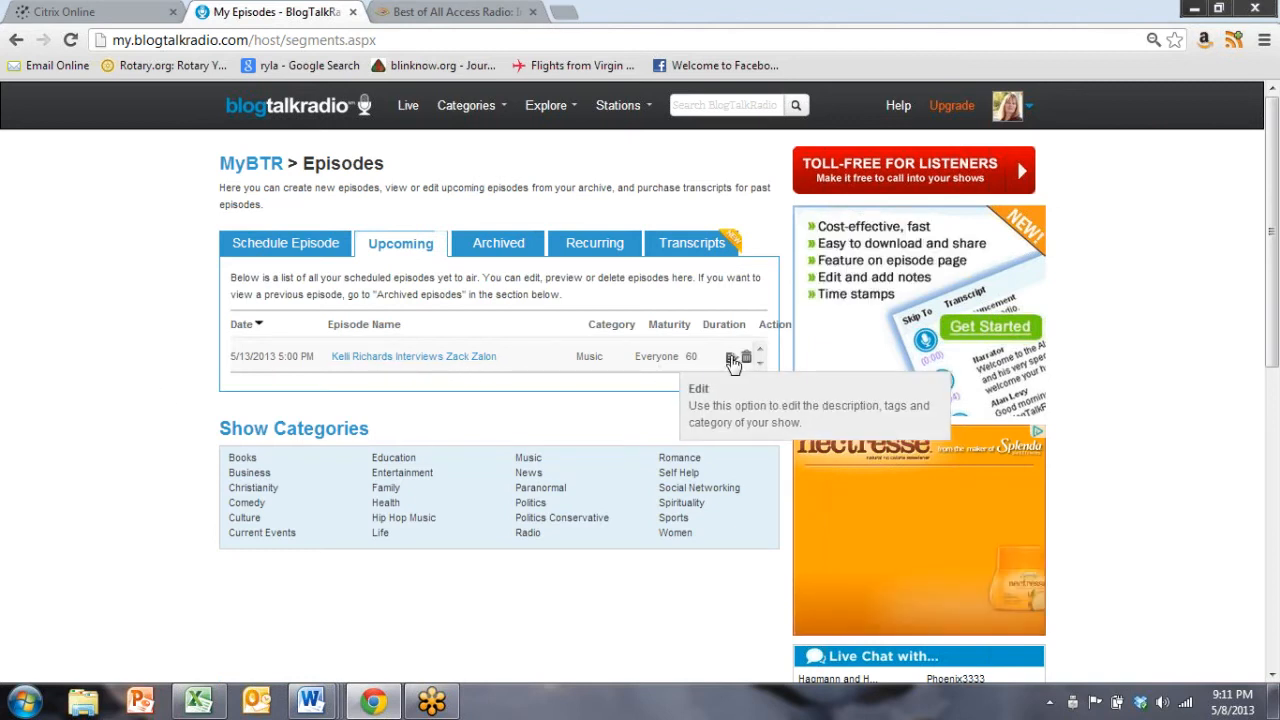
click(731, 357)
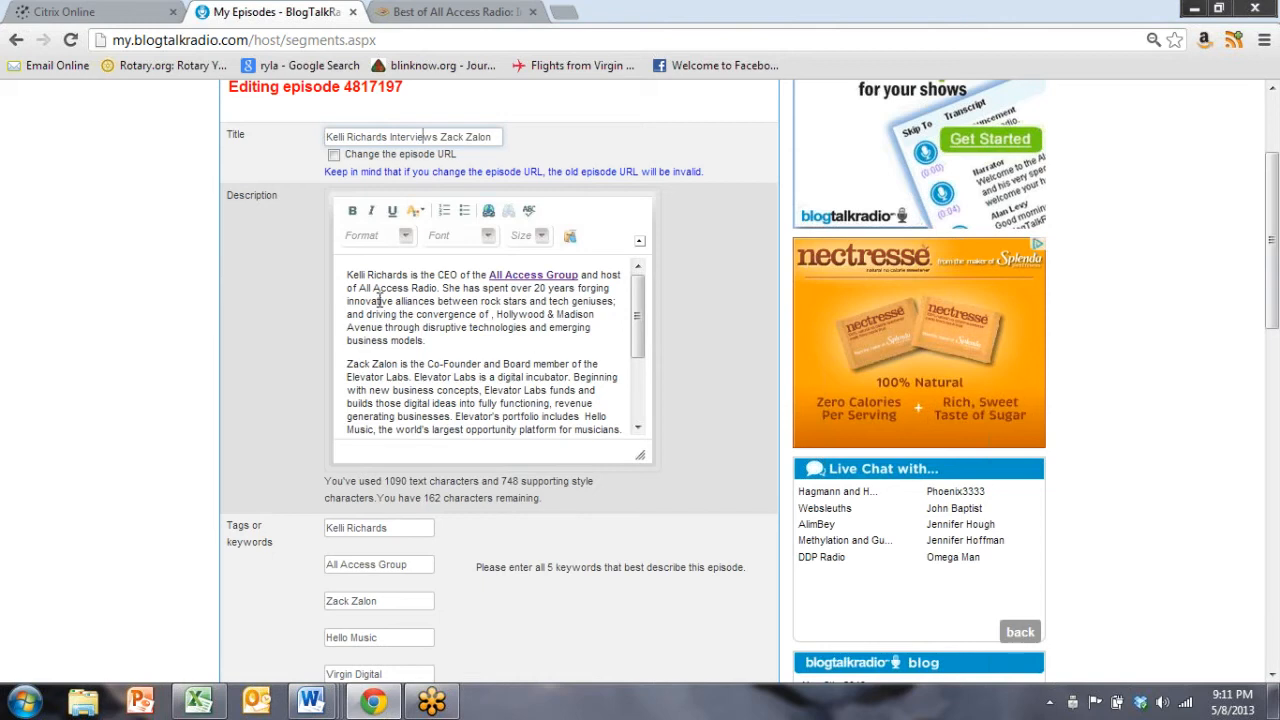
scroll(down, 3)
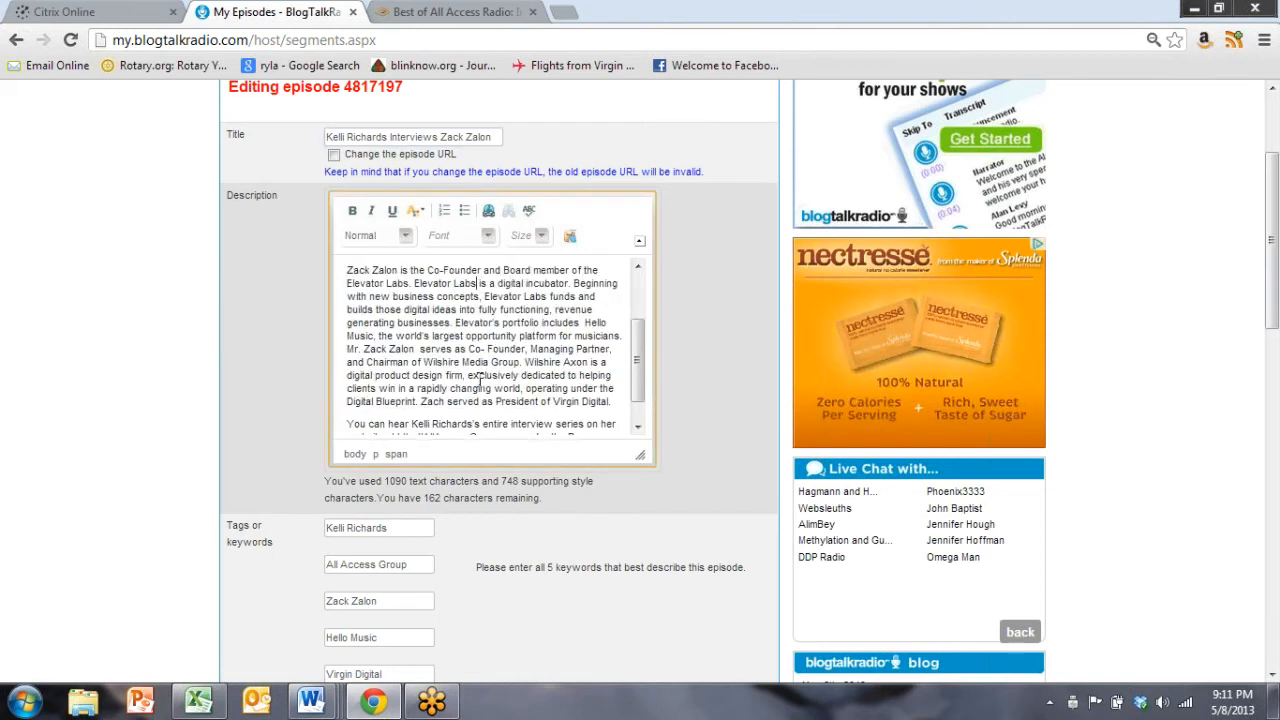
scroll(down, 3)
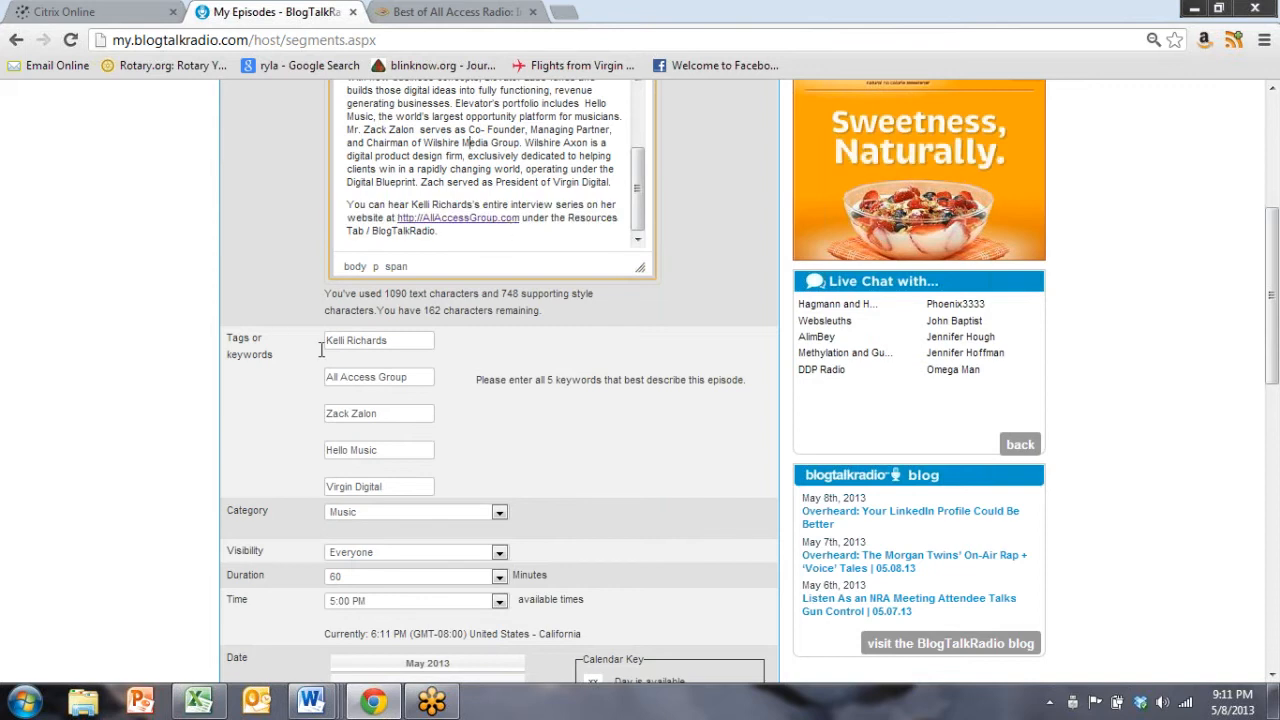
scroll(down, 3)
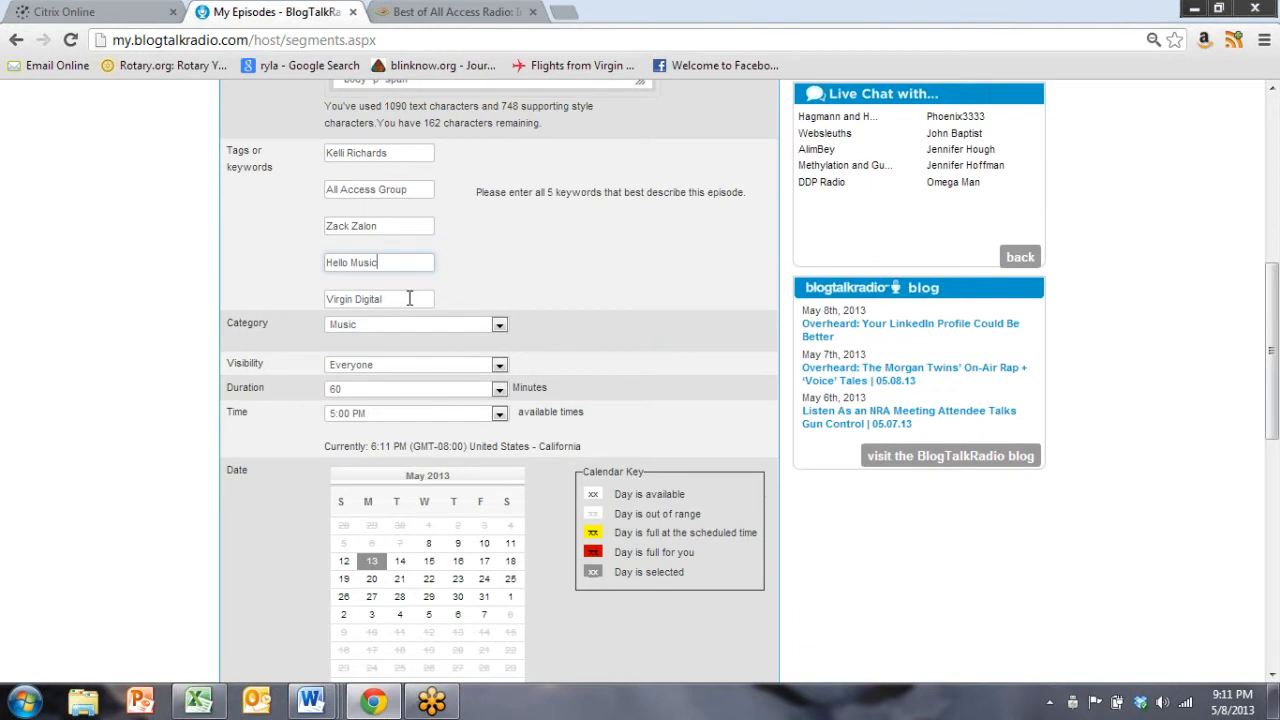
scroll(down, 3)
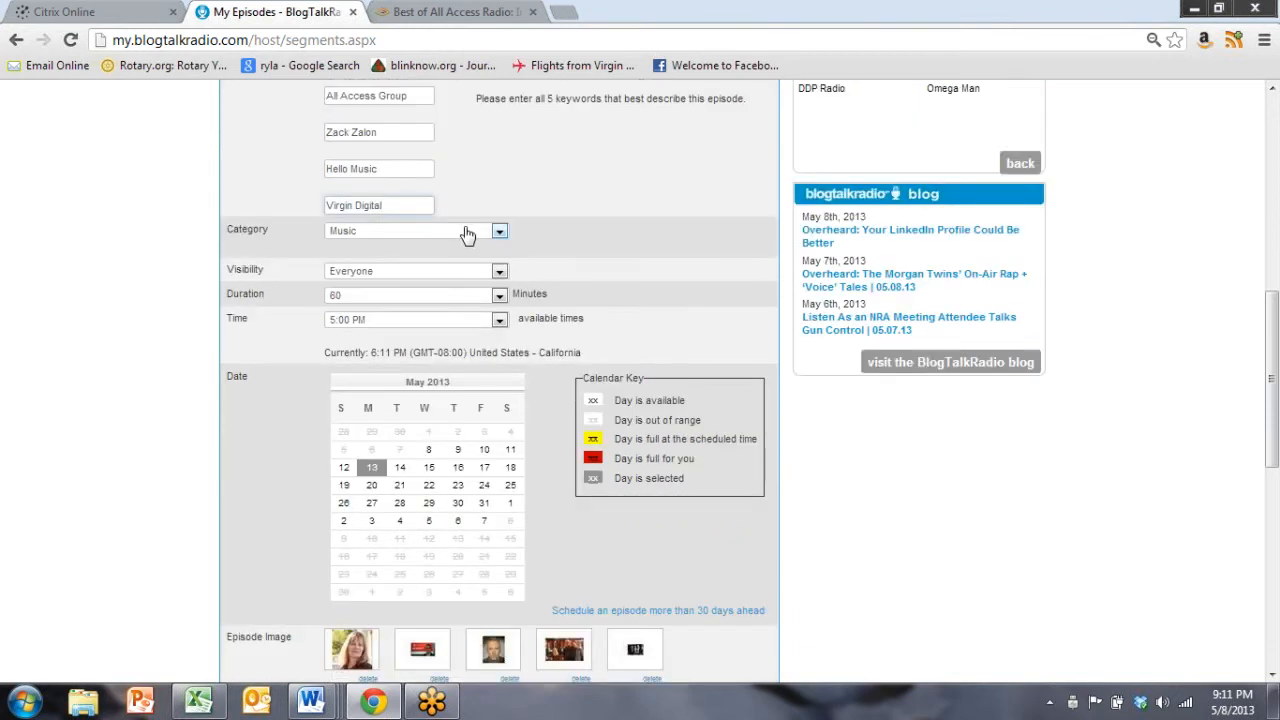
mouse_move(502, 228)
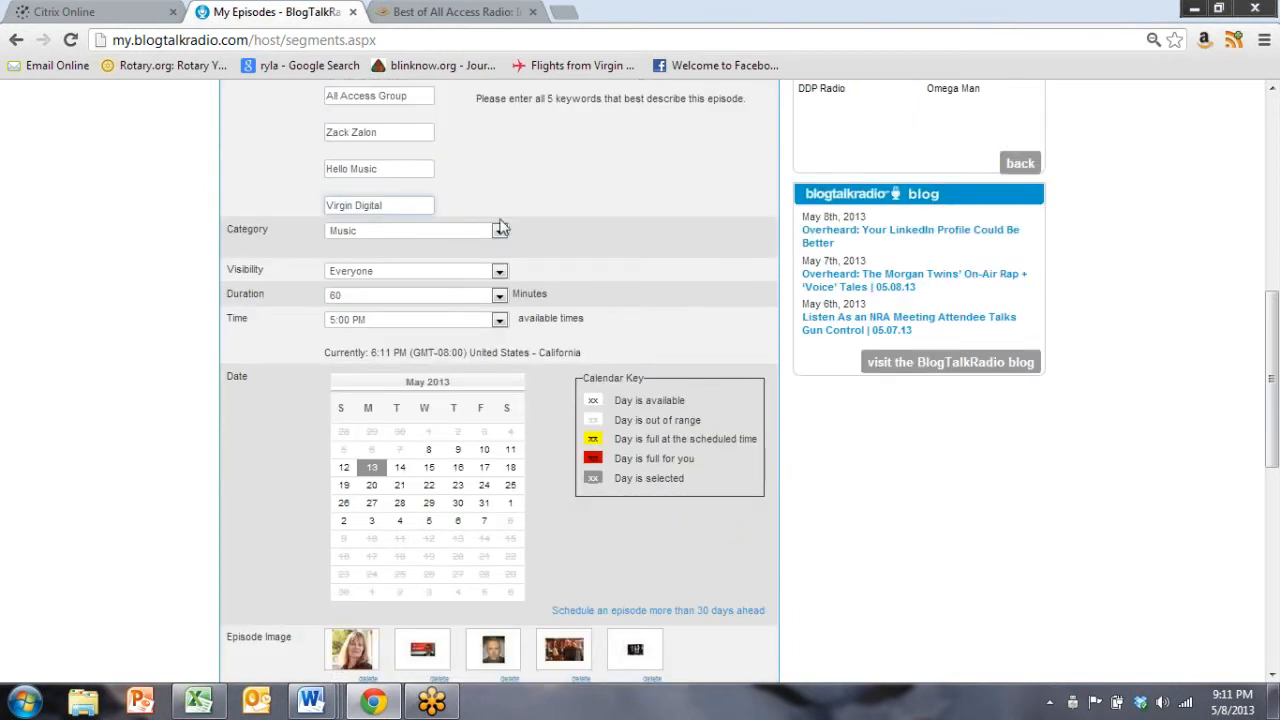
scroll(down, 3)
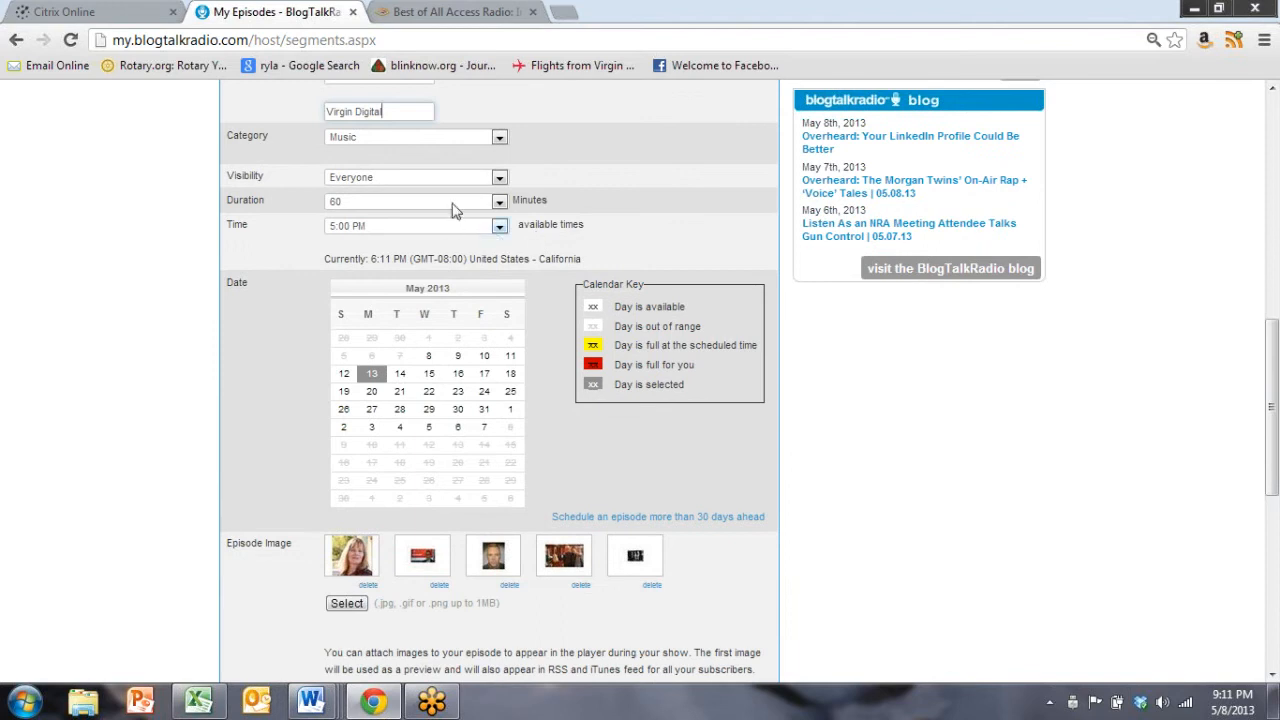
click(499, 177)
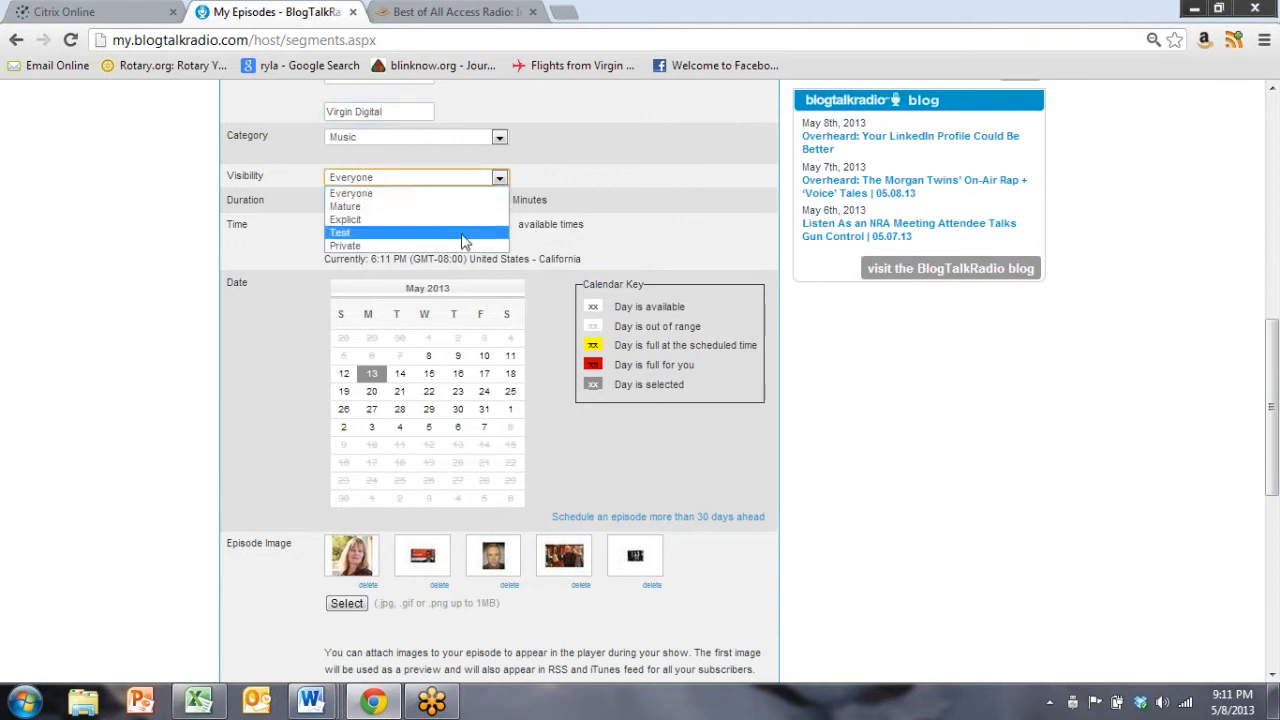
click(345, 245)
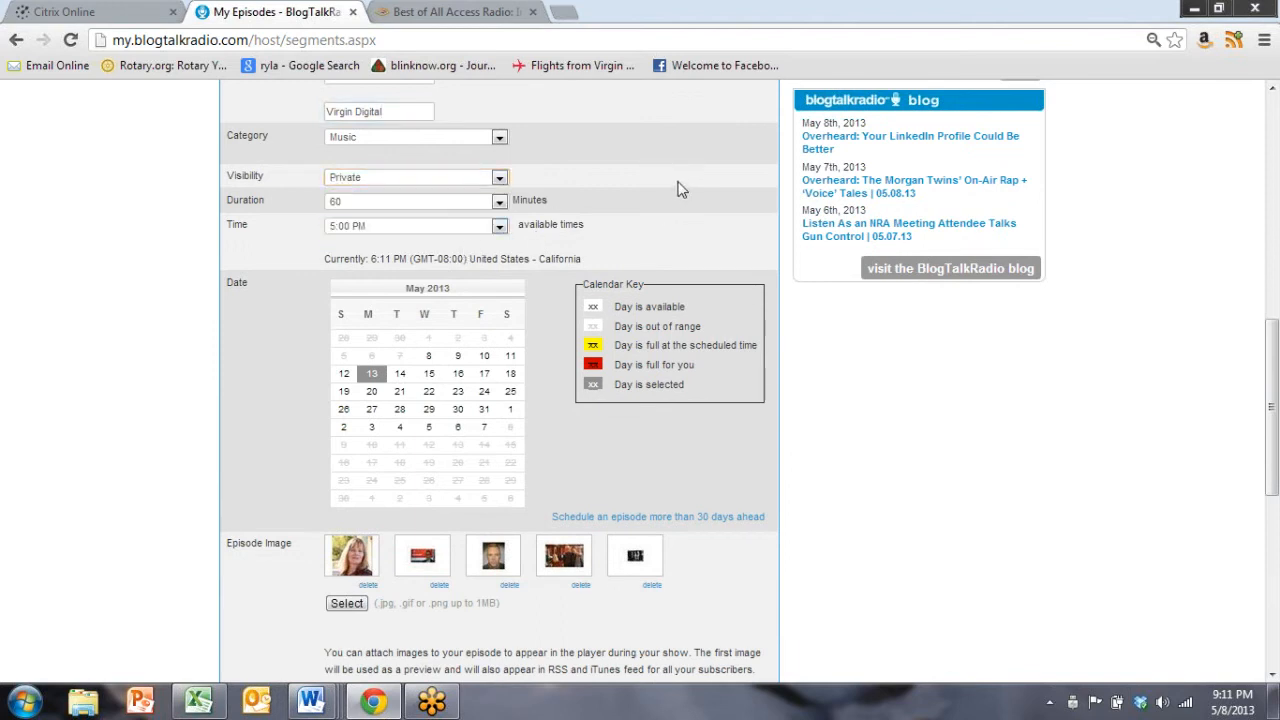
mouse_move(672, 183)
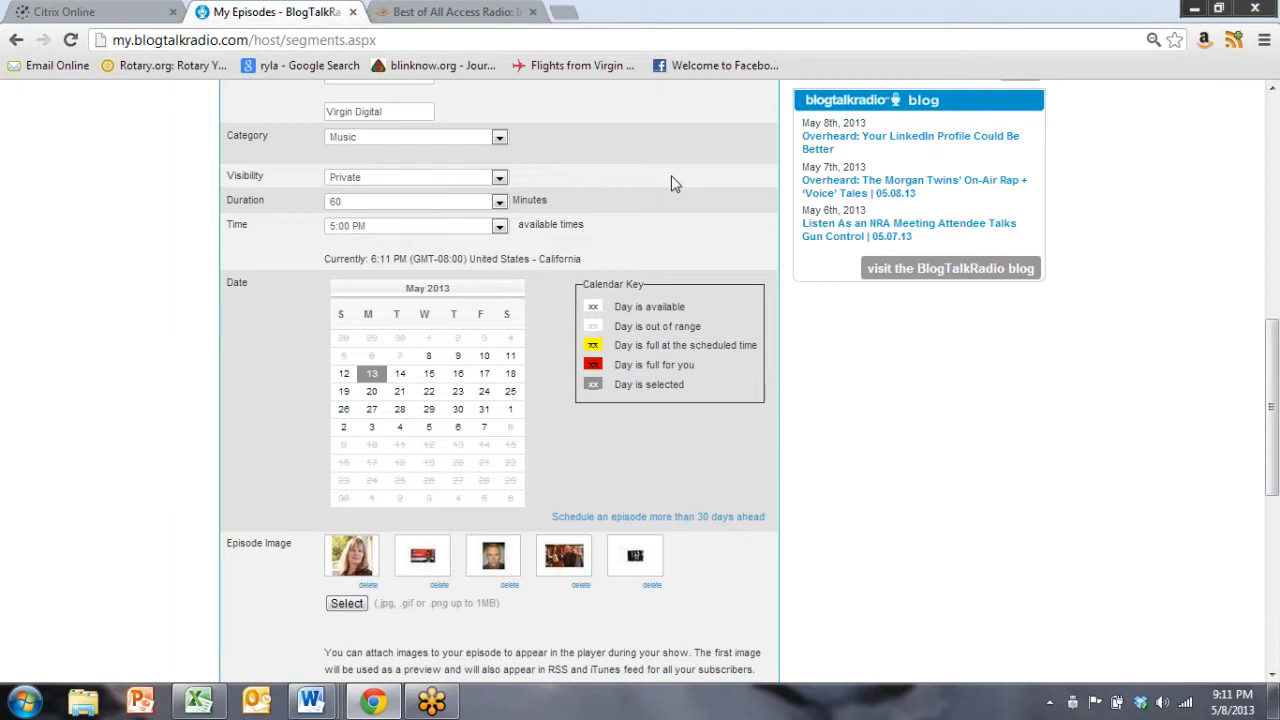
mouse_move(503, 194)
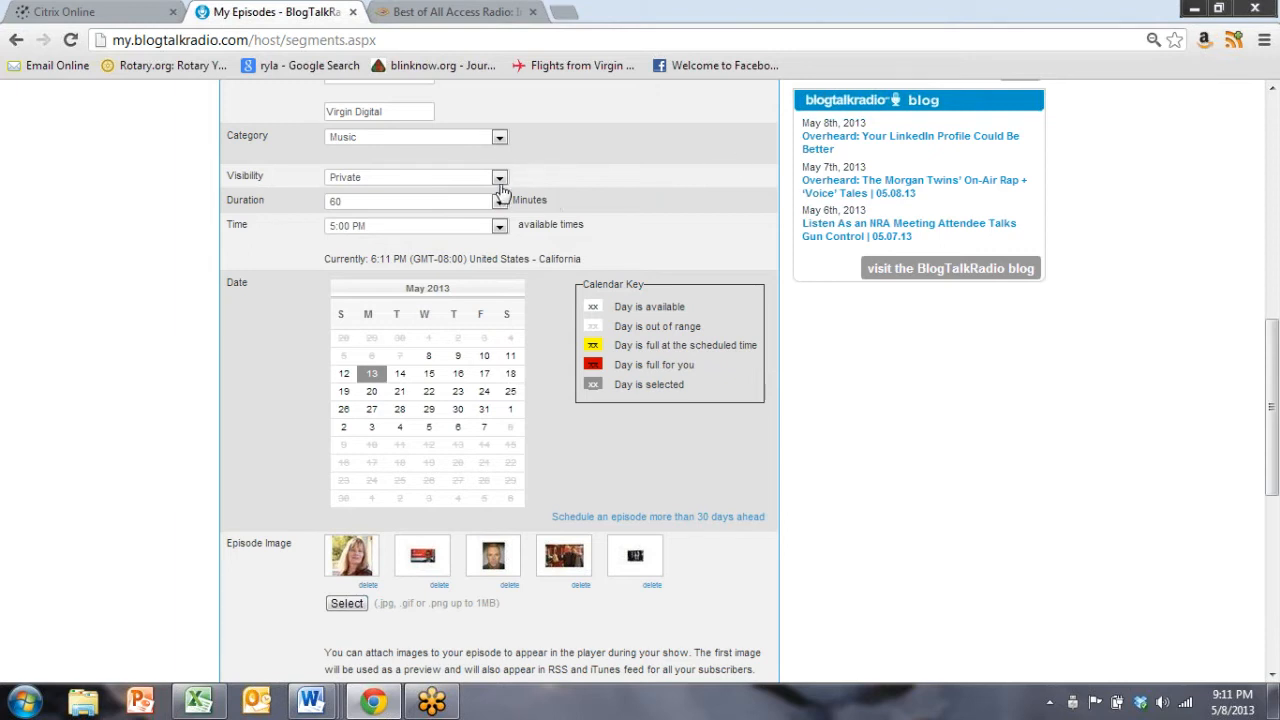
click(499, 177)
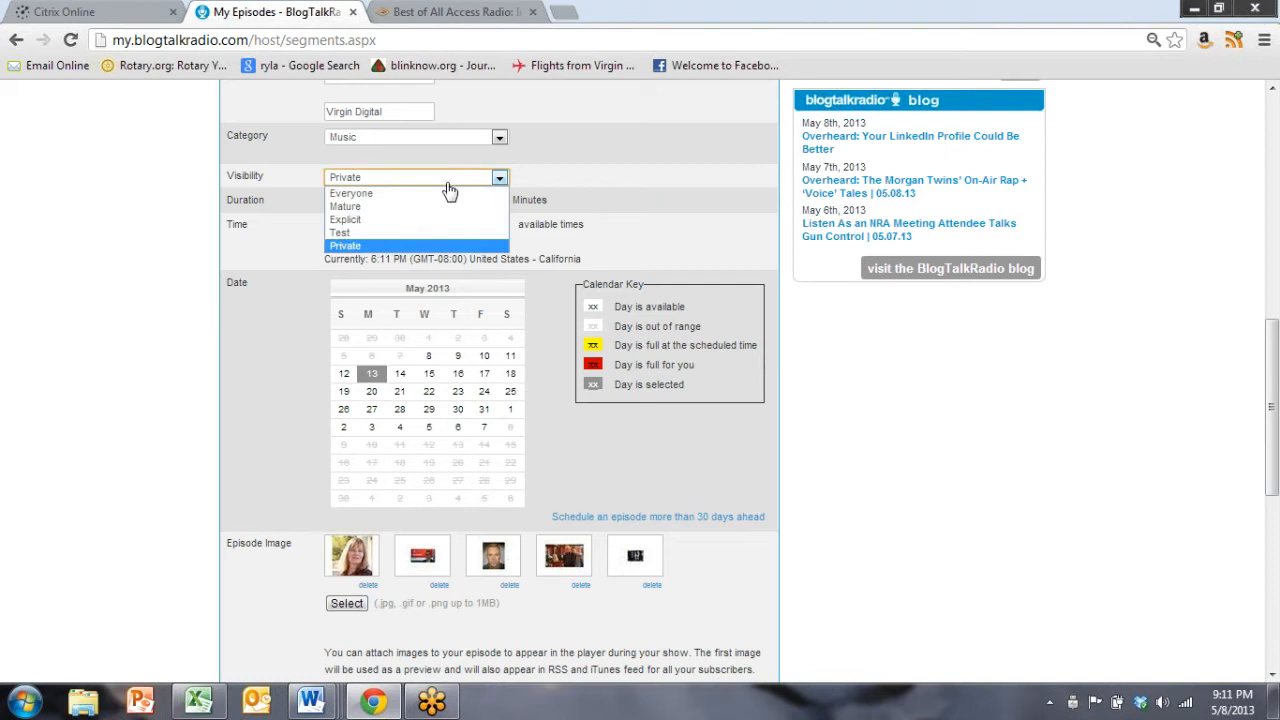
click(351, 193)
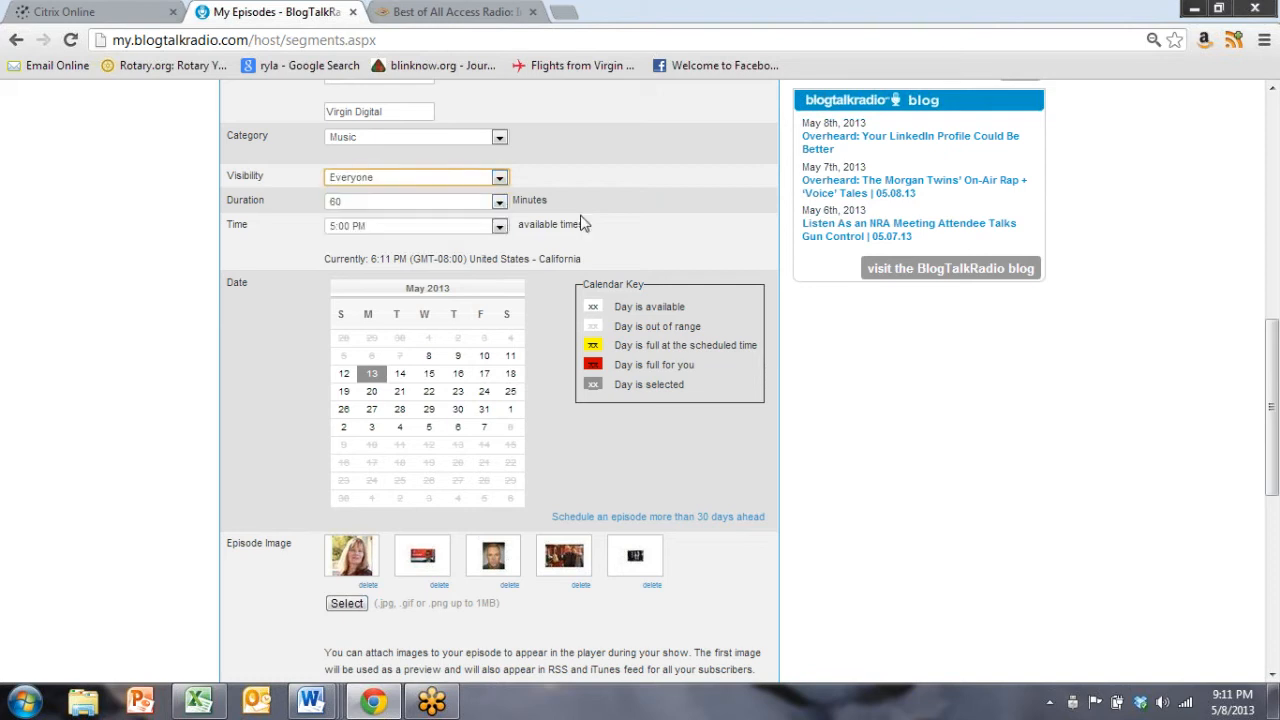
mouse_move(255, 222)
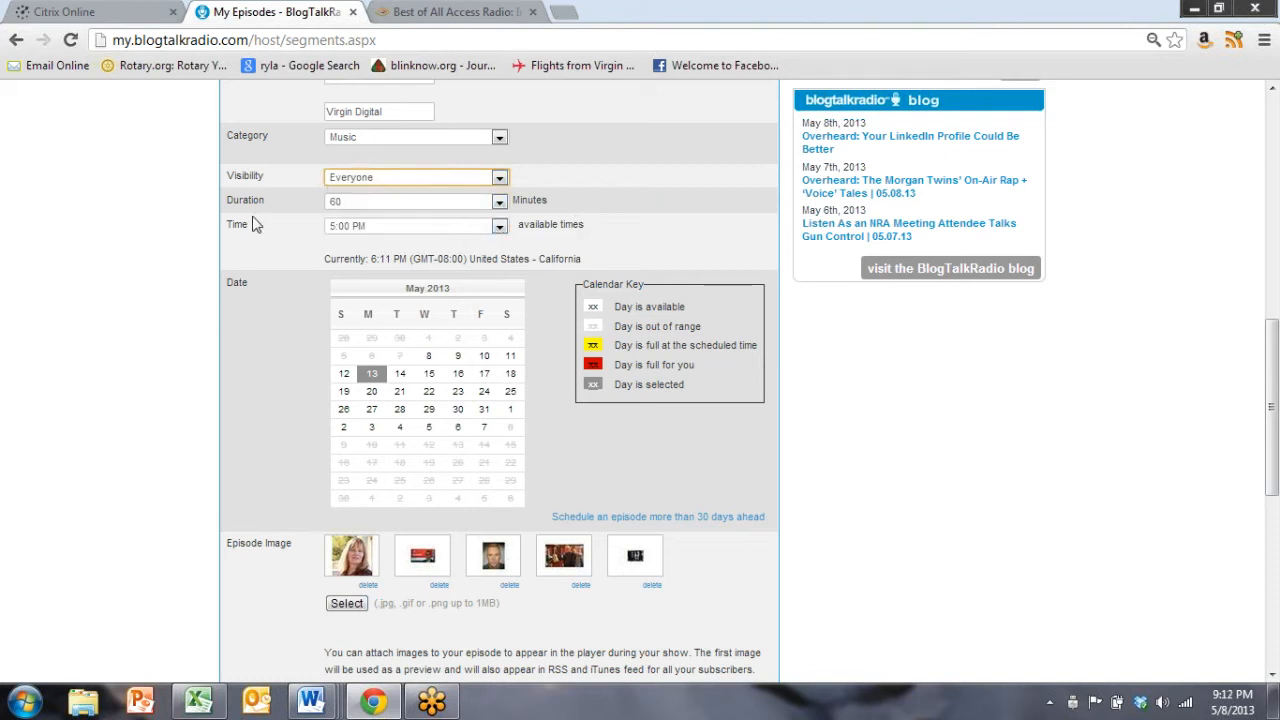
scroll(down, 3)
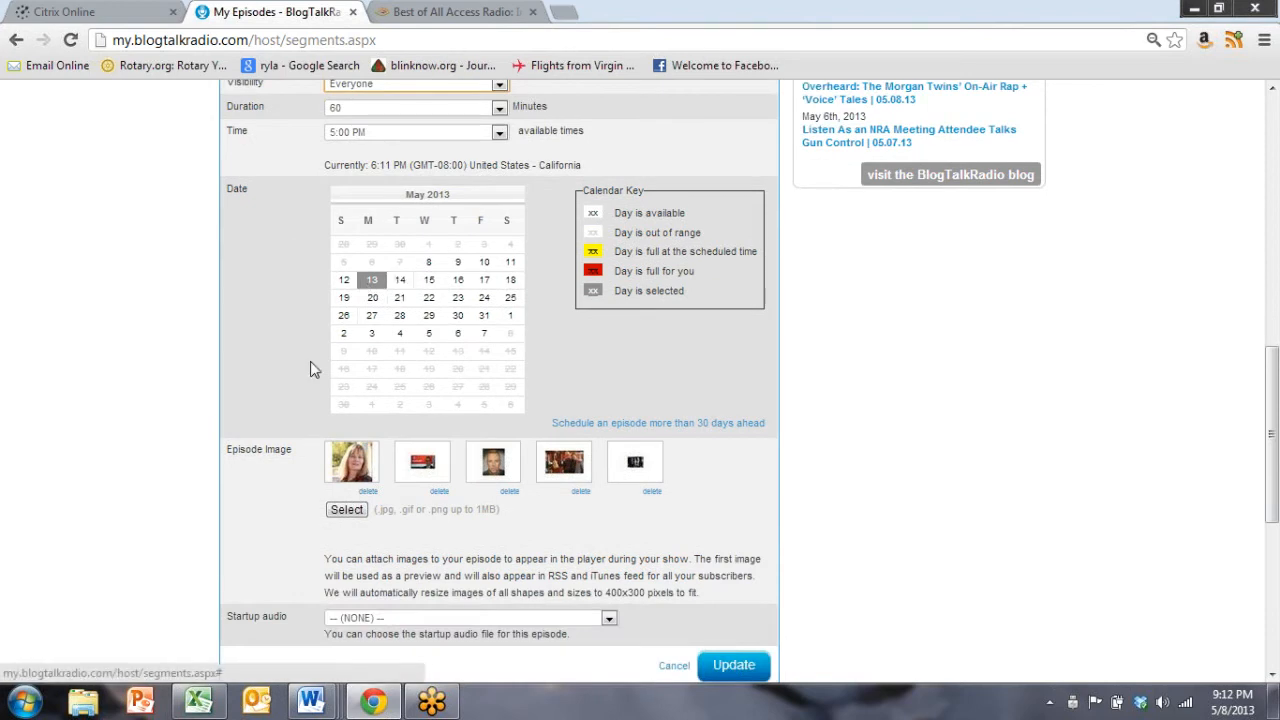
scroll(down, 3)
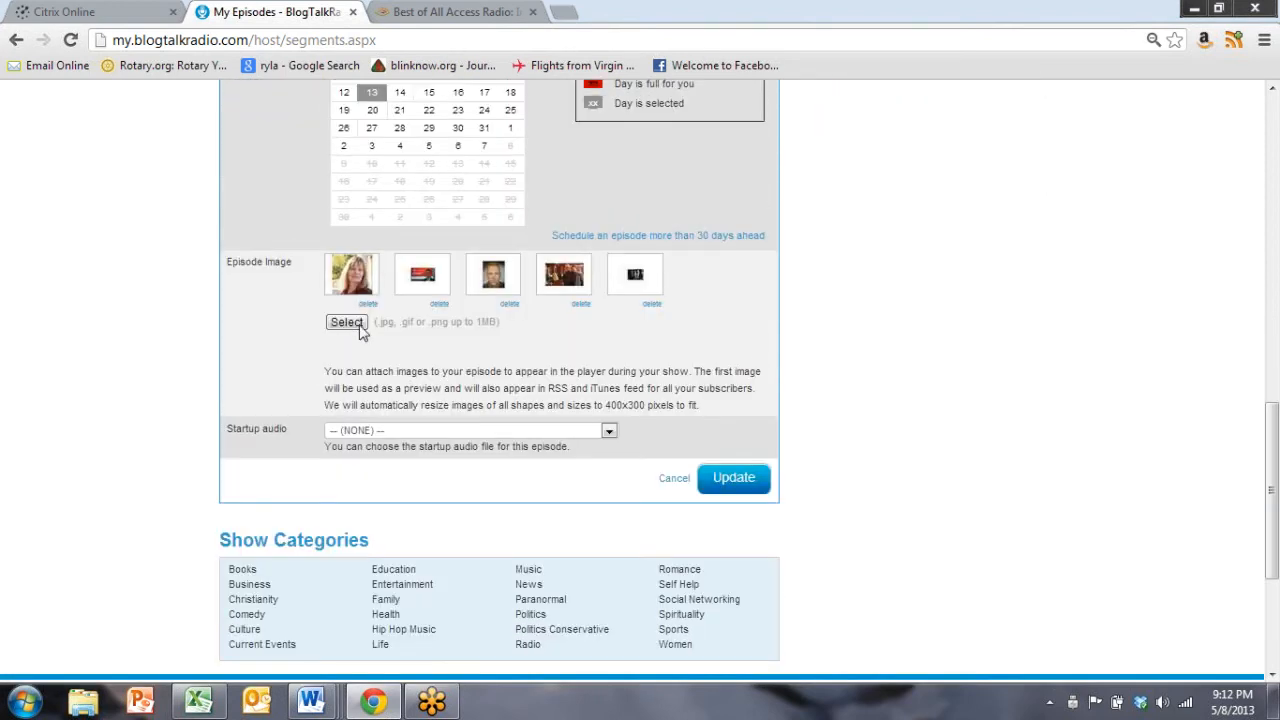
Browse for an episode image, cancel the file picker without choosing one, and scroll up.
click(346, 322)
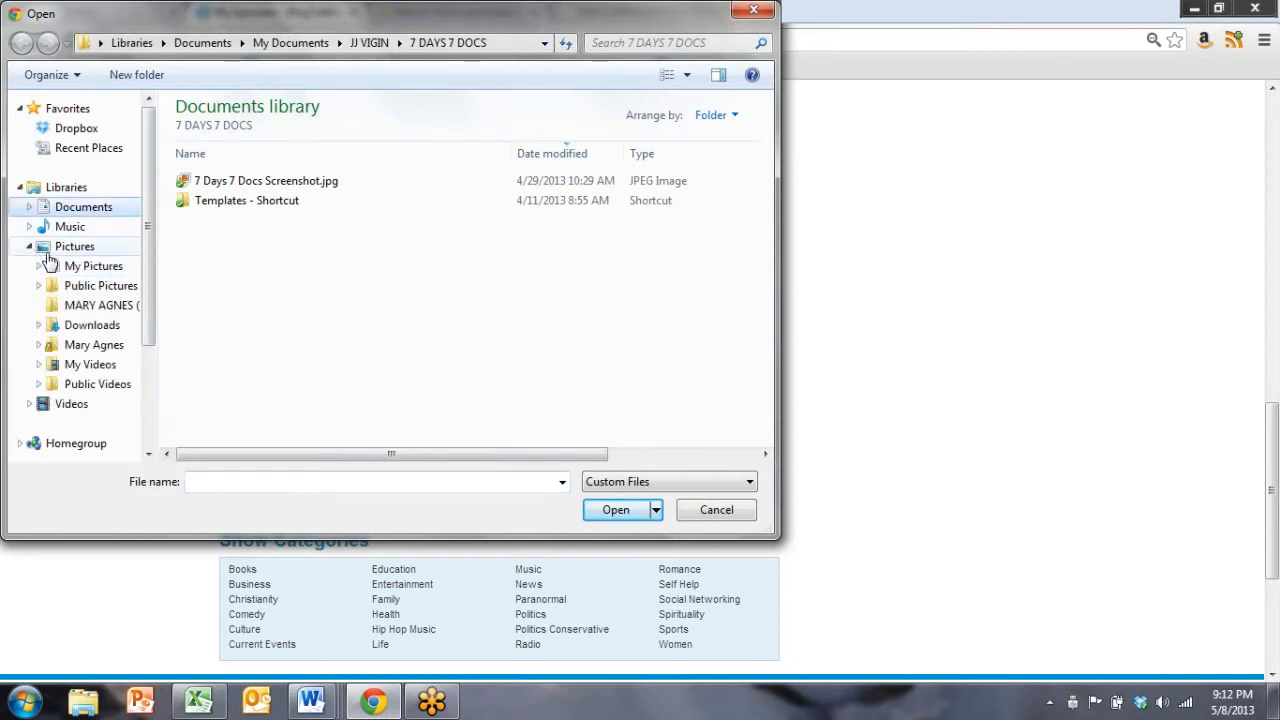
click(74, 246)
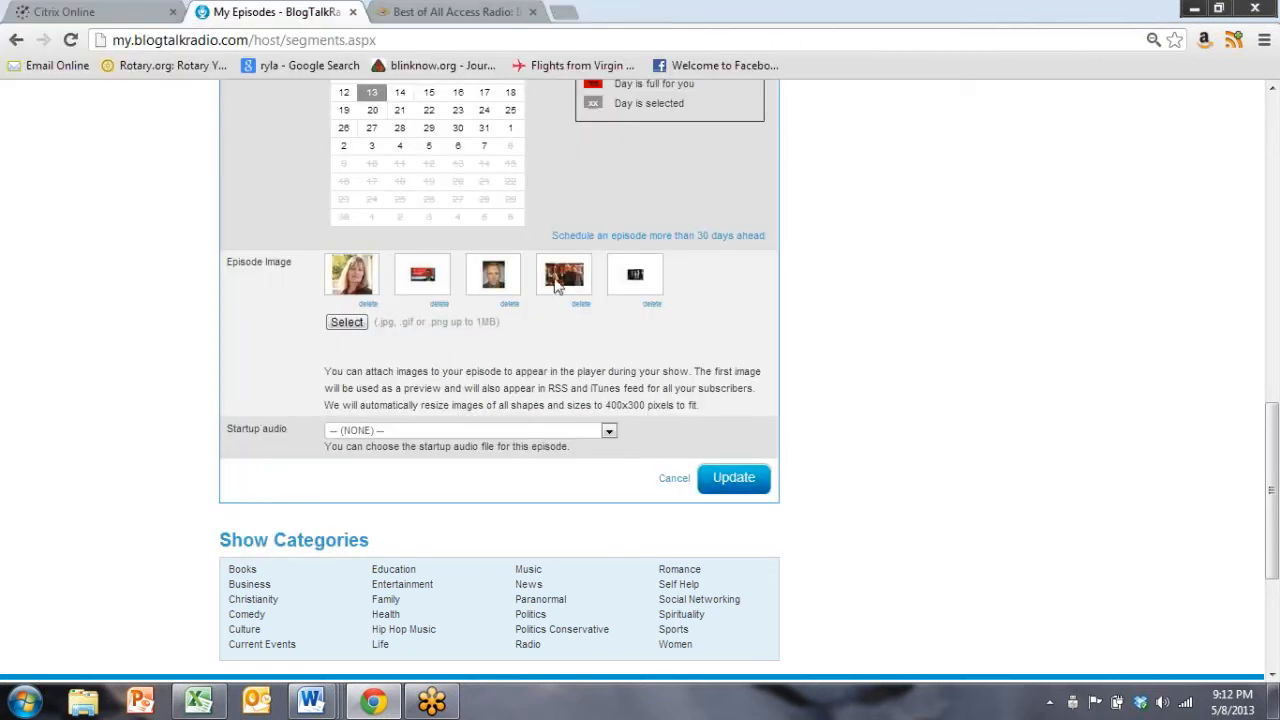
scroll(up, 3)
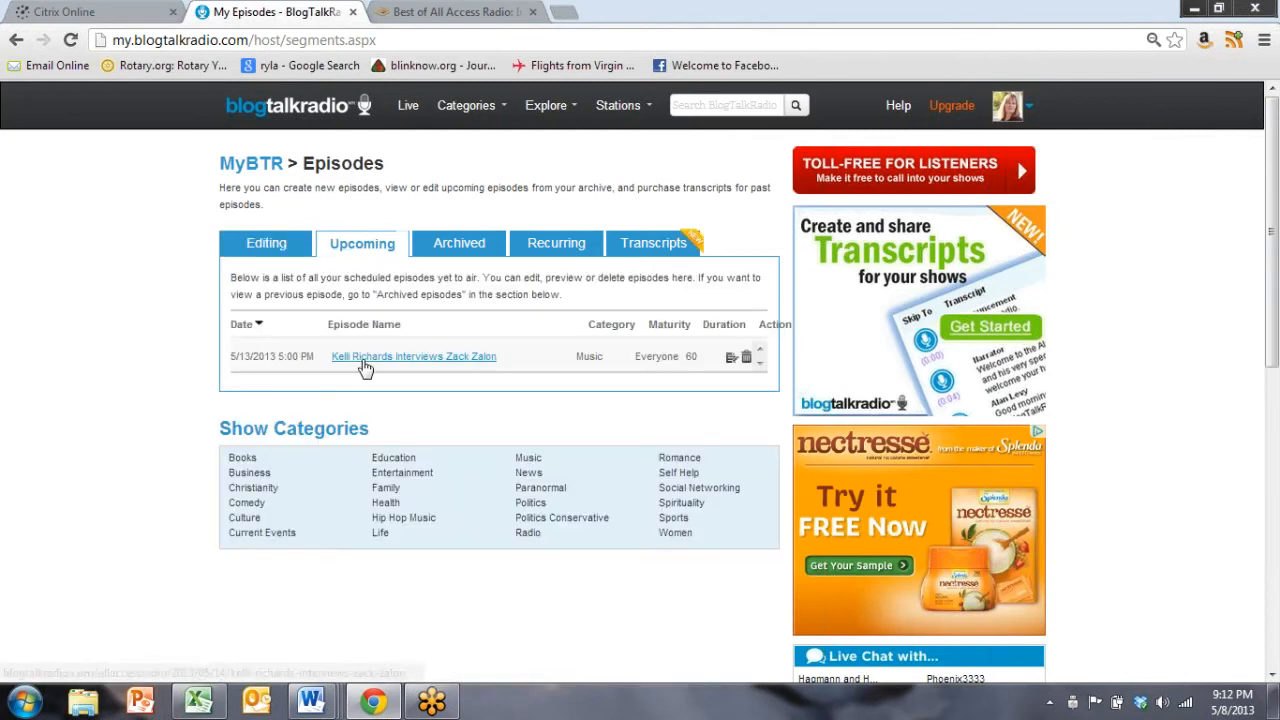
Open the Zack Zalon interview's public episode page and Like it on Facebook.
click(413, 356)
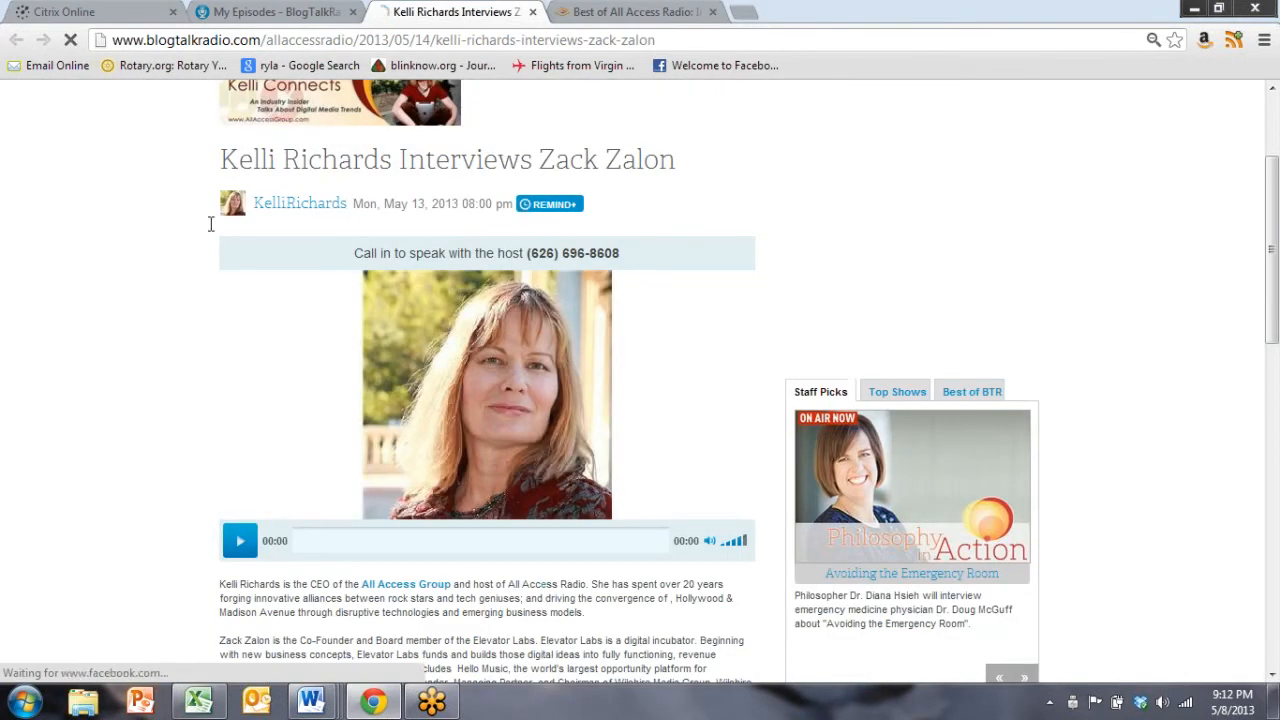
scroll(down, 3)
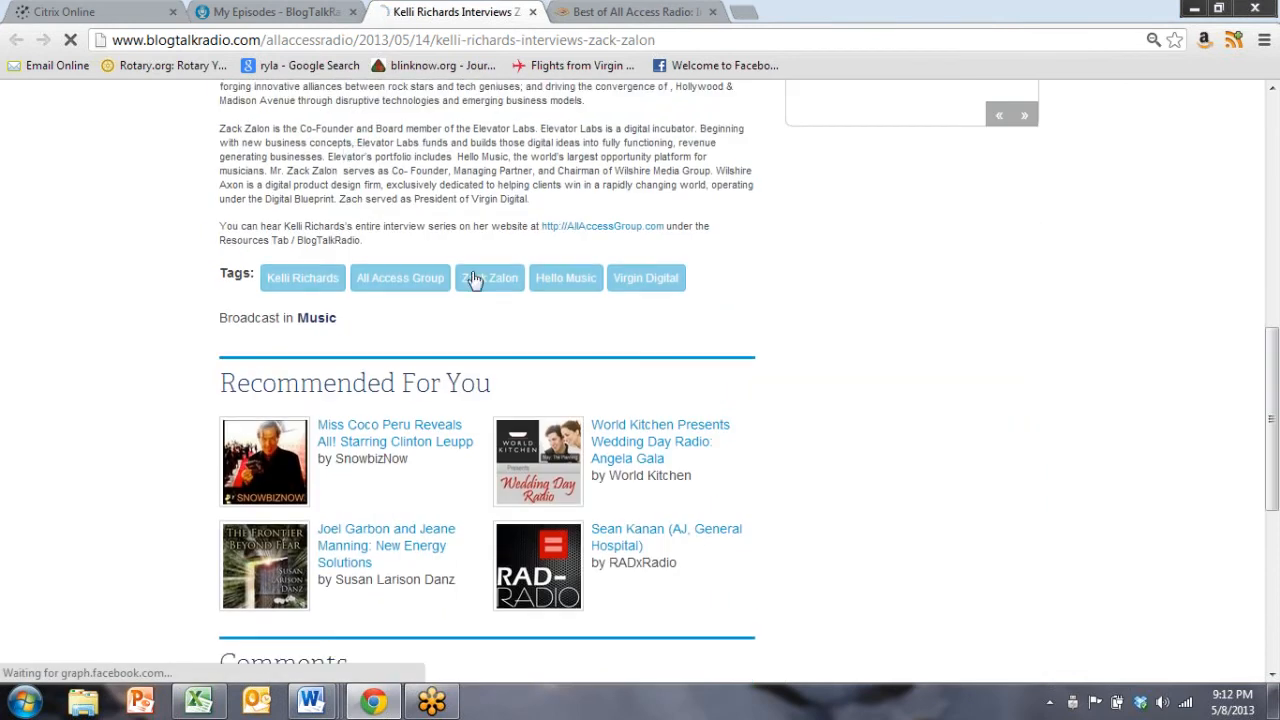
scroll(up, 3)
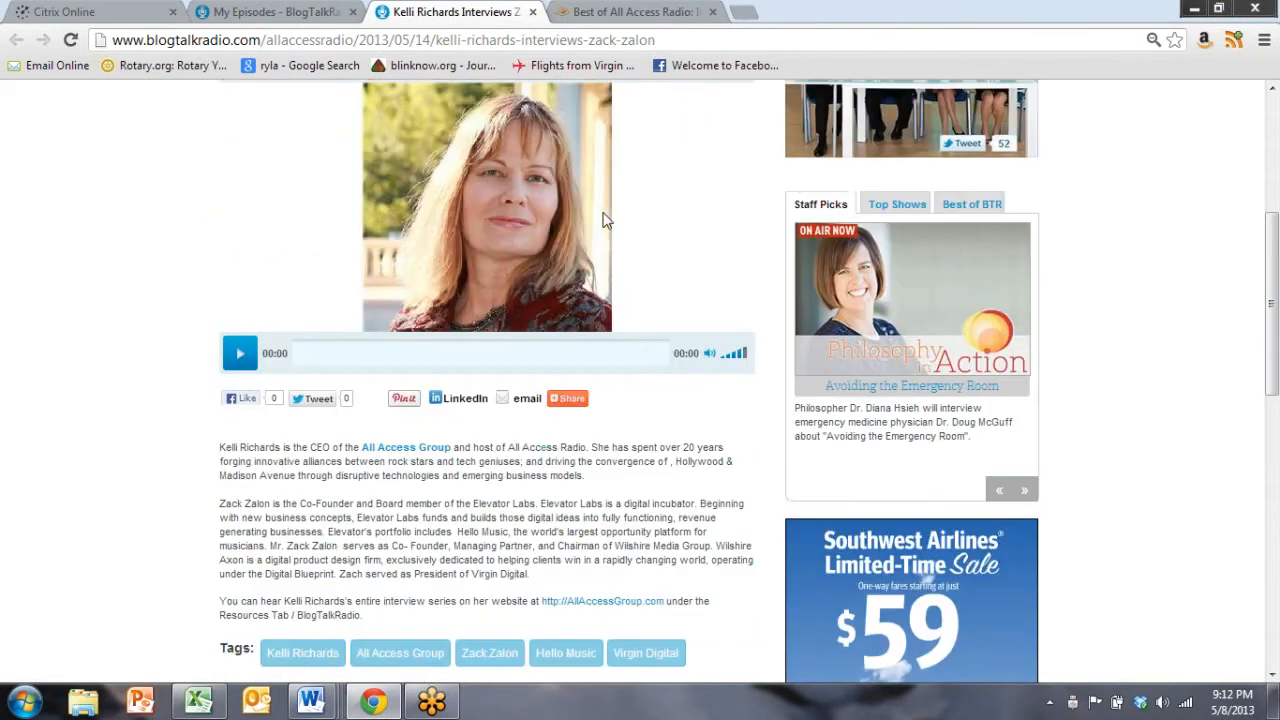
scroll(up, 3)
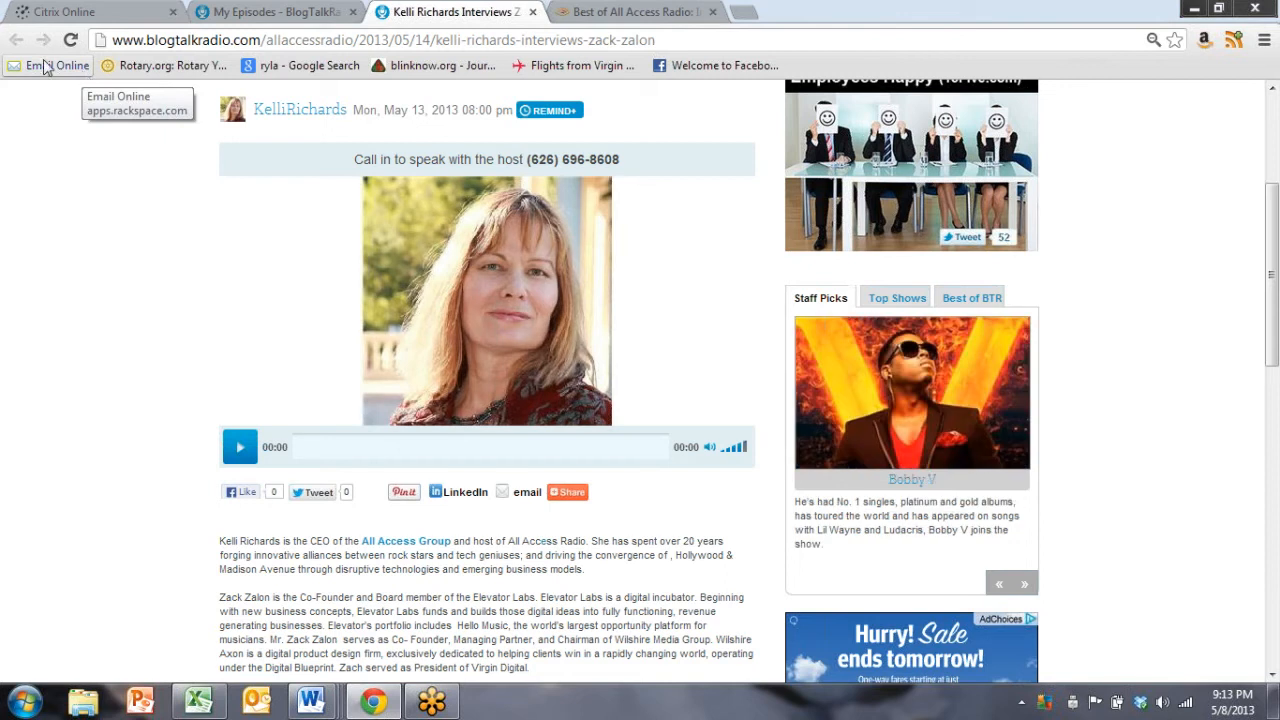
mouse_move(595, 520)
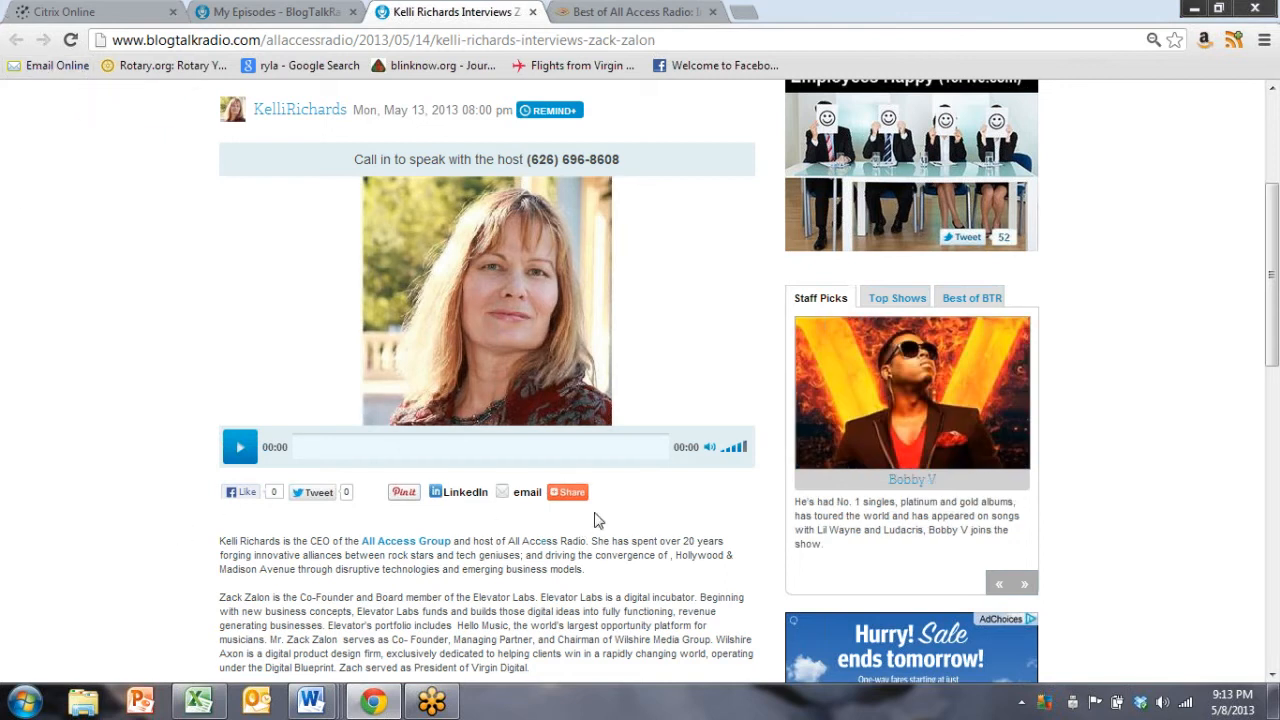
scroll(up, 3)
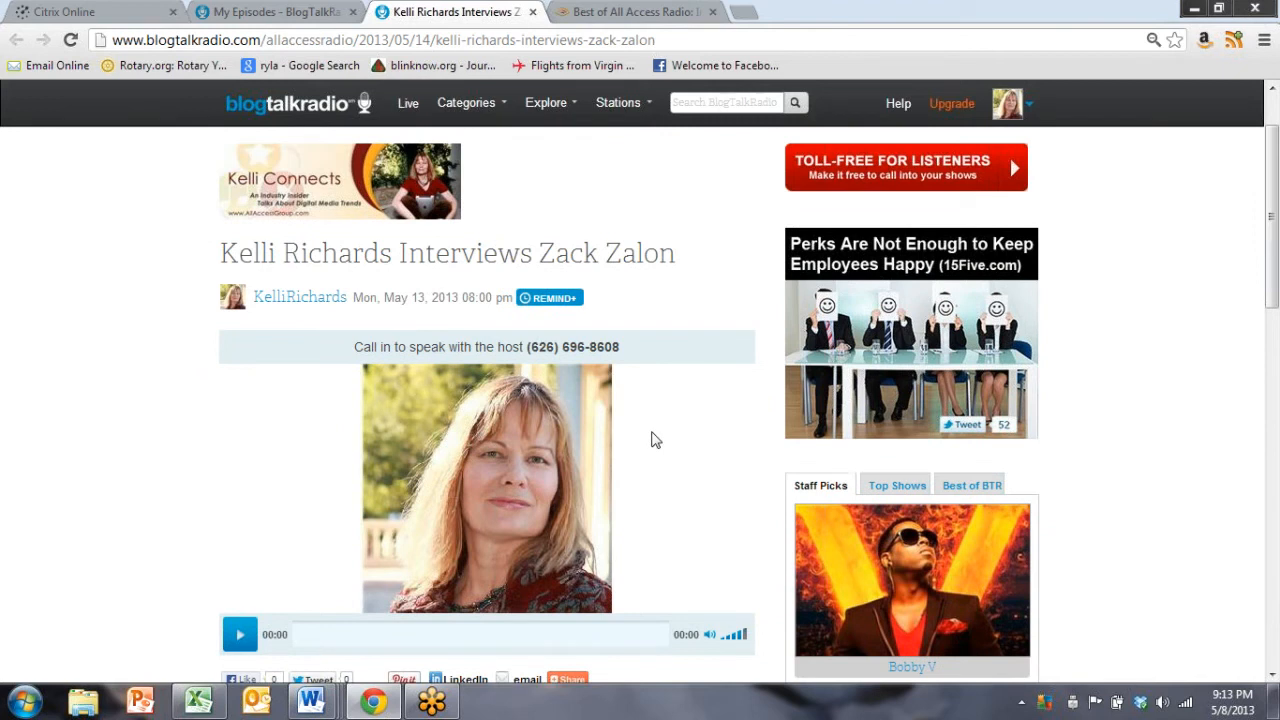
scroll(down, 3)
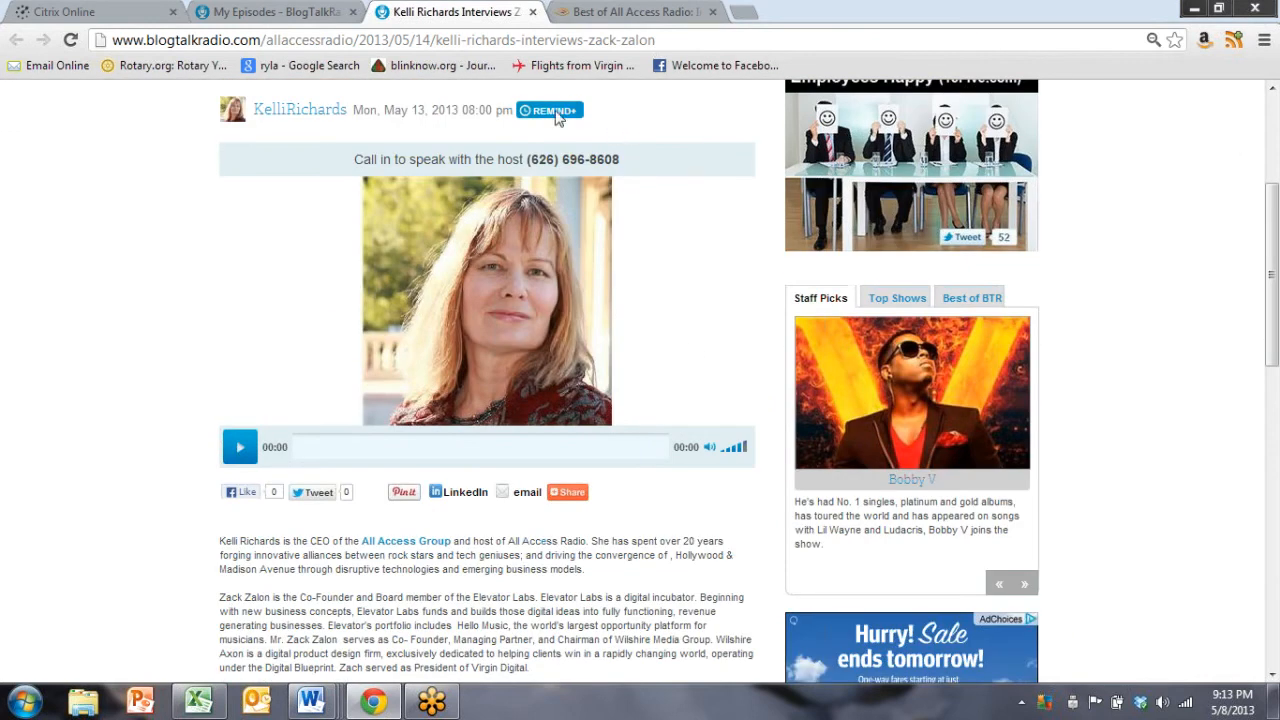
mouse_move(245, 497)
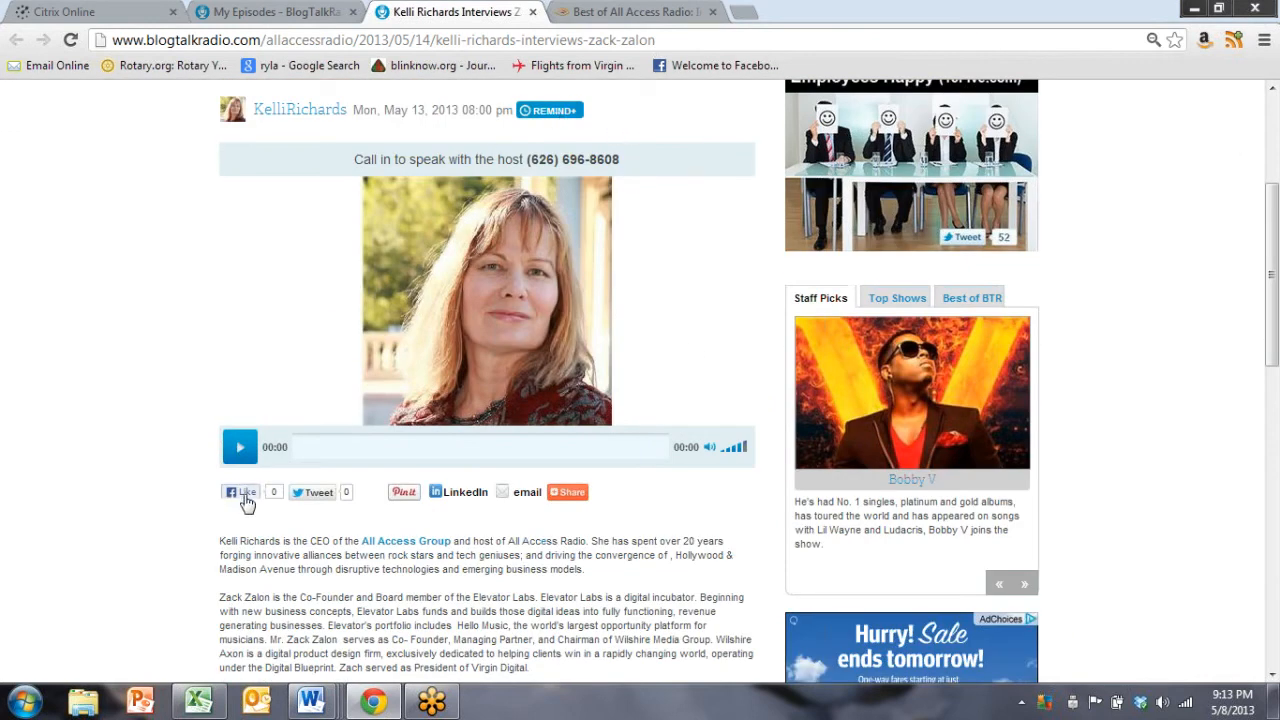
click(240, 491)
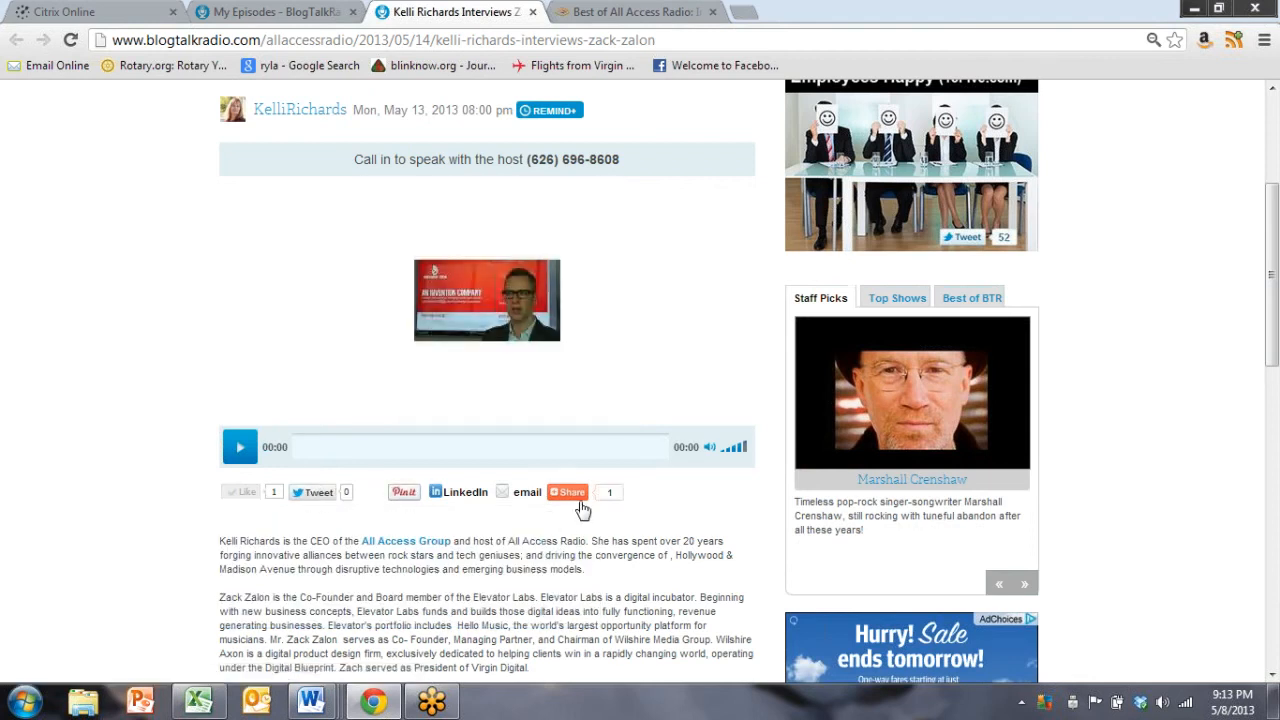
Review the episode's description, tags and comments, and select the guest name Zack Zalon.
scroll(down, 3)
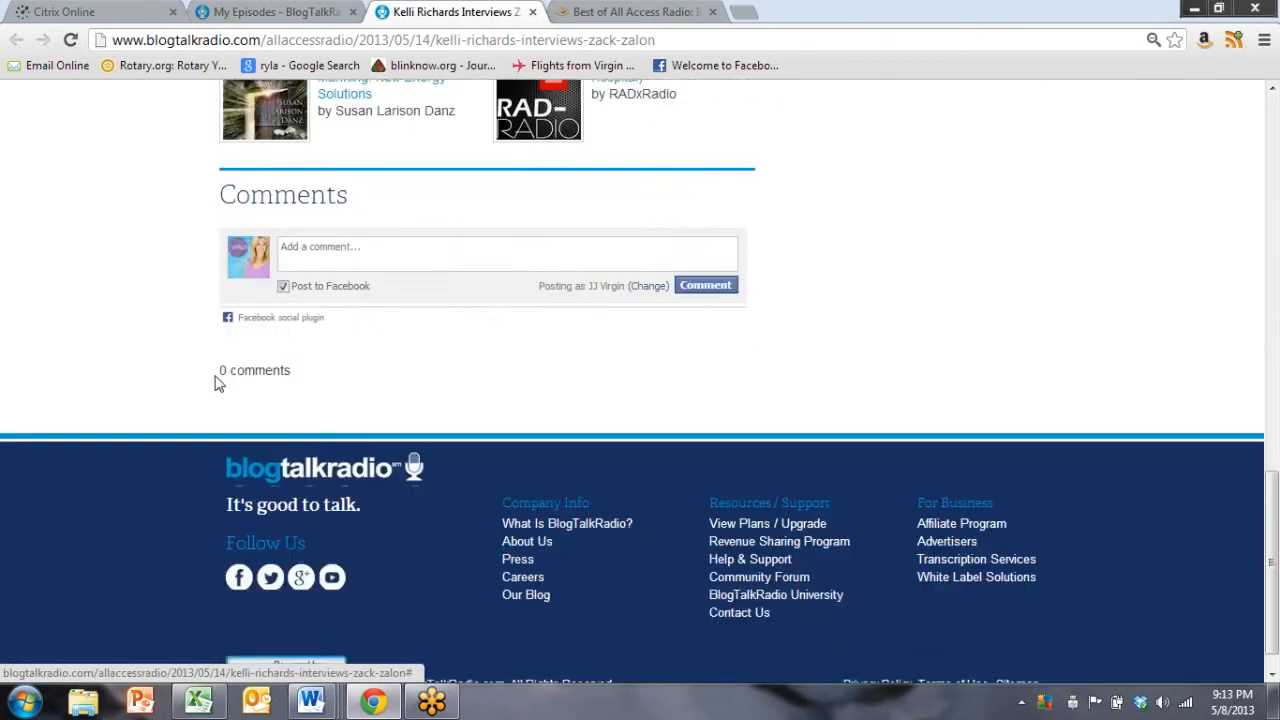
scroll(up, 3)
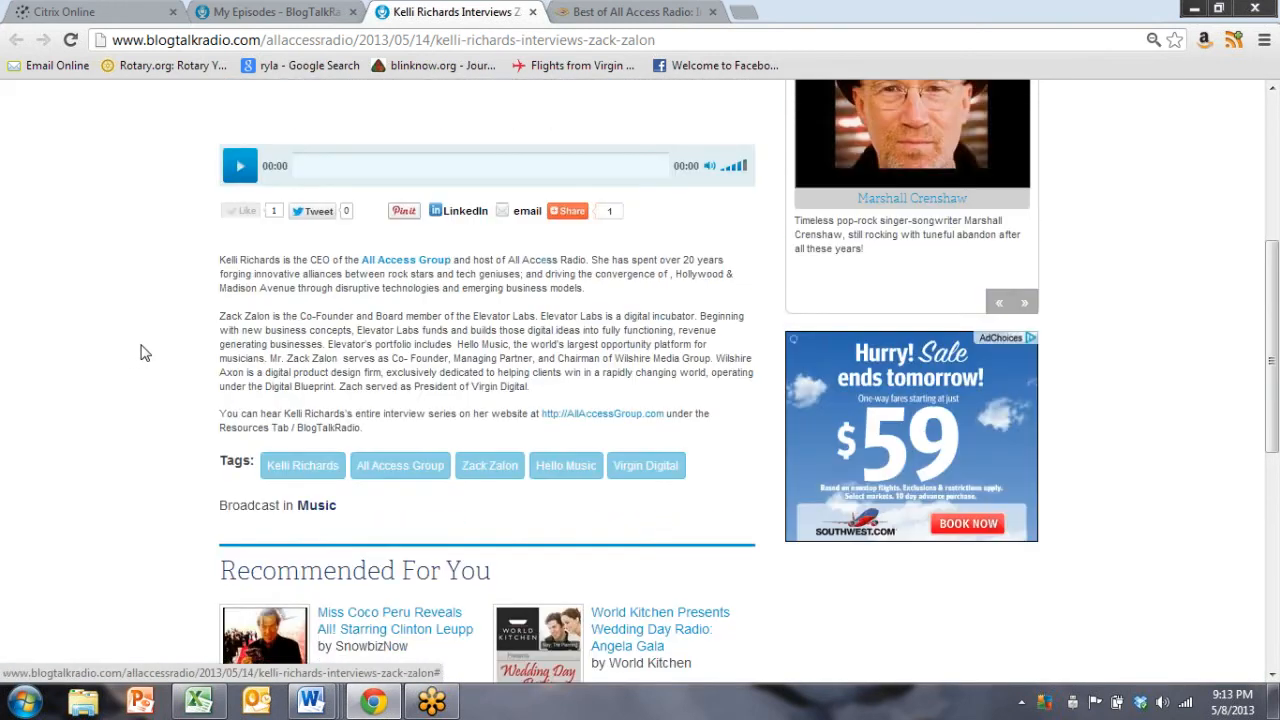
scroll(up, 3)
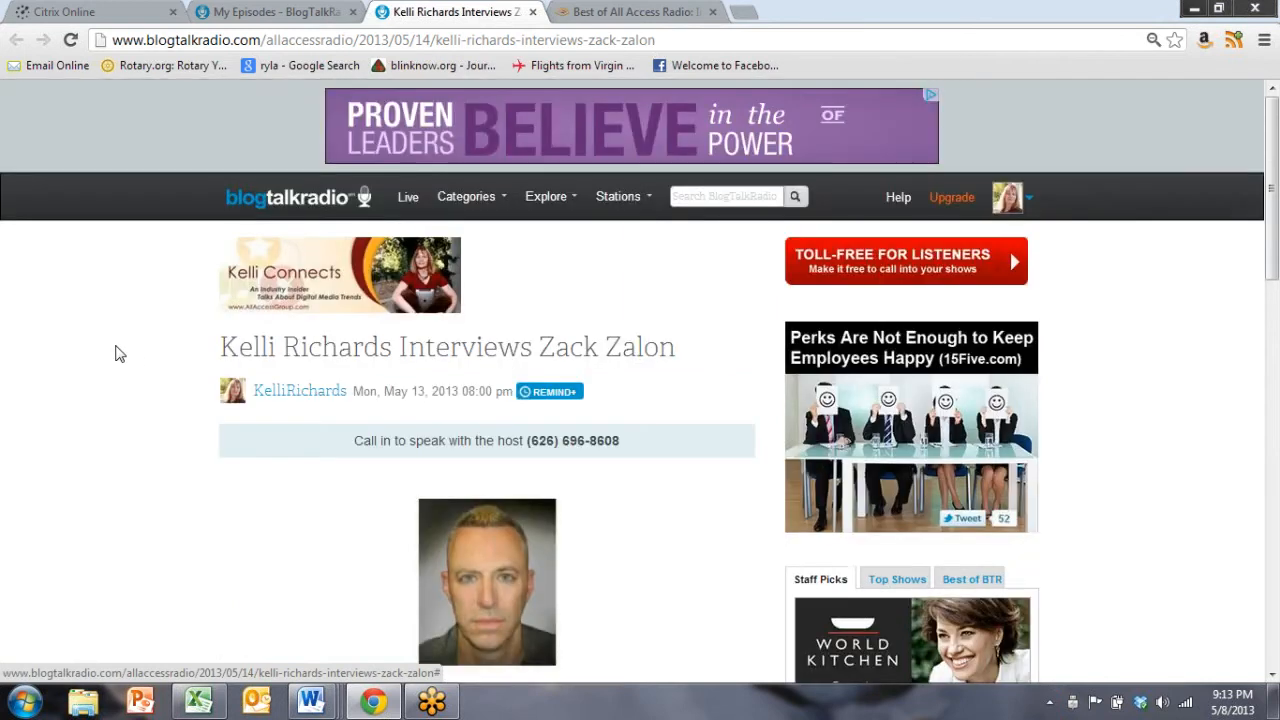
scroll(down, 3)
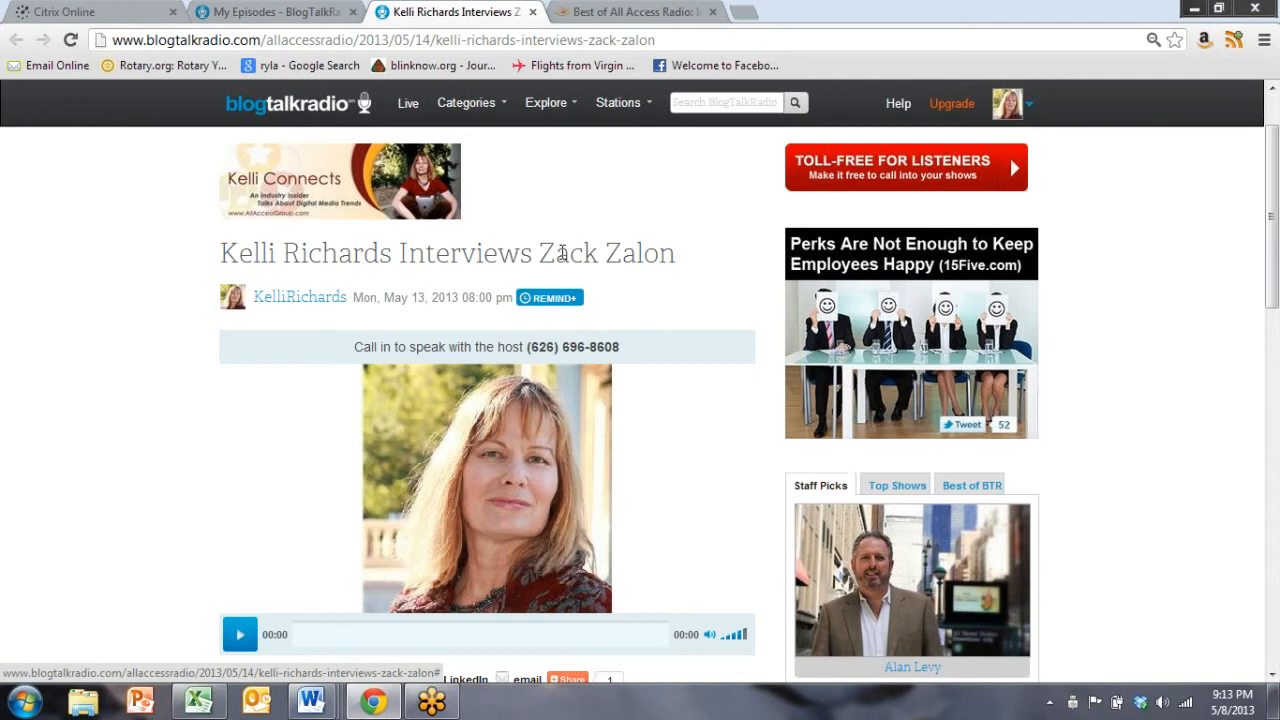
double_click(605, 252)
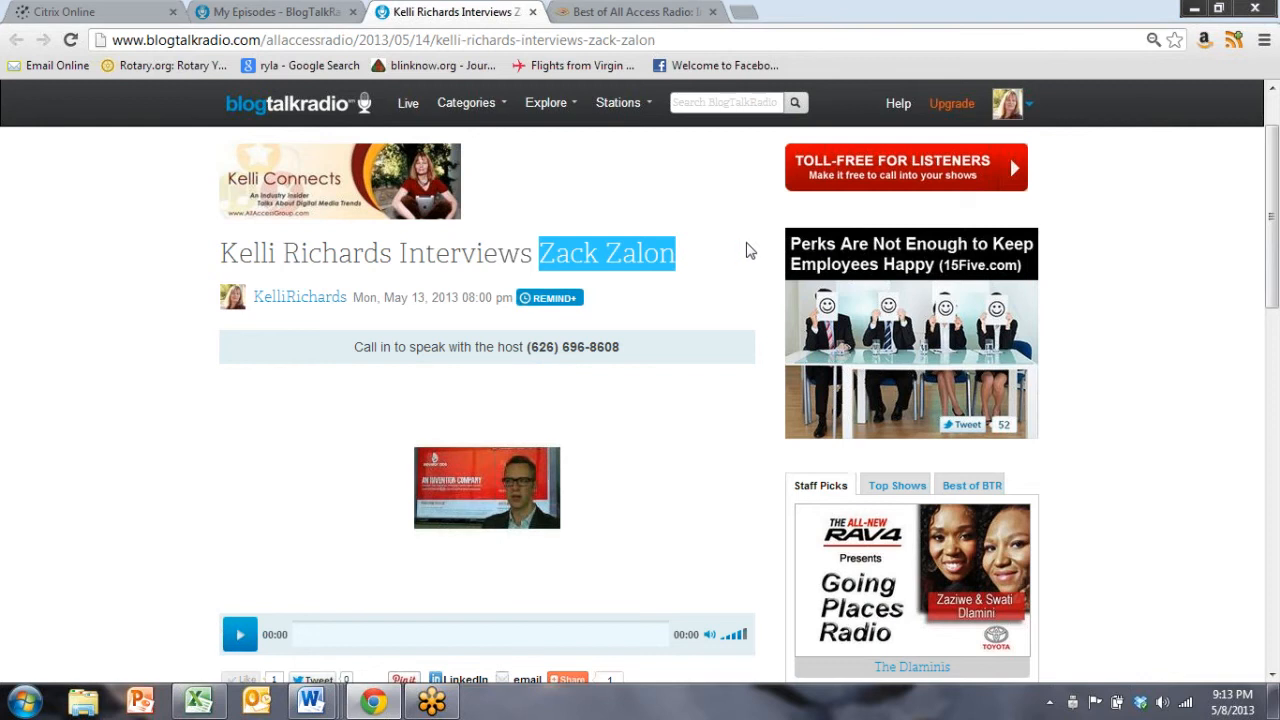
mouse_move(366, 175)
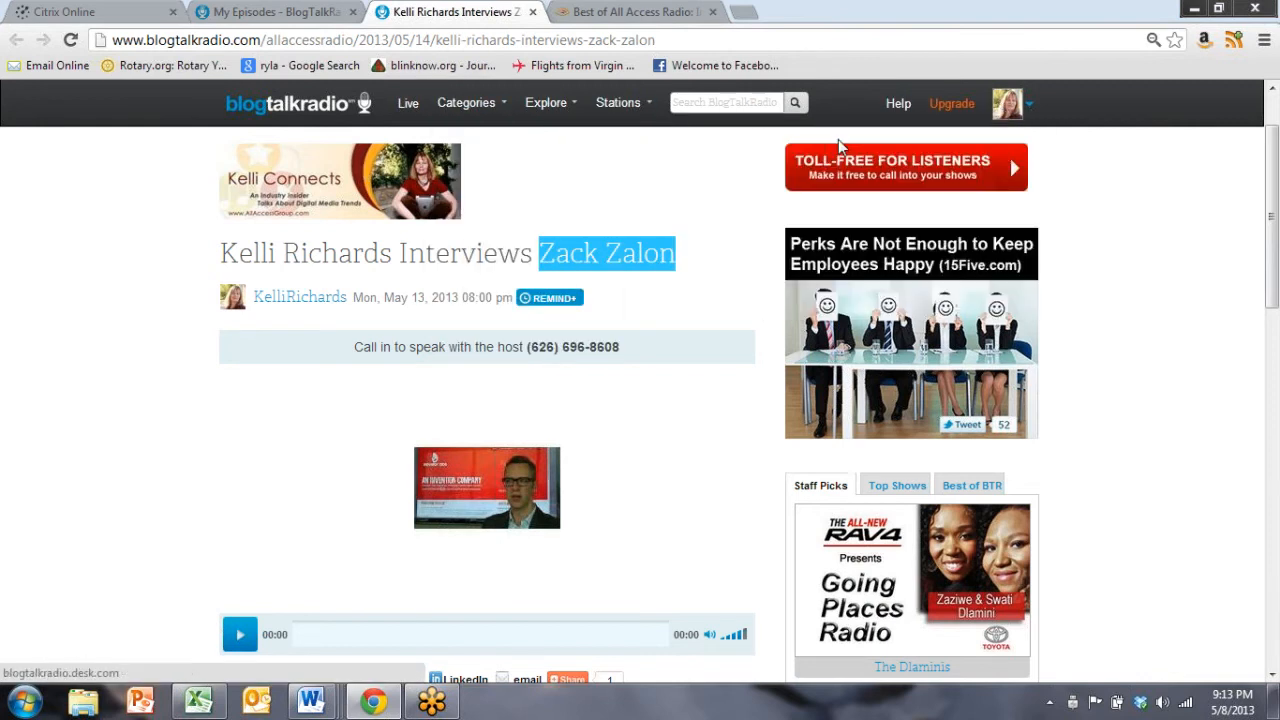
click(1007, 103)
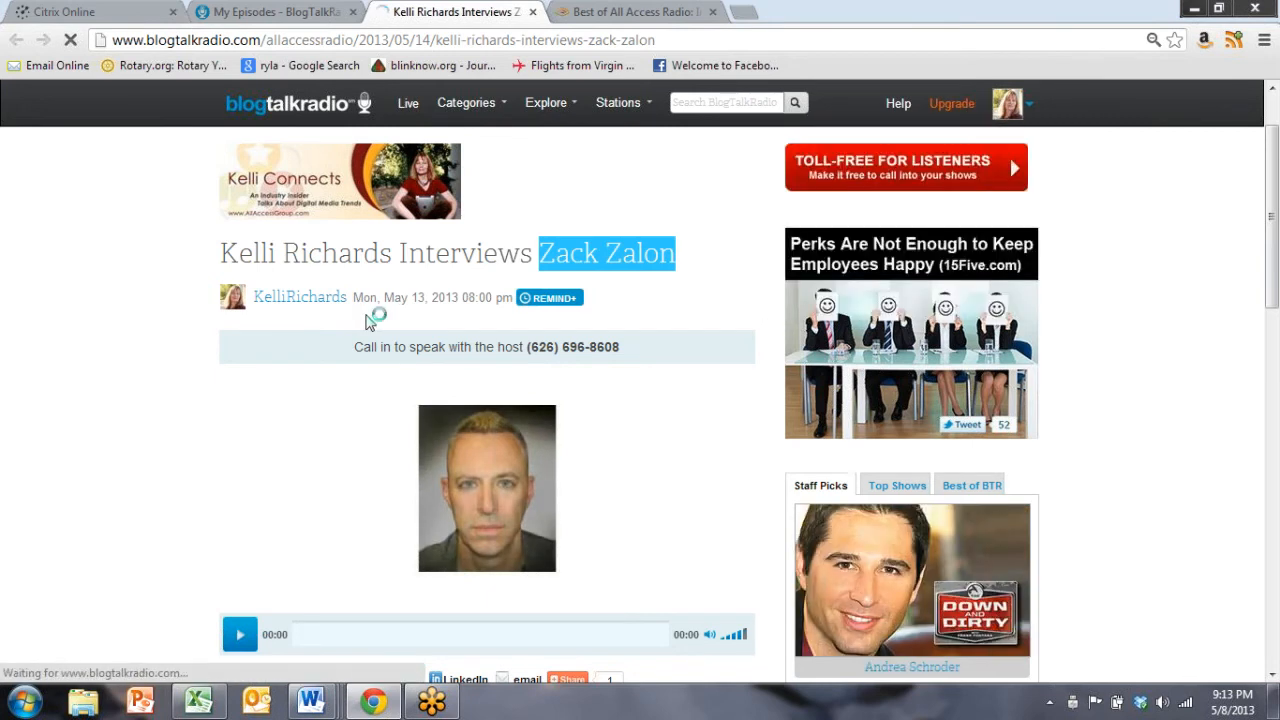
Open the All Access Radio show page and scroll its on-demand episodes back to January 2013.
click(1008, 103)
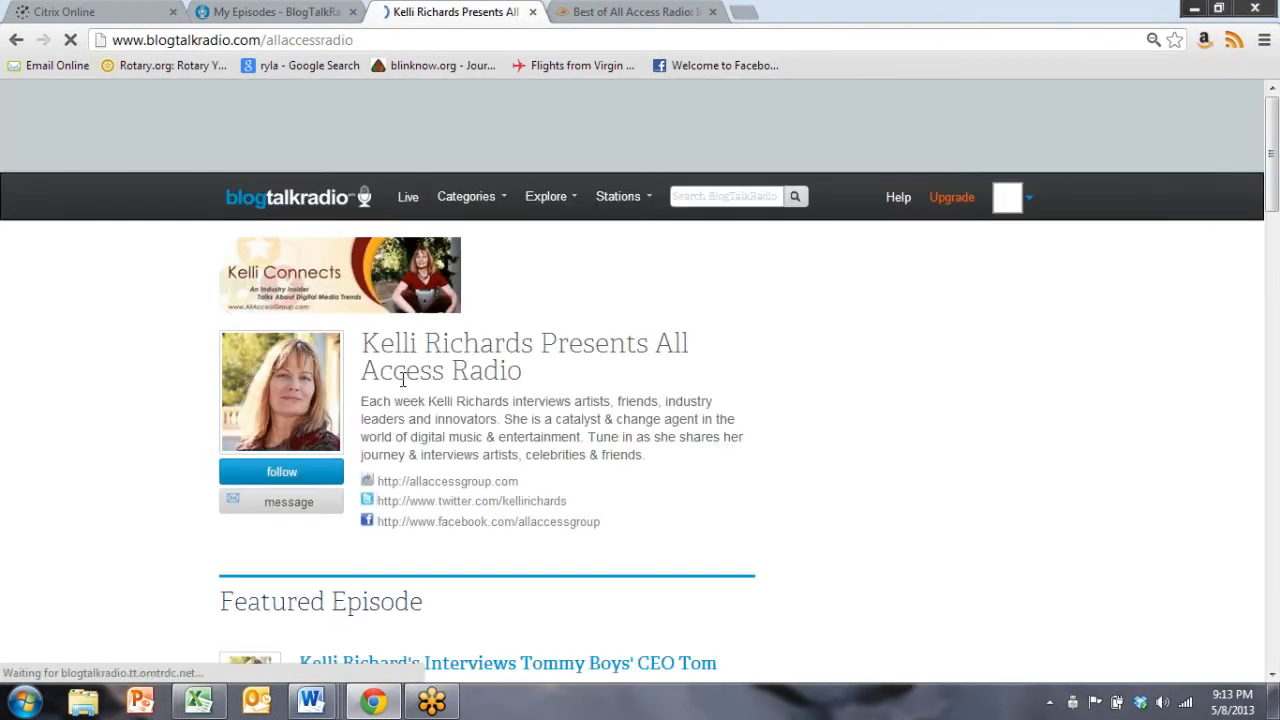
scroll(down, 3)
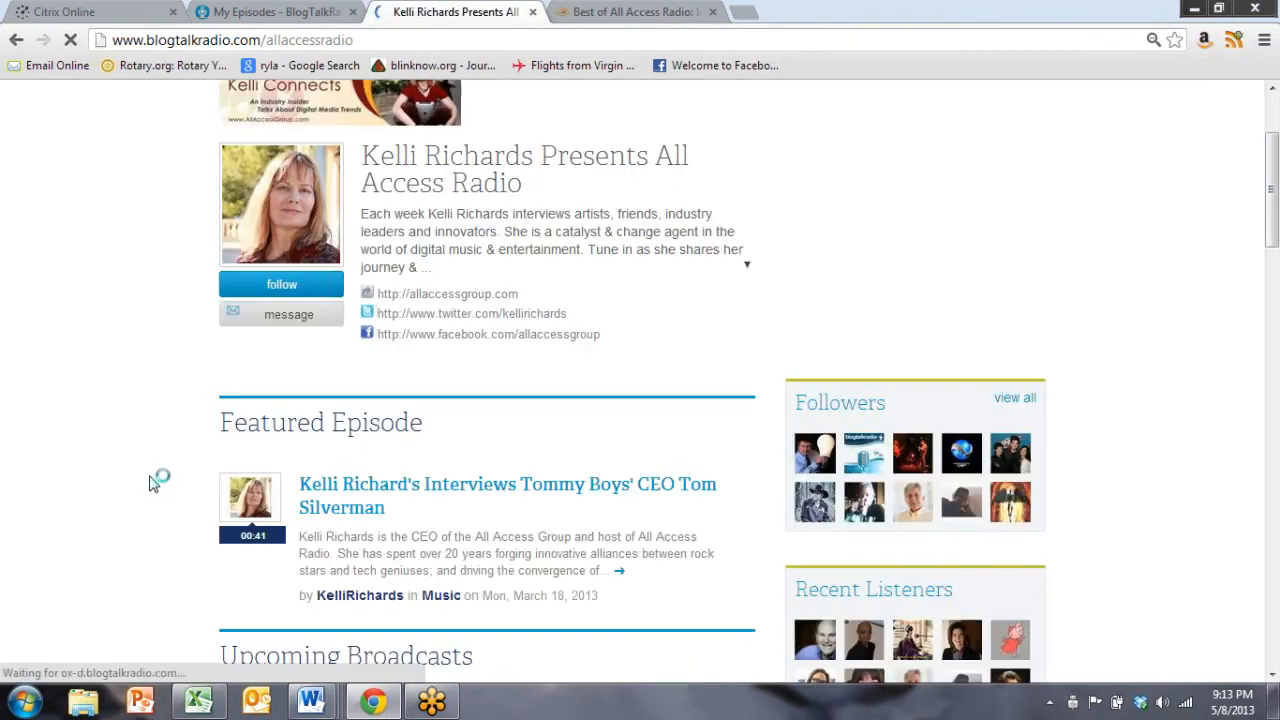
scroll(down, 3)
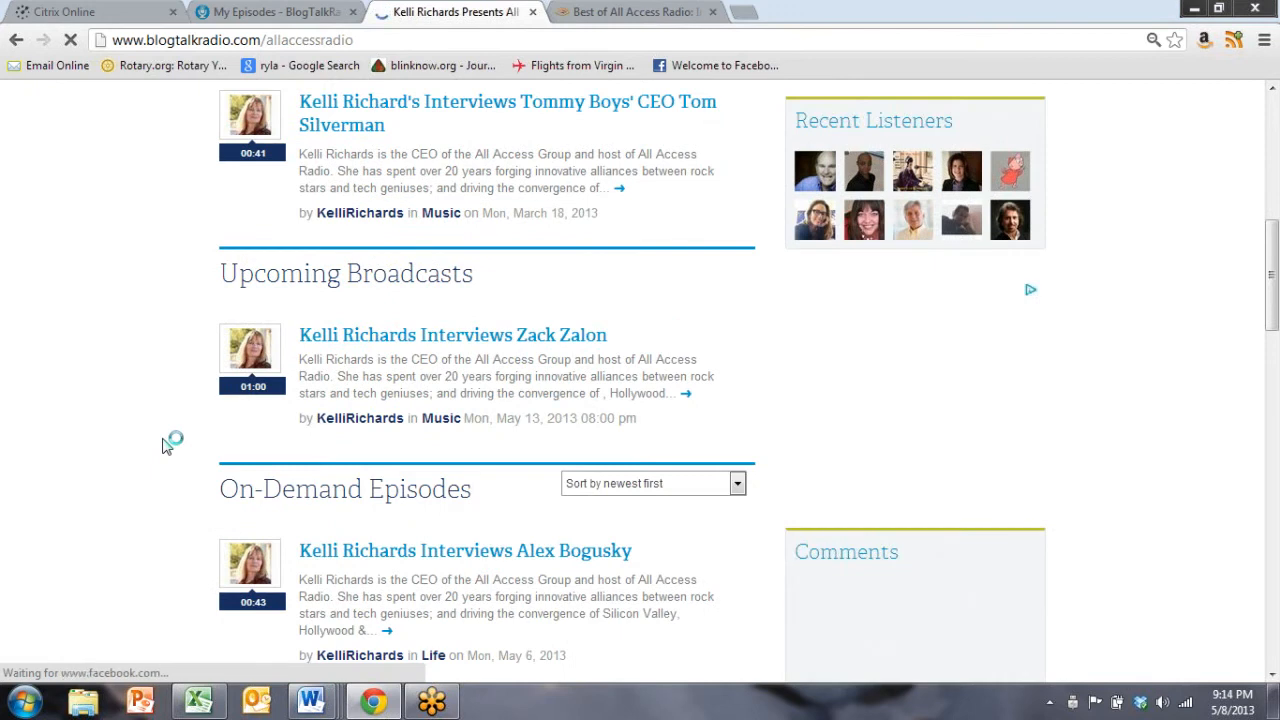
scroll(down, 3)
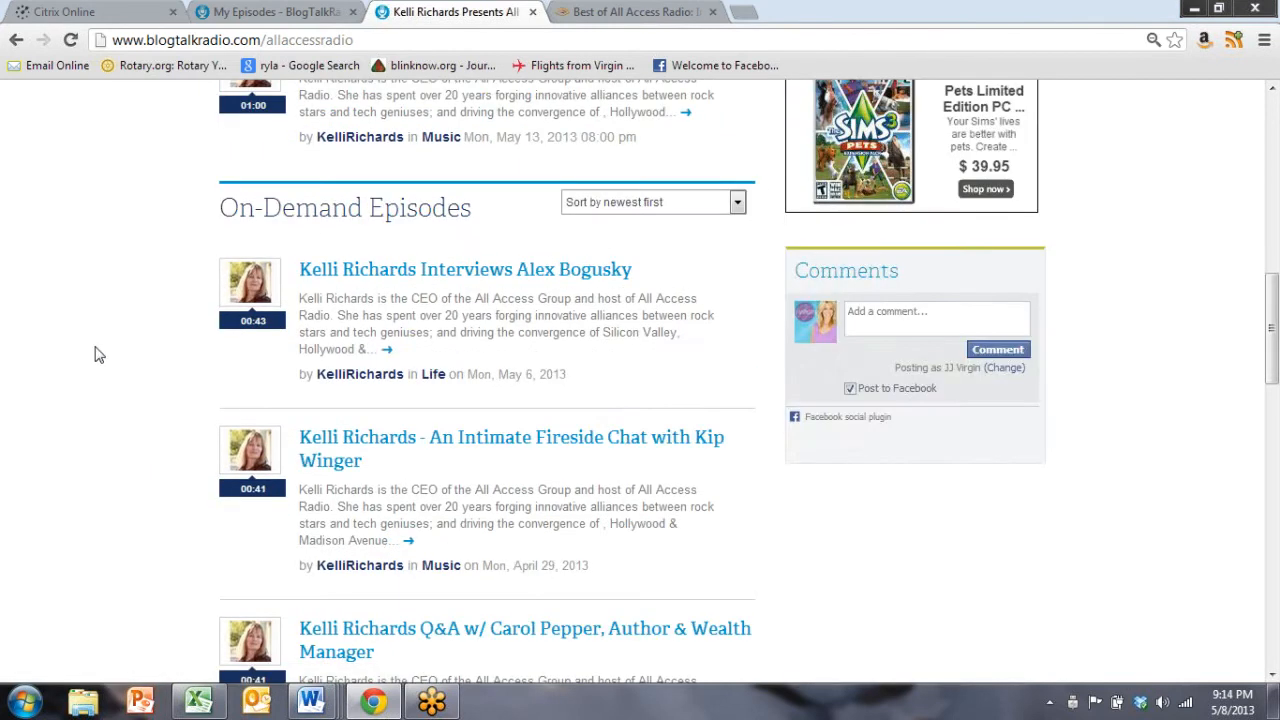
mouse_move(500, 280)
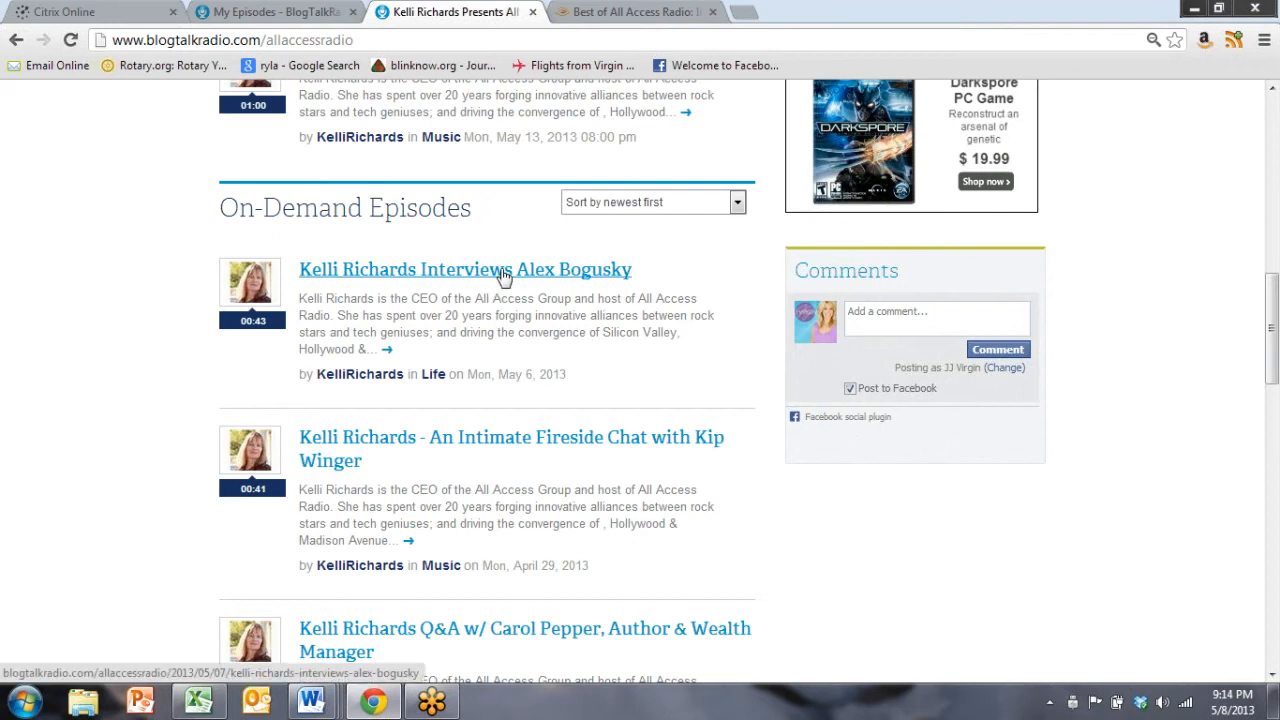
scroll(down, 3)
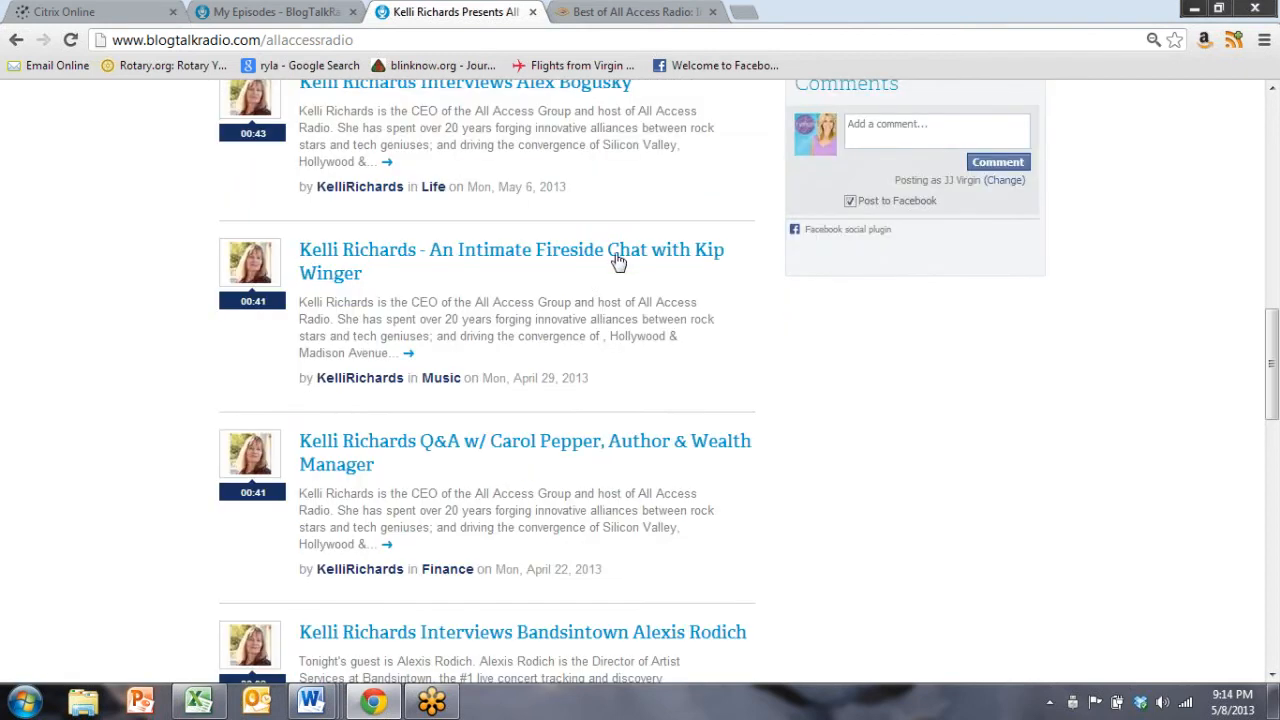
mouse_move(170, 264)
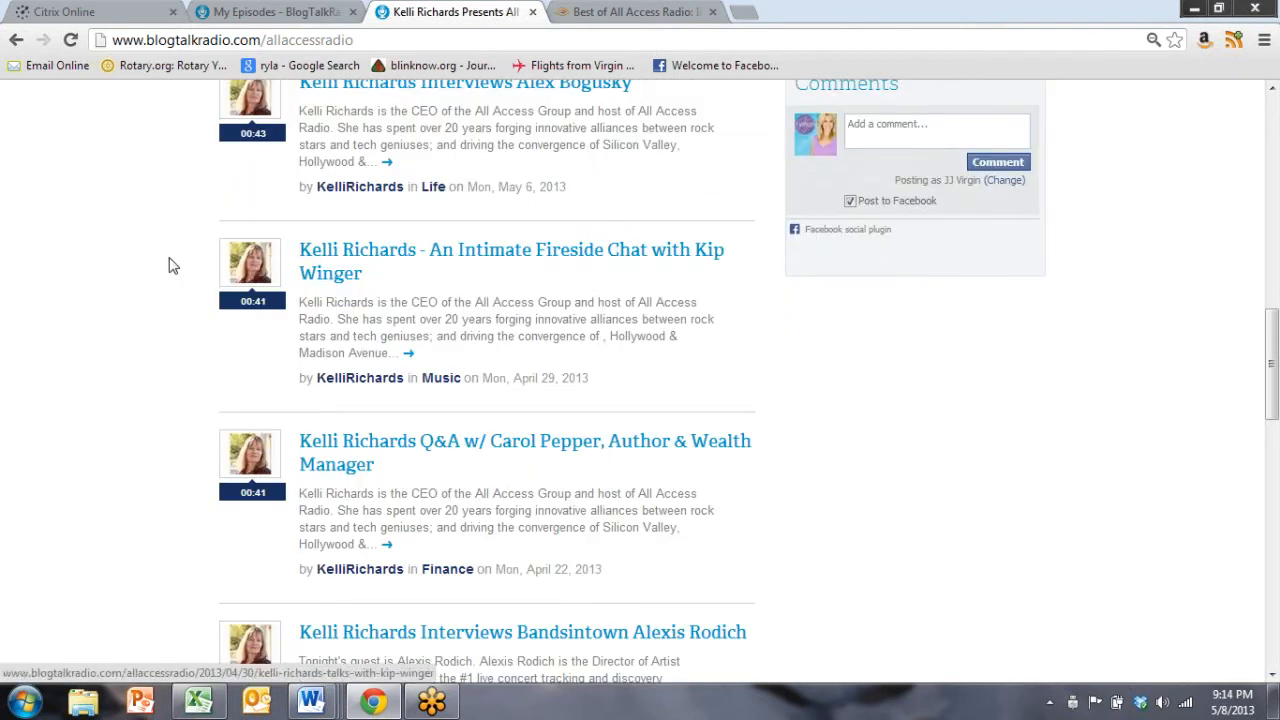
scroll(down, 3)
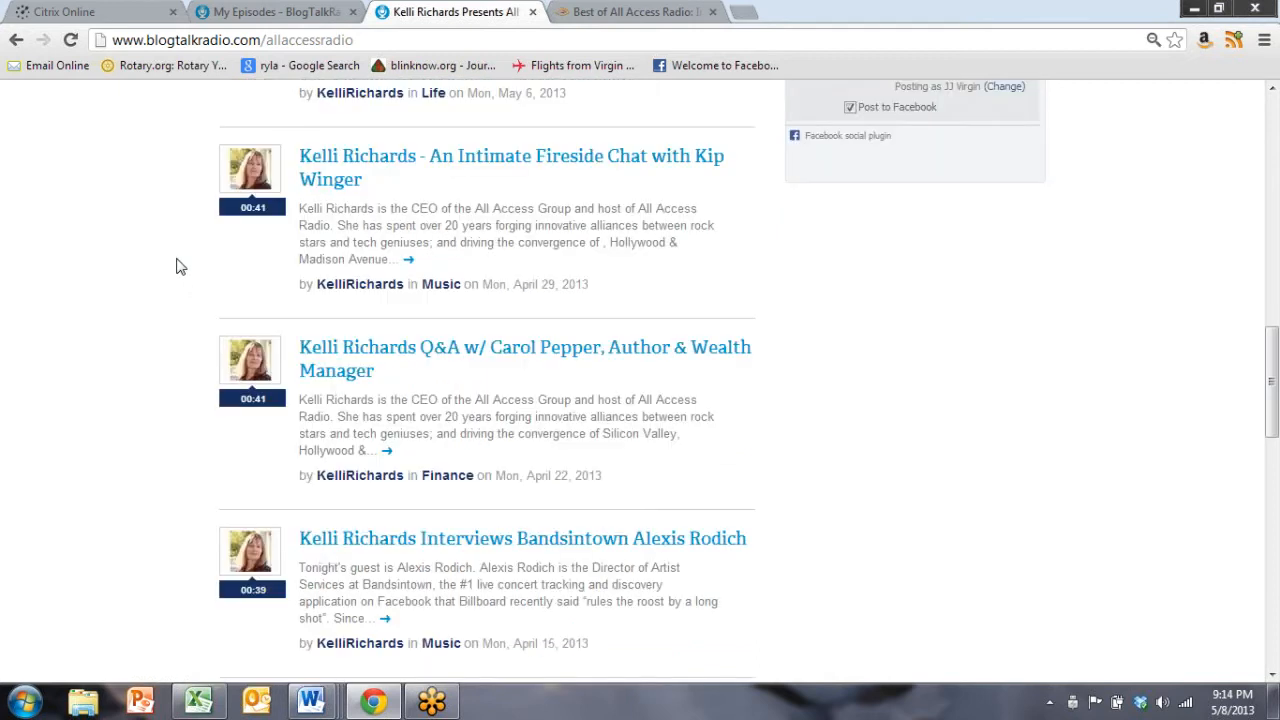
scroll(down, 3)
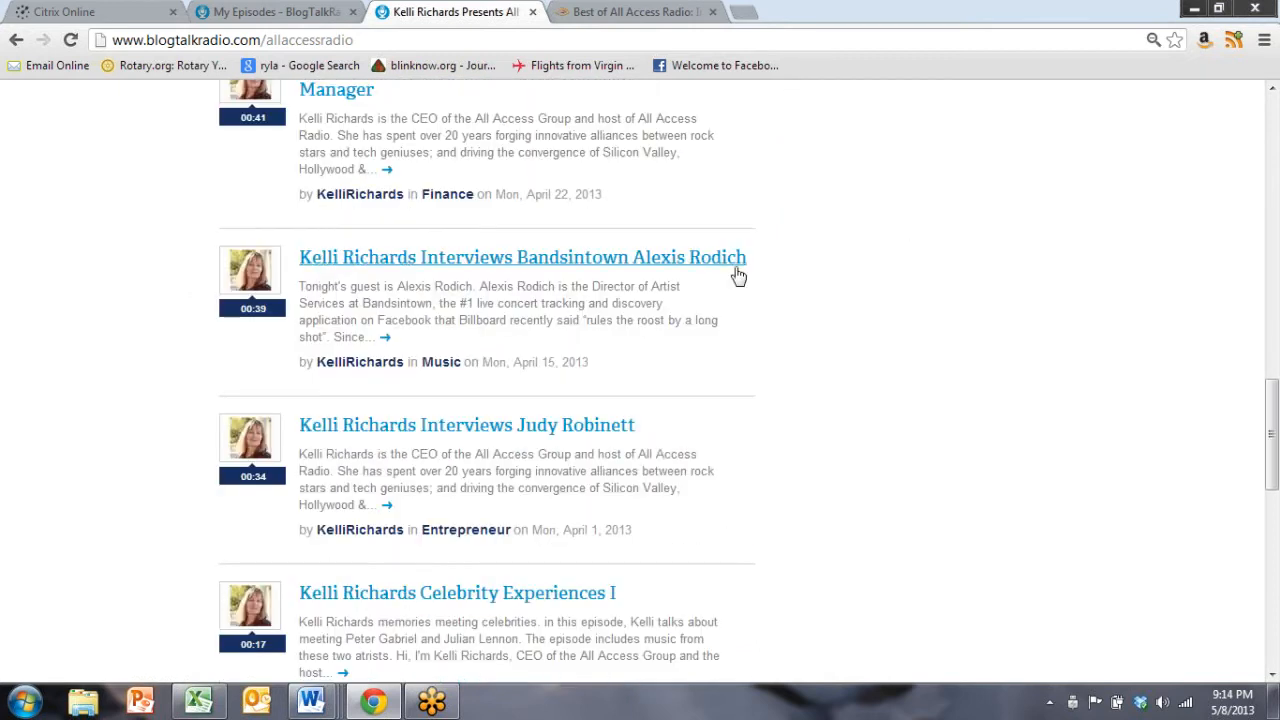
scroll(down, 3)
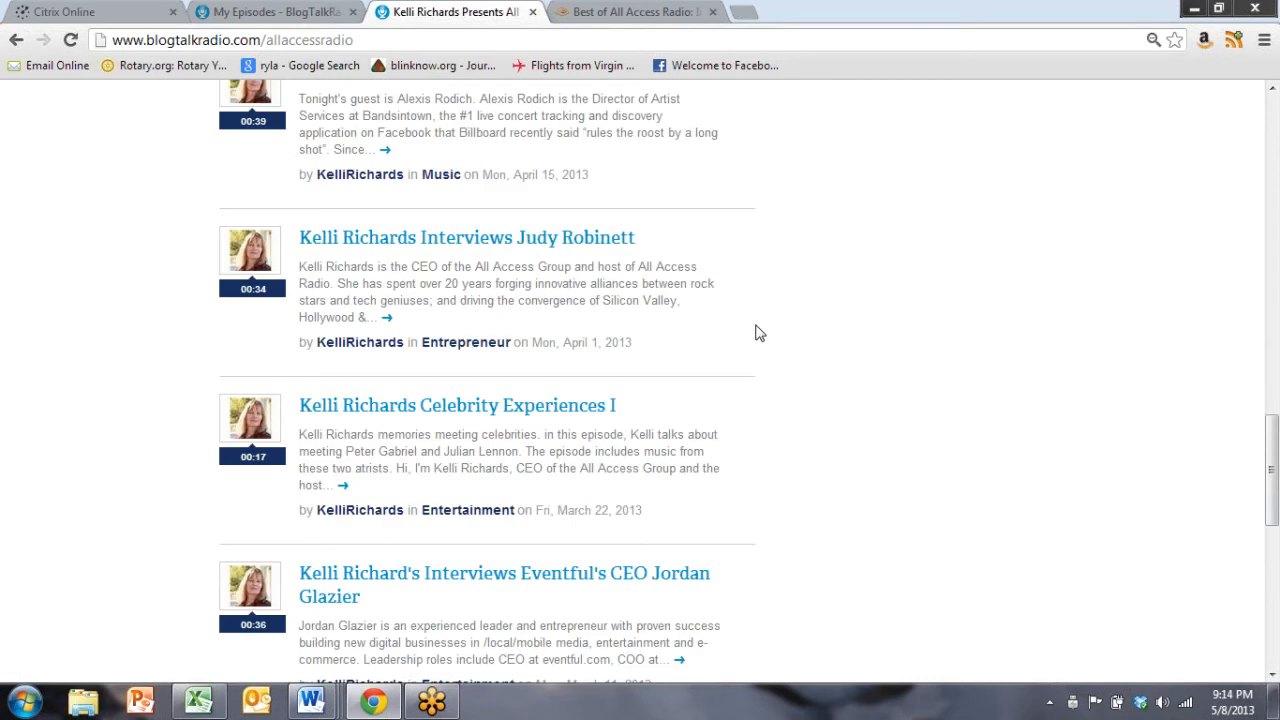
scroll(down, 3)
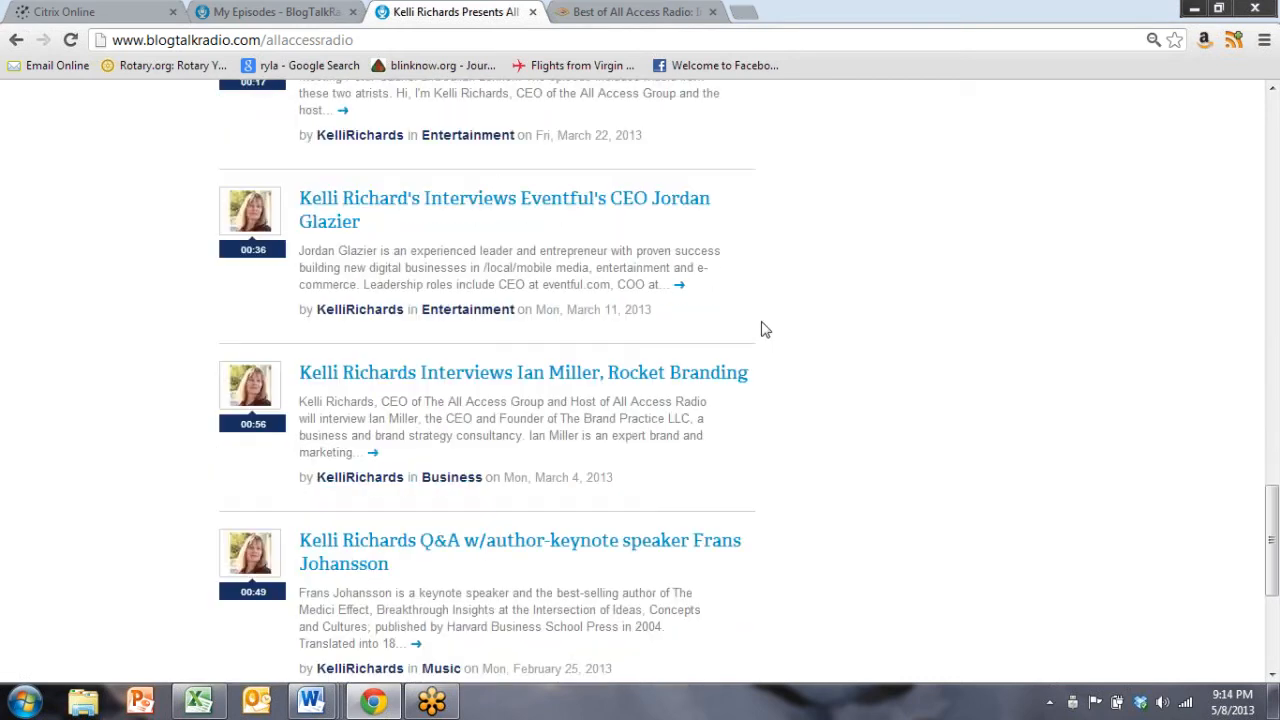
scroll(down, 3)
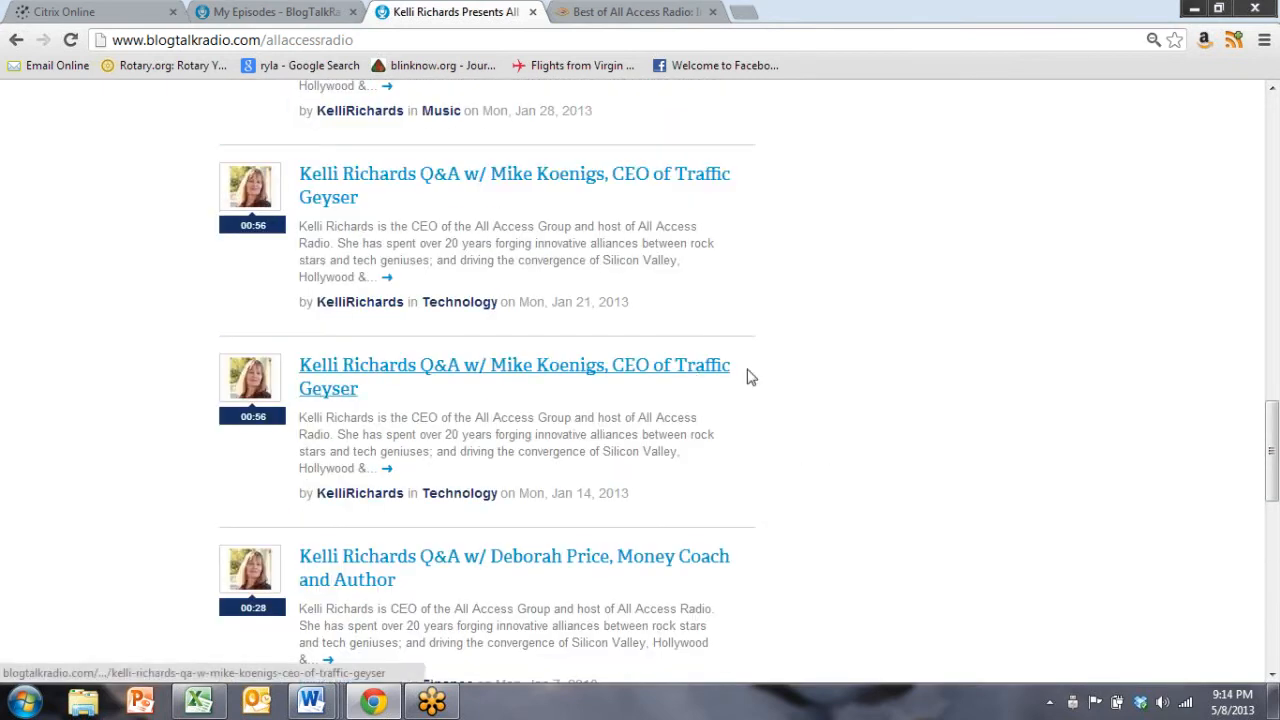
scroll(up, 3)
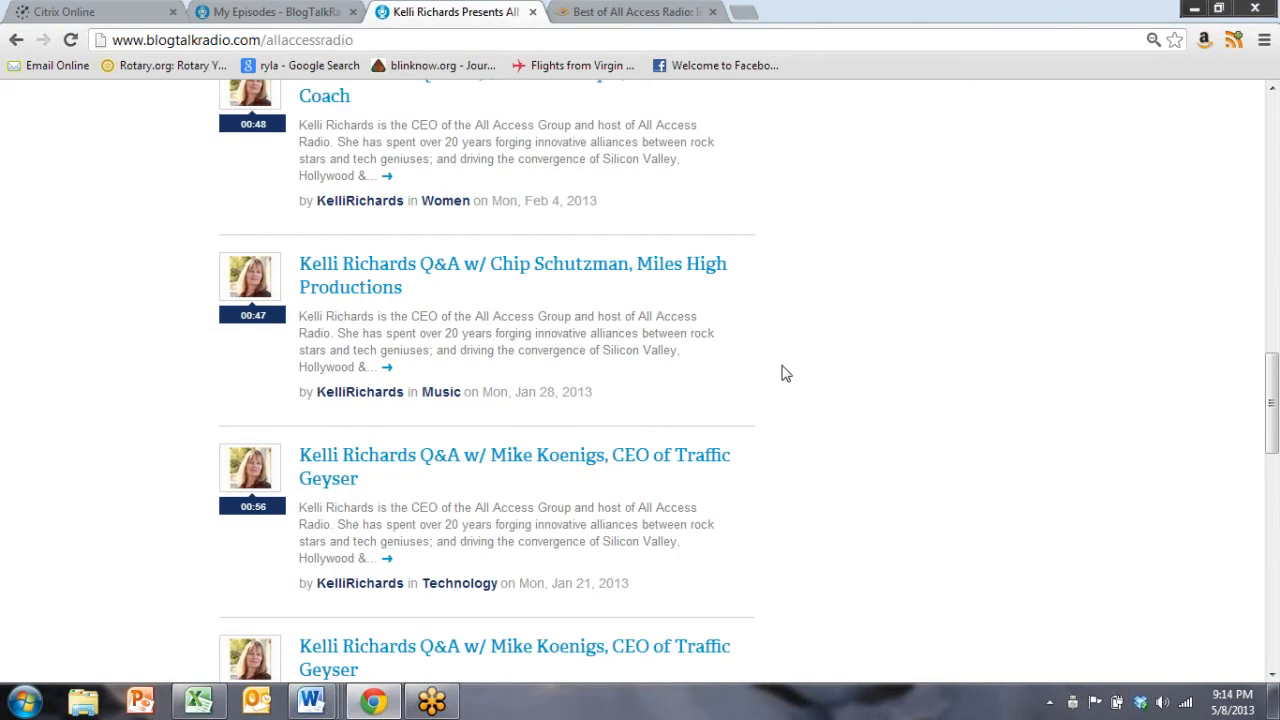
scroll(up, 3)
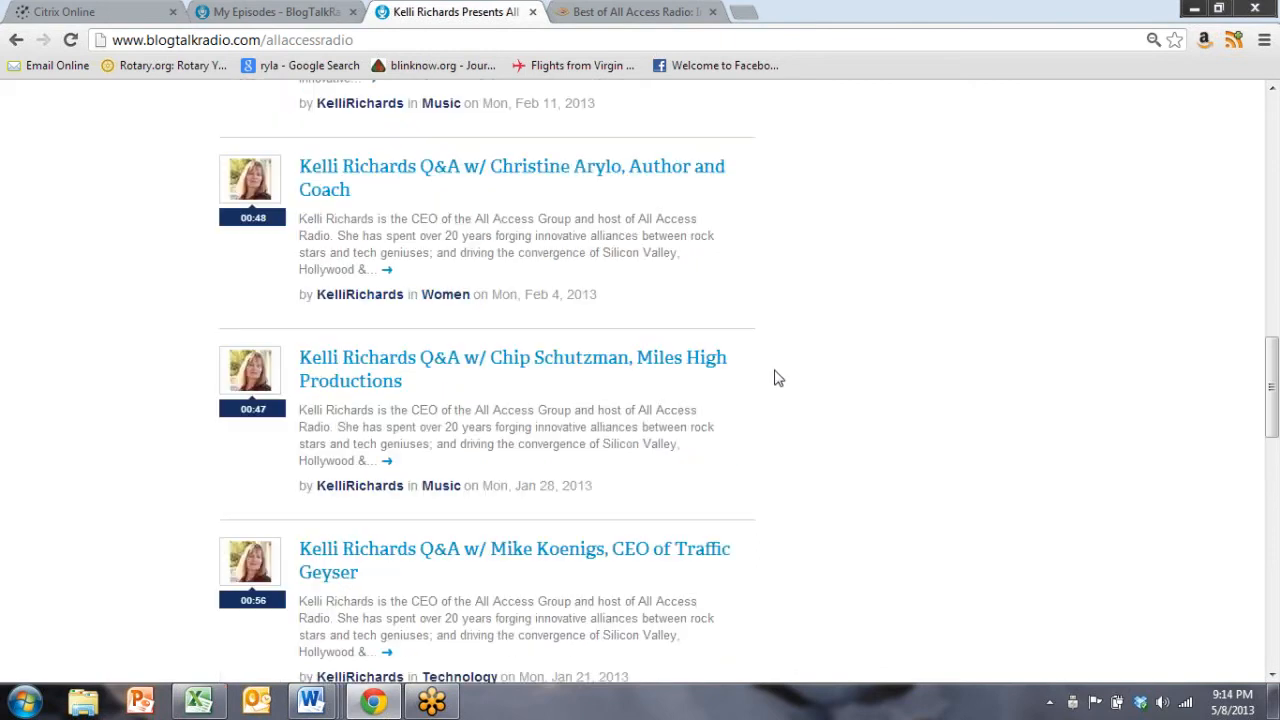
scroll(up, 3)
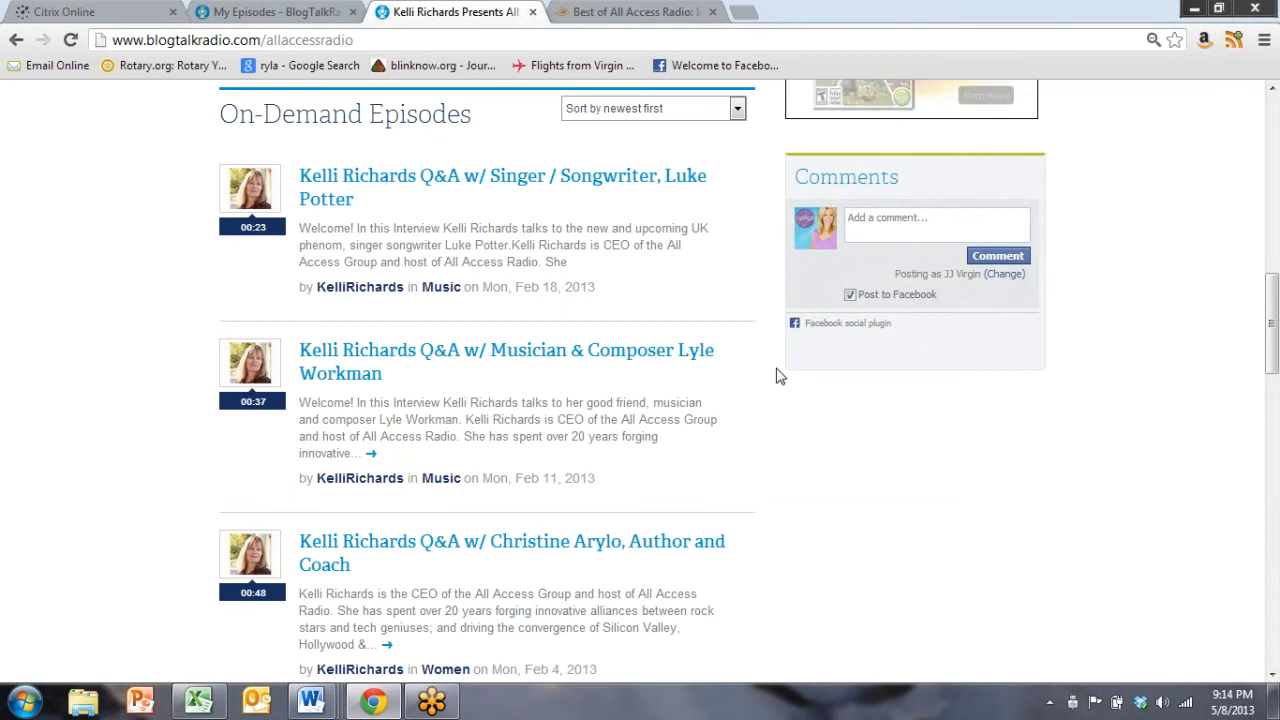
scroll(down, 3)
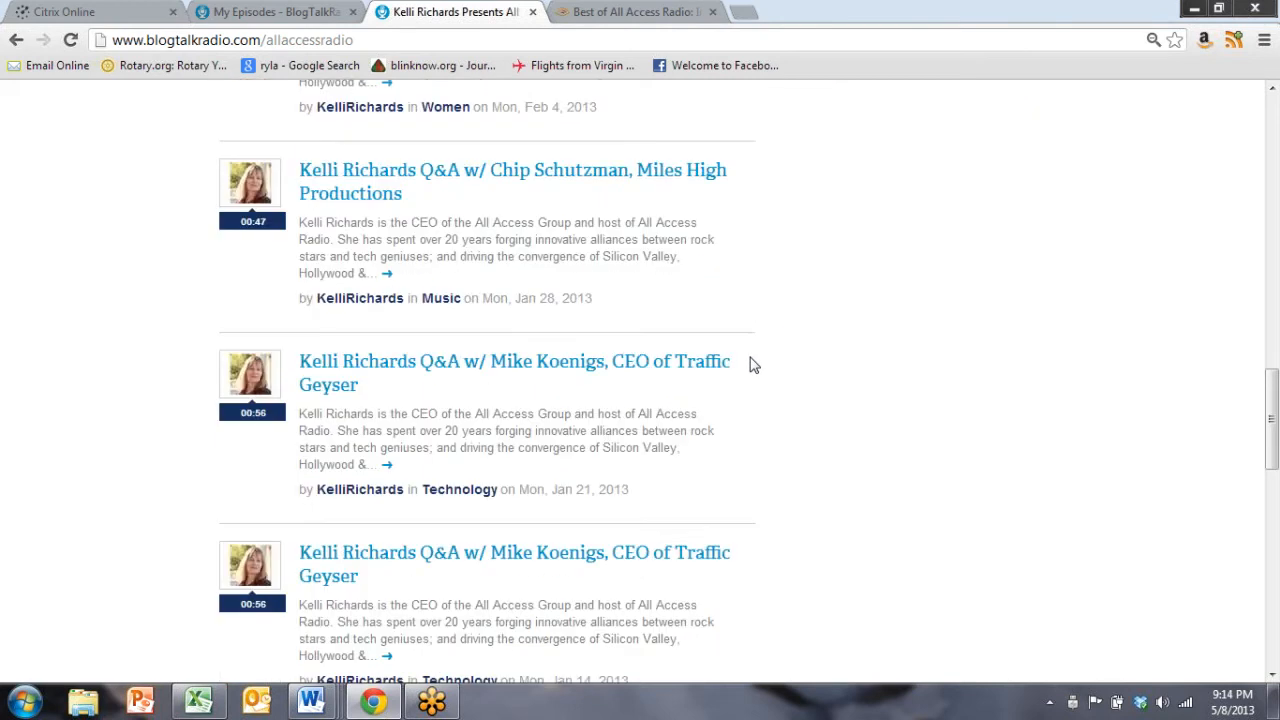
scroll(down, 3)
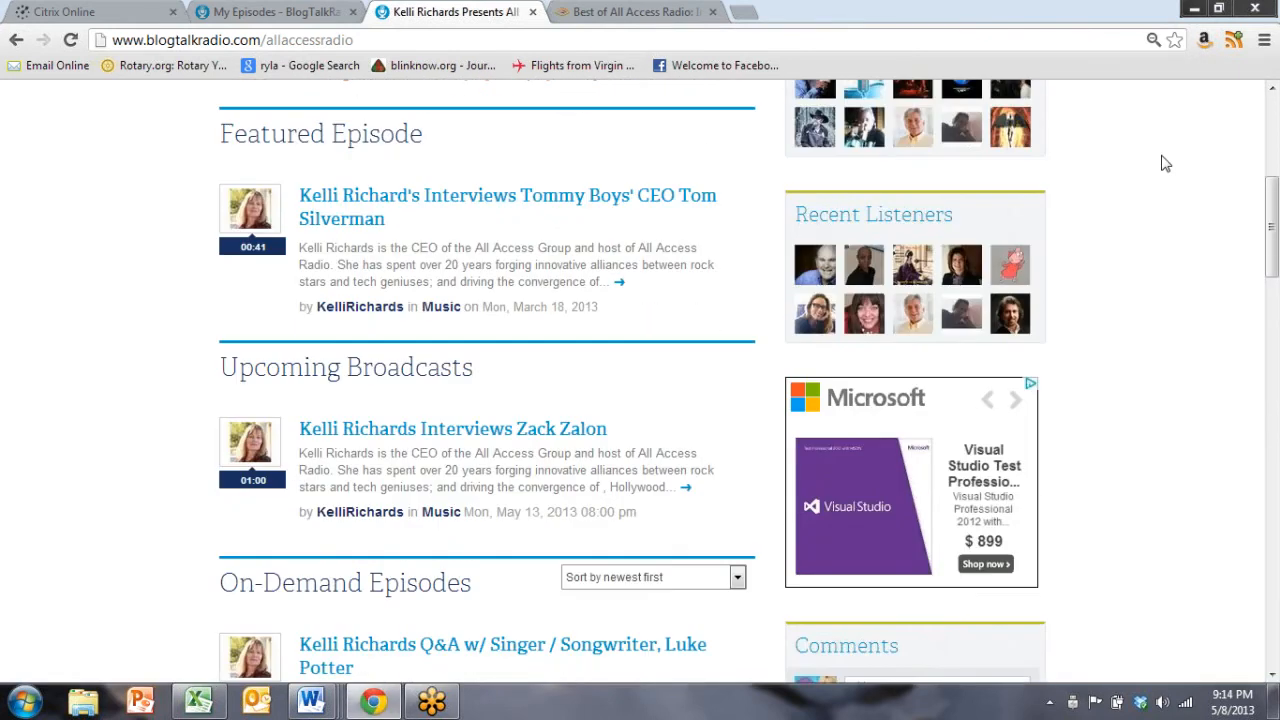
scroll(up, 3)
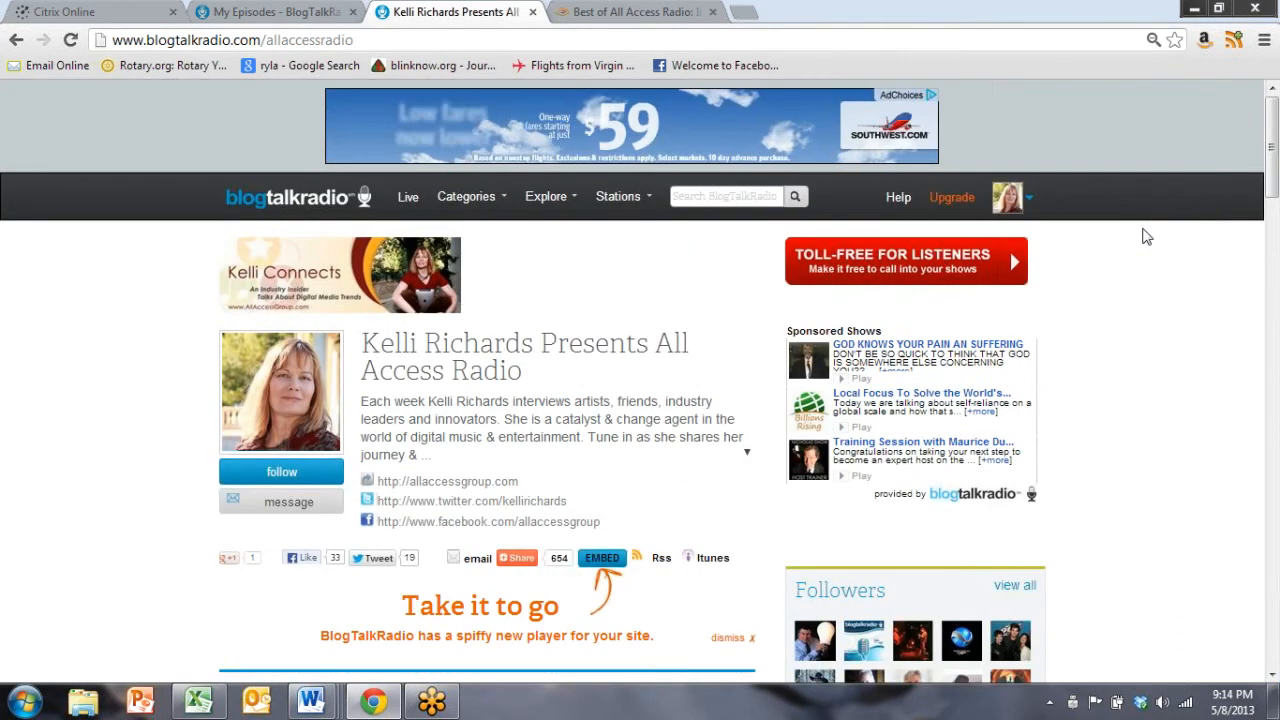
Choose Studio from the account dropdown to open the host broadcasting studio.
click(1008, 196)
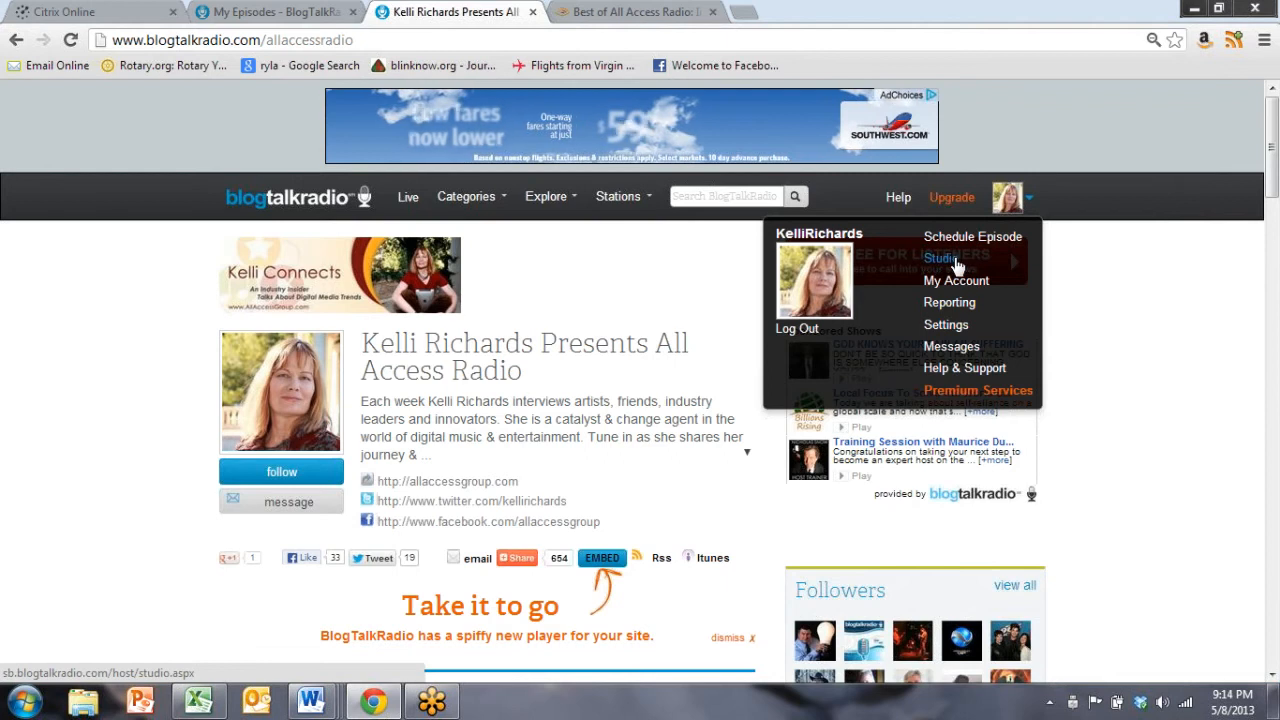
click(940, 259)
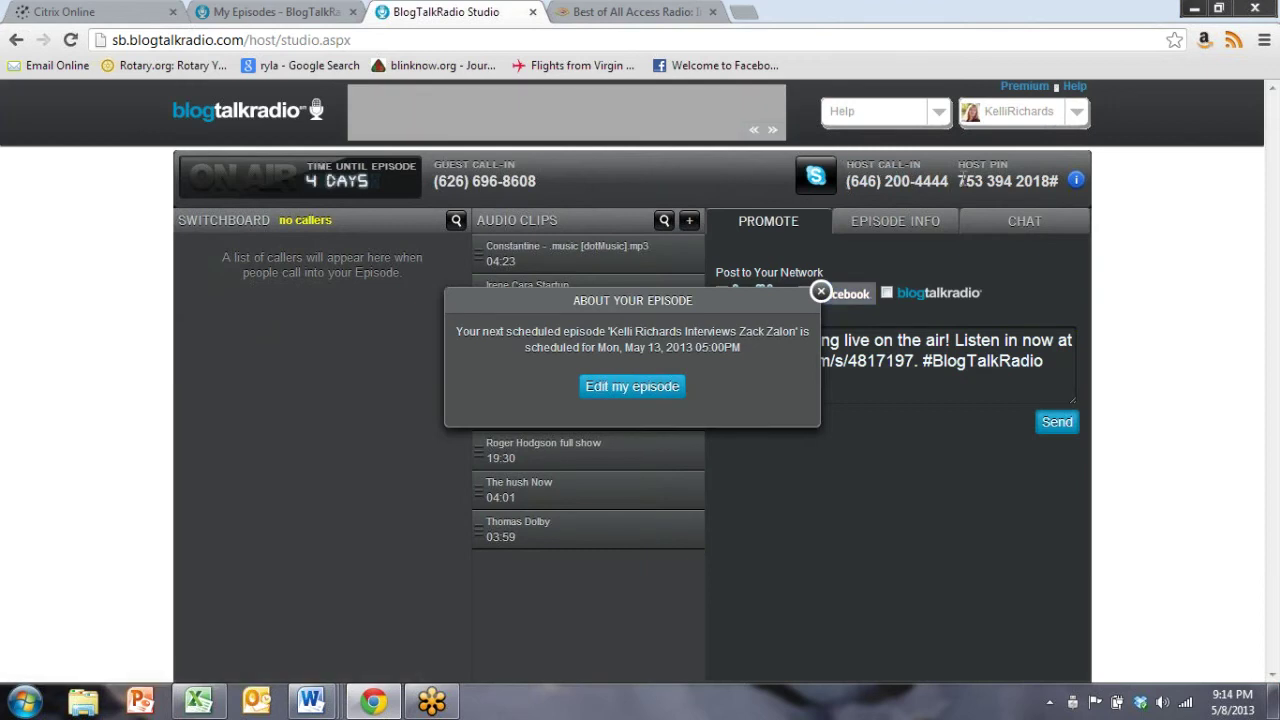
mouse_move(1065, 191)
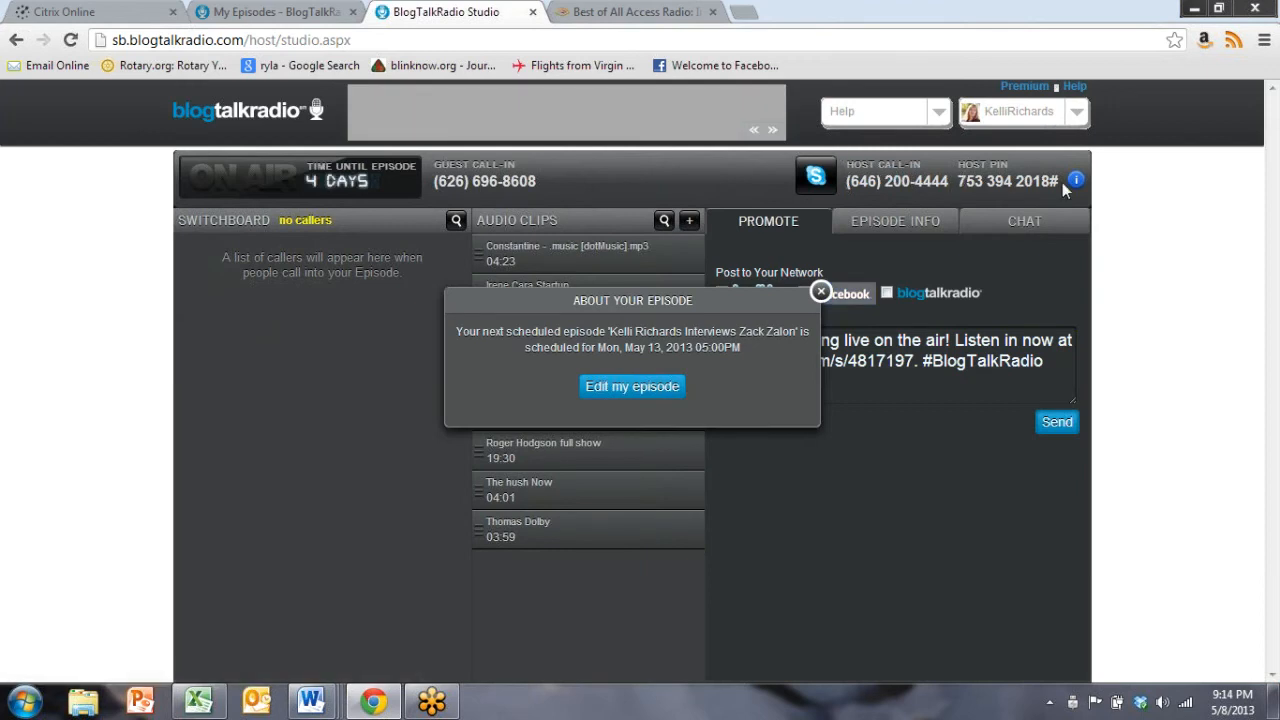
Close the About Your Episode popup for the May 13 Zack Zalon broadcast.
click(820, 291)
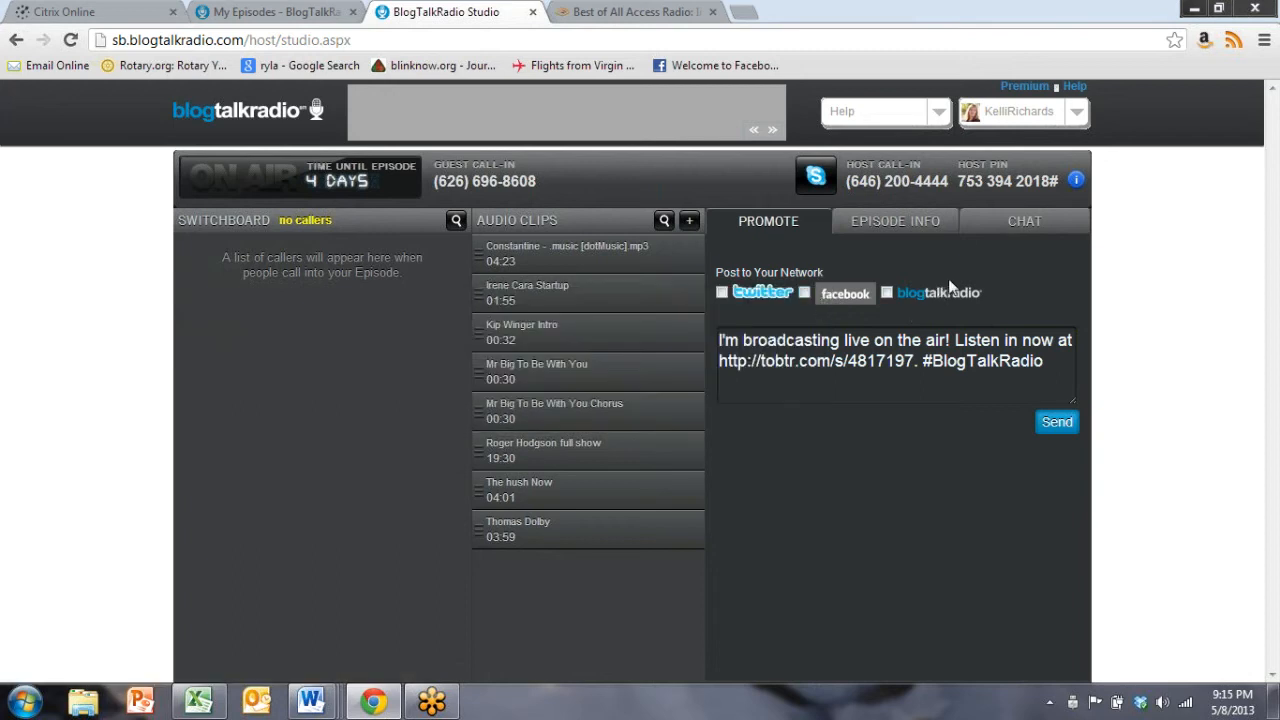
mouse_move(280, 248)
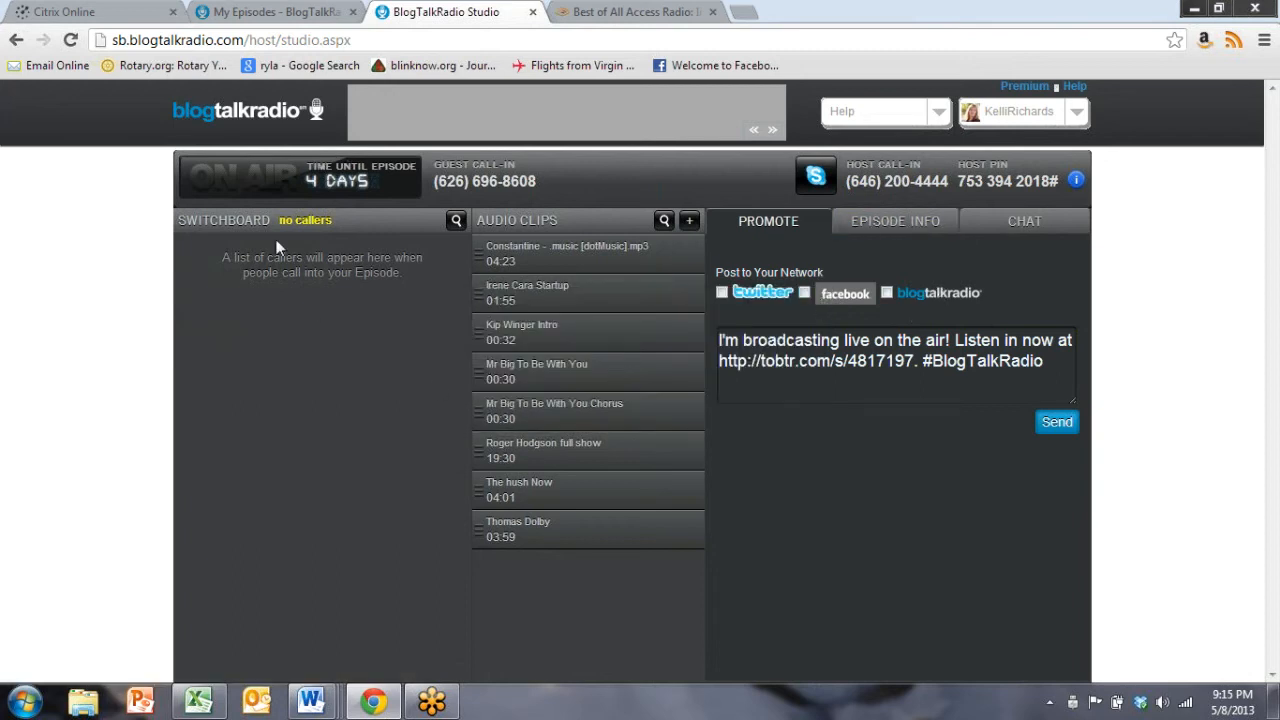
mouse_move(205, 241)
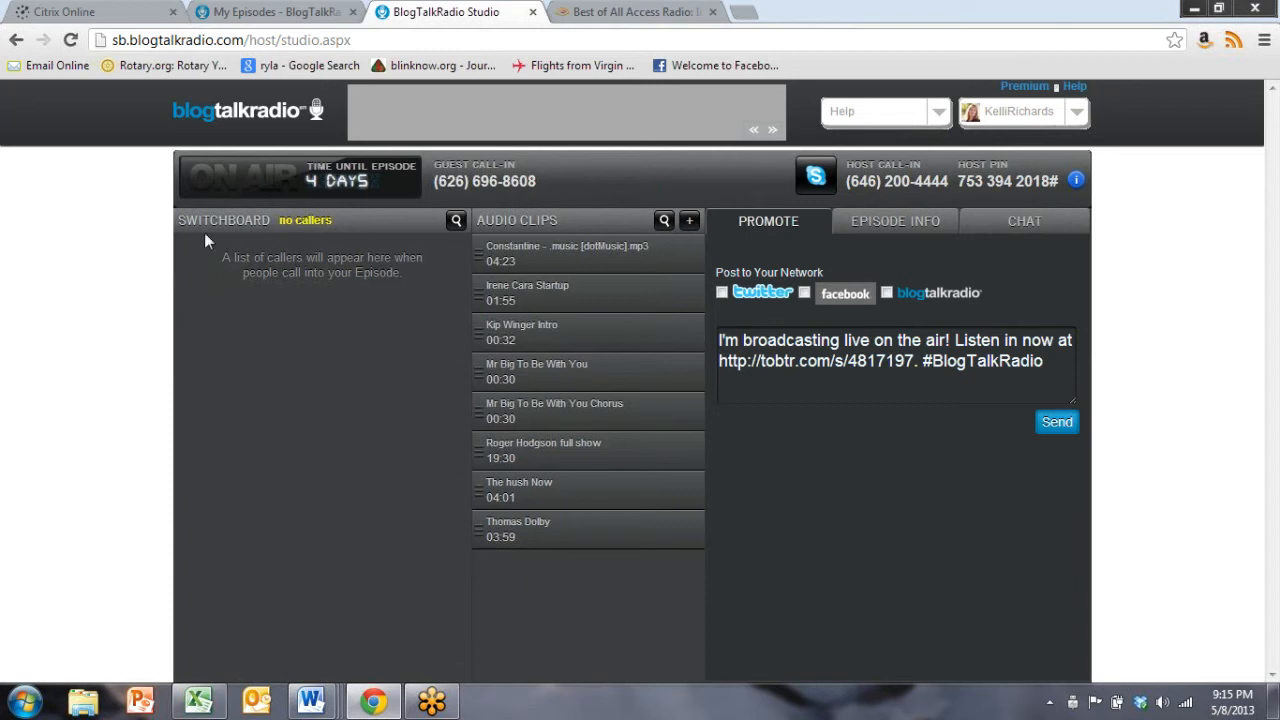
mouse_move(253, 249)
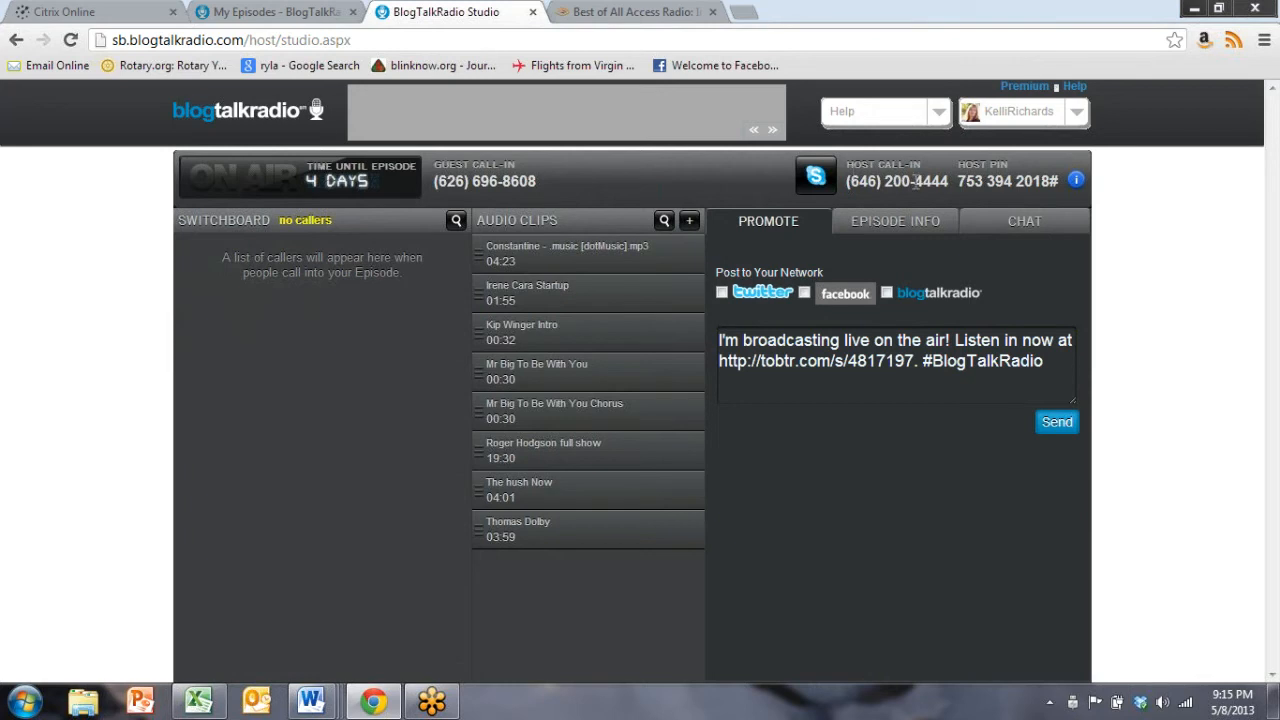
mouse_move(1070, 190)
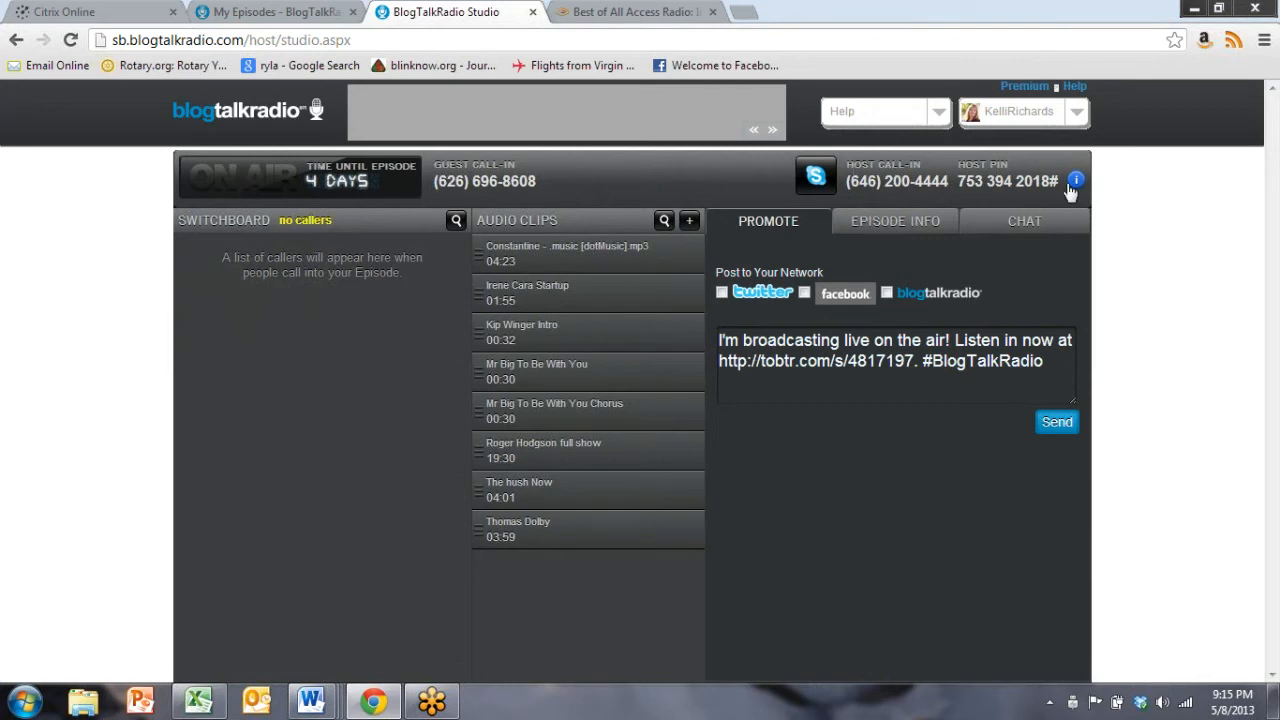
mouse_move(127, 285)
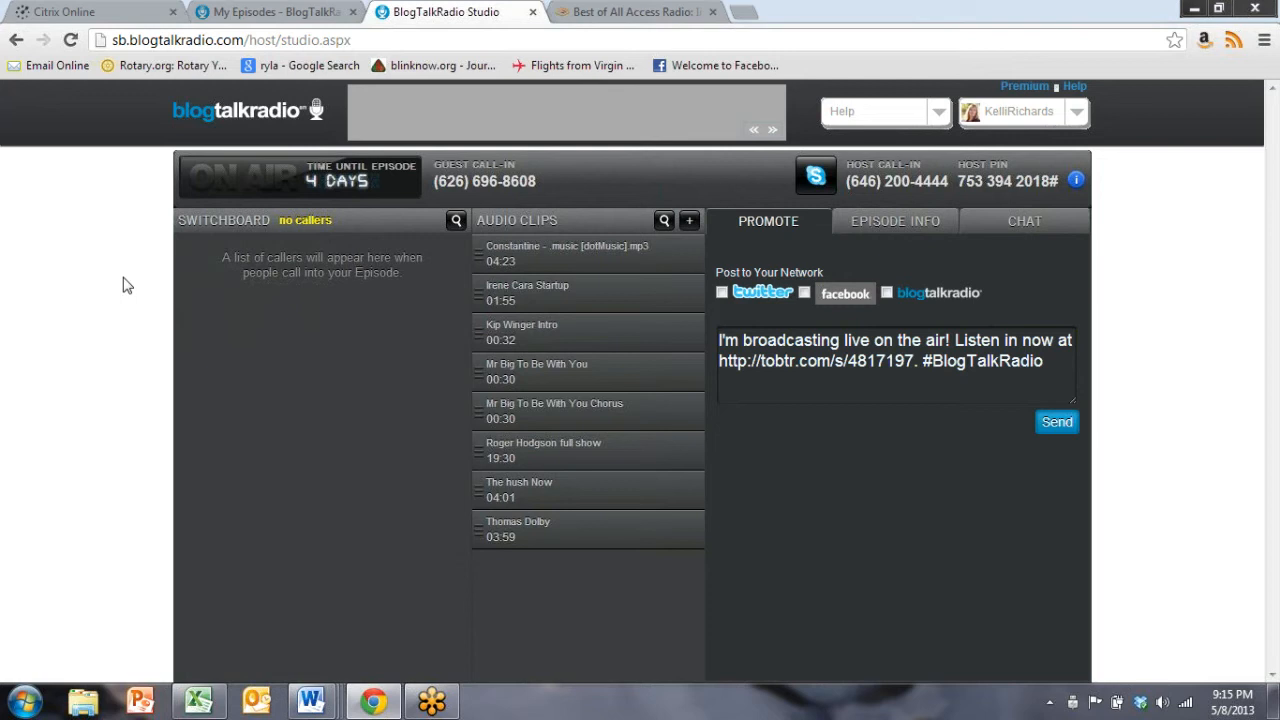
mouse_move(335, 298)
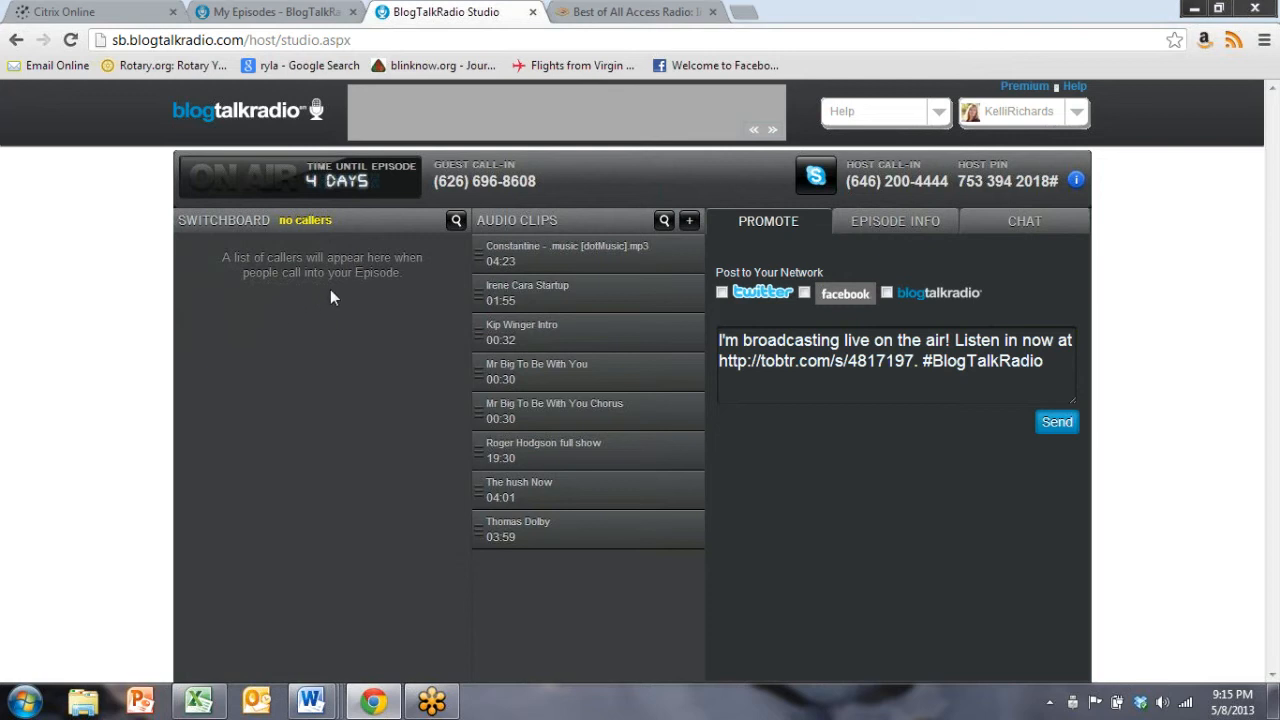
click(1076, 111)
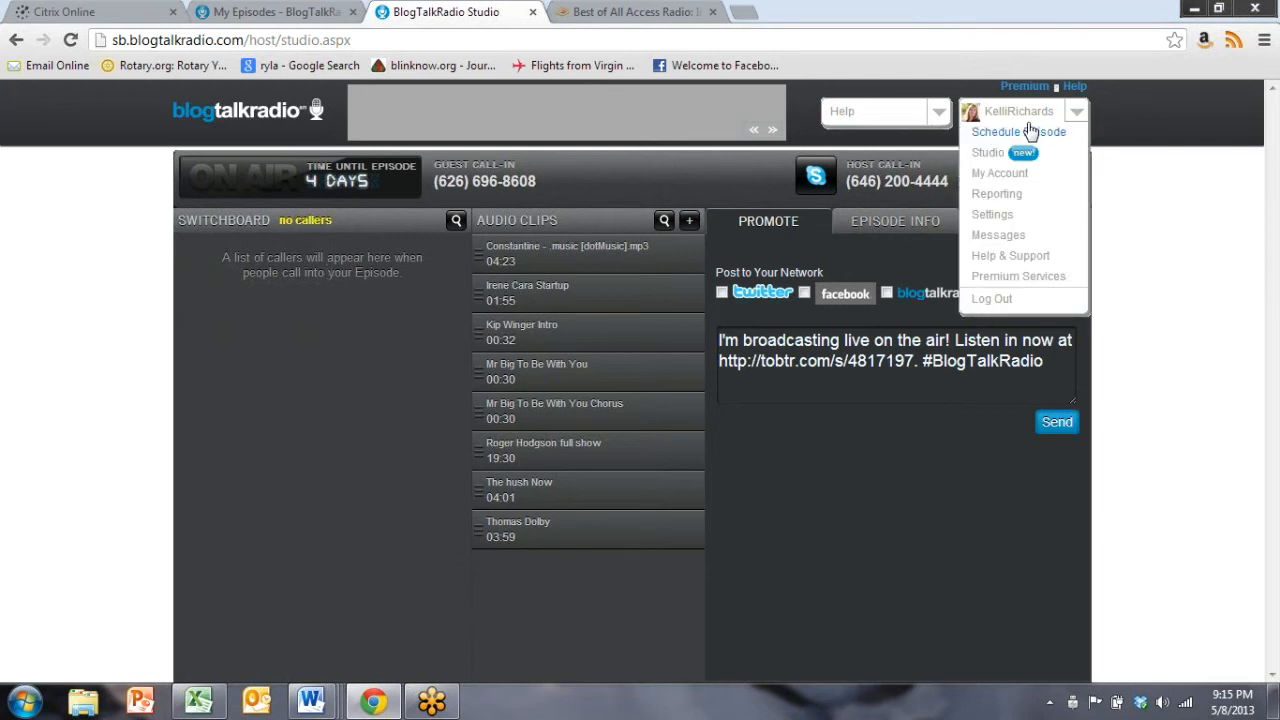
mouse_move(1127, 200)
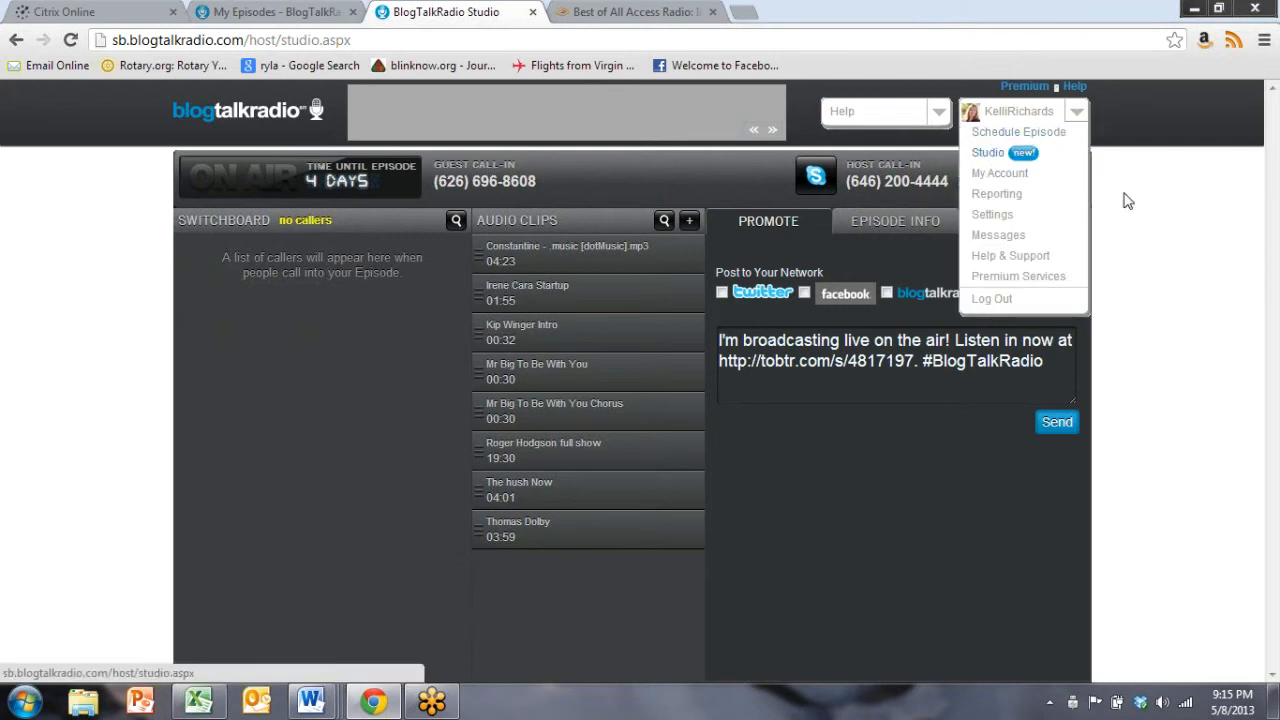
click(1128, 200)
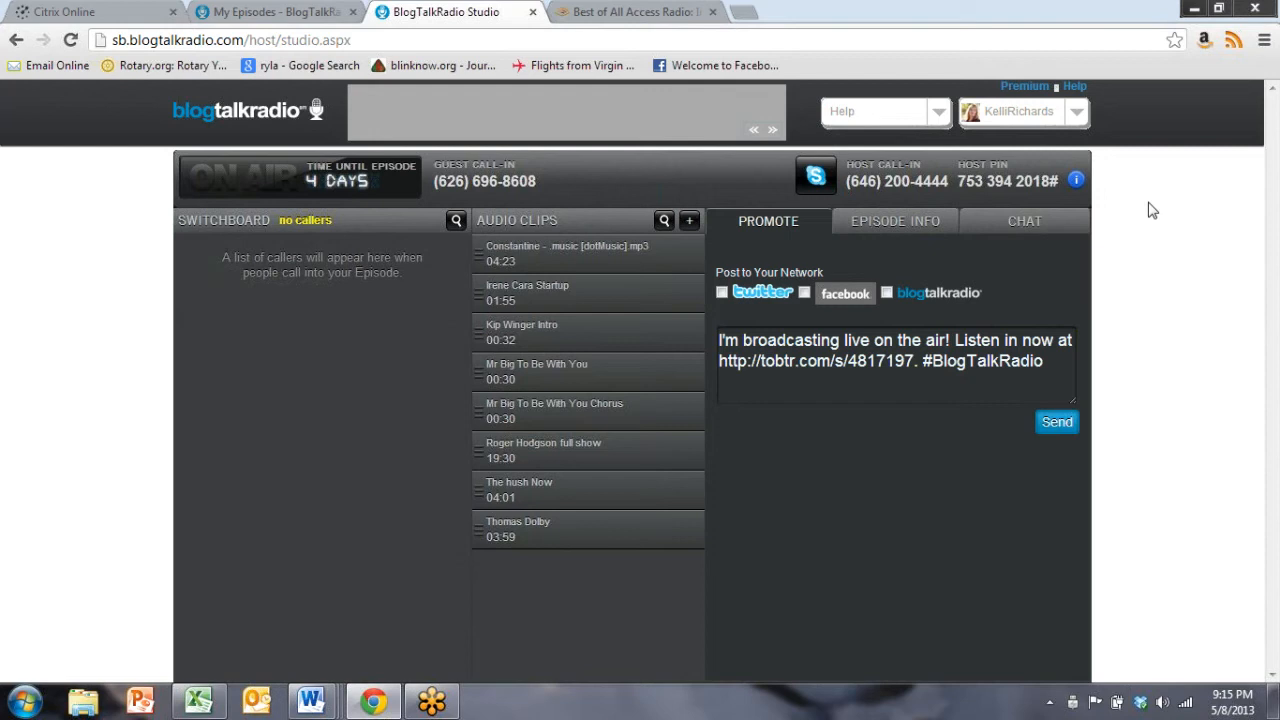
mouse_move(1122, 250)
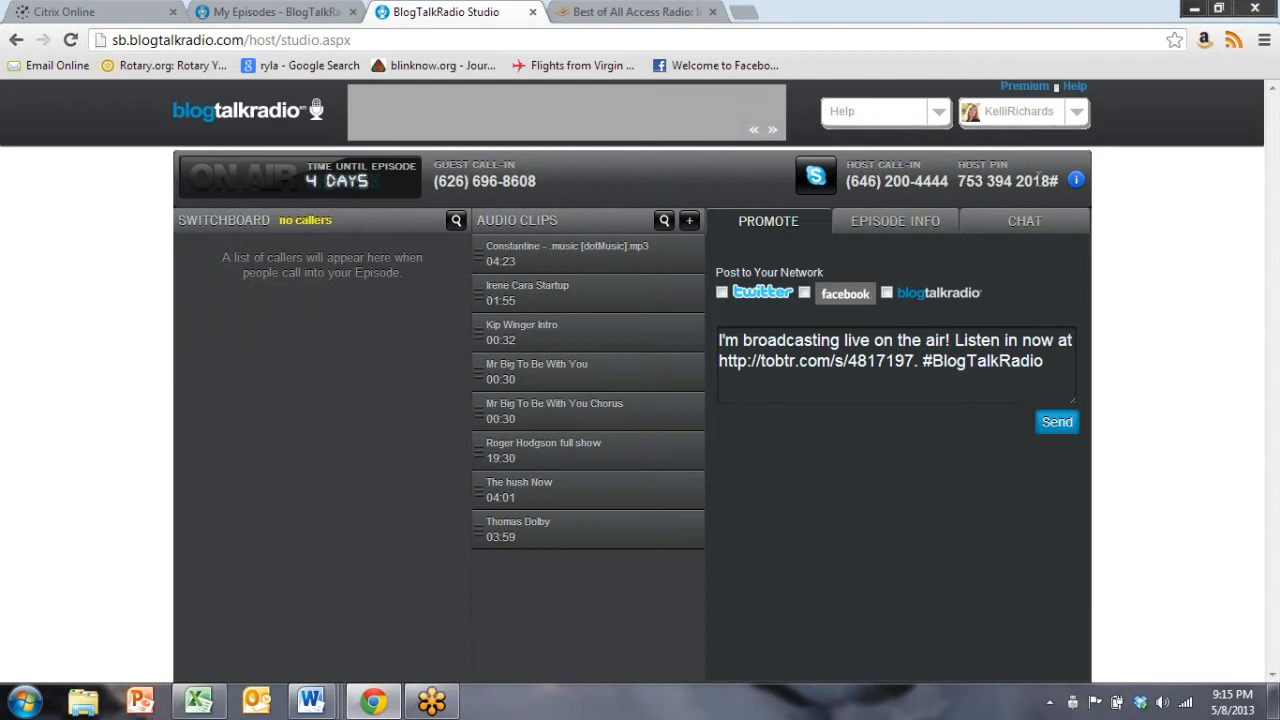
mouse_move(1037, 203)
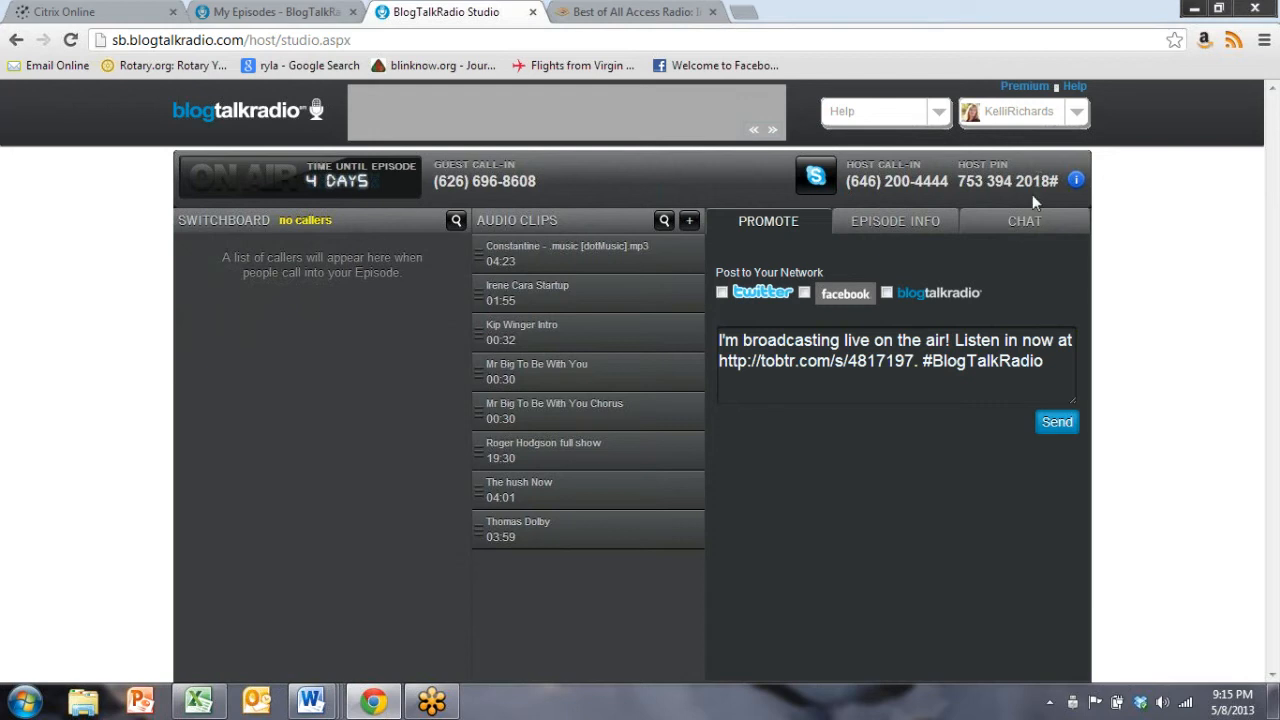
click(1077, 111)
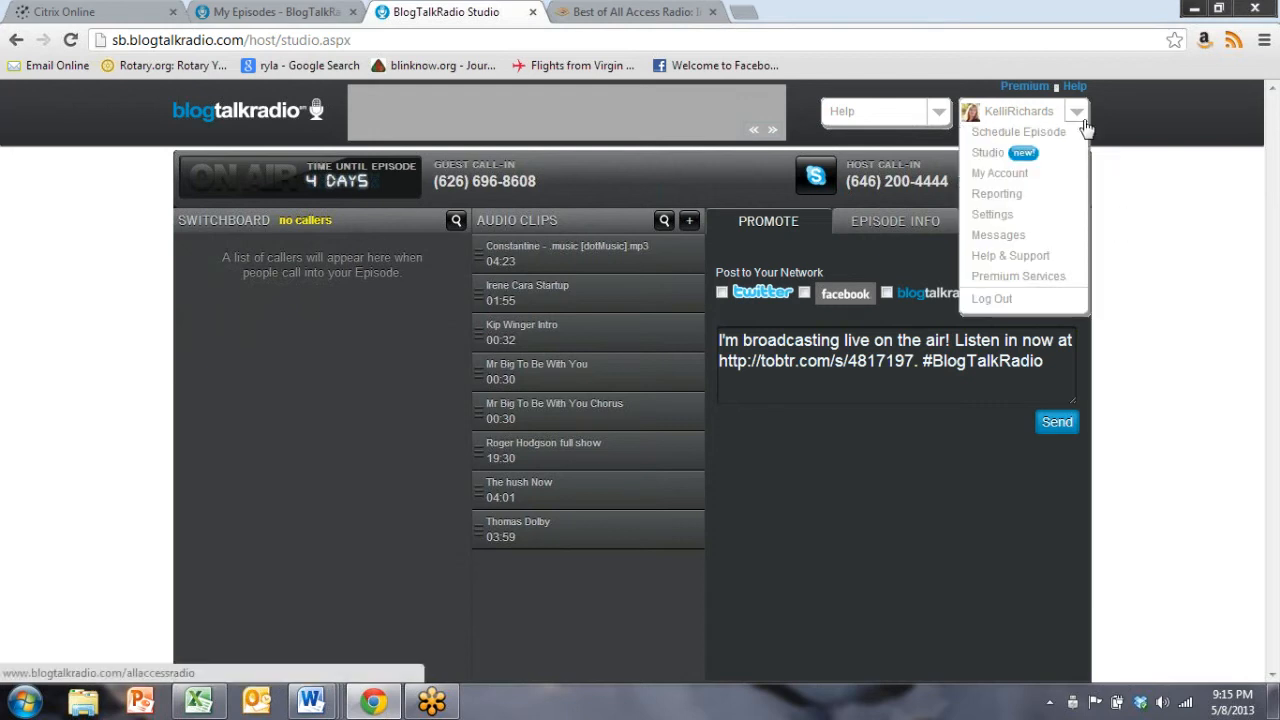
click(987, 152)
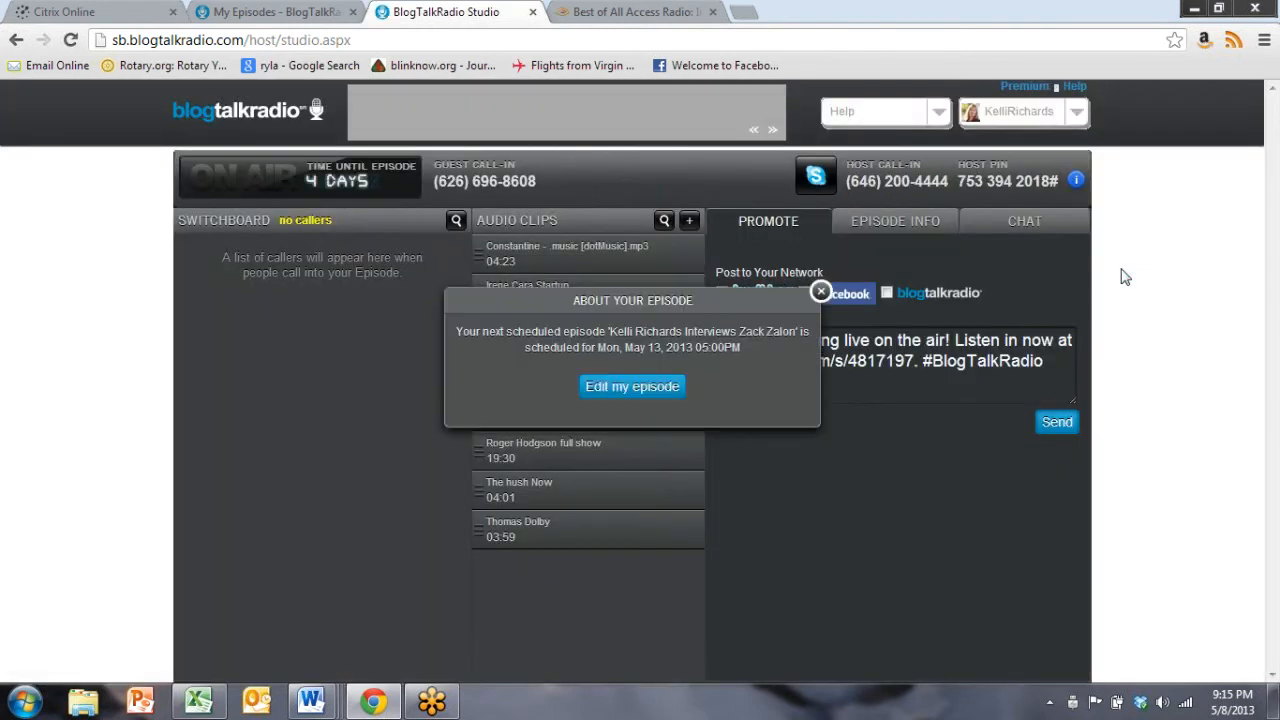
mouse_move(820, 252)
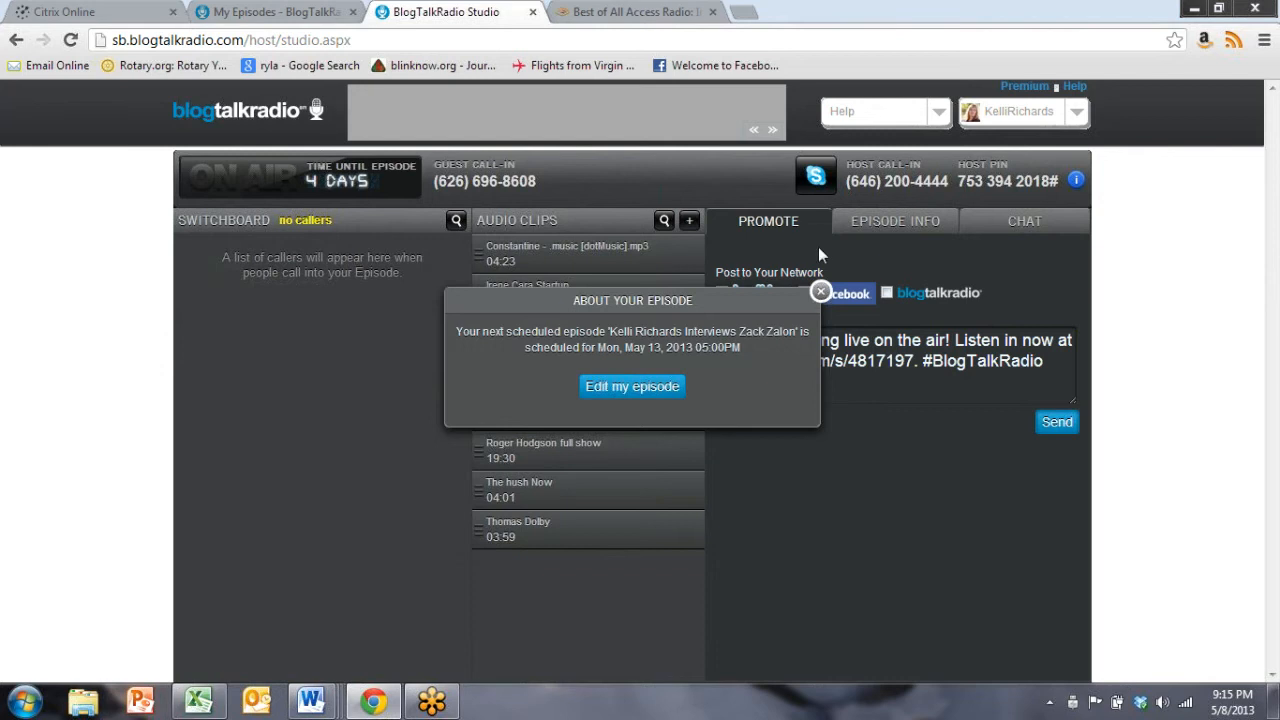
click(820, 292)
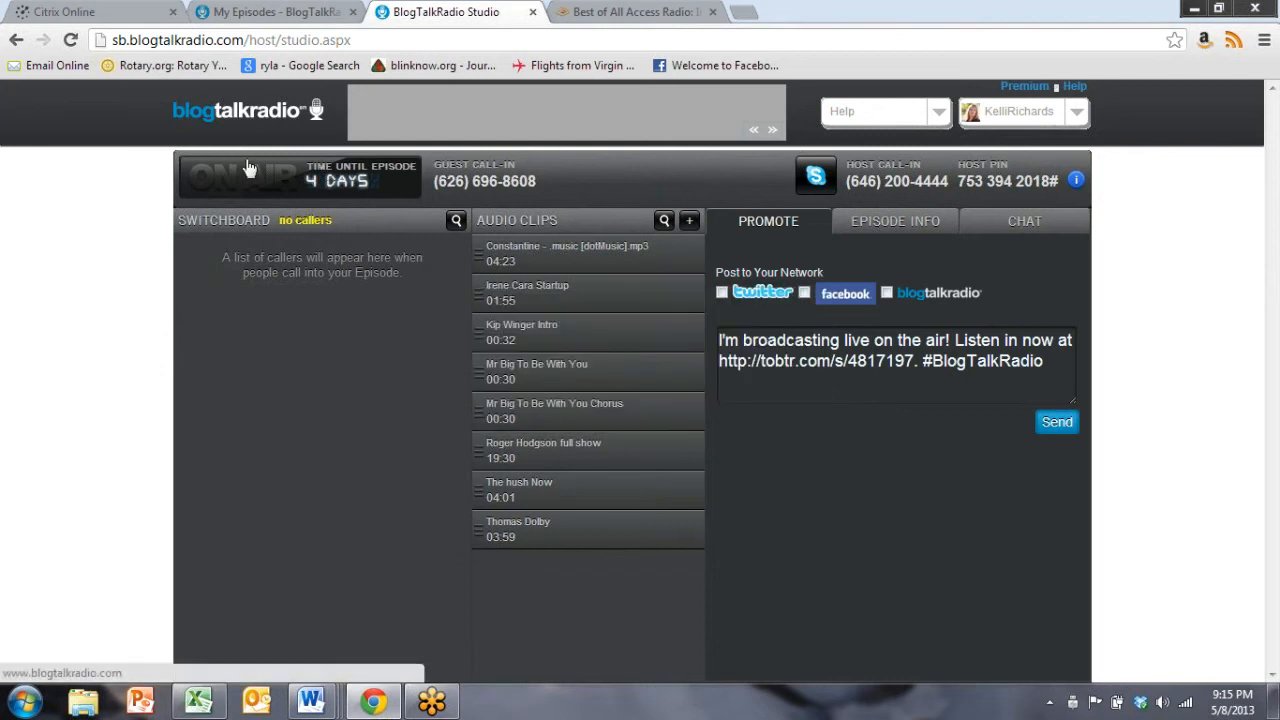
mouse_move(305, 247)
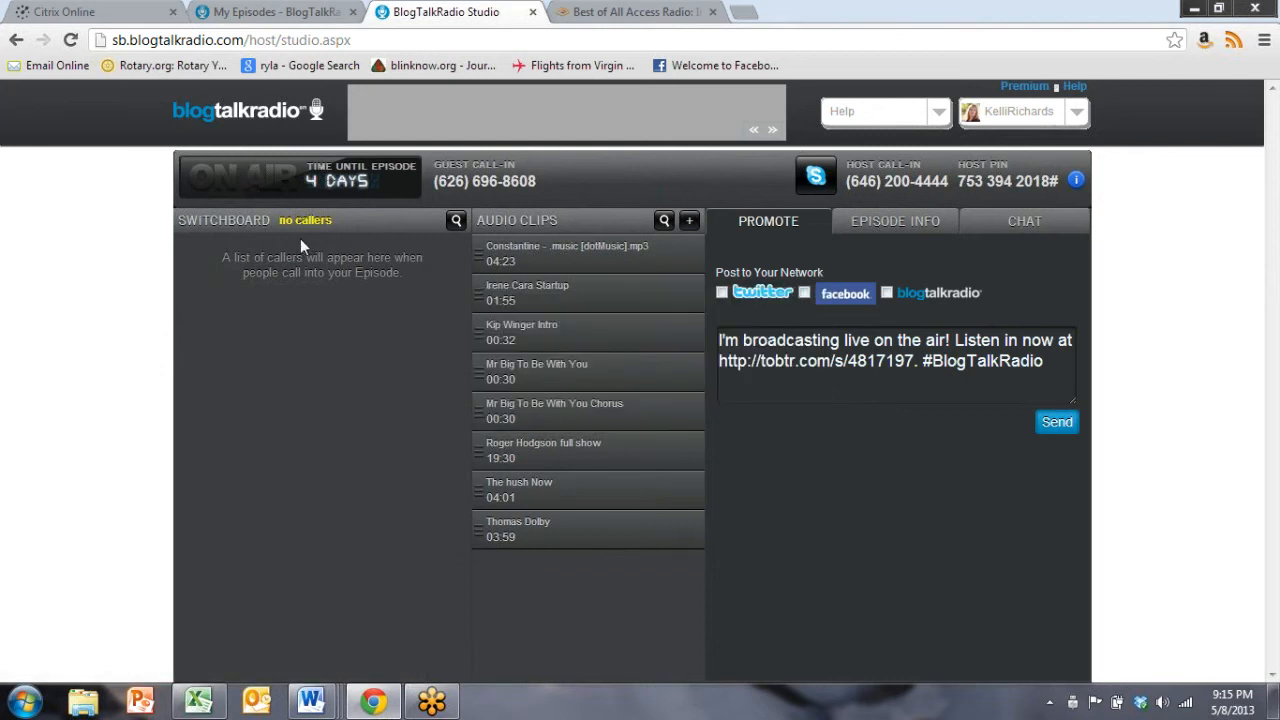
mouse_move(305, 354)
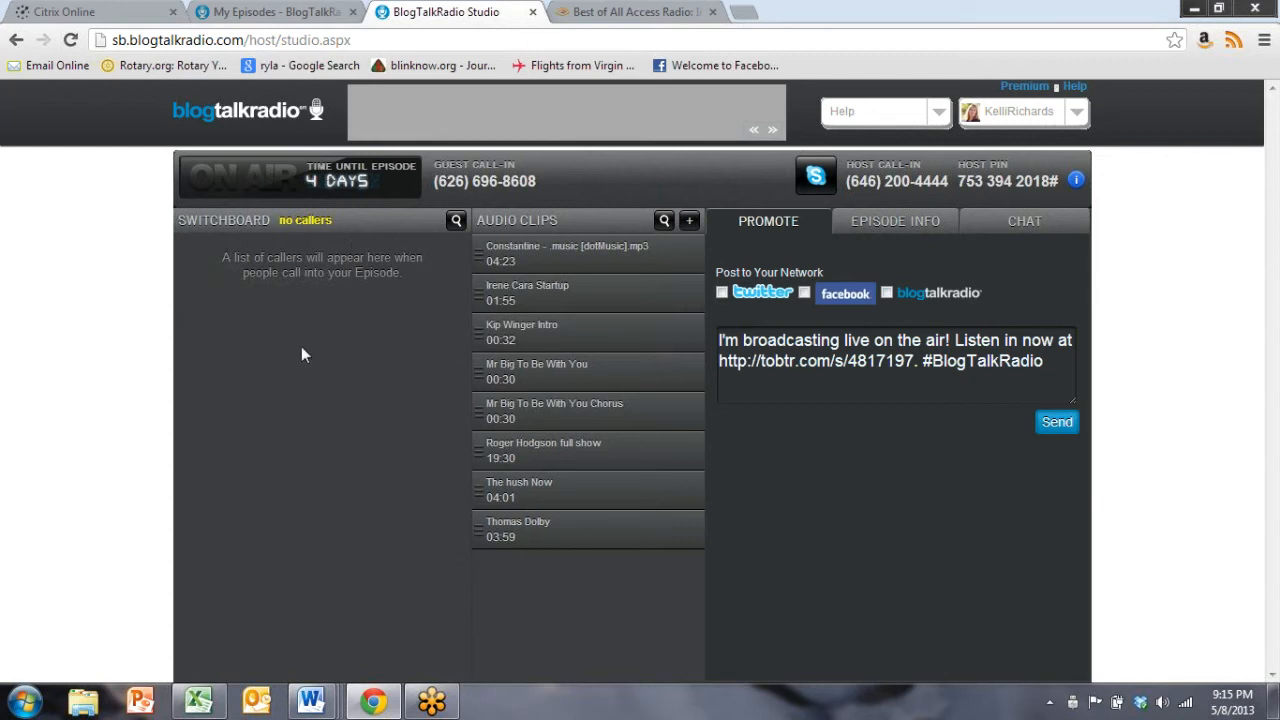
mouse_move(405, 358)
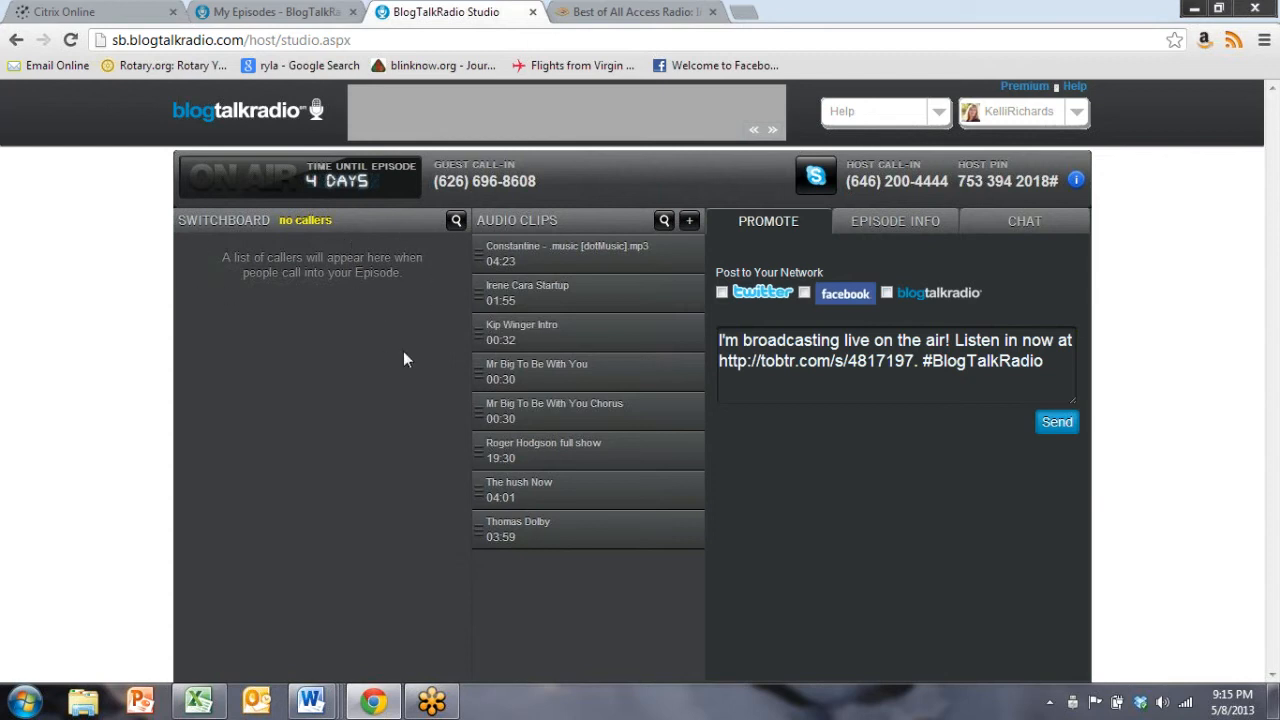
mouse_move(385, 464)
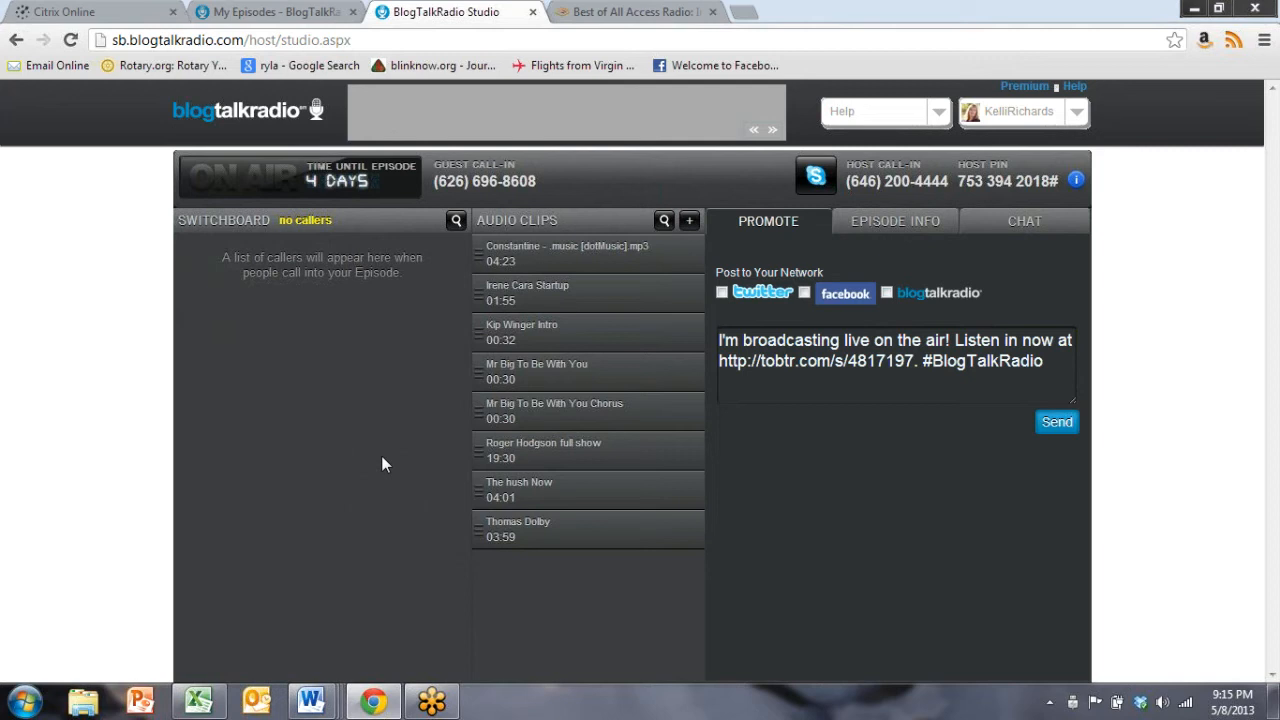
mouse_move(363, 247)
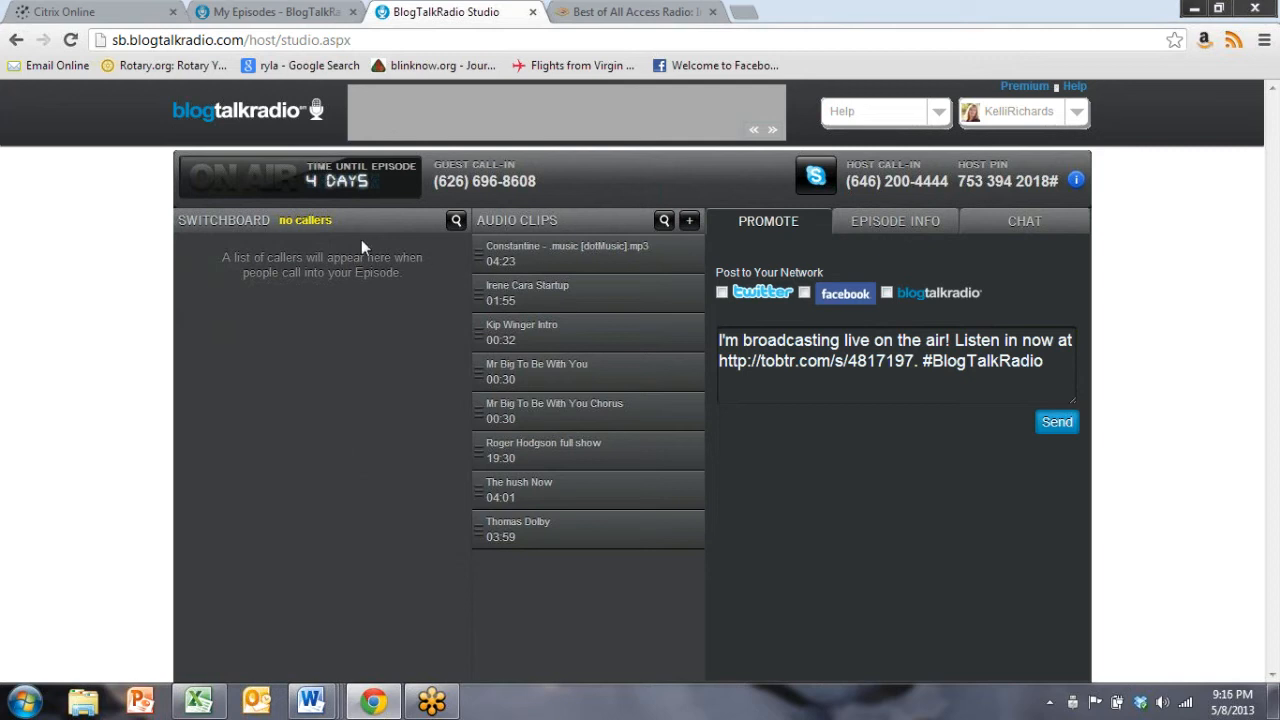
mouse_move(320, 485)
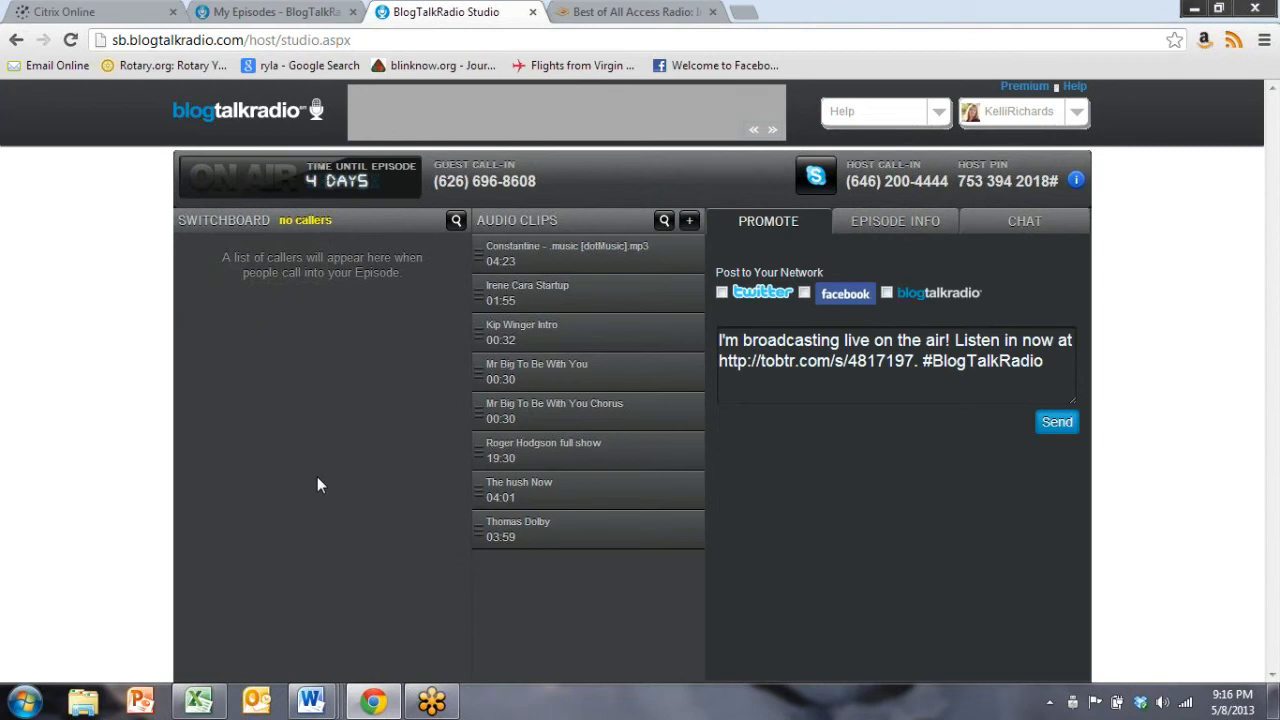
mouse_move(442, 251)
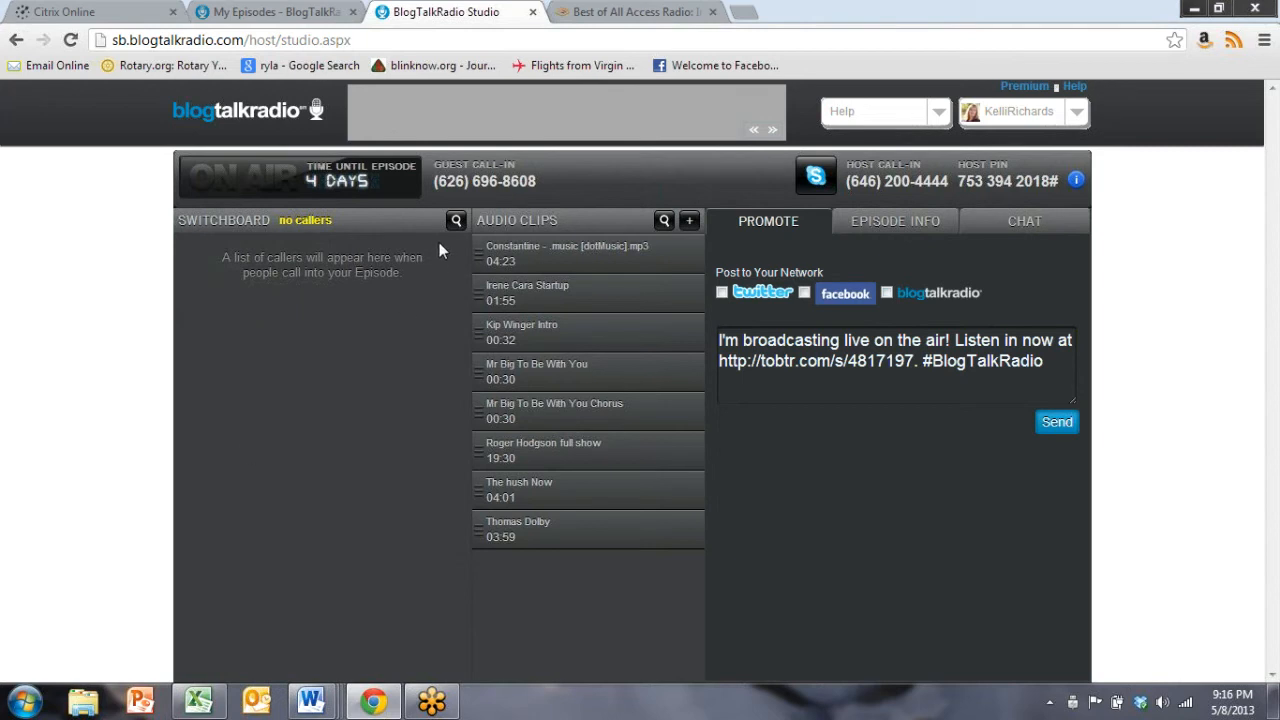
mouse_move(458, 324)
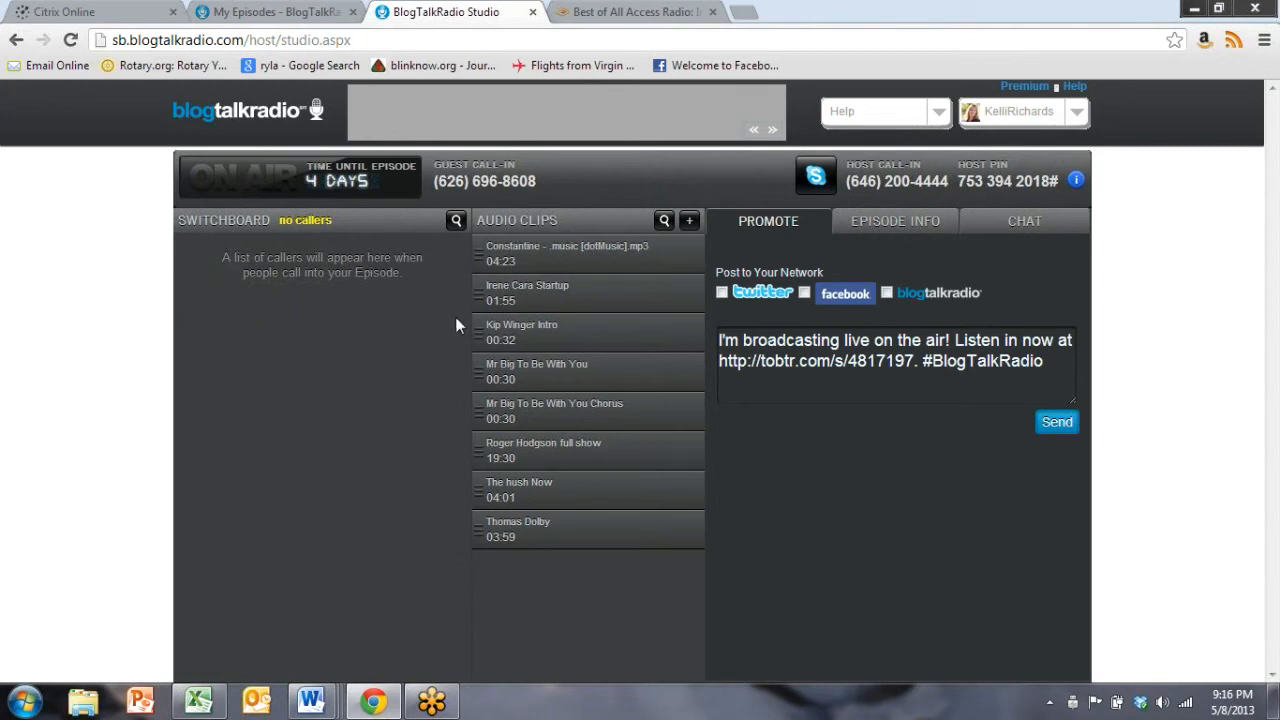
mouse_move(342, 507)
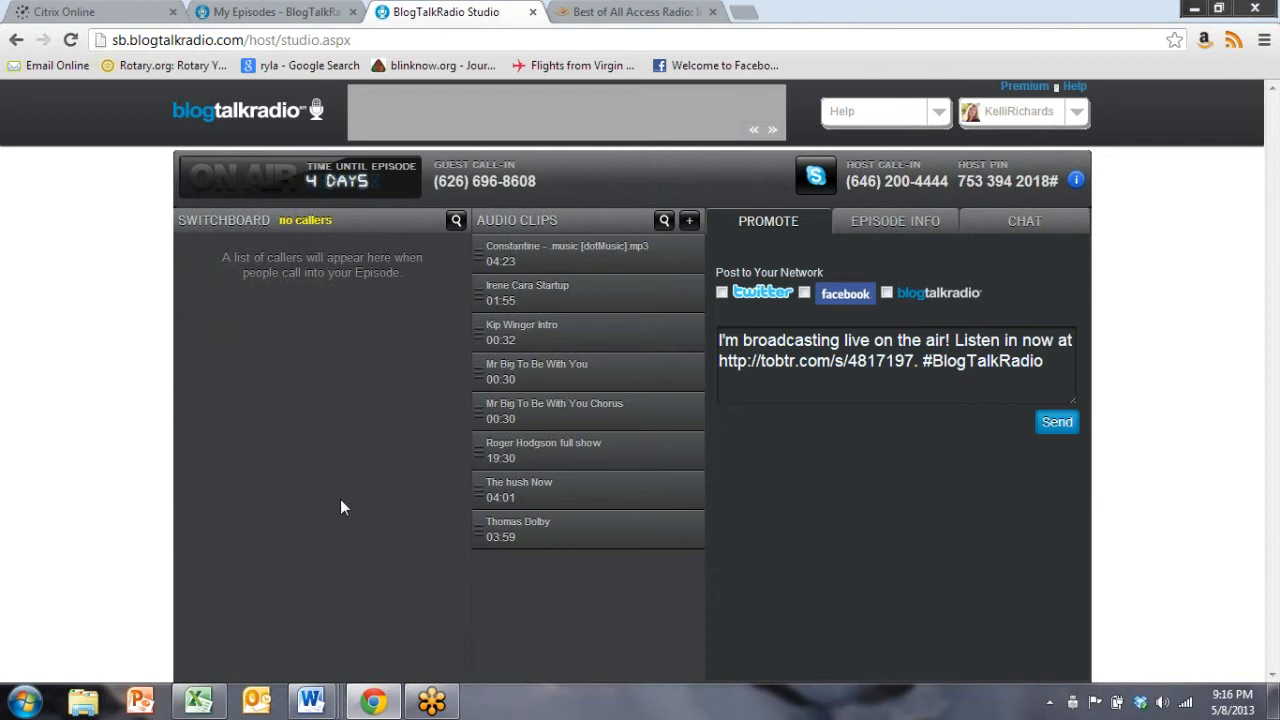
mouse_move(1137, 123)
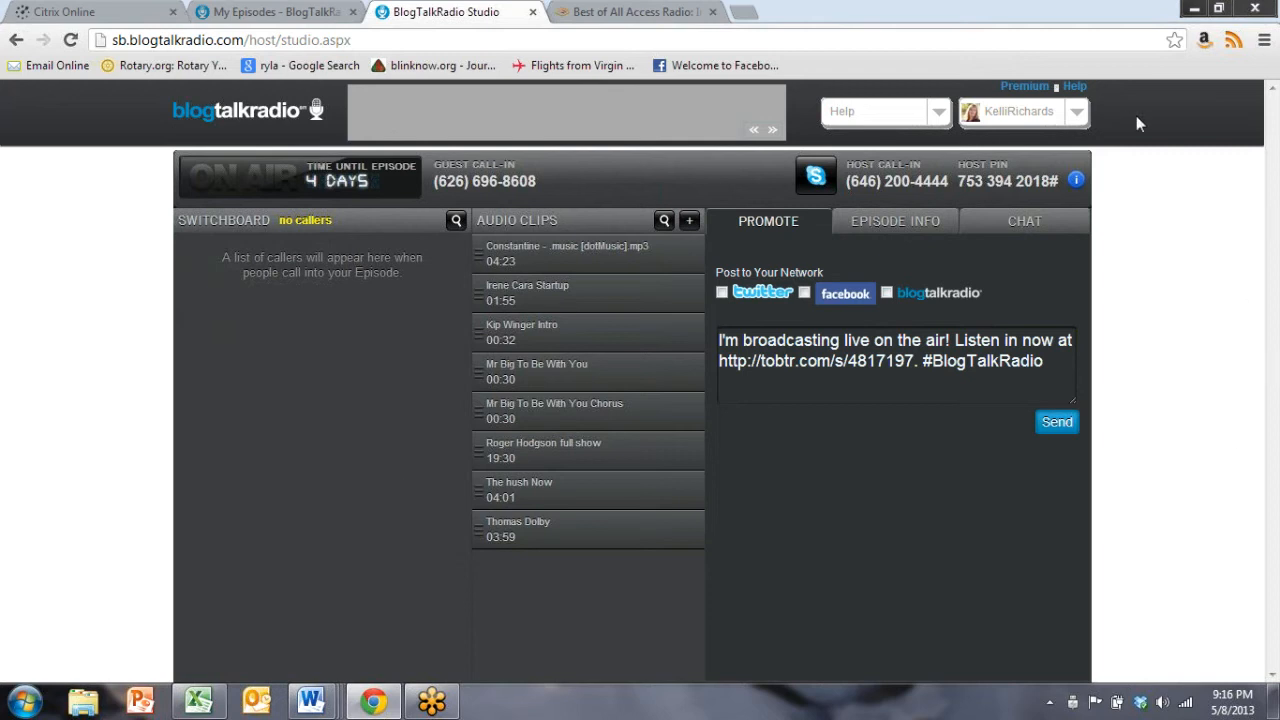
Scroll through the All Access Radio nine-page episode list, then switch to All Access Group's page.
click(1076, 111)
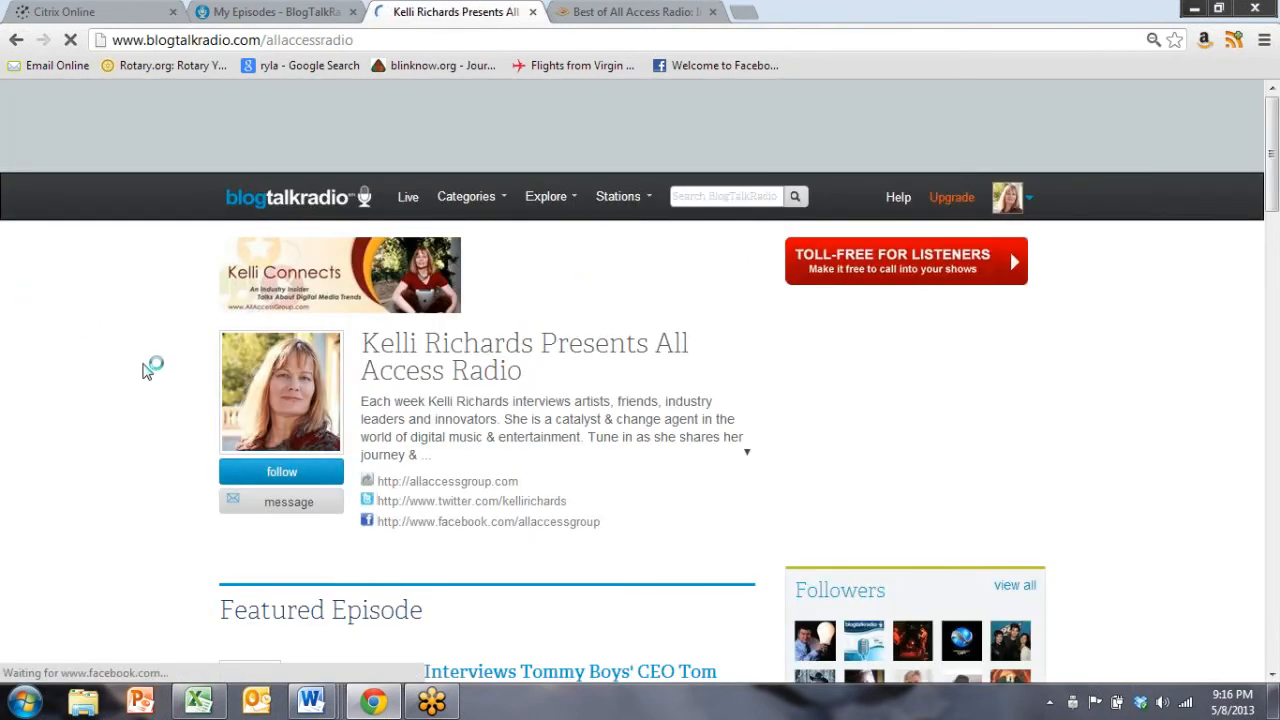
scroll(down, 3)
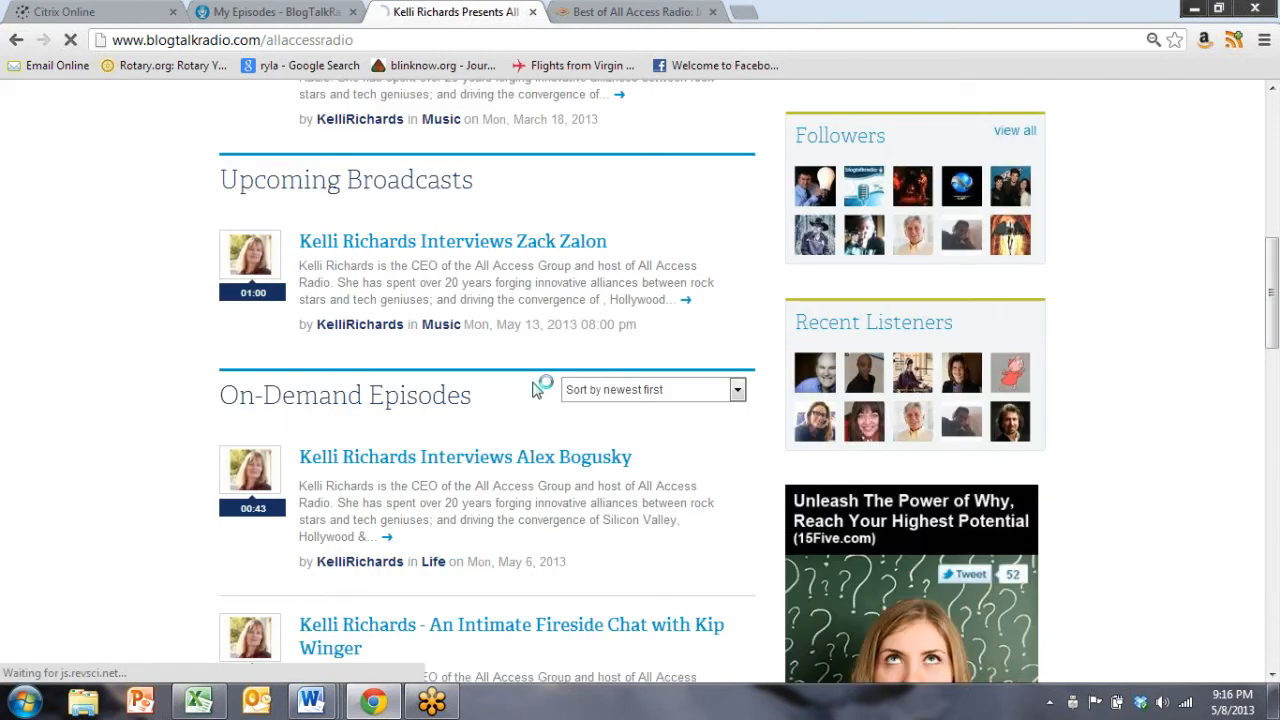
scroll(down, 3)
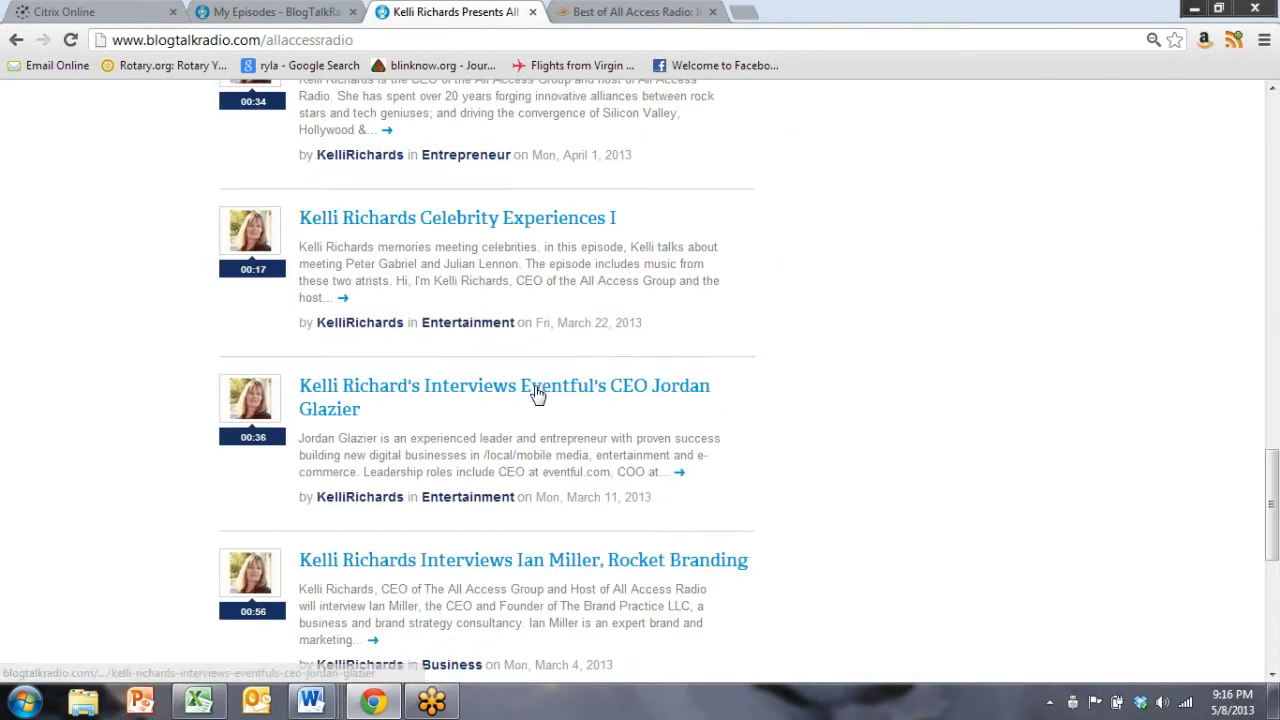
scroll(down, 3)
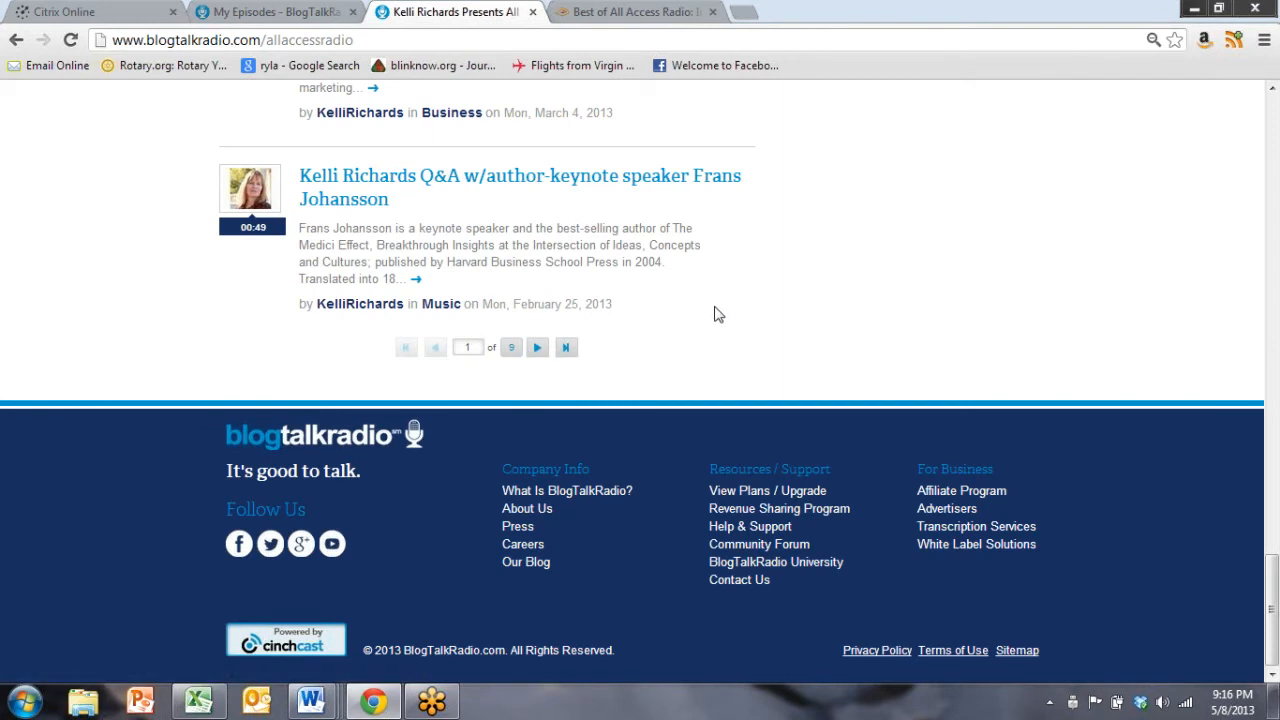
mouse_move(555, 260)
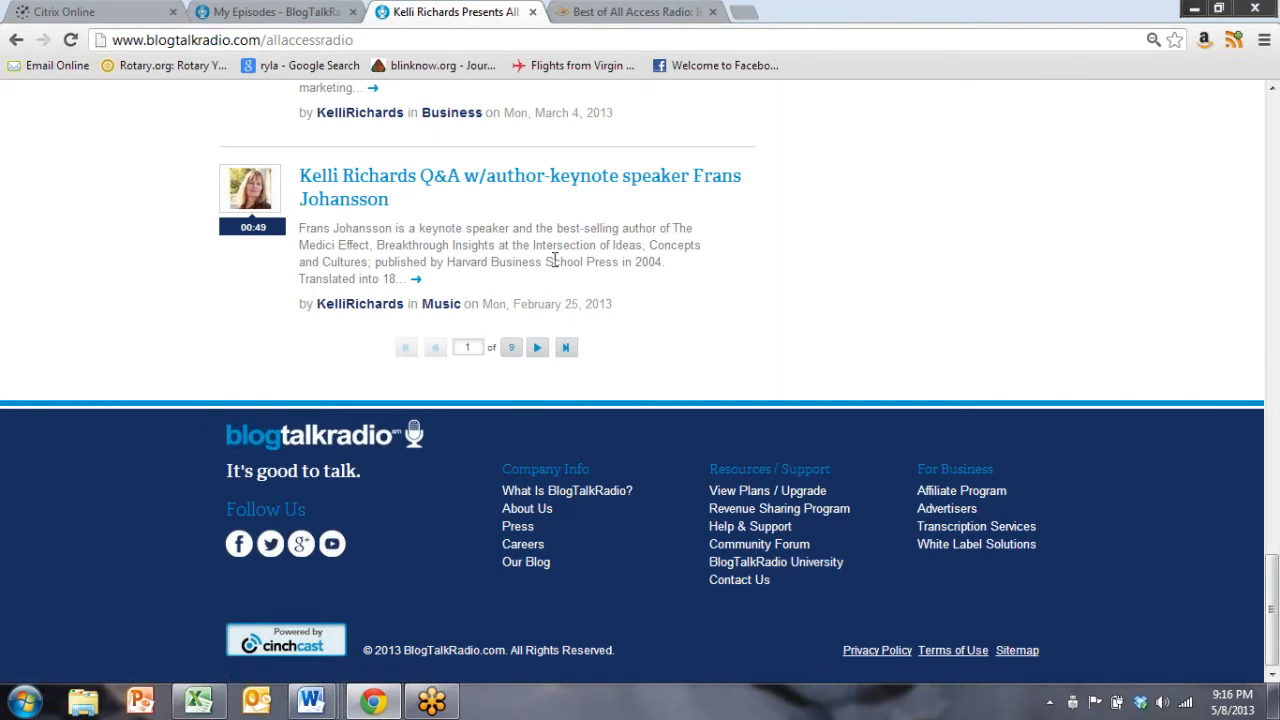
scroll(up, 3)
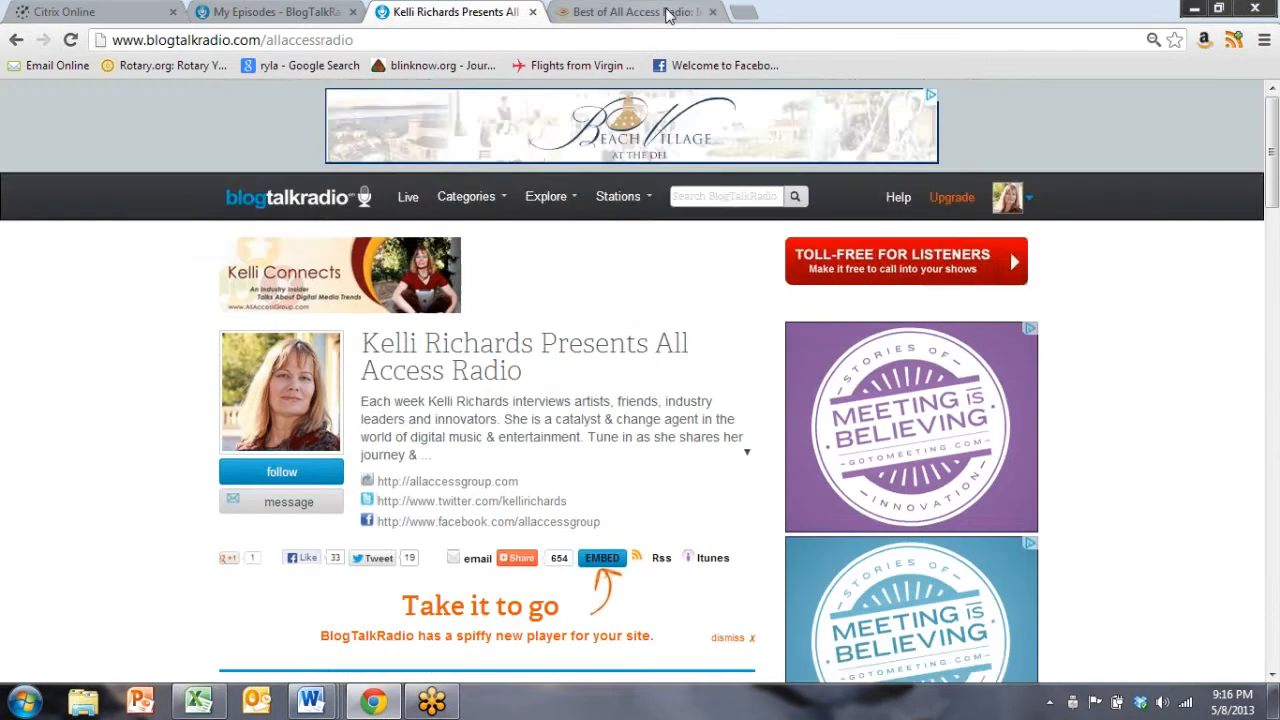
click(630, 11)
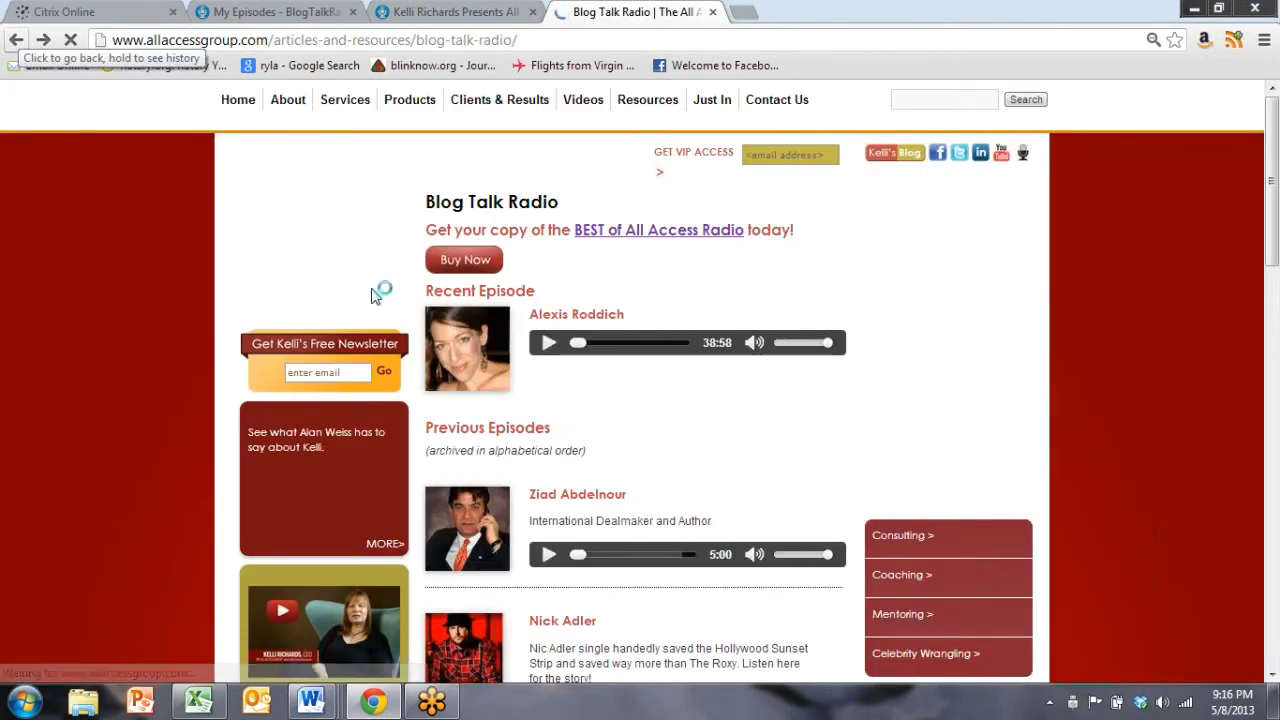
Browse All Access Group's episode archive to page 7, then page 6, and return to My Episodes.
scroll(down, 3)
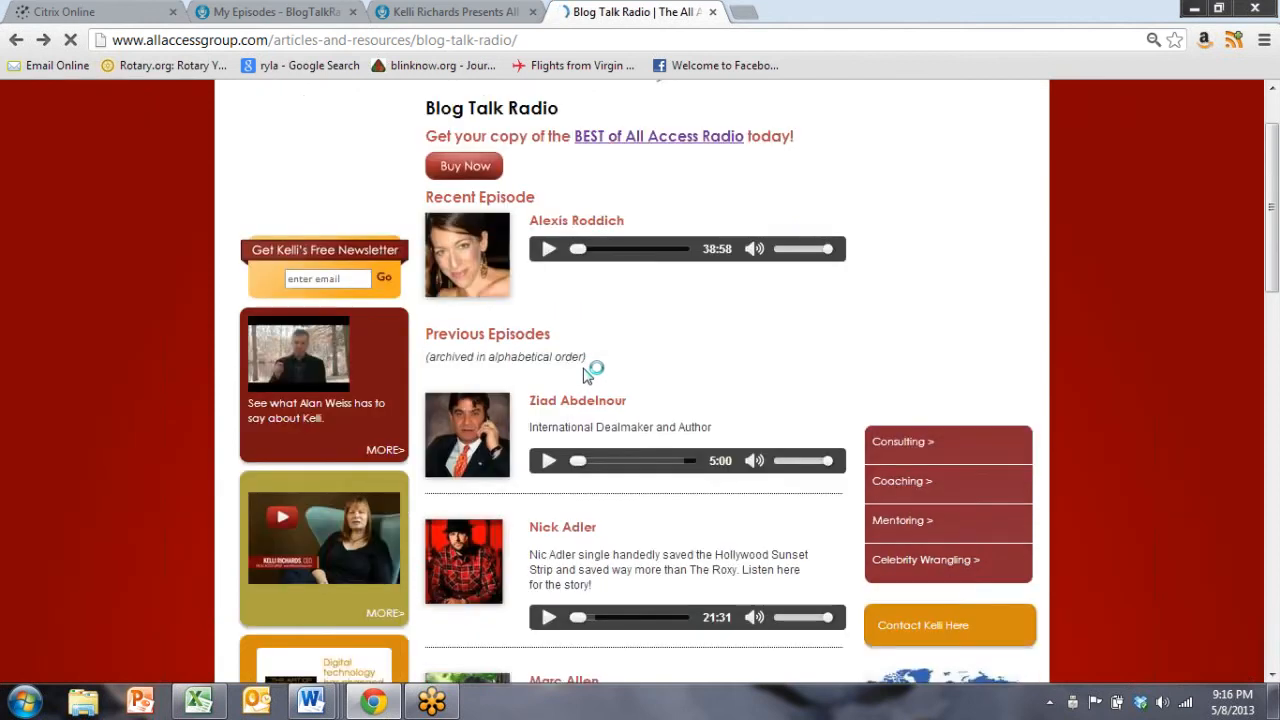
scroll(down, 3)
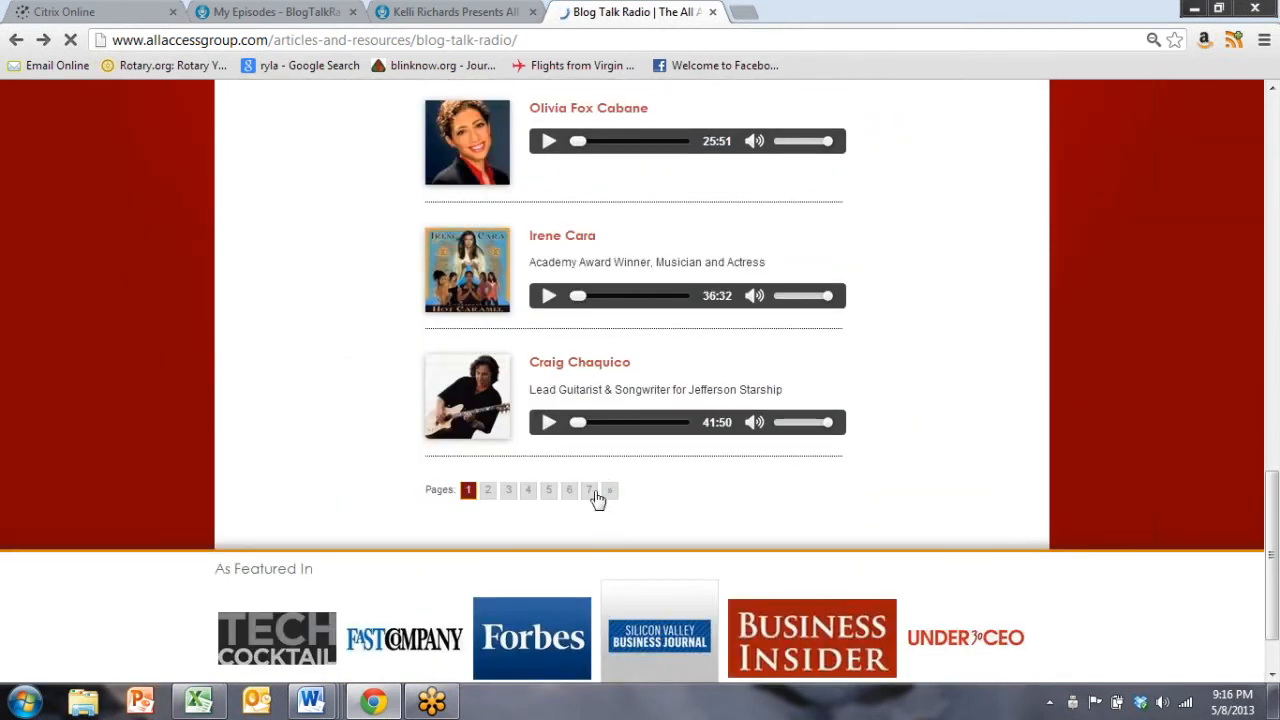
click(589, 490)
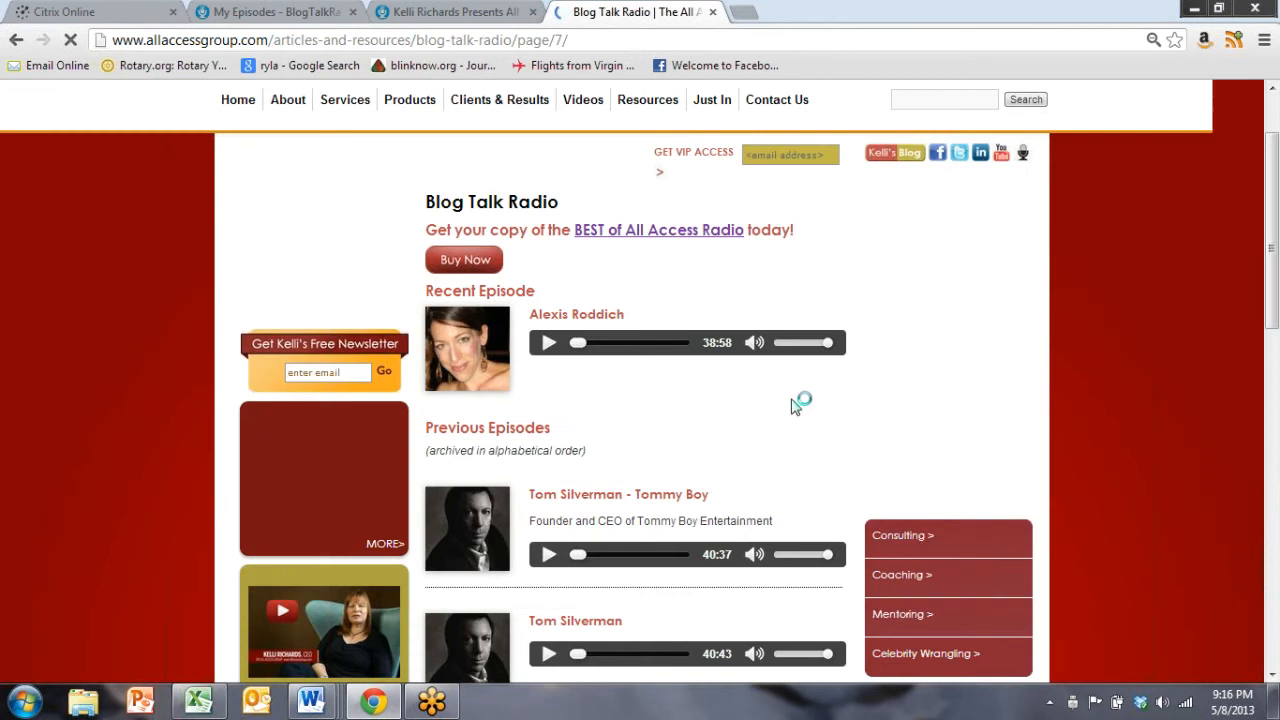
scroll(down, 3)
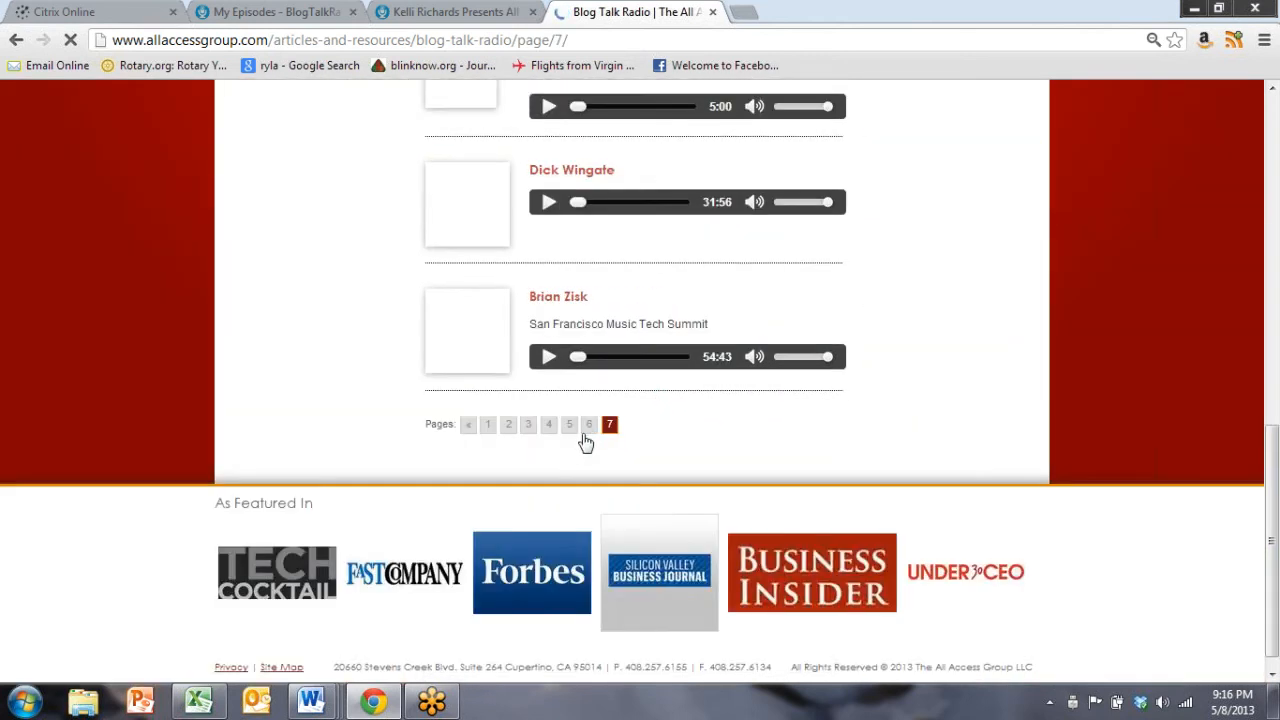
click(589, 424)
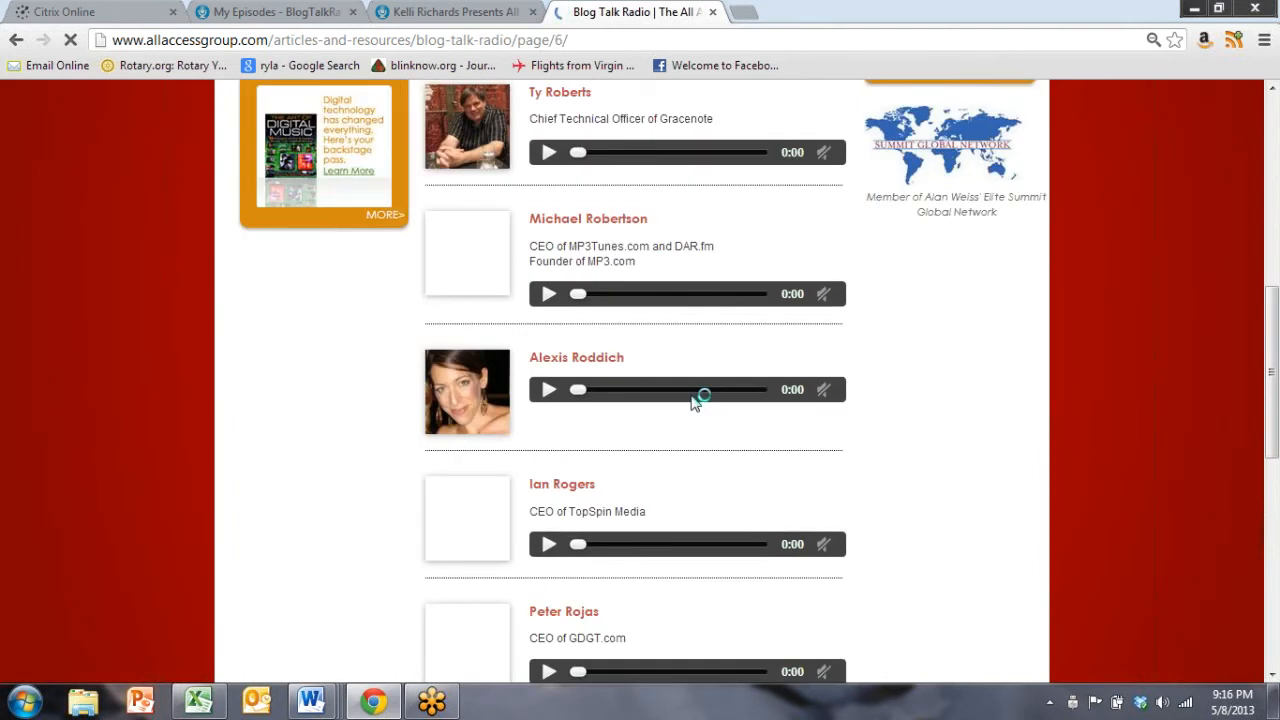
scroll(up, 3)
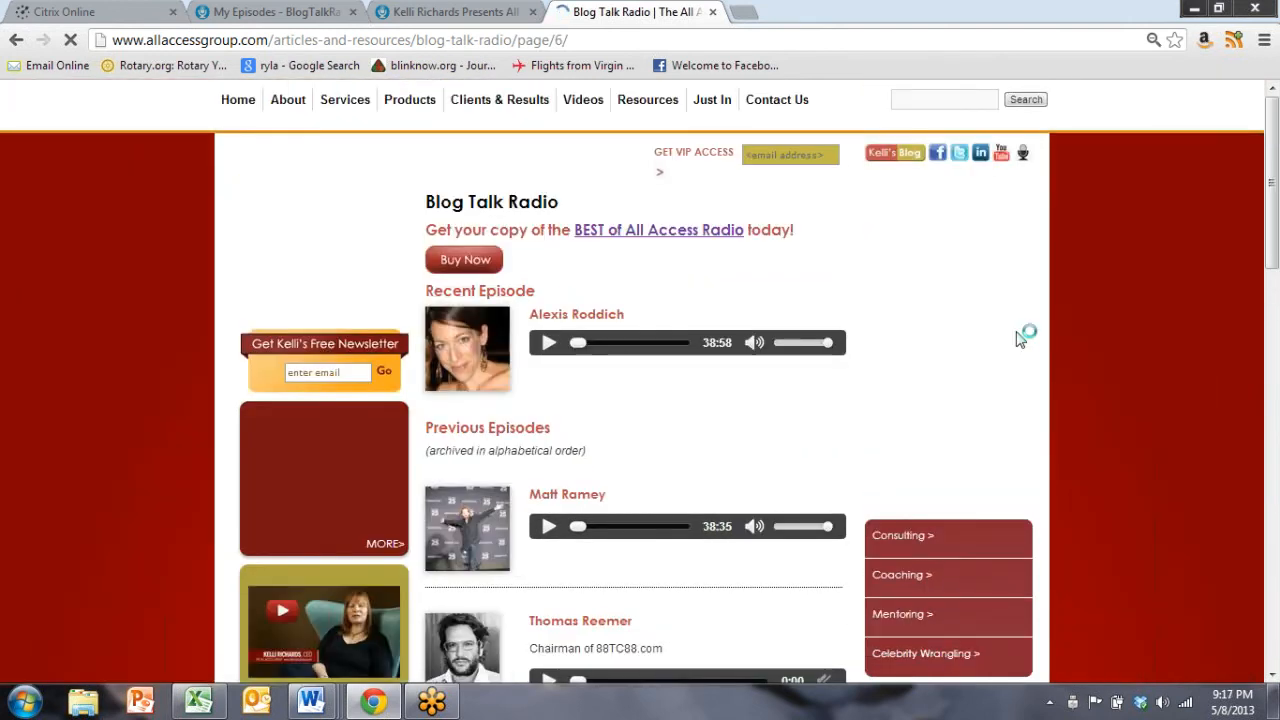
scroll(down, 3)
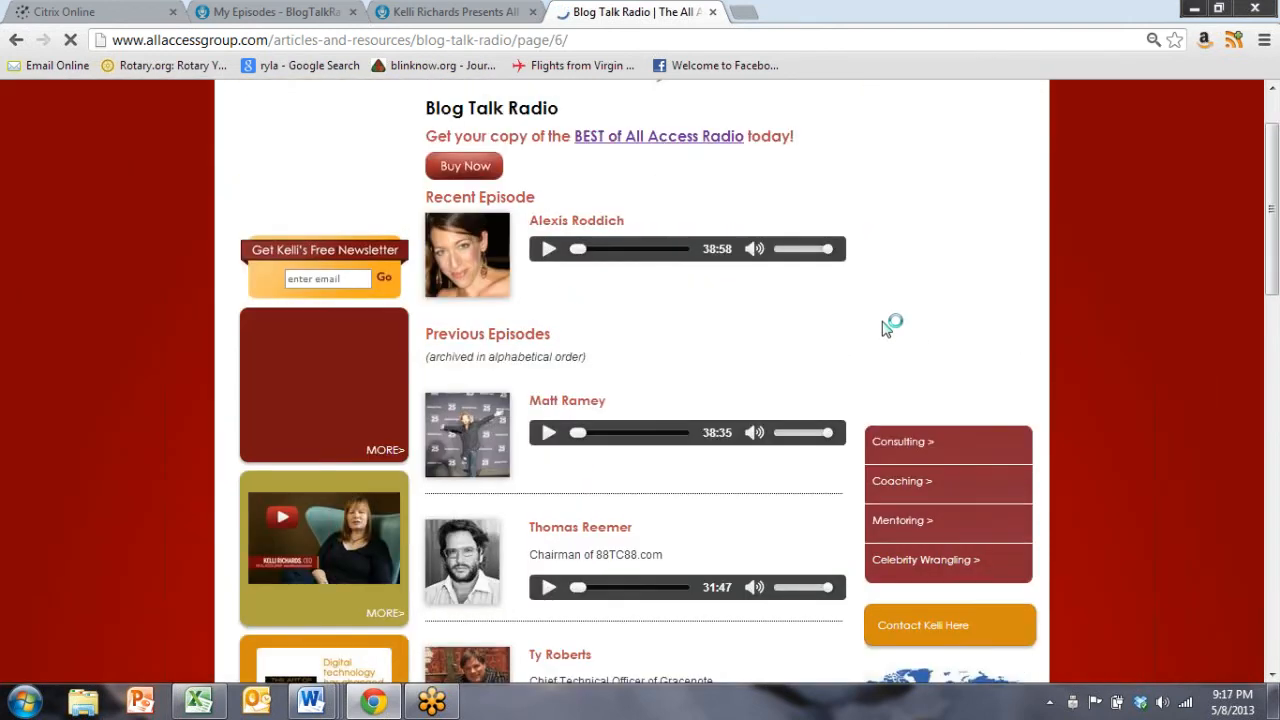
scroll(down, 3)
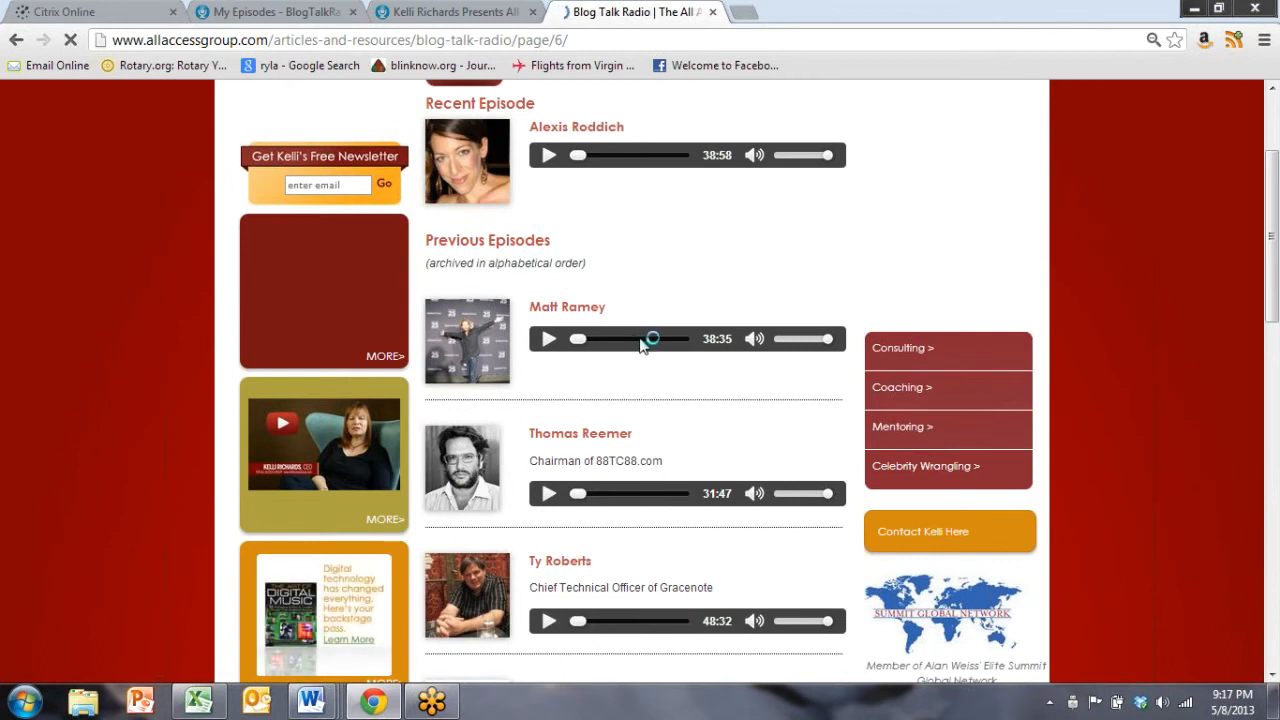
mouse_move(660, 285)
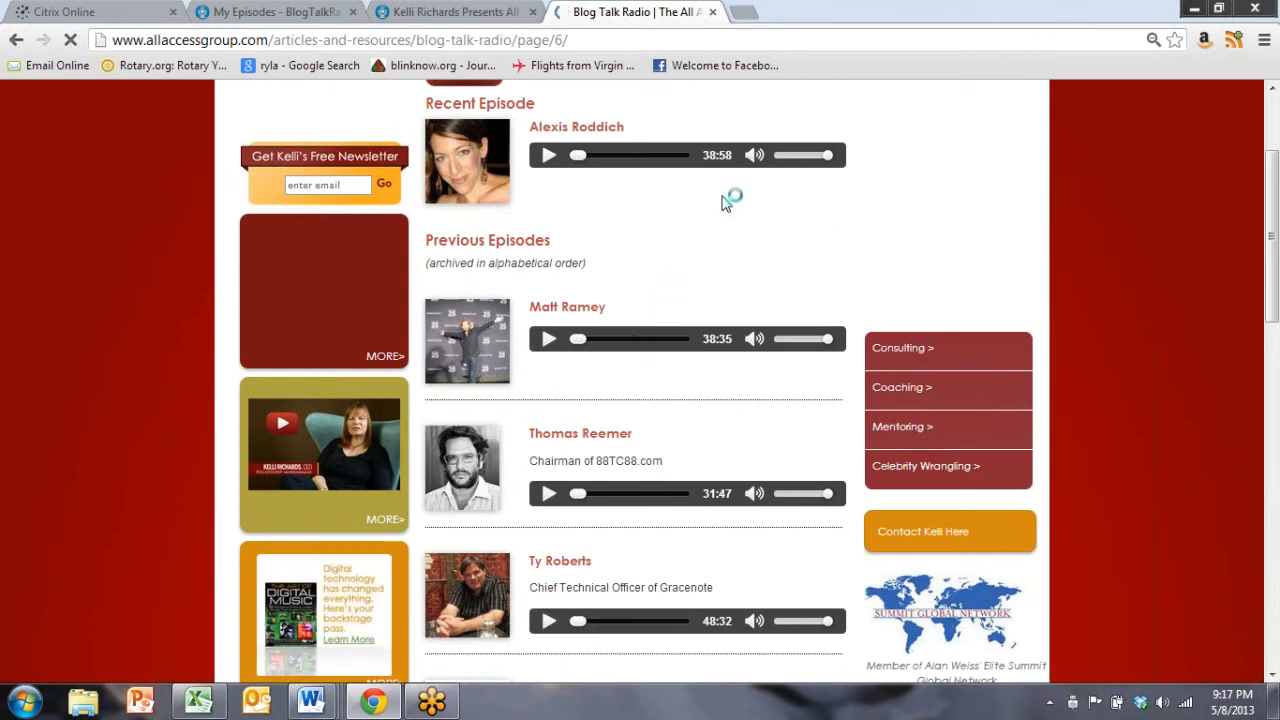
mouse_move(455, 11)
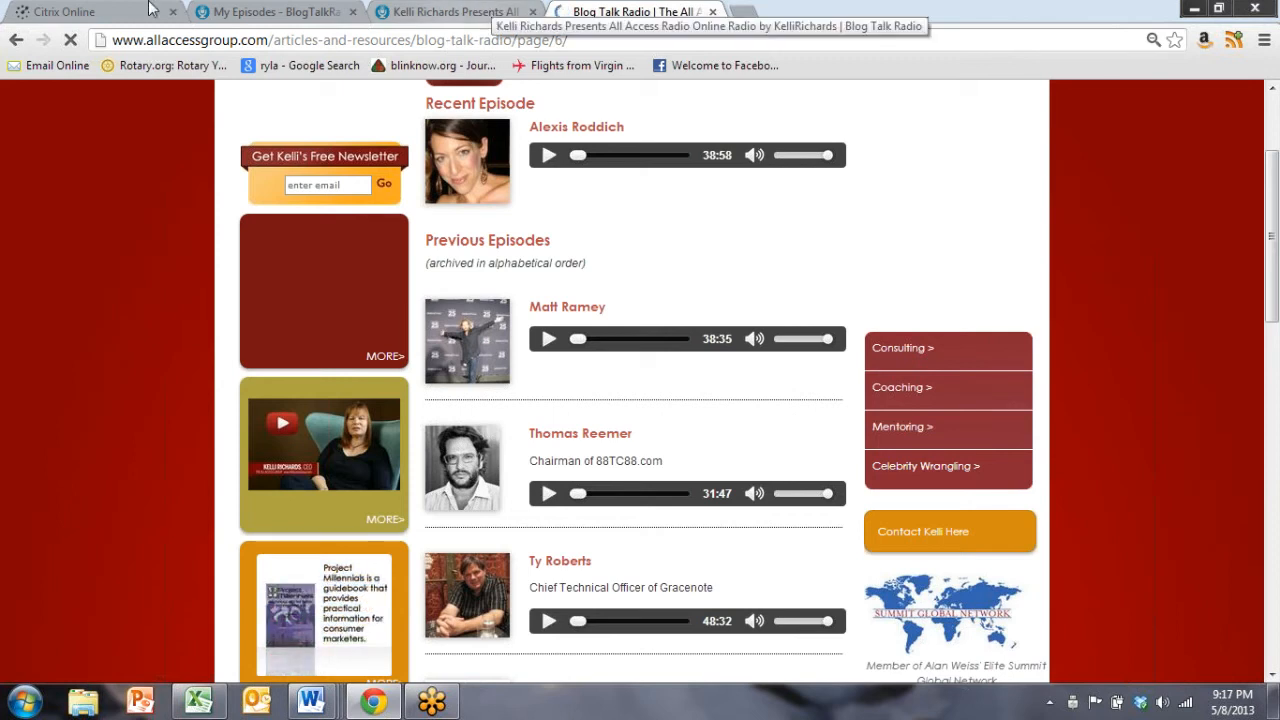
click(270, 11)
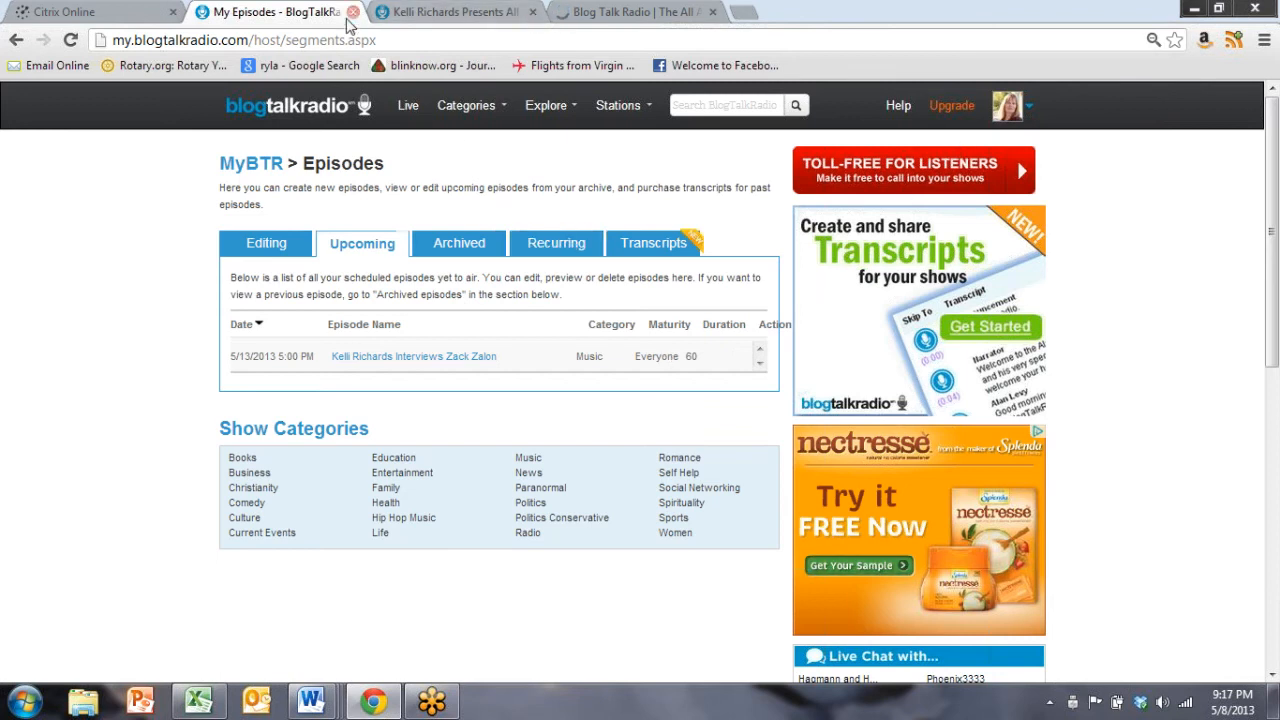
Close the My Episodes tab and scroll archive page 6 down to Ian Rogers.
click(352, 11)
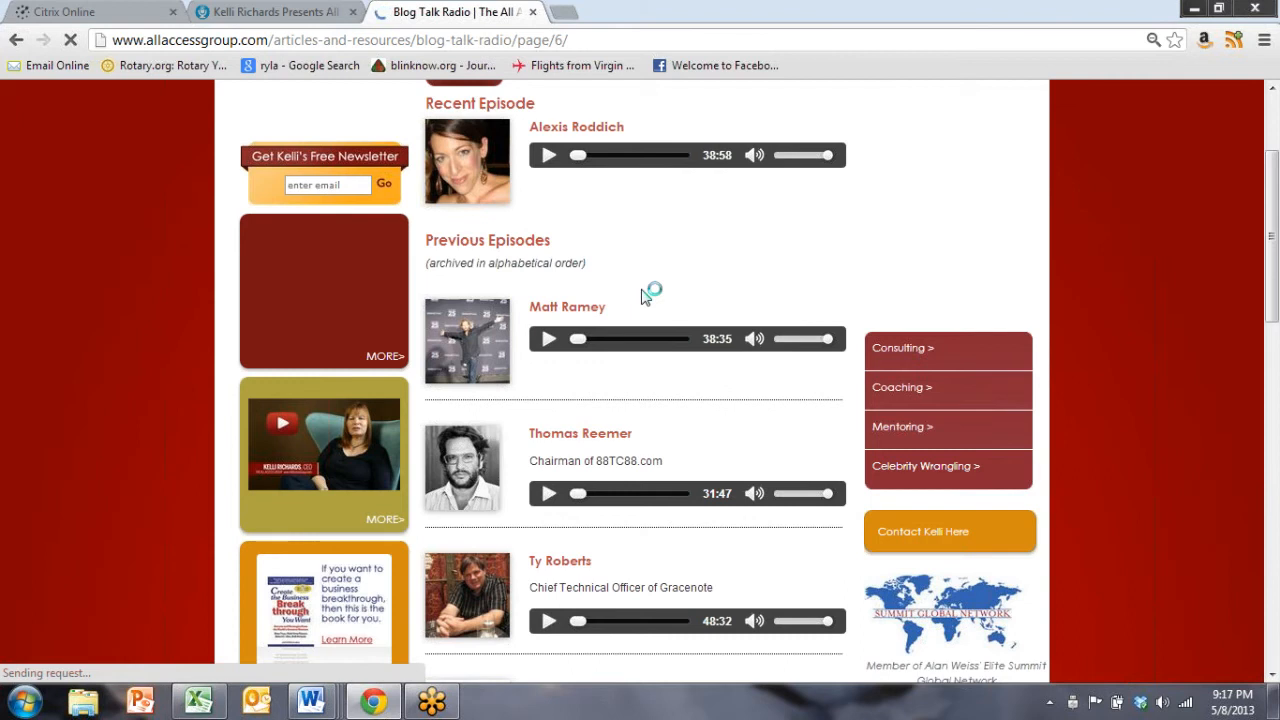
scroll(down, 3)
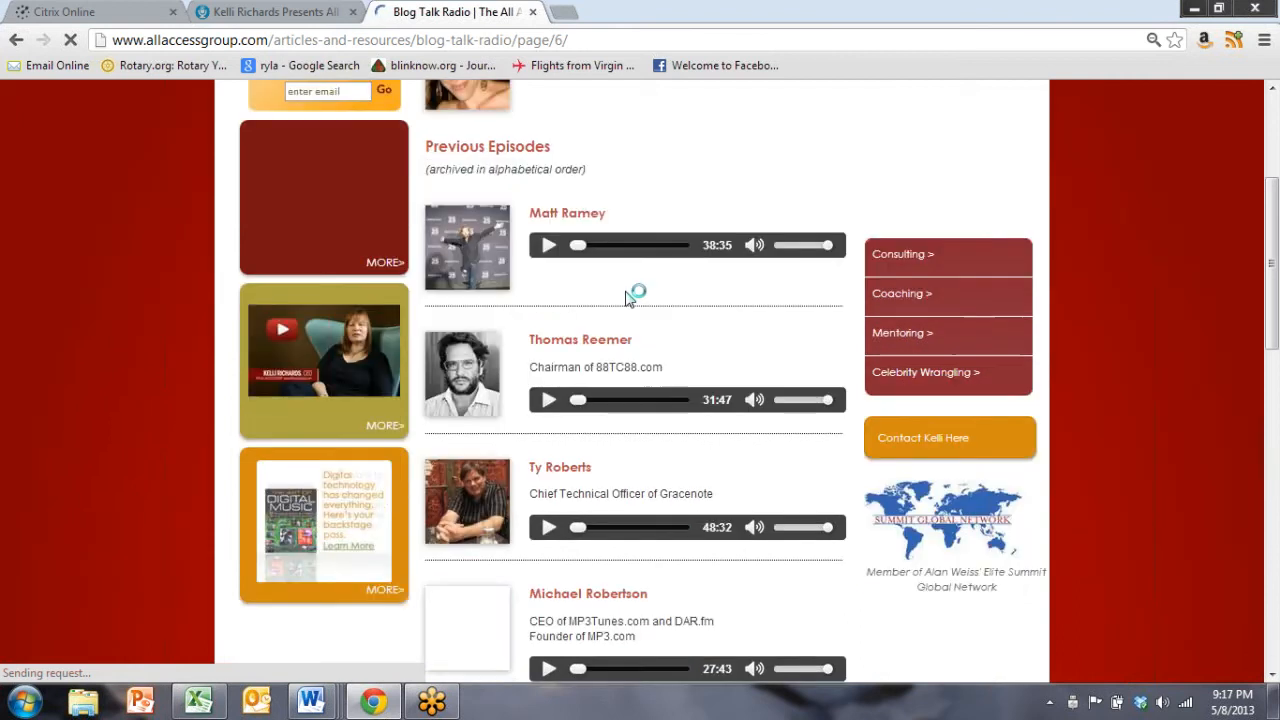
scroll(down, 3)
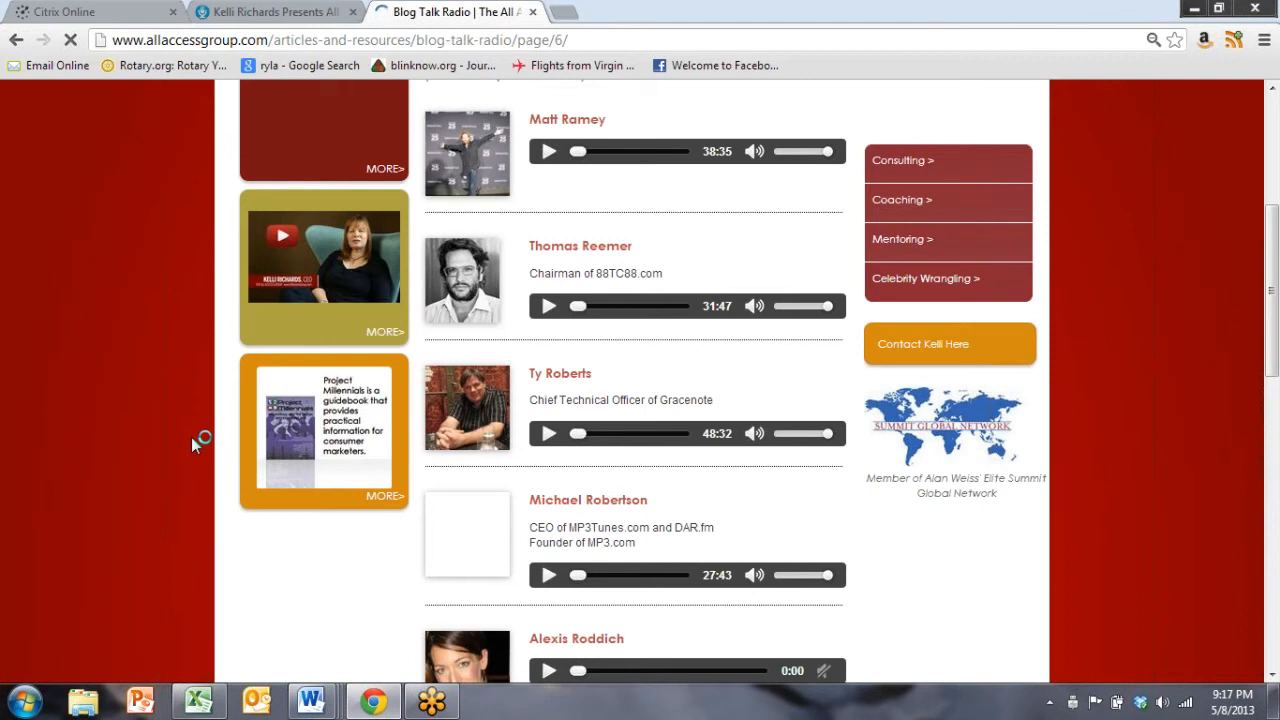
mouse_move(180, 358)
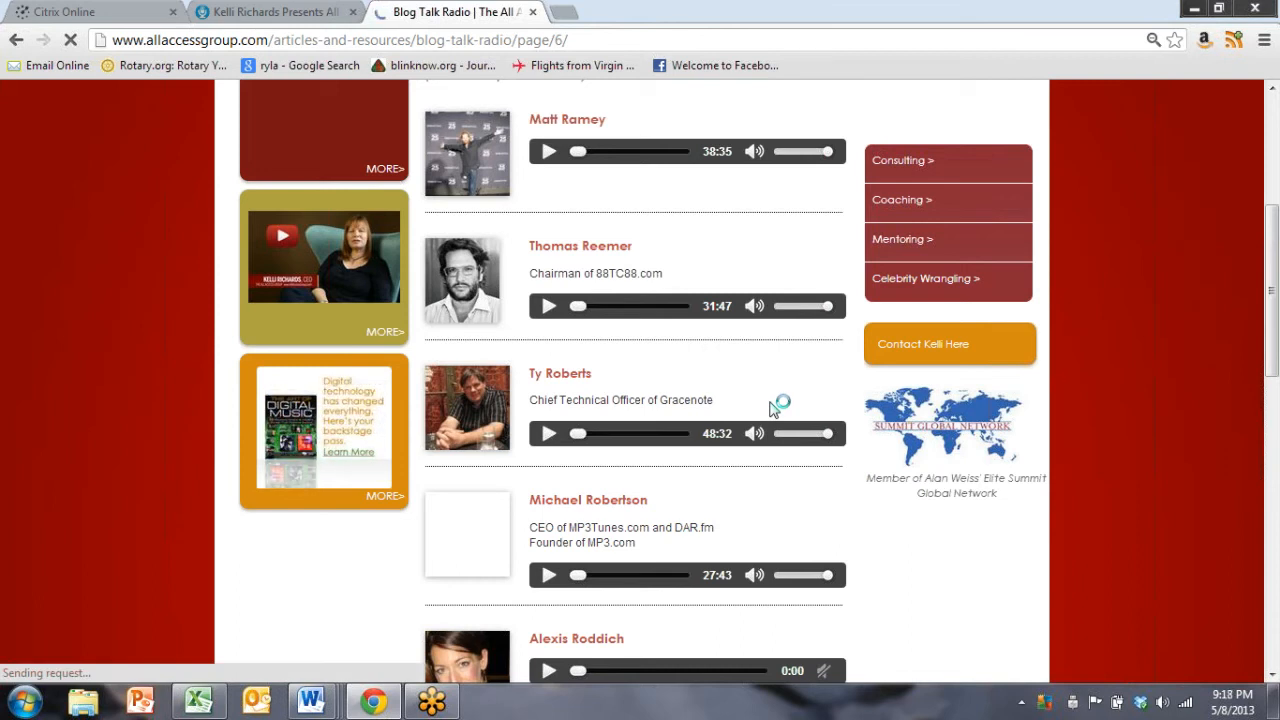
mouse_move(745, 435)
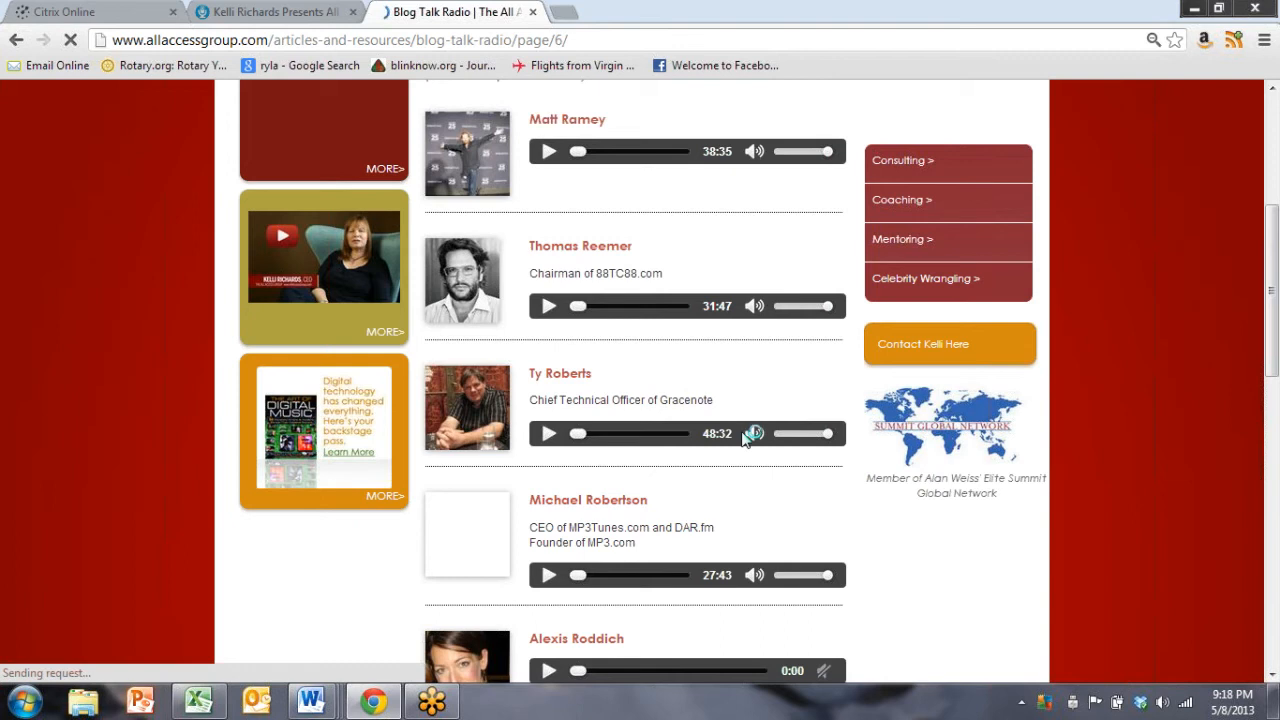
scroll(down, 3)
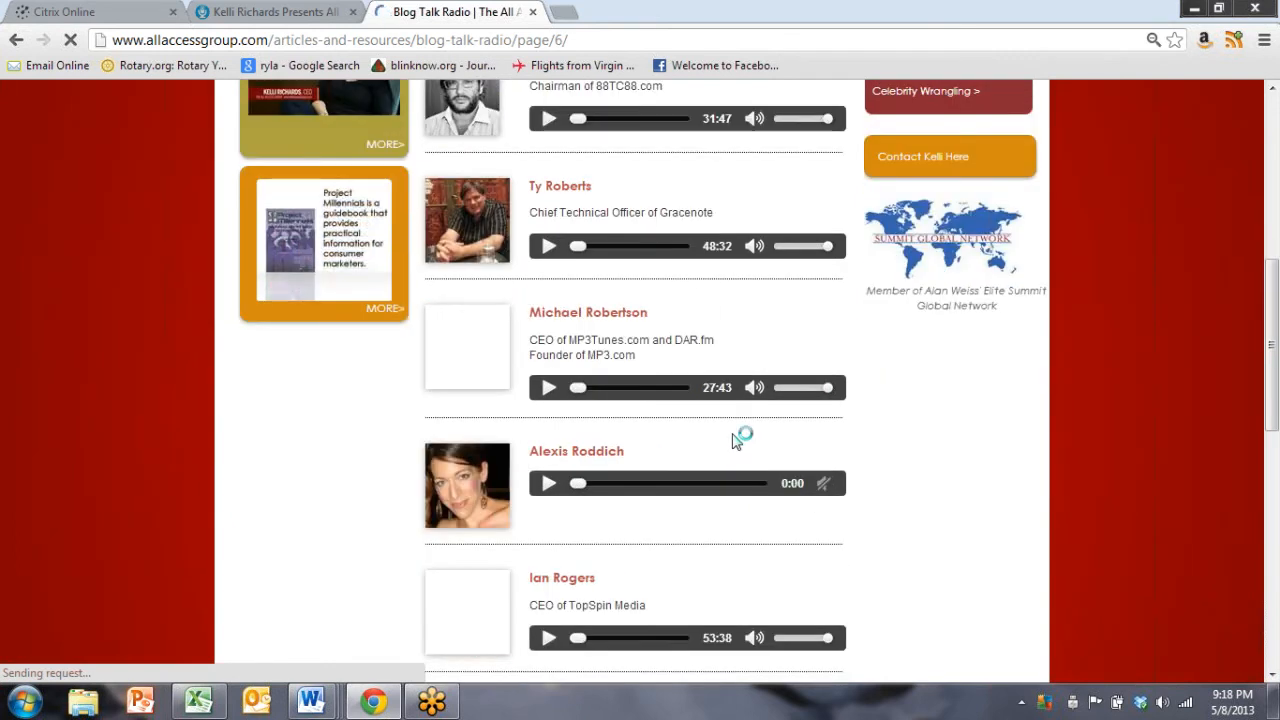
scroll(up, 3)
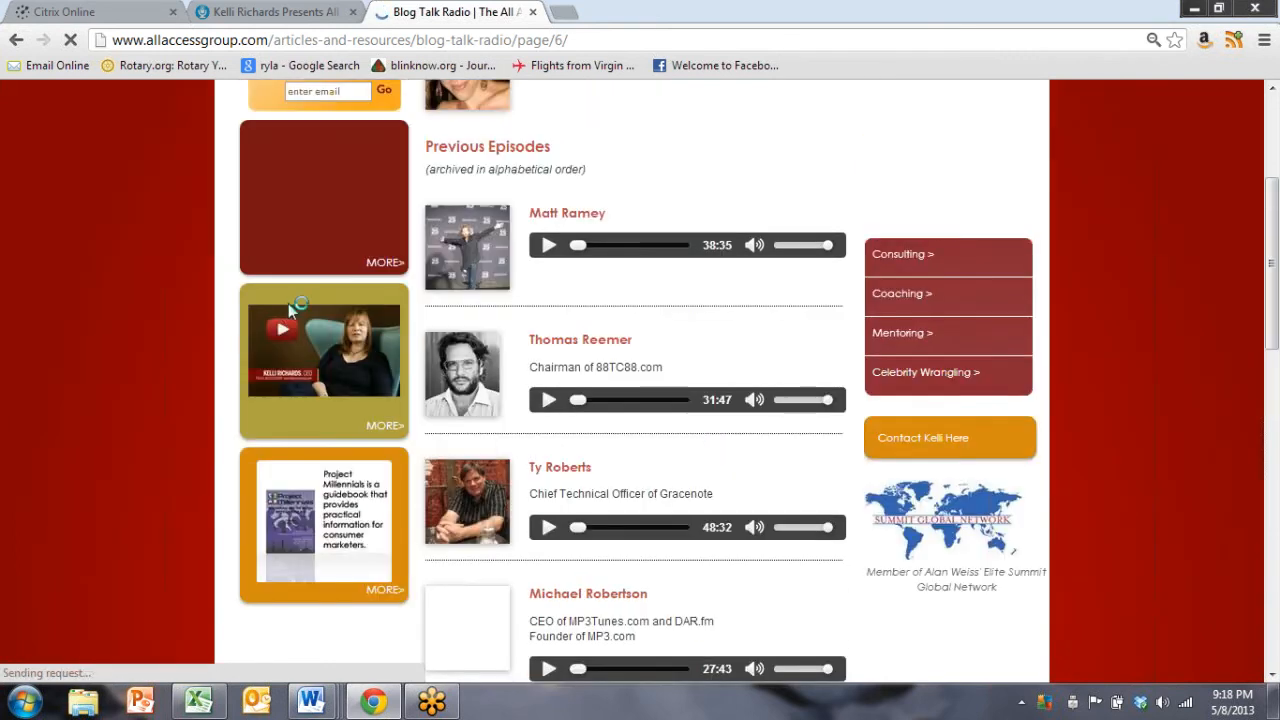
scroll(up, 3)
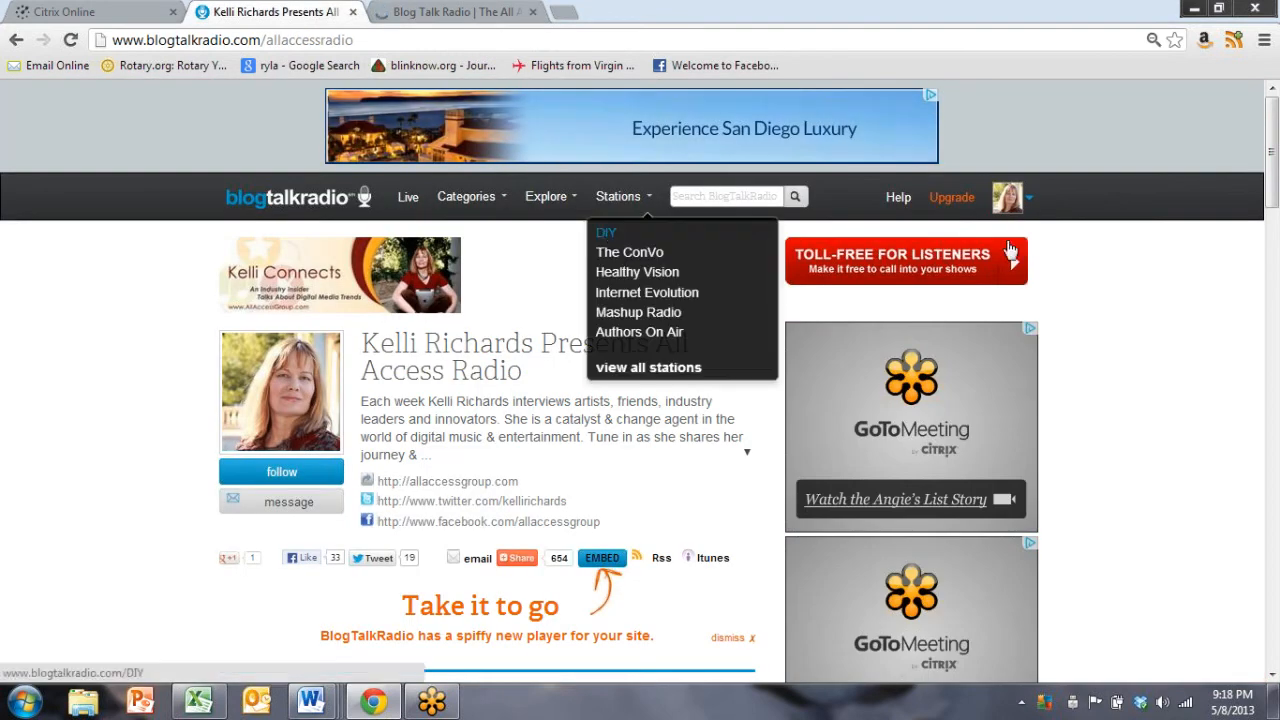
Open the listener download reports from the account menu and look over the reports page.
click(1007, 196)
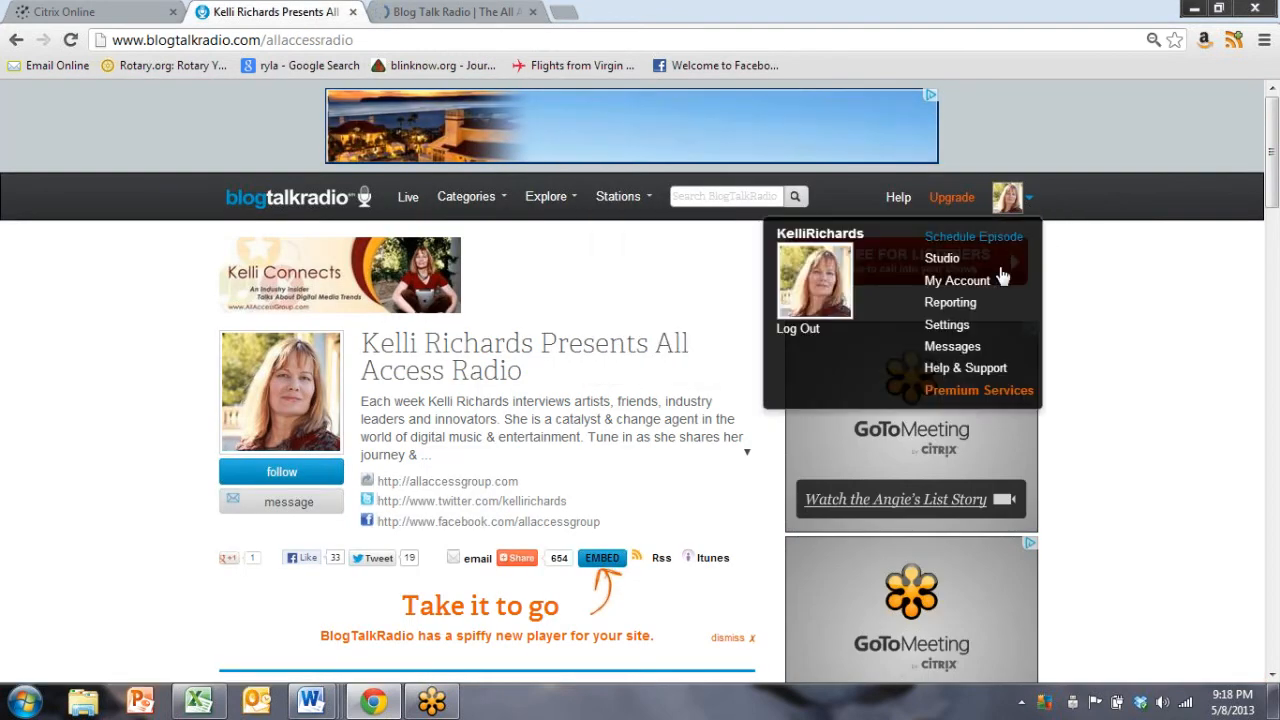
click(950, 302)
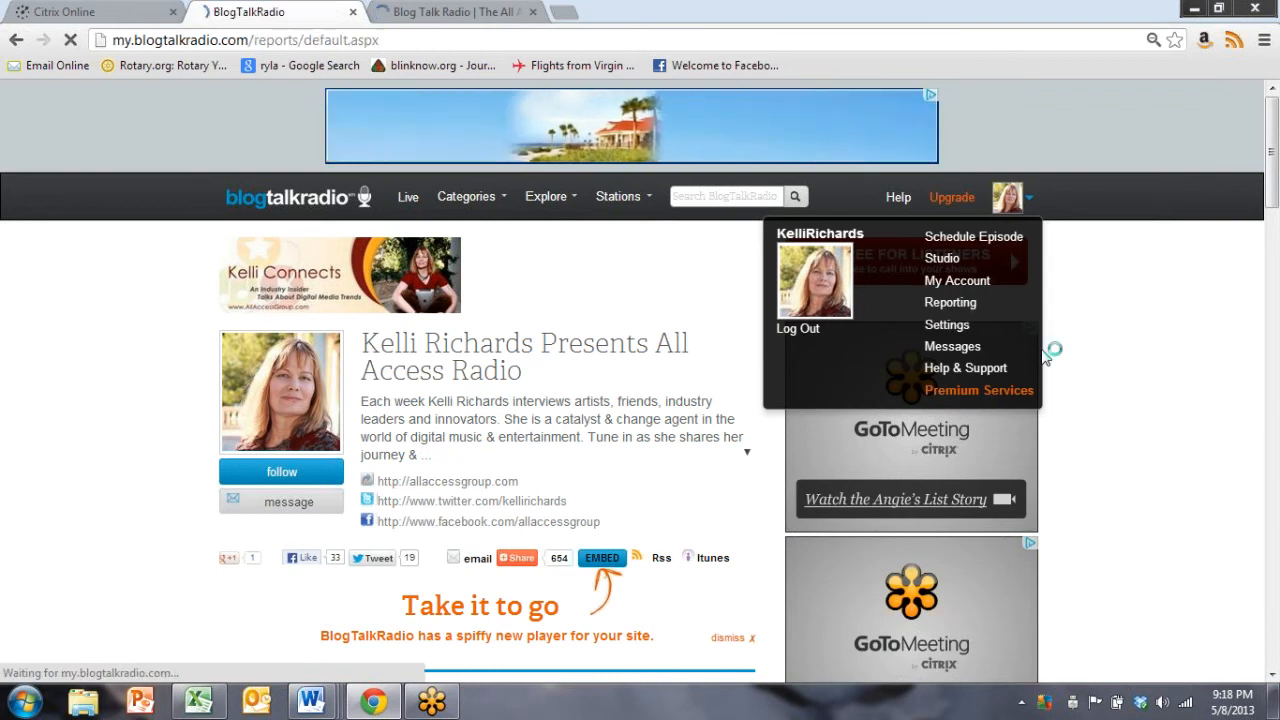
click(950, 302)
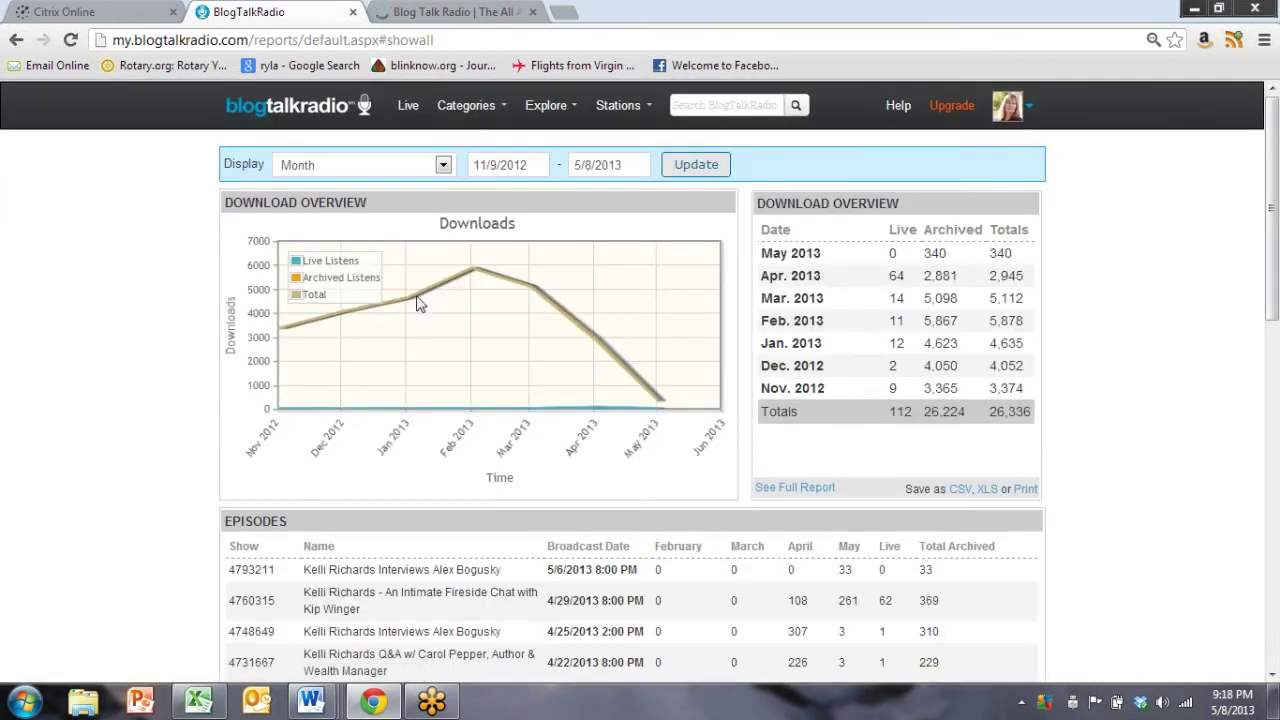
mouse_move(575, 347)
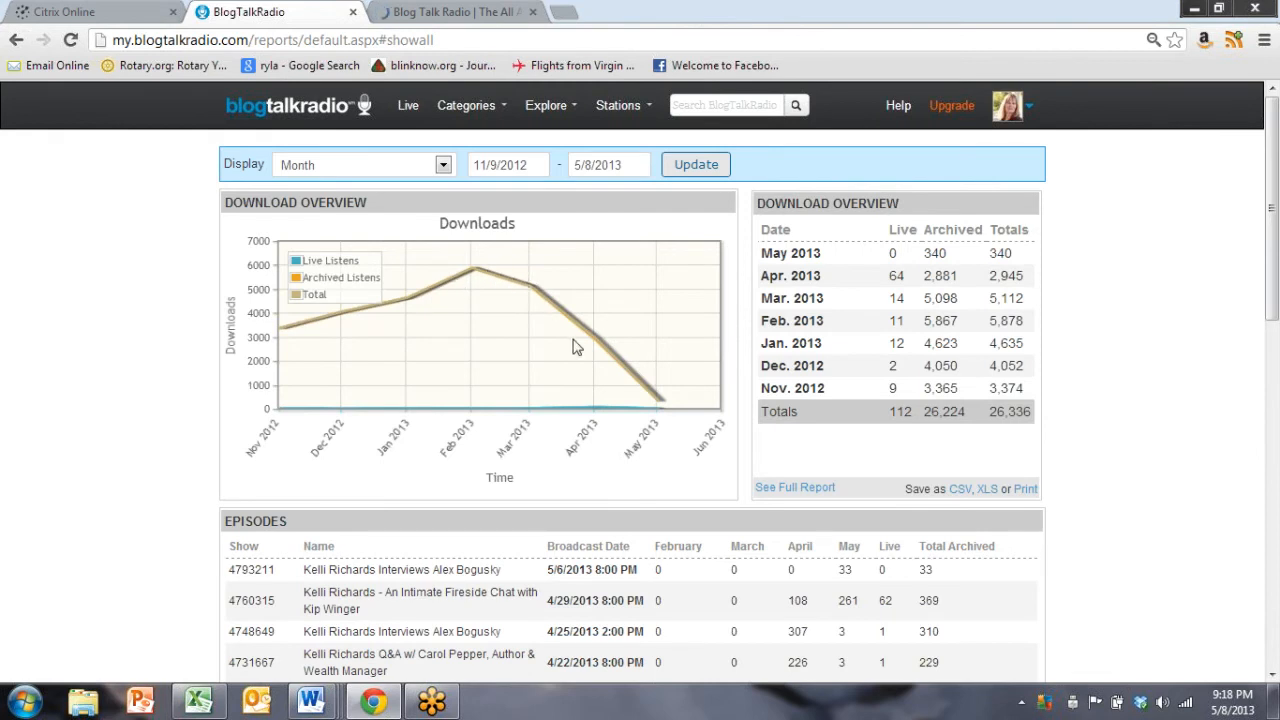
mouse_move(665, 405)
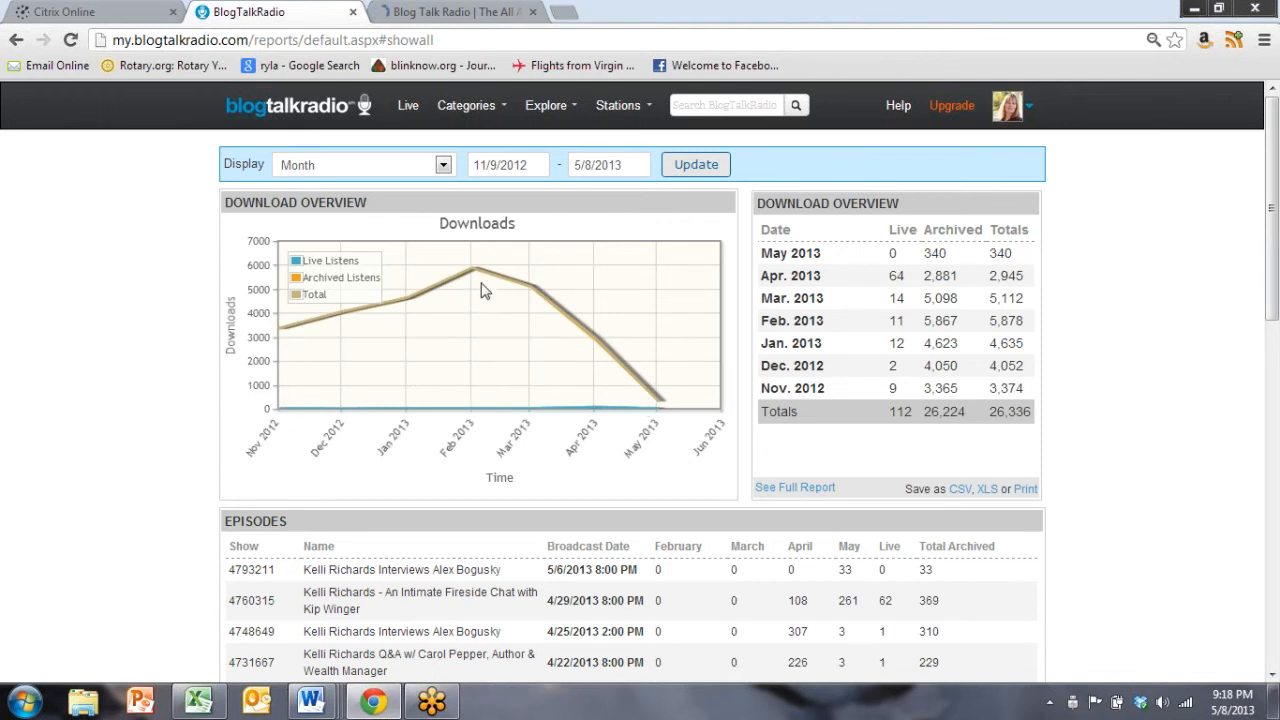
mouse_move(446, 290)
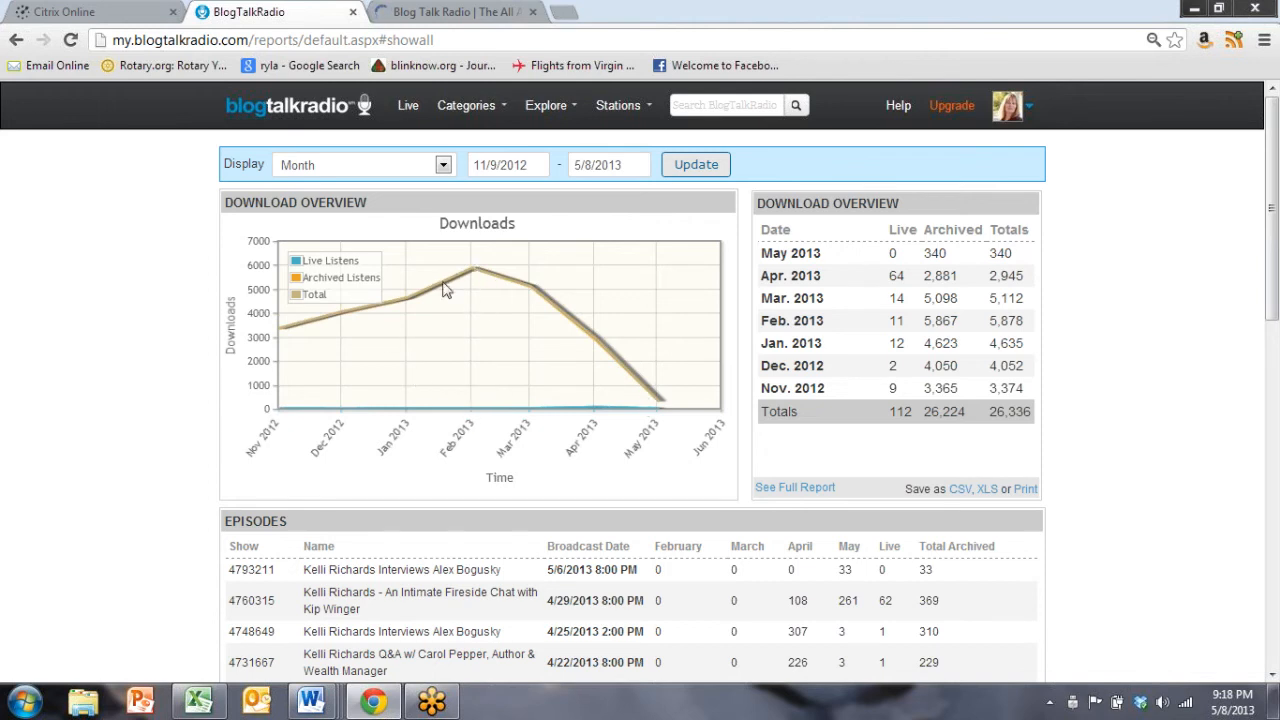
mouse_move(420, 298)
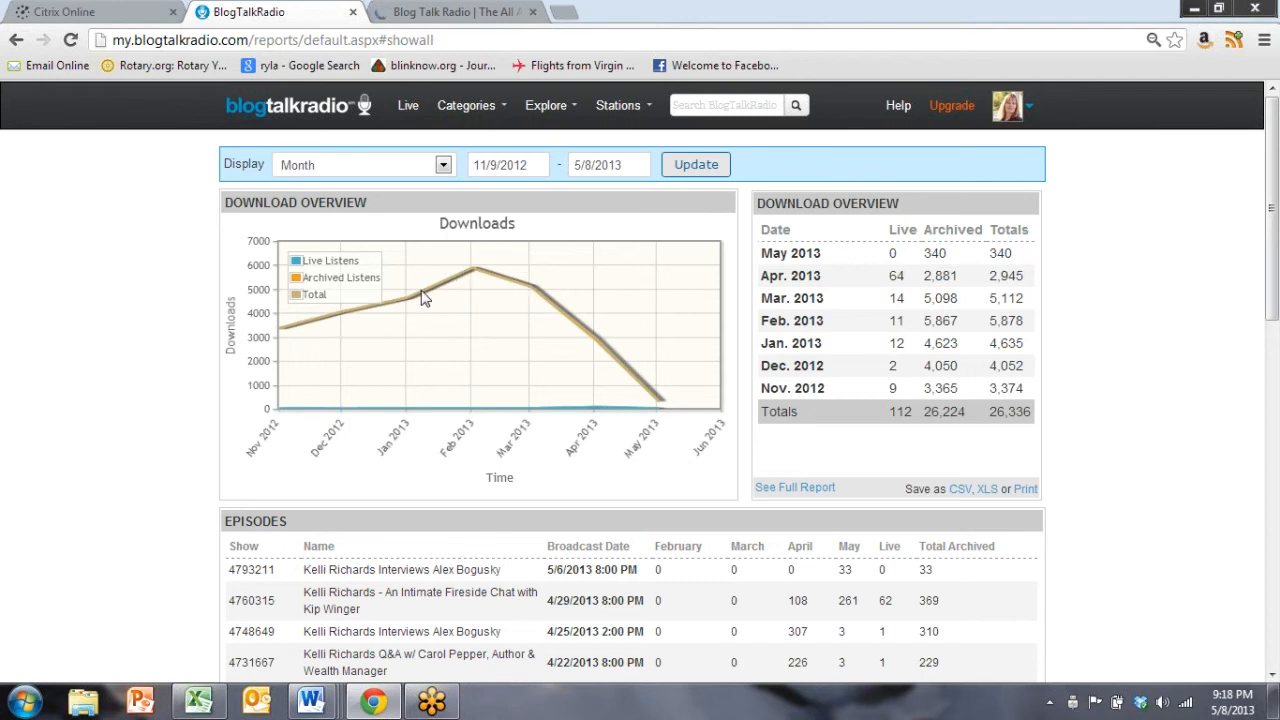
mouse_move(398, 315)
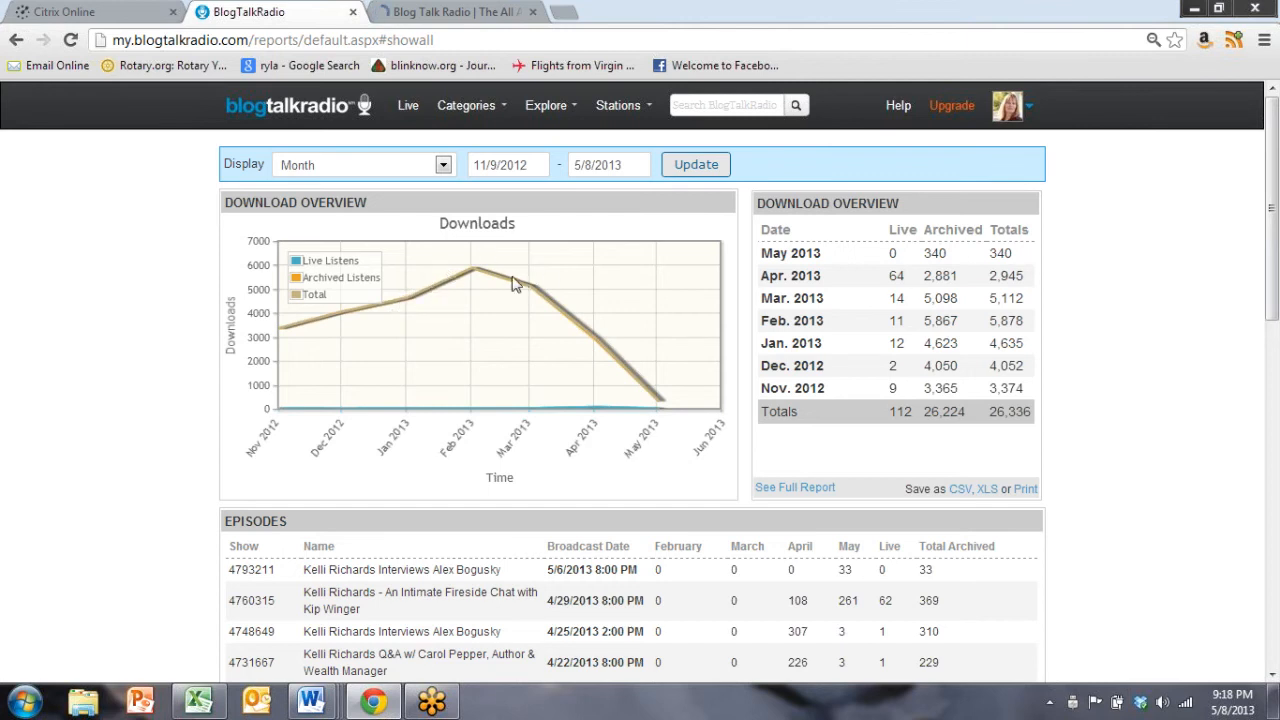
mouse_move(538, 282)
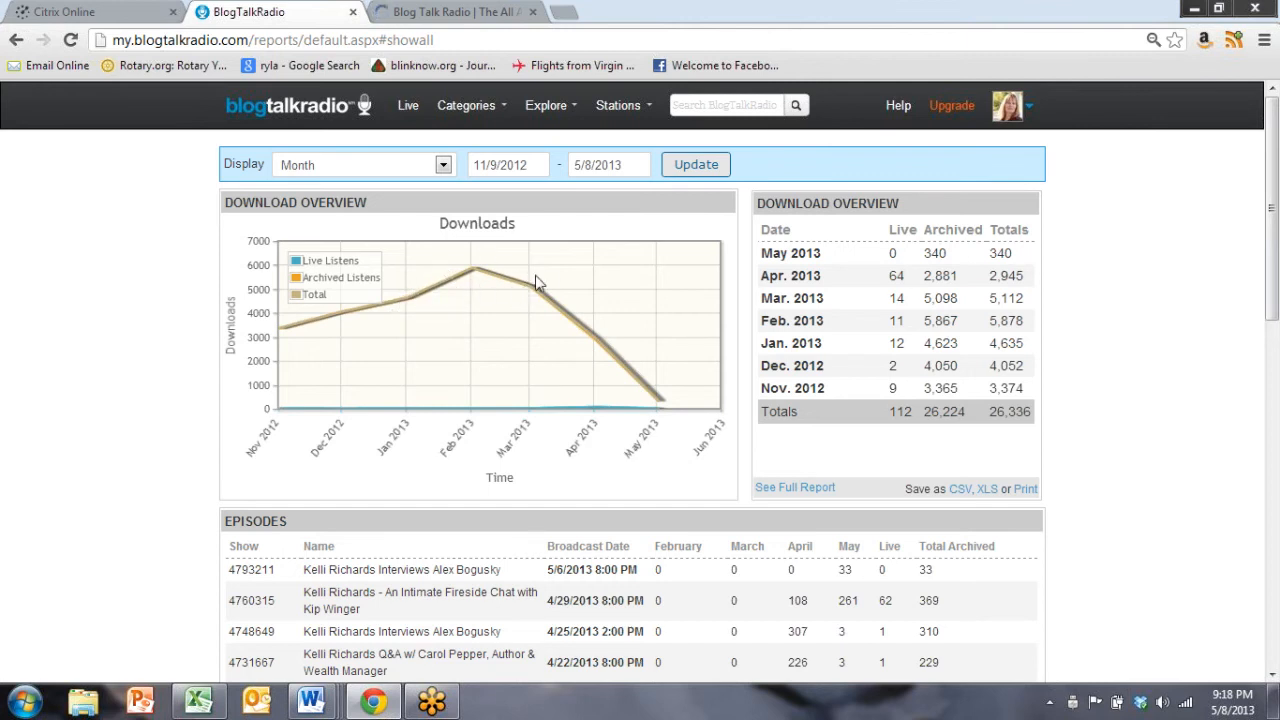
scroll(down, 3)
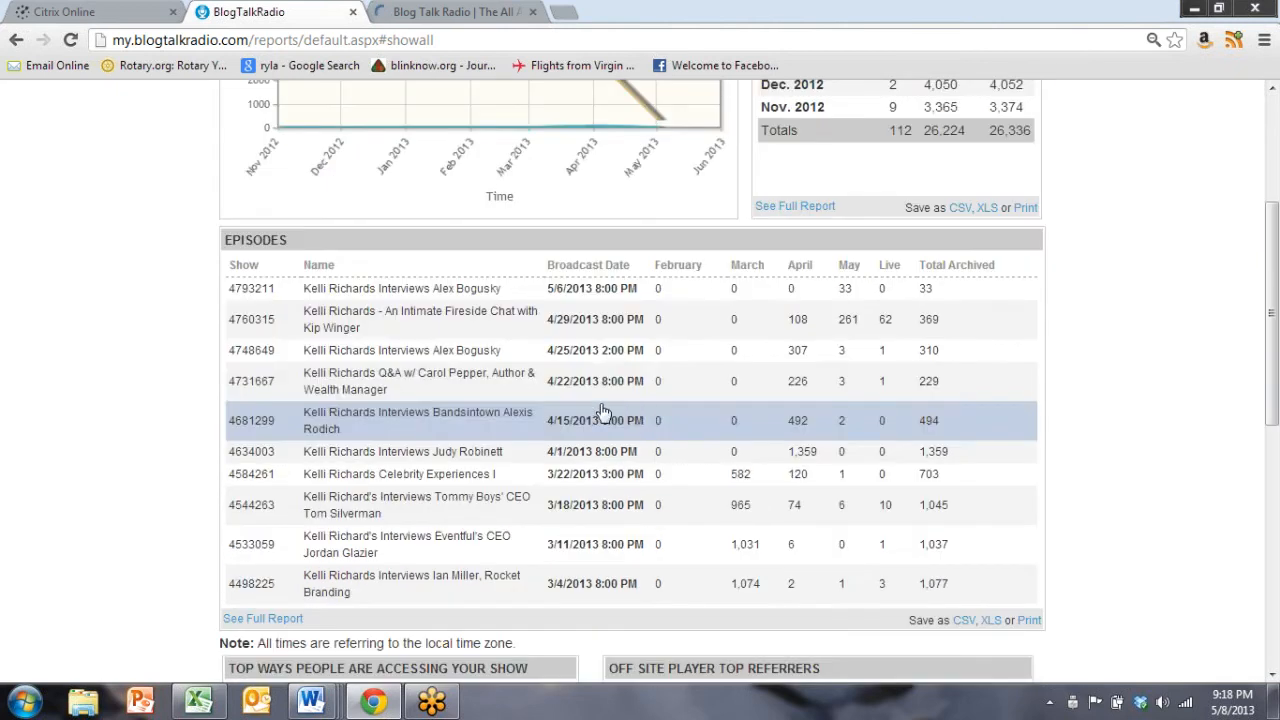
scroll(down, 3)
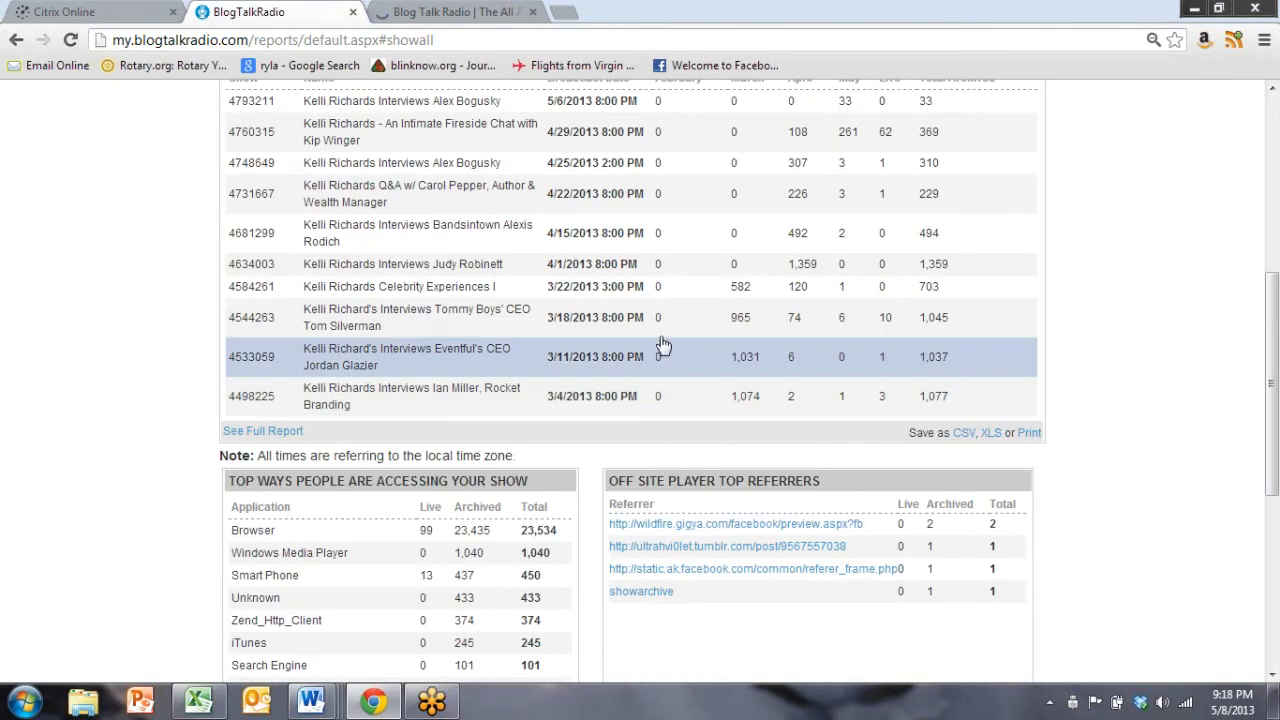
mouse_move(819, 275)
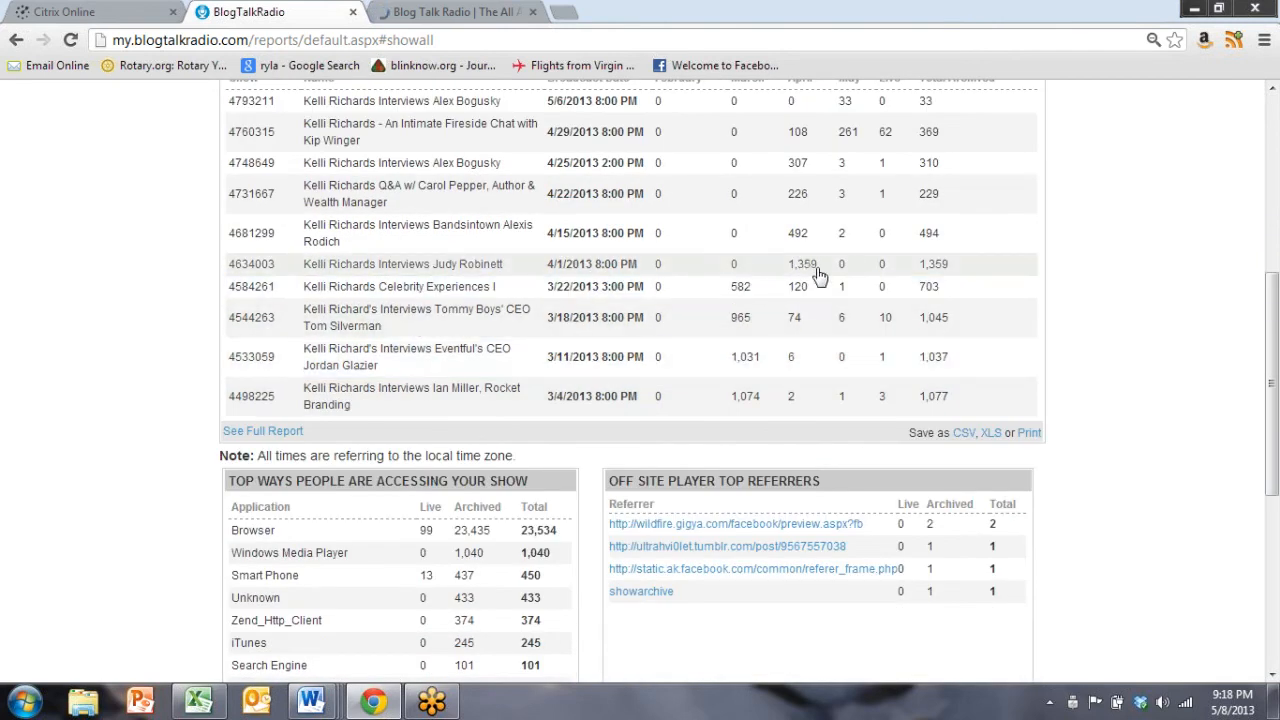
mouse_move(800, 275)
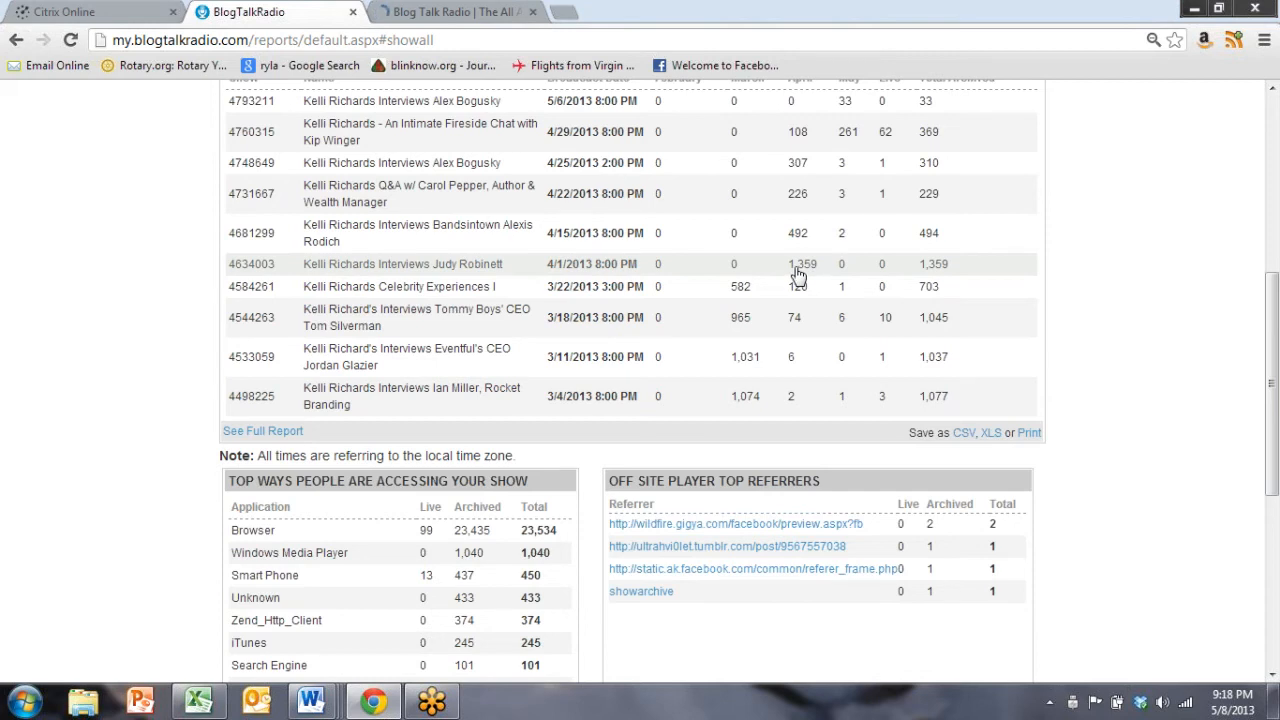
scroll(up, 3)
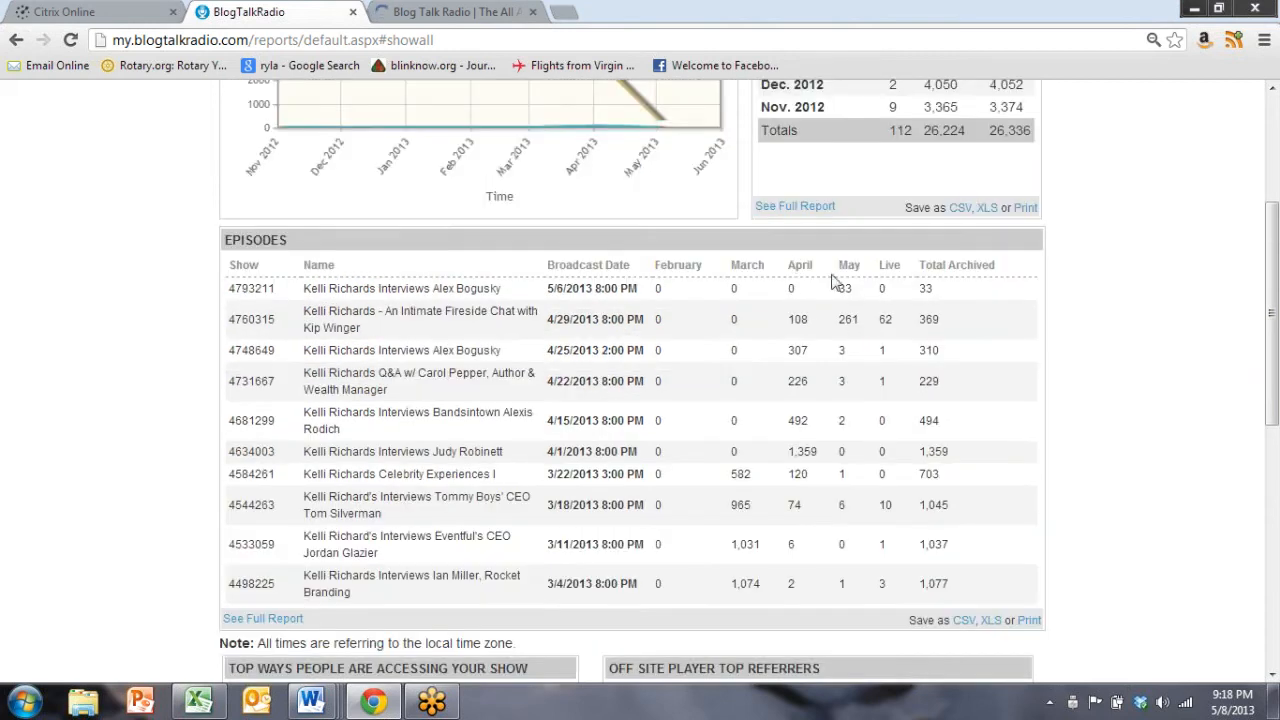
scroll(up, 3)
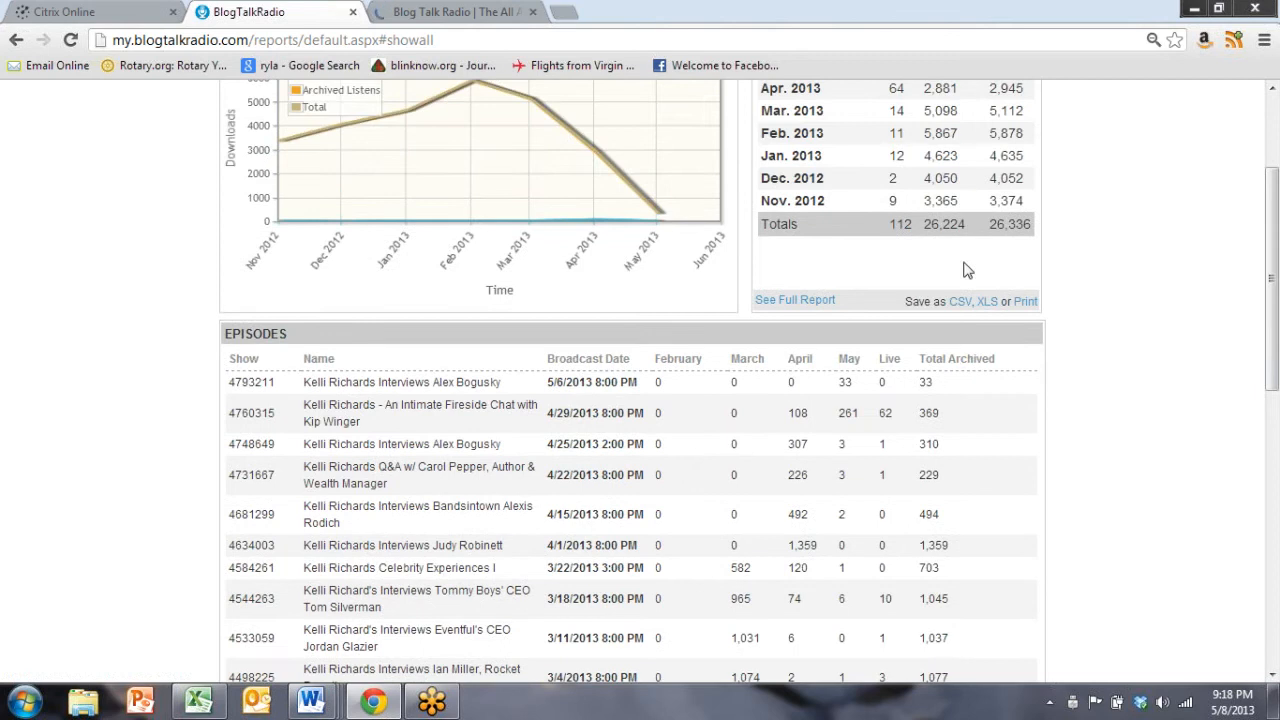
scroll(down, 3)
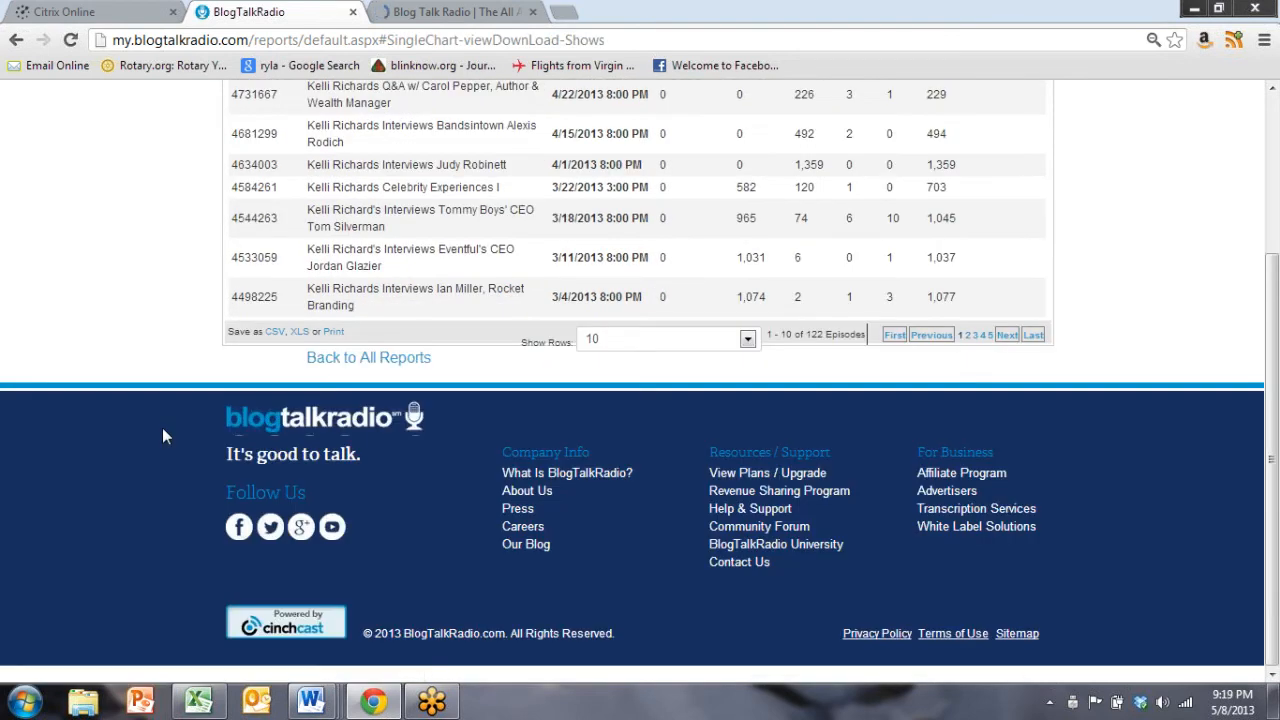
scroll(up, 3)
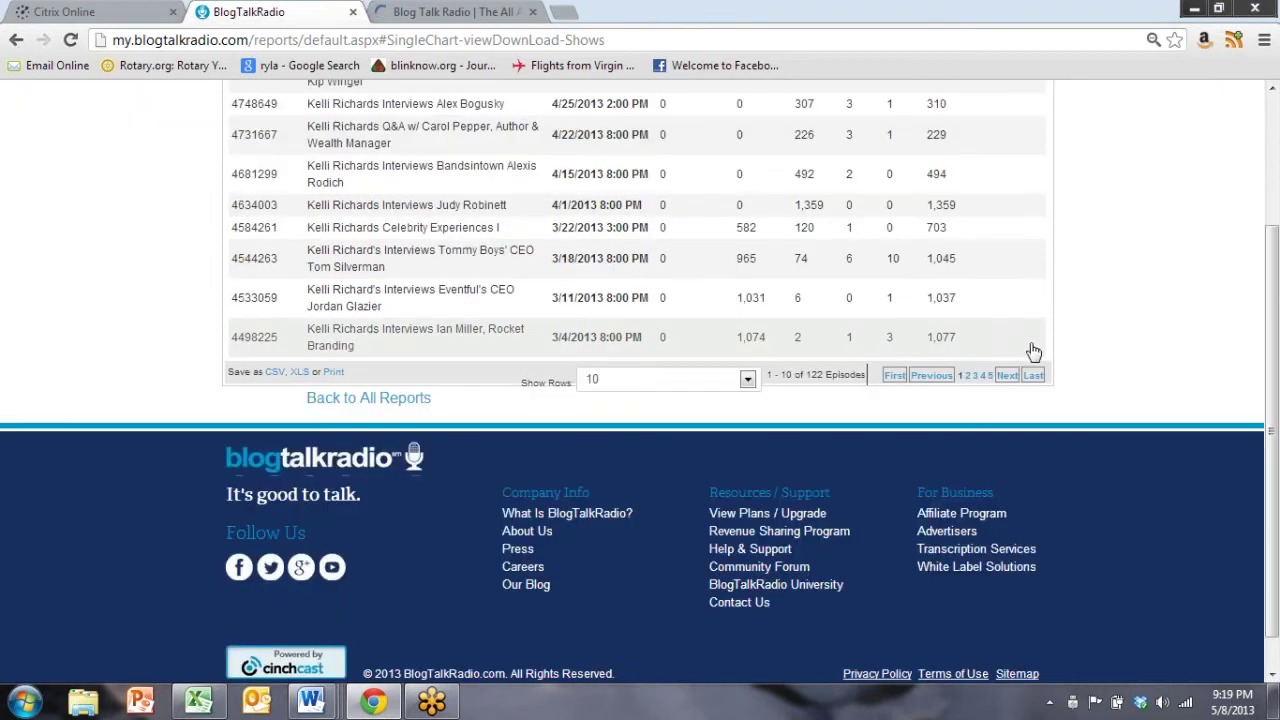
scroll(up, 3)
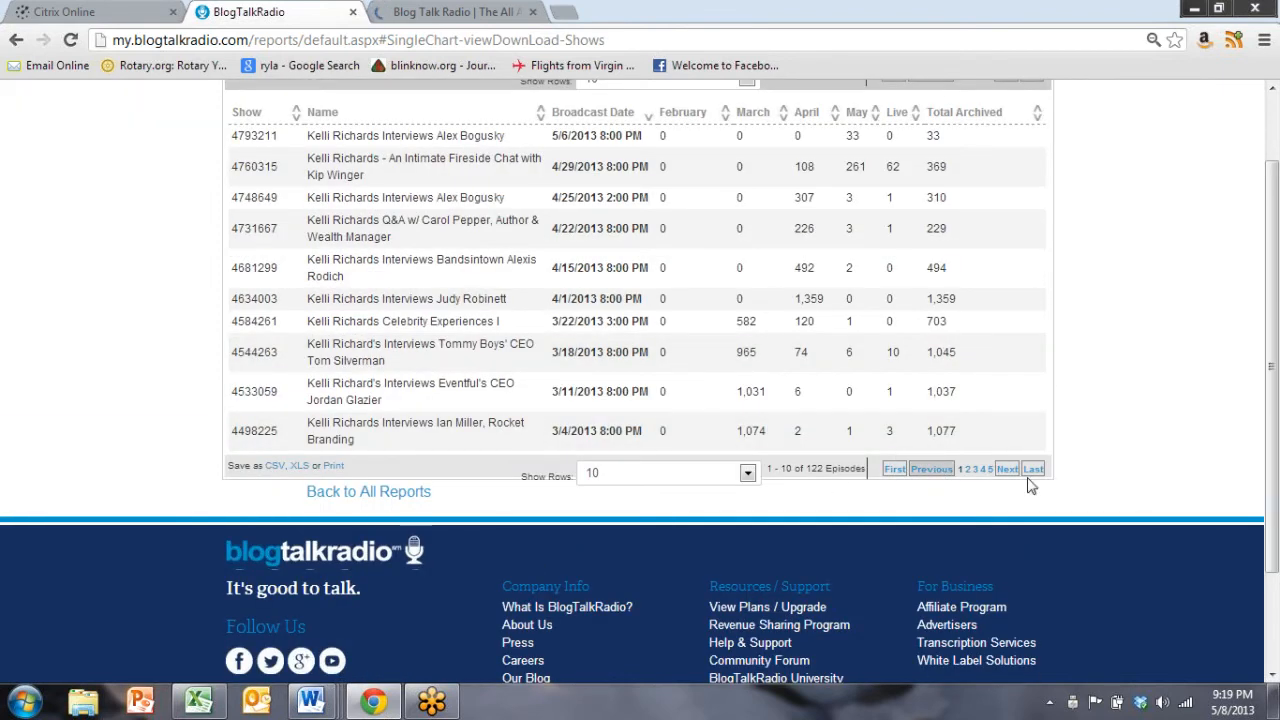
Jump to the oldest episodes, then page back to episodes 31–41 from July–September 2012.
click(1033, 469)
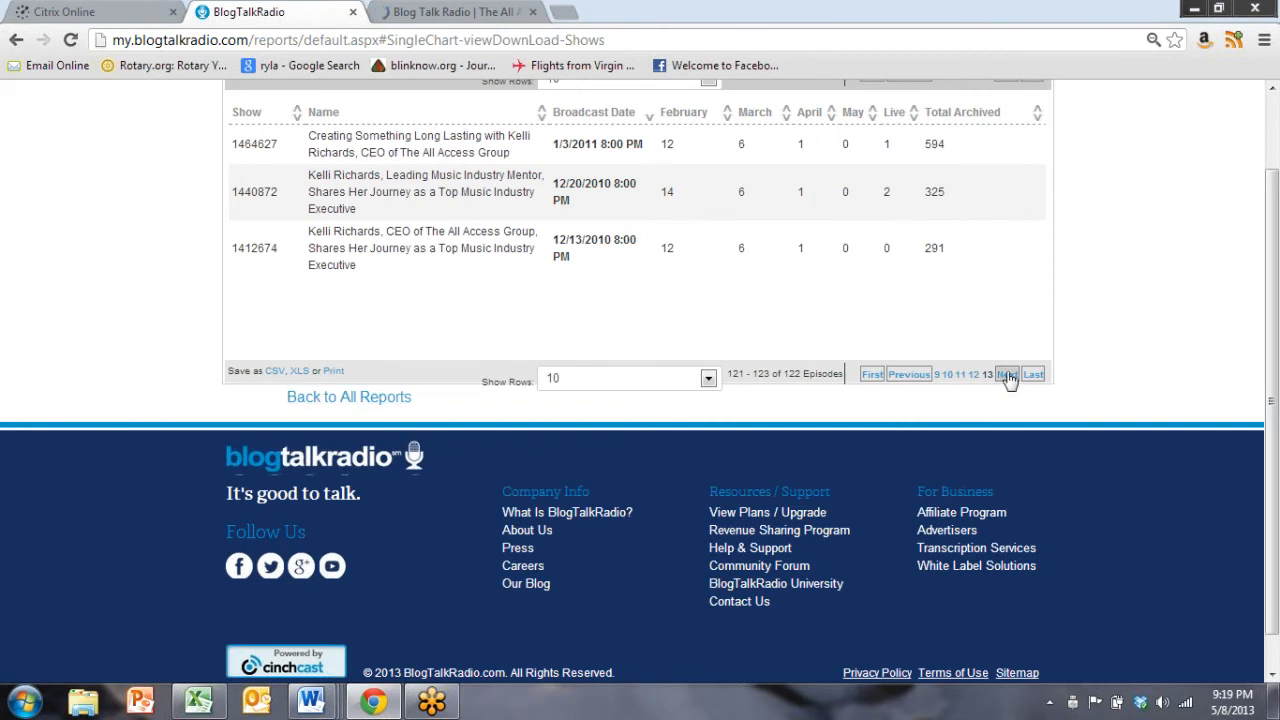
click(907, 374)
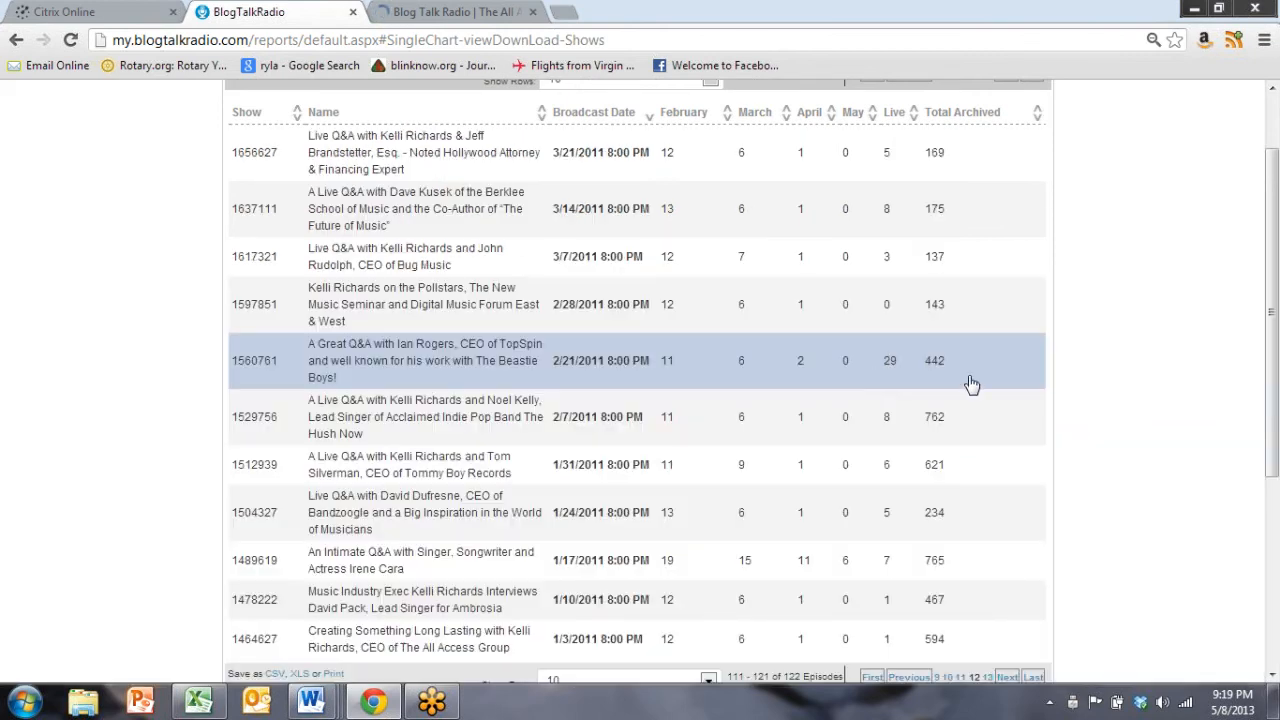
scroll(down, 3)
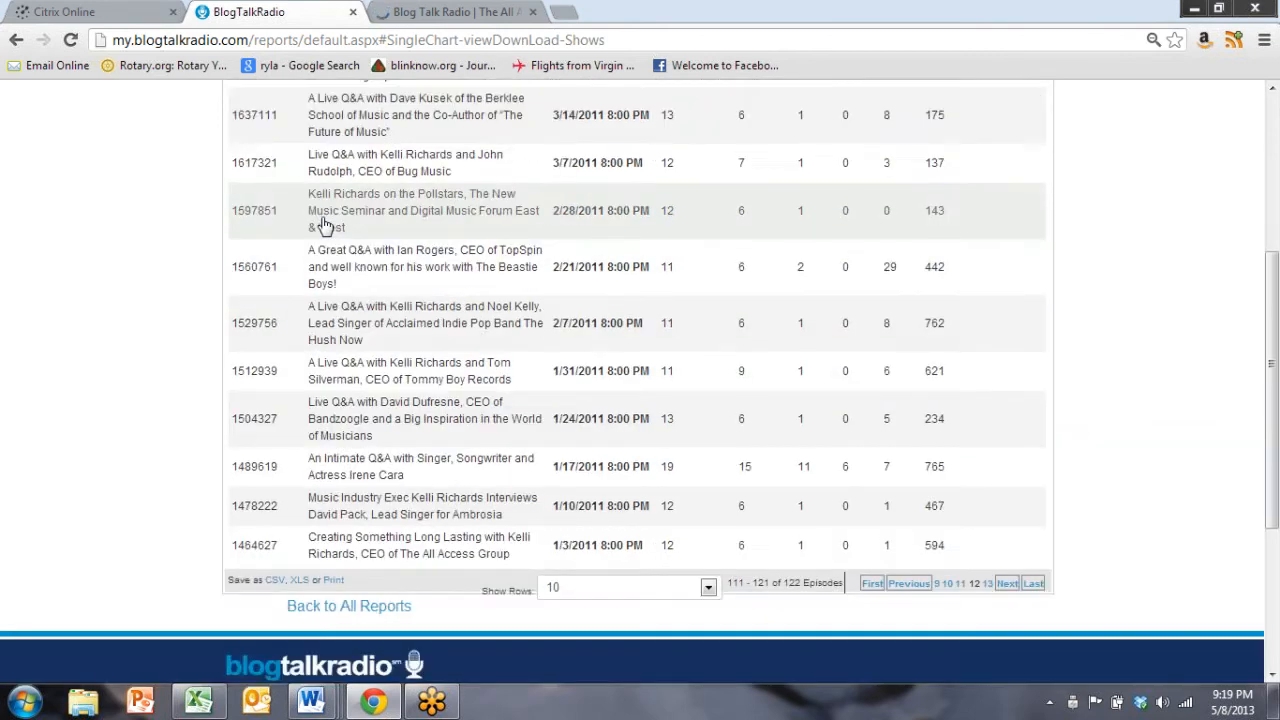
scroll(down, 3)
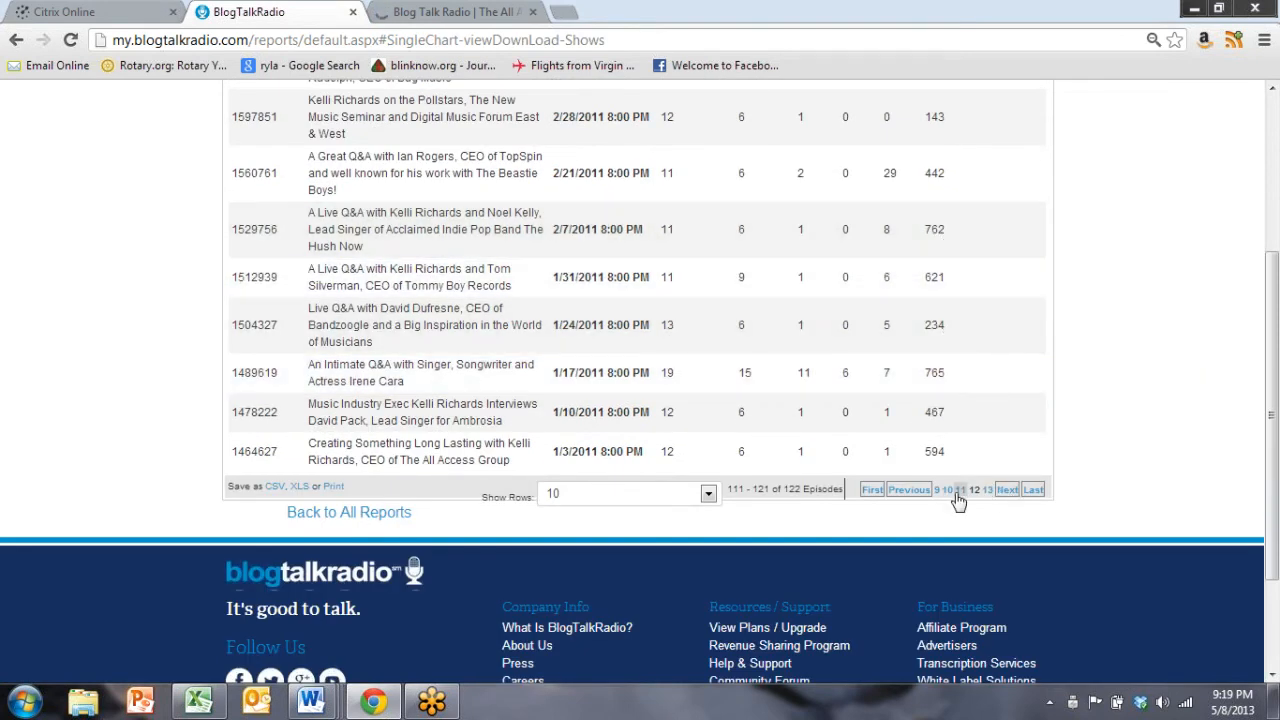
click(908, 490)
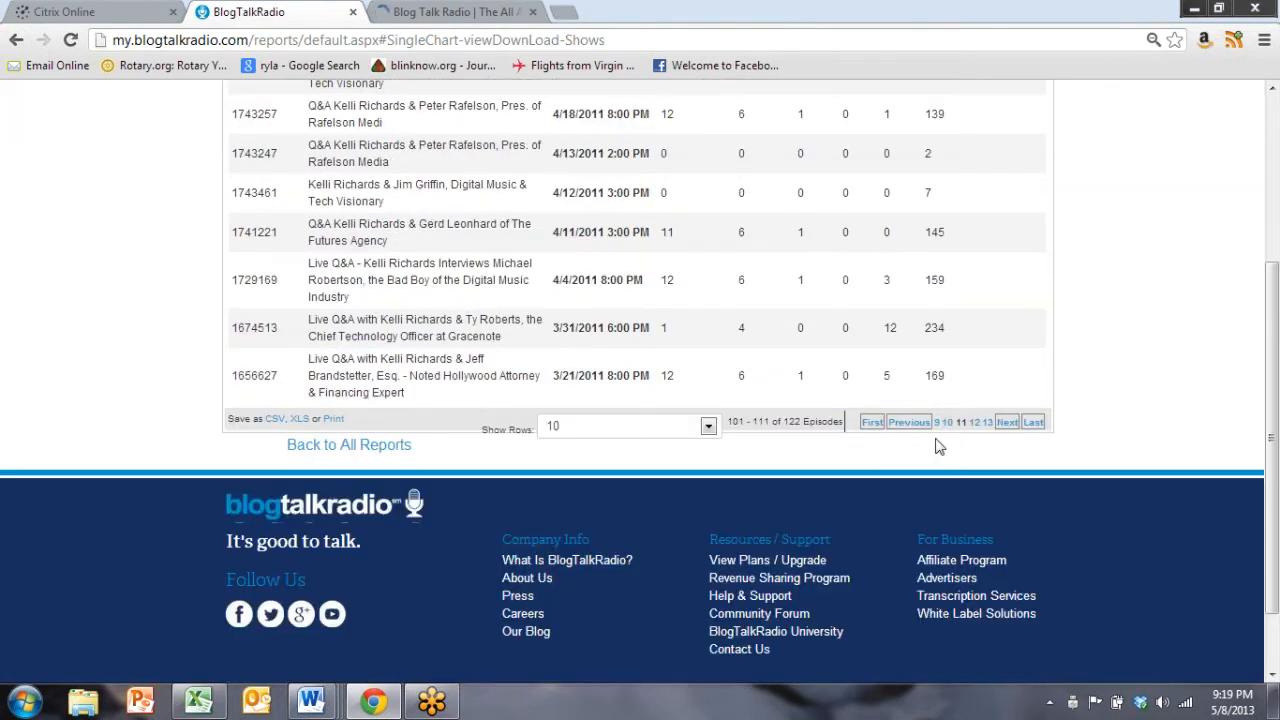
click(908, 421)
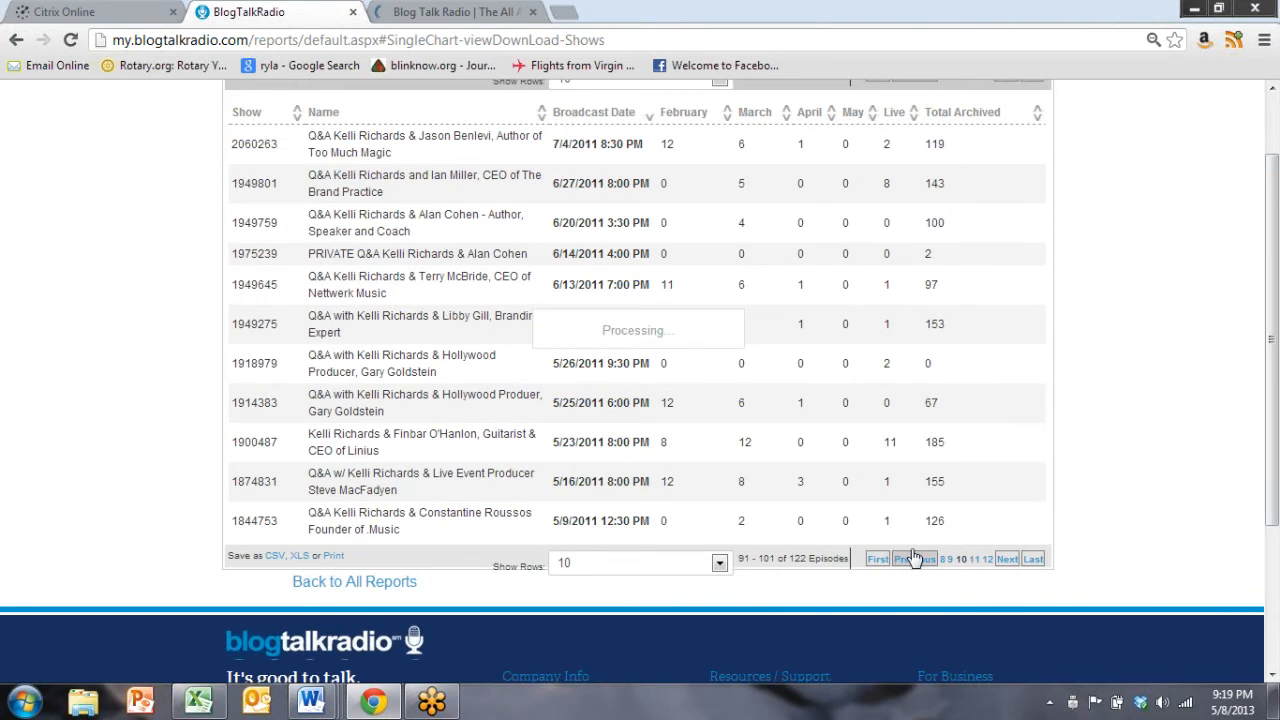
click(914, 558)
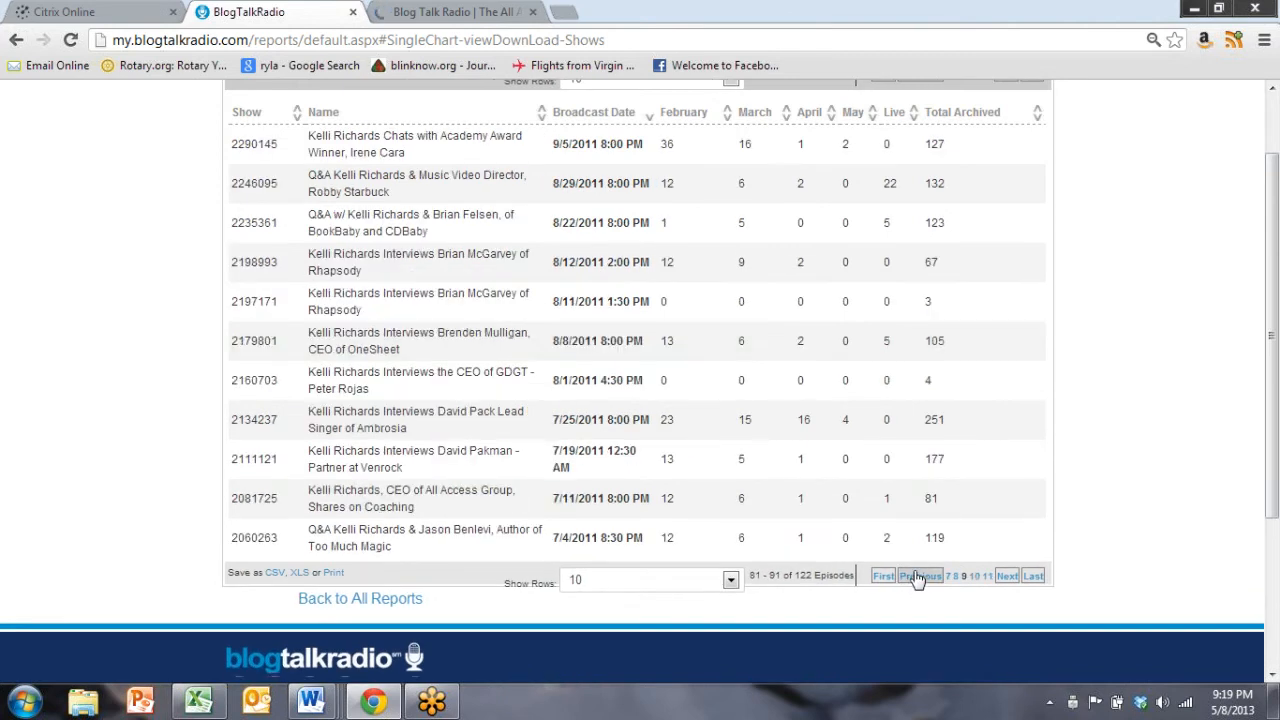
click(919, 575)
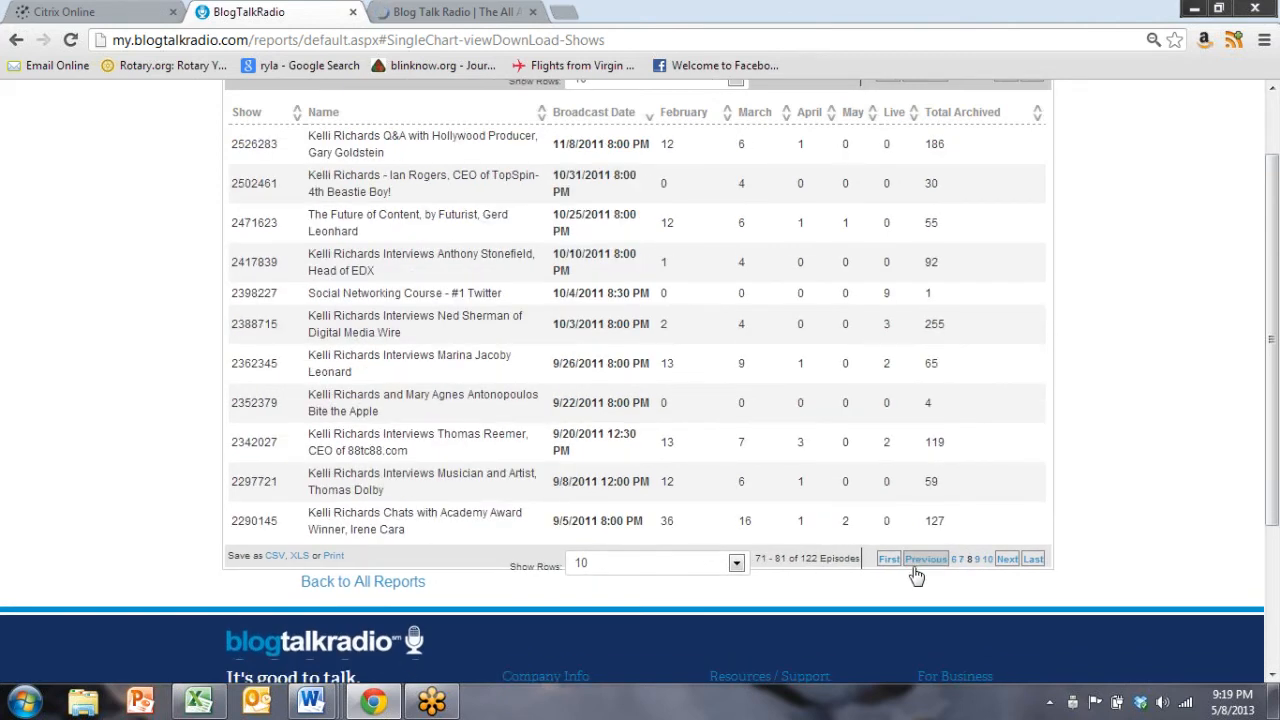
click(925, 558)
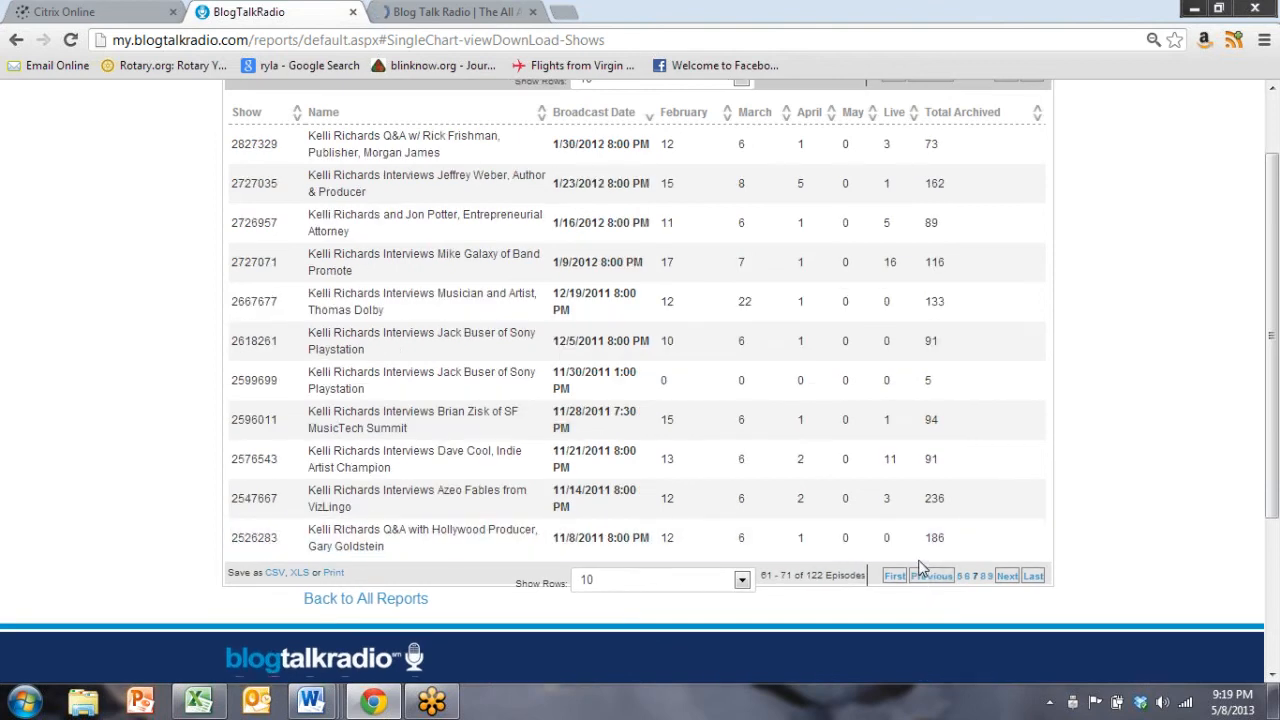
click(930, 575)
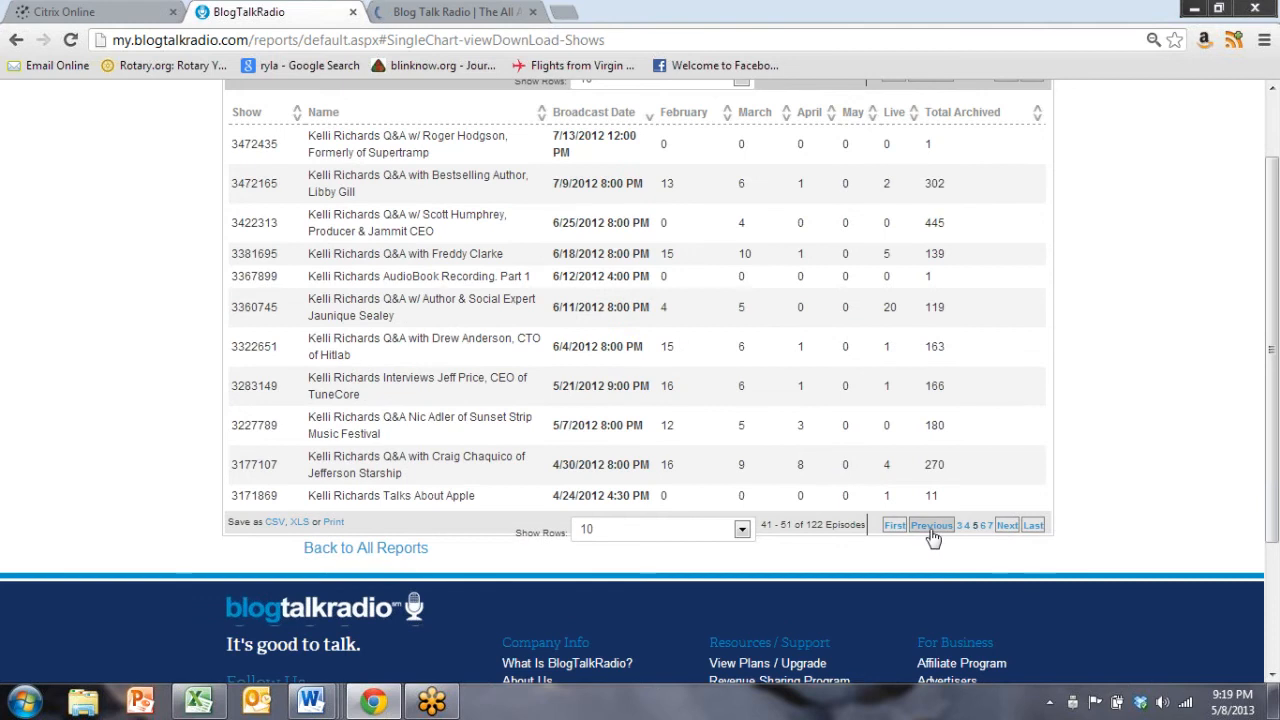
click(931, 525)
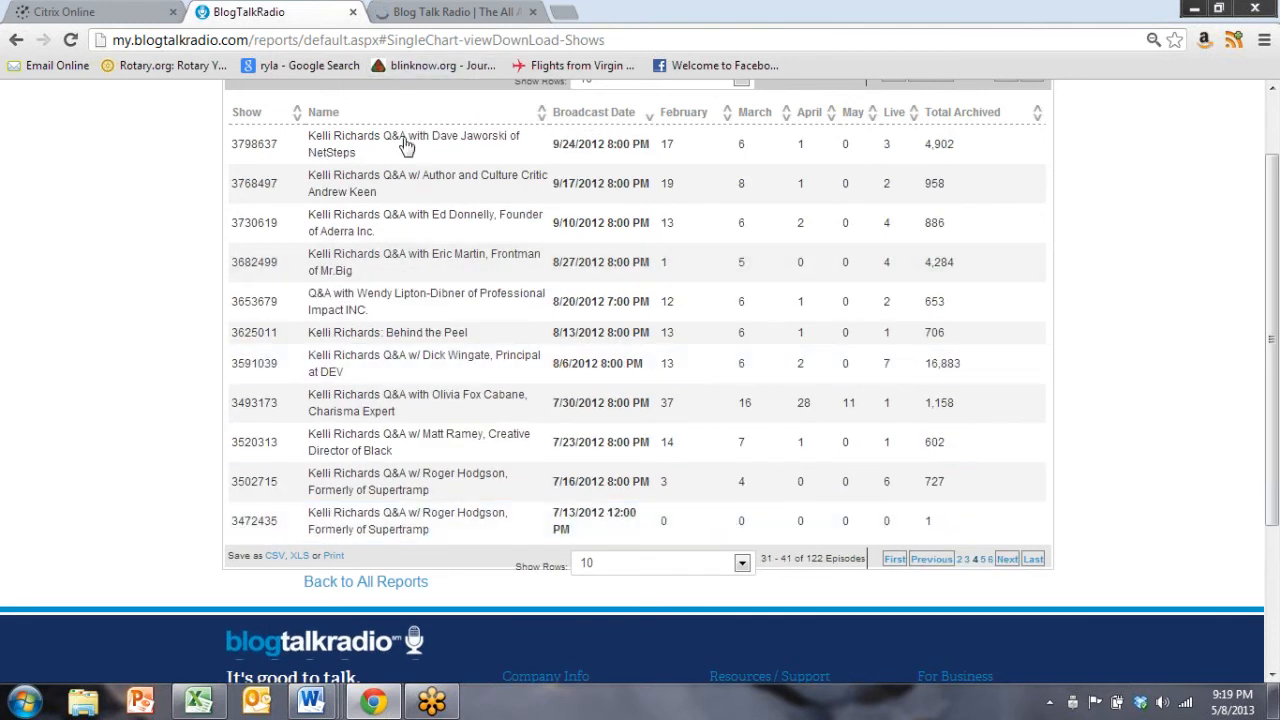
scroll(up, 3)
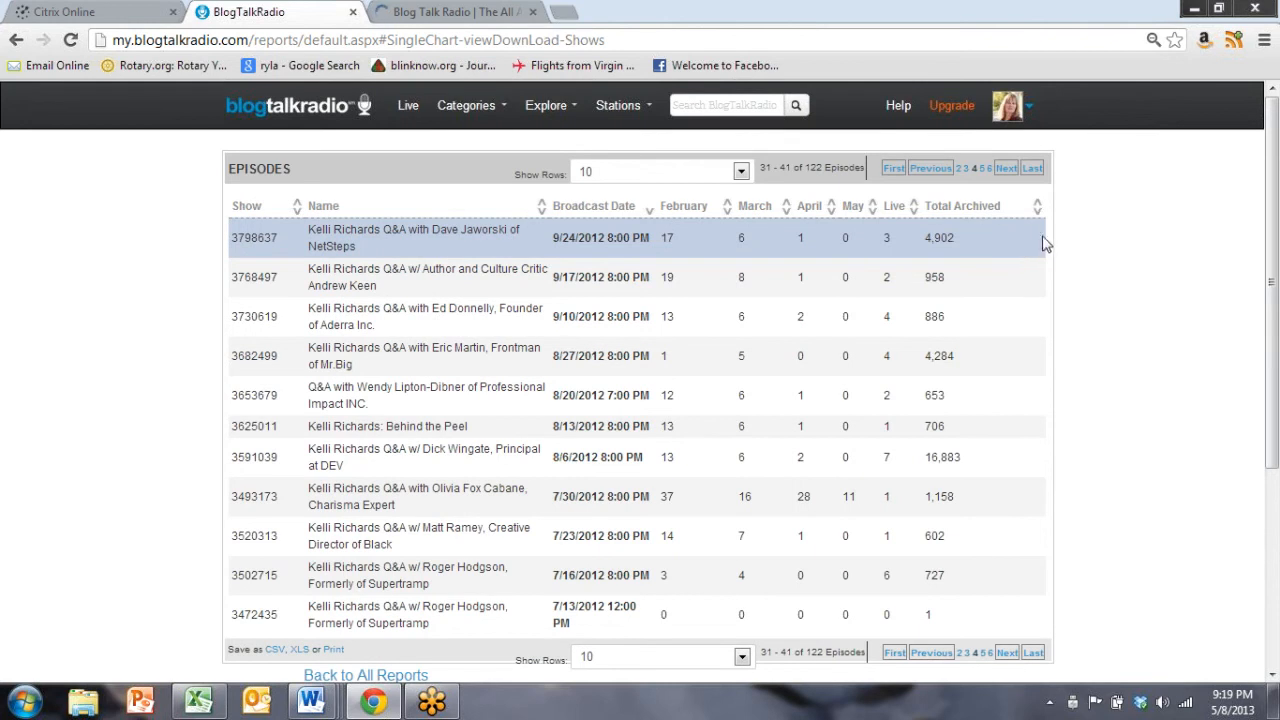
Open the Dave Jaworski Q&A report showing 39 archived downloads, mostly via Windows Media Player.
click(413, 237)
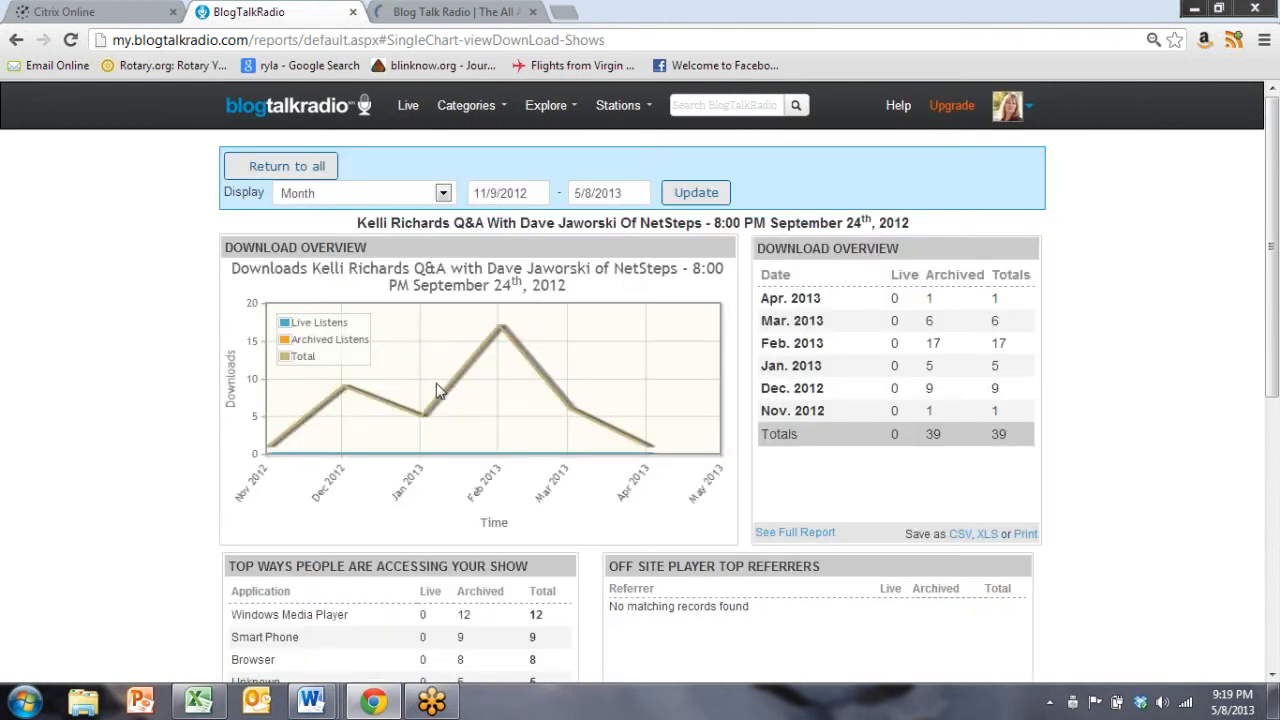
scroll(down, 3)
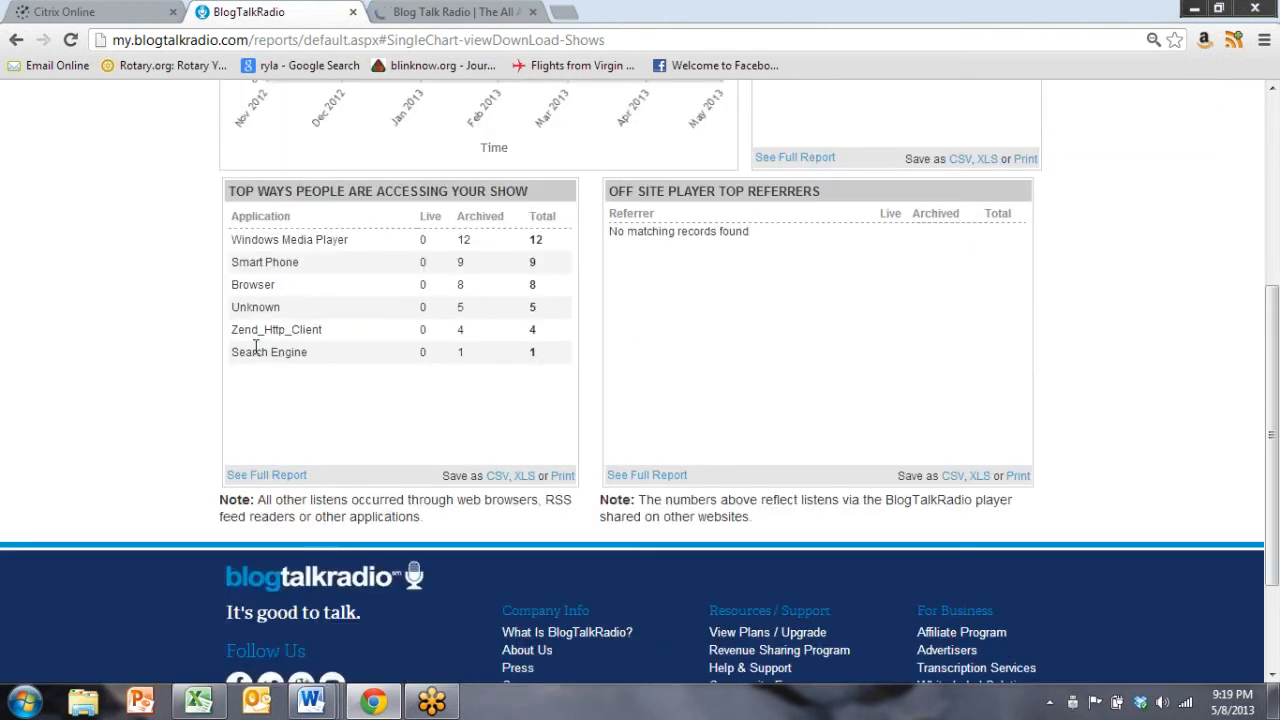
scroll(up, 3)
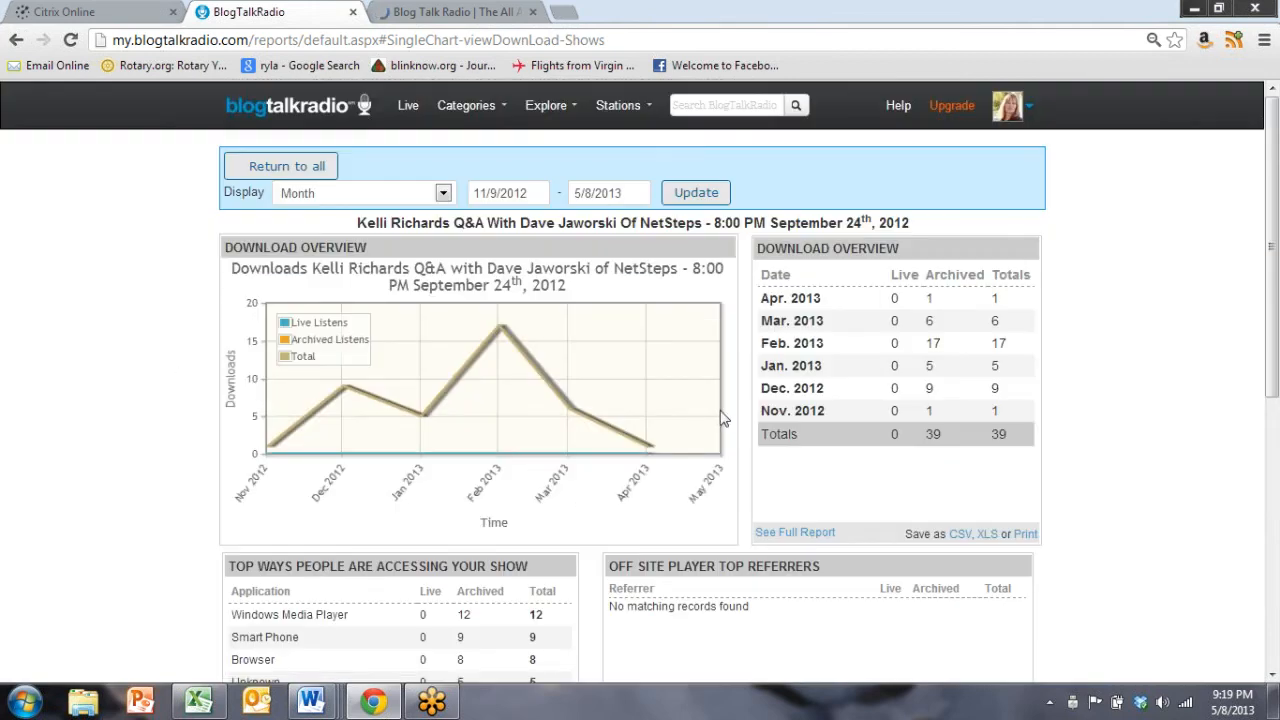
scroll(down, 3)
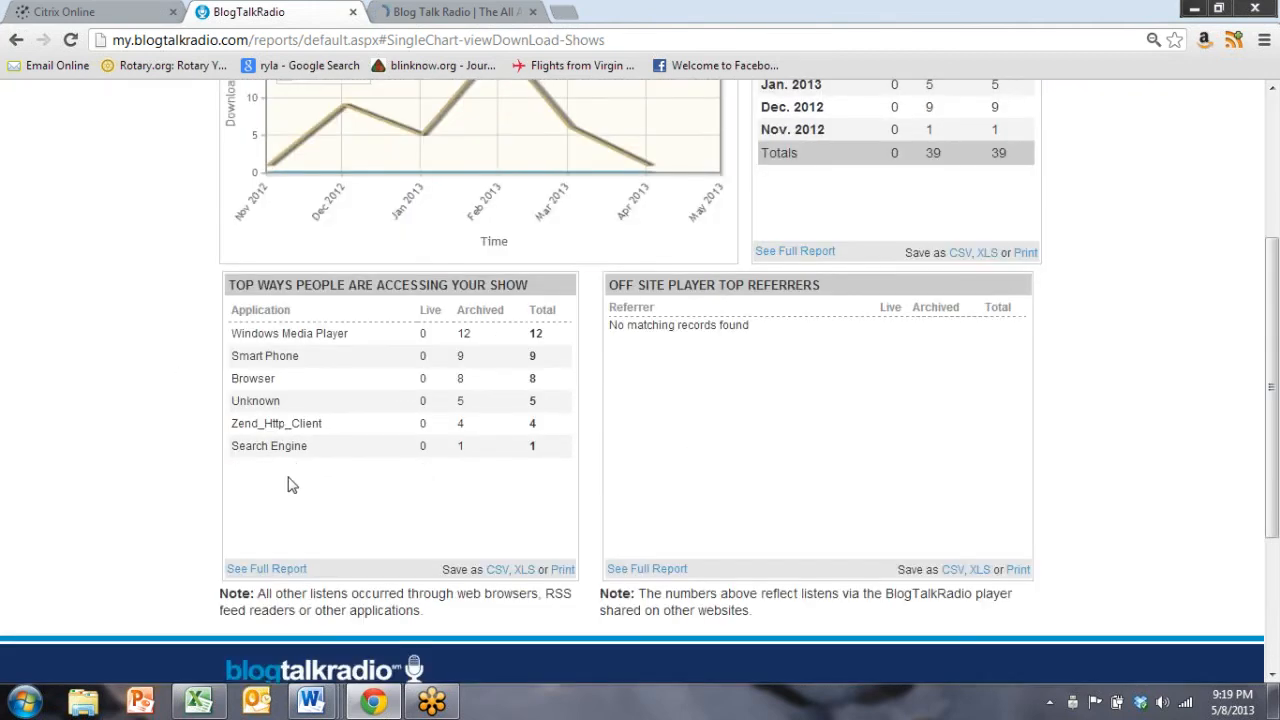
mouse_move(535, 332)
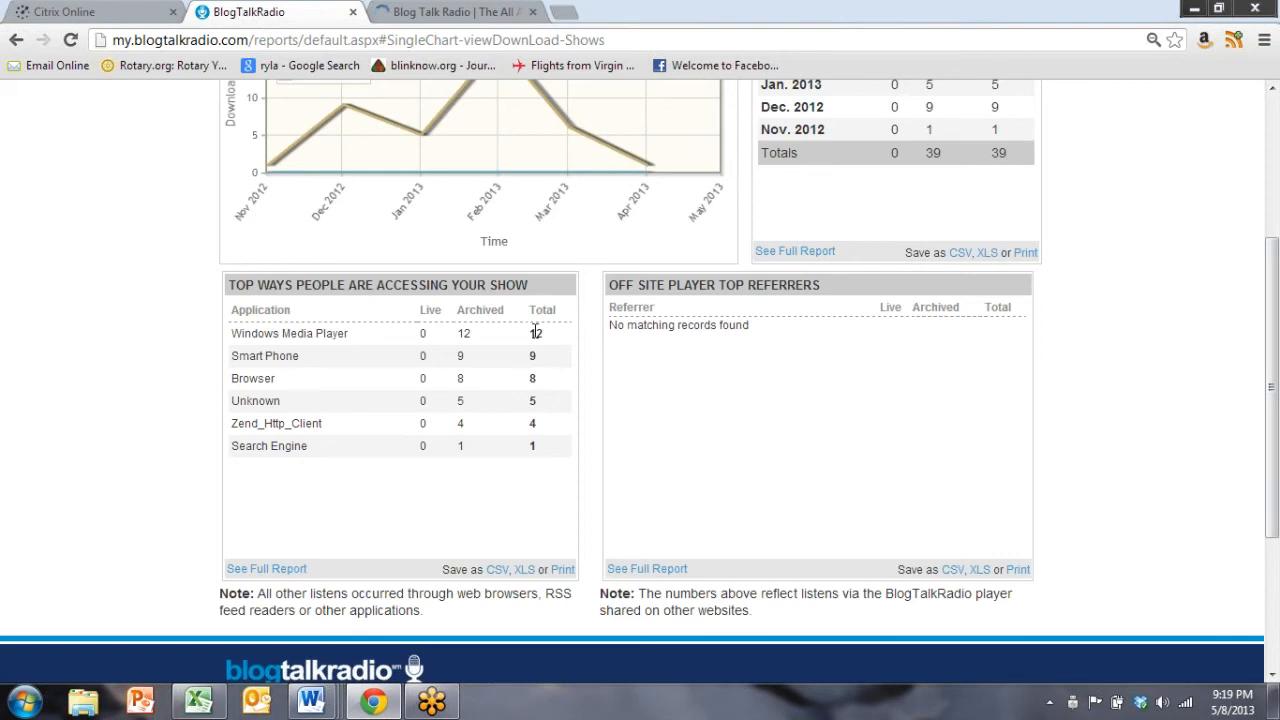
mouse_move(303, 390)
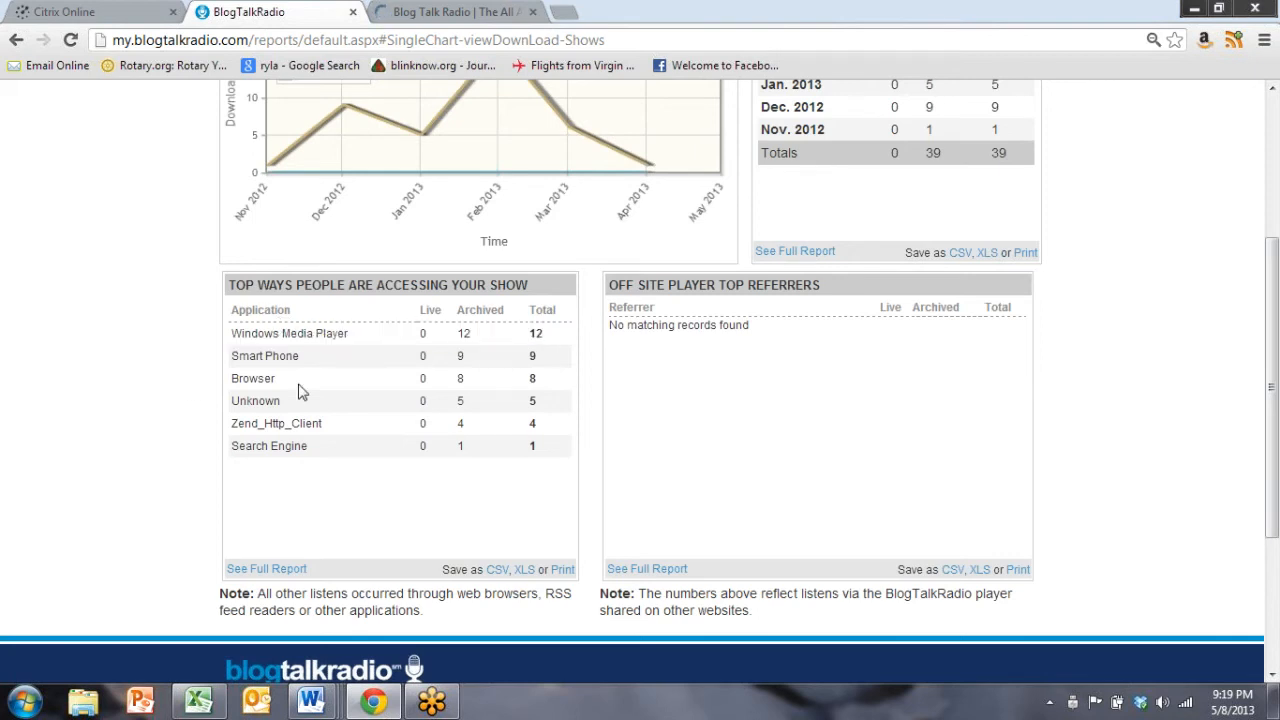
mouse_move(270, 356)
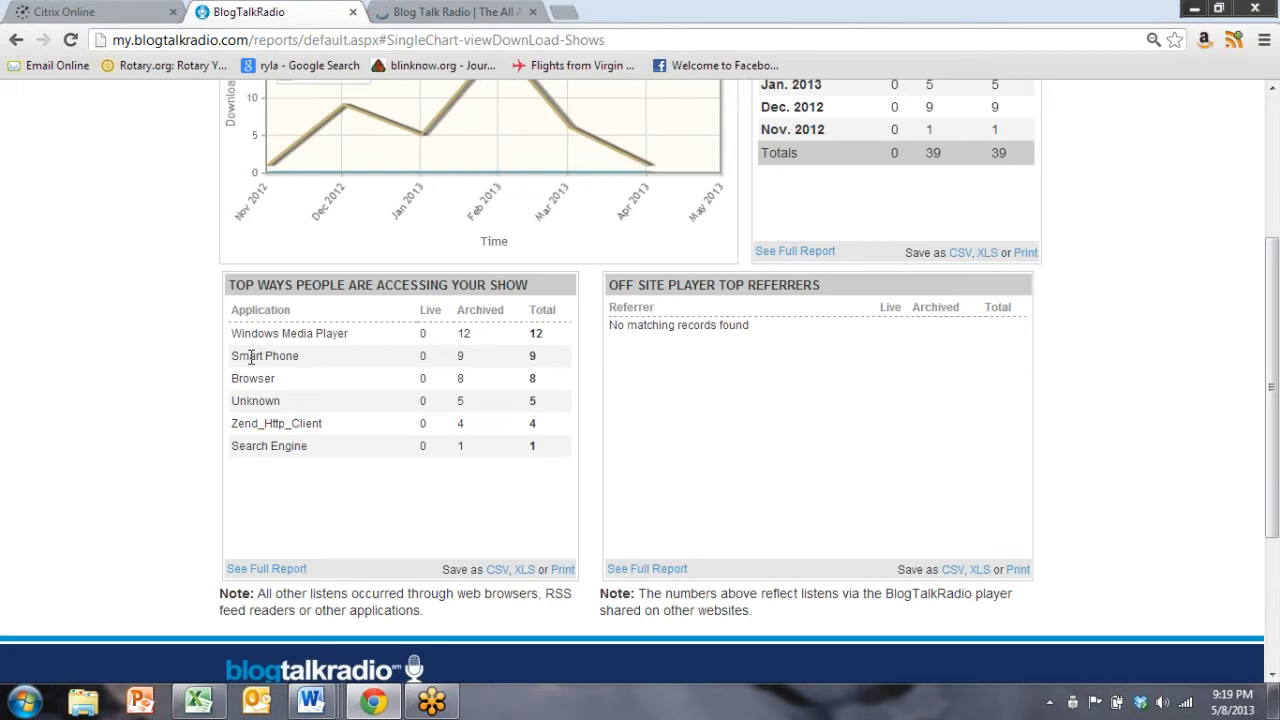
scroll(up, 3)
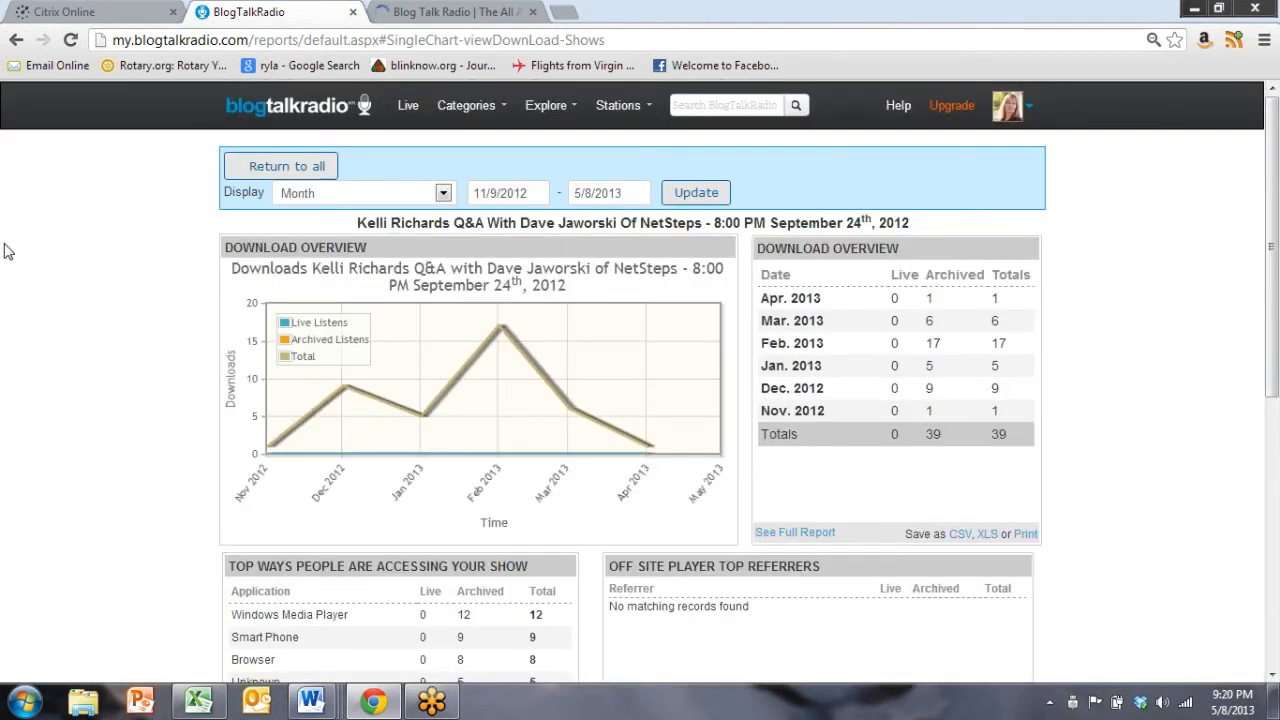
mouse_move(163, 228)
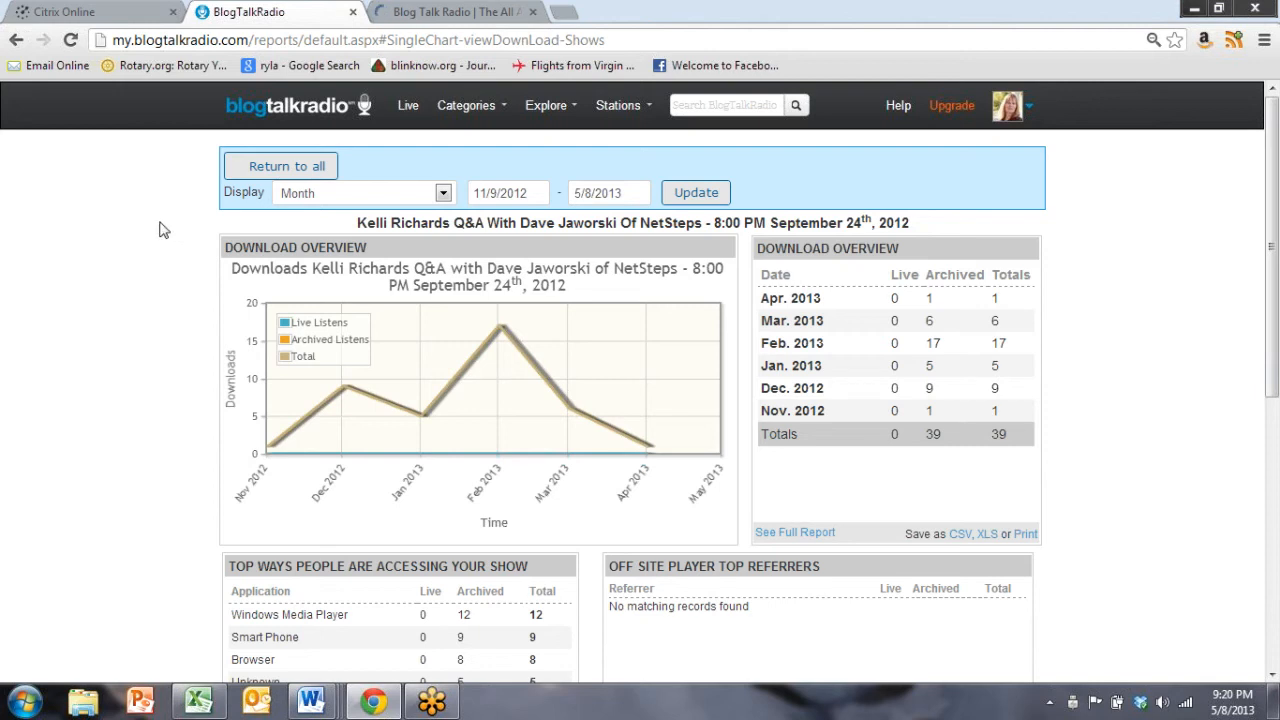
scroll(down, 3)
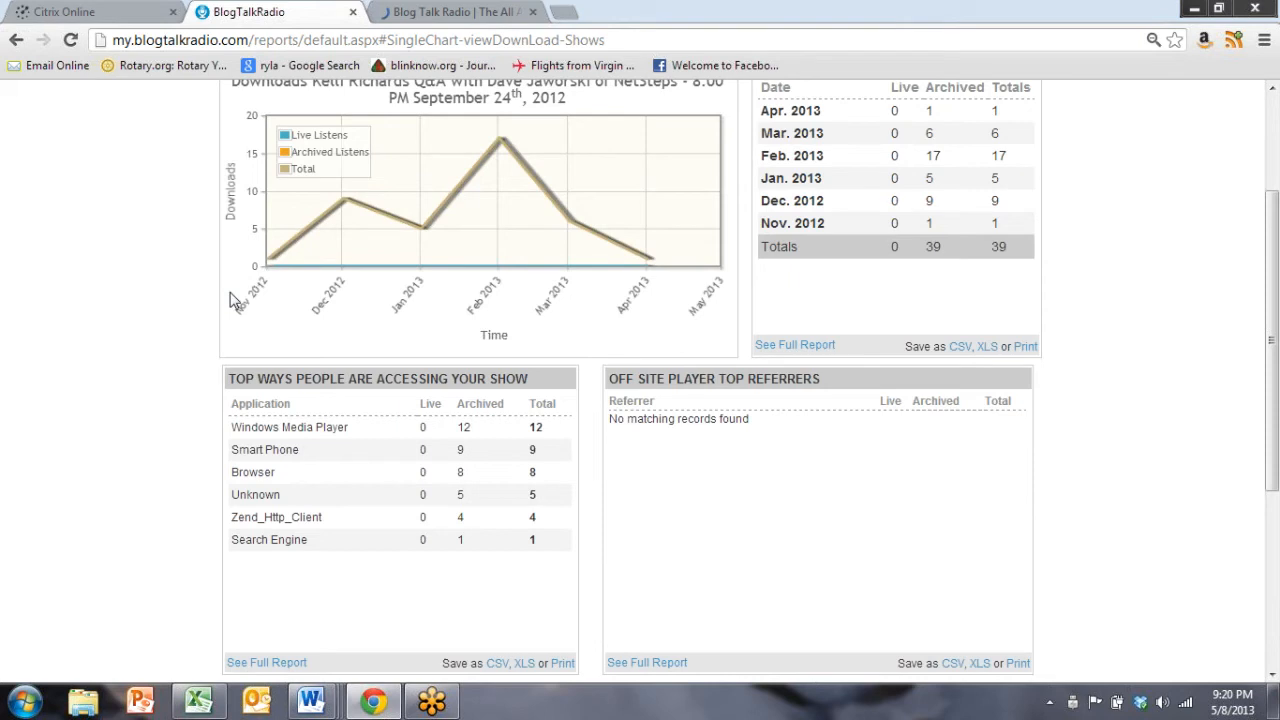
scroll(up, 3)
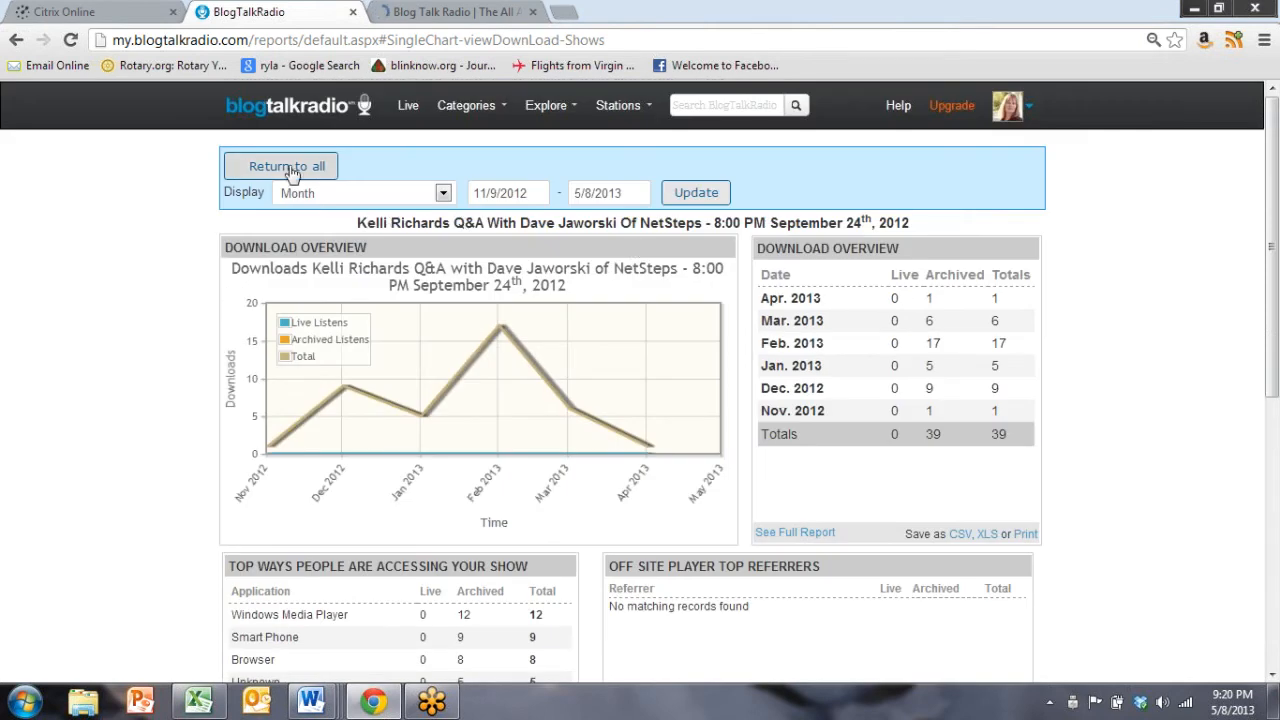
Return to all downloads and view the April 1st, 2013 Judy Robinett interview report.
click(287, 166)
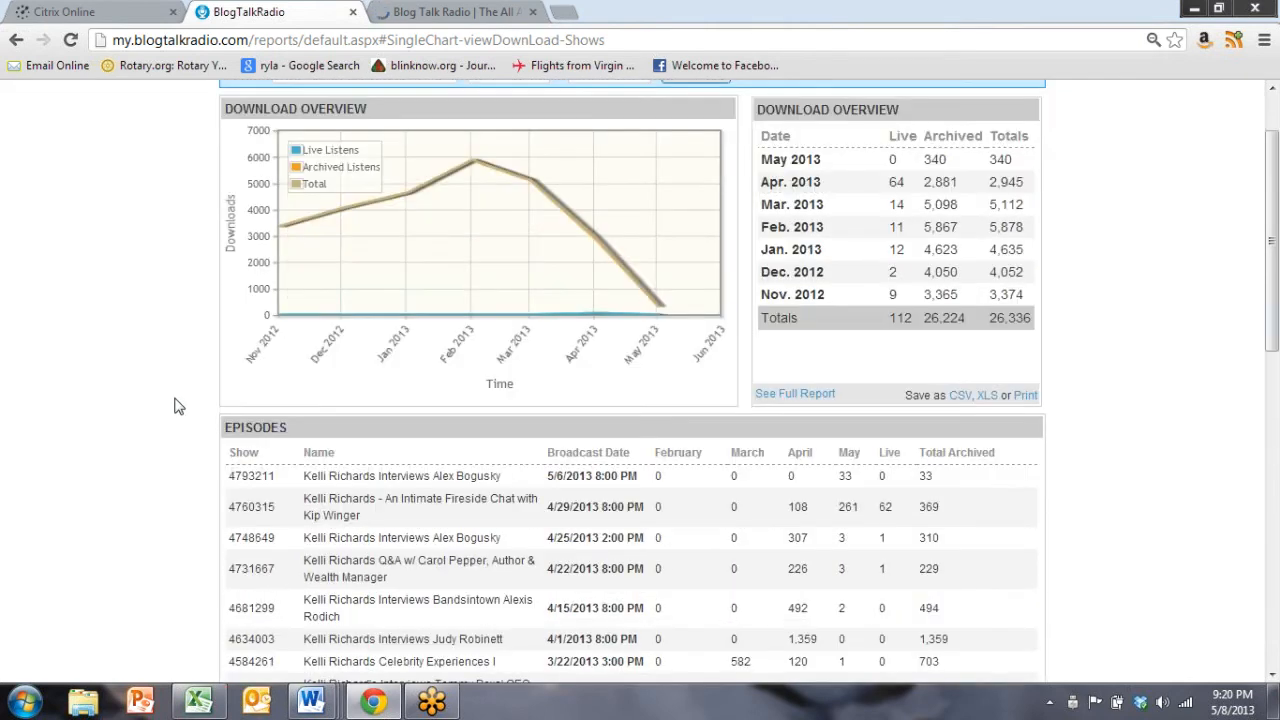
scroll(down, 3)
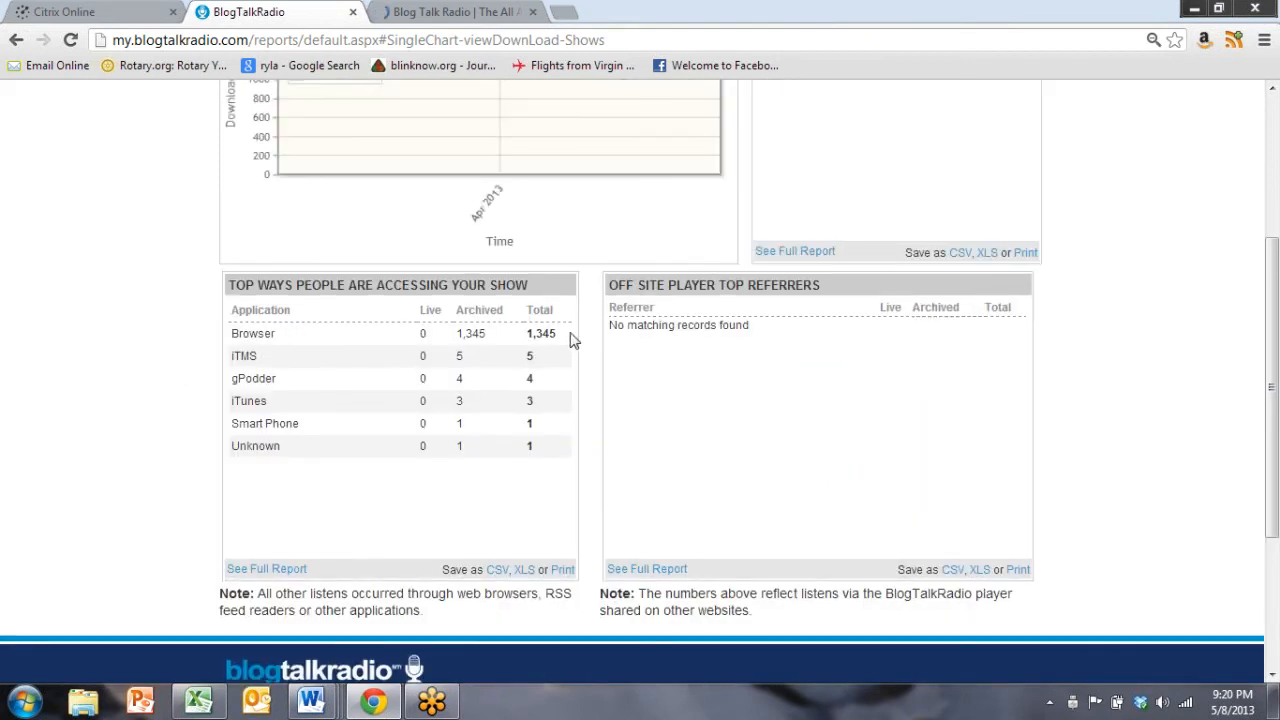
mouse_move(510, 388)
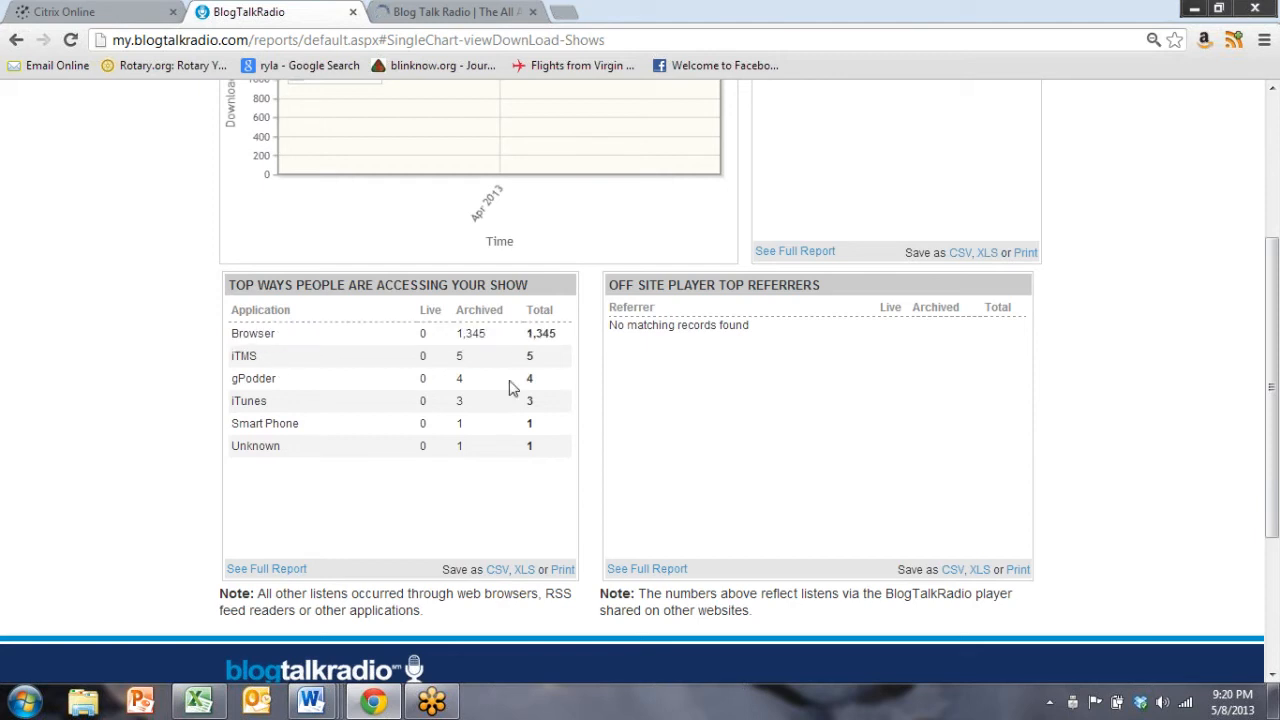
mouse_move(547, 413)
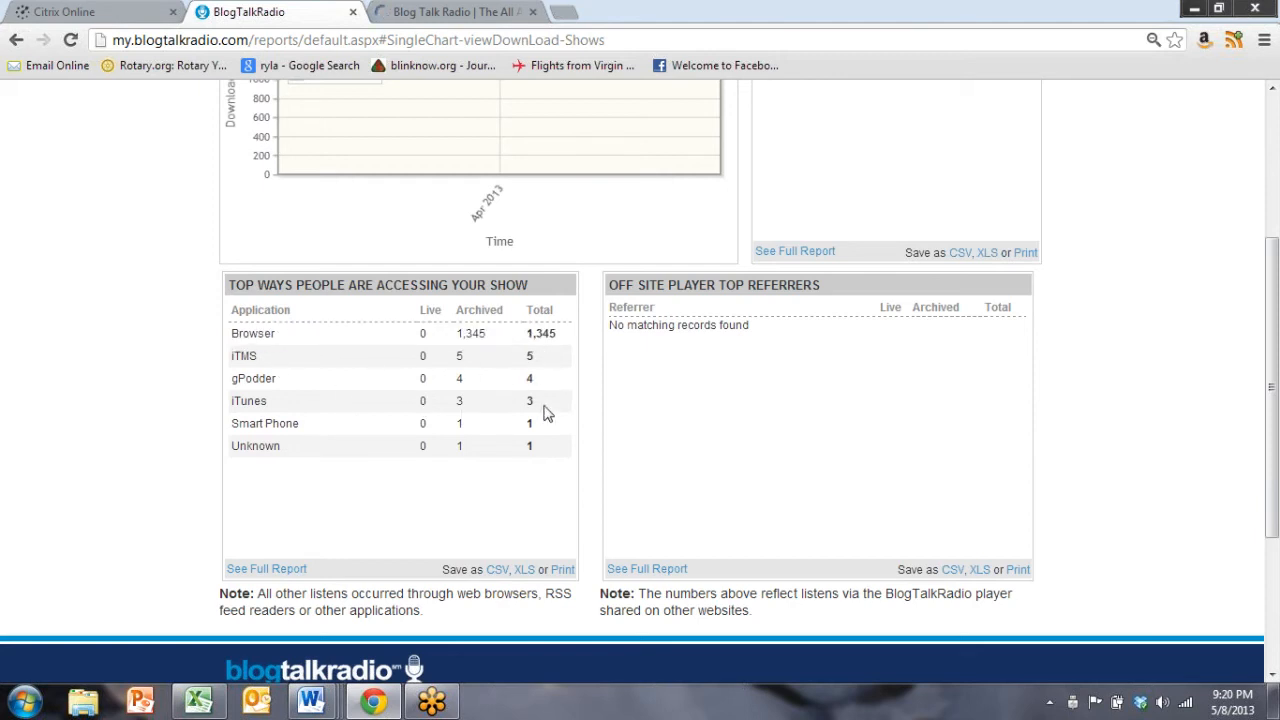
mouse_move(485, 426)
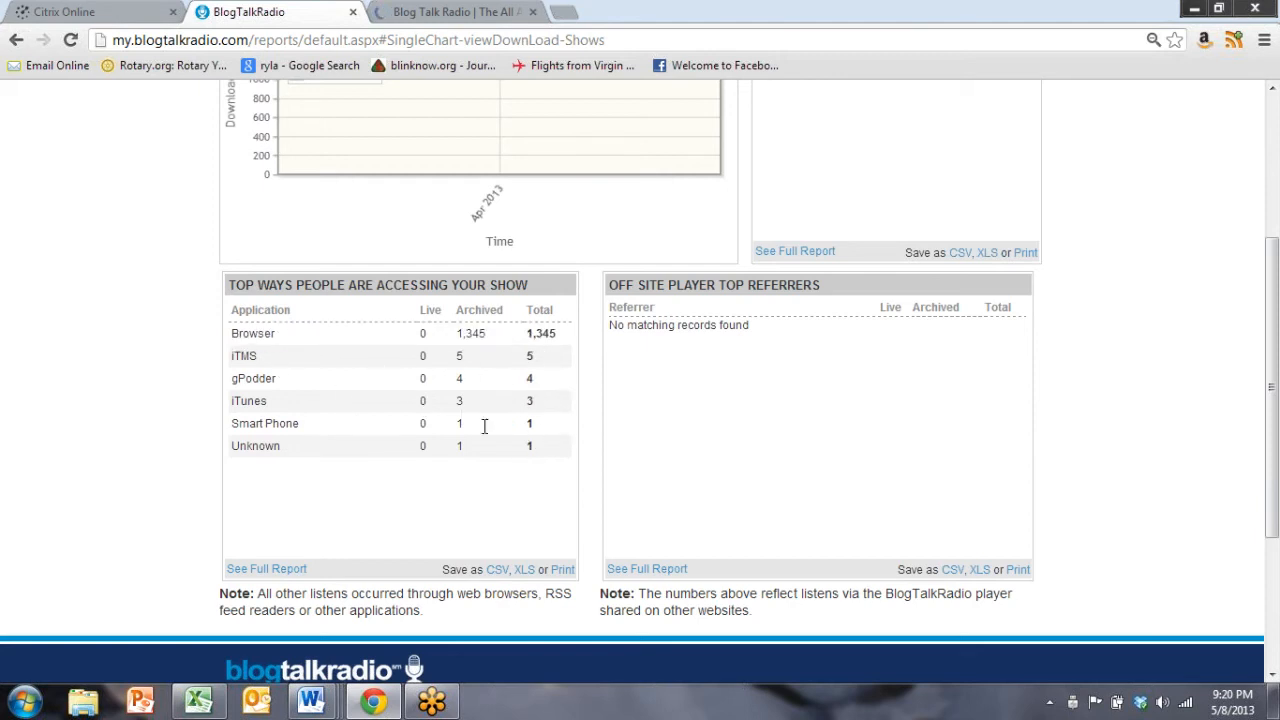
scroll(up, 3)
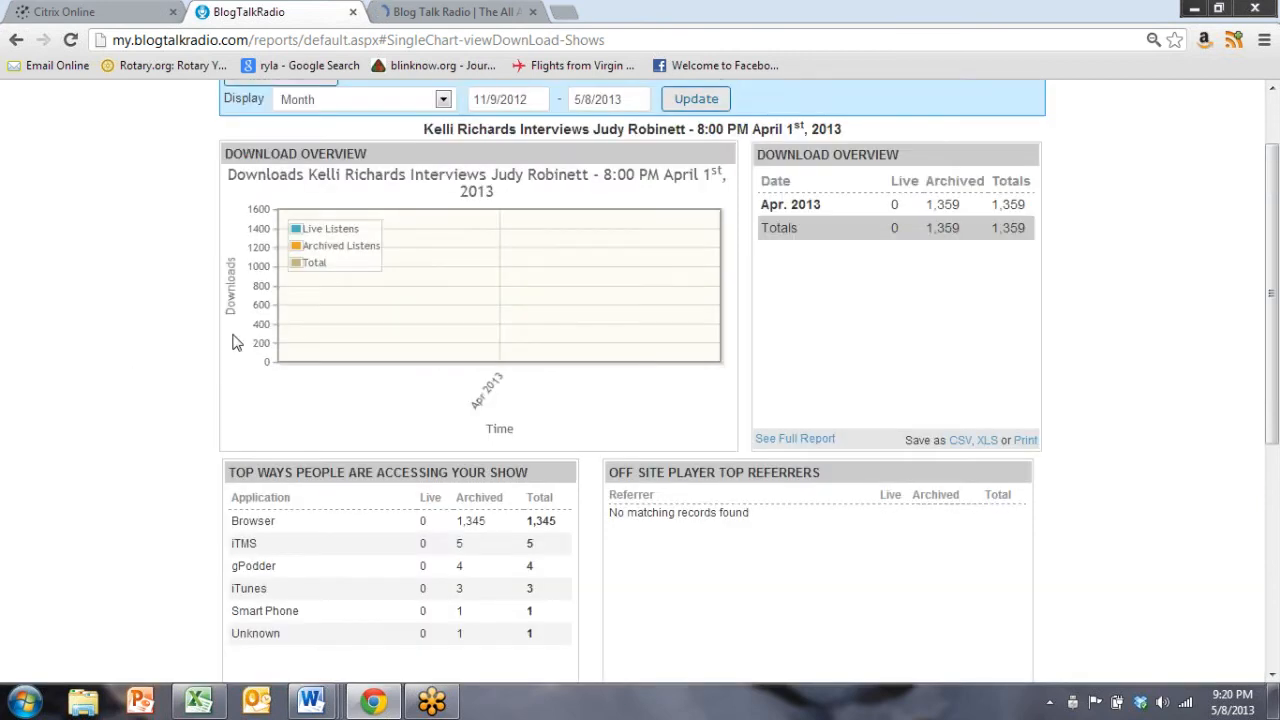
scroll(up, 3)
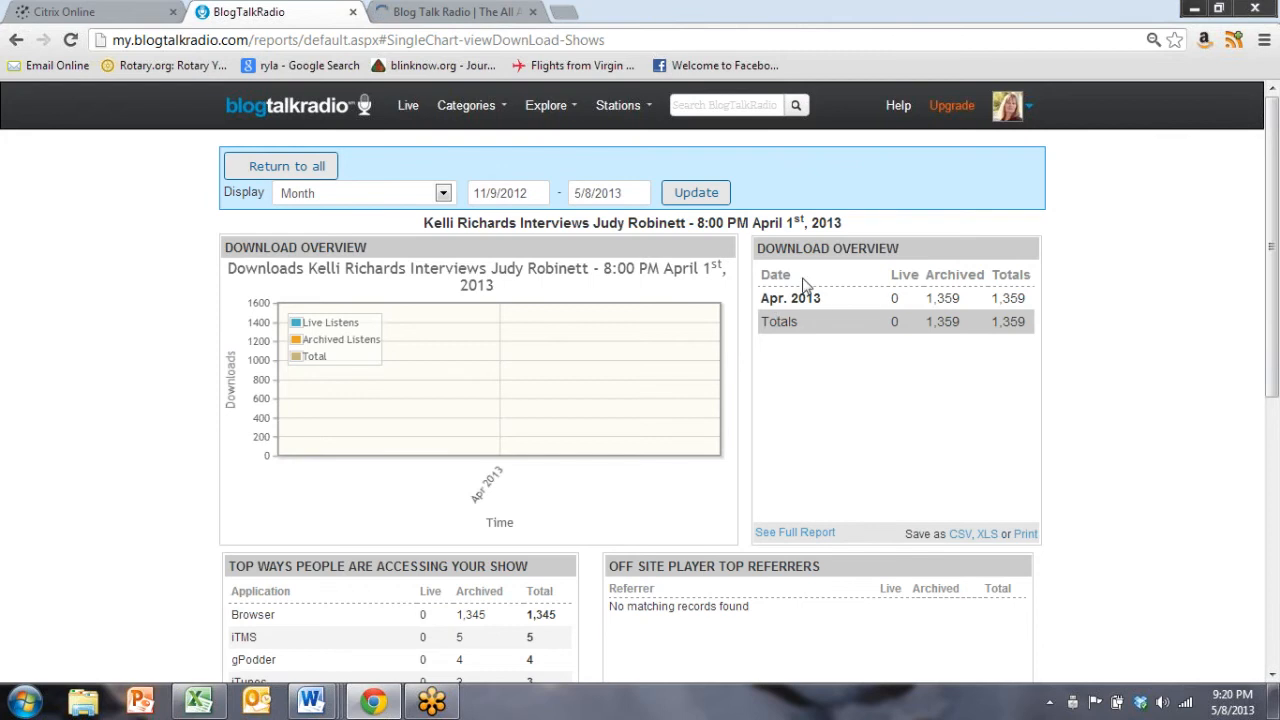
Leave the download reports and reach the My Episodes scheduling form via the account menu.
click(286, 166)
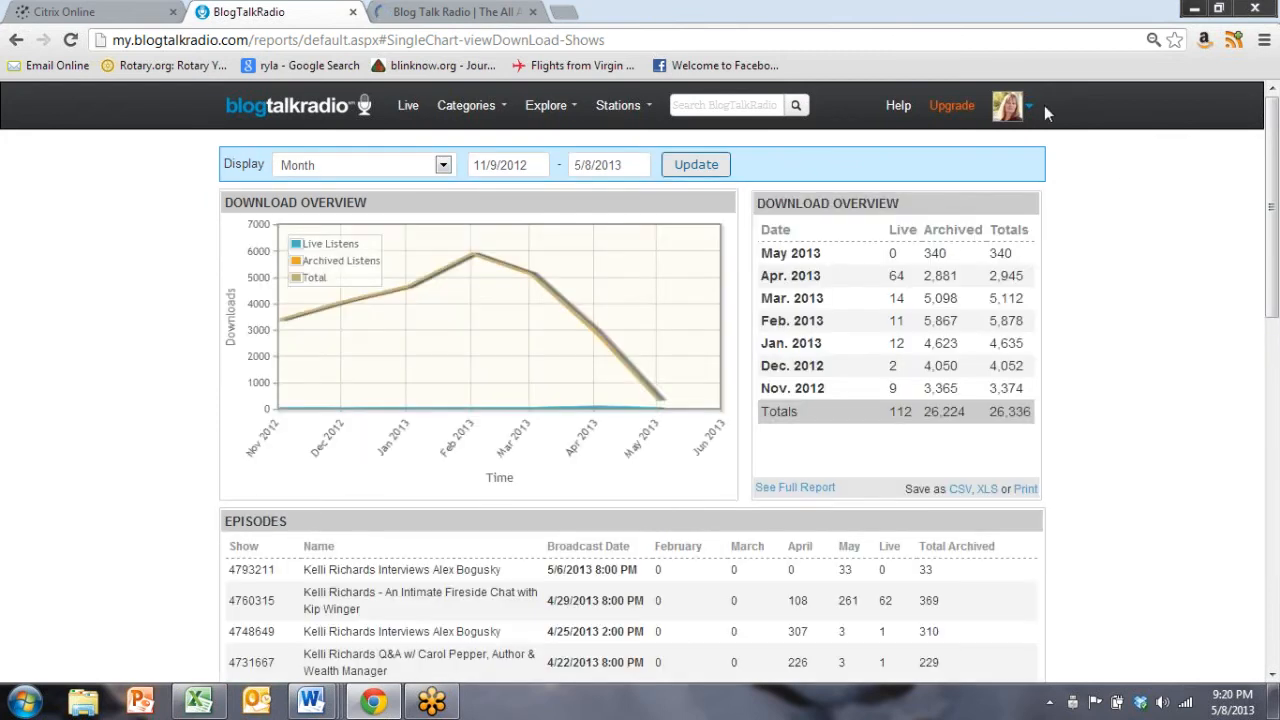
click(1007, 105)
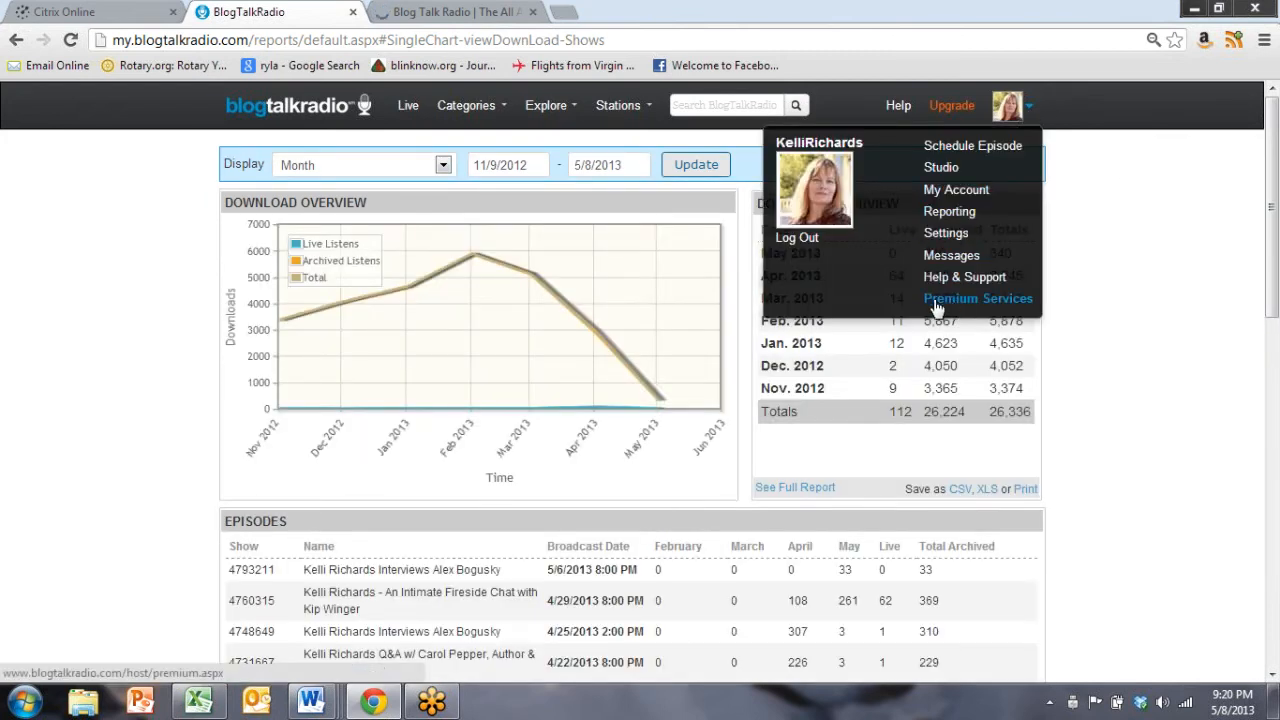
click(977, 298)
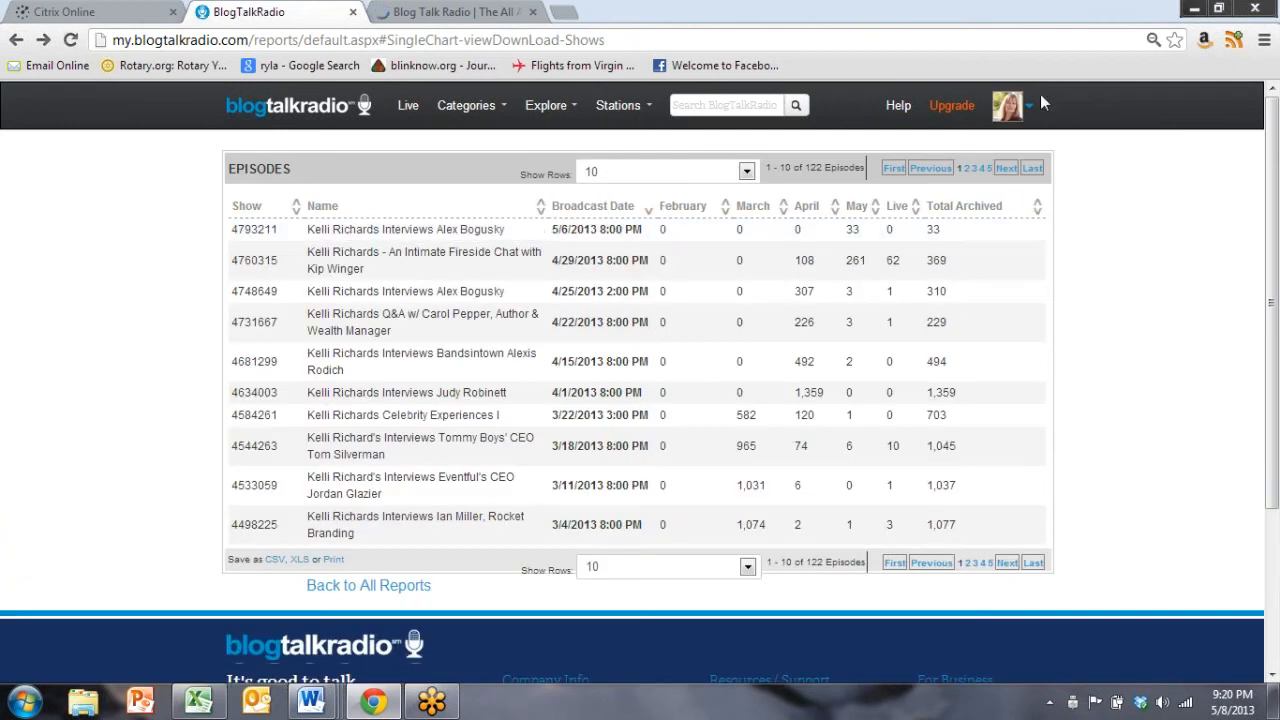
click(1006, 105)
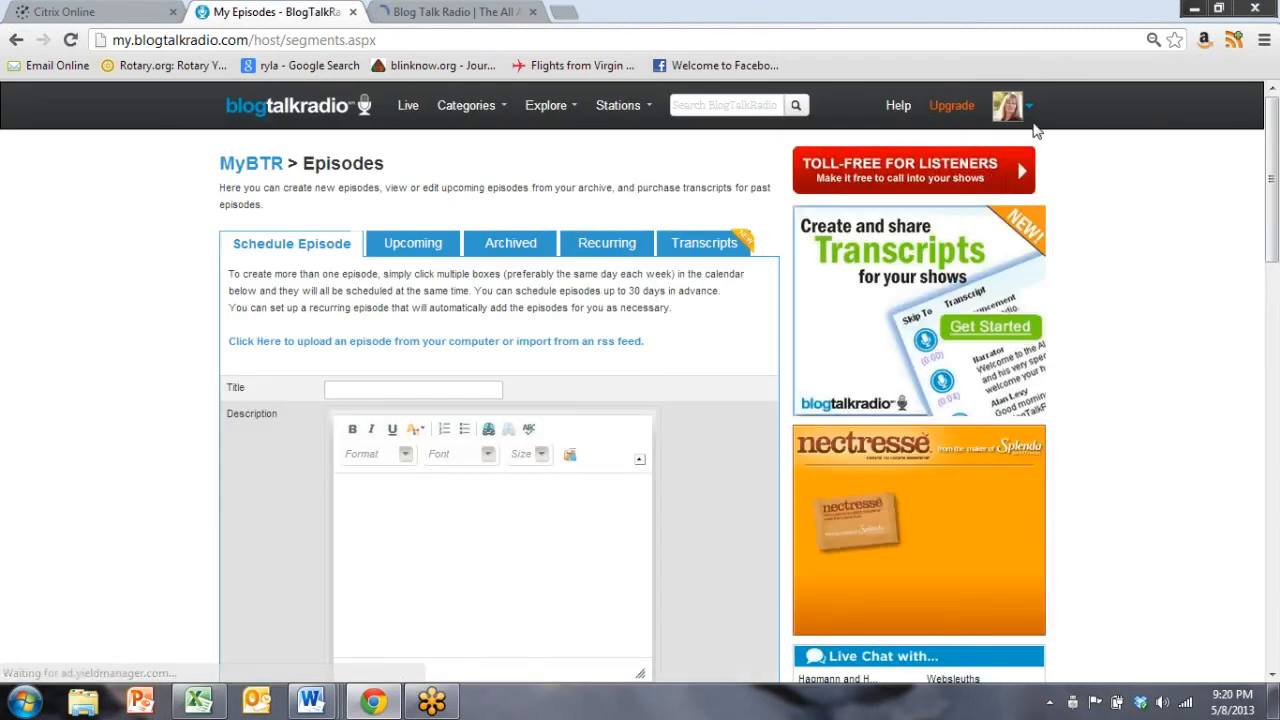
click(1003, 106)
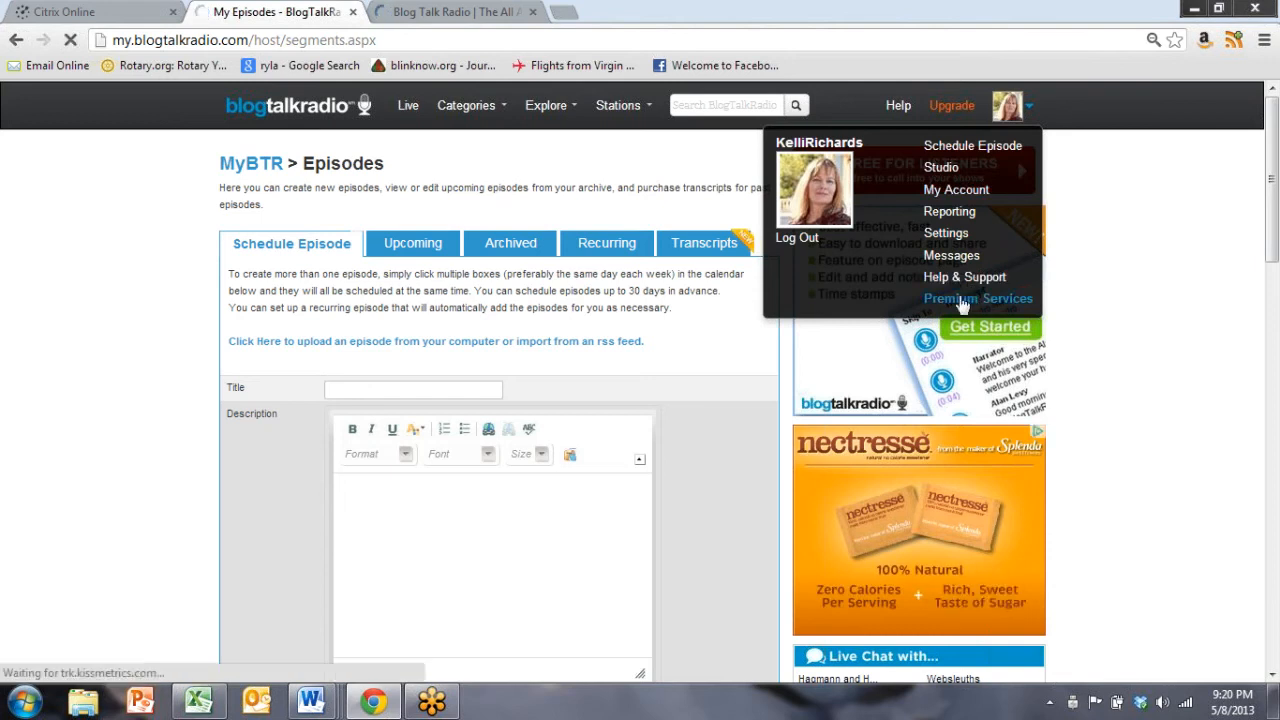
Open Premium Services, glance at the Premium free trial signup, then go back to the plans.
click(977, 298)
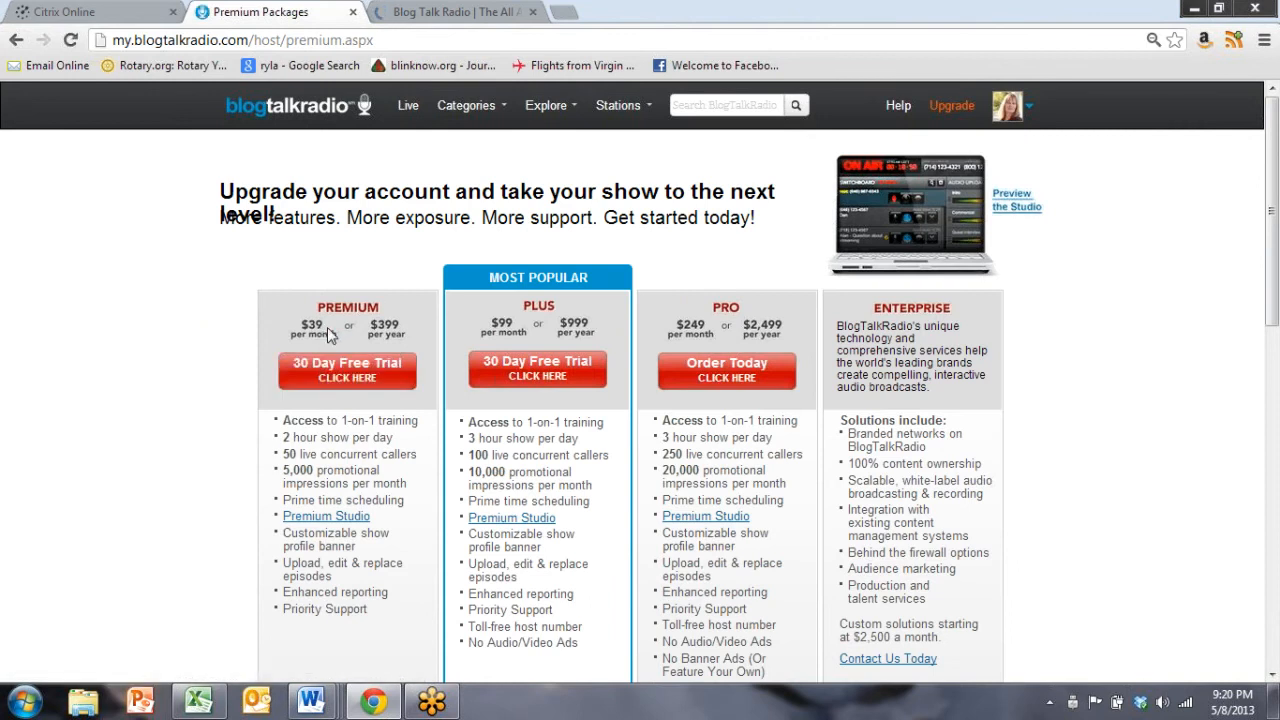
mouse_move(331, 368)
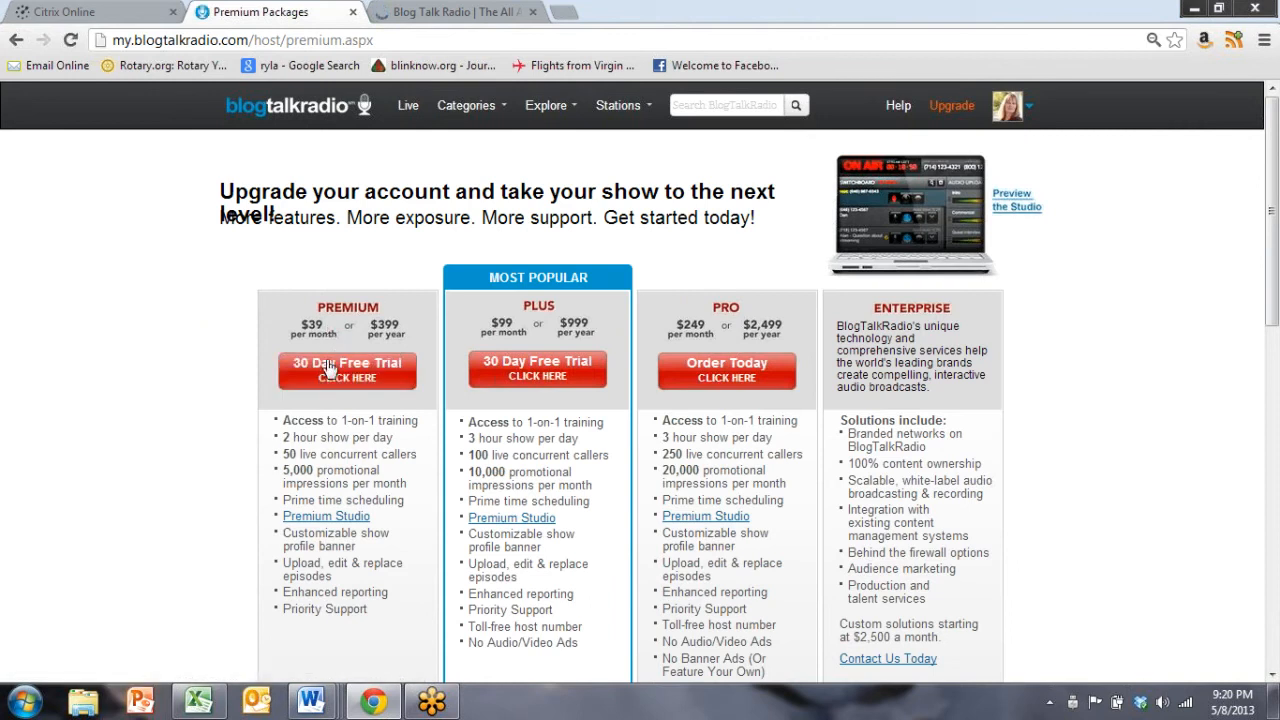
mouse_move(347, 370)
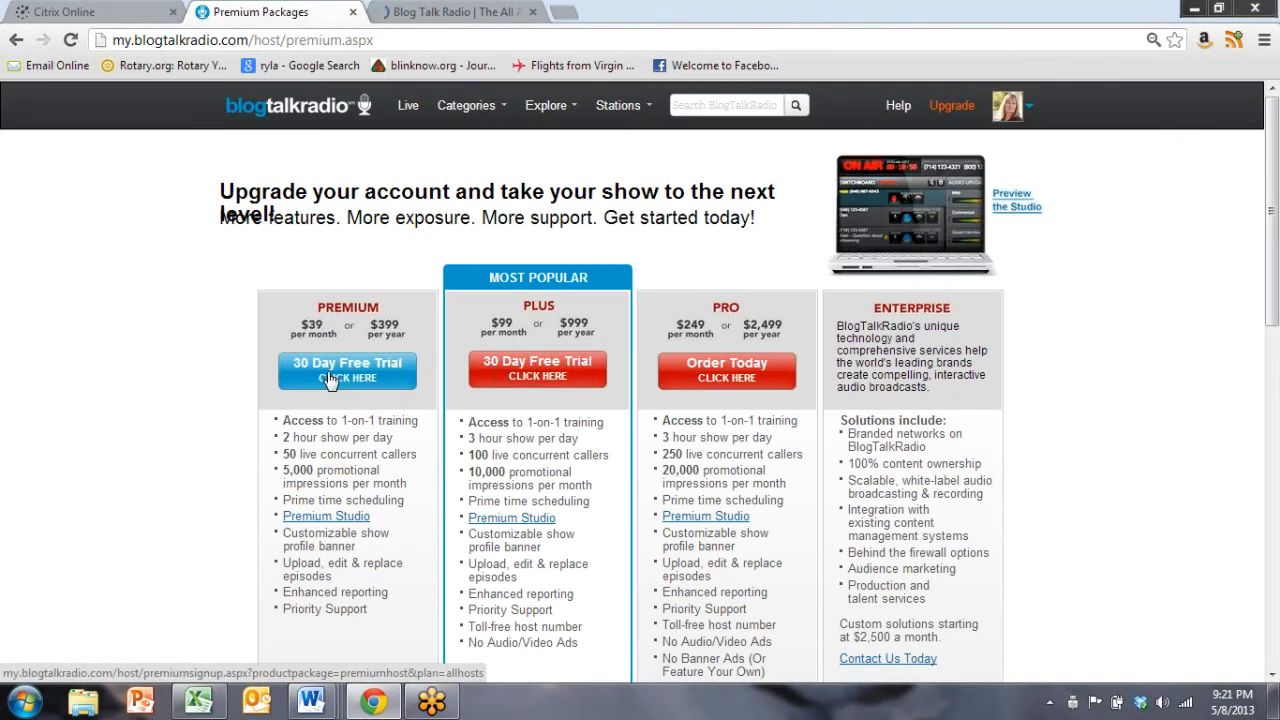
click(347, 370)
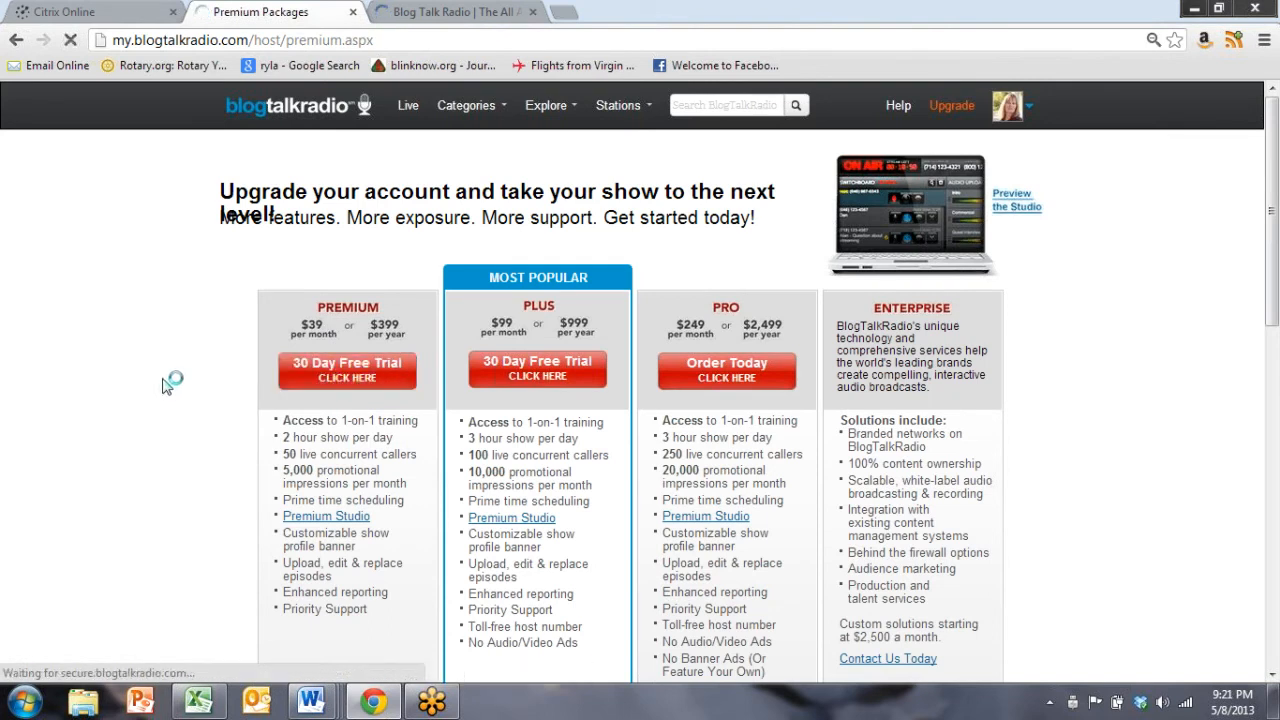
click(347, 369)
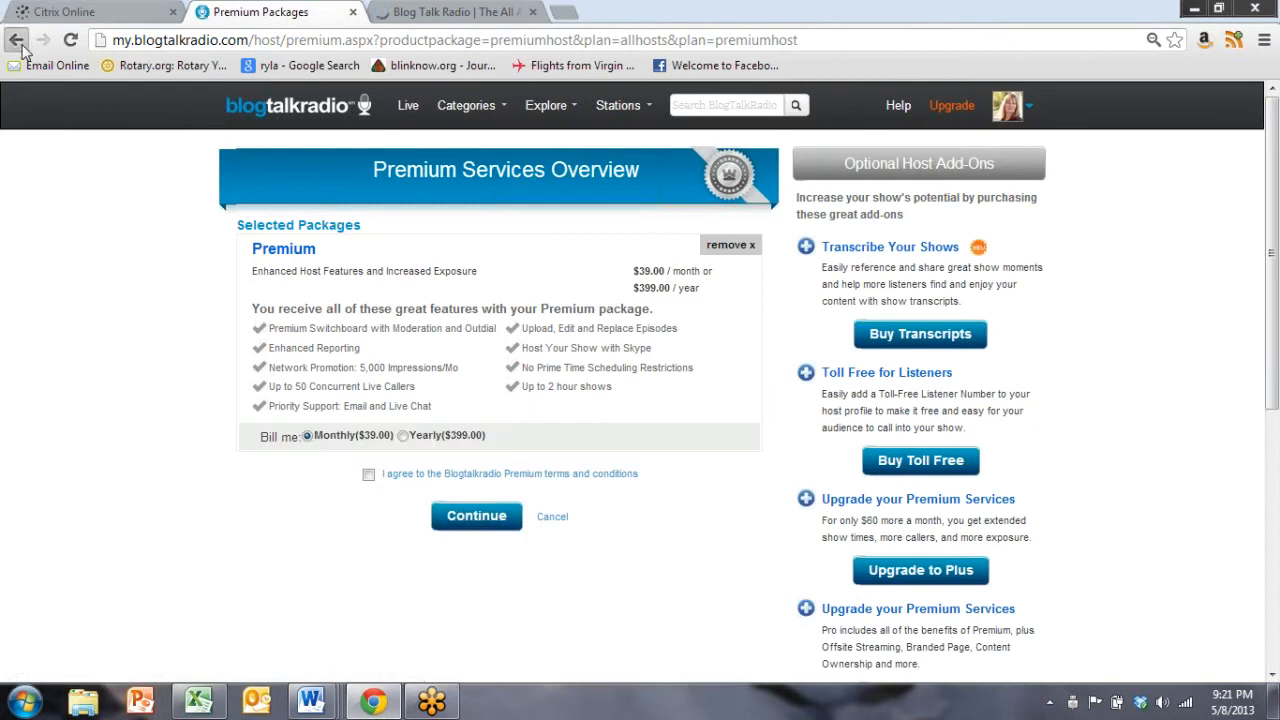
click(16, 40)
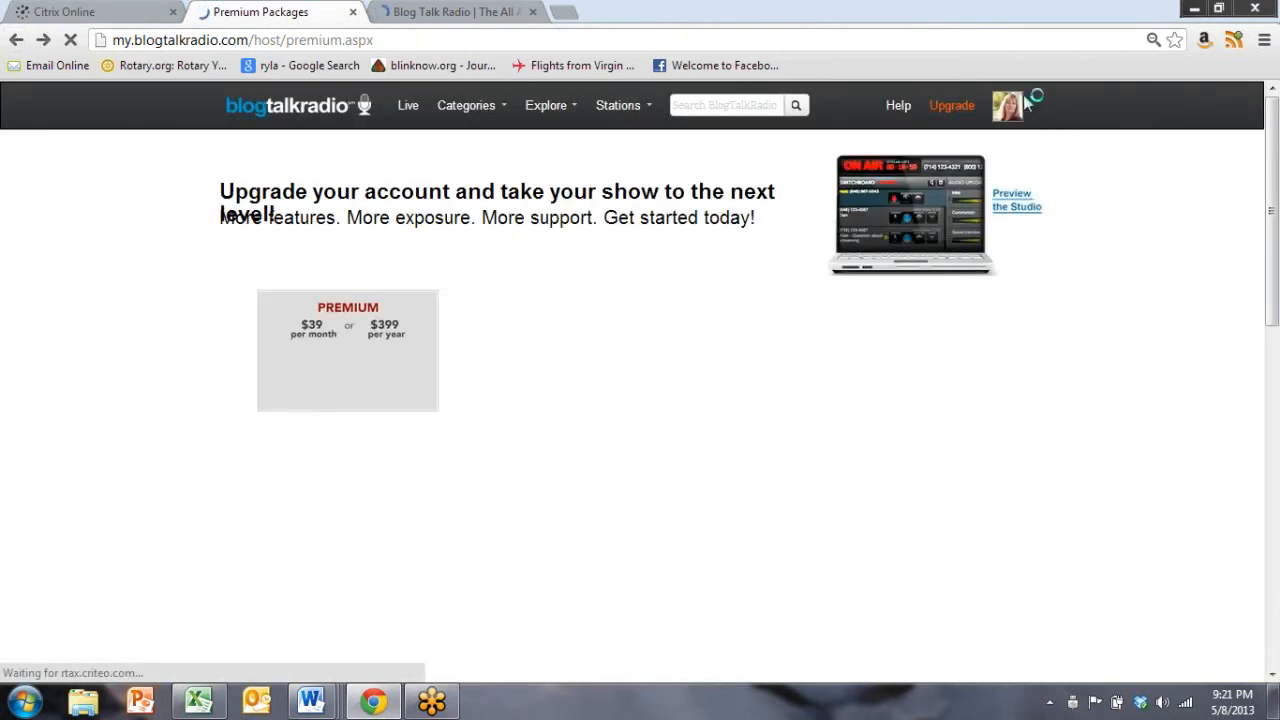
click(1007, 105)
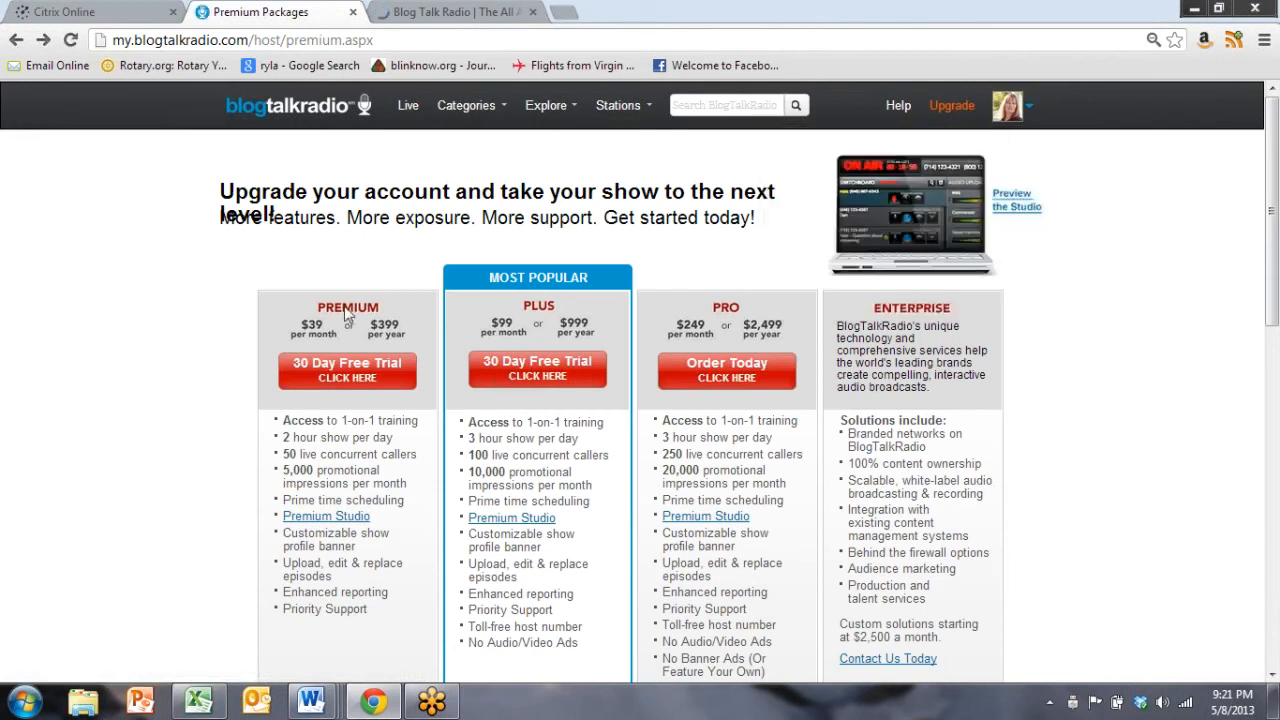
mouse_move(347, 370)
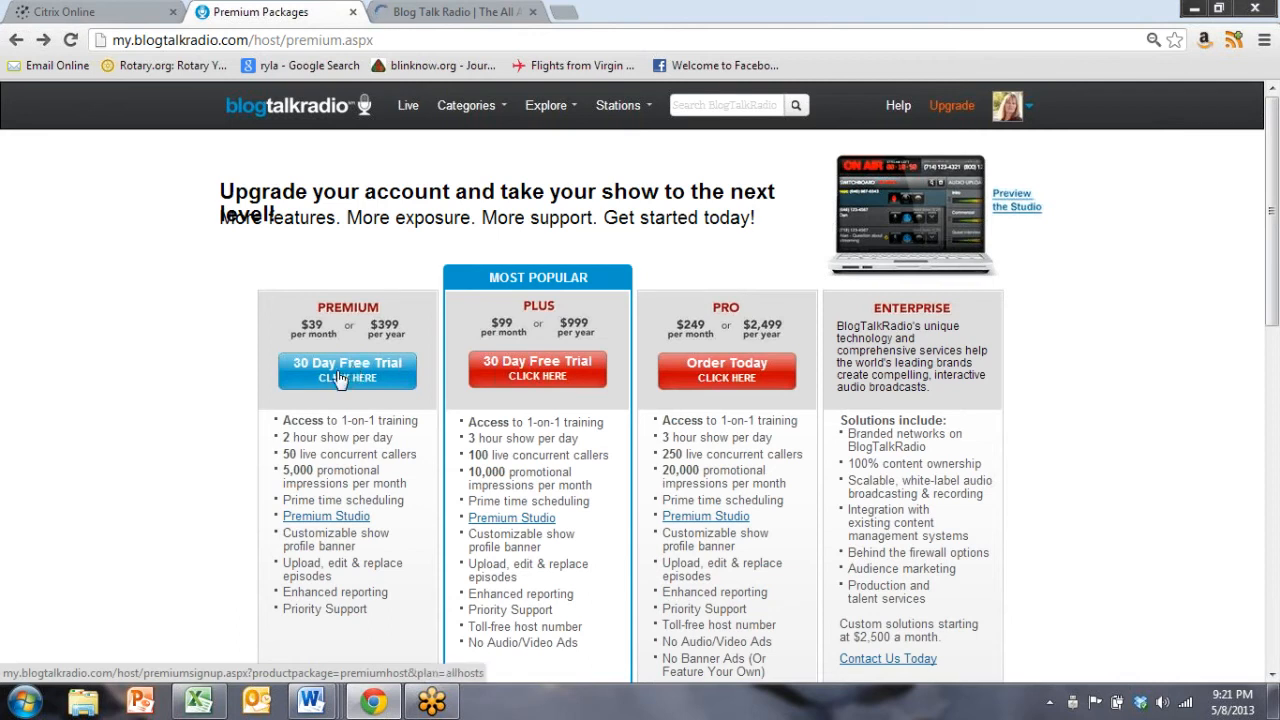
mouse_move(1037, 108)
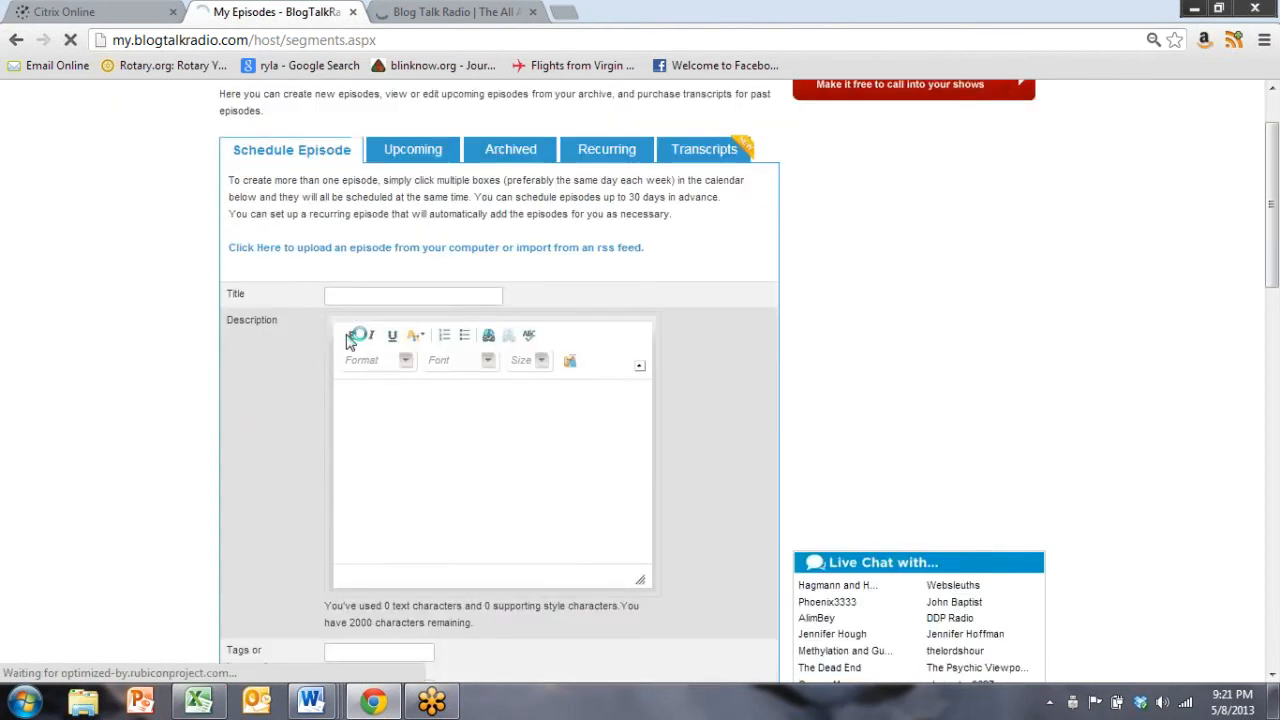
Choose 120 in the Duration dropdown and Private in the Visibility dropdown.
scroll(down, 3)
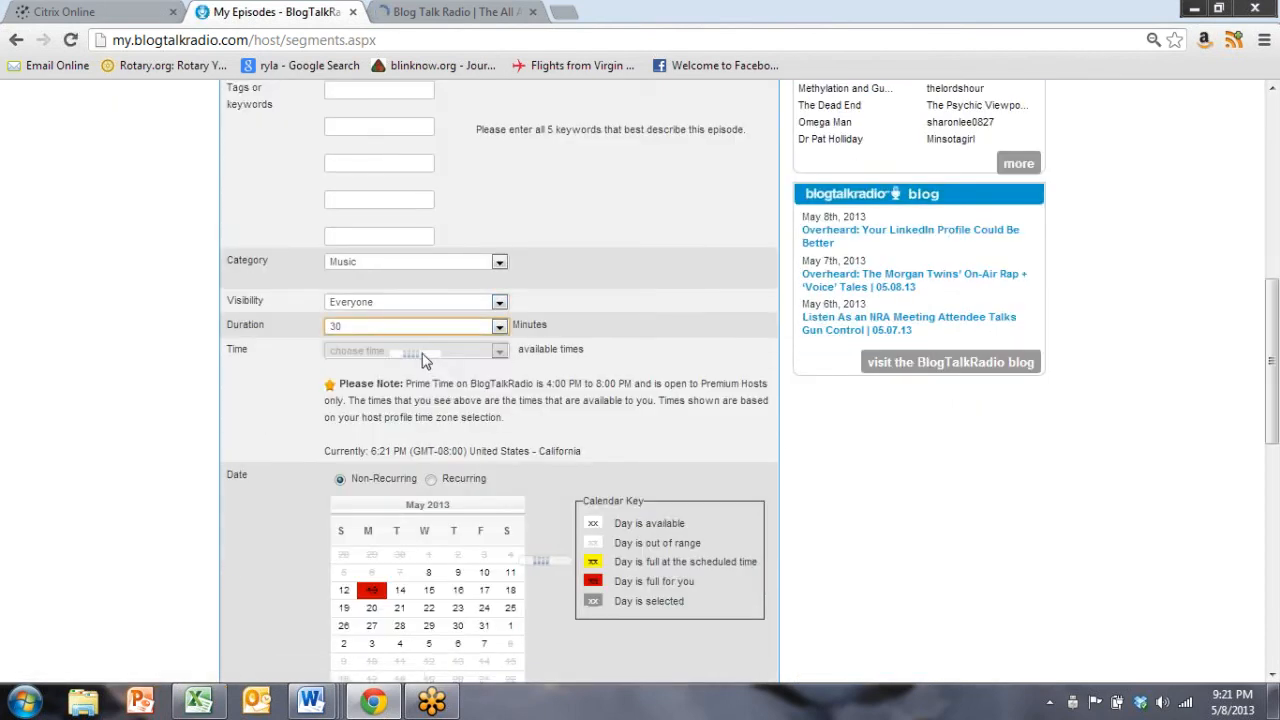
click(499, 325)
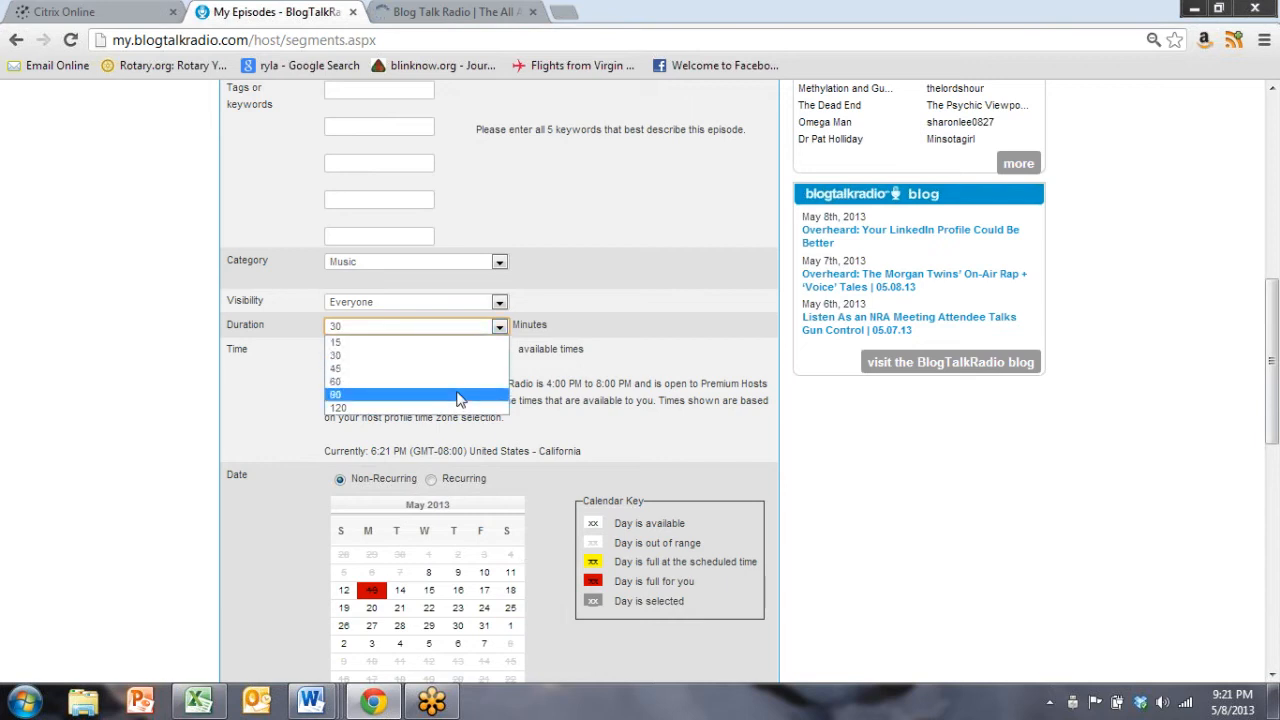
click(337, 407)
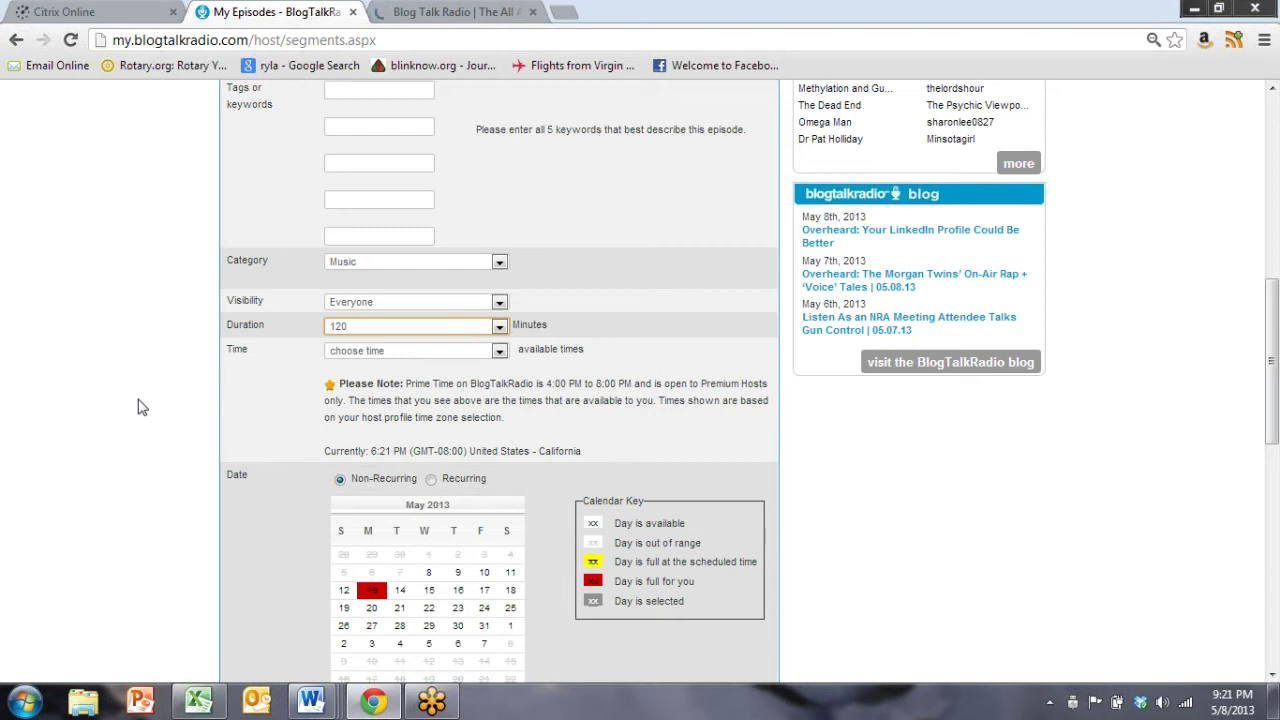
scroll(up, 3)
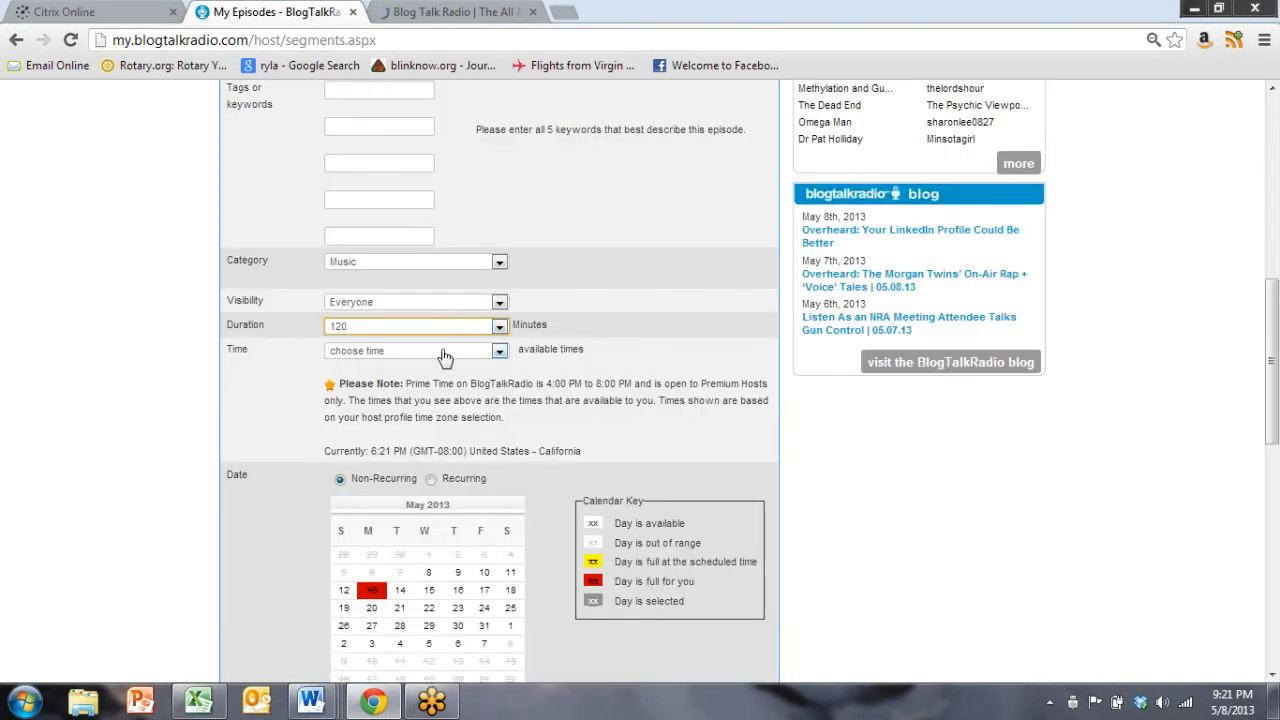
click(498, 301)
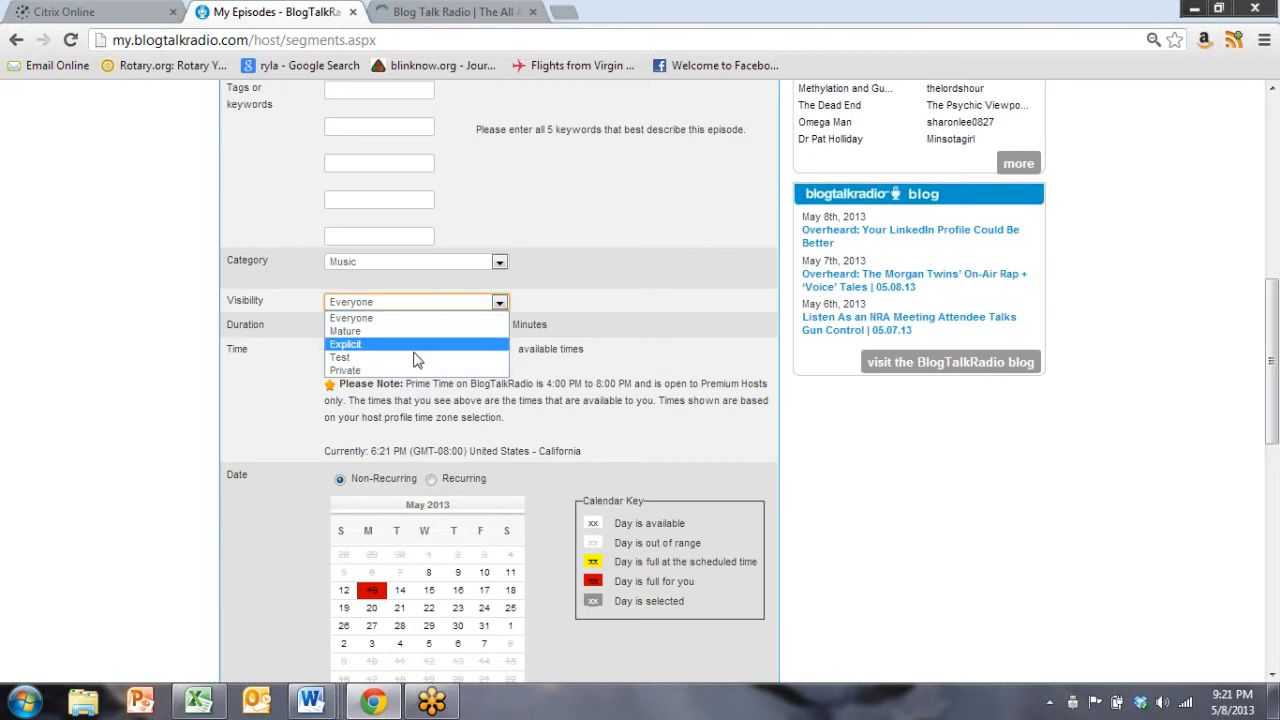
click(344, 370)
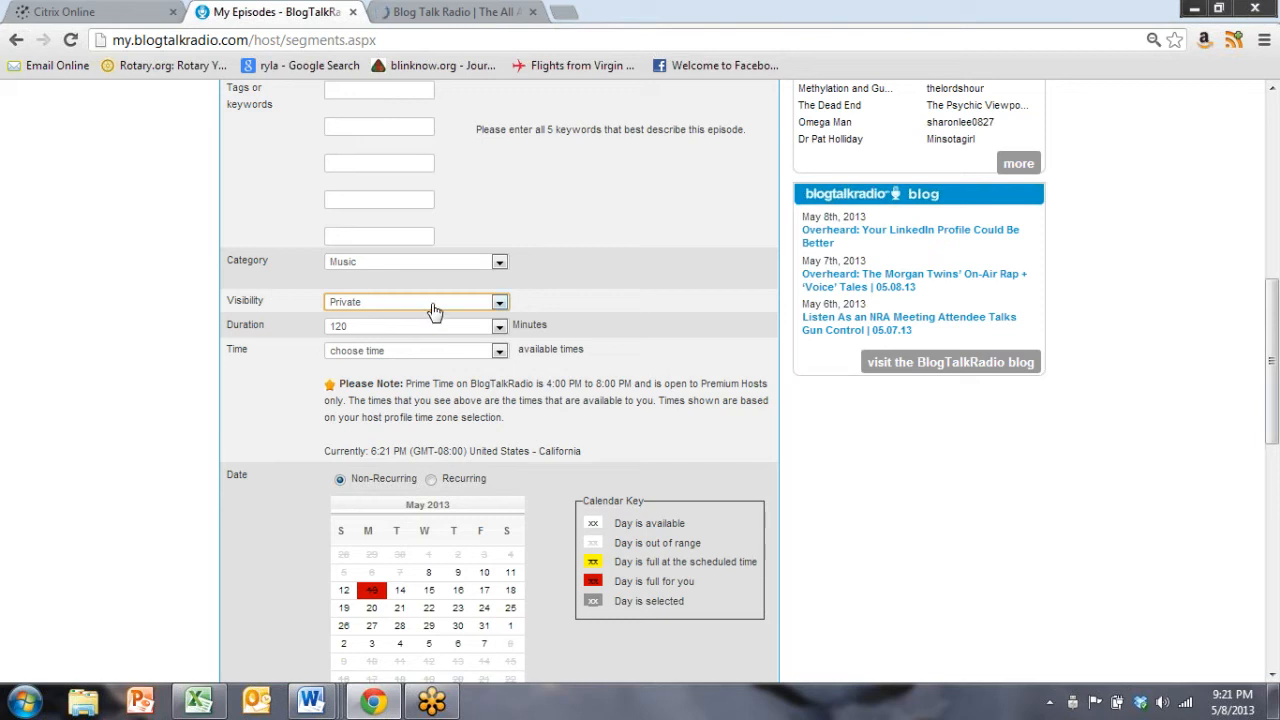
mouse_move(438, 287)
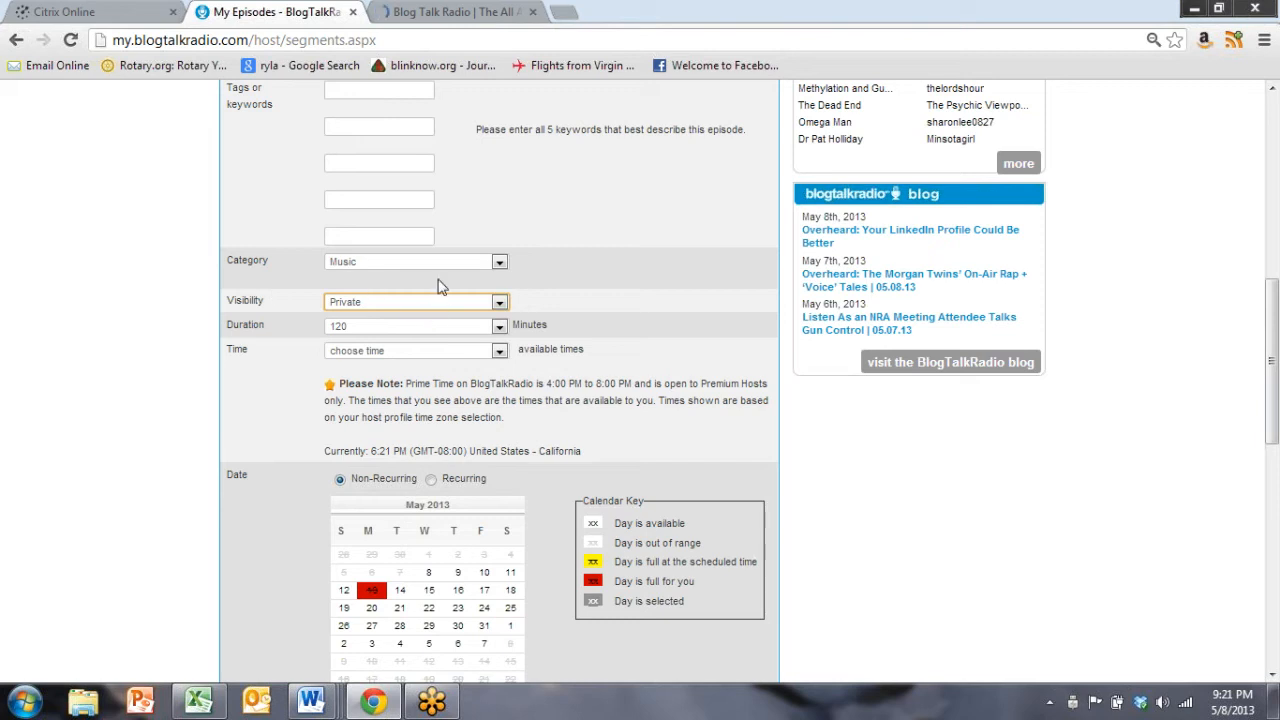
mouse_move(427, 303)
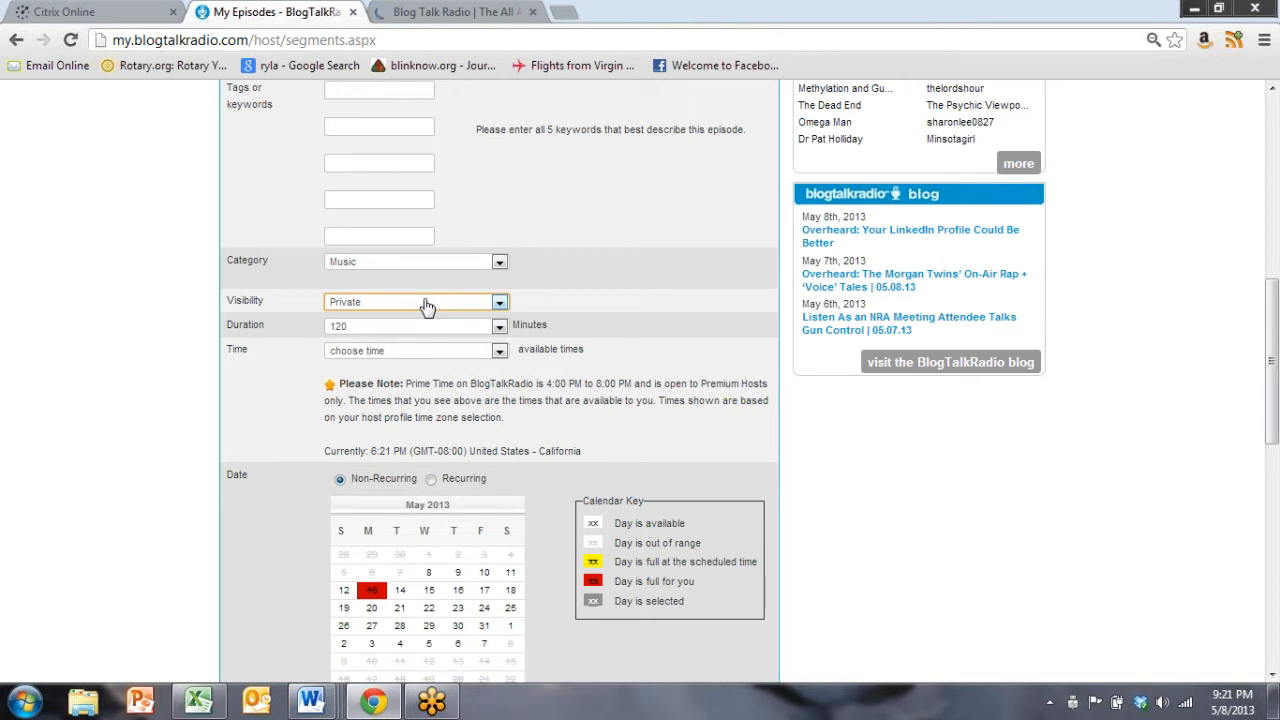
mouse_move(620, 350)
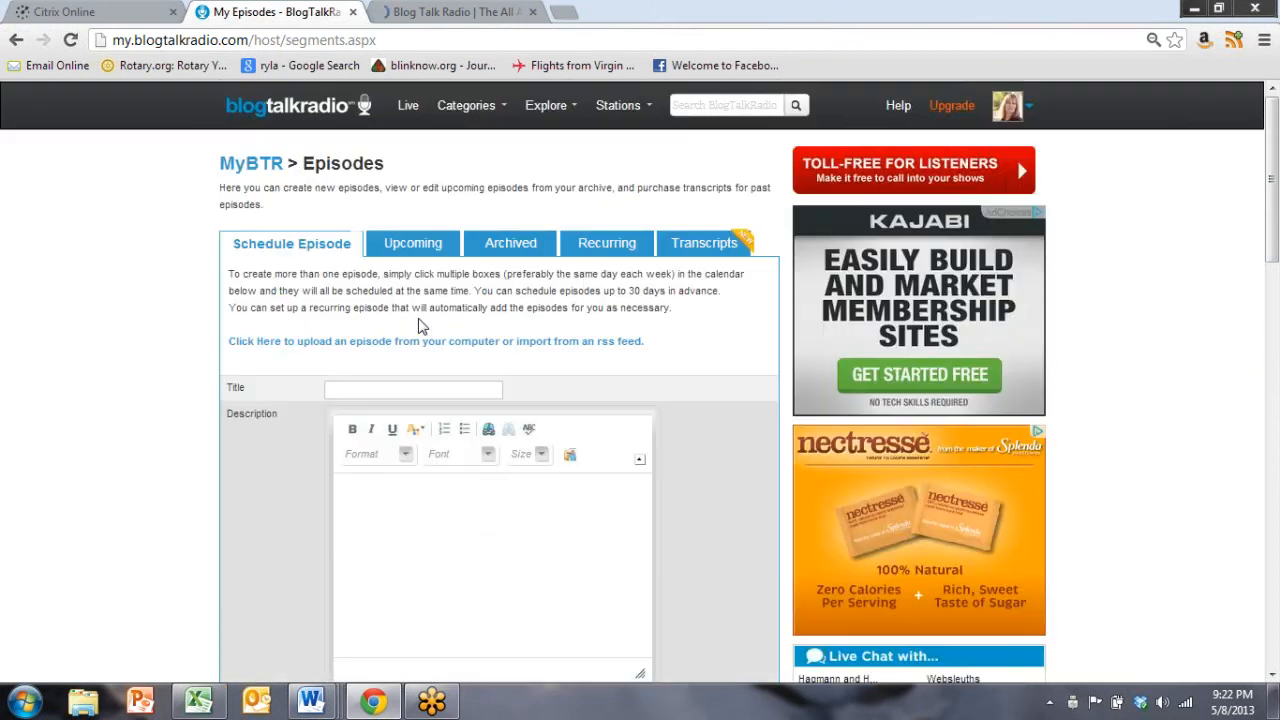
mouse_move(382, 351)
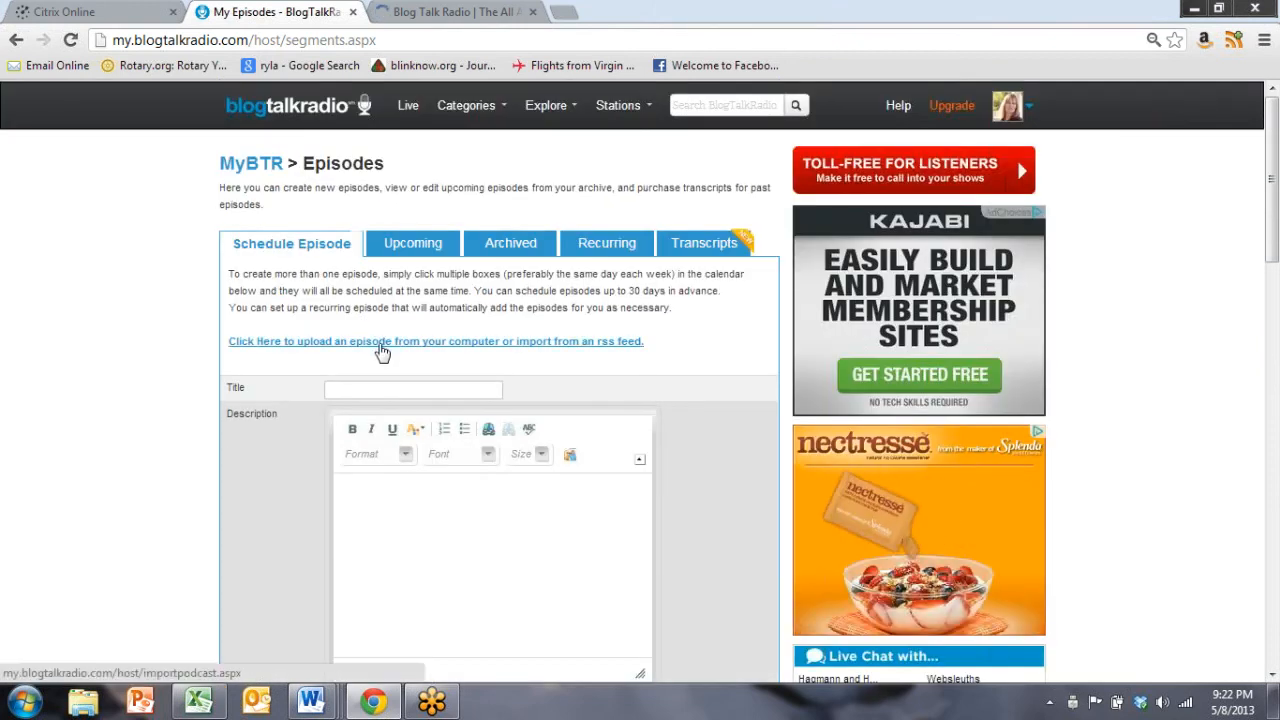
mouse_move(270, 351)
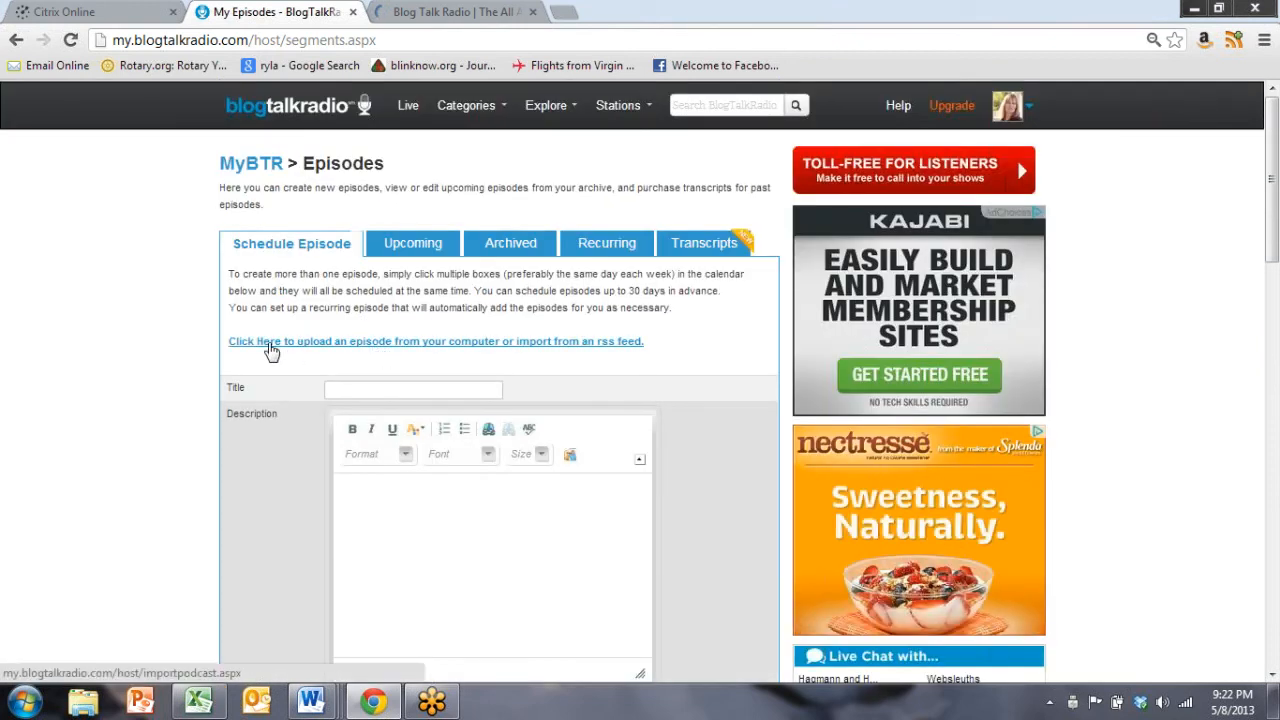
mouse_move(443, 360)
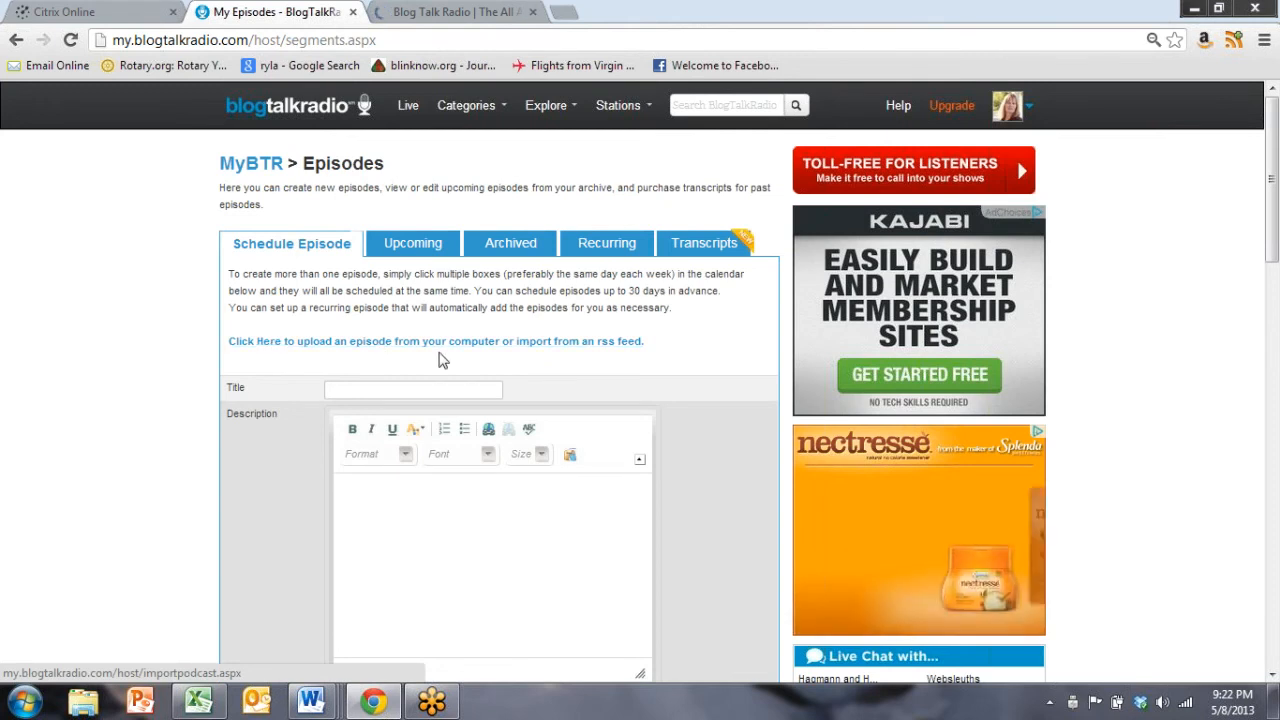
mouse_move(466, 347)
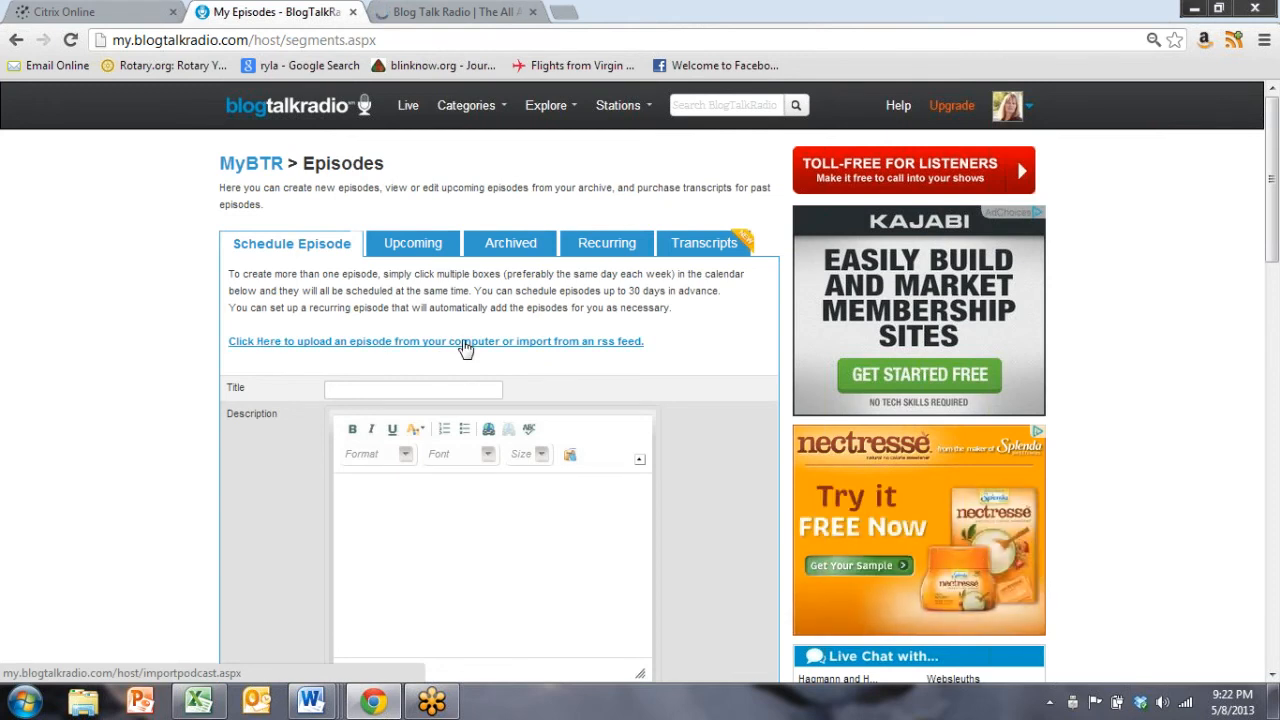
click(435, 341)
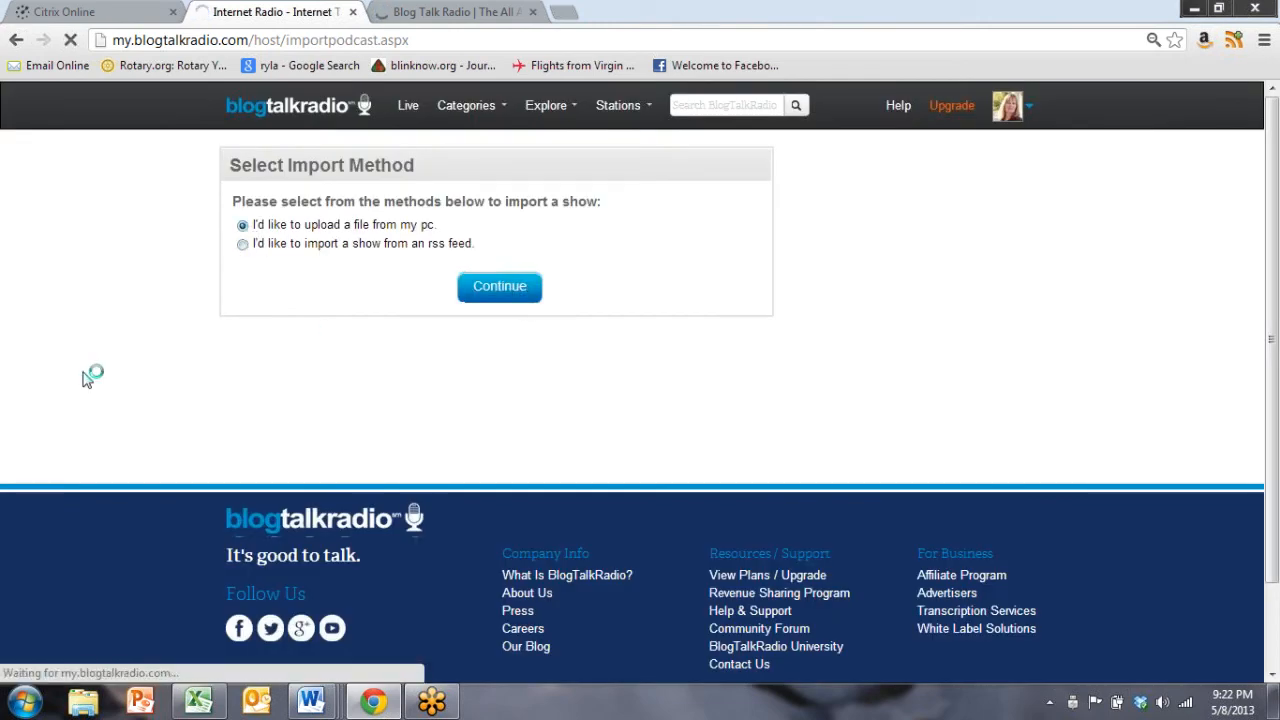
click(499, 286)
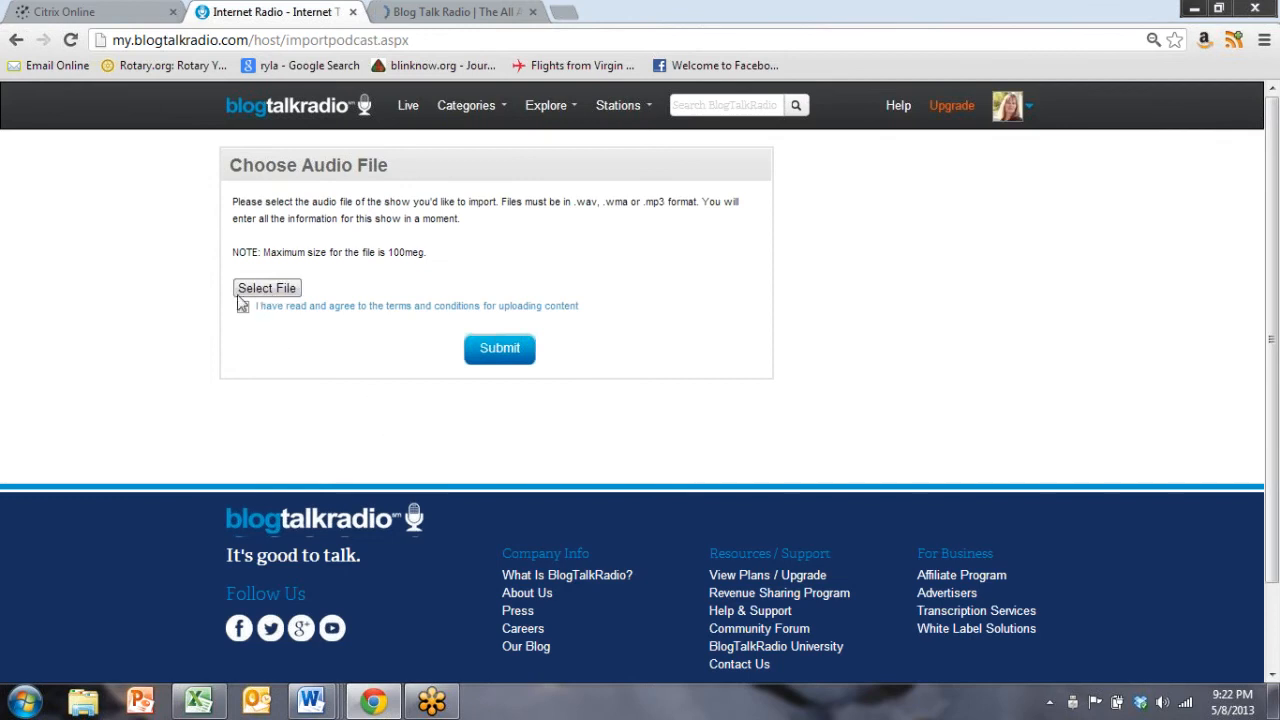
click(267, 288)
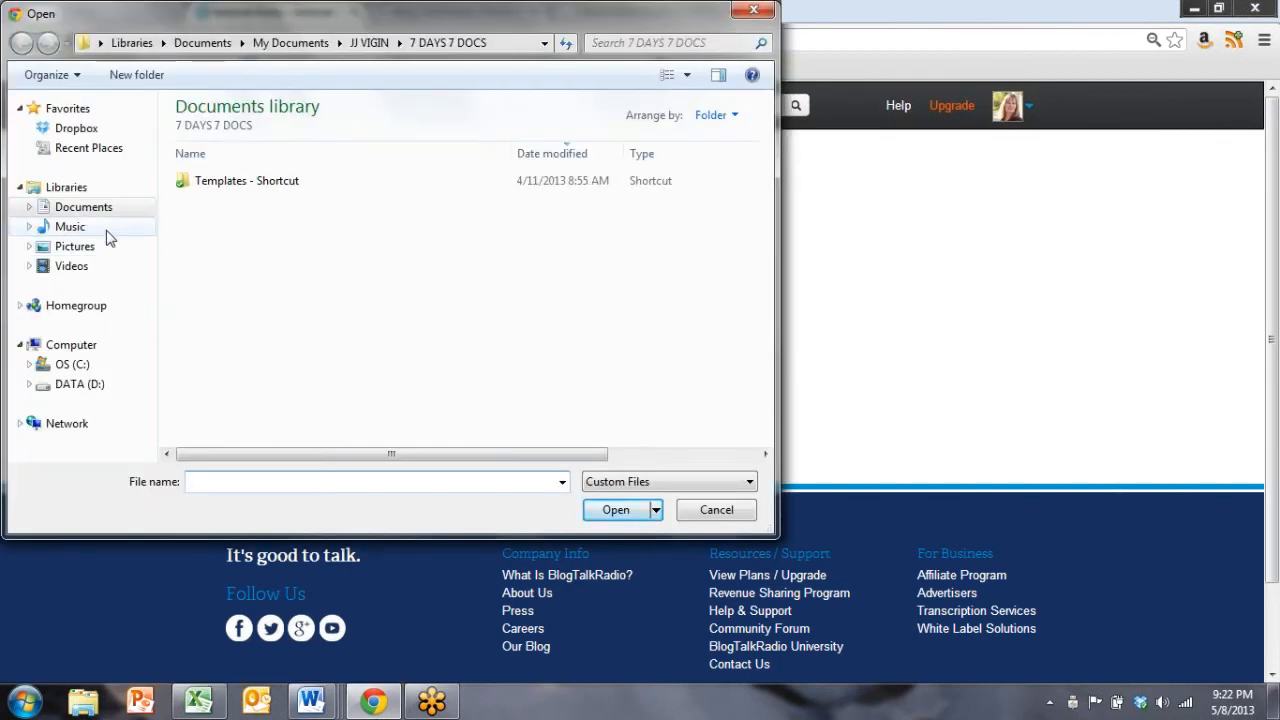
click(29, 226)
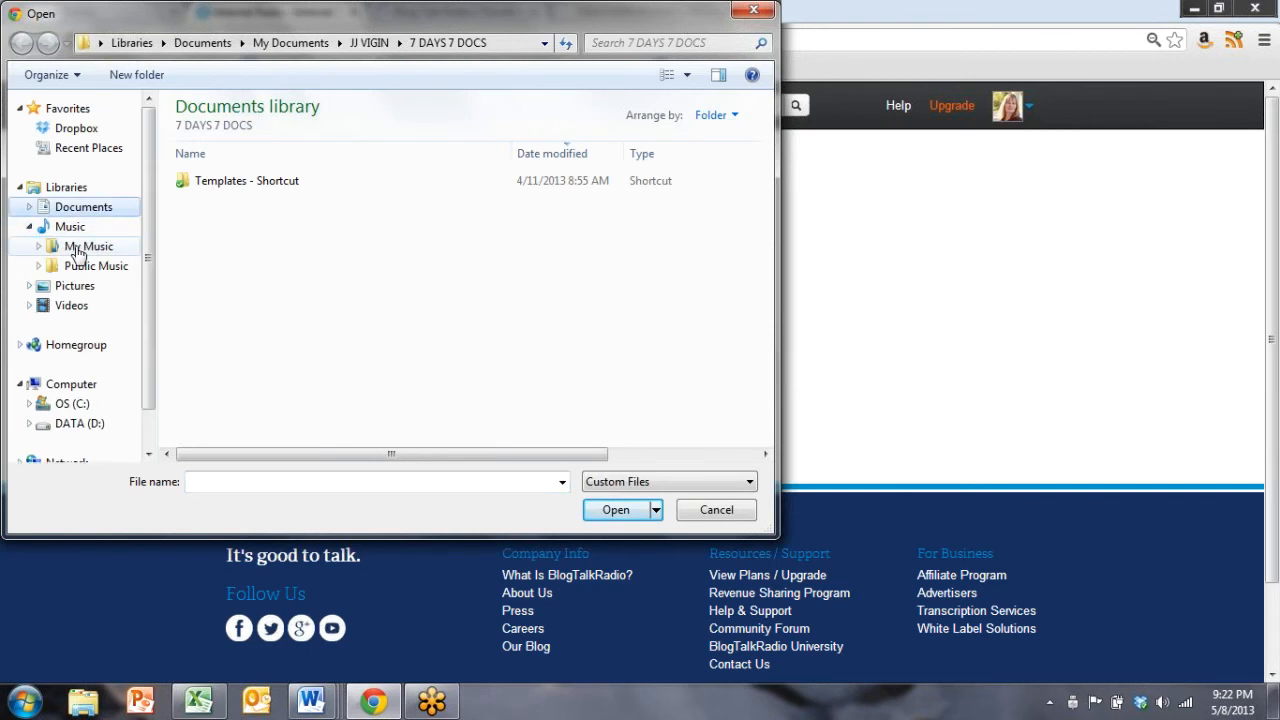
click(88, 246)
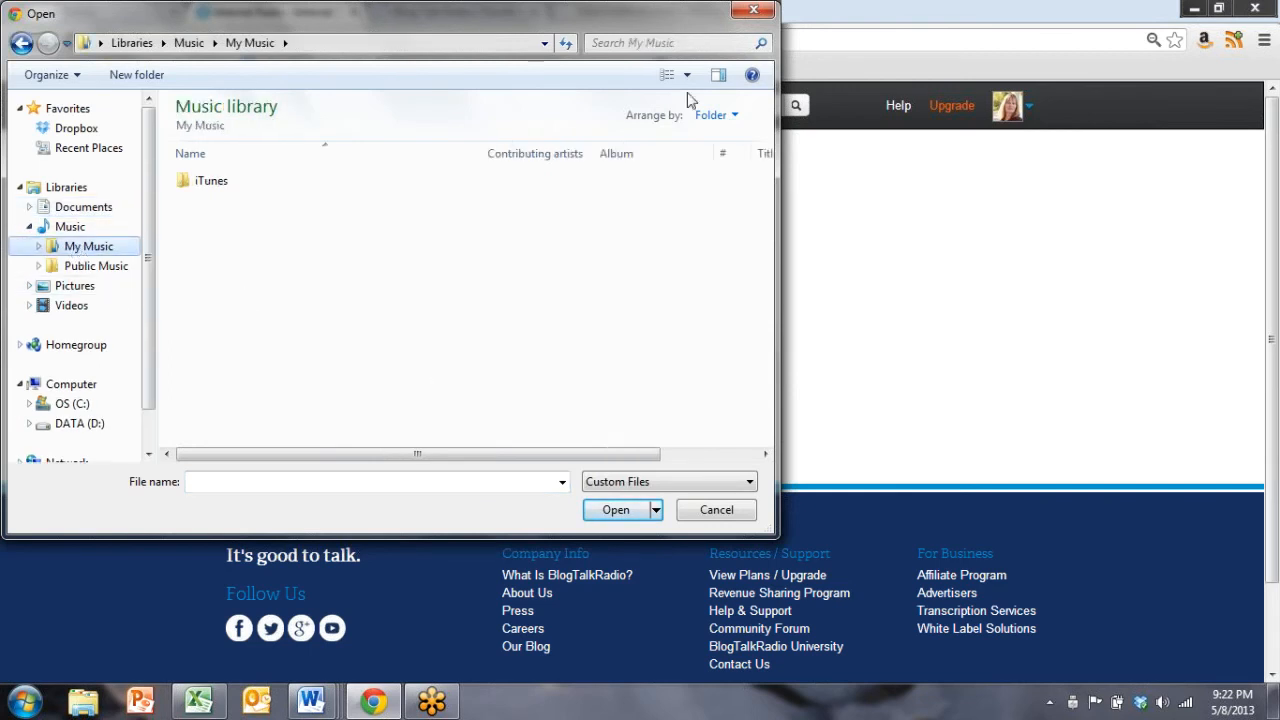
click(716, 510)
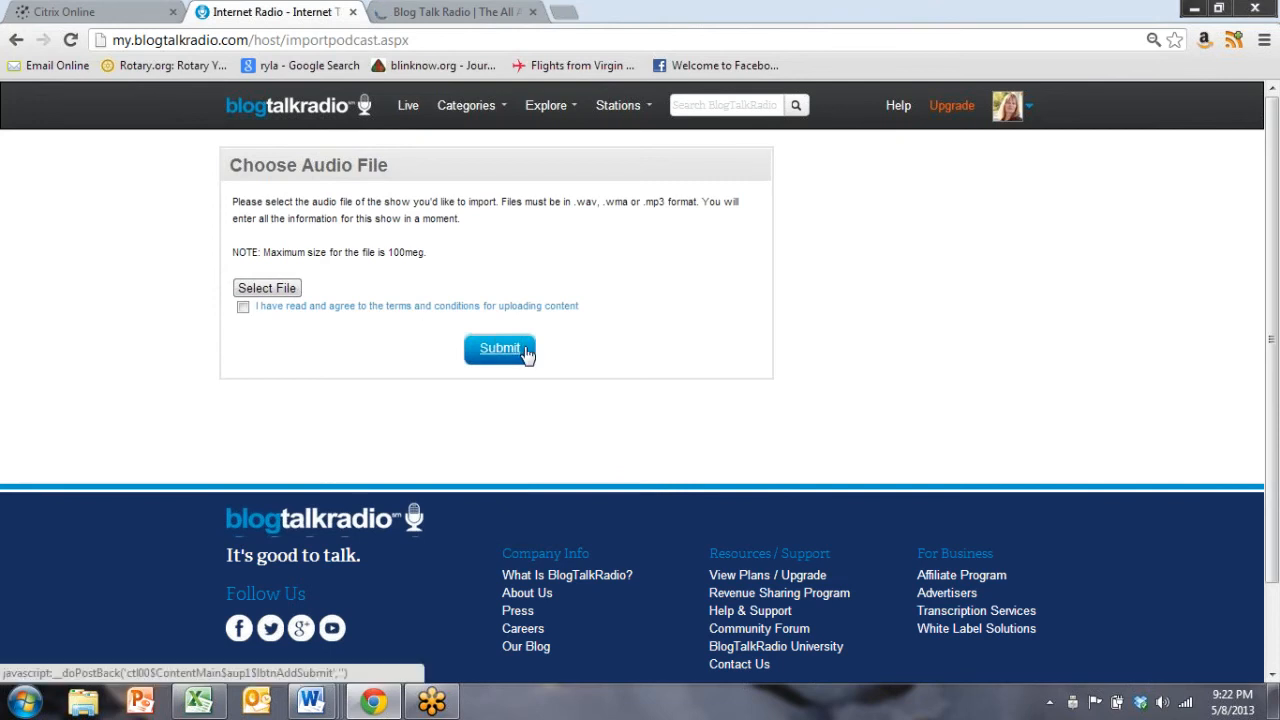
click(1007, 105)
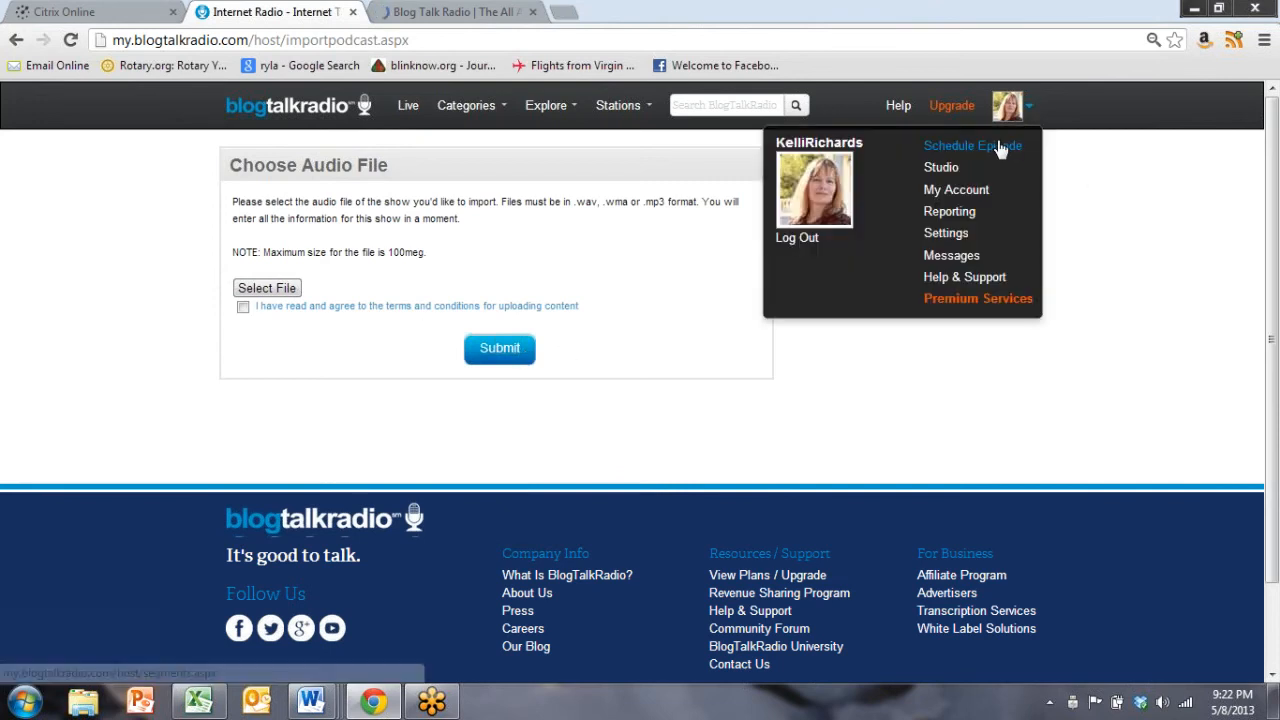
click(972, 145)
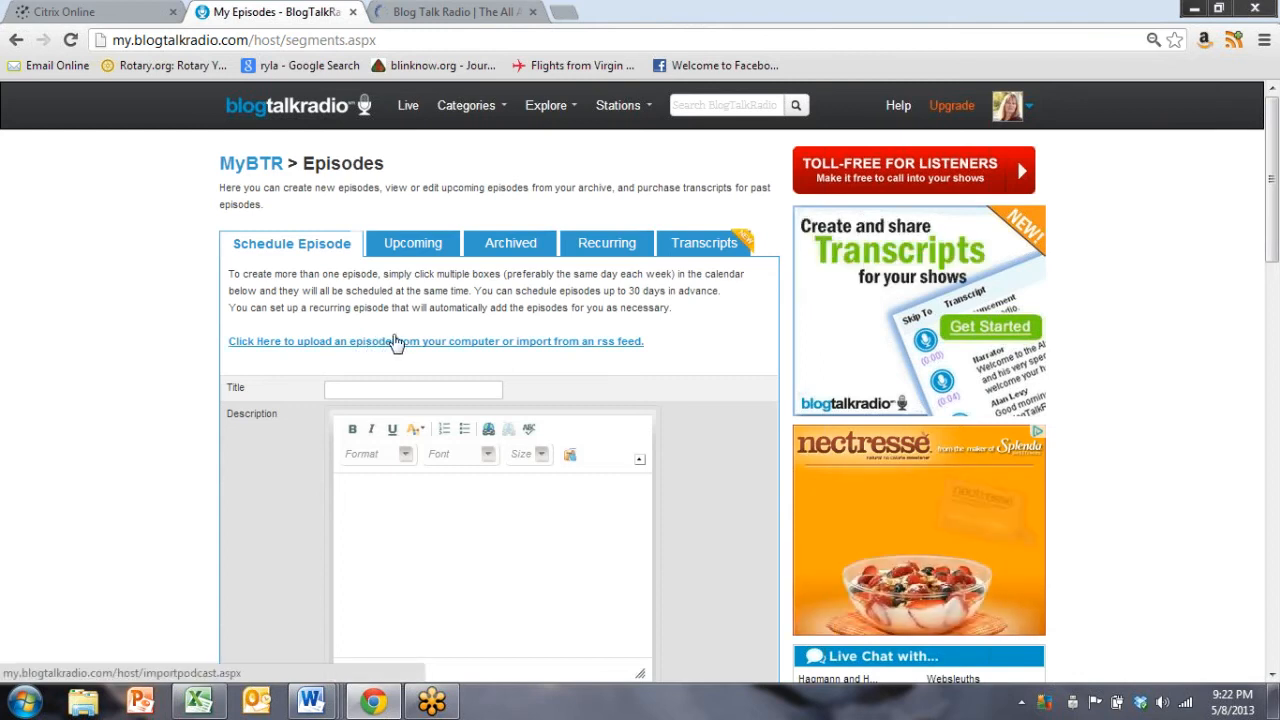
Check the Archived and Upcoming episode tabs, then reopen the All Access Radio show page.
click(412, 243)
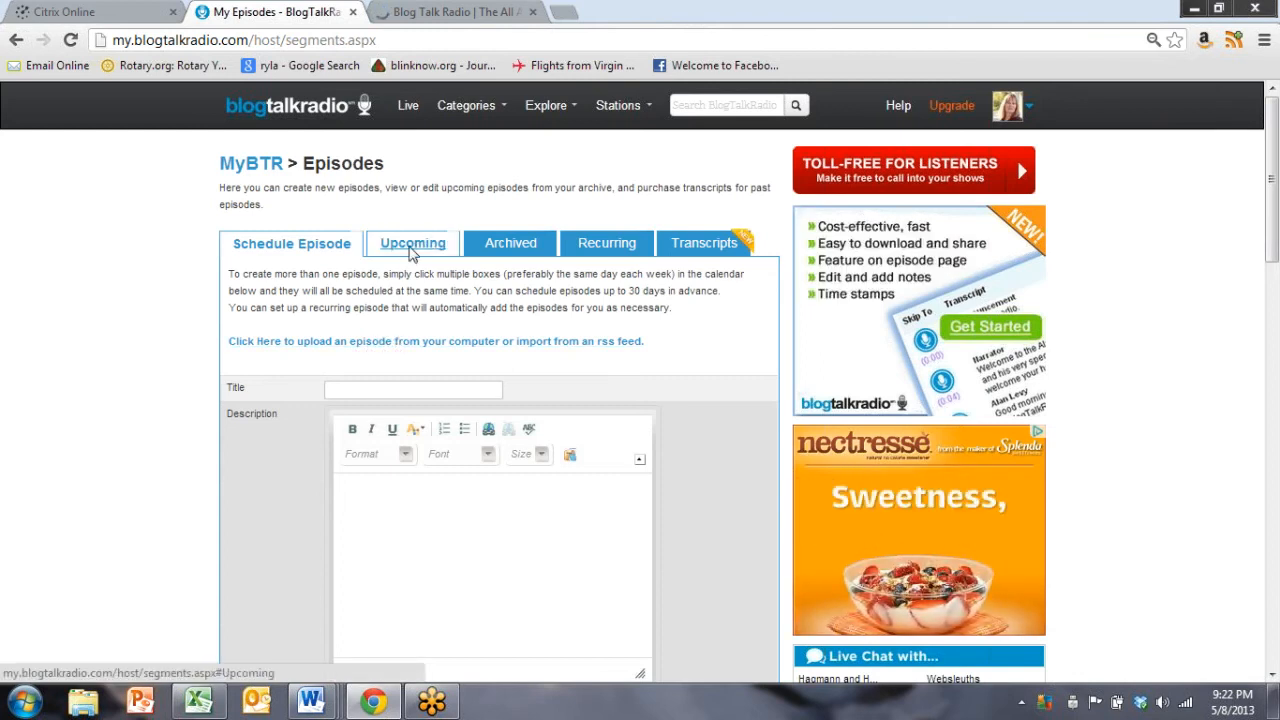
click(498, 243)
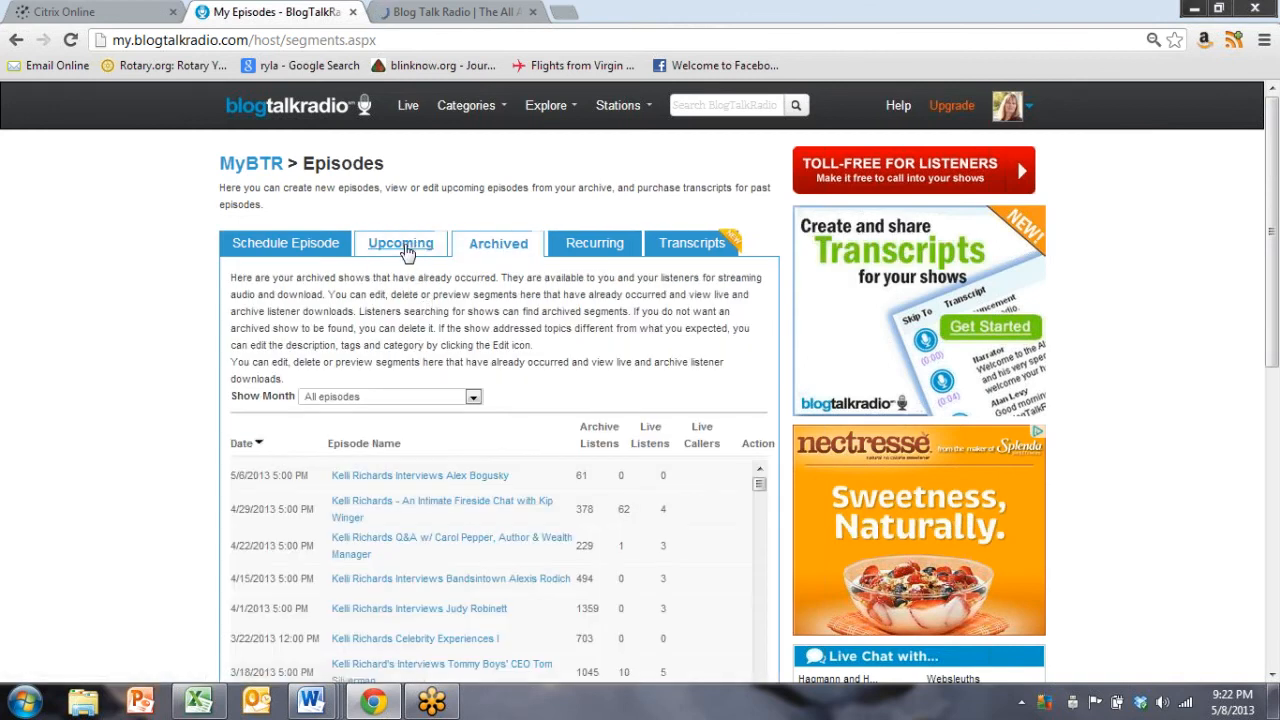
click(399, 243)
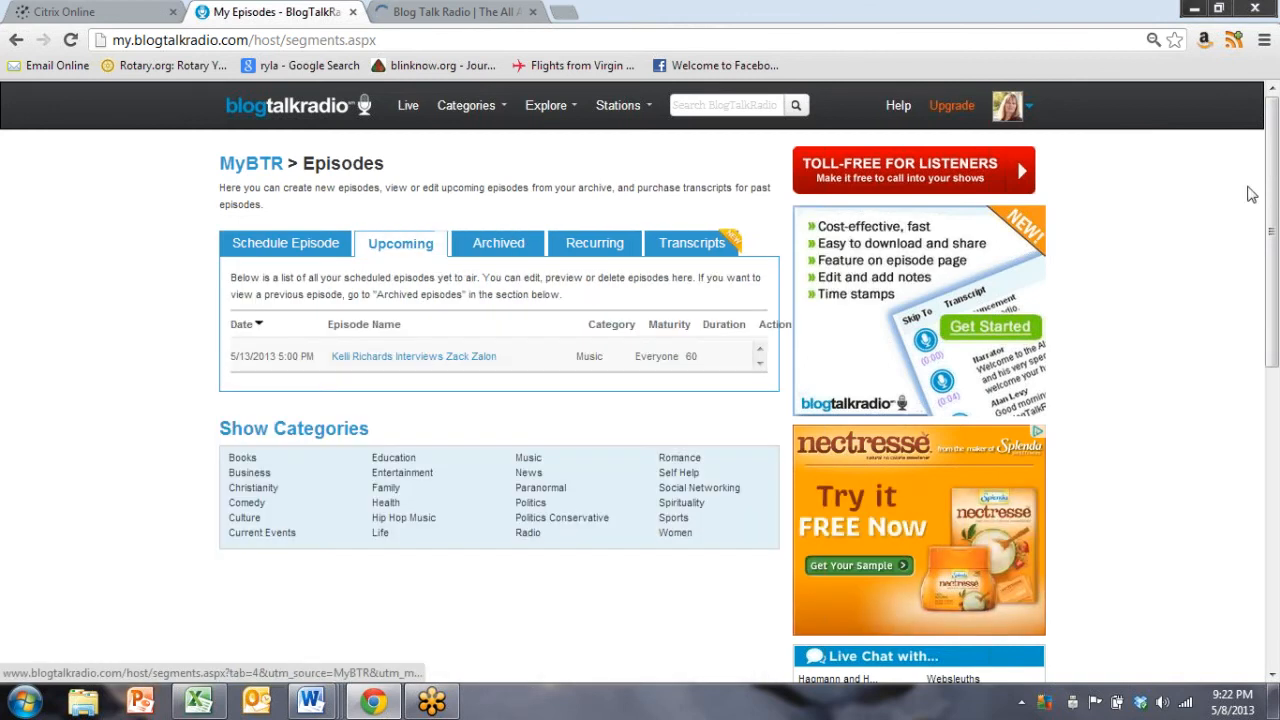
click(1006, 105)
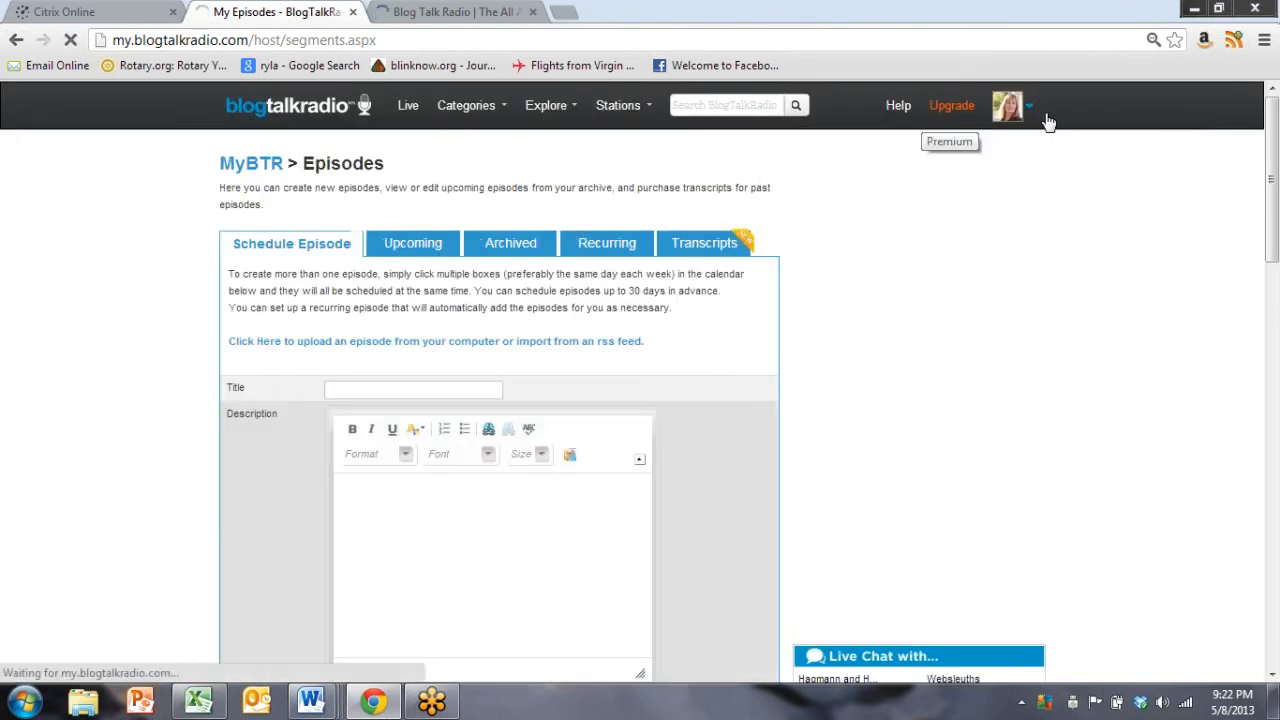
click(1007, 105)
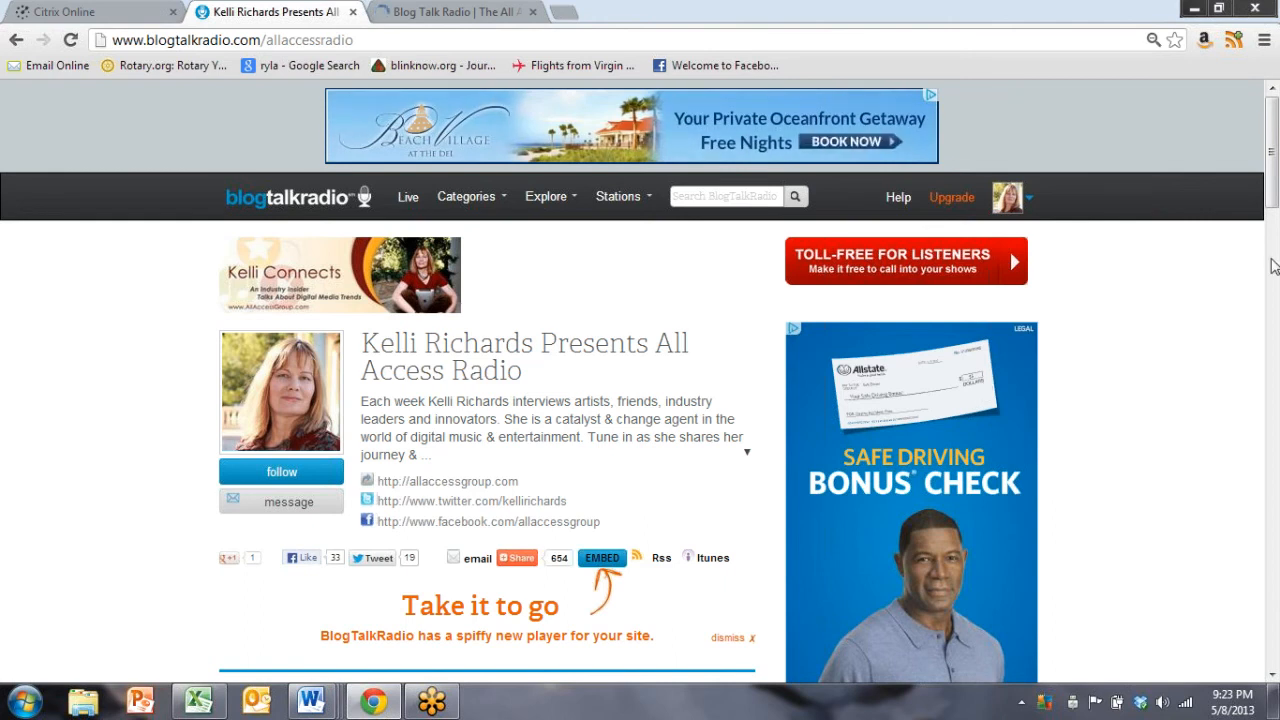
mouse_move(1230, 412)
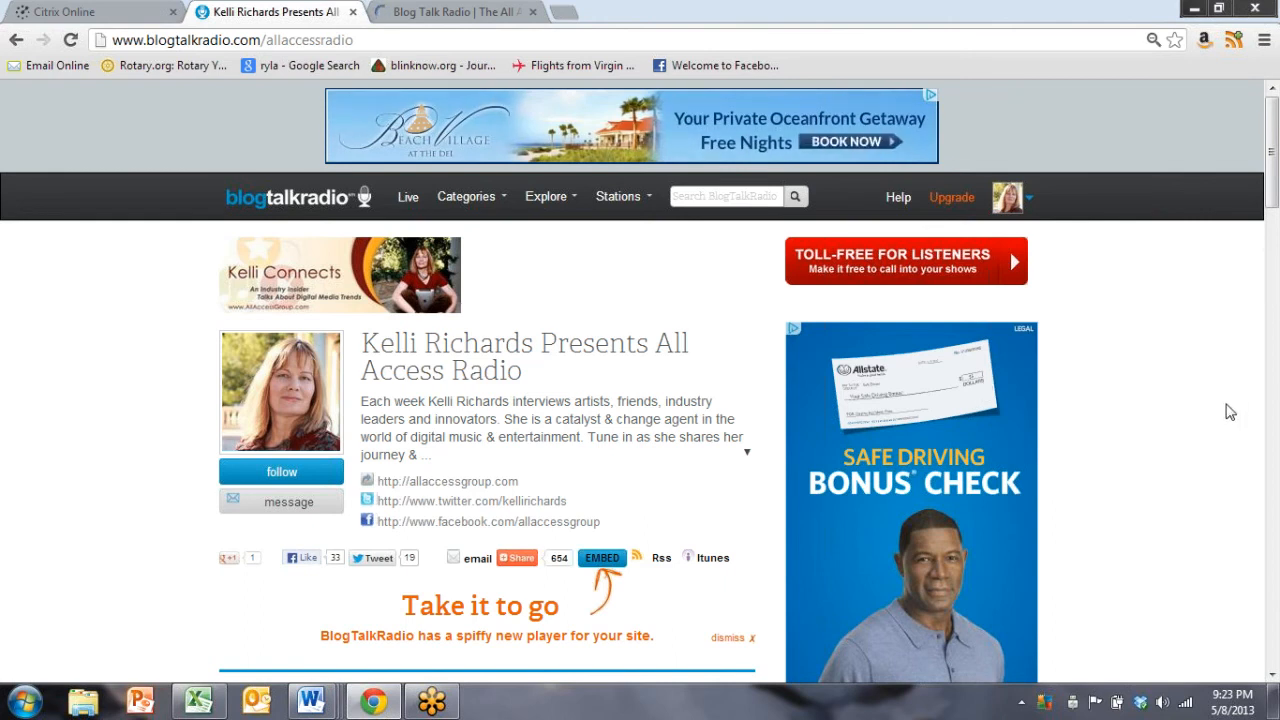
mouse_move(1024, 530)
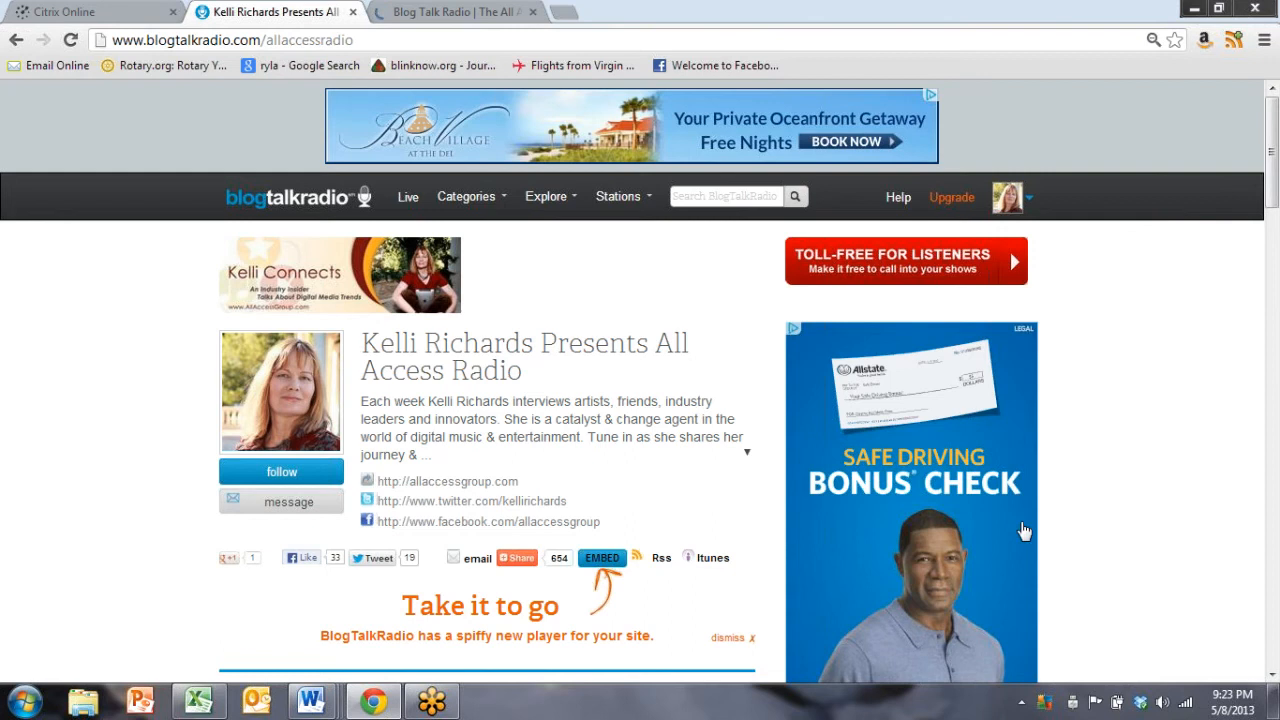
mouse_move(1218, 441)
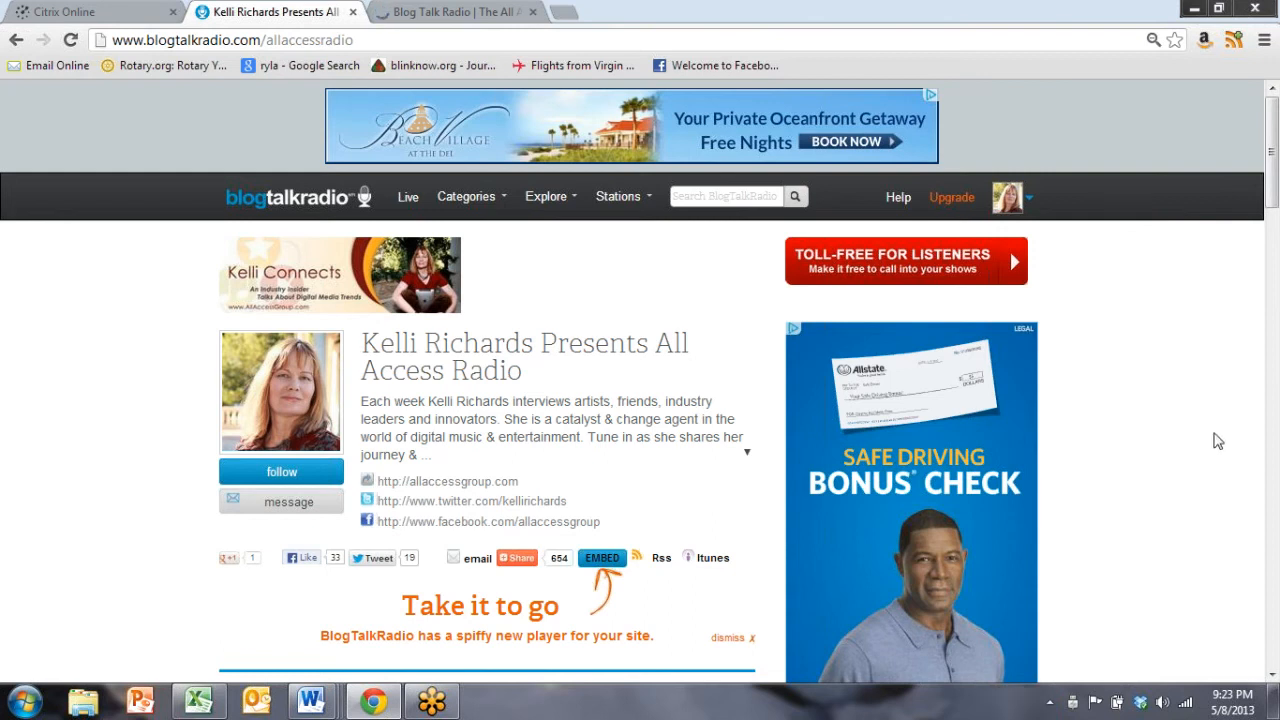
mouse_move(1270, 442)
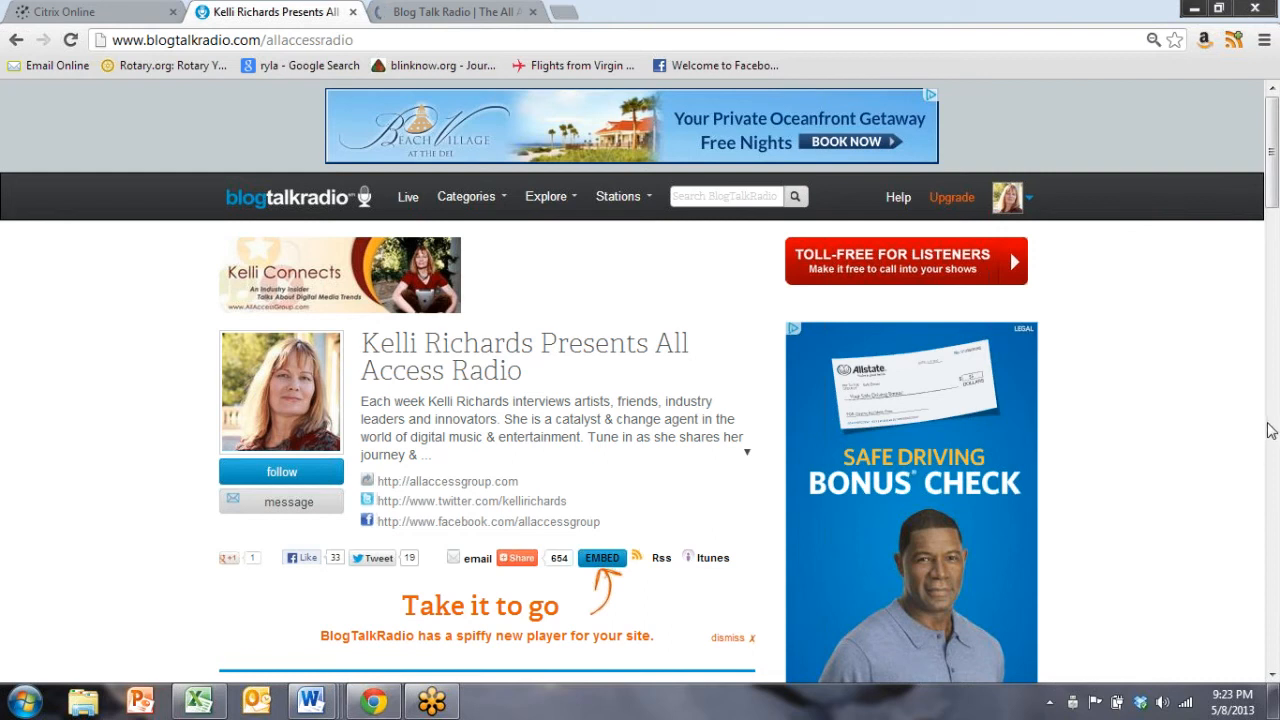
mouse_move(1166, 477)
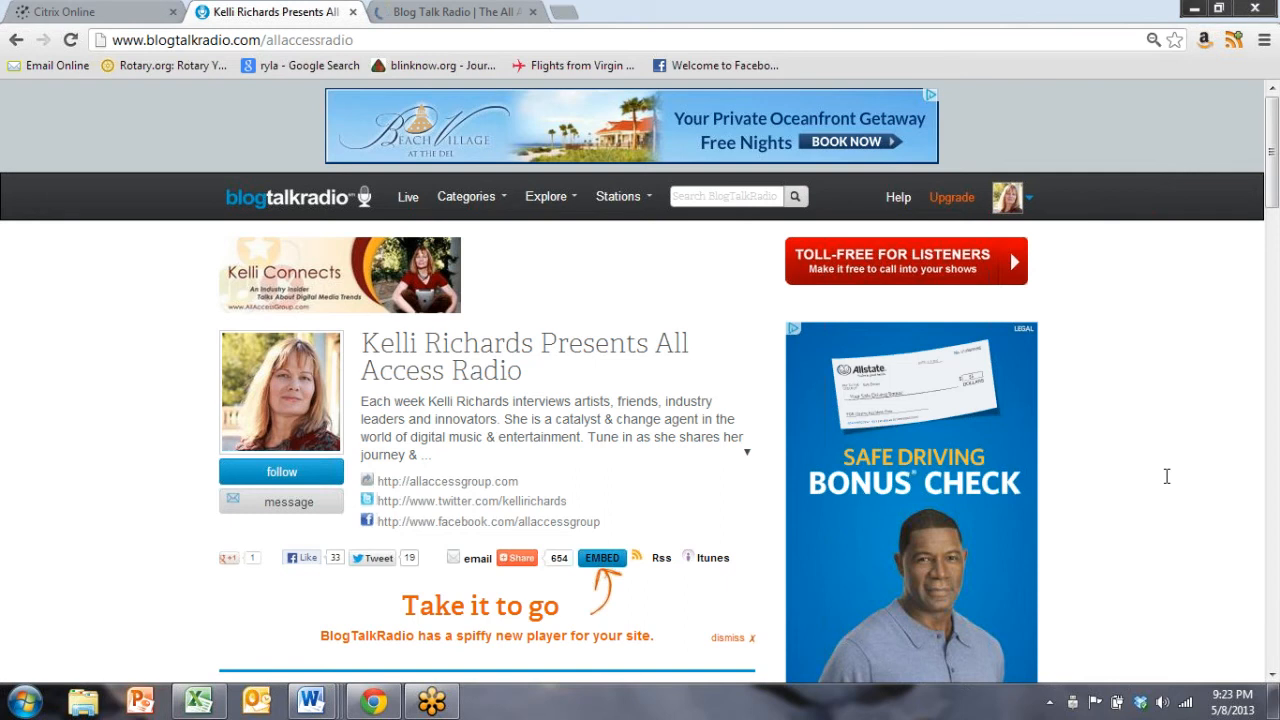
mouse_move(1263, 453)
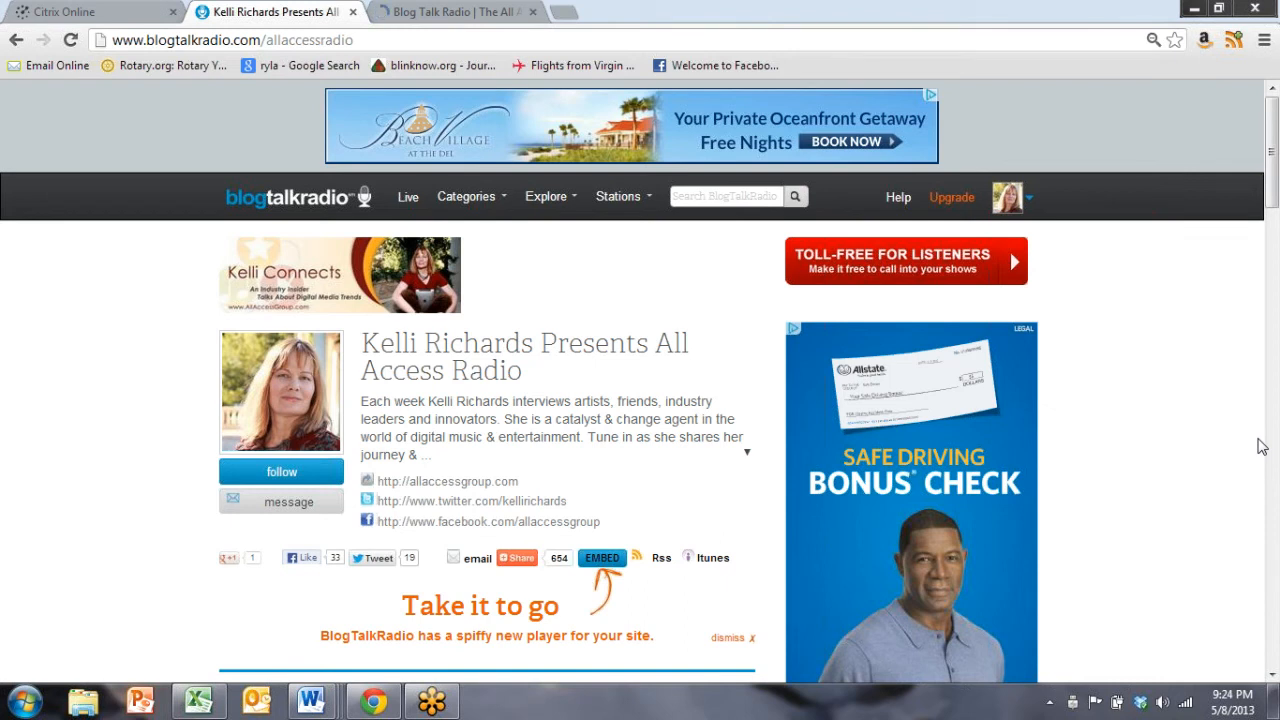
mouse_move(147, 281)
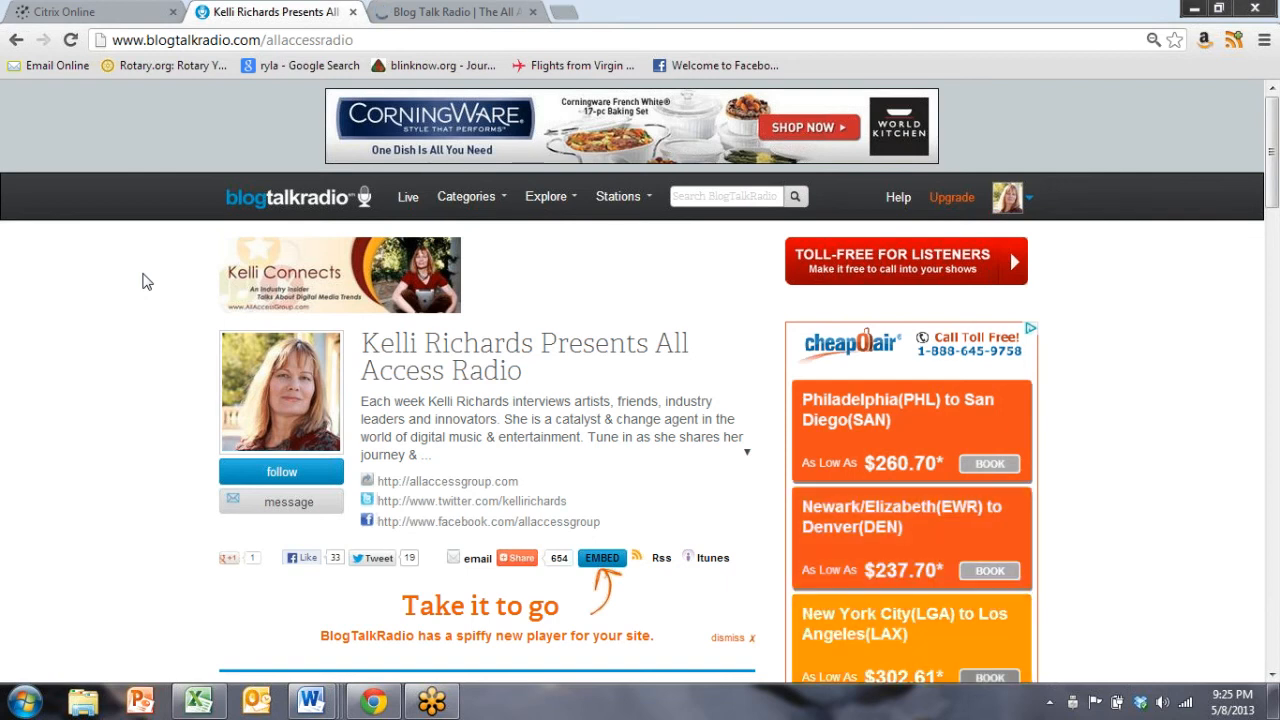
mouse_move(1013, 88)
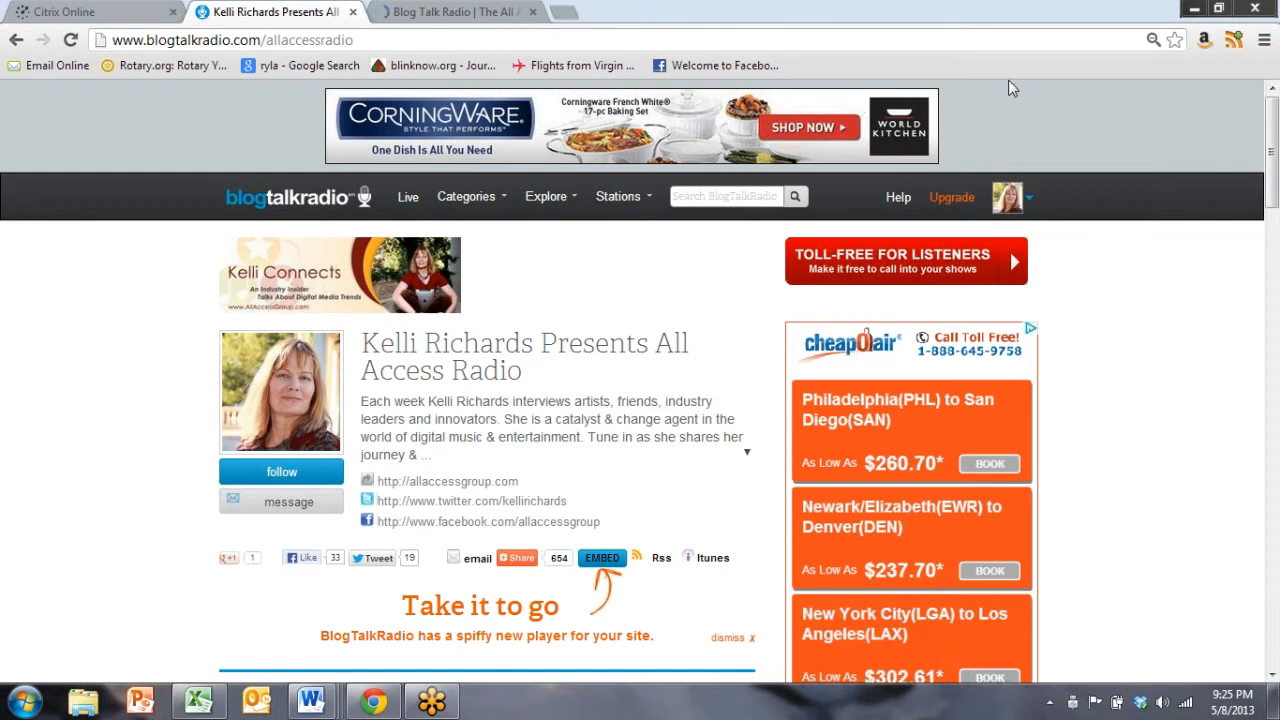
mouse_move(778, 138)
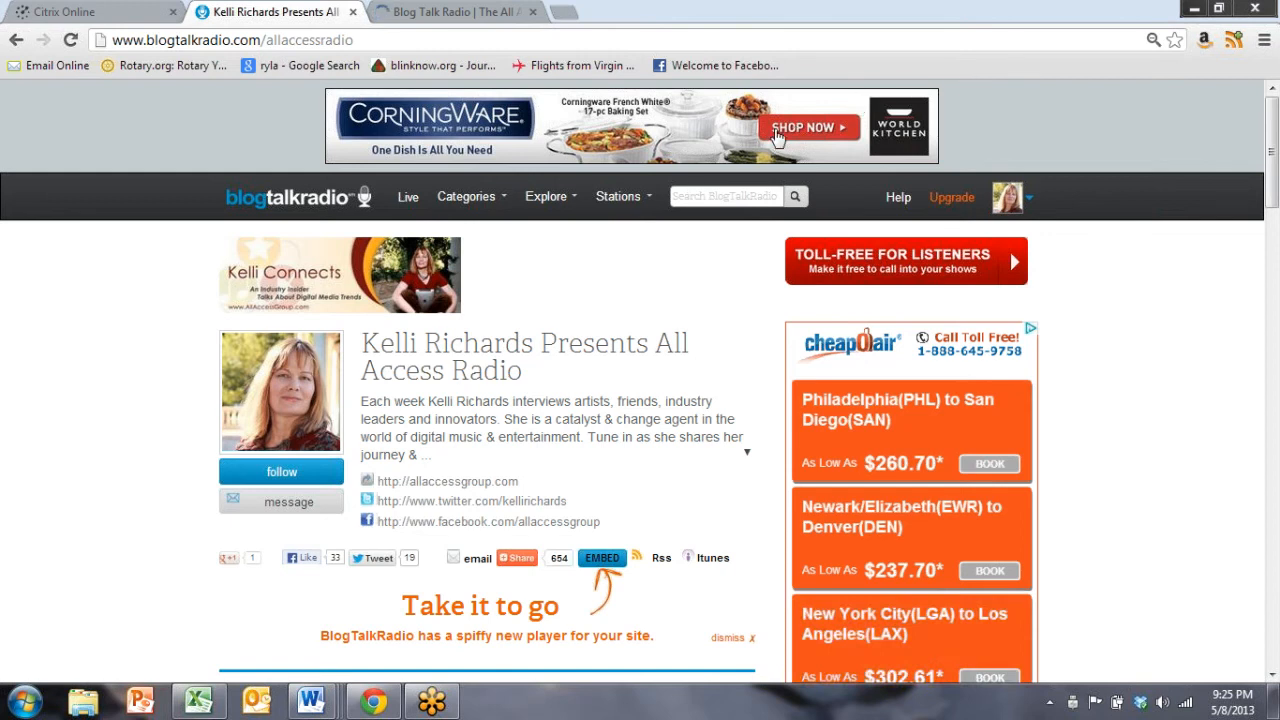
Log out, then open the Sign Up page at Step 1 of account creation.
click(1008, 196)
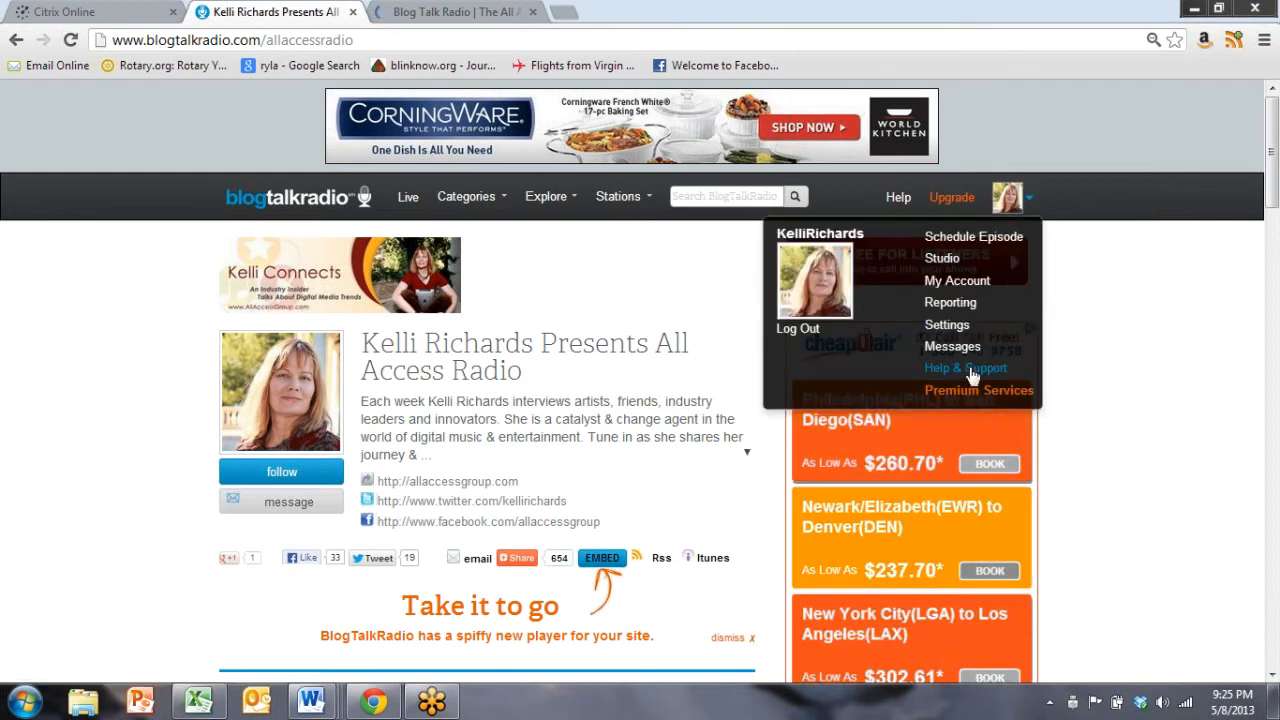
click(965, 368)
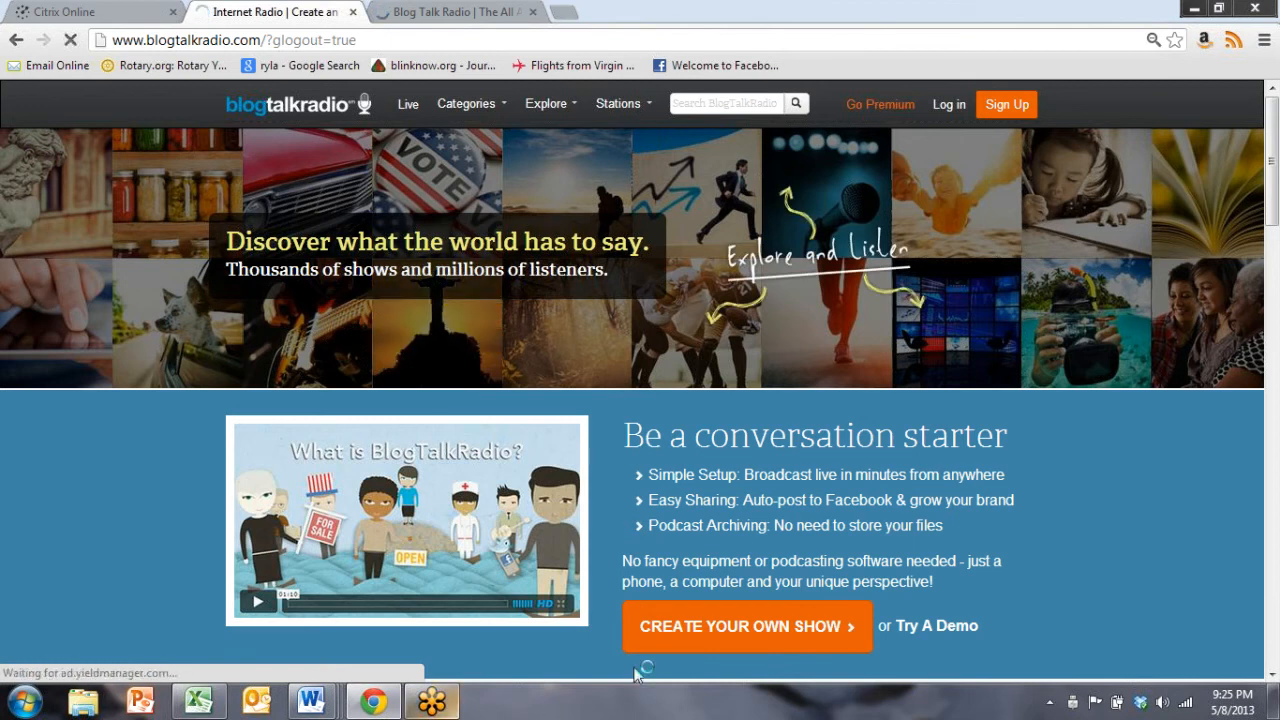
mouse_move(948, 104)
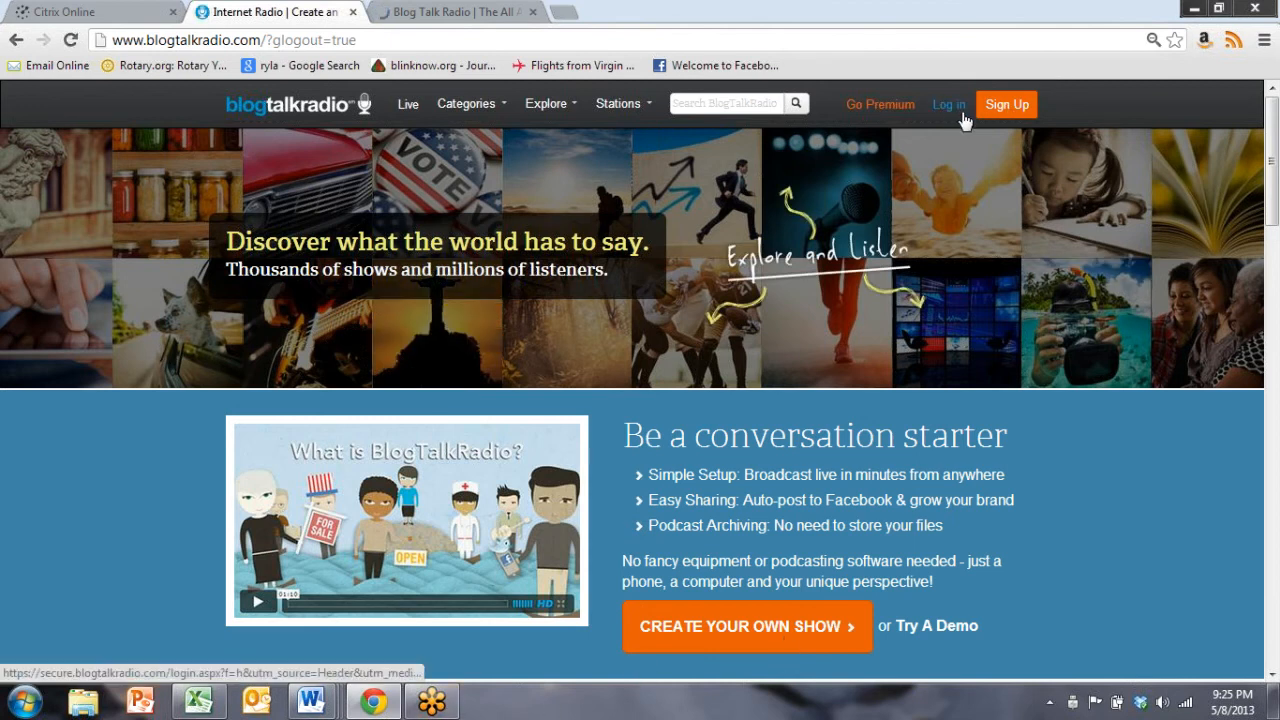
click(948, 104)
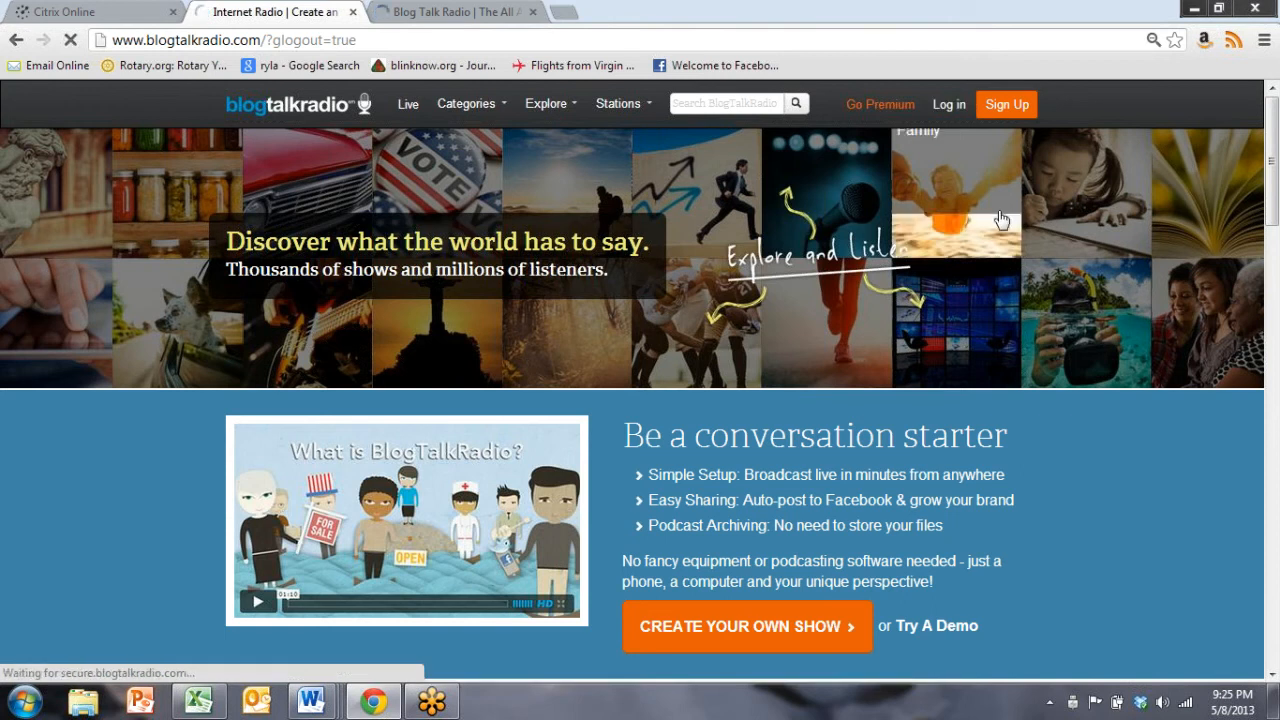
click(1006, 104)
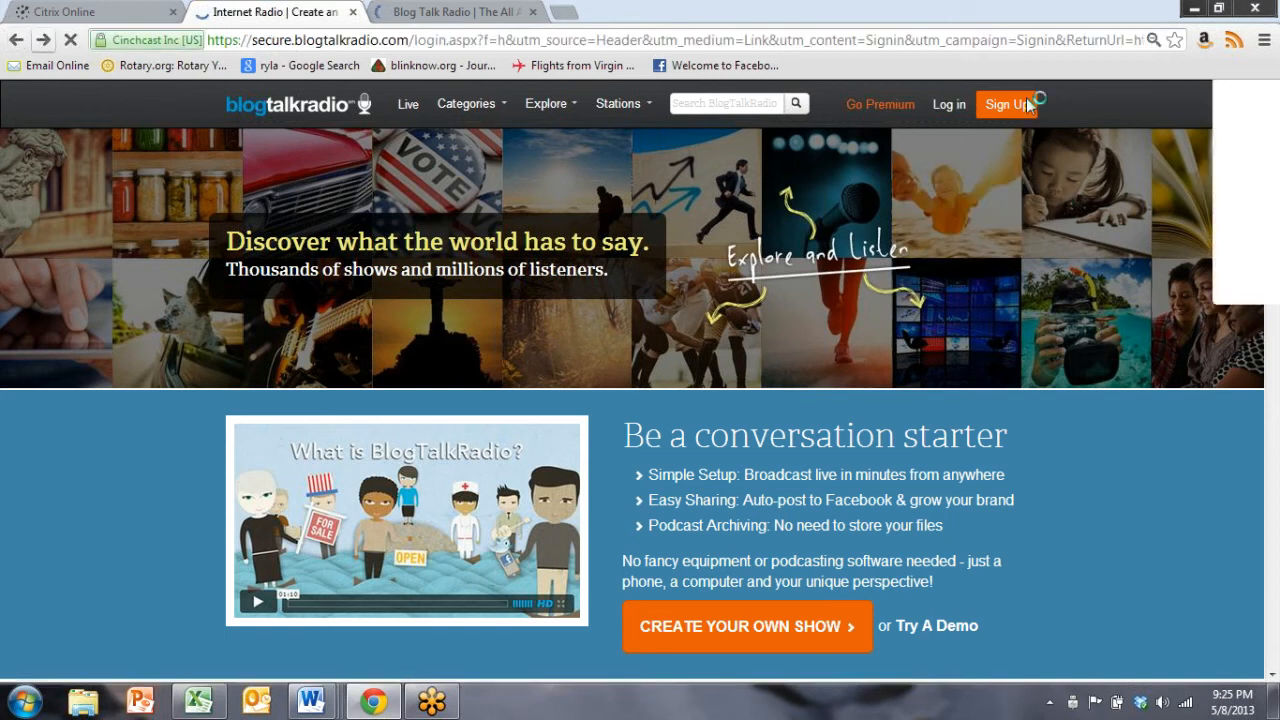
click(1006, 104)
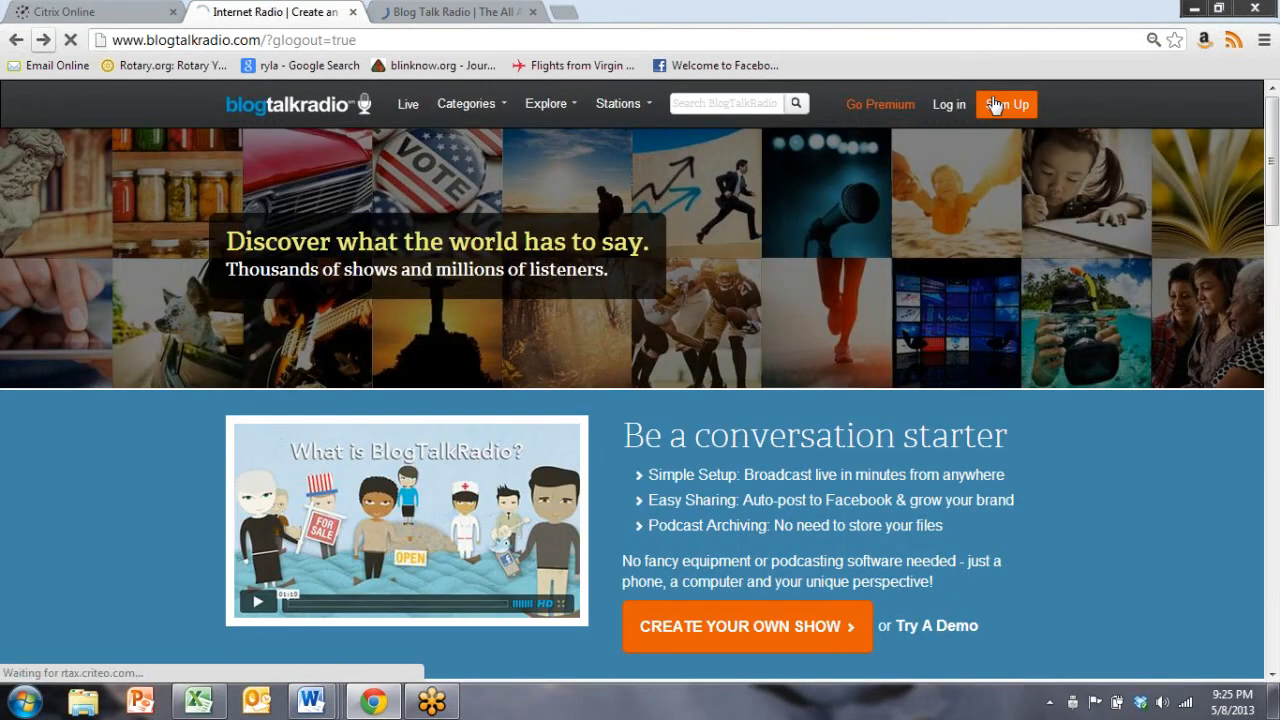
click(1006, 104)
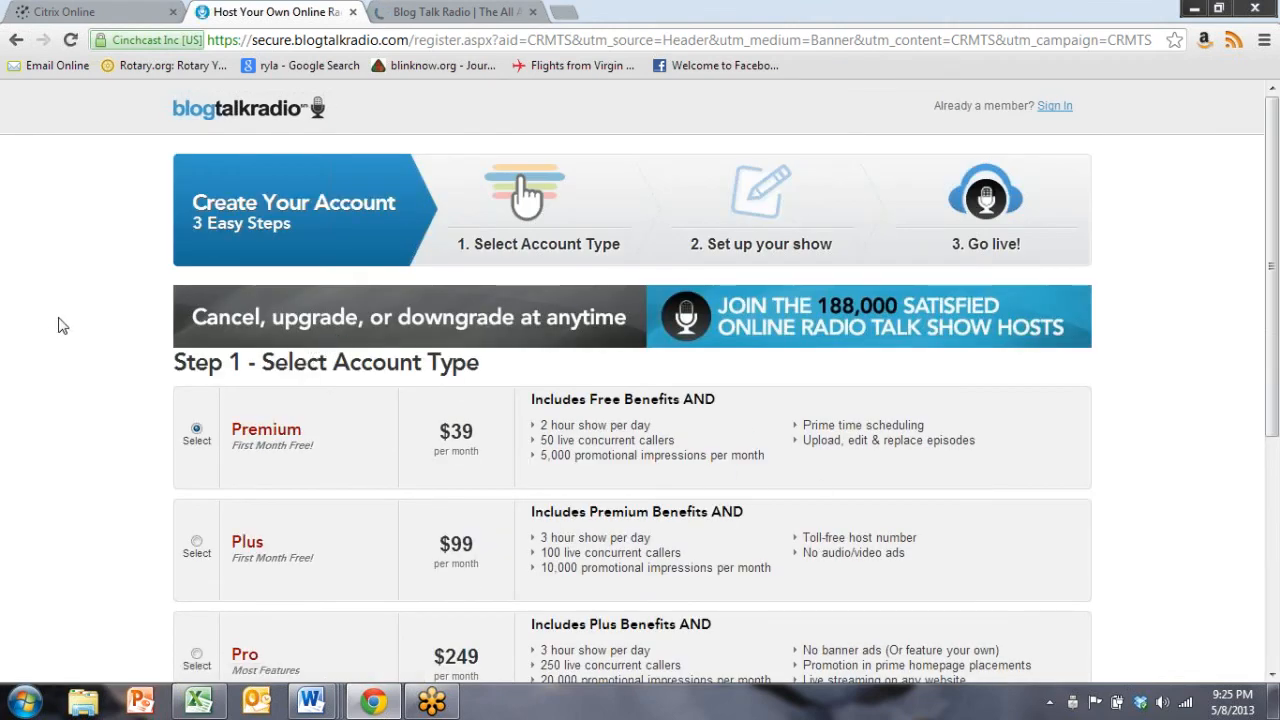
Choose the Free $0 account plan and continue to the Create Your Account form.
scroll(down, 3)
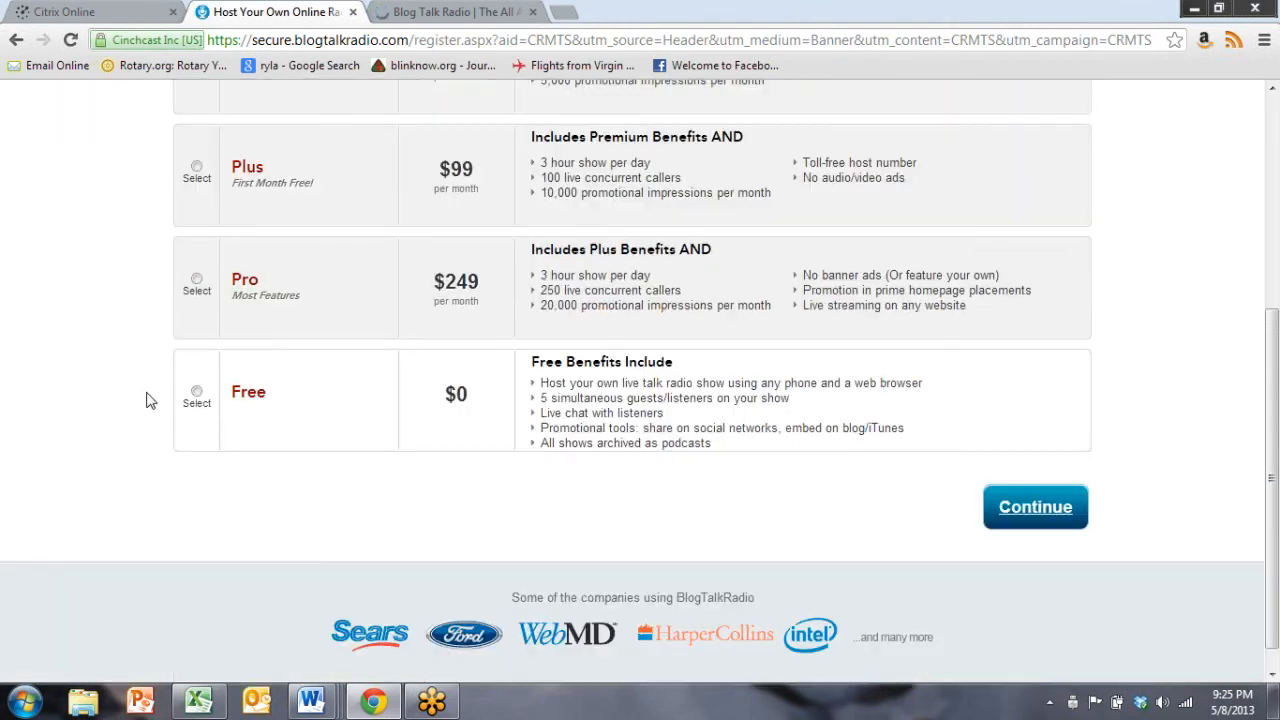
scroll(up, 3)
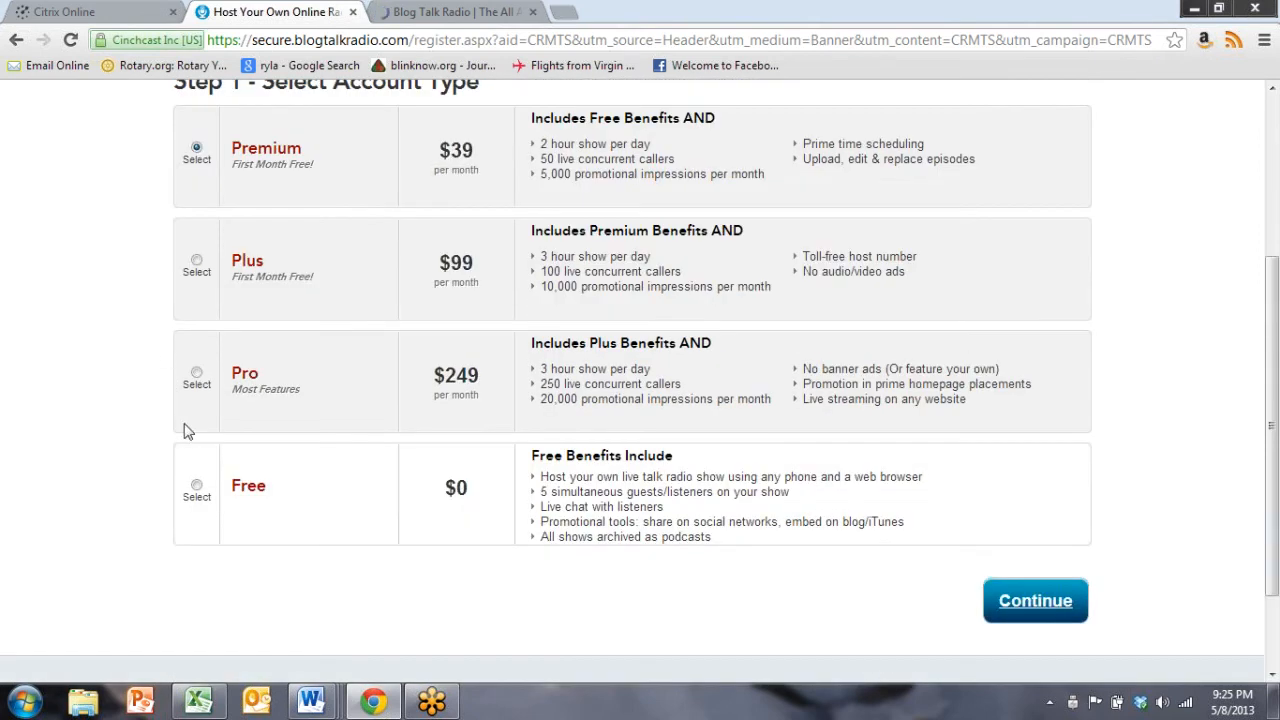
click(196, 485)
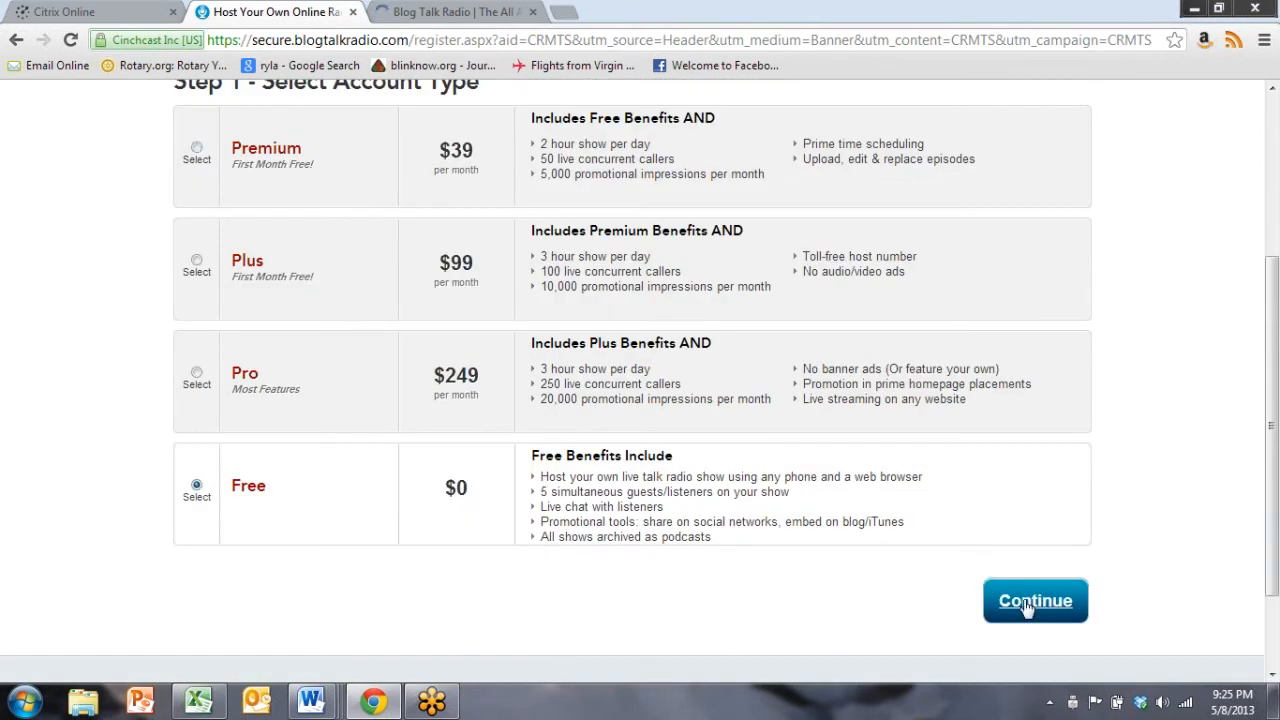
click(1035, 600)
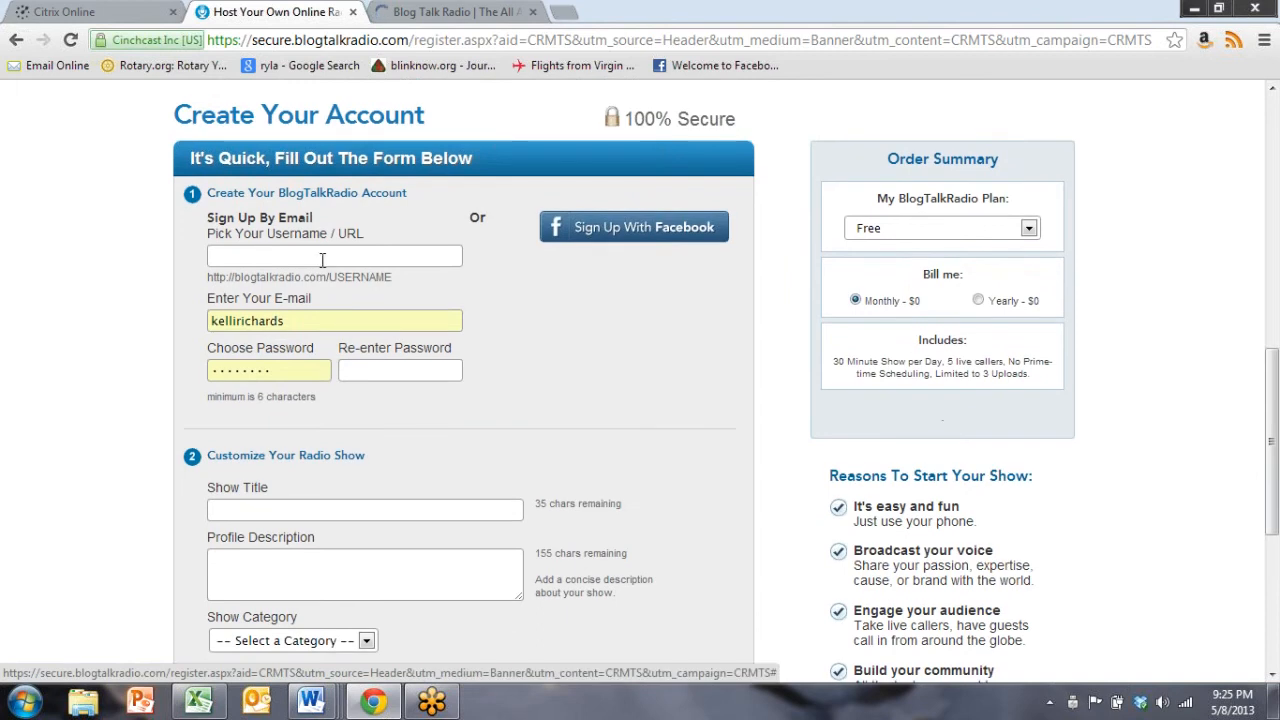
Enter the ViralIntegrity username, email address and the matching password twice.
click(334, 256)
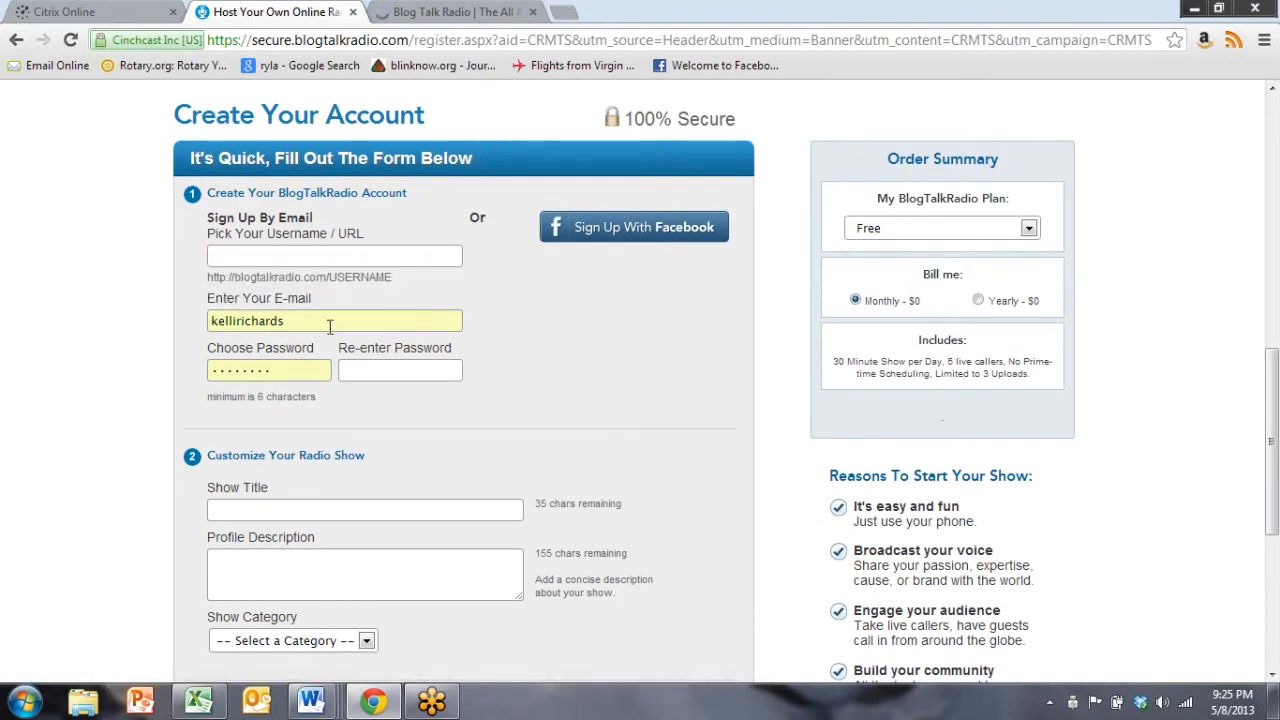
scroll(down, 3)
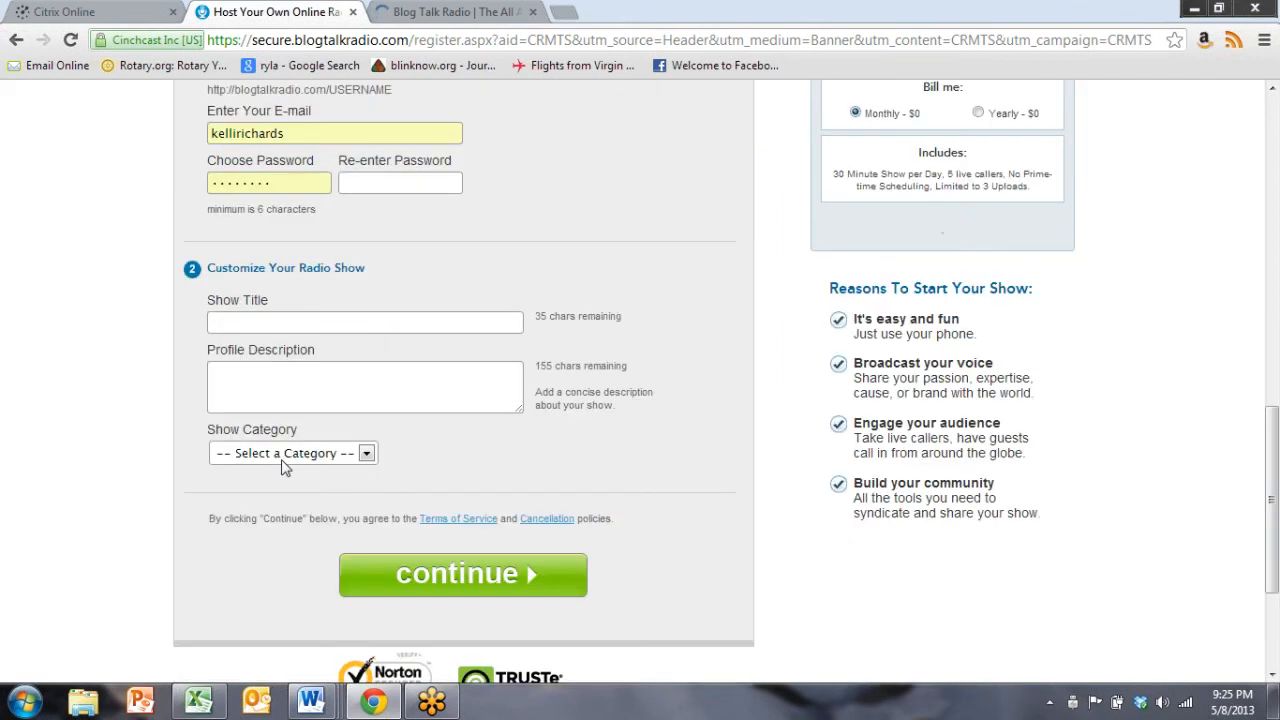
scroll(up, 3)
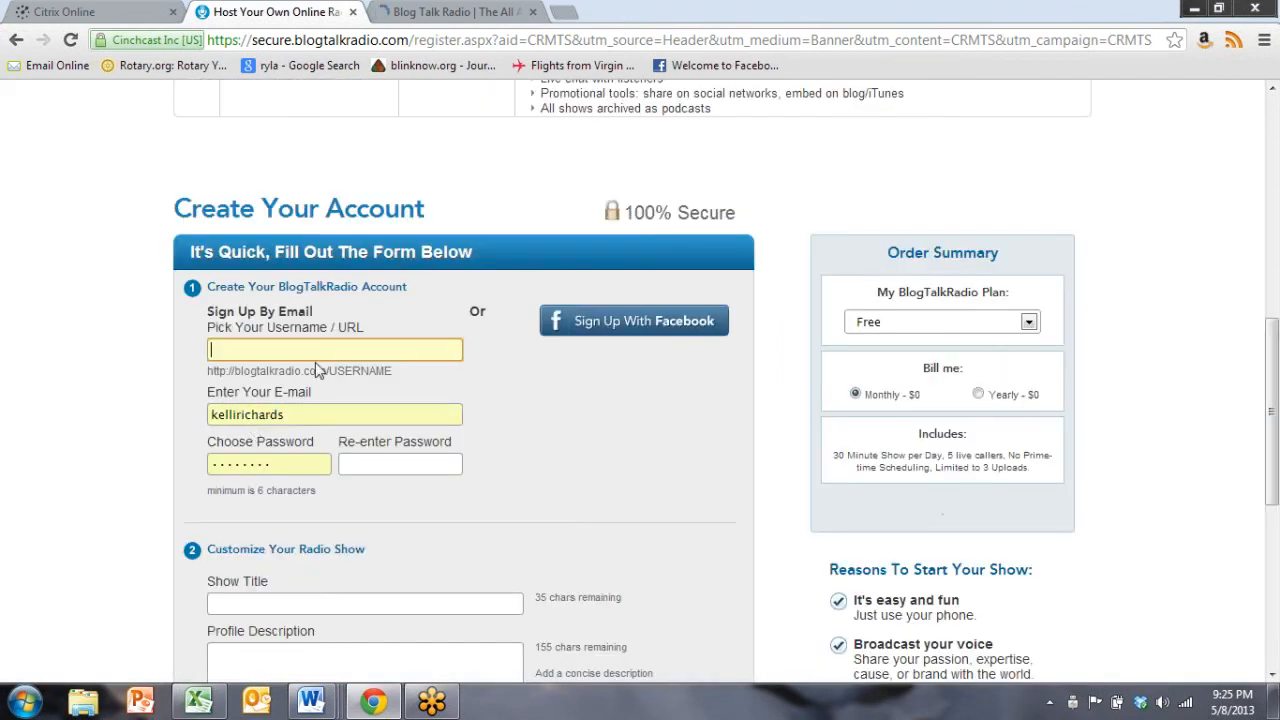
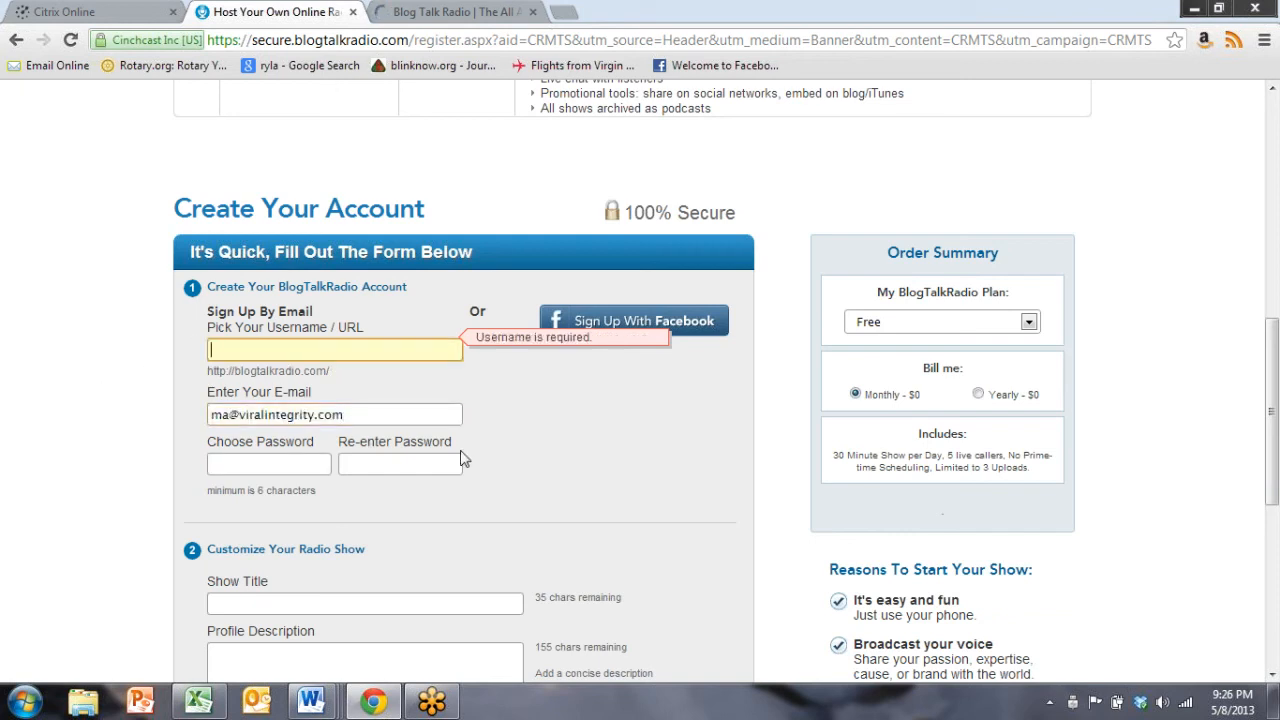
text(v)
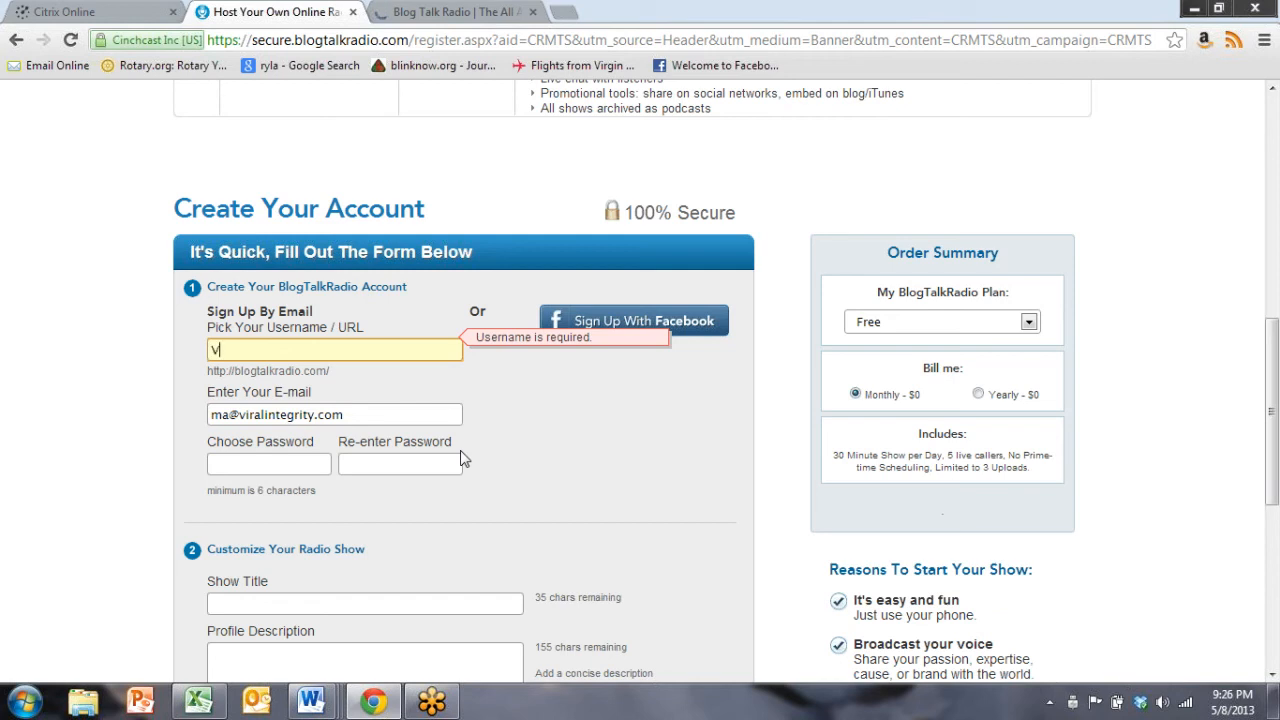
text(iralInteg)
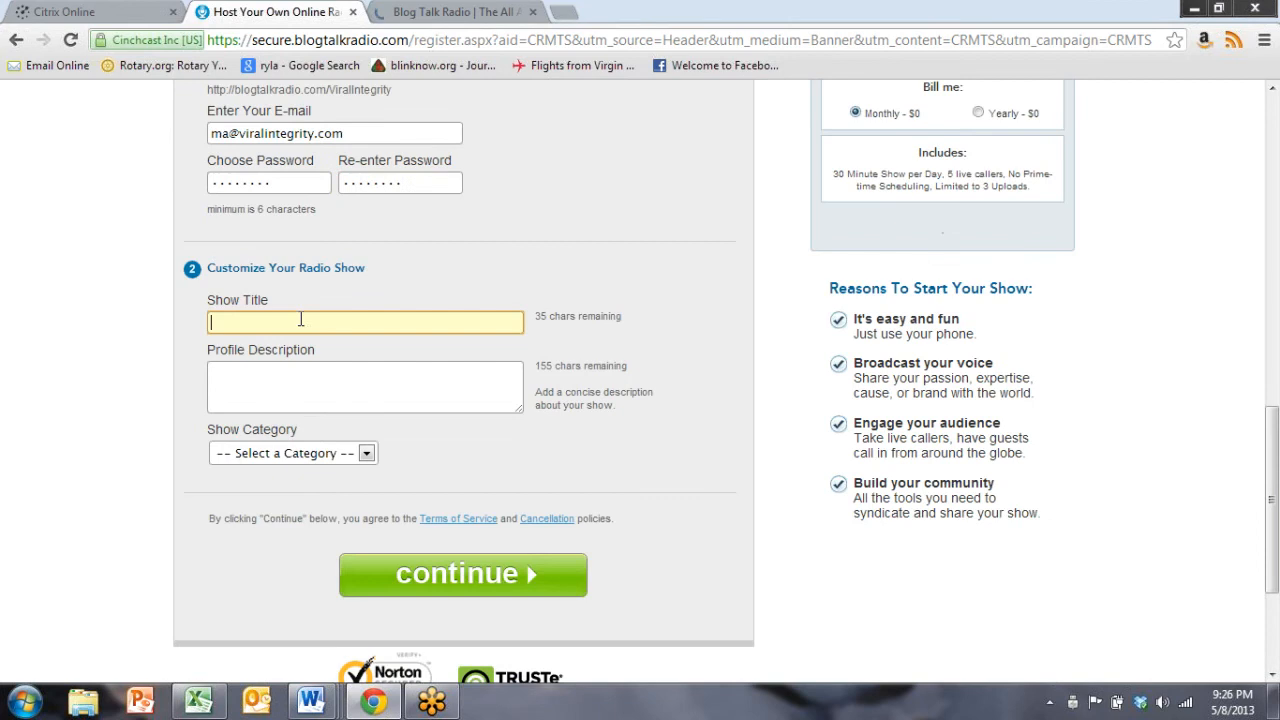
scroll(up, 3)
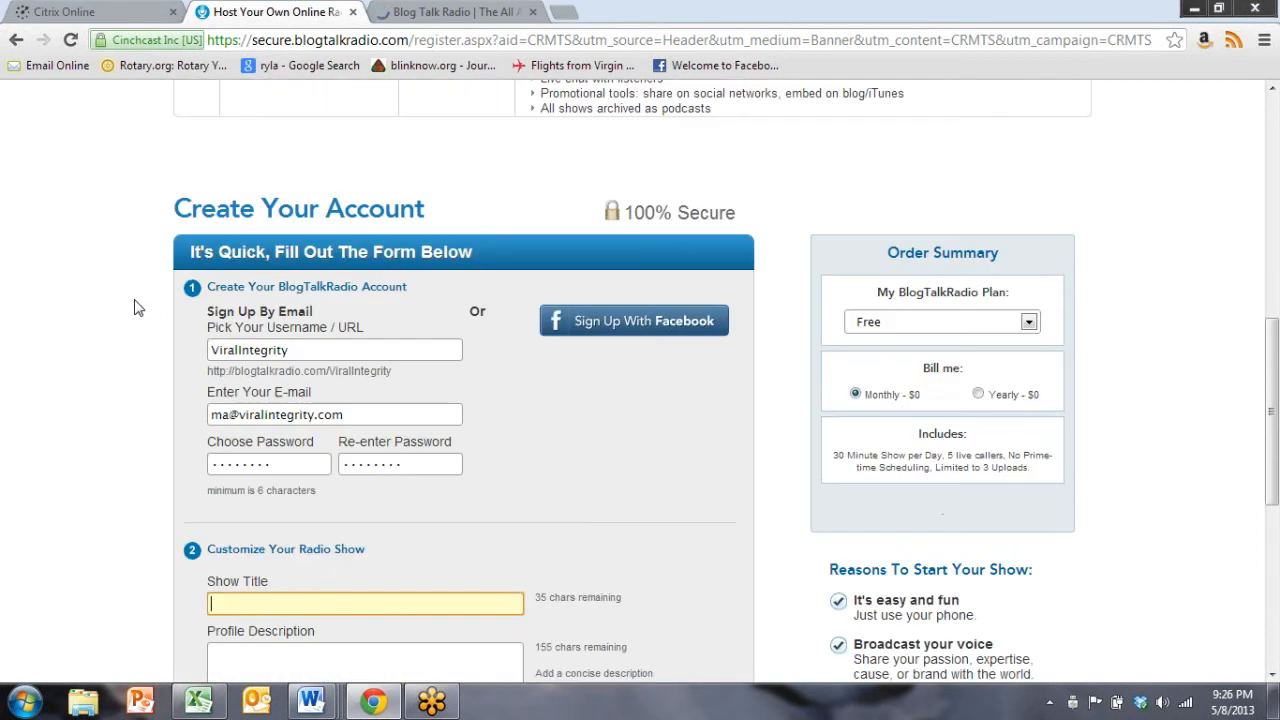
Submit show title 'Social Media Sells', description 'Profiling Social Spaces', category Marketing.
scroll(down, 3)
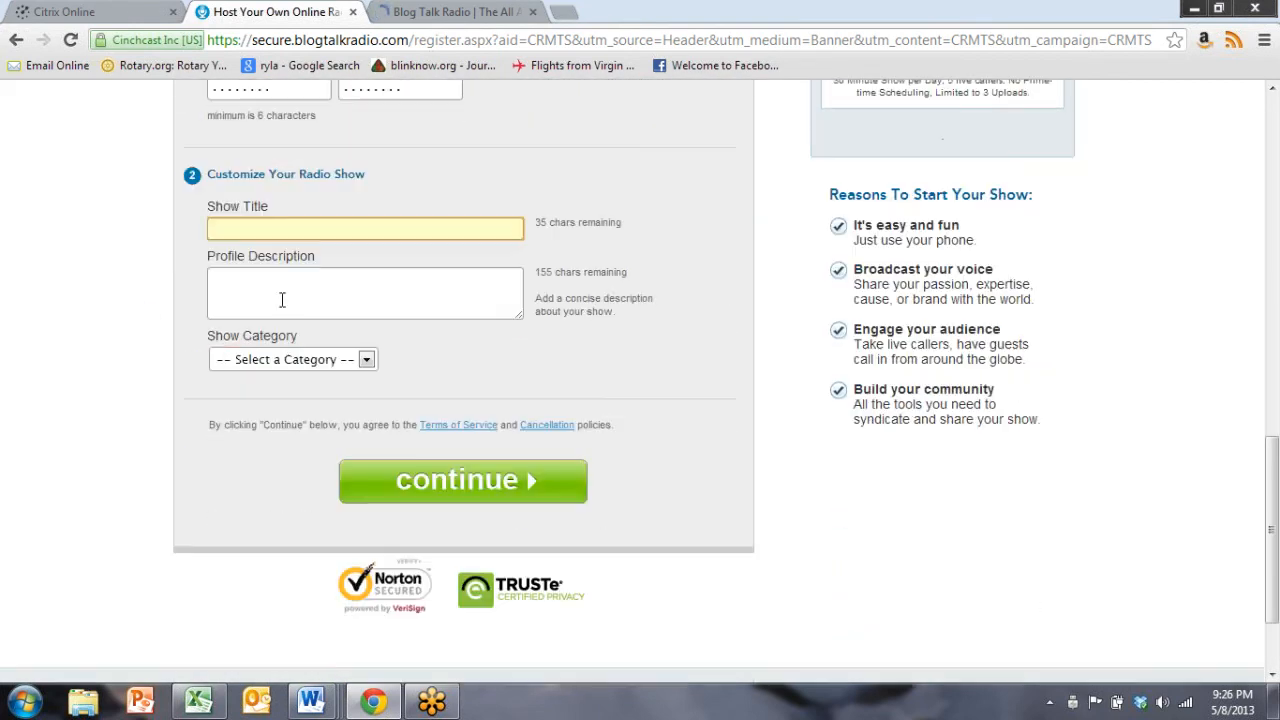
text(So)
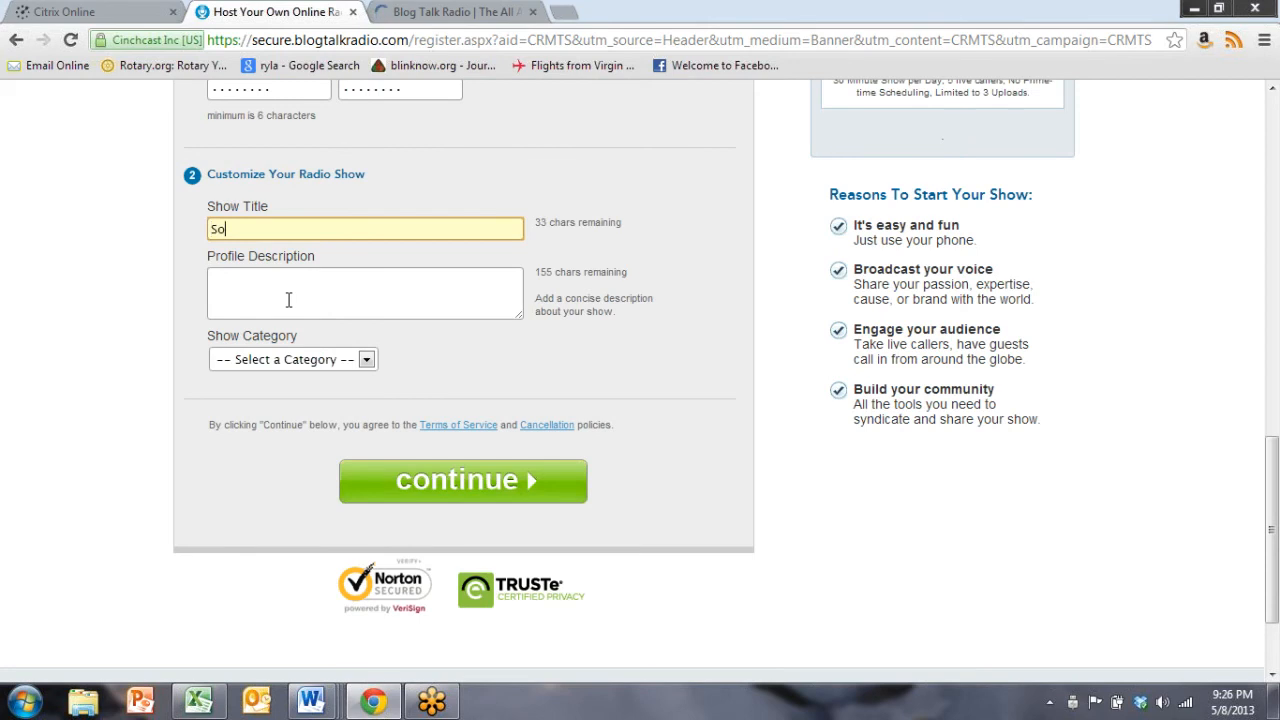
text(cial Media Sel)
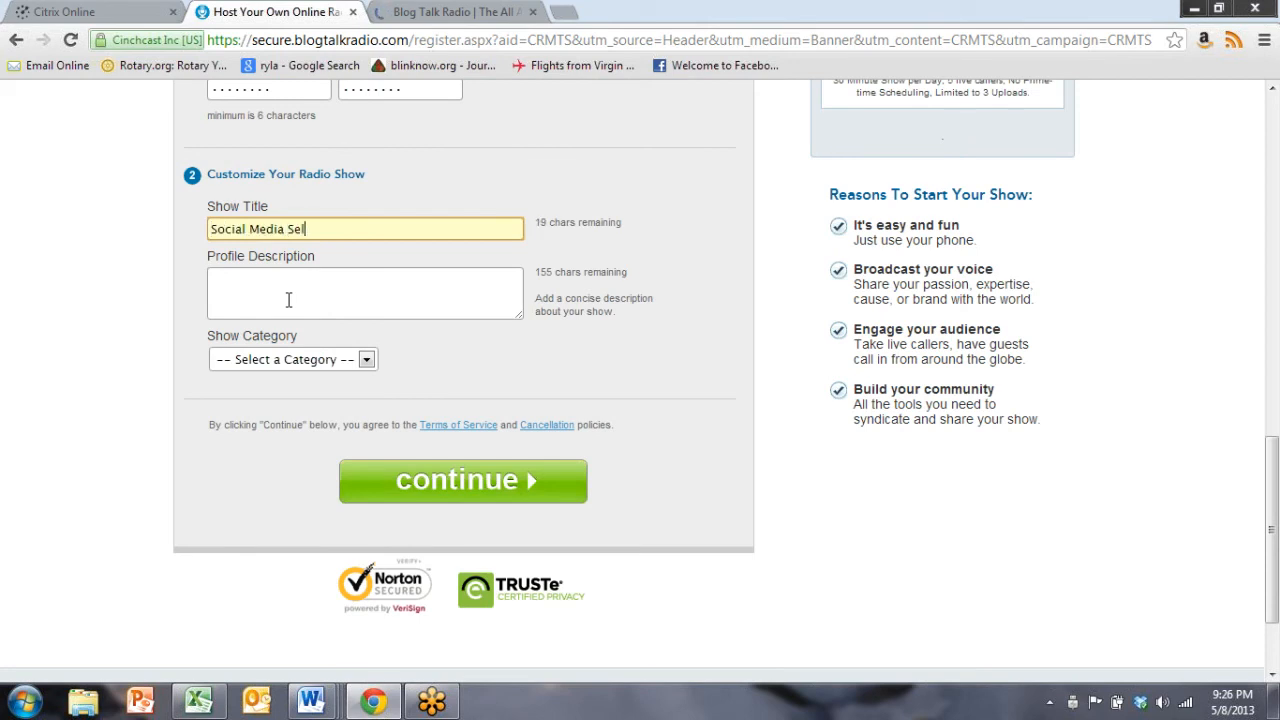
click(365, 293)
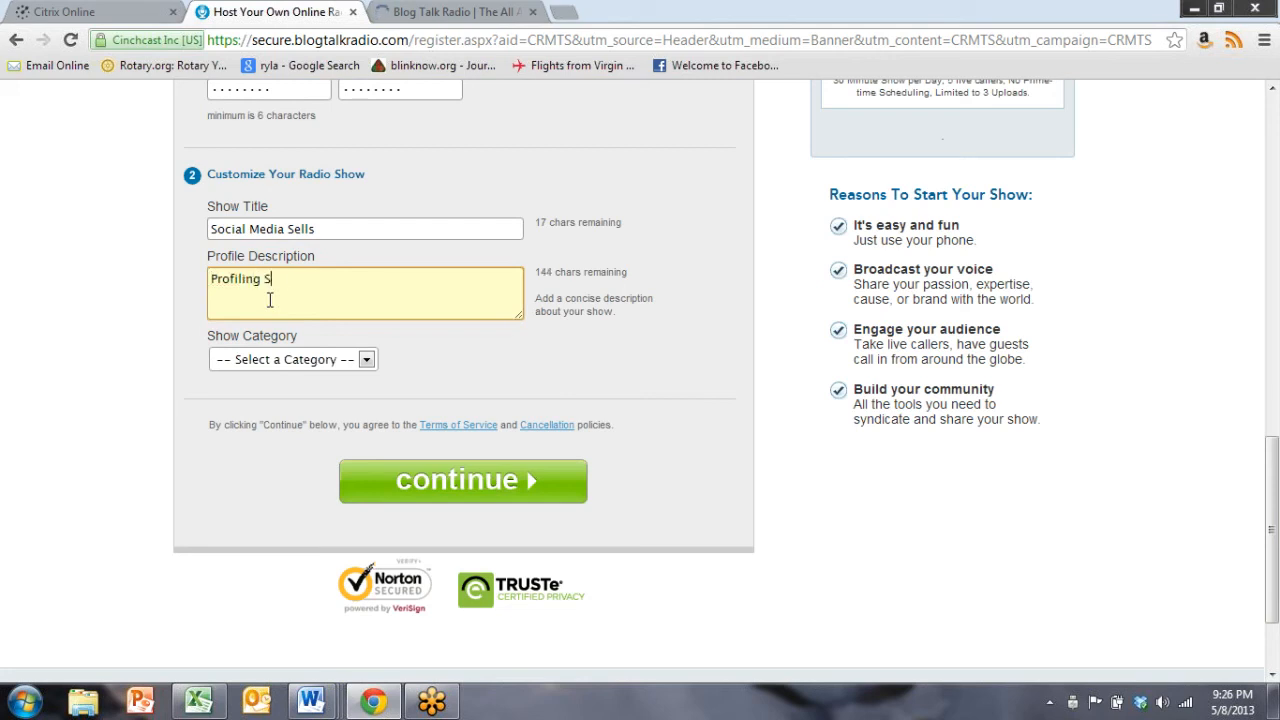
text(ocial Spa)
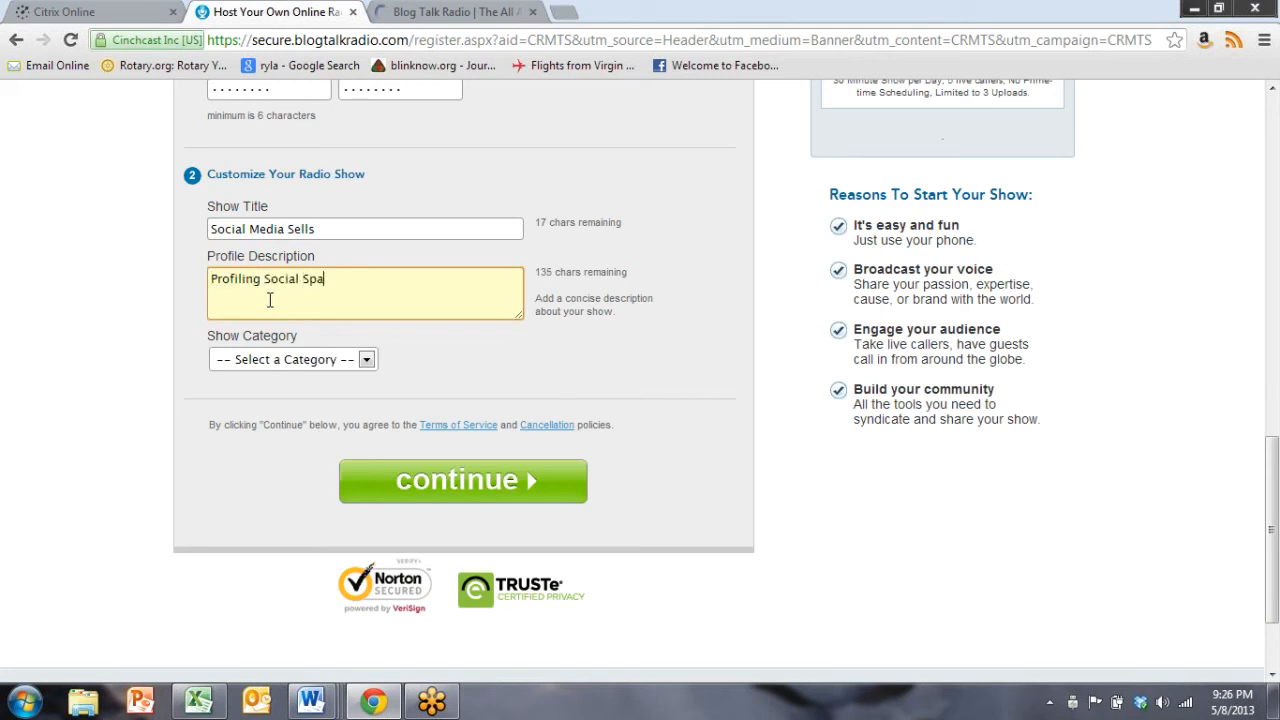
text(ces)
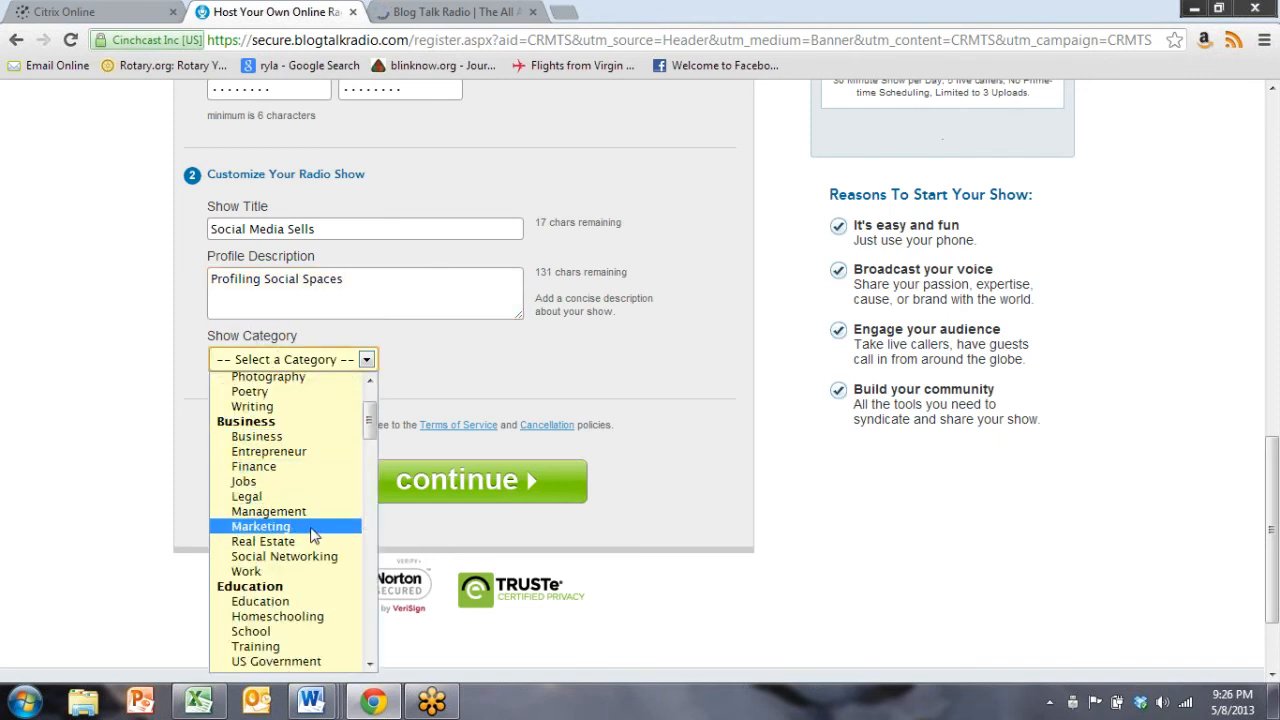
click(260, 526)
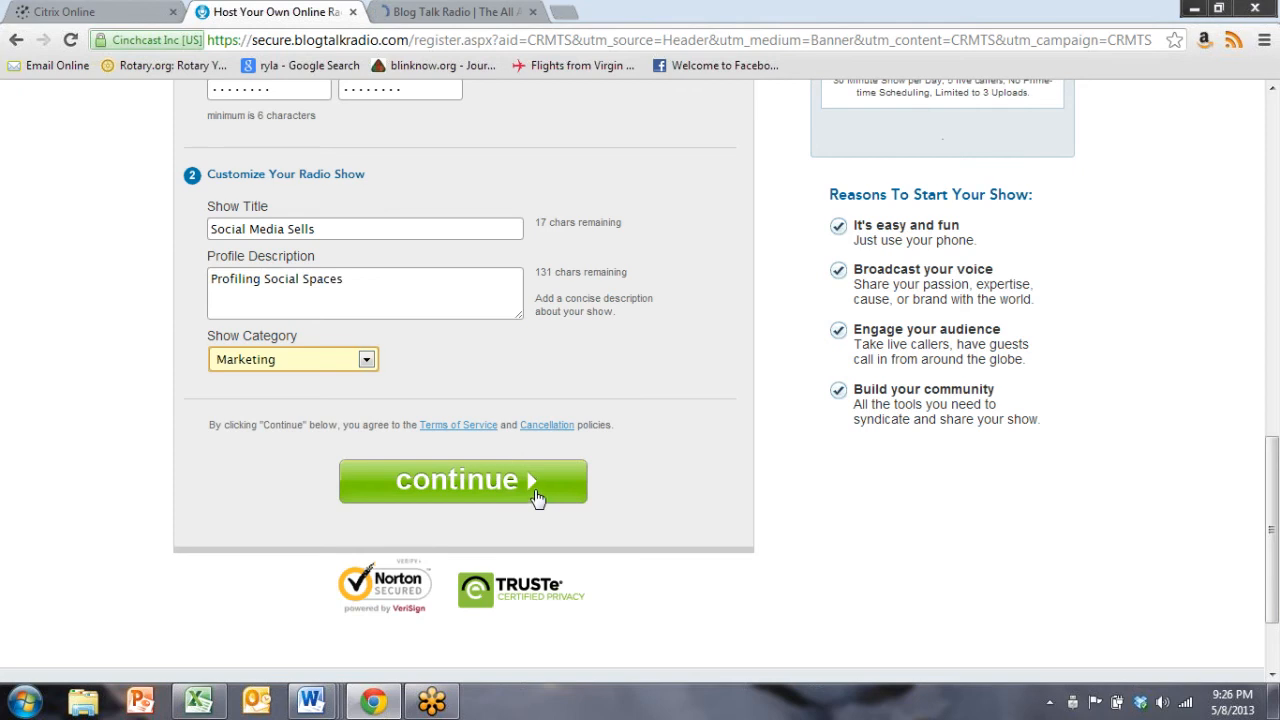
click(463, 481)
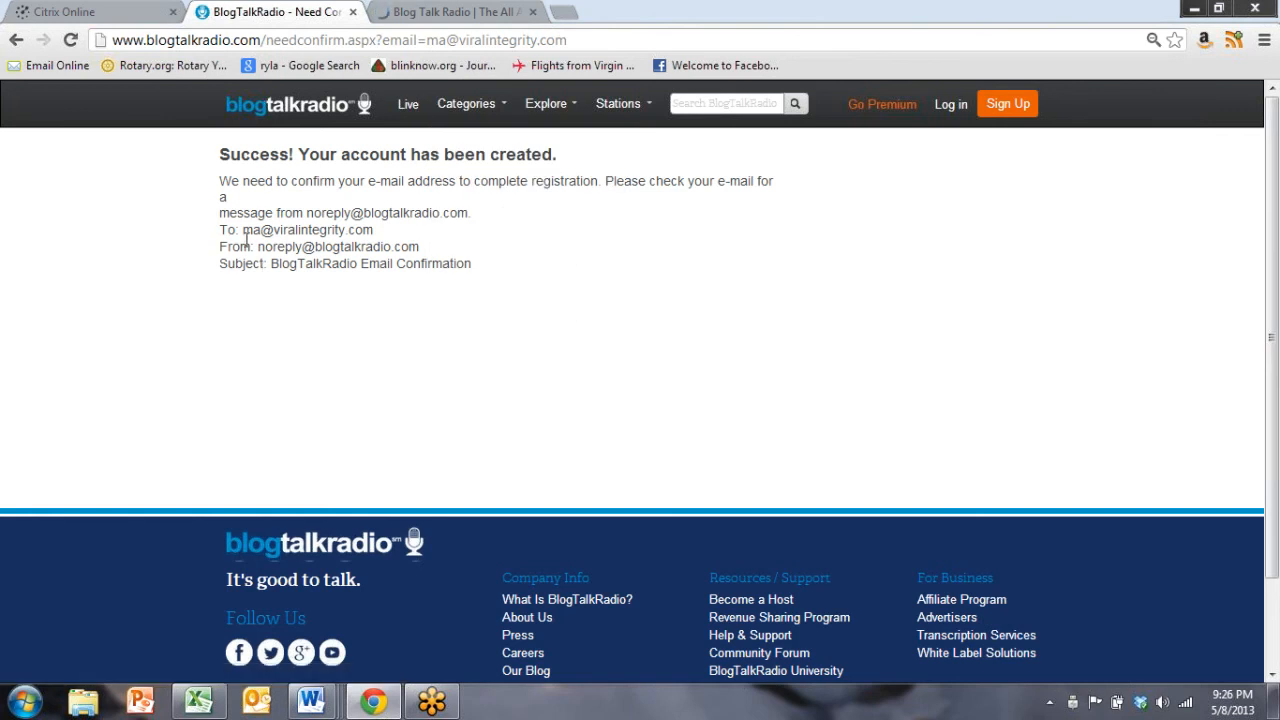
mouse_move(35, 437)
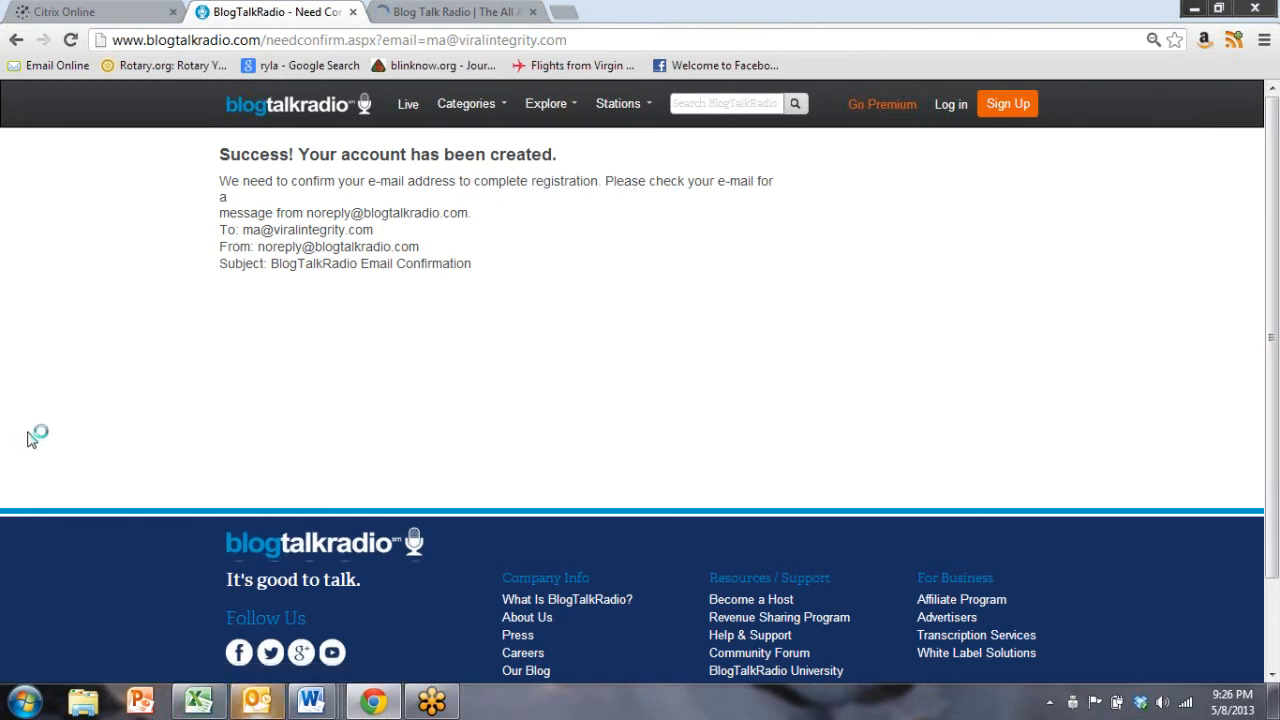
Launch Outlook from the taskbar to look for the confirmation email.
click(255, 699)
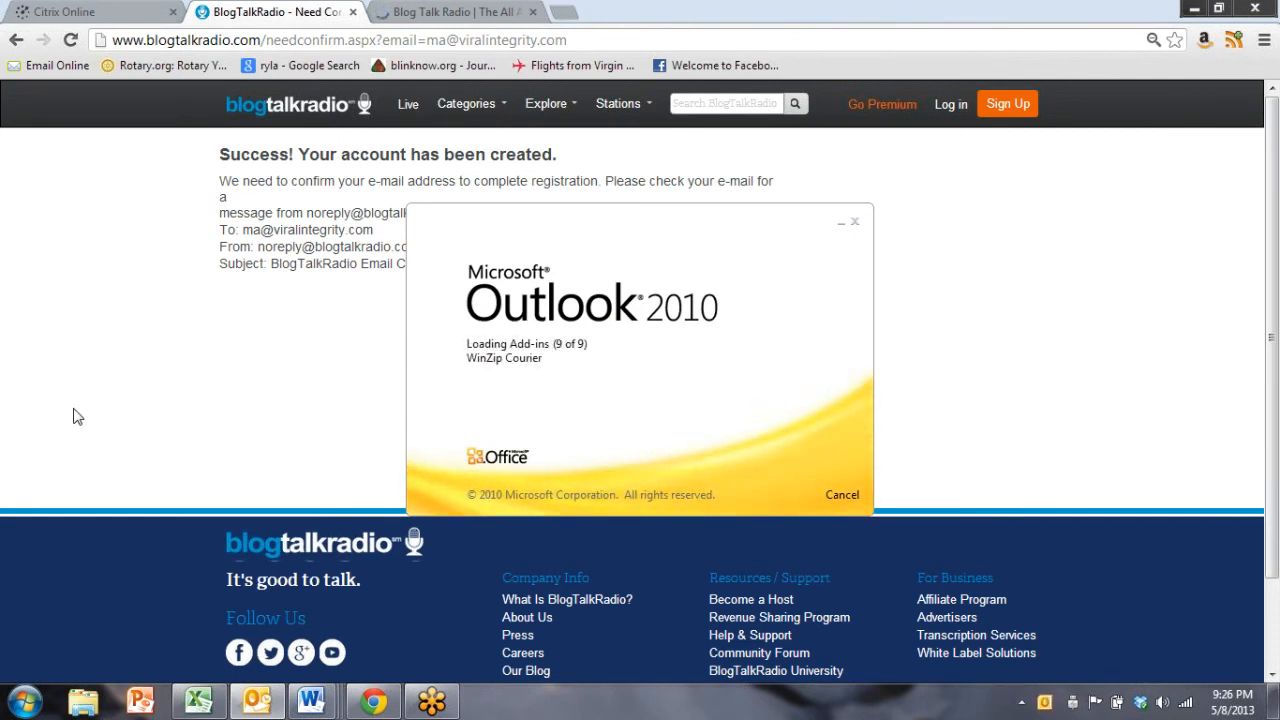
mouse_move(343, 378)
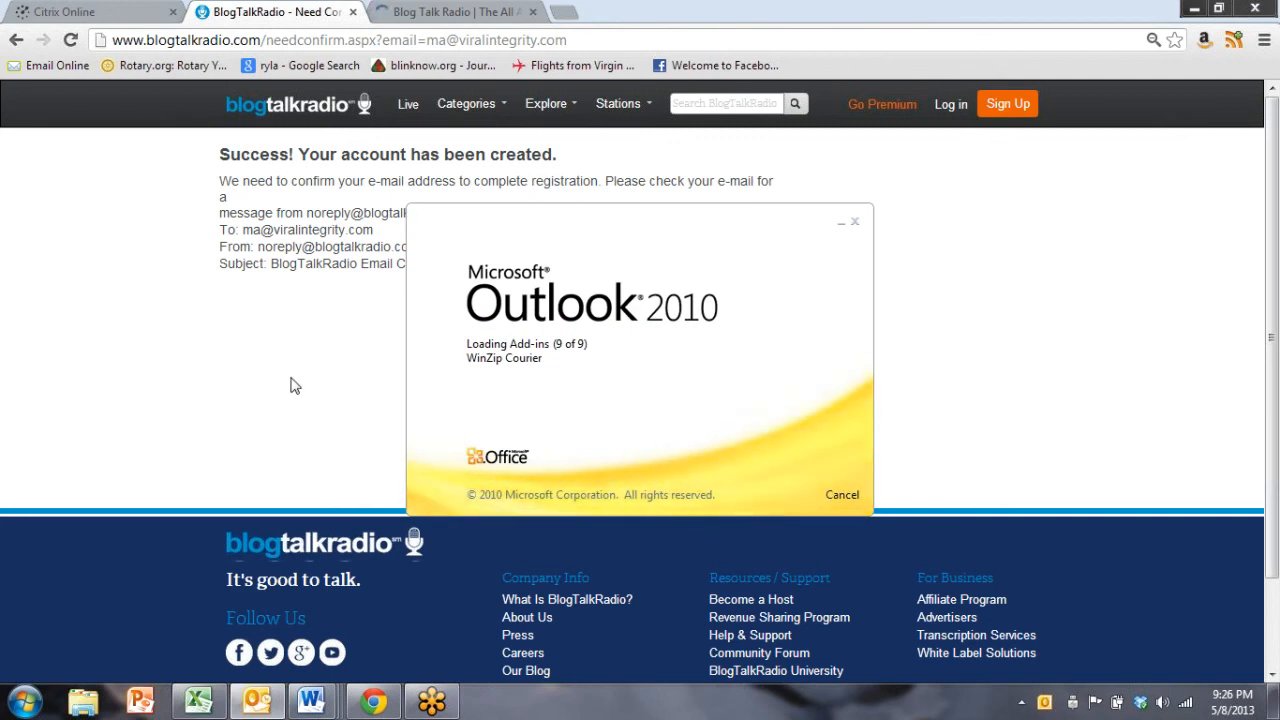
mouse_move(668, 404)
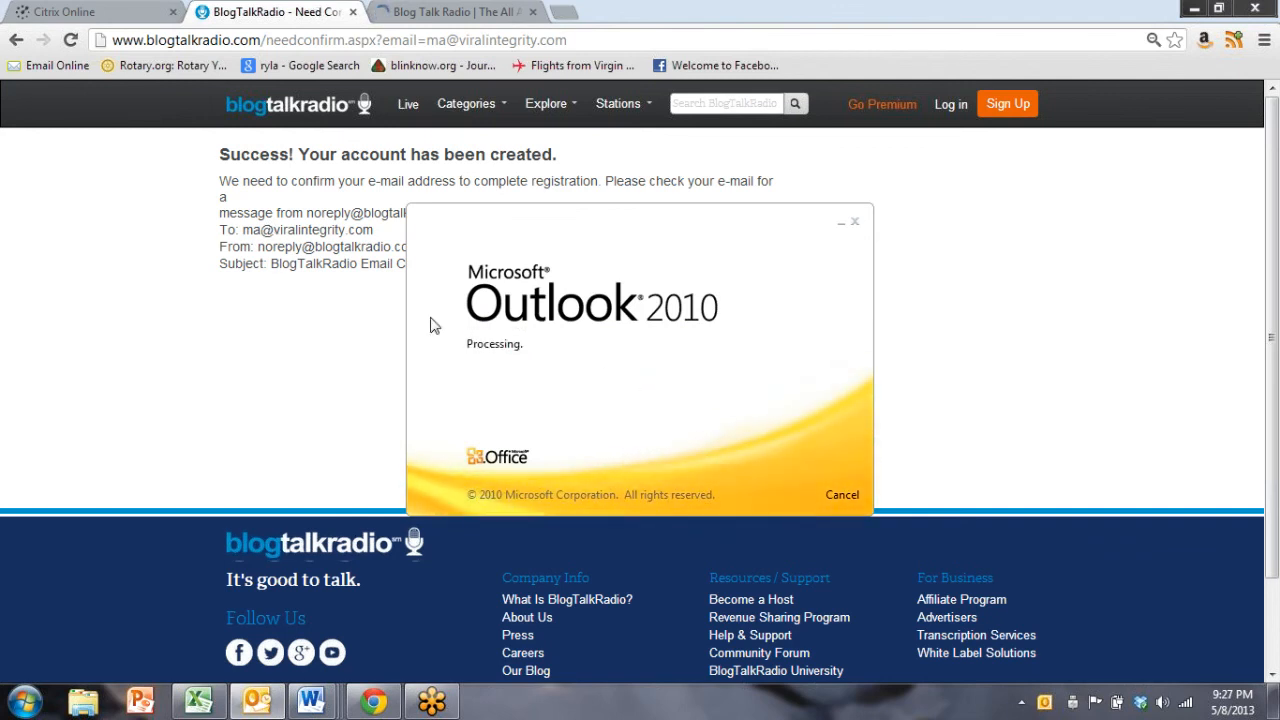
mouse_move(350, 310)
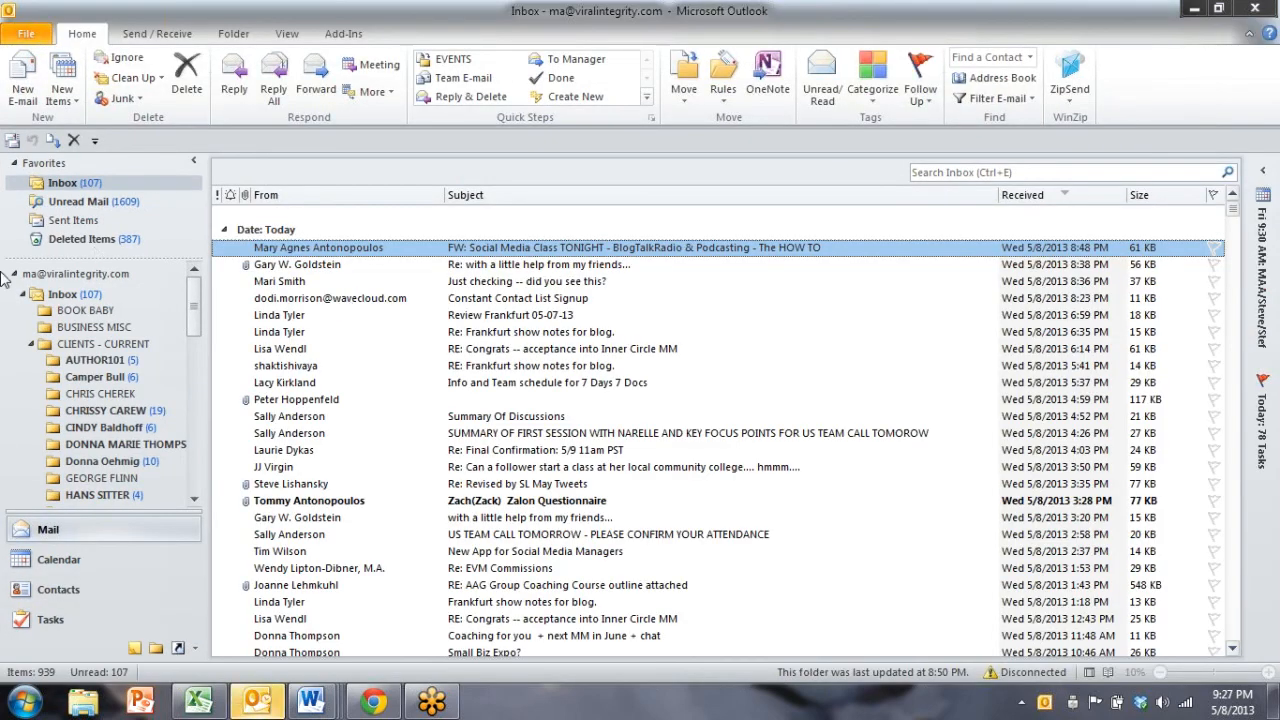
Run Send/Receive All Folders in Outlook, then switch back to the BlogTalkRadio confirmation page.
click(157, 33)
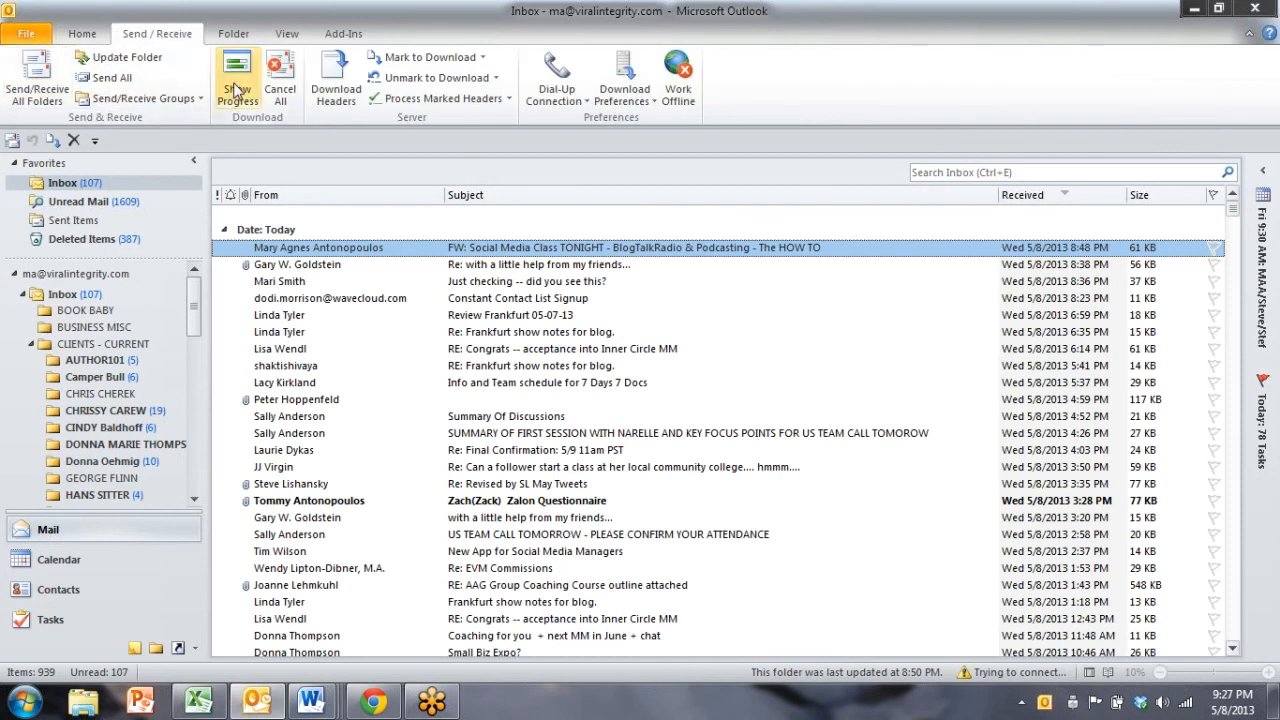
click(237, 77)
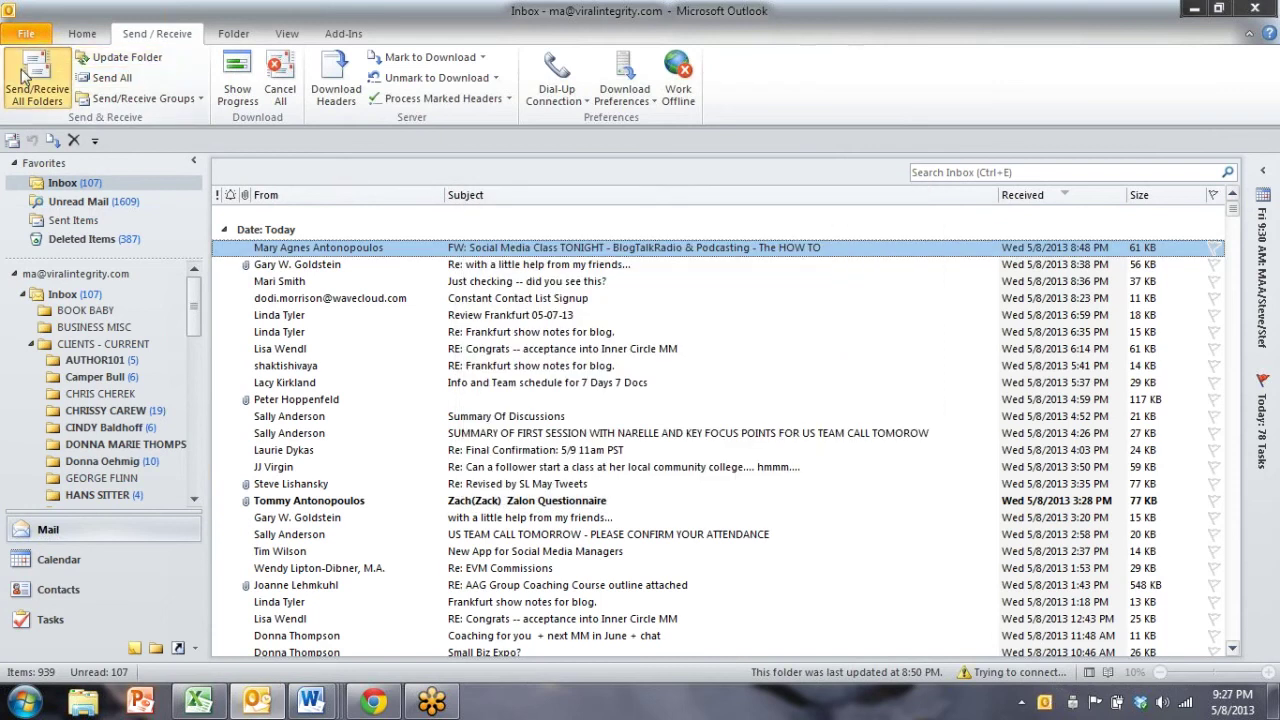
click(81, 33)
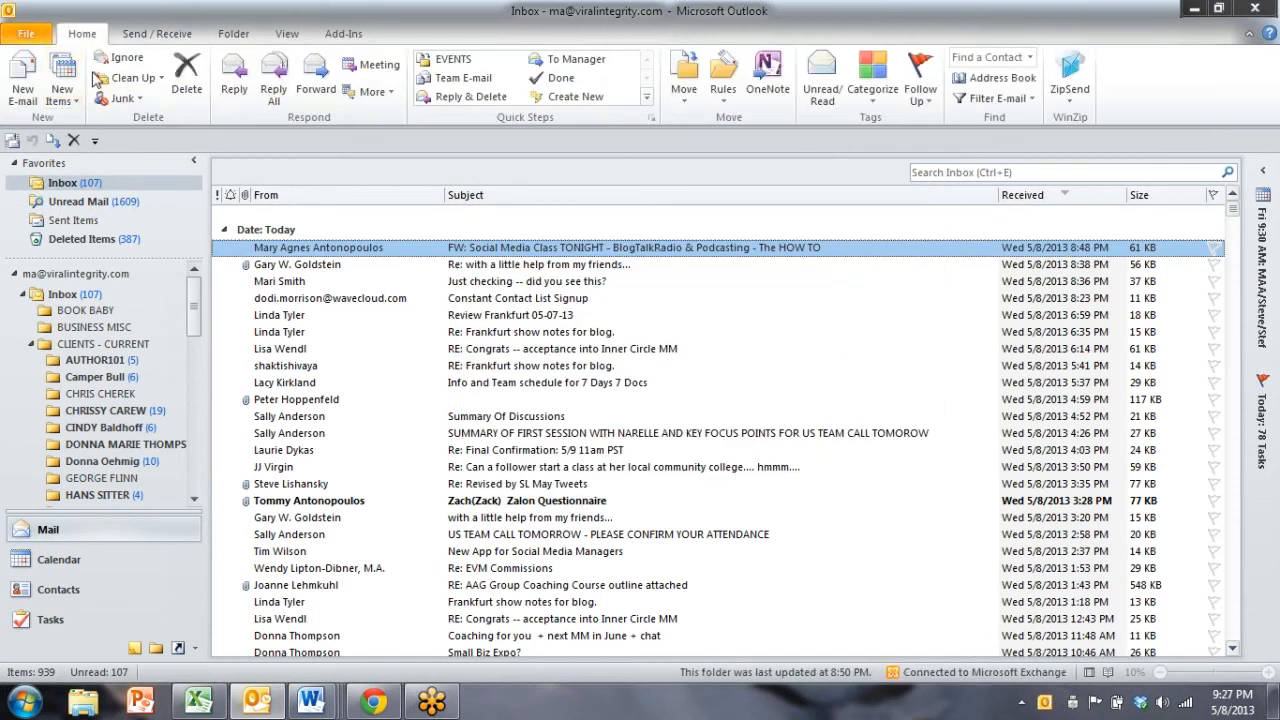
click(156, 33)
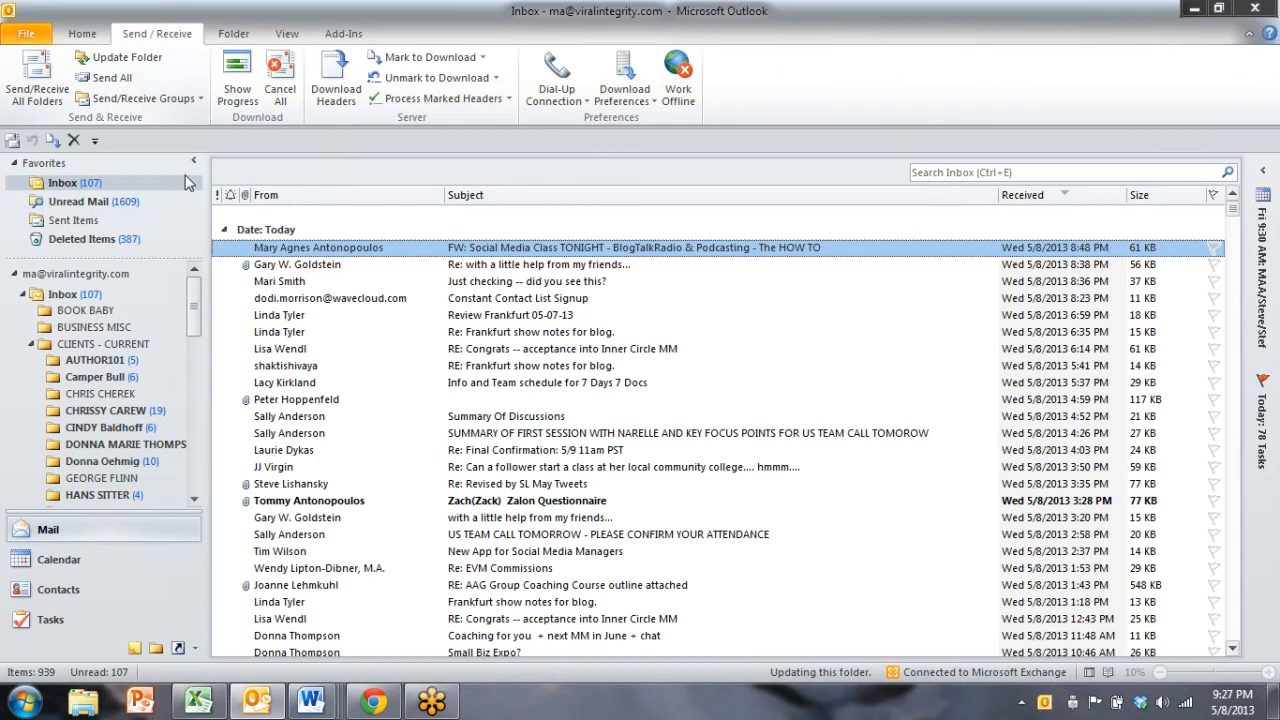
mouse_move(417, 394)
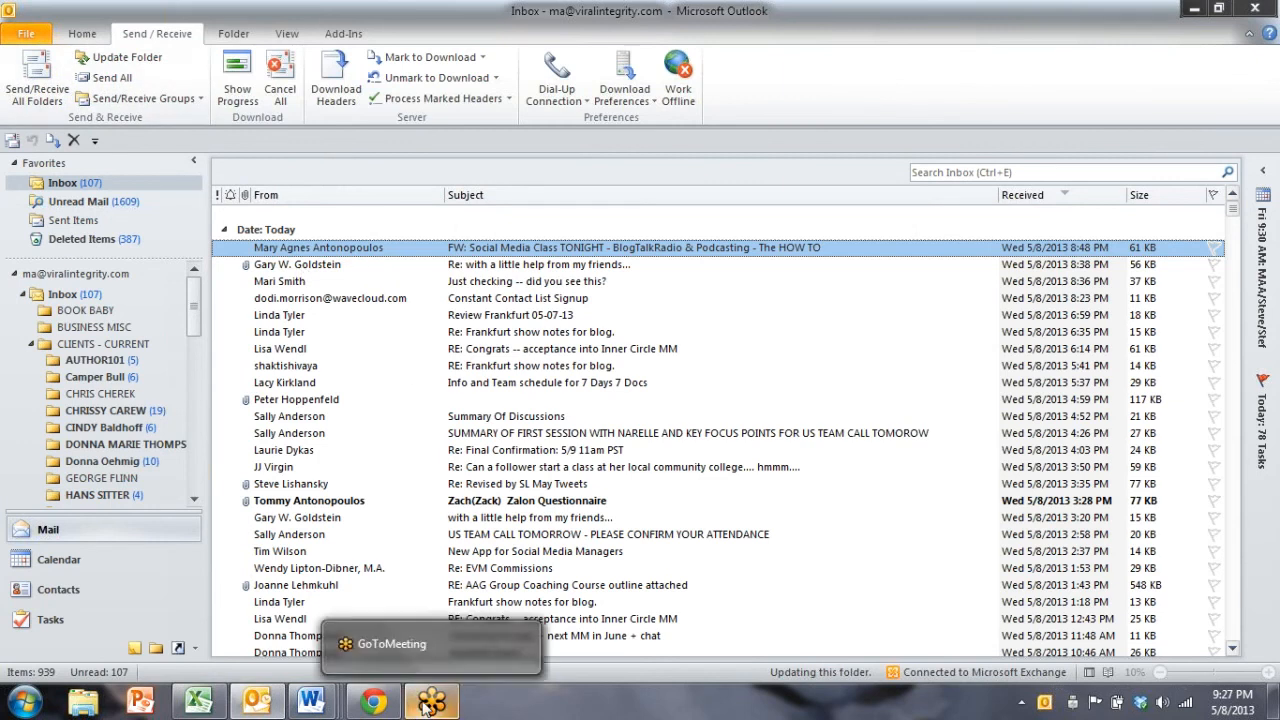
click(372, 700)
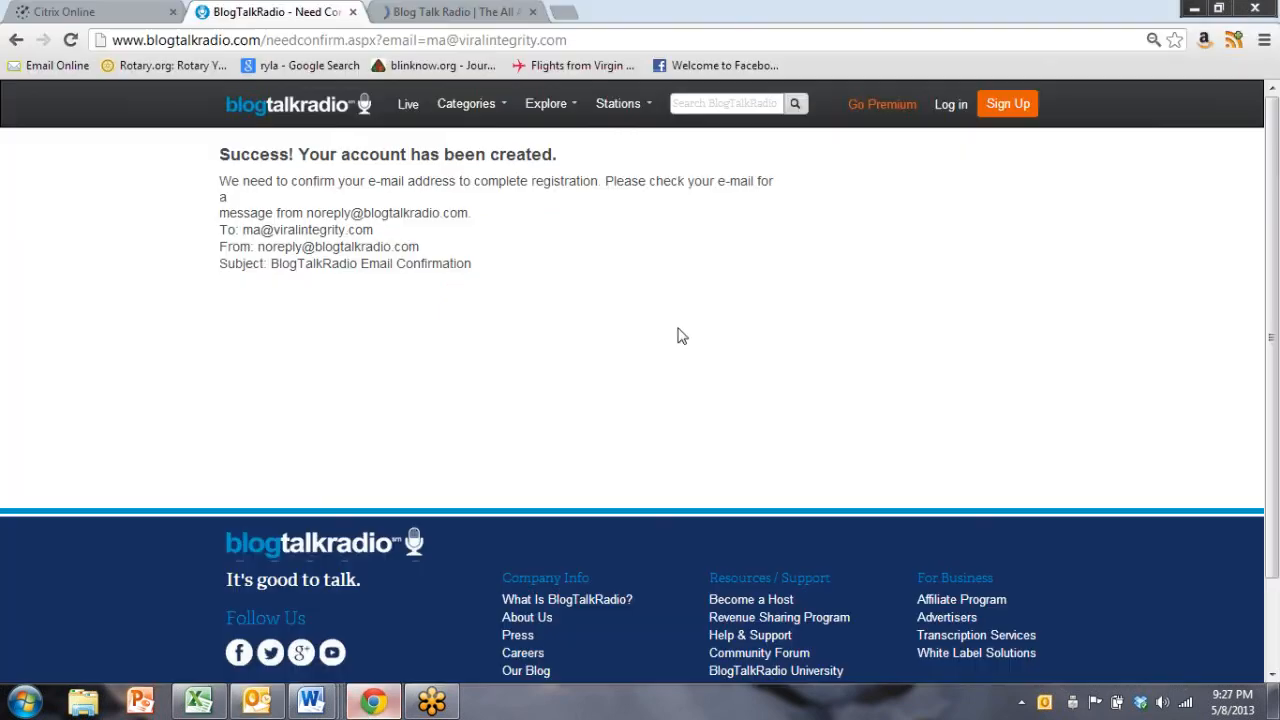
mouse_move(949, 104)
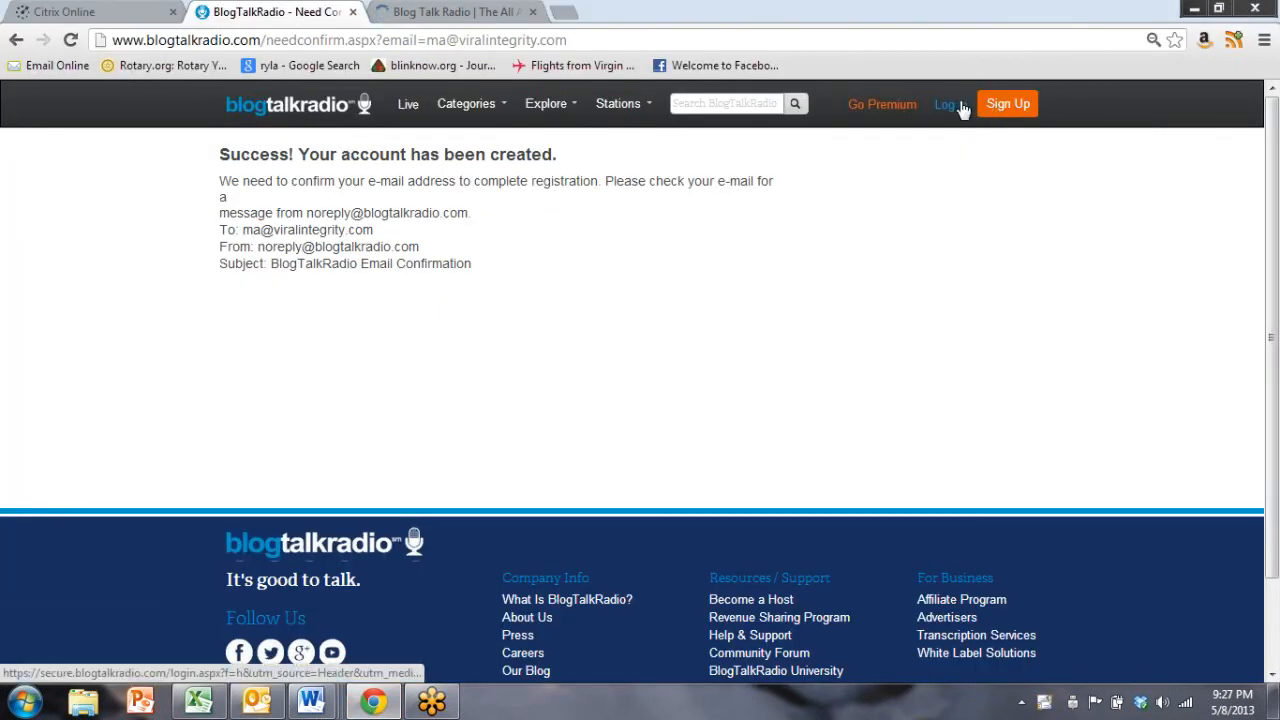
mouse_move(224, 342)
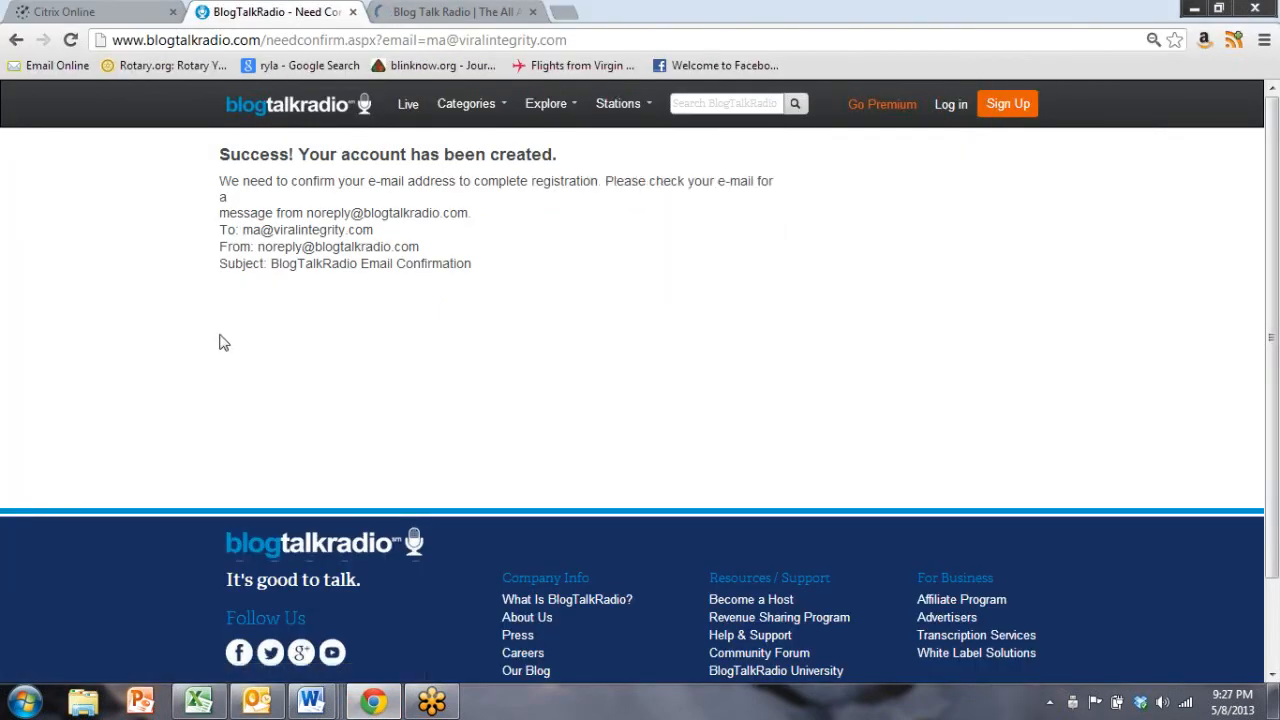
mouse_move(1007, 103)
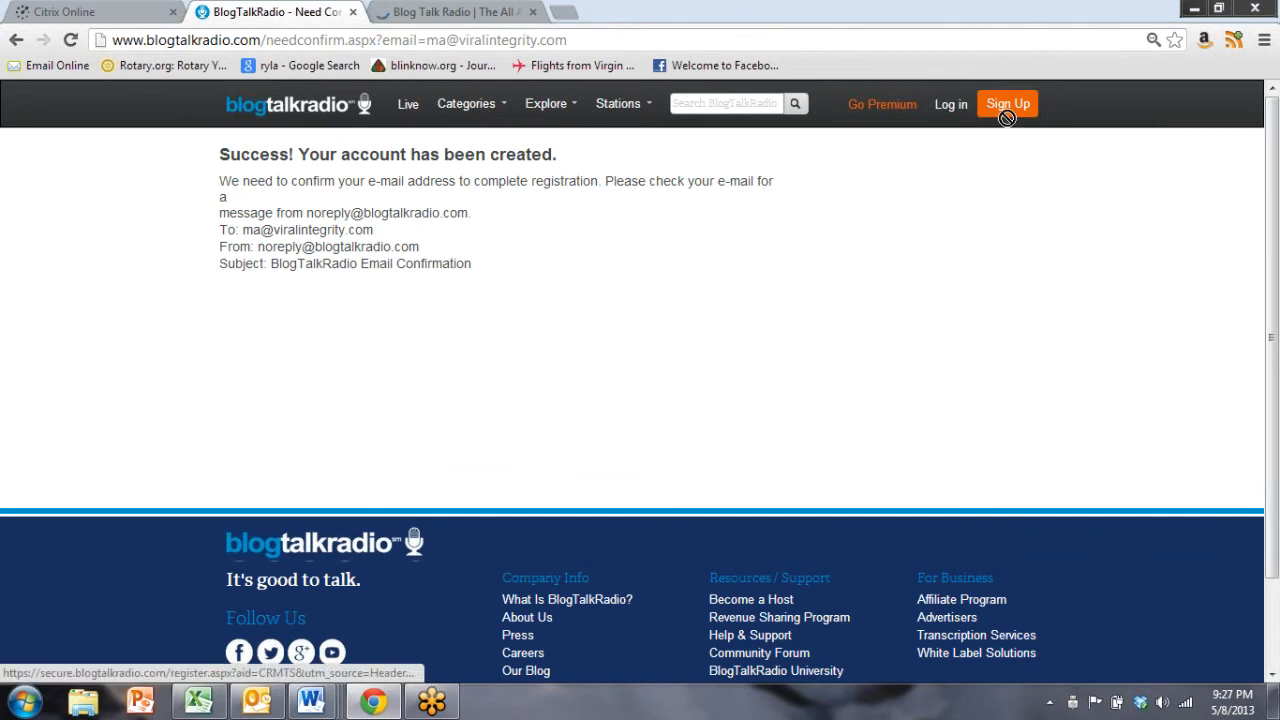
Log in with the saved credentials and open the profile avatar menu.
click(949, 104)
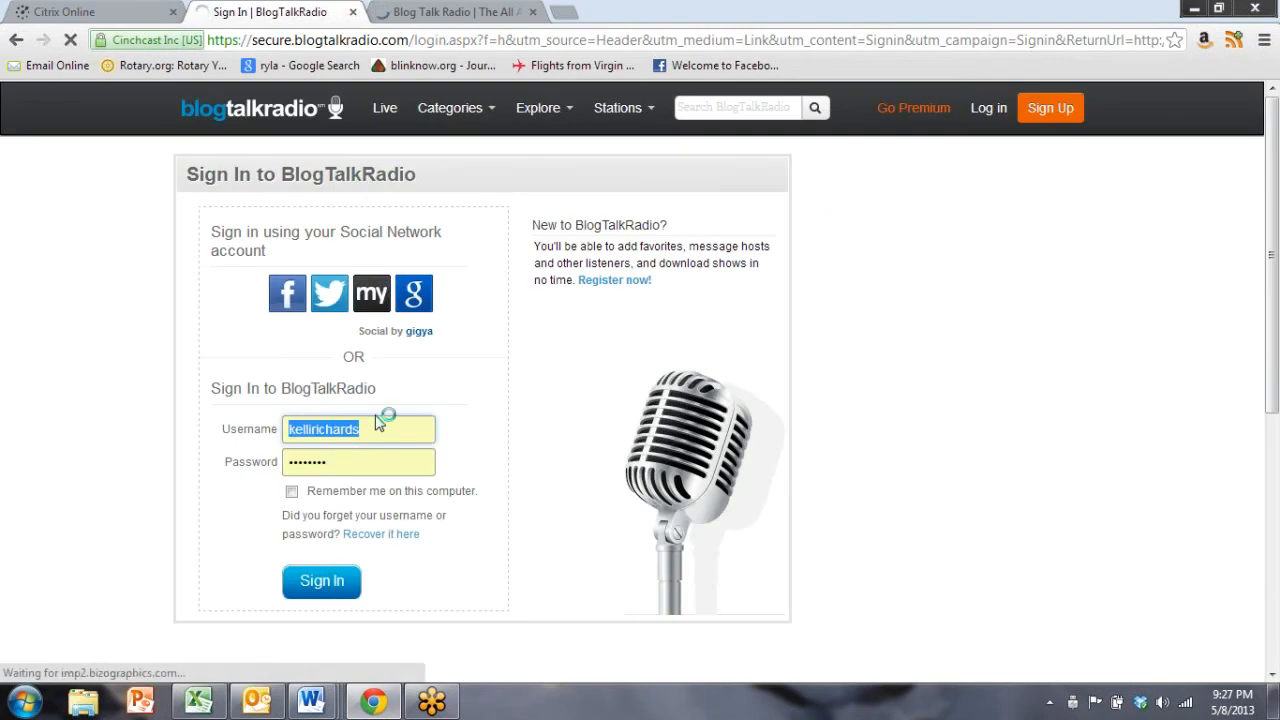
click(321, 581)
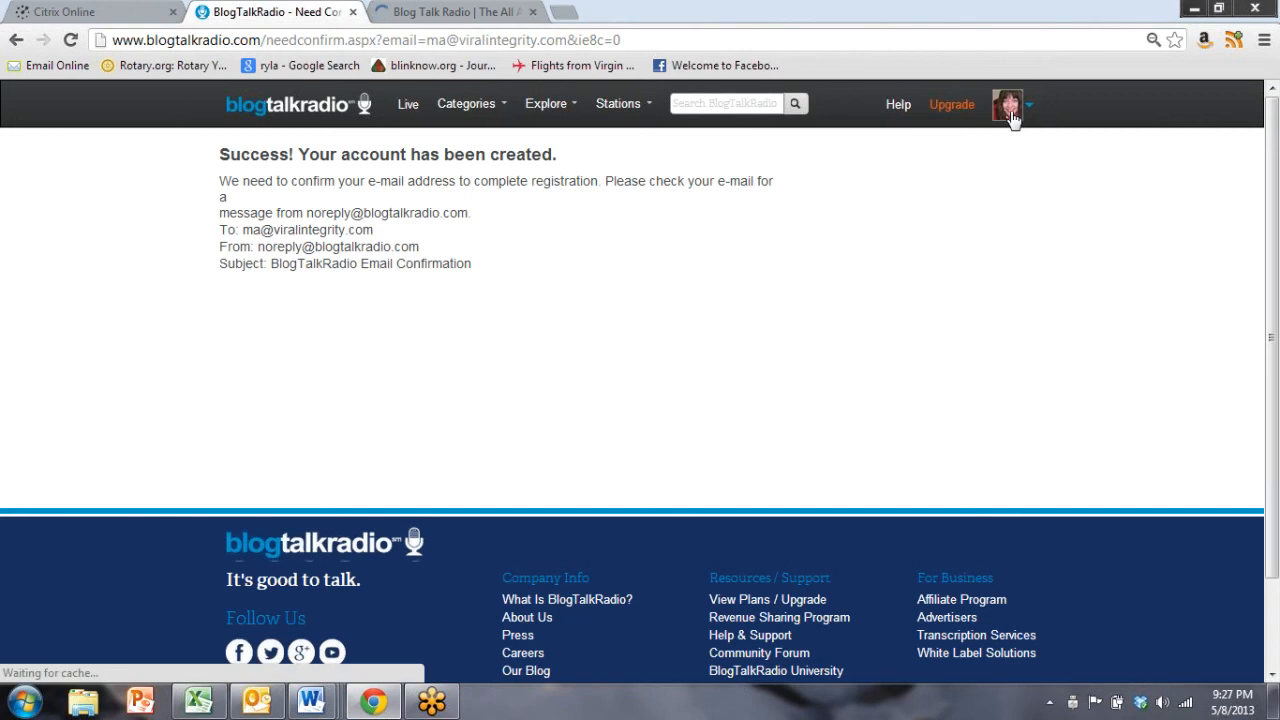
click(1007, 104)
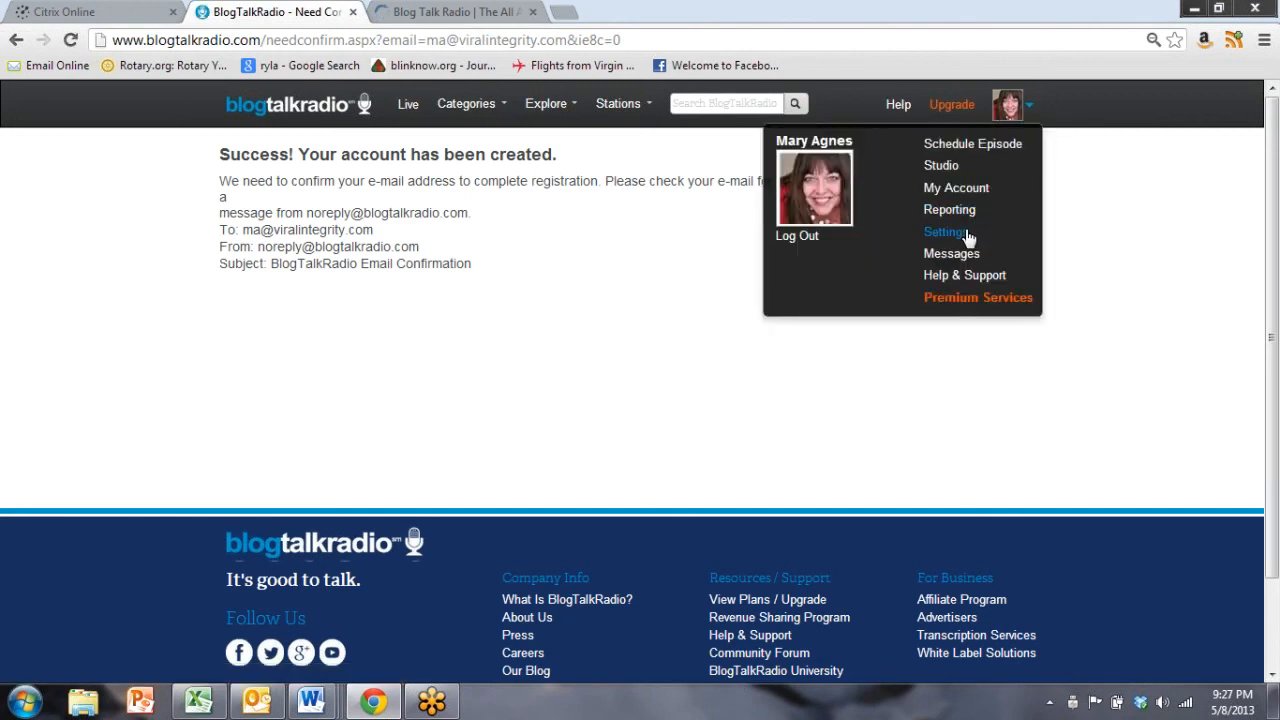
Open Settings from the avatar menu and scroll through the Profile section.
click(944, 231)
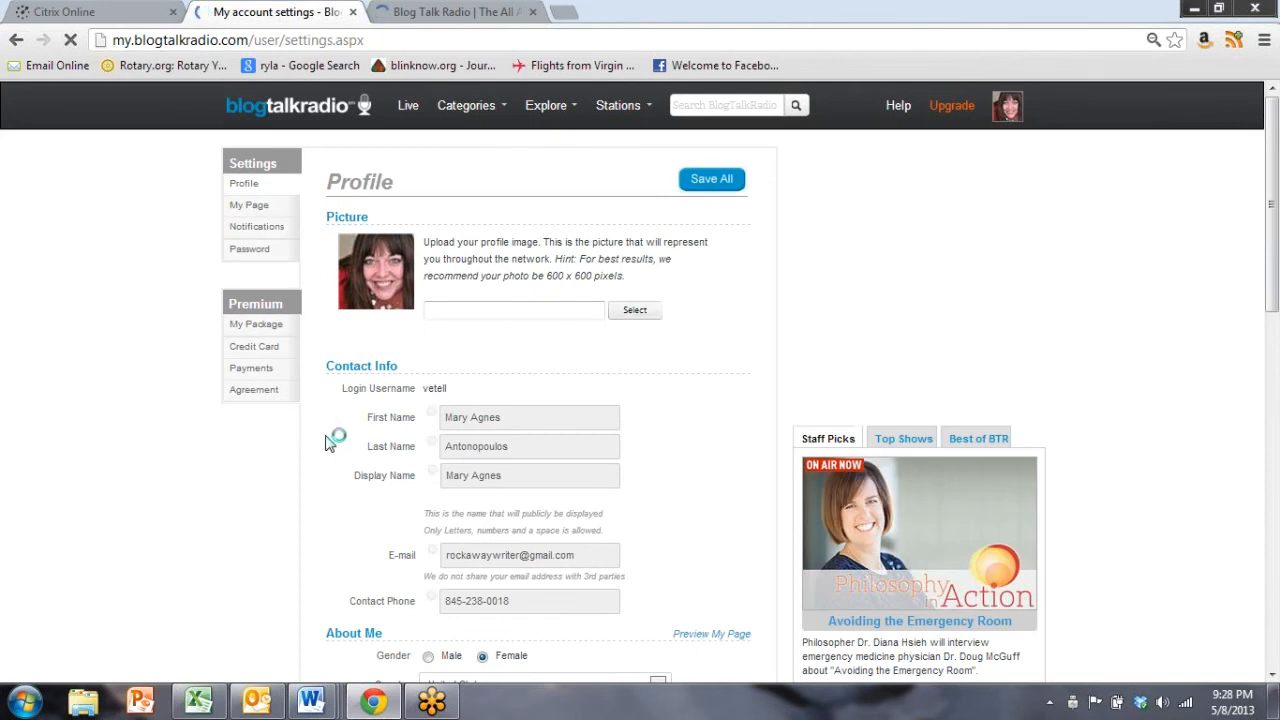
scroll(down, 3)
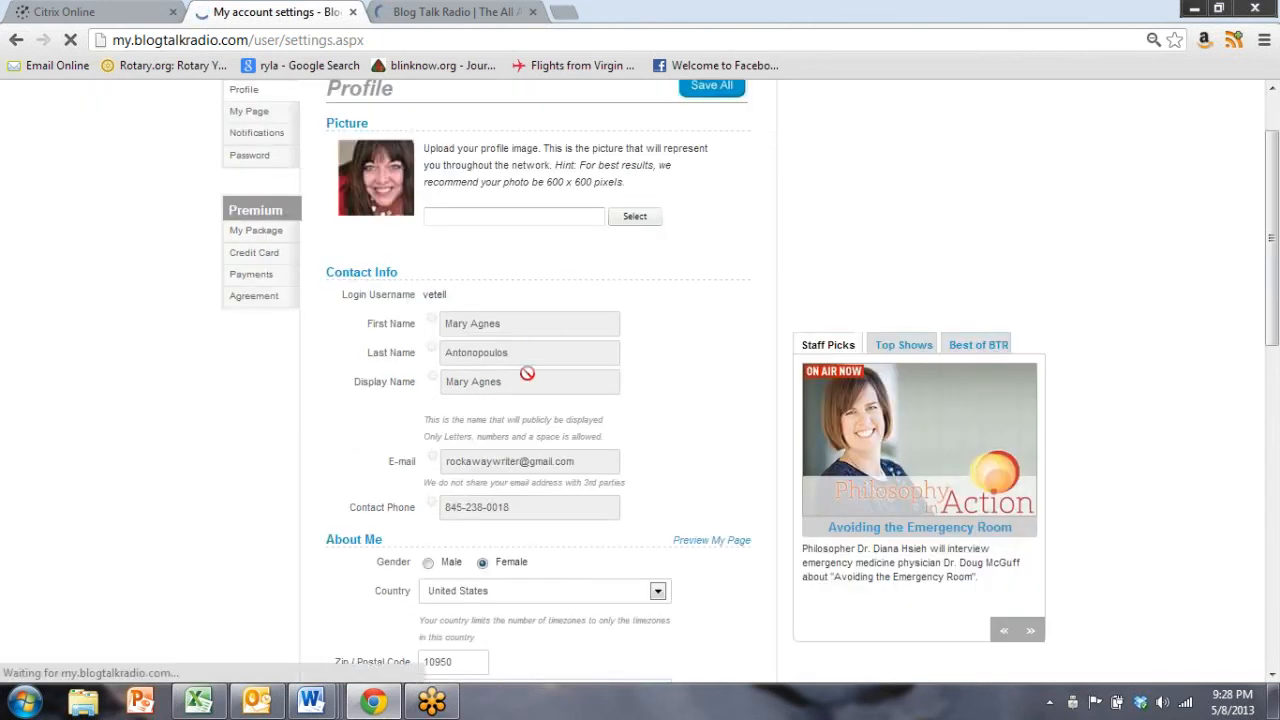
scroll(down, 3)
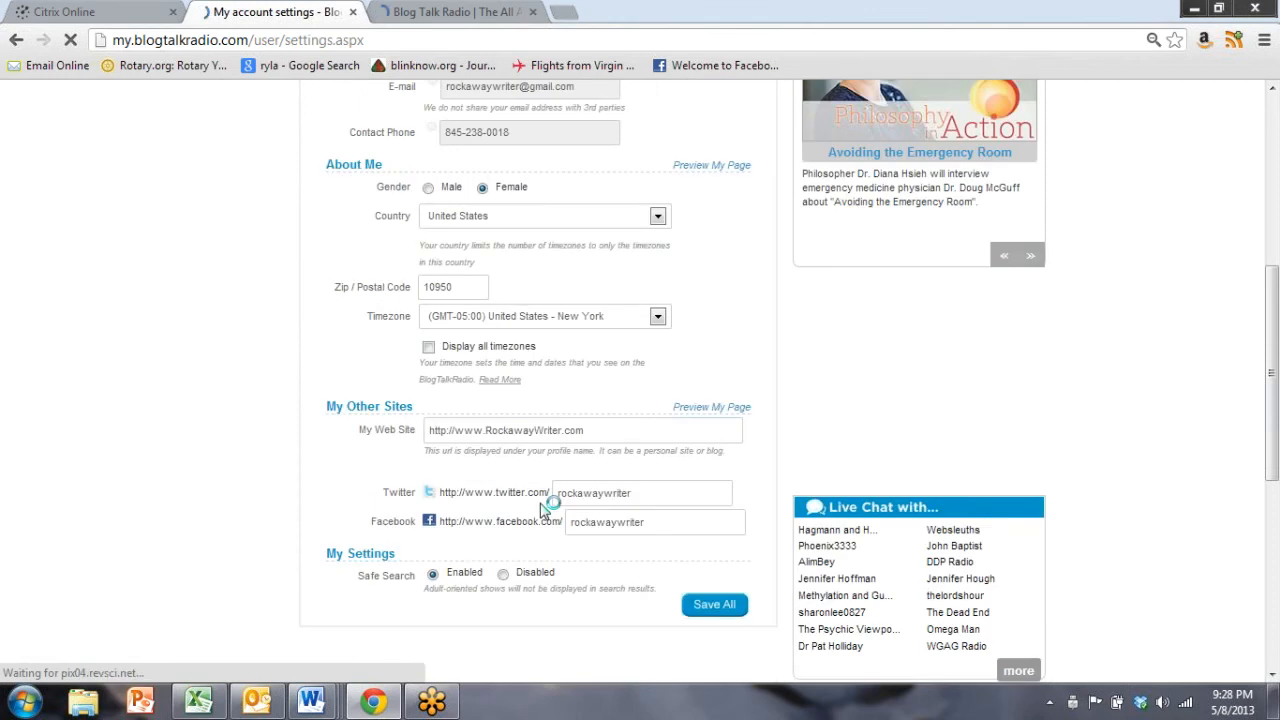
scroll(down, 3)
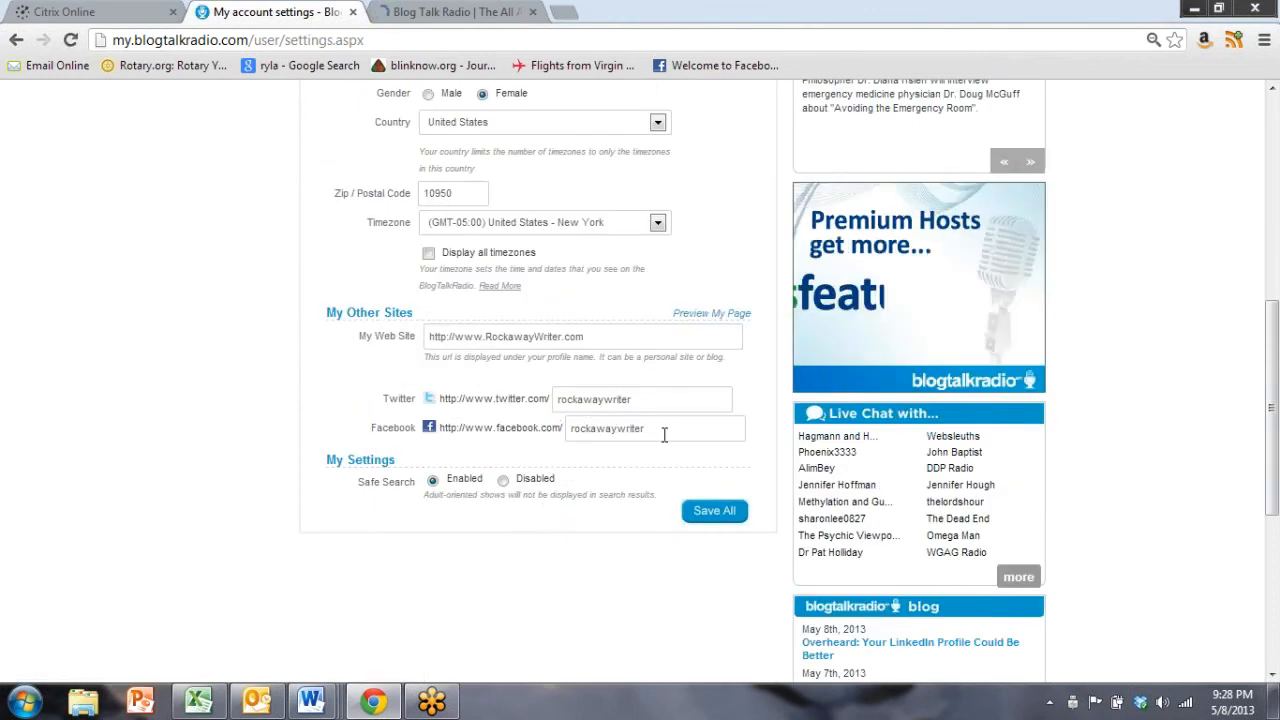
scroll(up, 3)
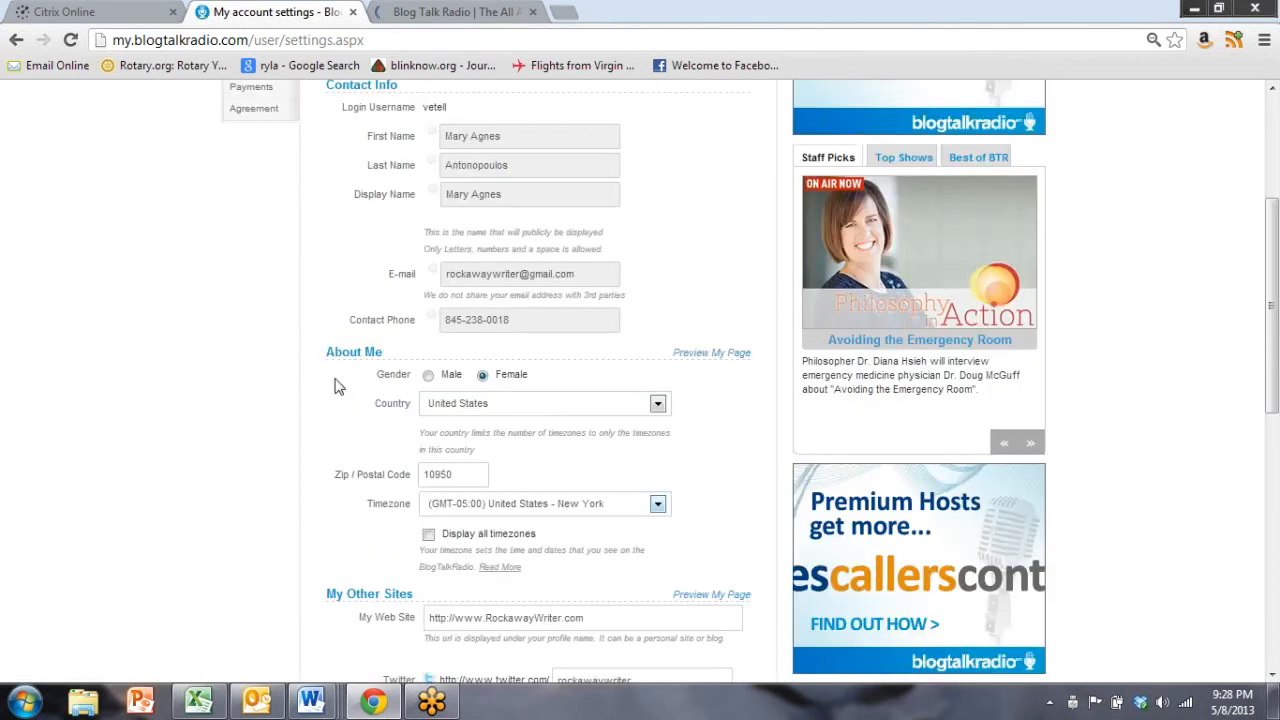
scroll(up, 3)
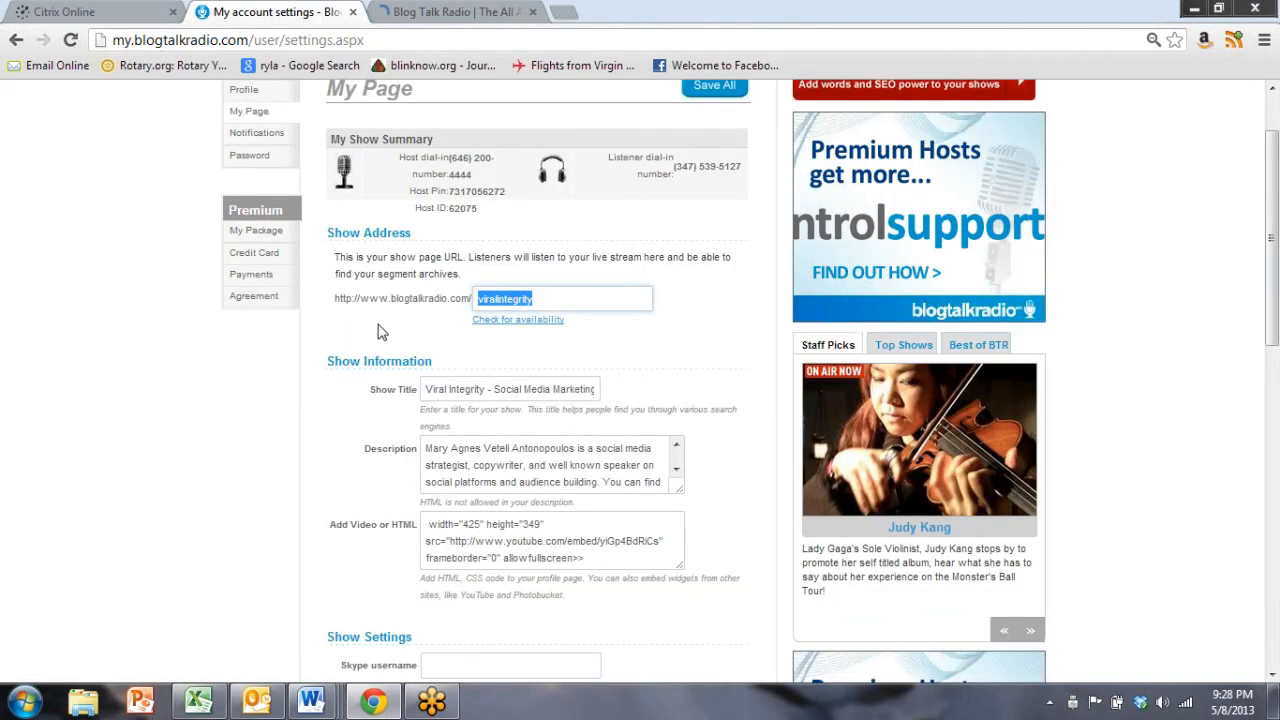
View the Notifications, Password and Profile settings, then open the avatar menu to reach the show page.
scroll(down, 3)
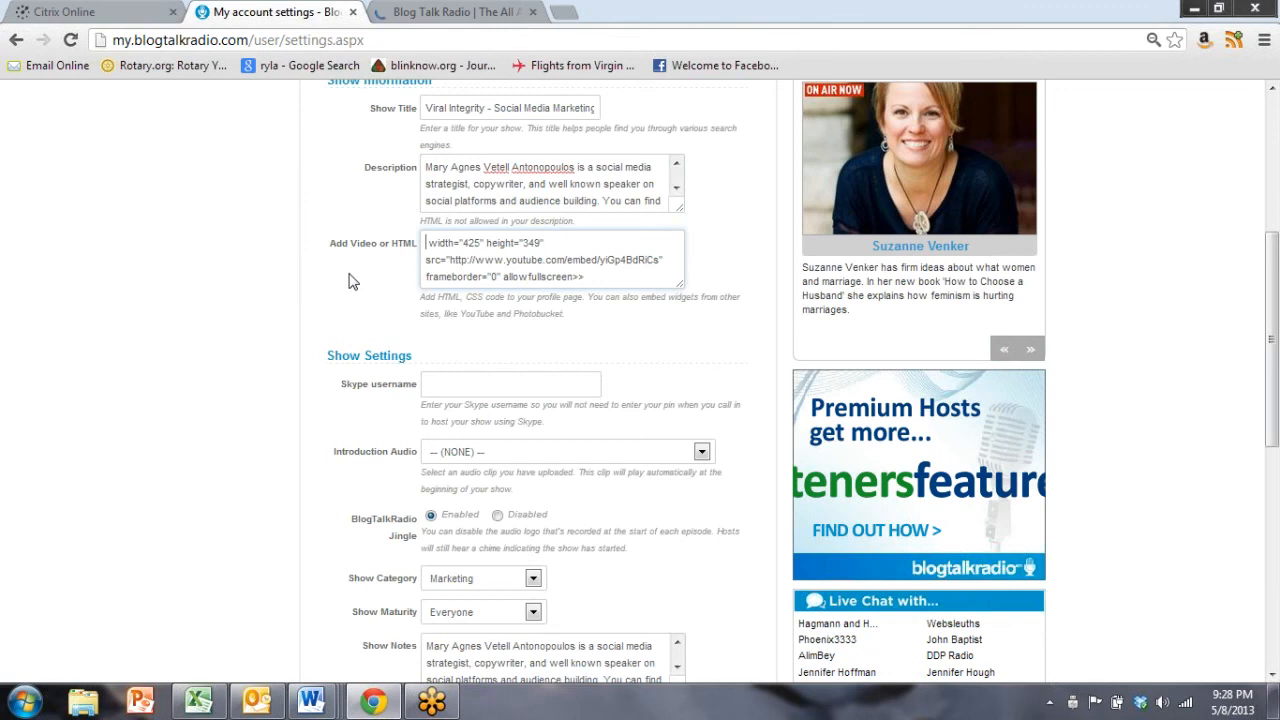
scroll(up, 3)
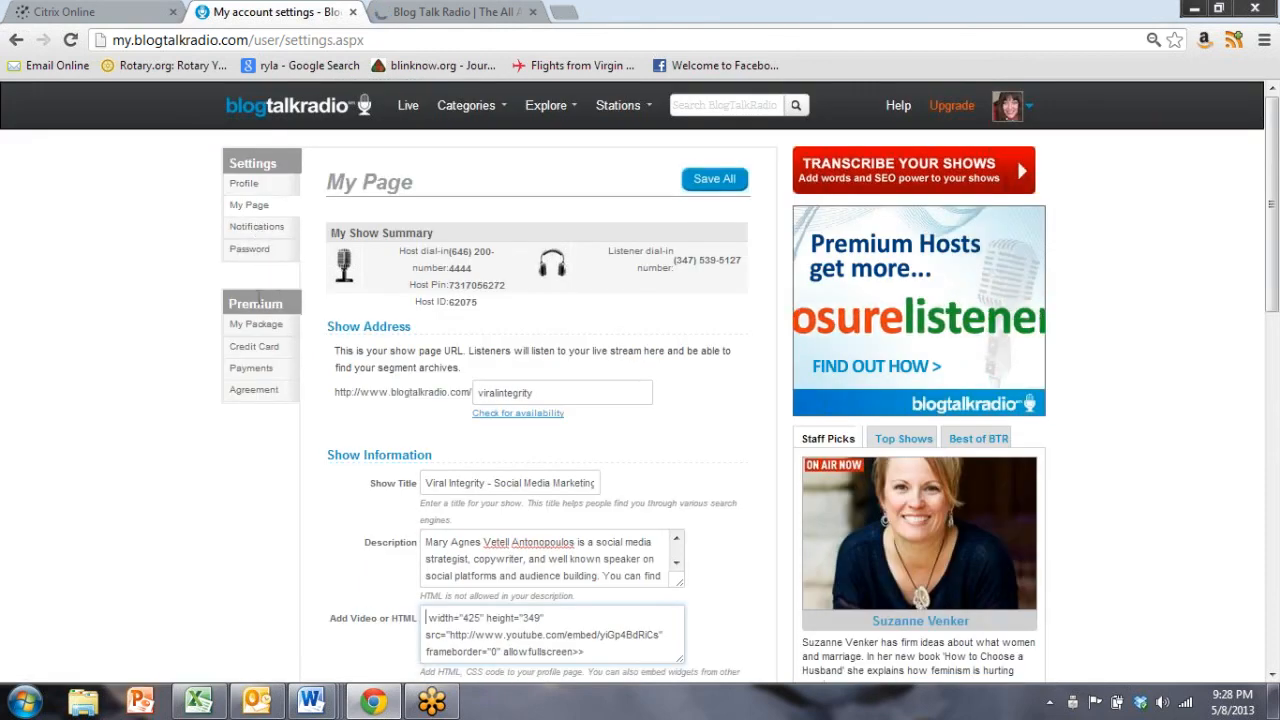
mouse_move(256, 226)
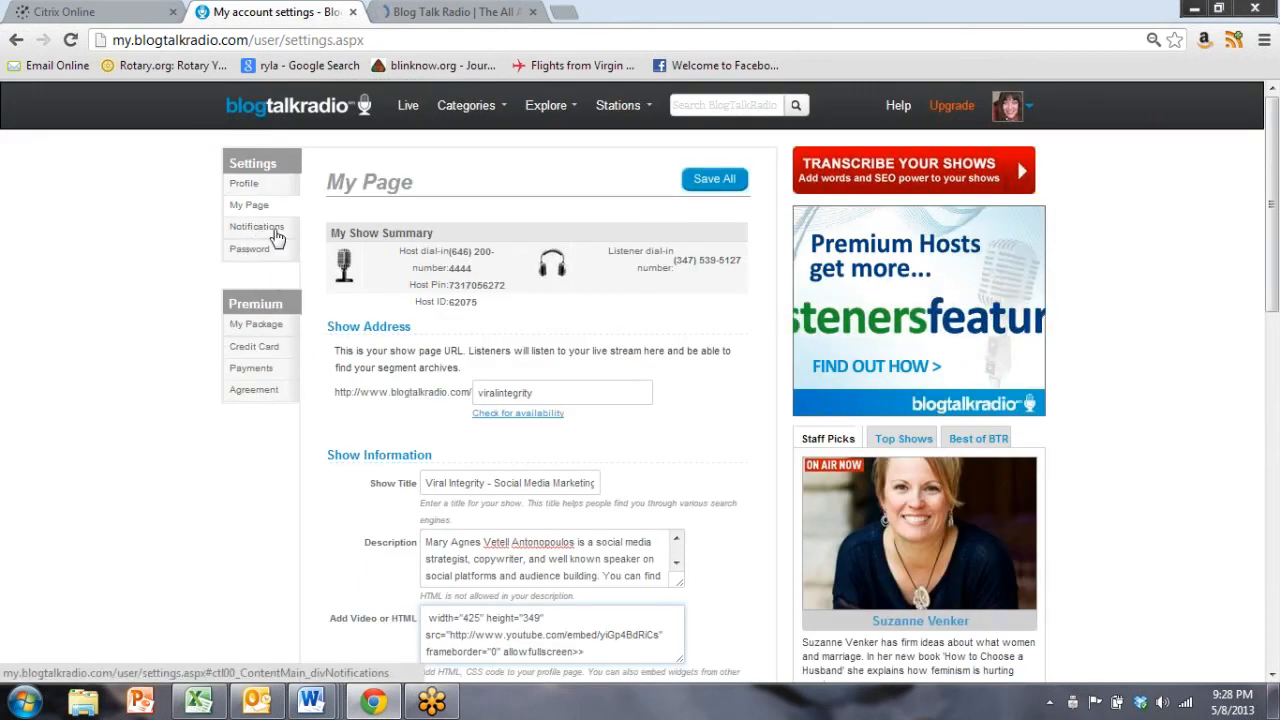
click(256, 226)
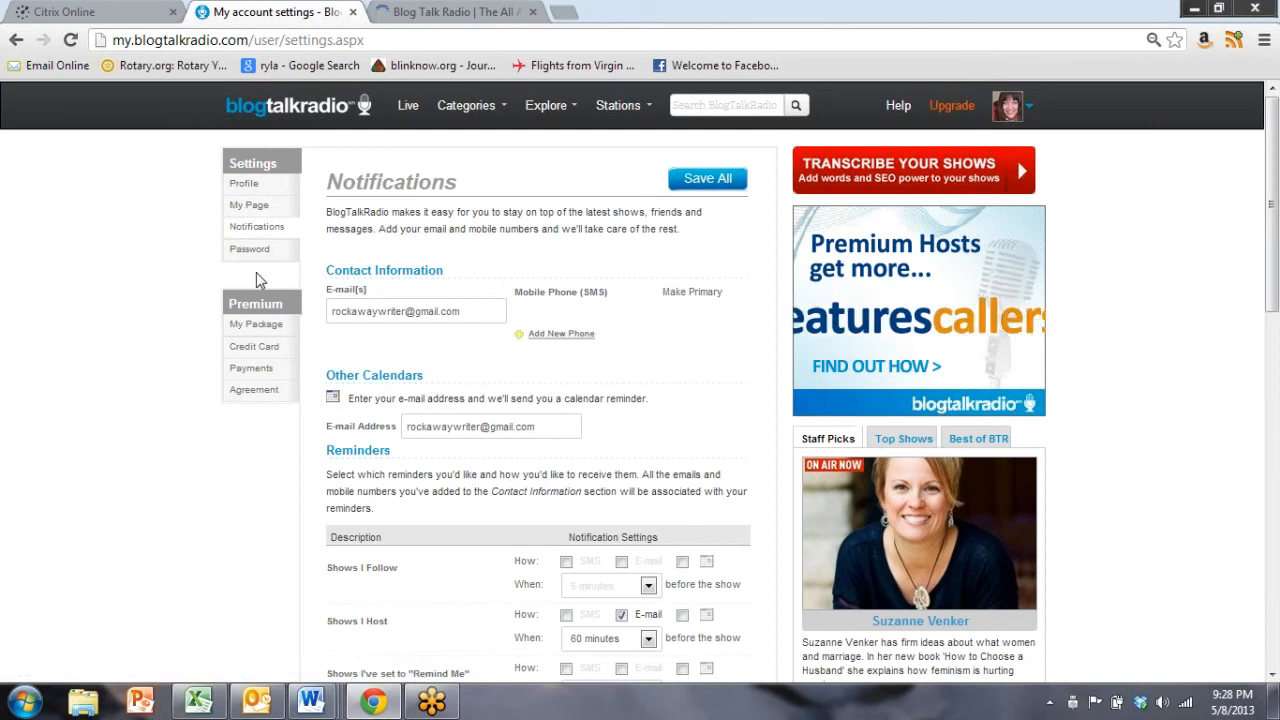
click(249, 249)
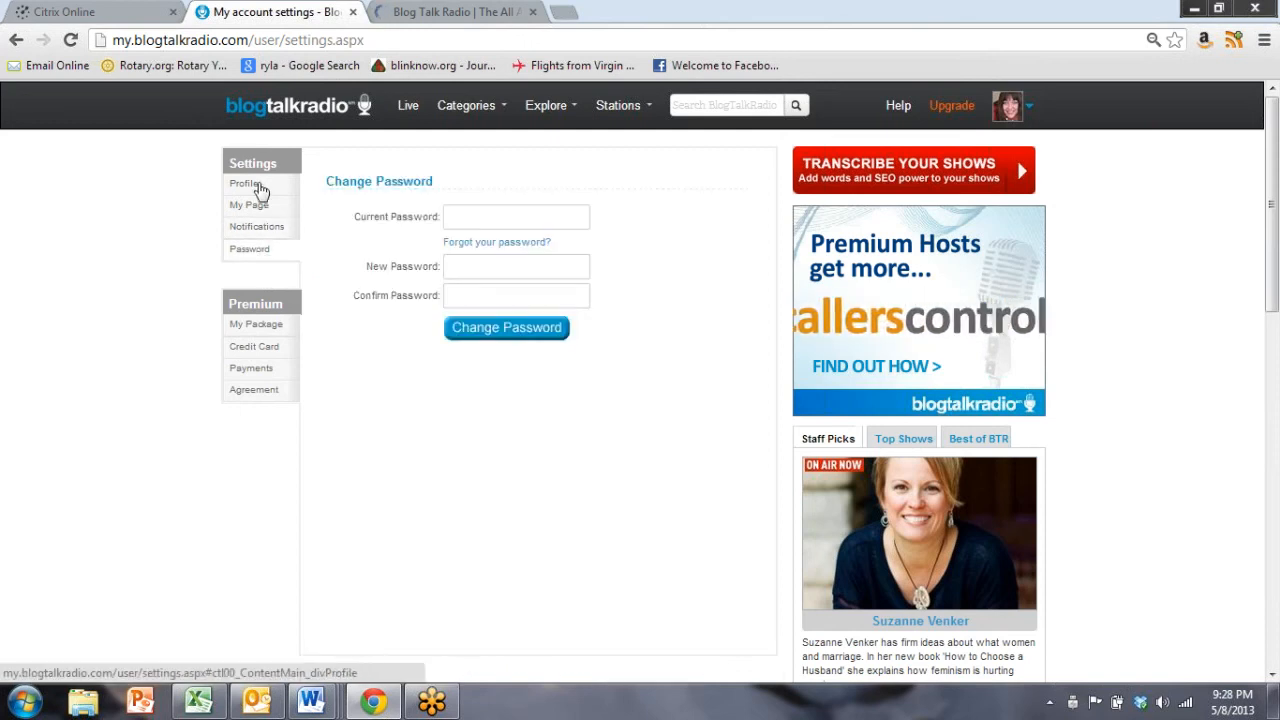
click(246, 183)
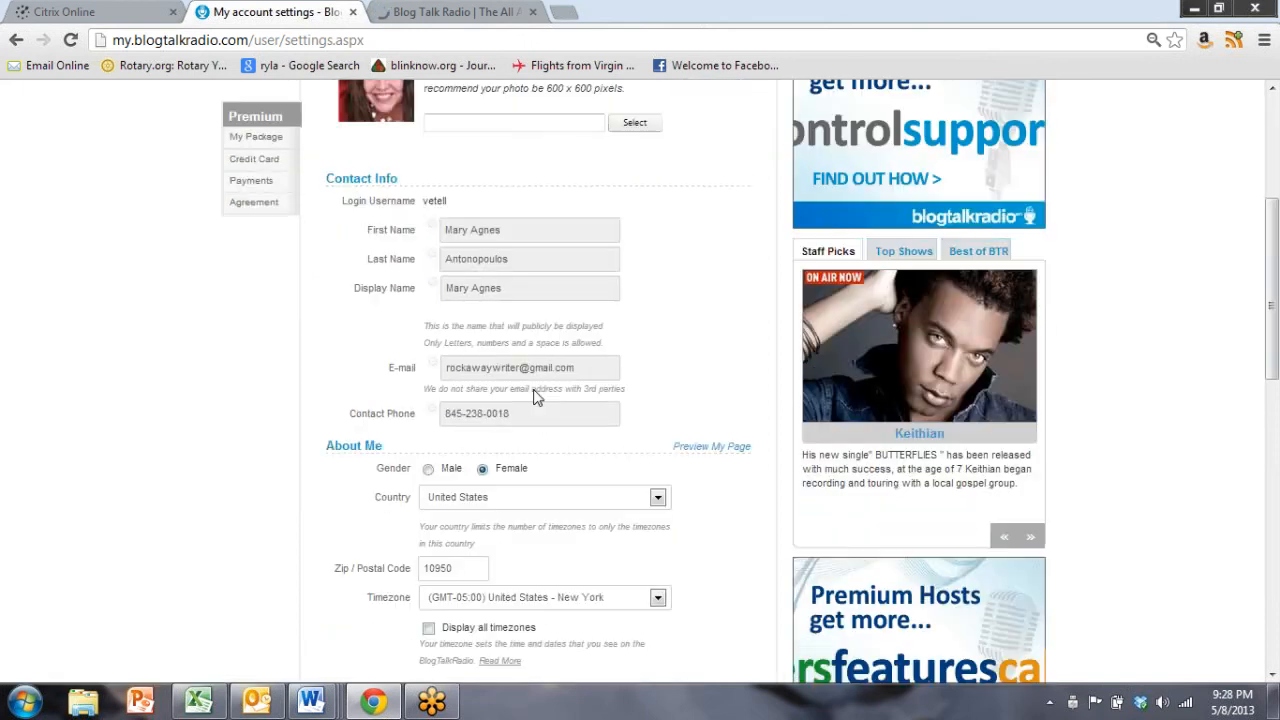
scroll(up, 3)
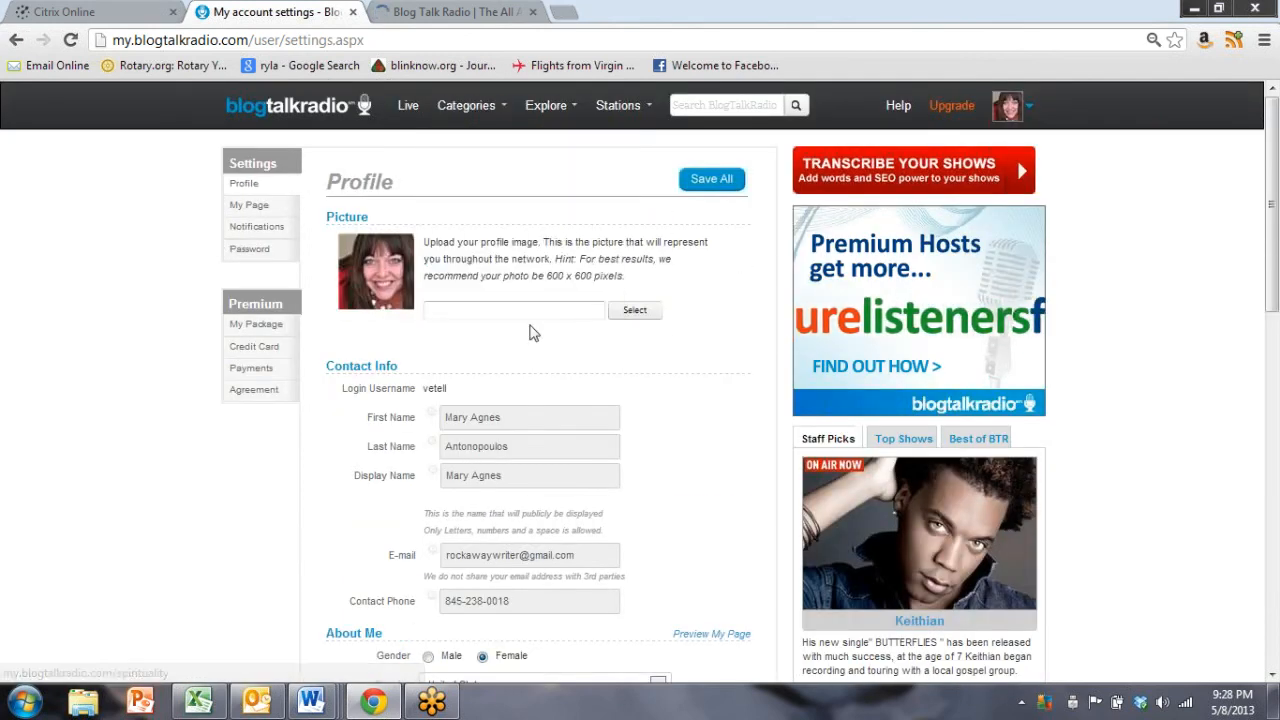
mouse_move(723, 287)
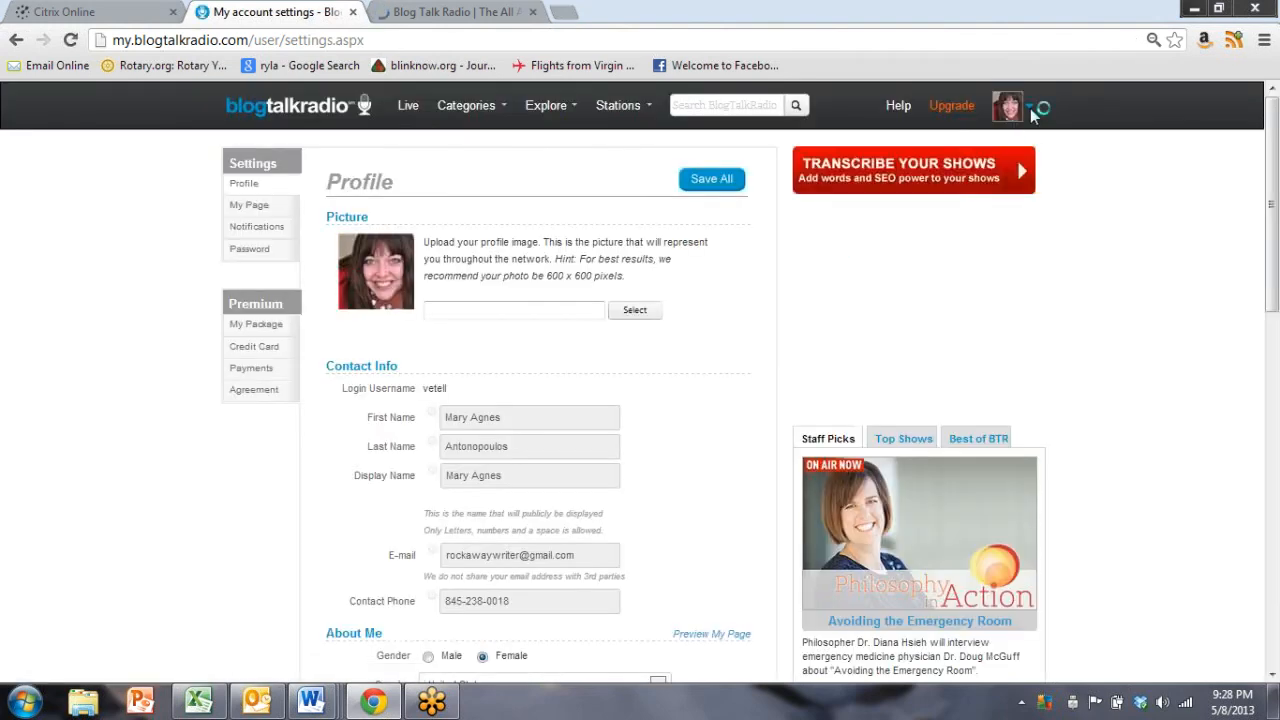
click(1007, 106)
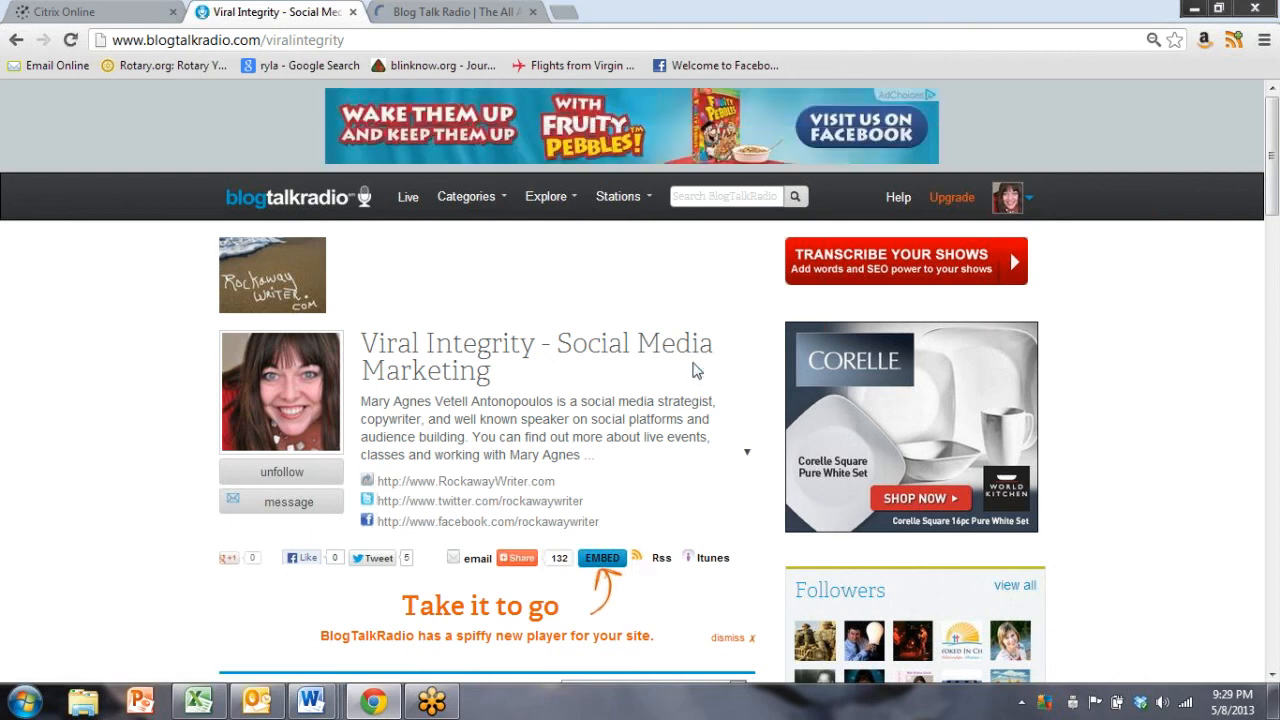
Dismiss the avatar menu and scroll down to the On-Demand Episodes list.
click(1007, 196)
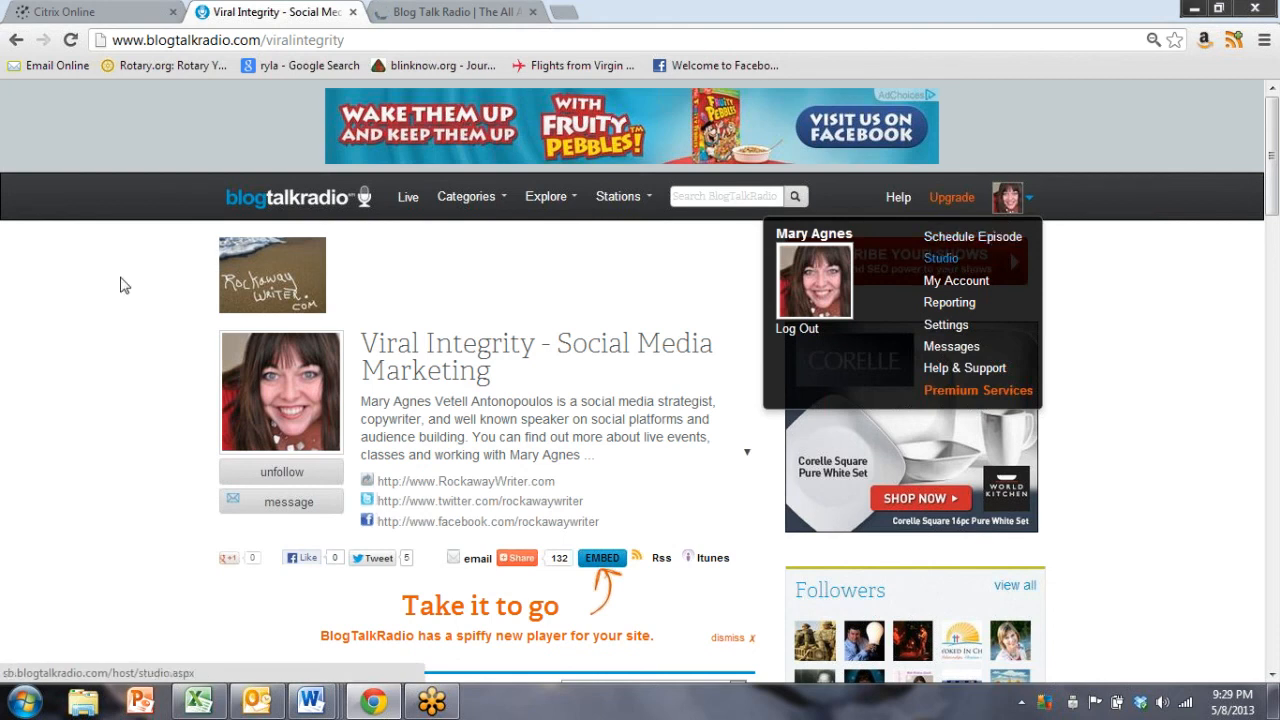
scroll(down, 3)
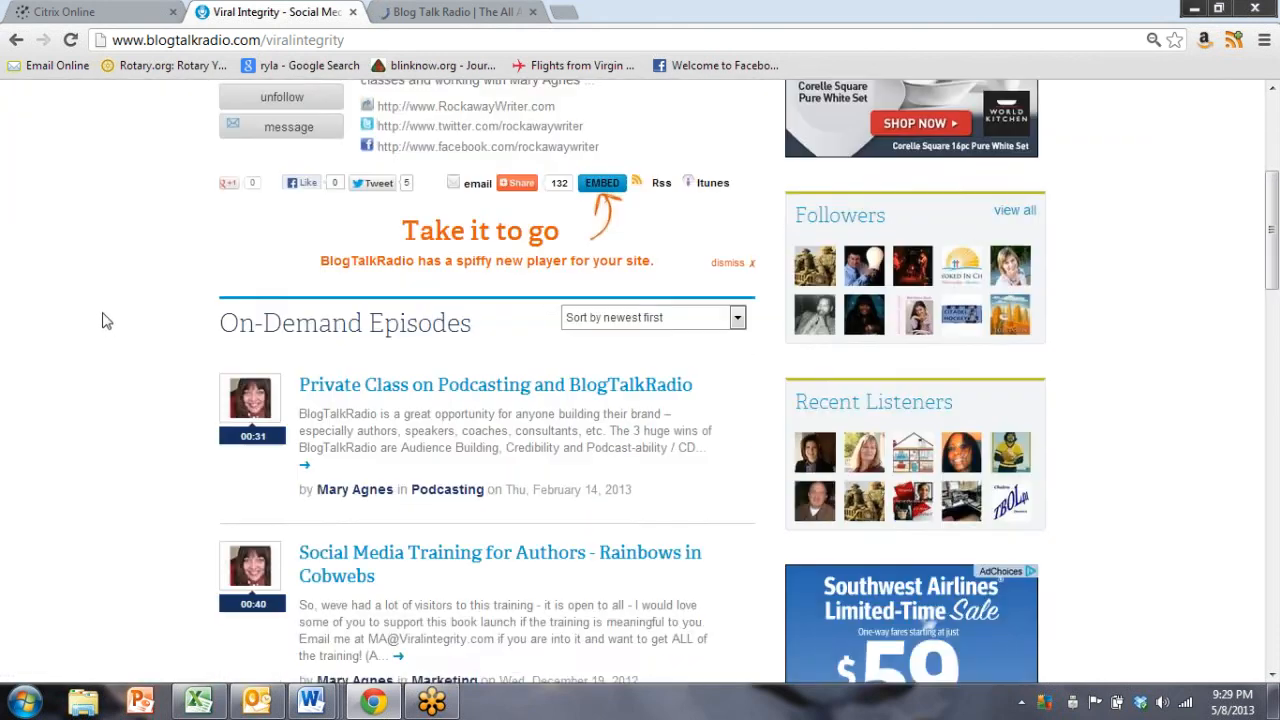
scroll(down, 3)
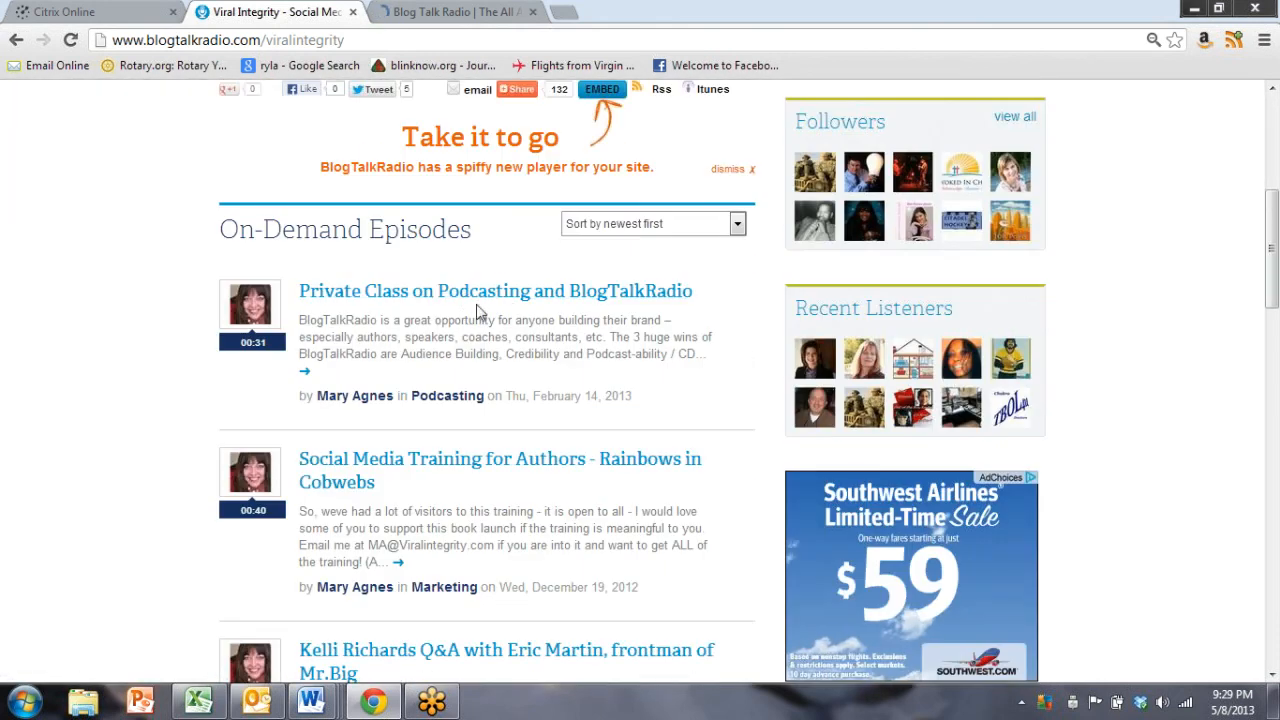
mouse_move(1095, 195)
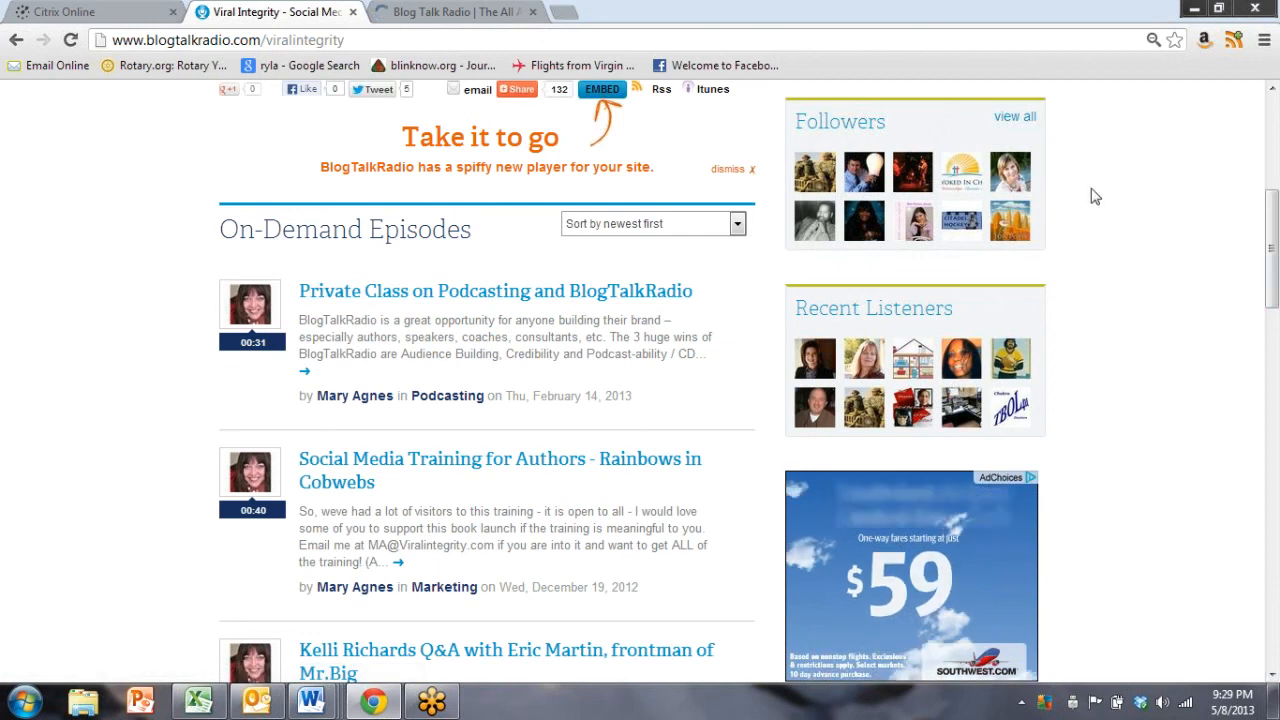
mouse_move(1059, 358)
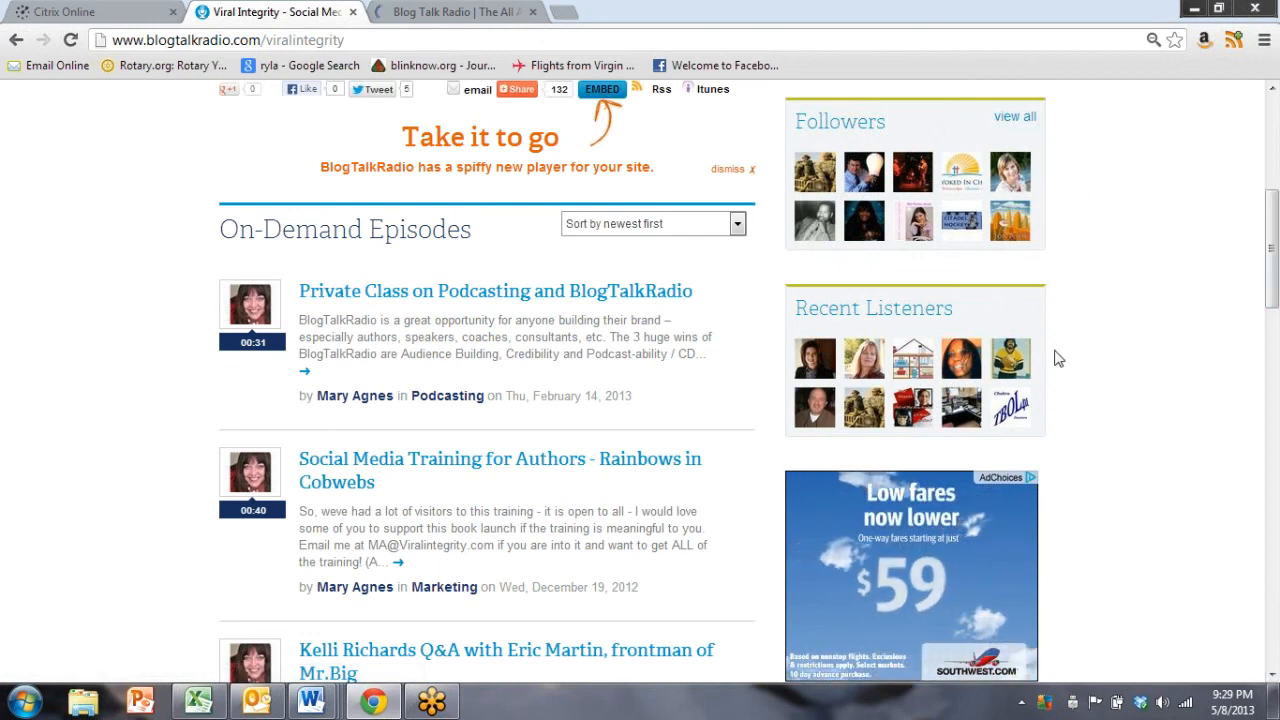
mouse_move(1045, 247)
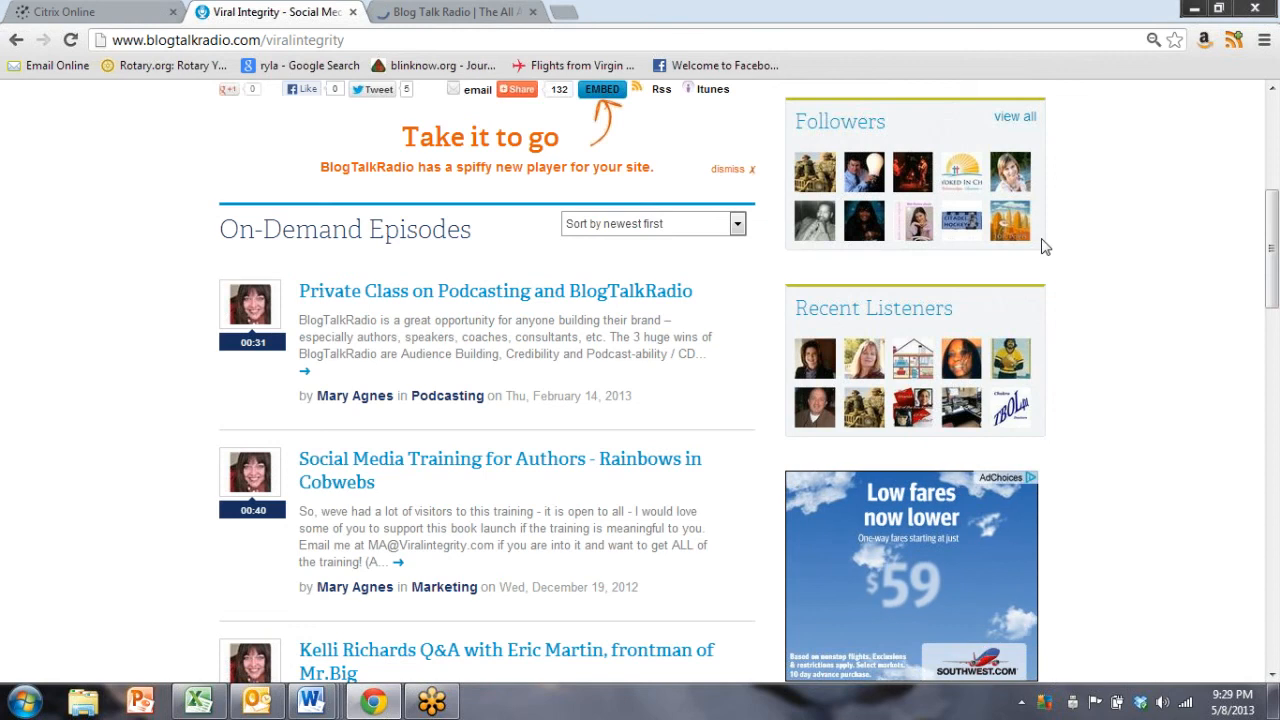
mouse_move(1071, 319)
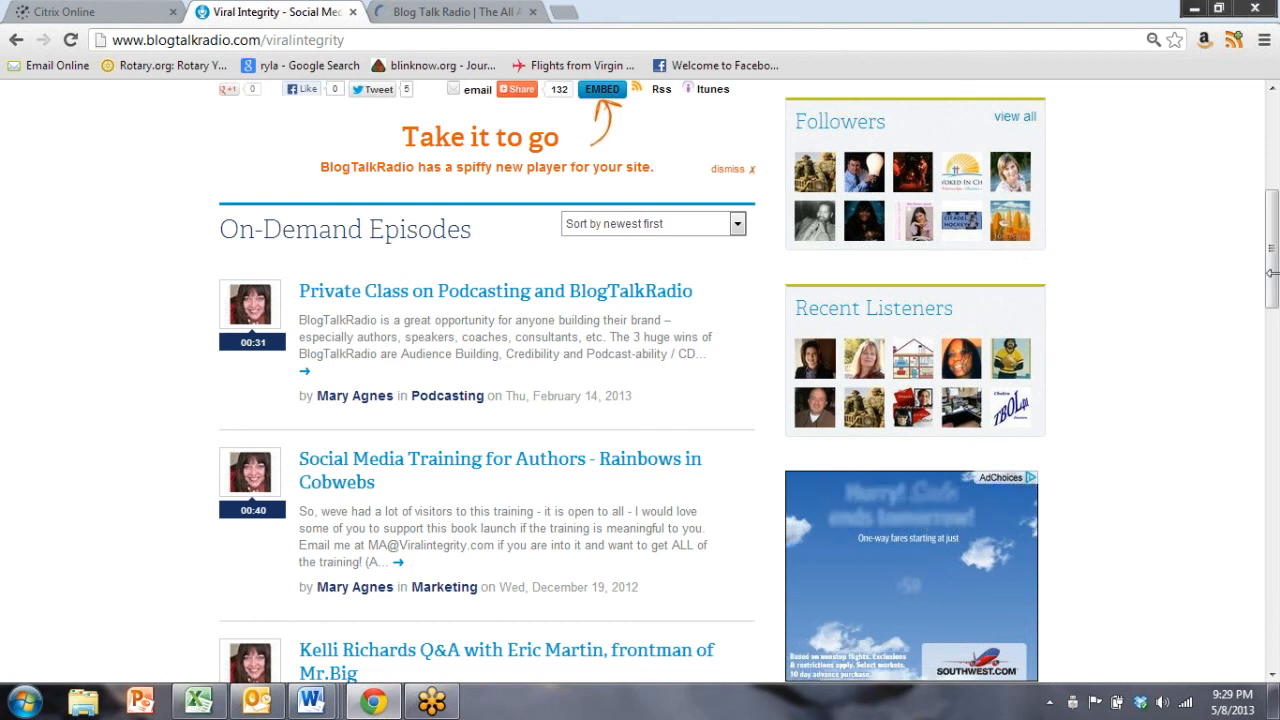
mouse_move(141, 173)
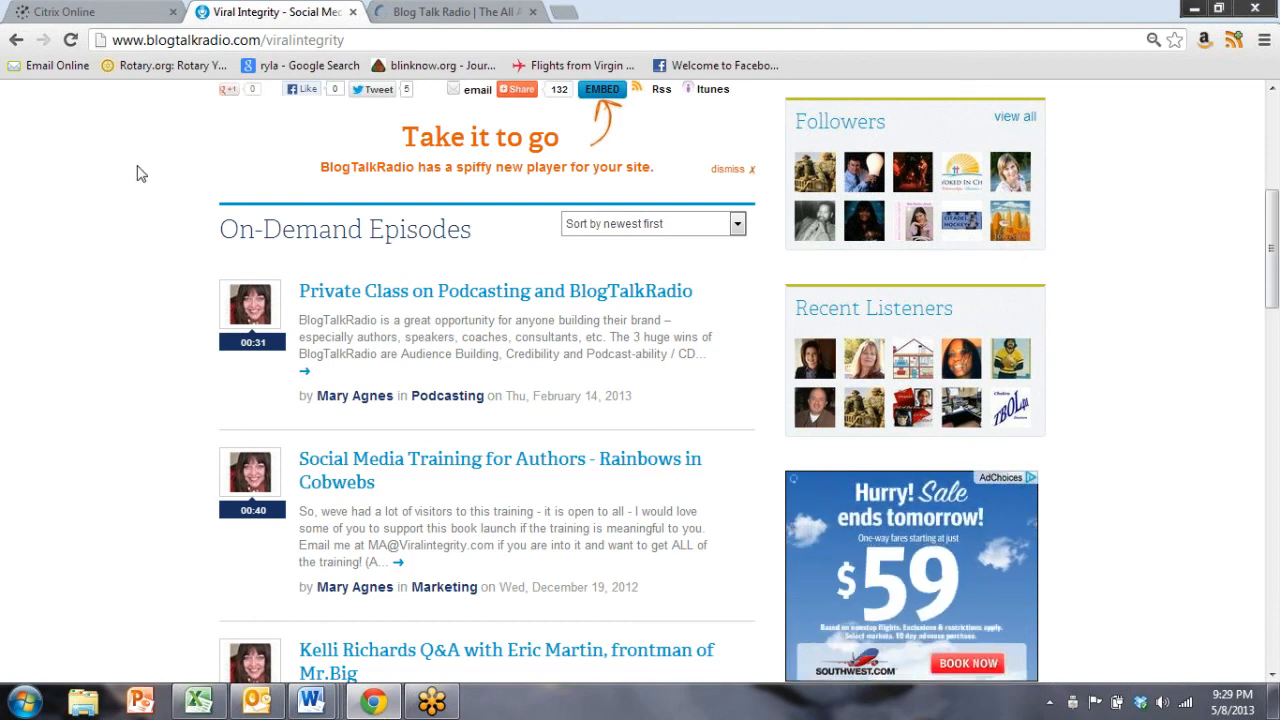
mouse_move(213, 272)
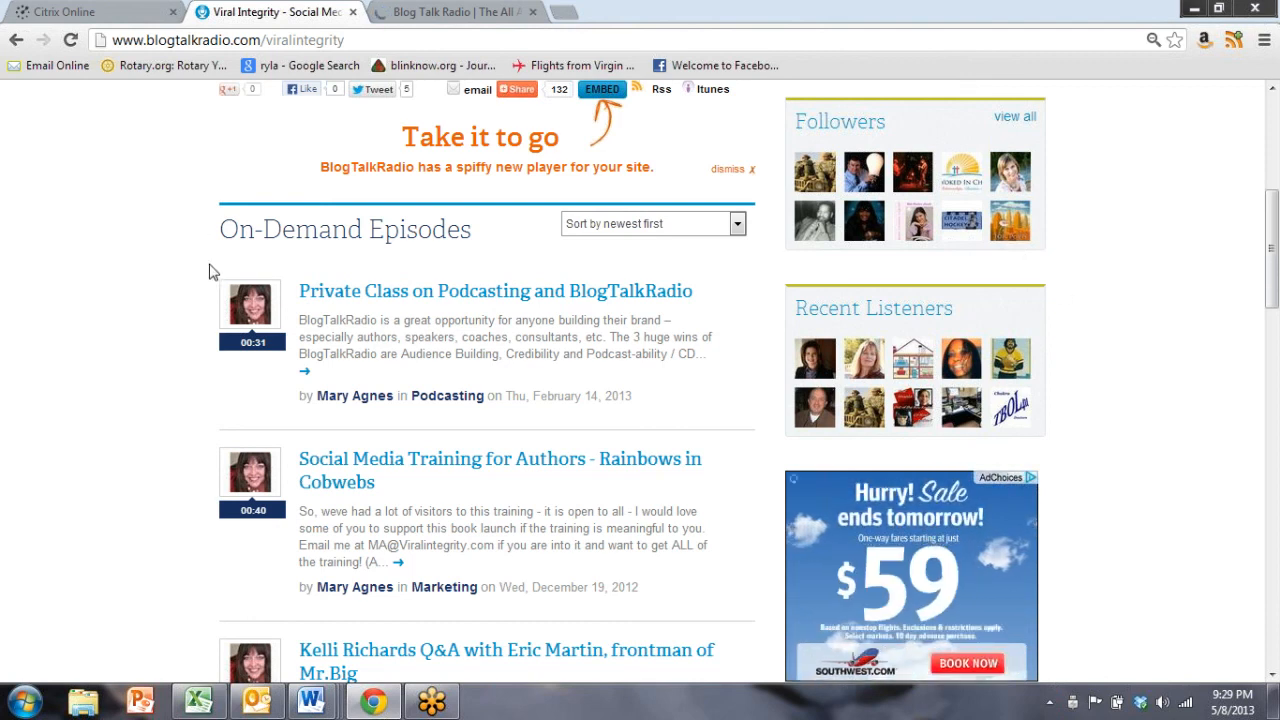
mouse_move(380, 291)
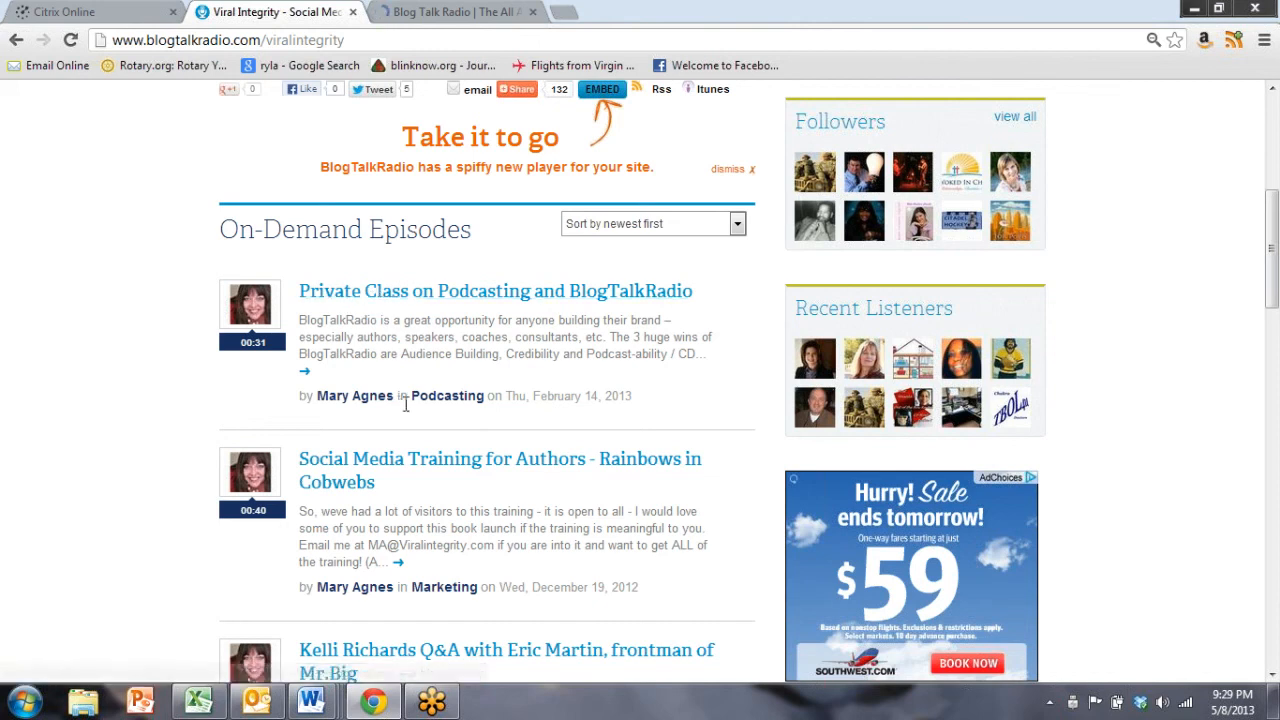
mouse_move(447, 396)
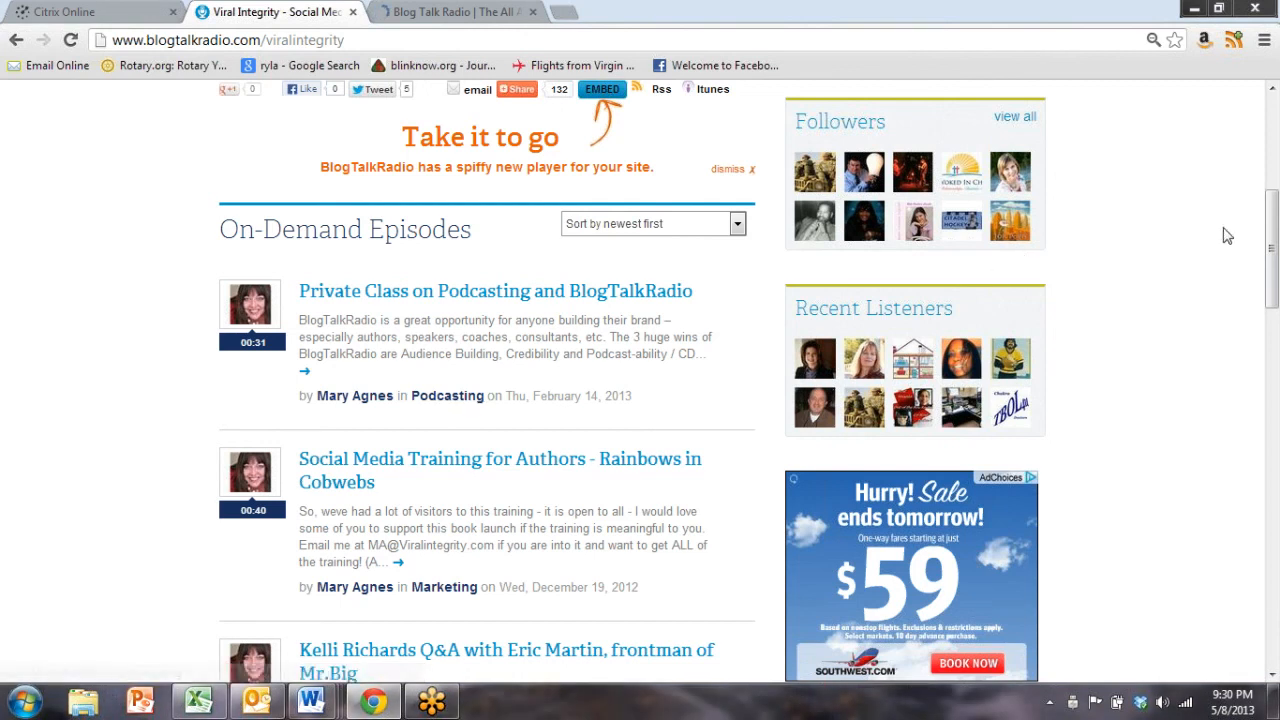
mouse_move(1040, 510)
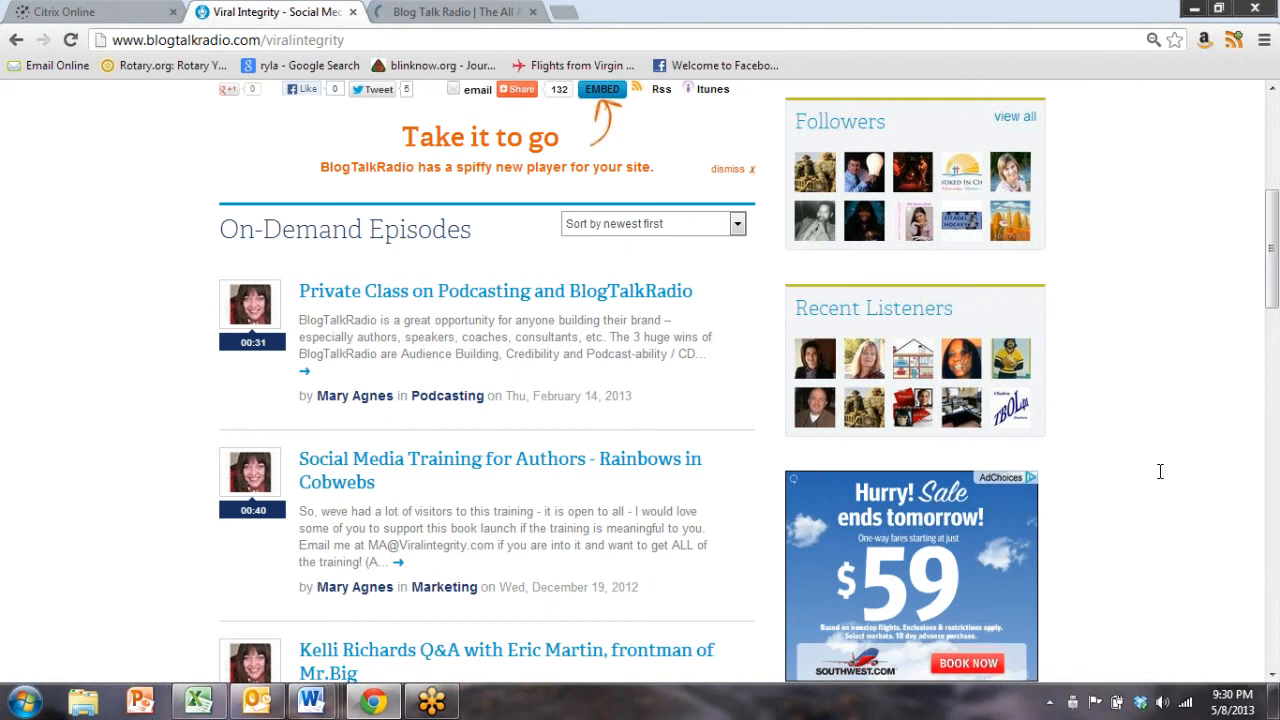
mouse_move(1157, 452)
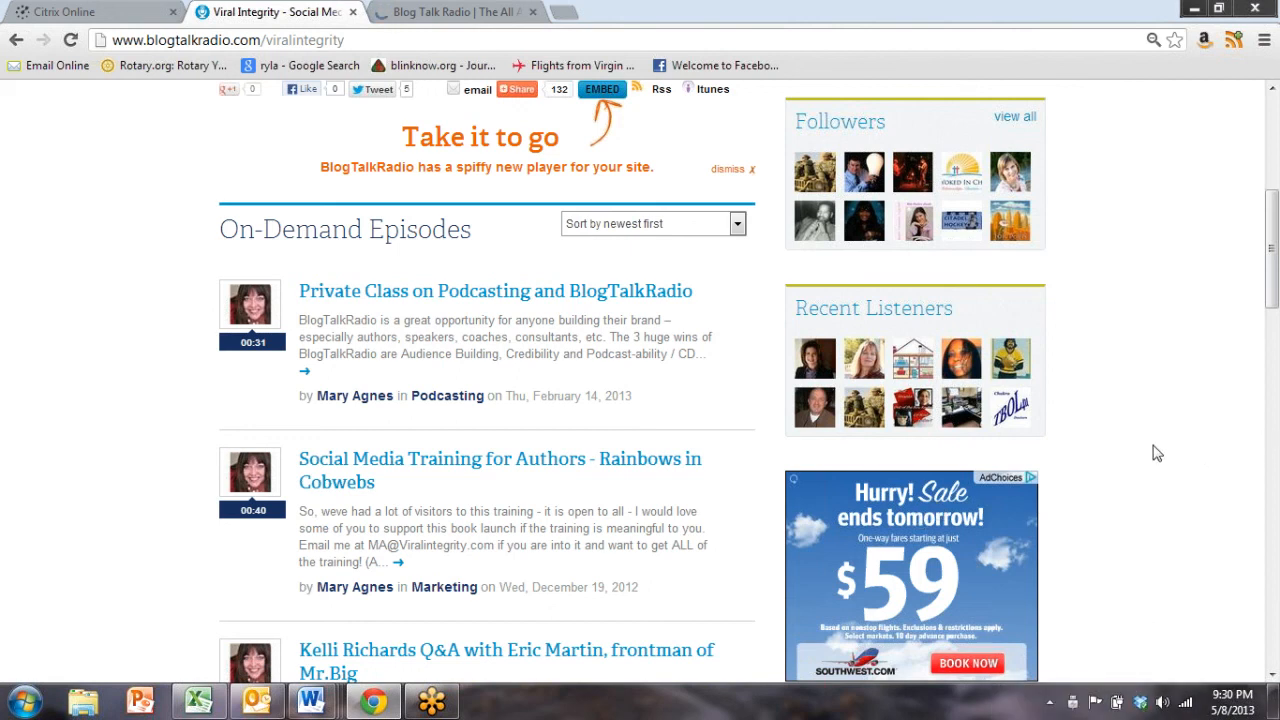
mouse_move(1189, 449)
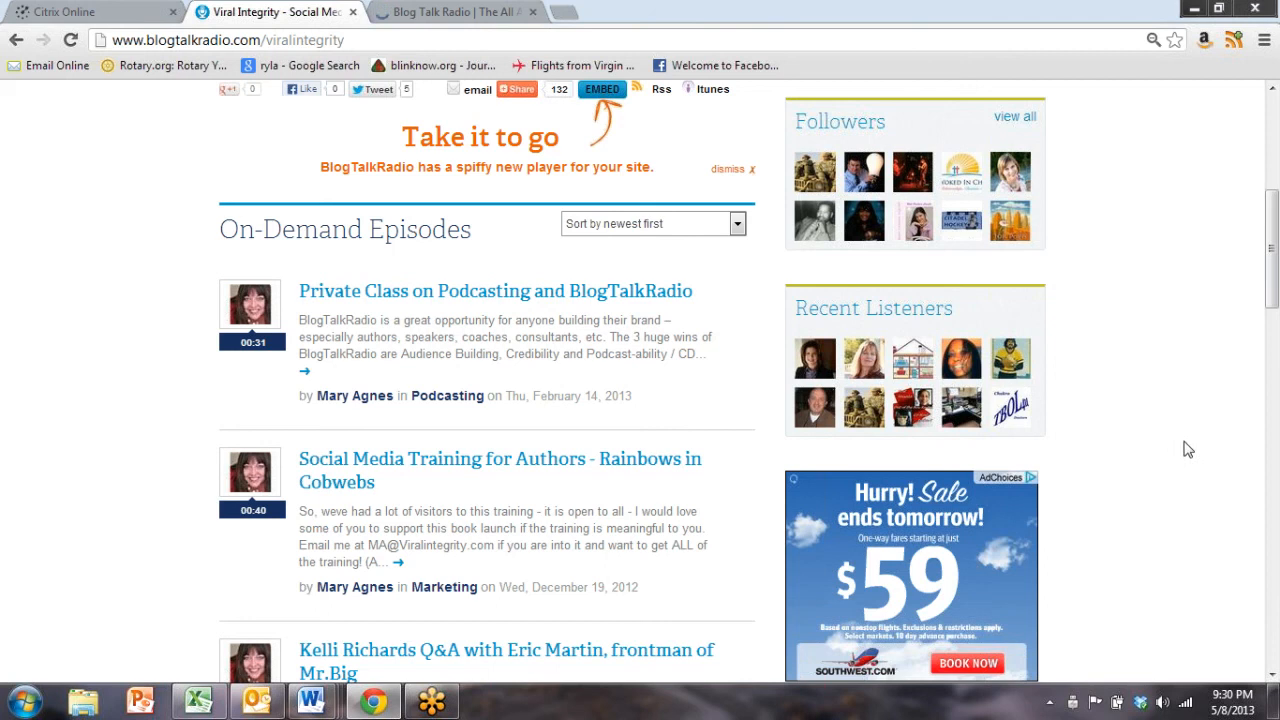
mouse_move(1162, 463)
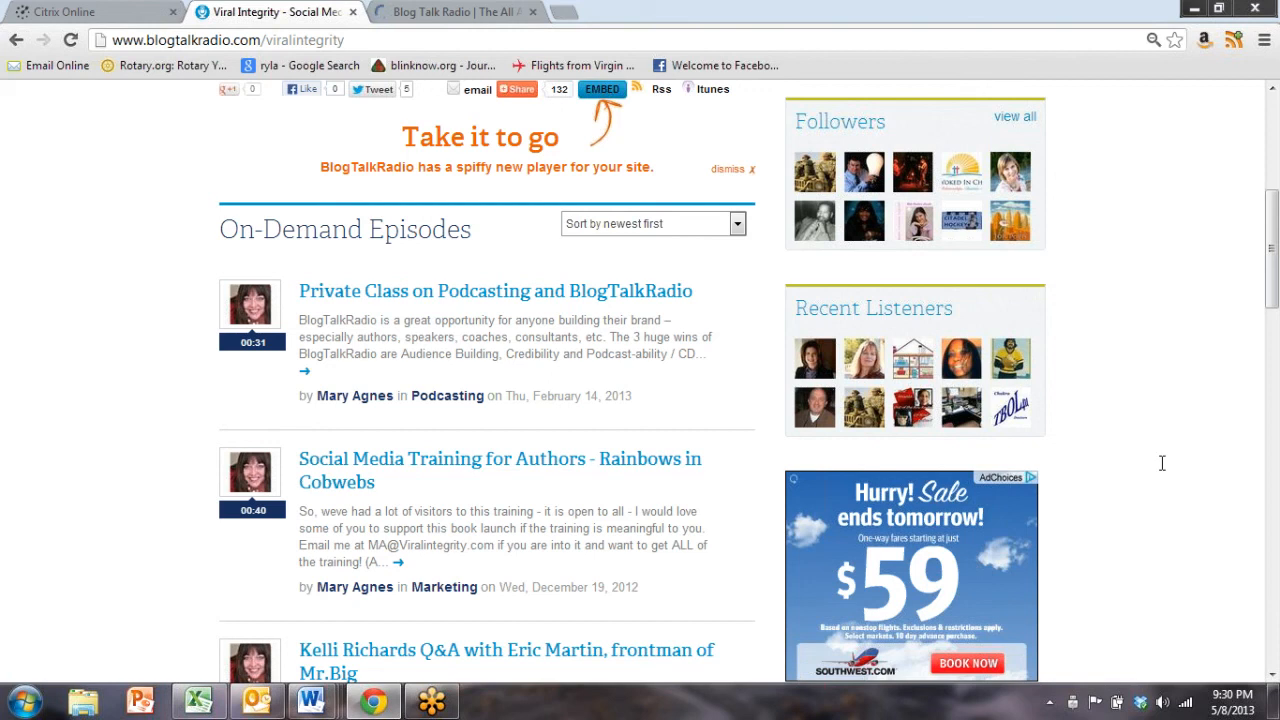
mouse_move(1268, 395)
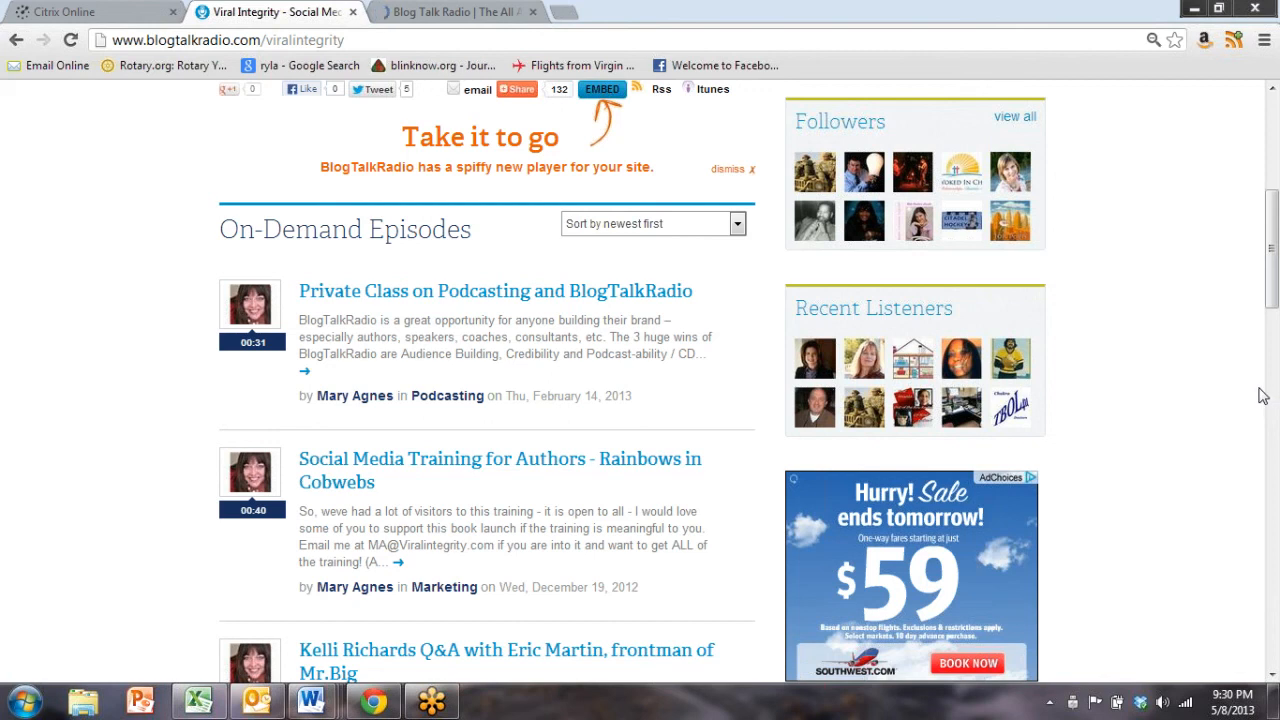
mouse_move(1274, 417)
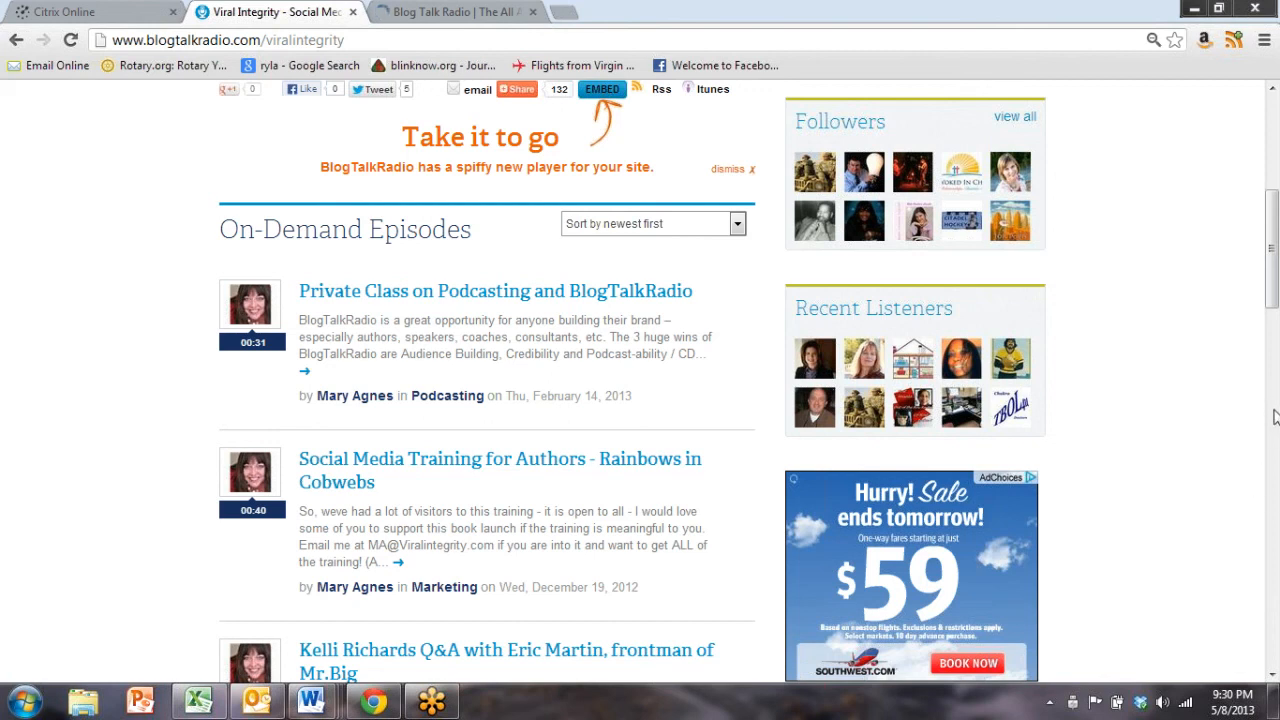
mouse_move(665, 298)
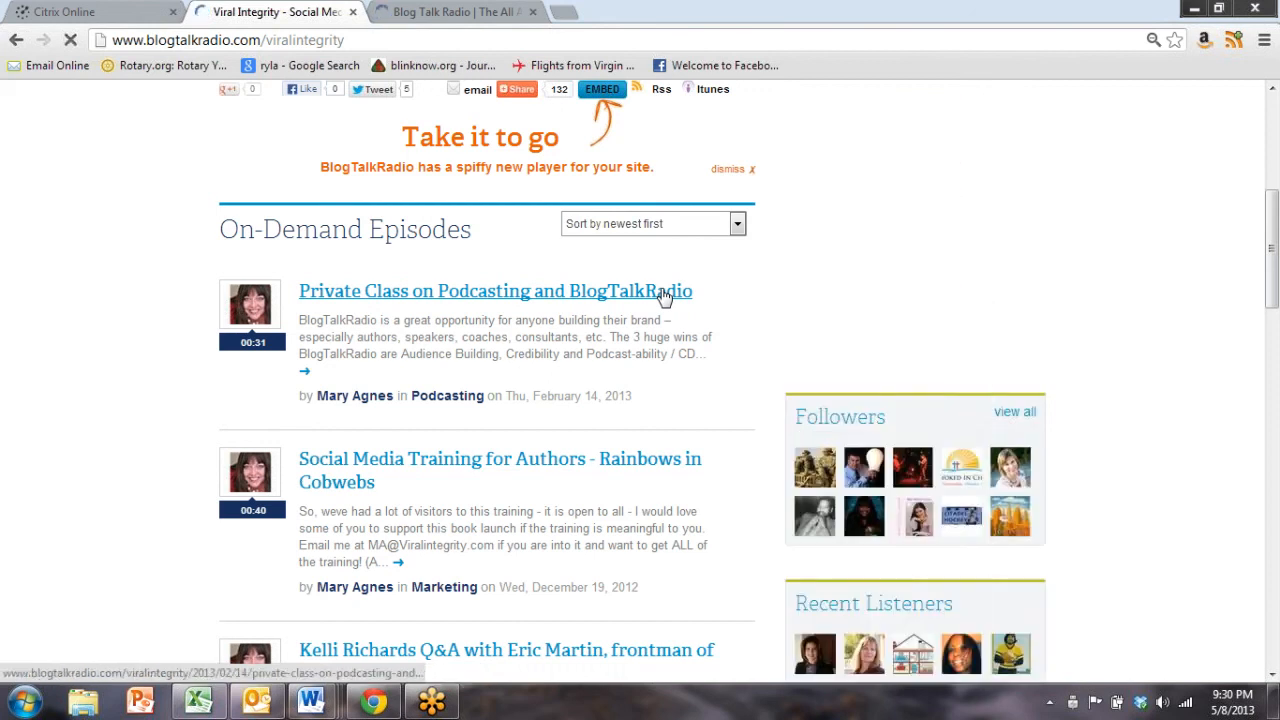
click(495, 291)
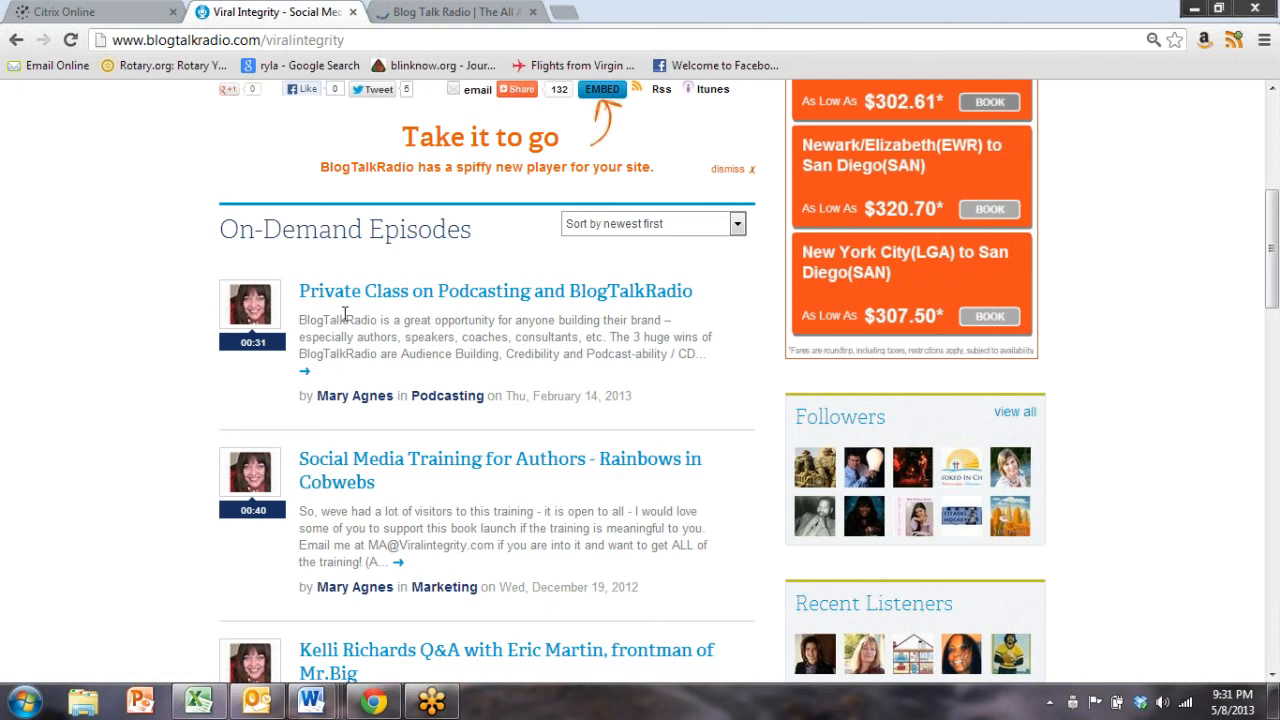
mouse_move(251, 172)
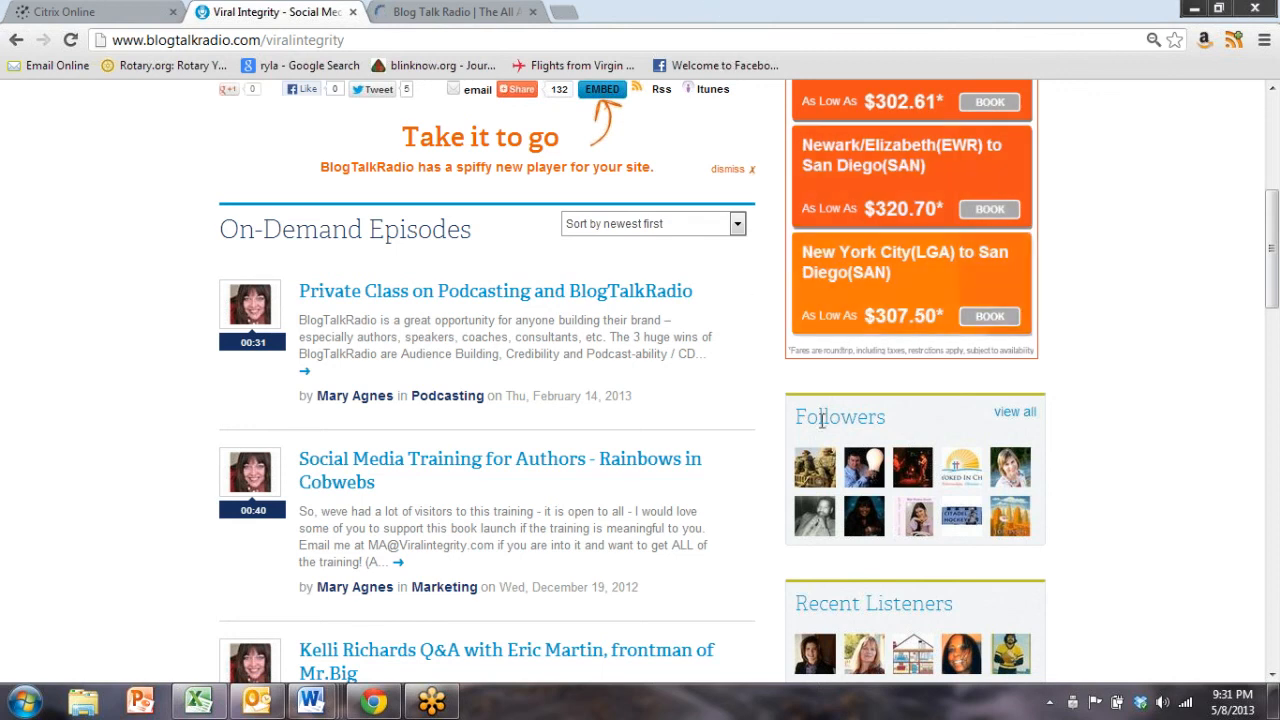
mouse_move(715, 440)
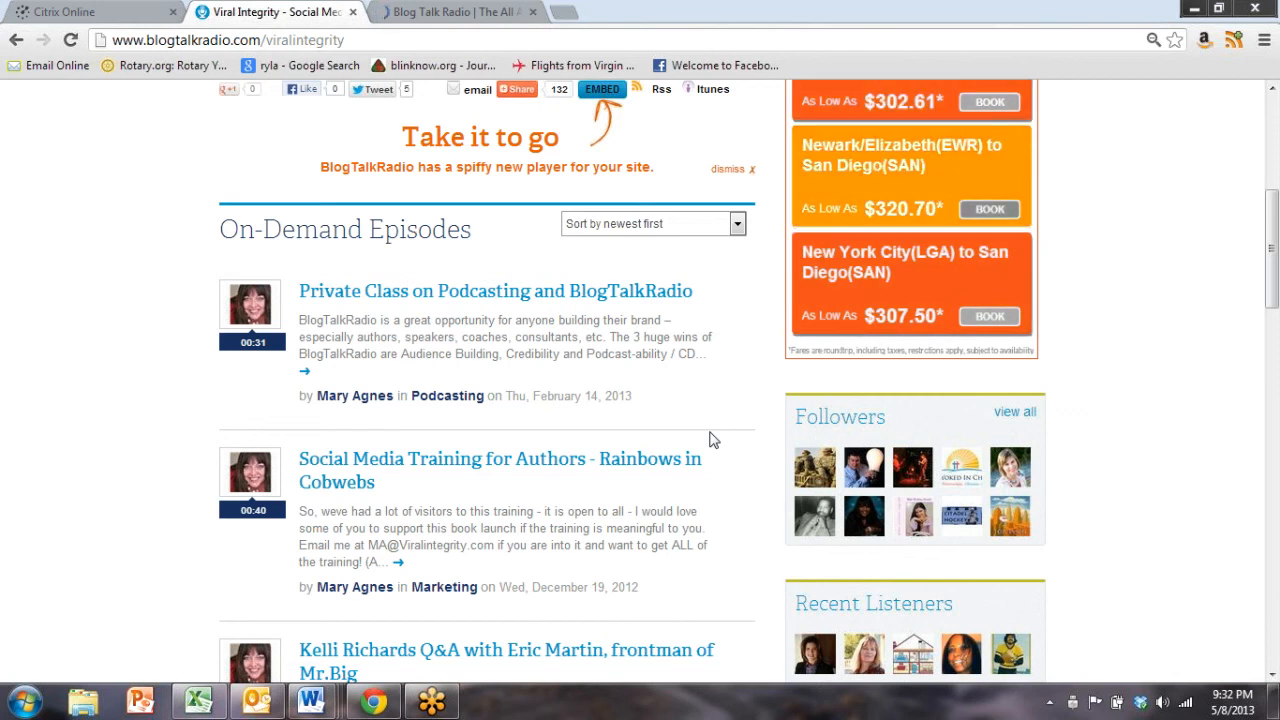
mouse_move(575, 495)
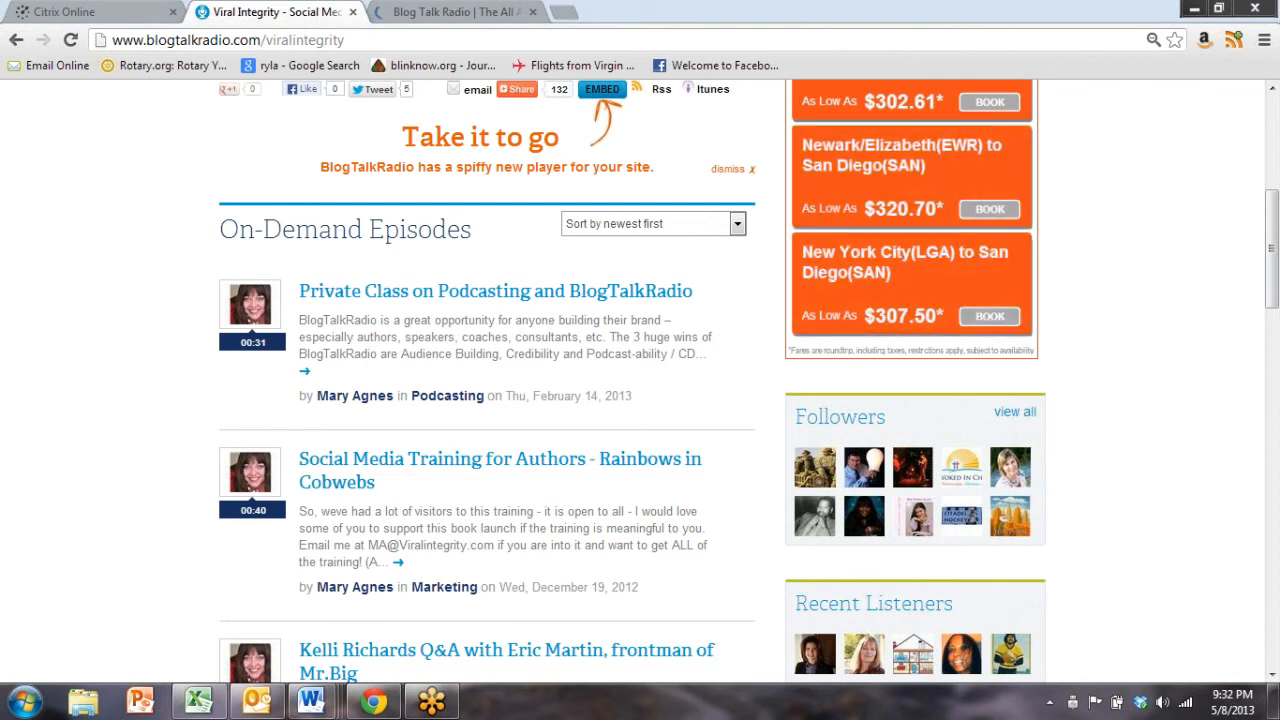
mouse_move(1192, 472)
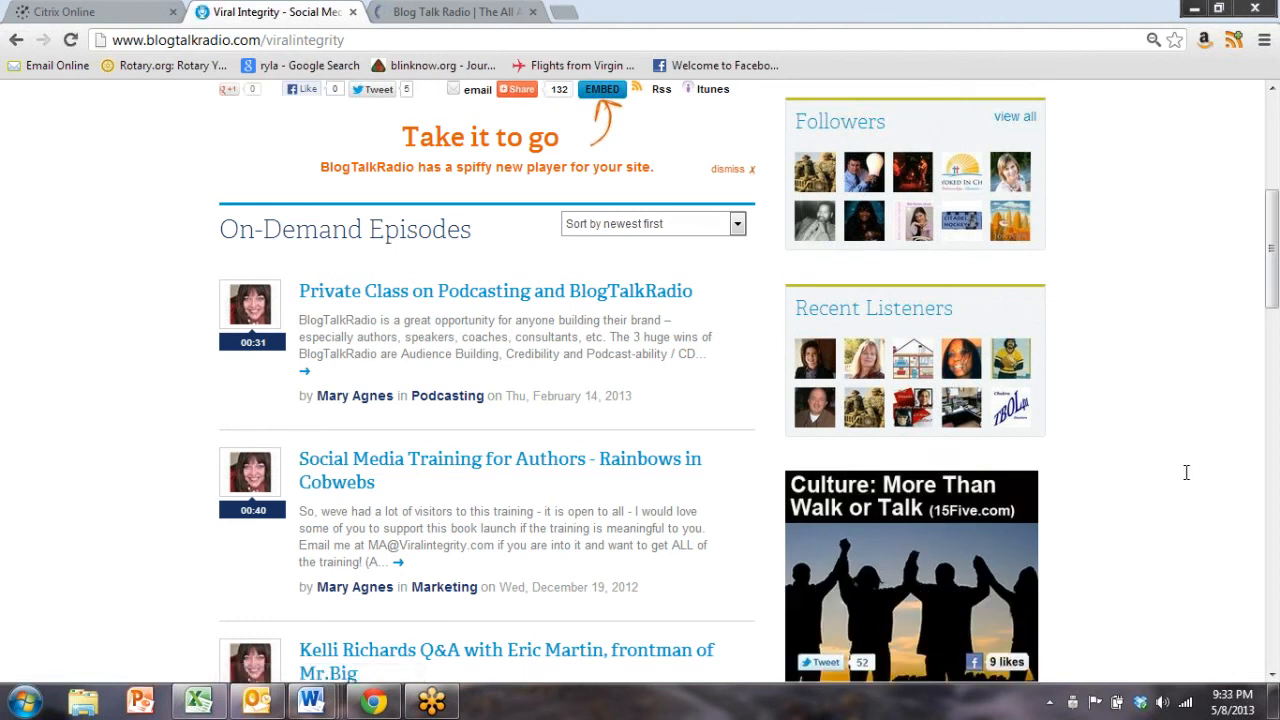
mouse_move(1229, 378)
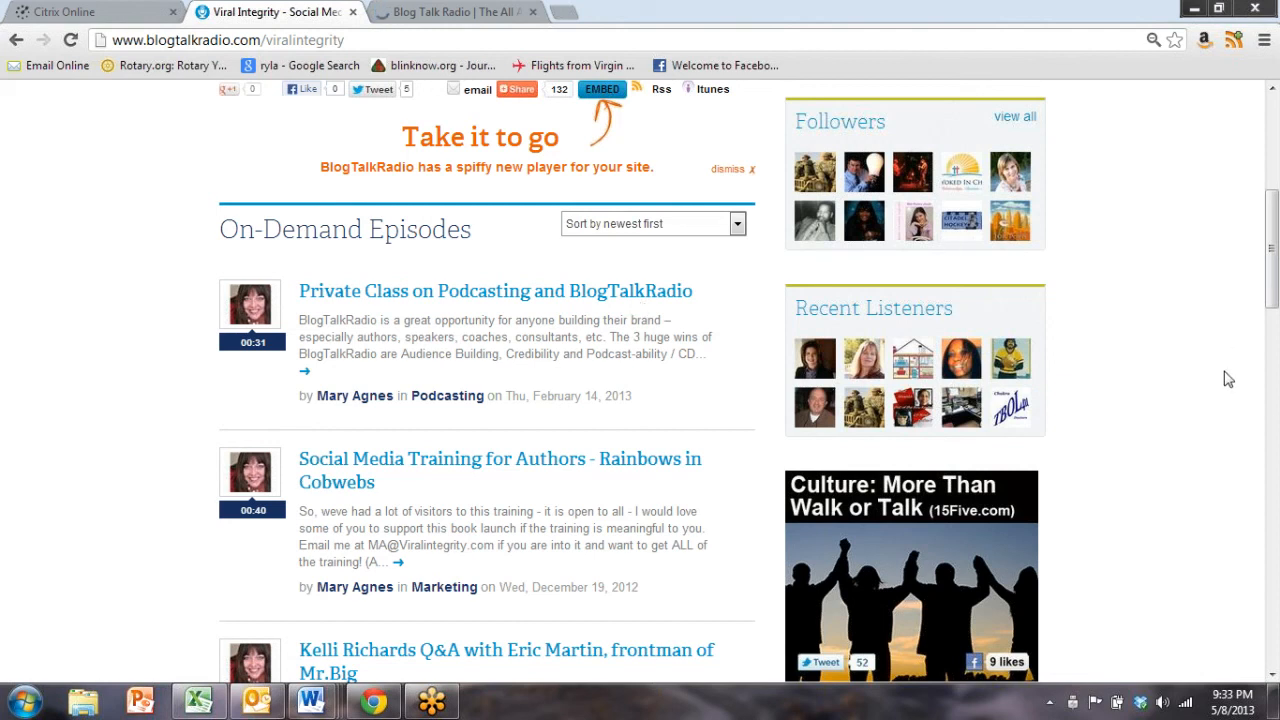
mouse_move(1270, 427)
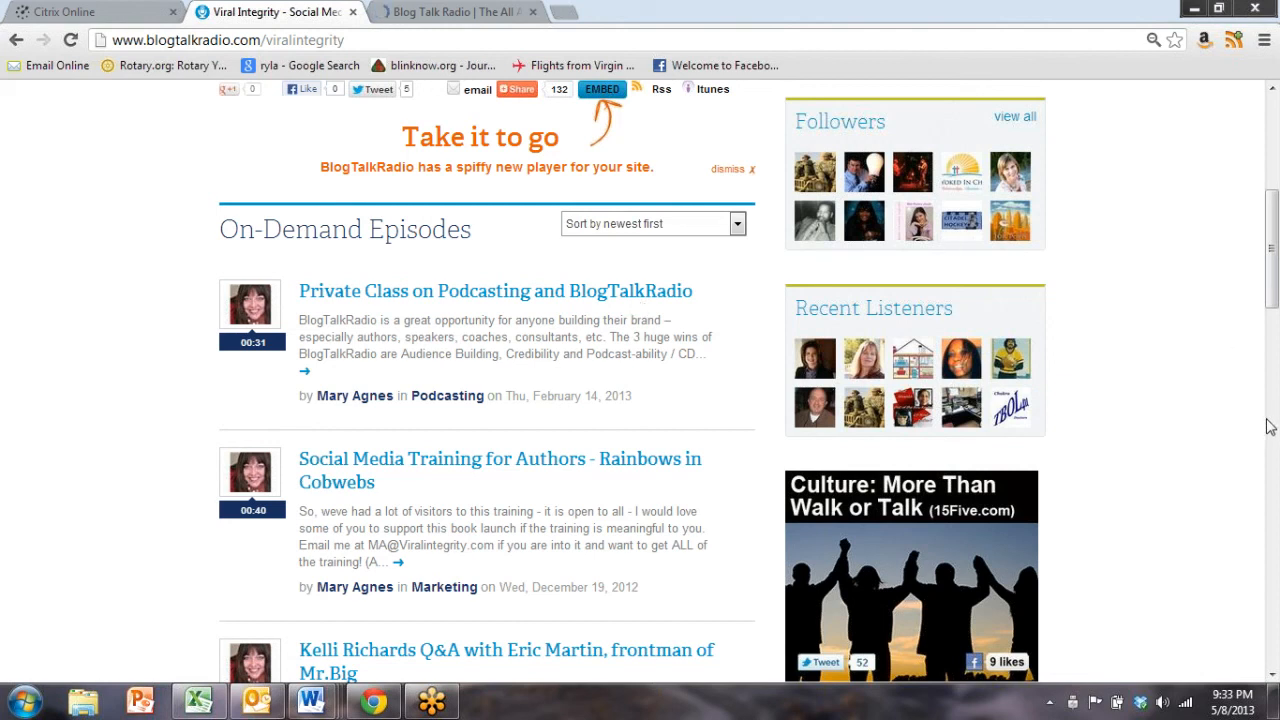
mouse_move(1053, 412)
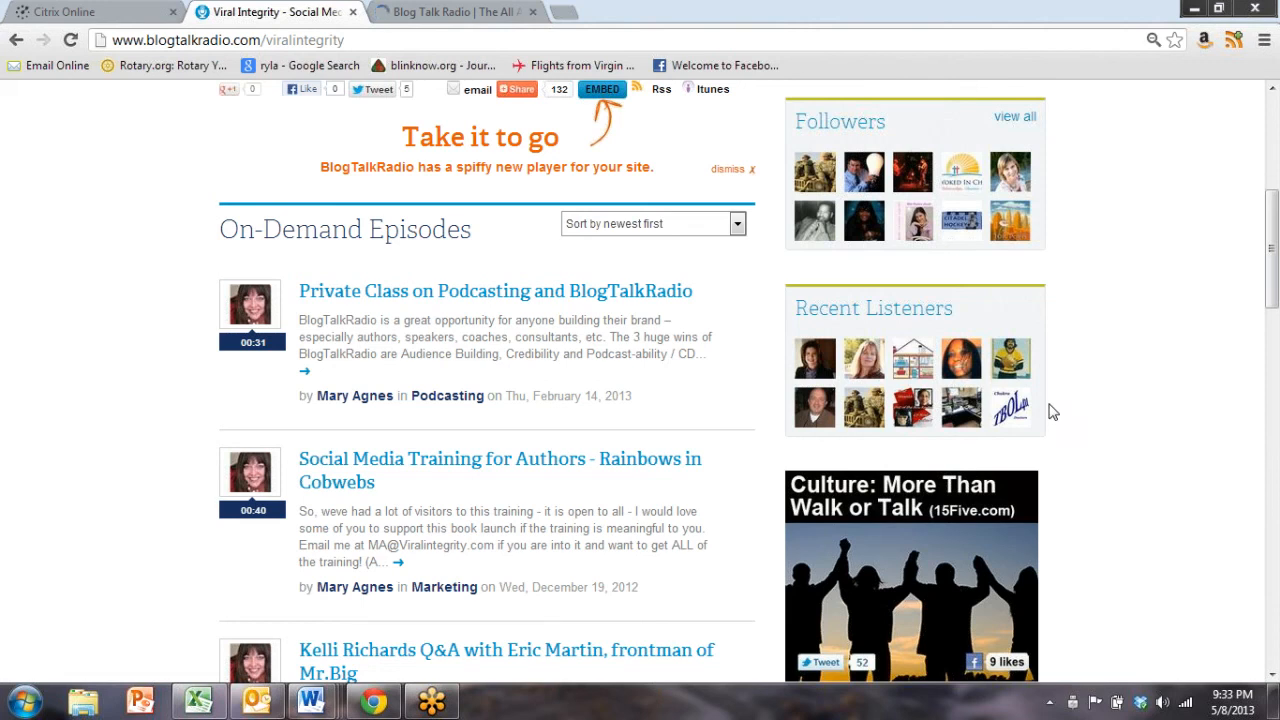
mouse_move(1007, 555)
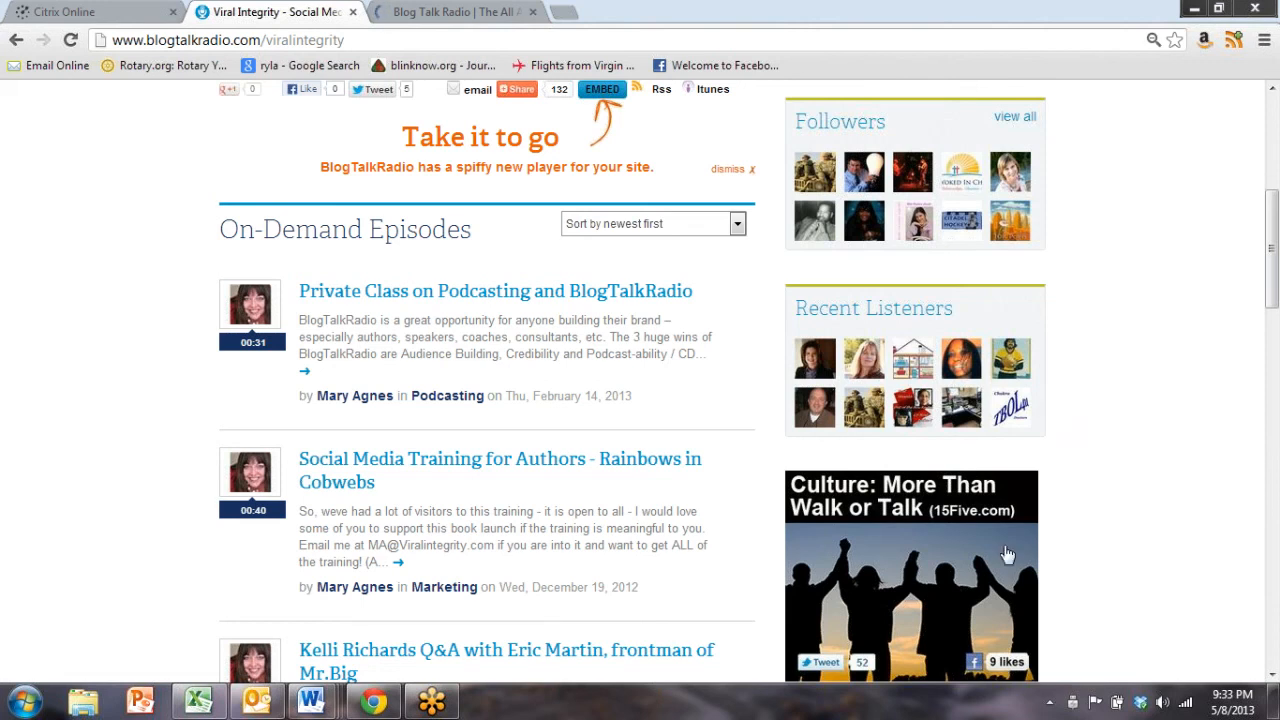
mouse_move(1218, 331)
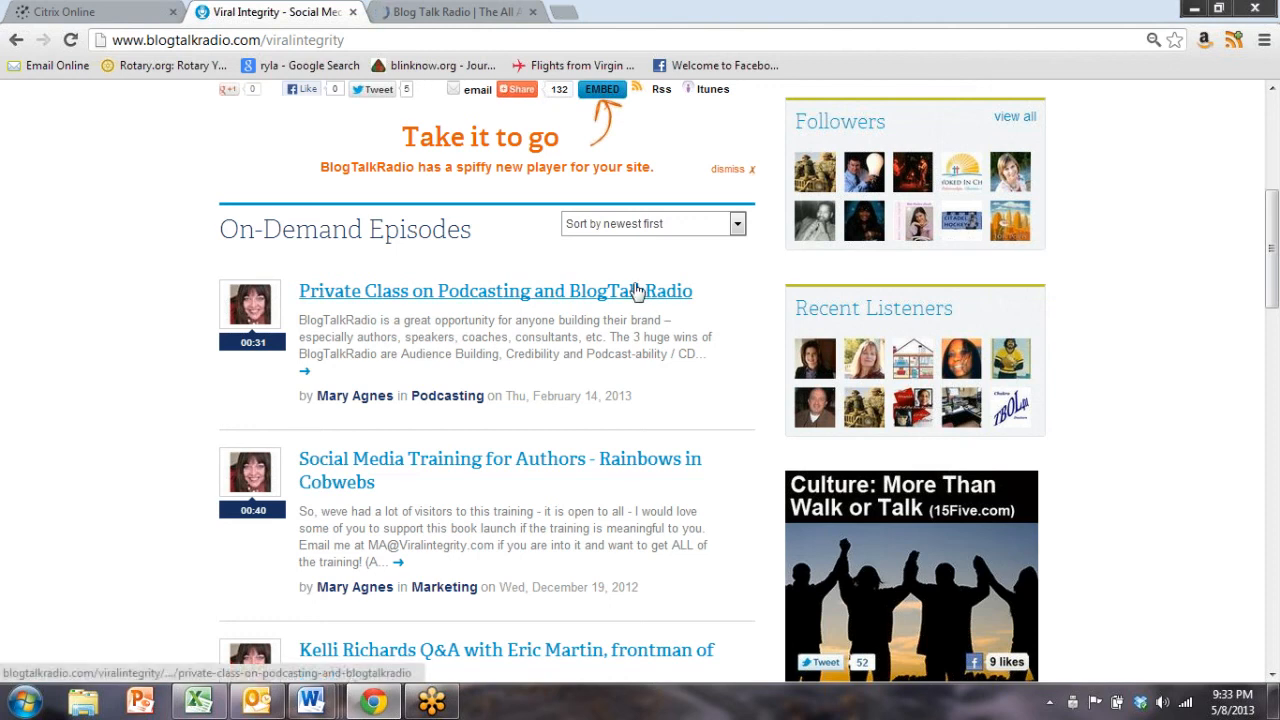
mouse_move(176, 287)
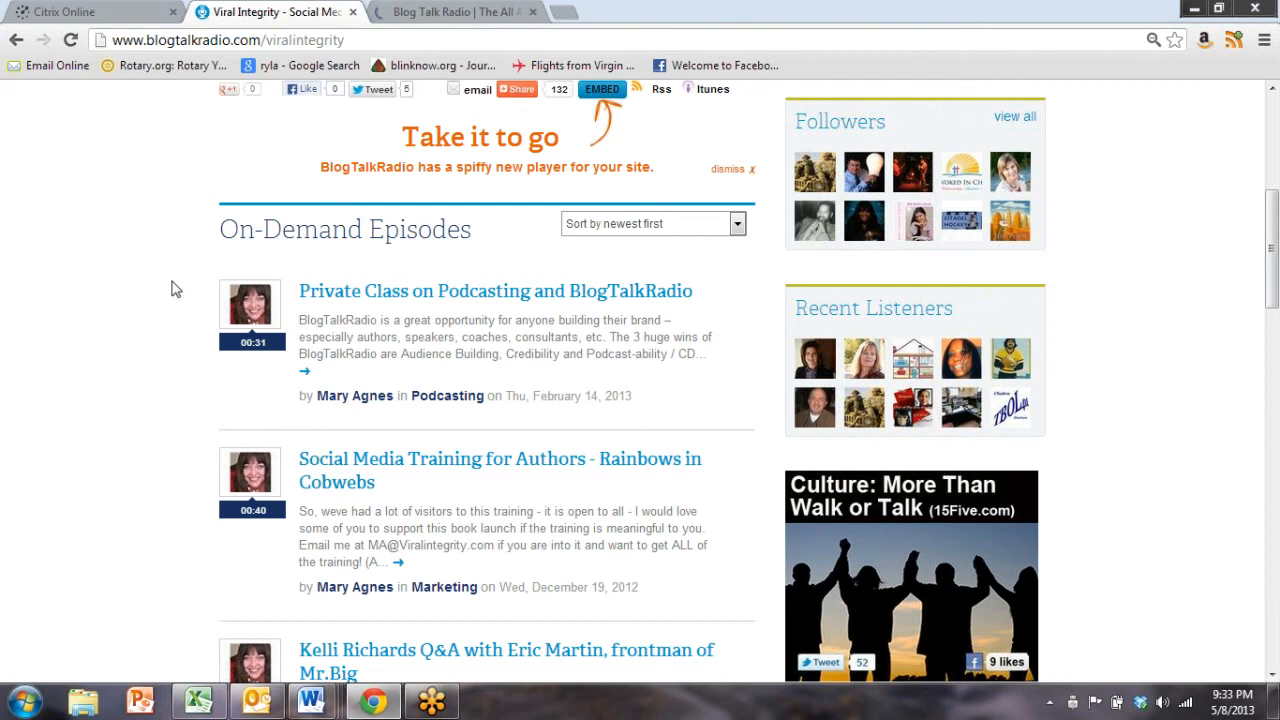
mouse_move(1267, 453)
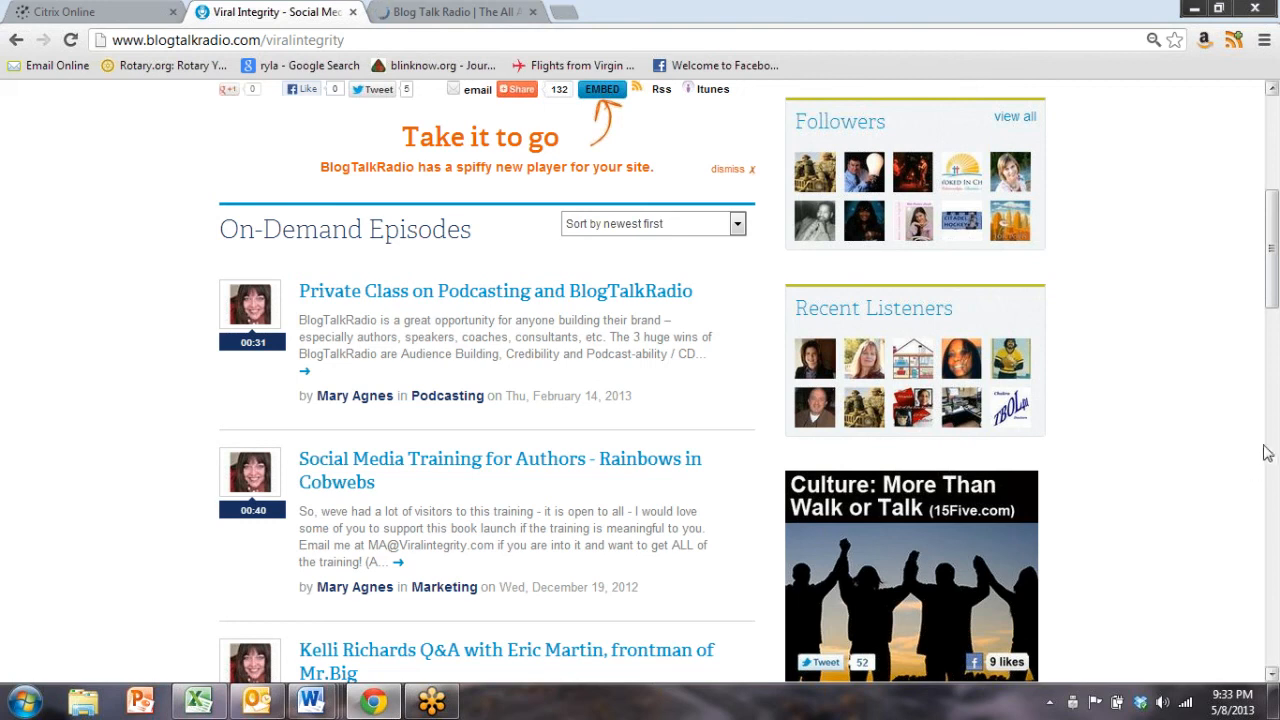
mouse_move(1266, 421)
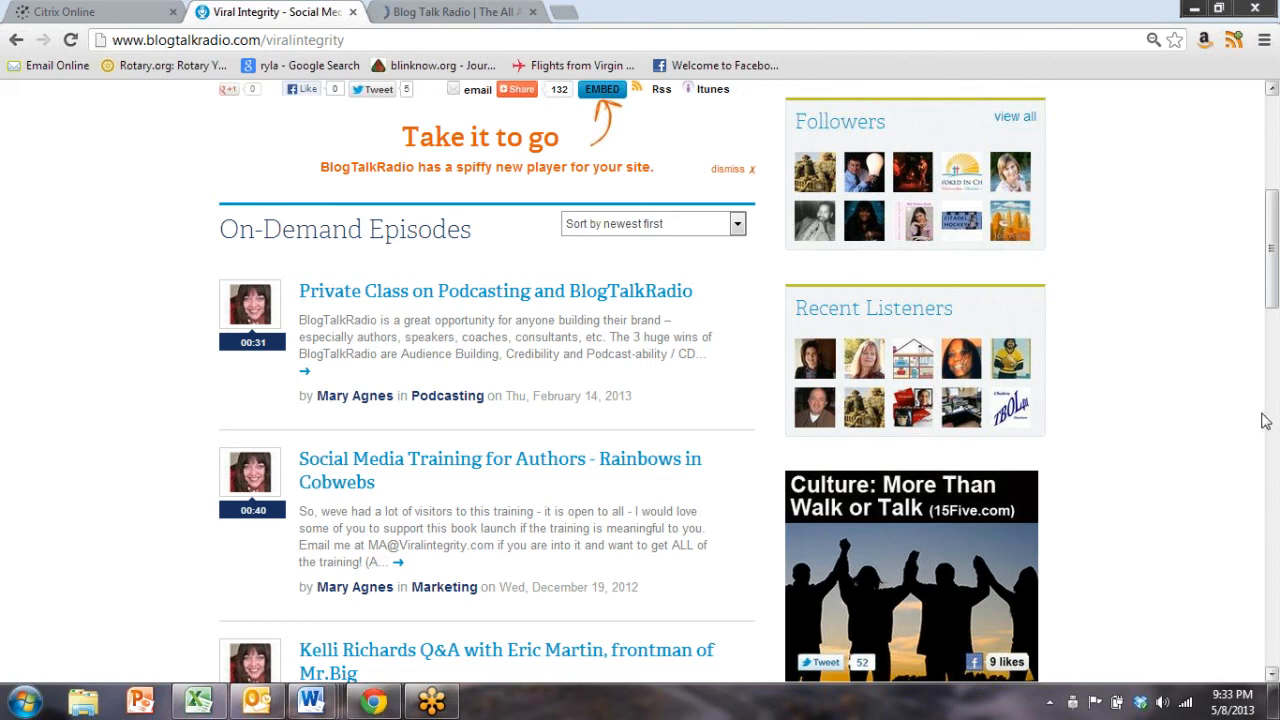
mouse_move(1211, 464)
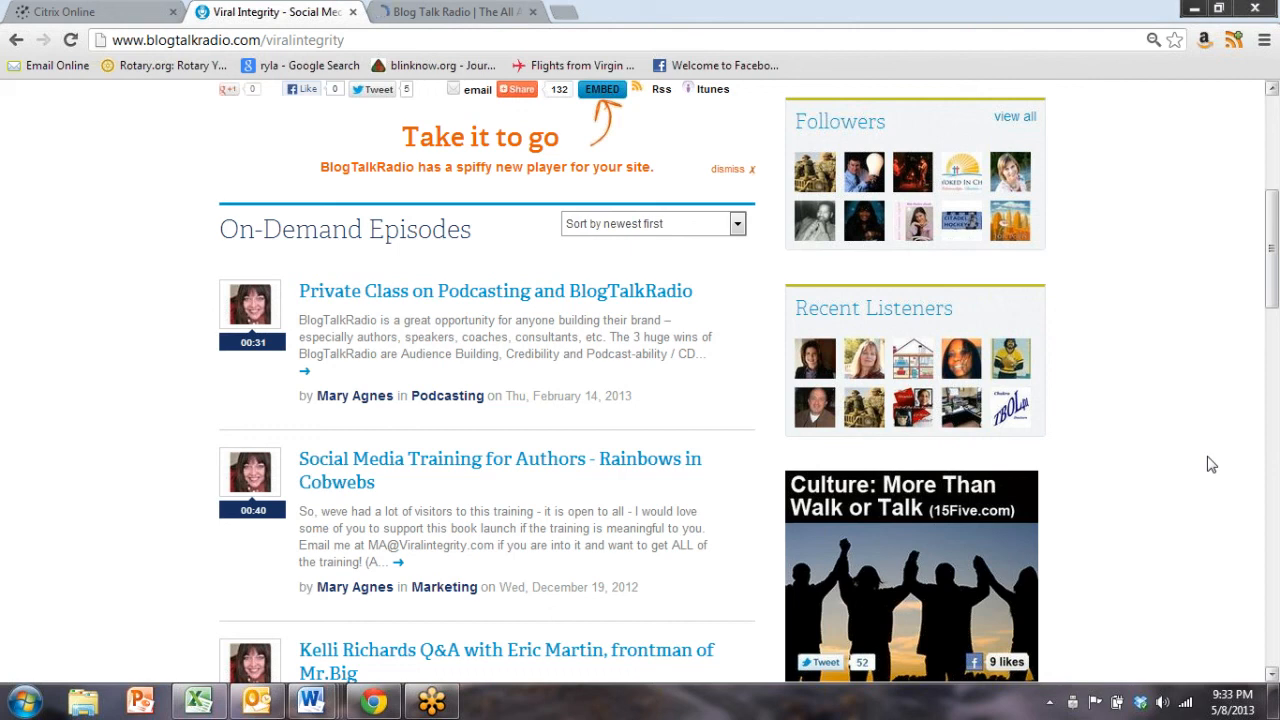
mouse_move(1268, 458)
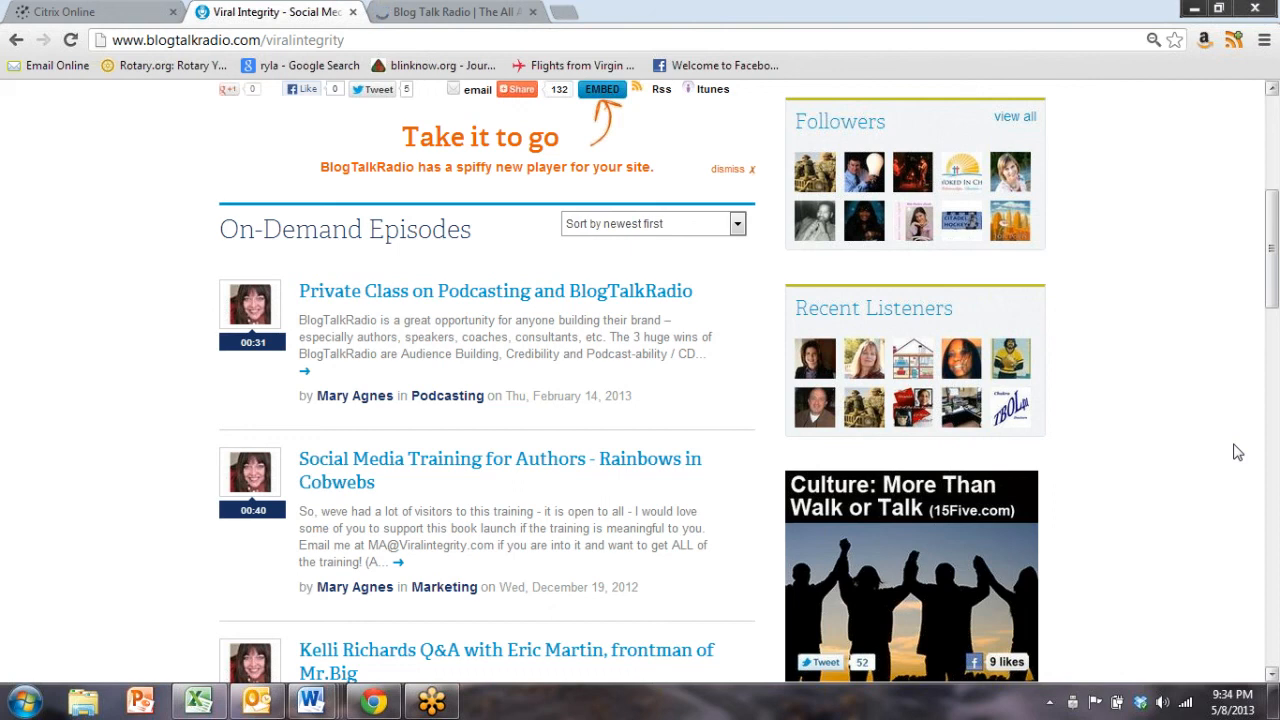
mouse_move(1205, 373)
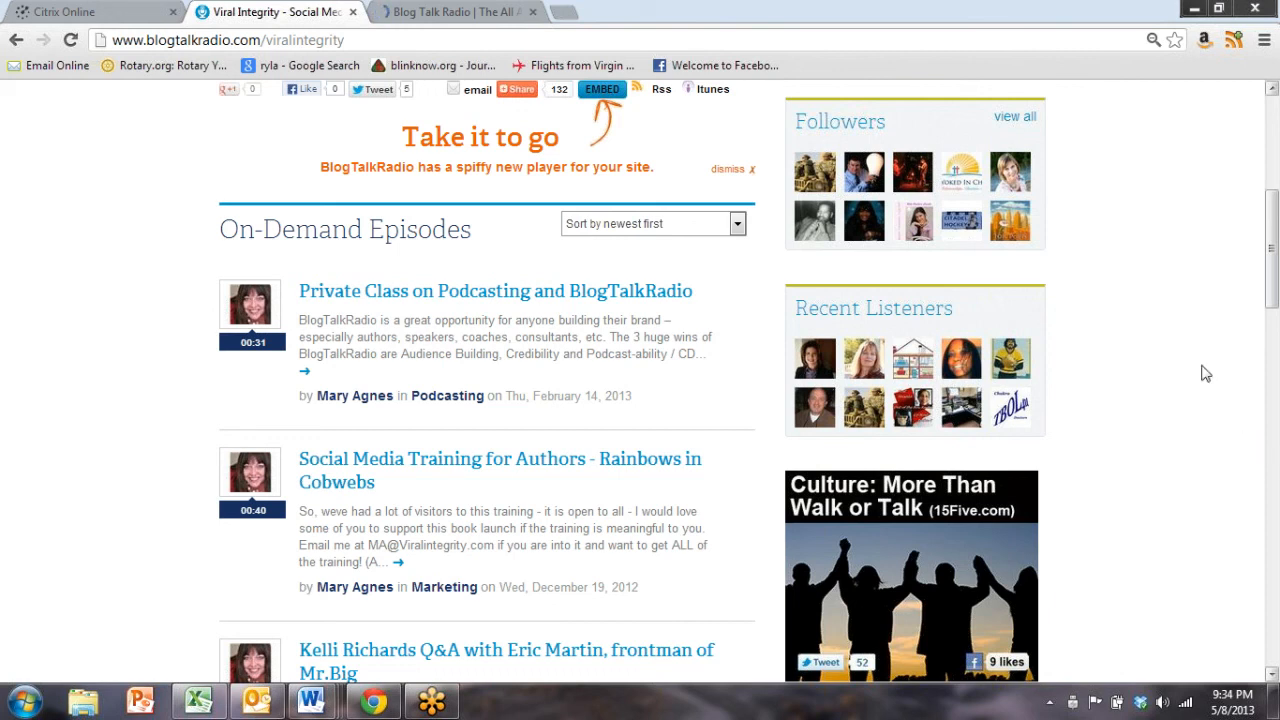
mouse_move(1045, 65)
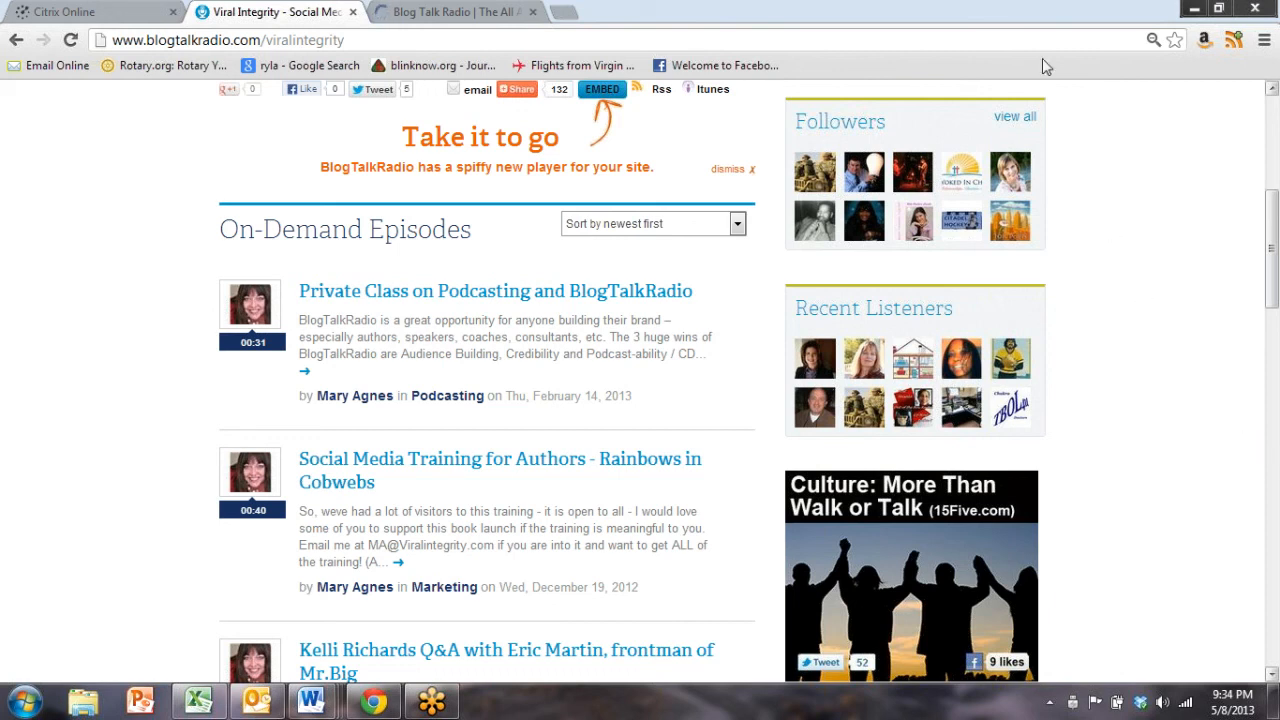
mouse_move(1107, 144)
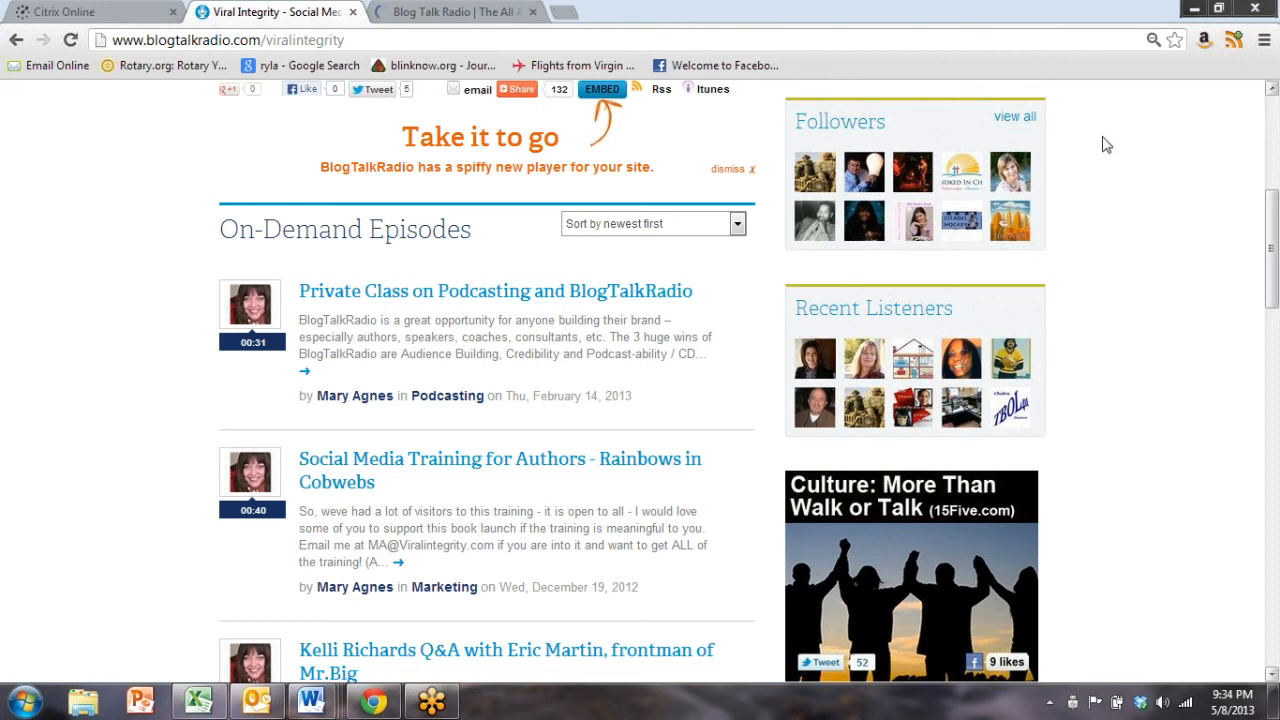